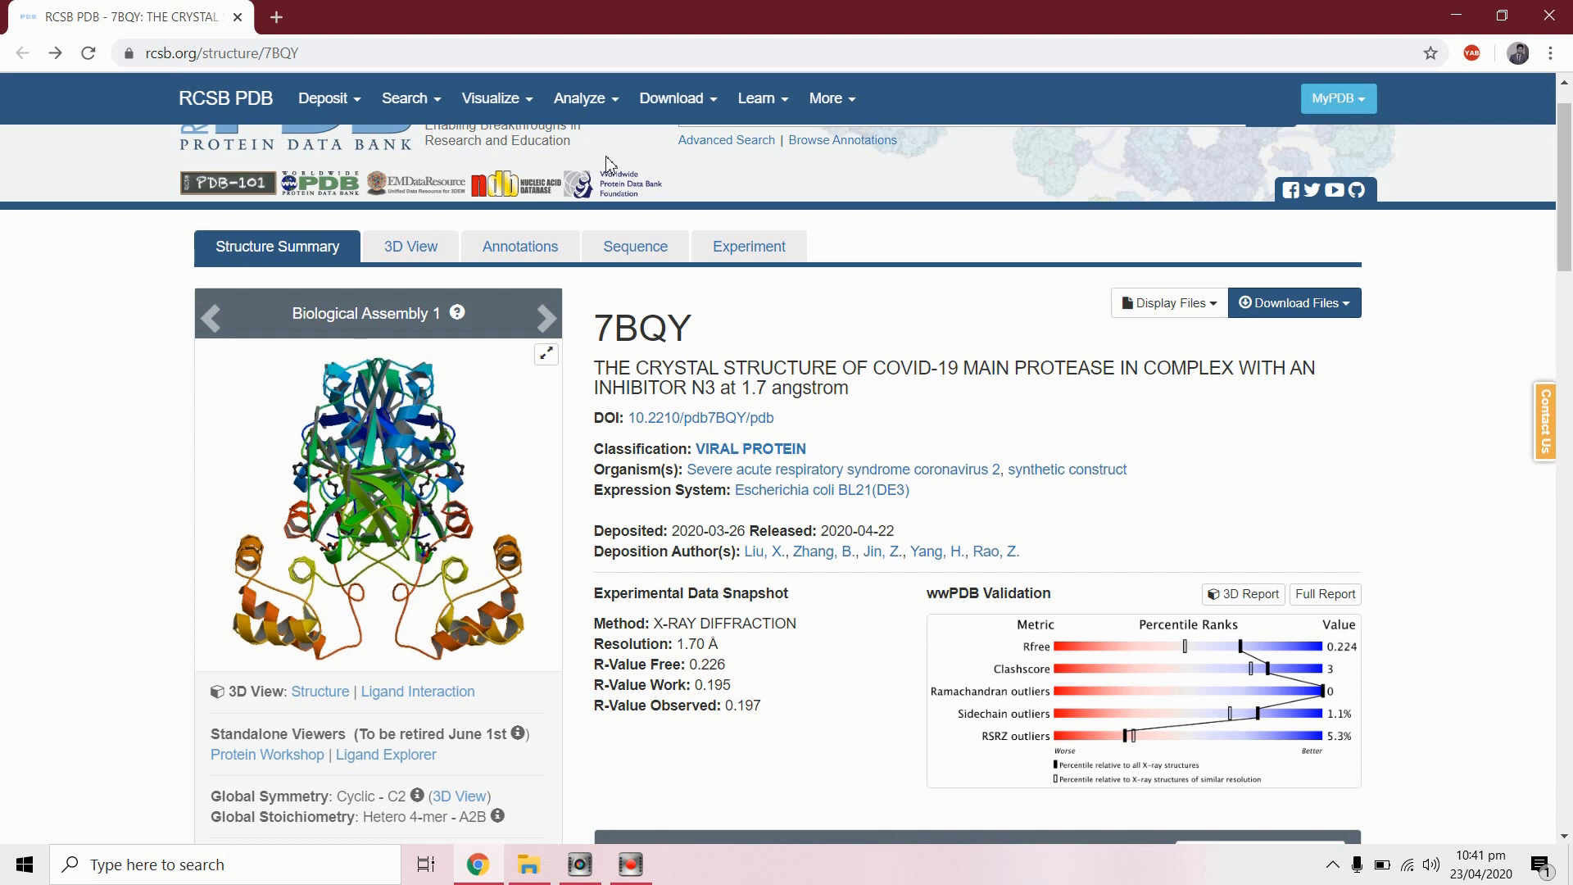
mouse_move(1020, 376)
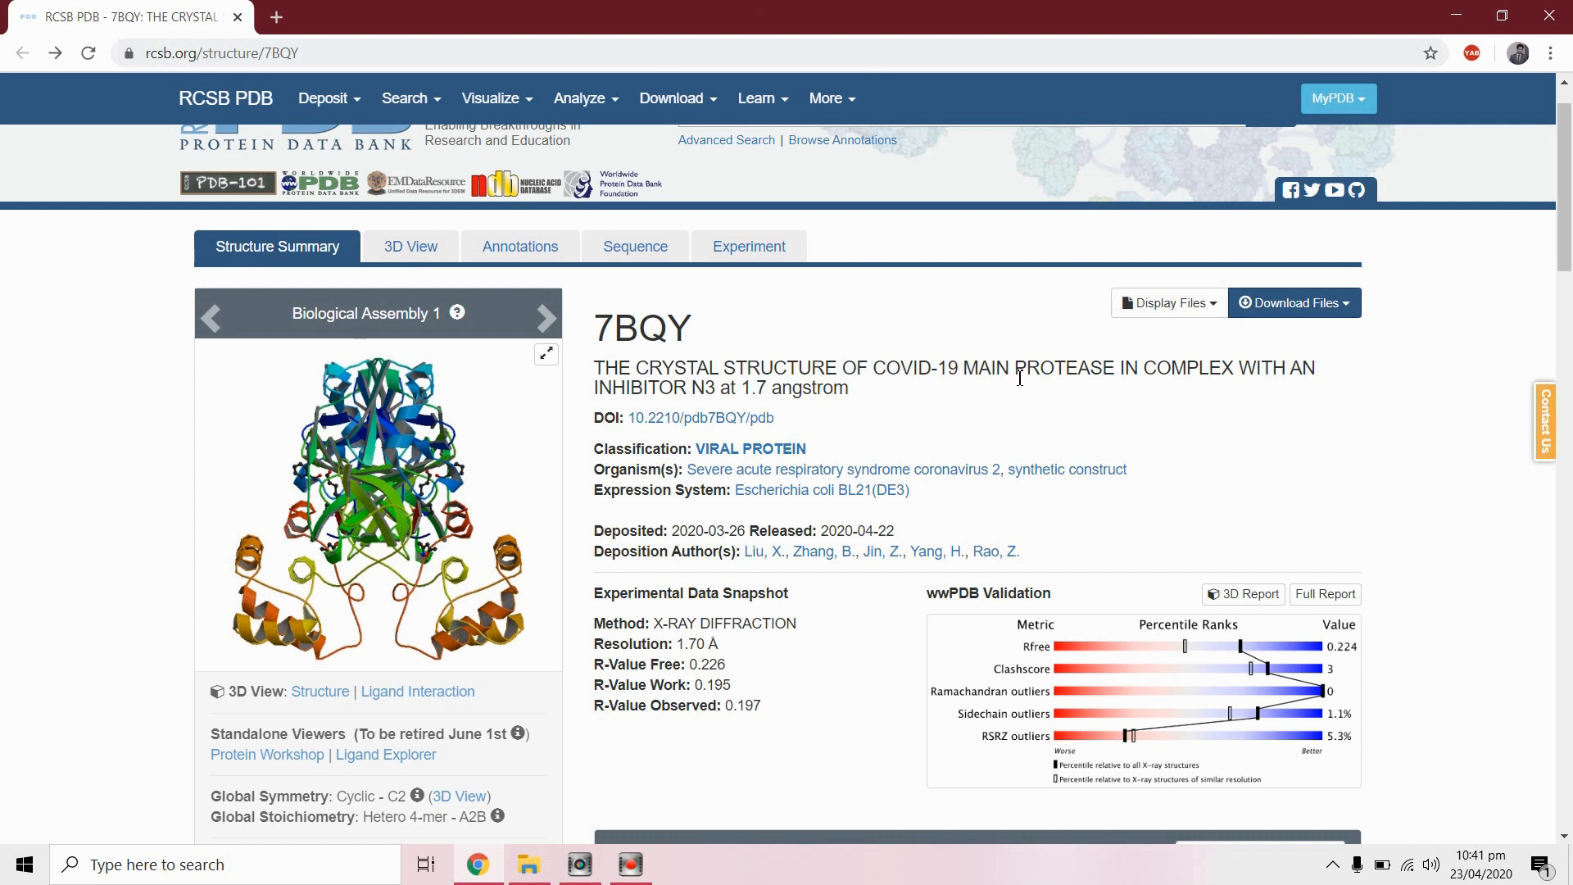
mouse_move(1092, 380)
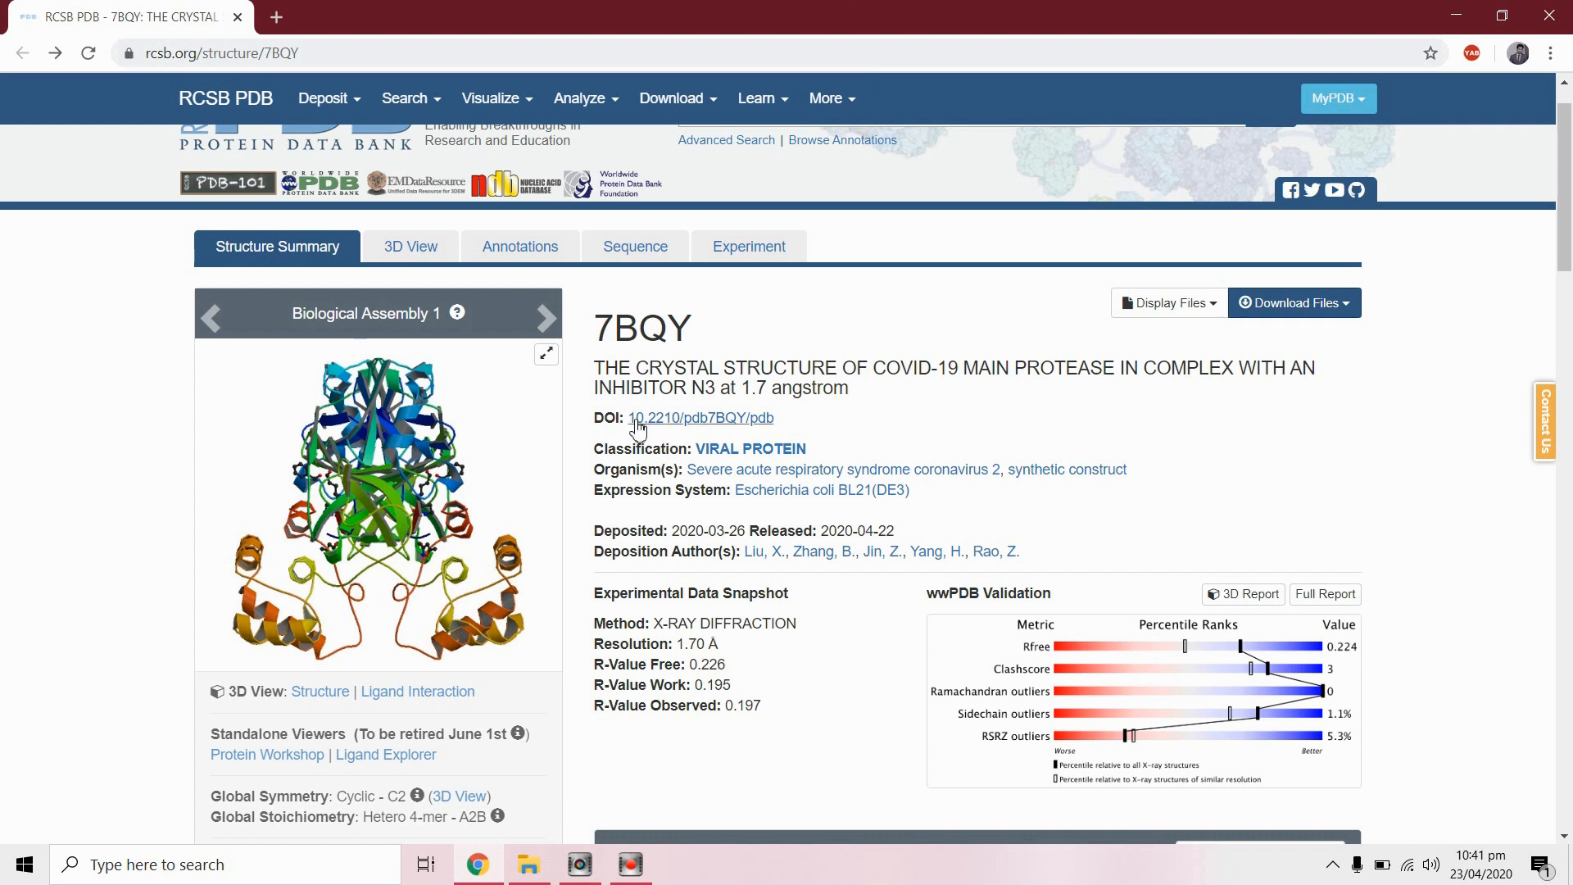
mouse_move(1323, 321)
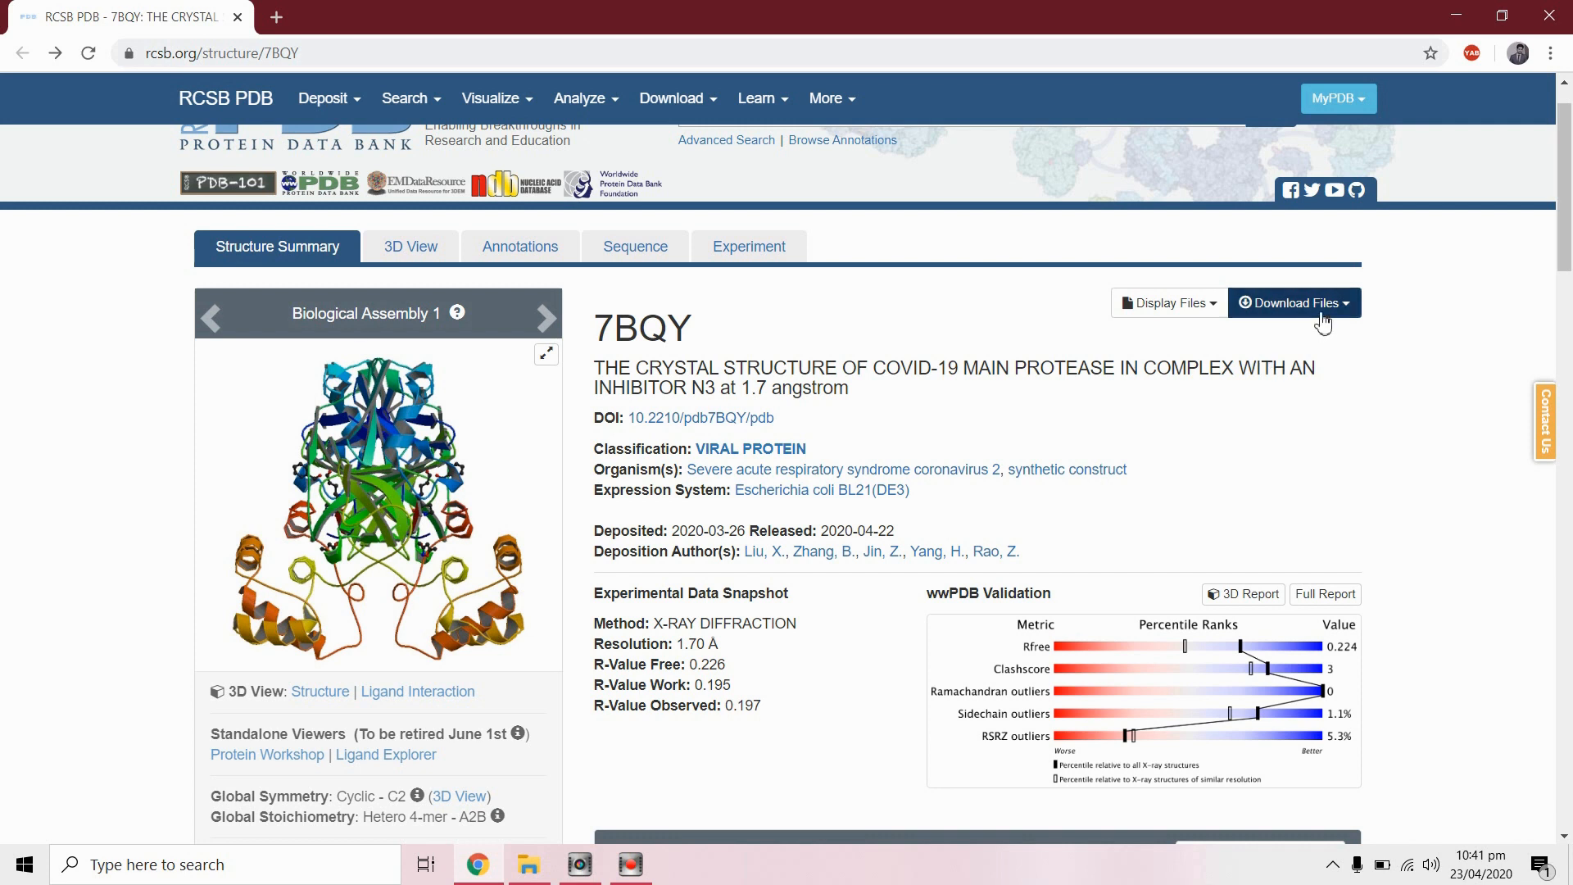
mouse_move(993, 538)
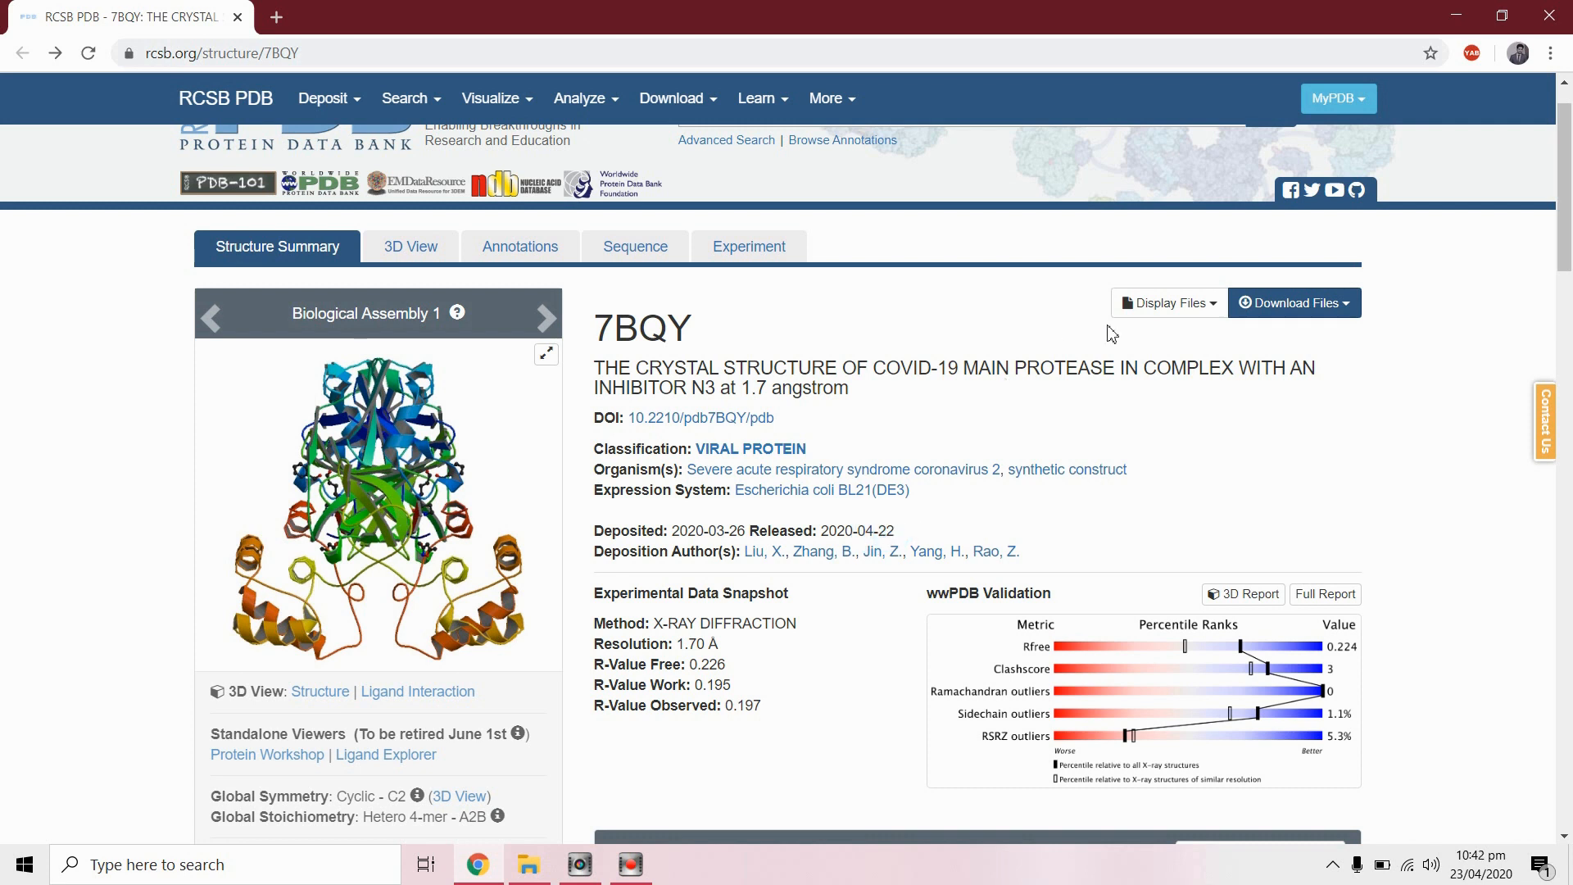
Step: Download the 7BQY main protease entry in PDB Format as 7bqy.pdb
click(1293, 303)
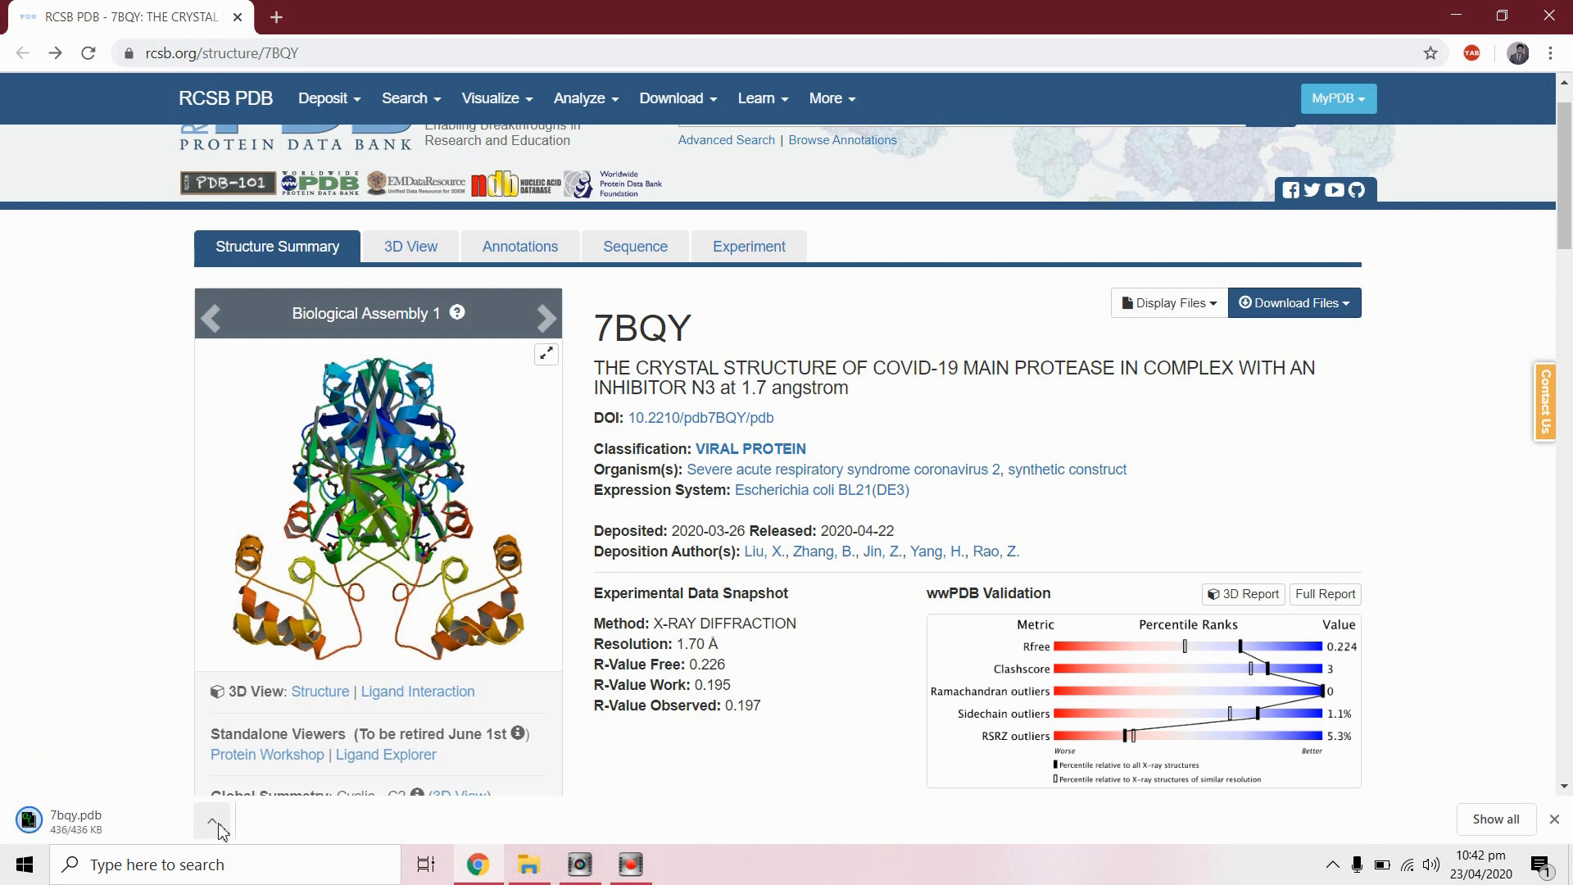
Step: Show the downloaded 7bqy.pdb in its Downloads folder, keeping the file name unchanged
click(211, 821)
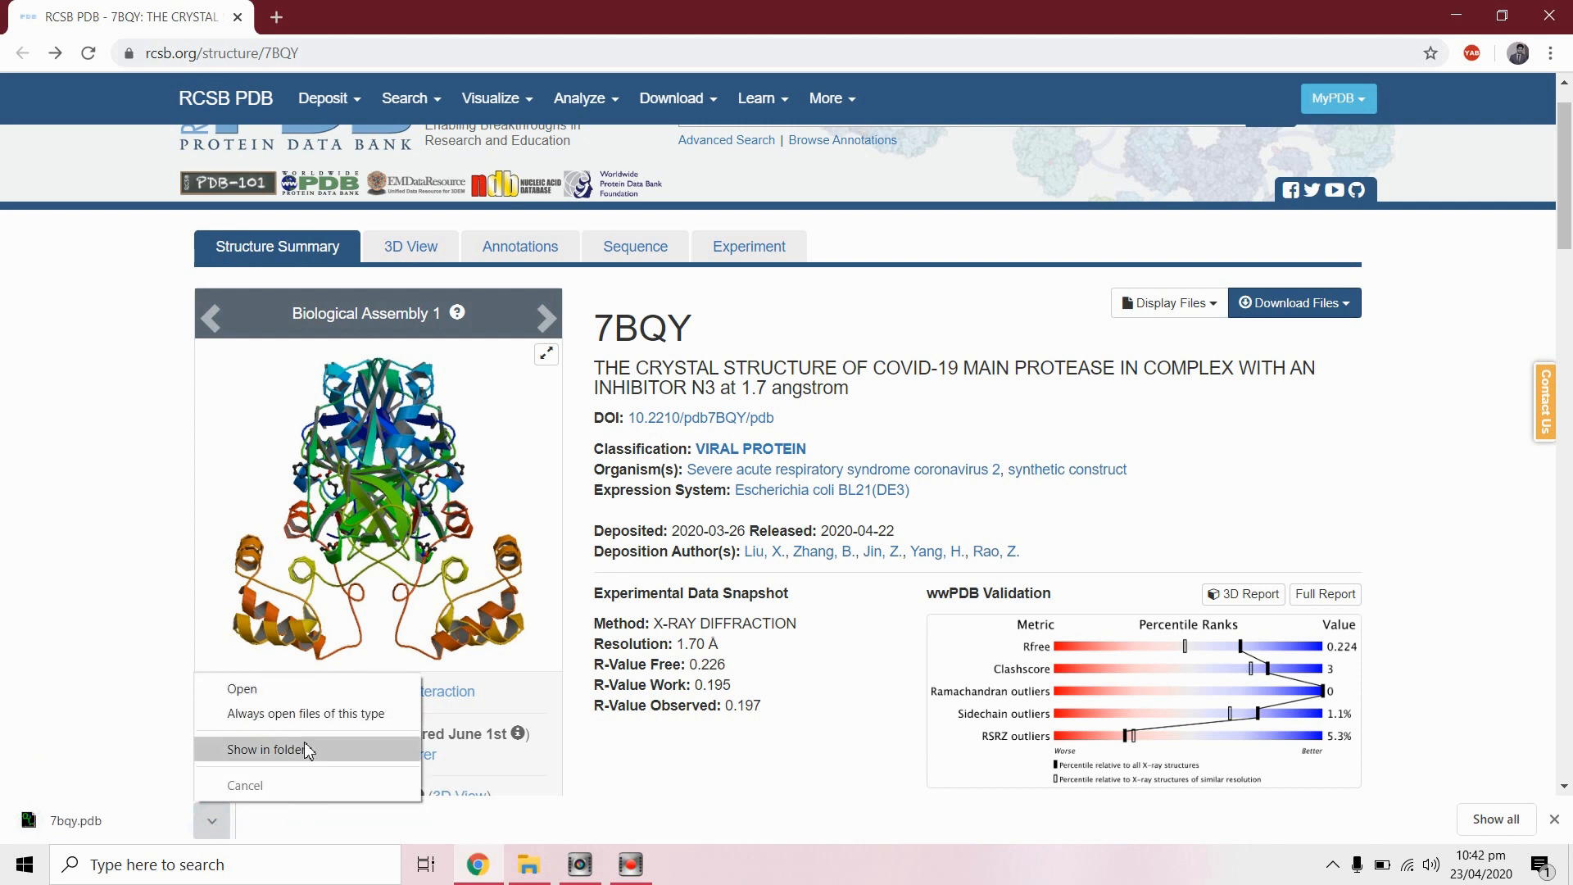
click(275, 748)
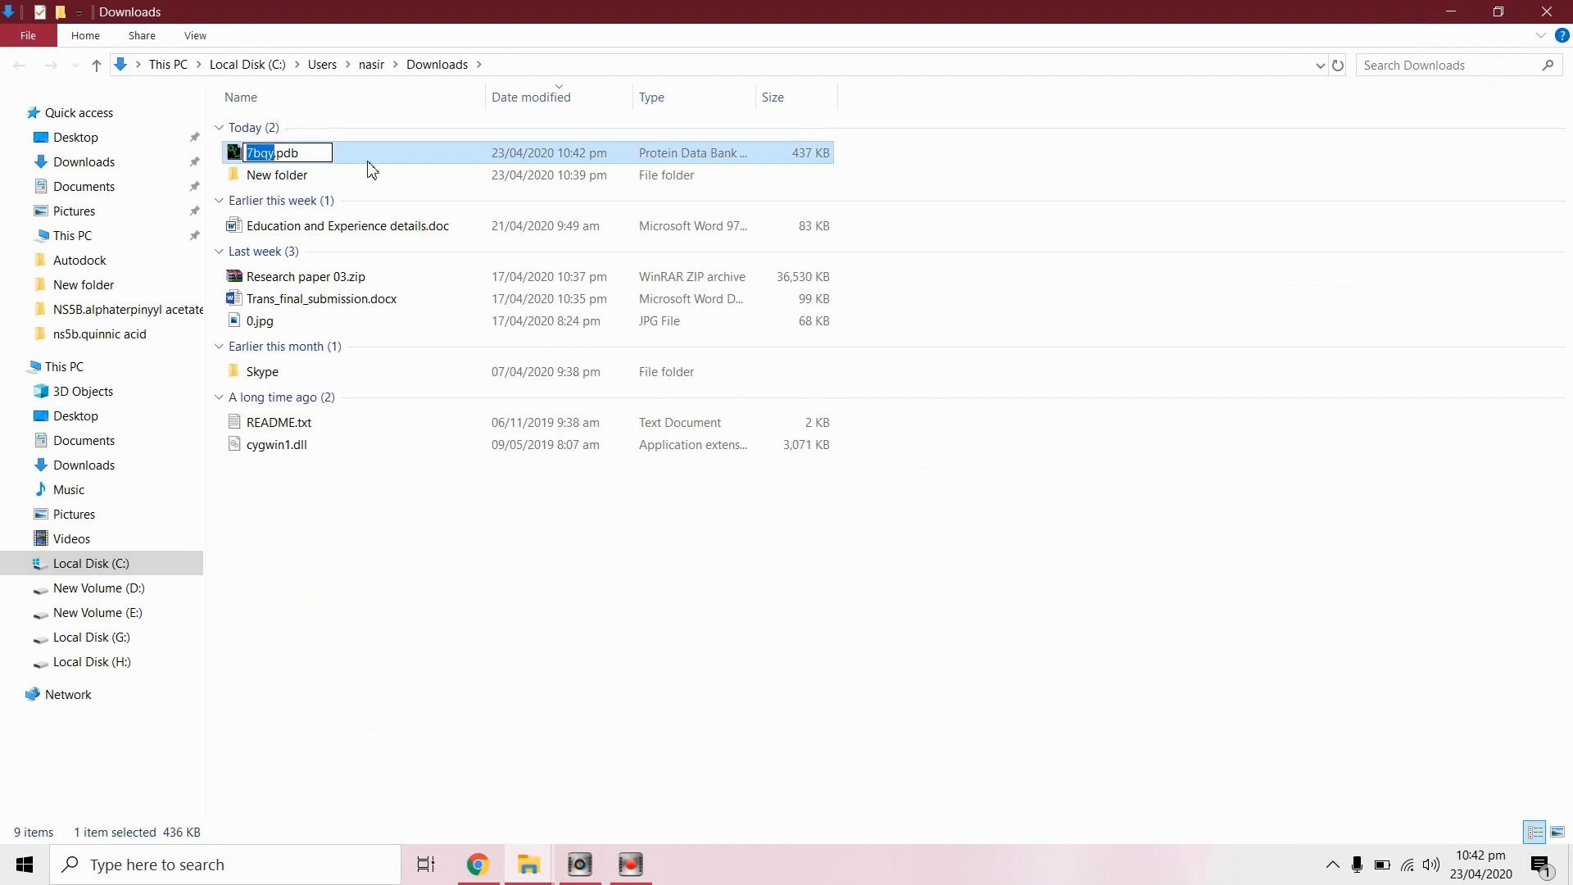
key(enter)
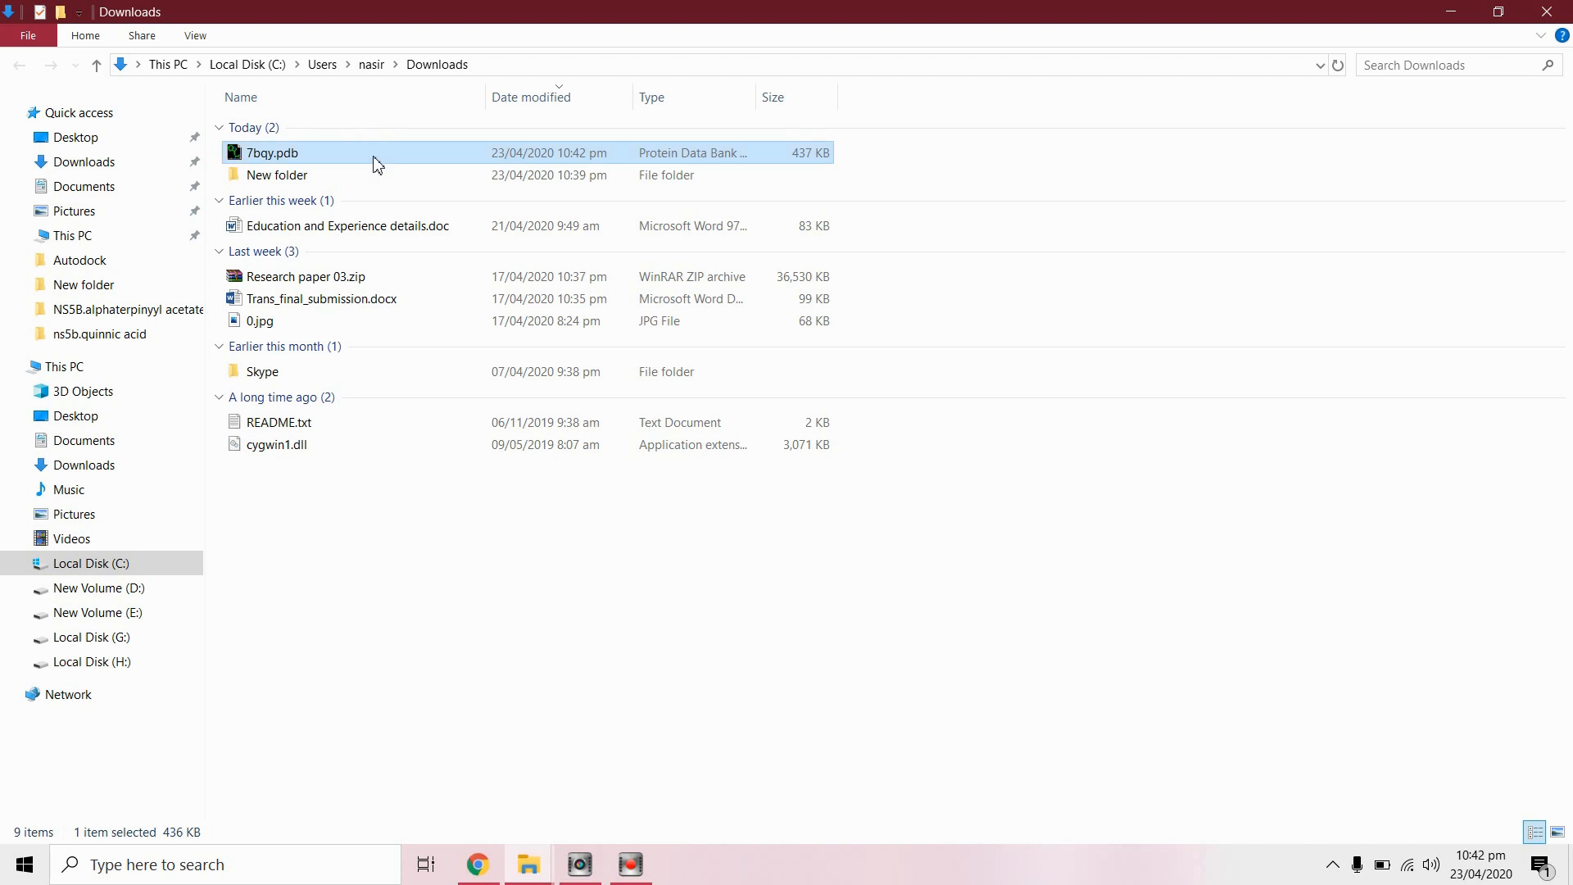
Step: Open 7bqy.pdb in PyMOL, maximize the window, and select the PJE inhibitor residue
double_click(272, 152)
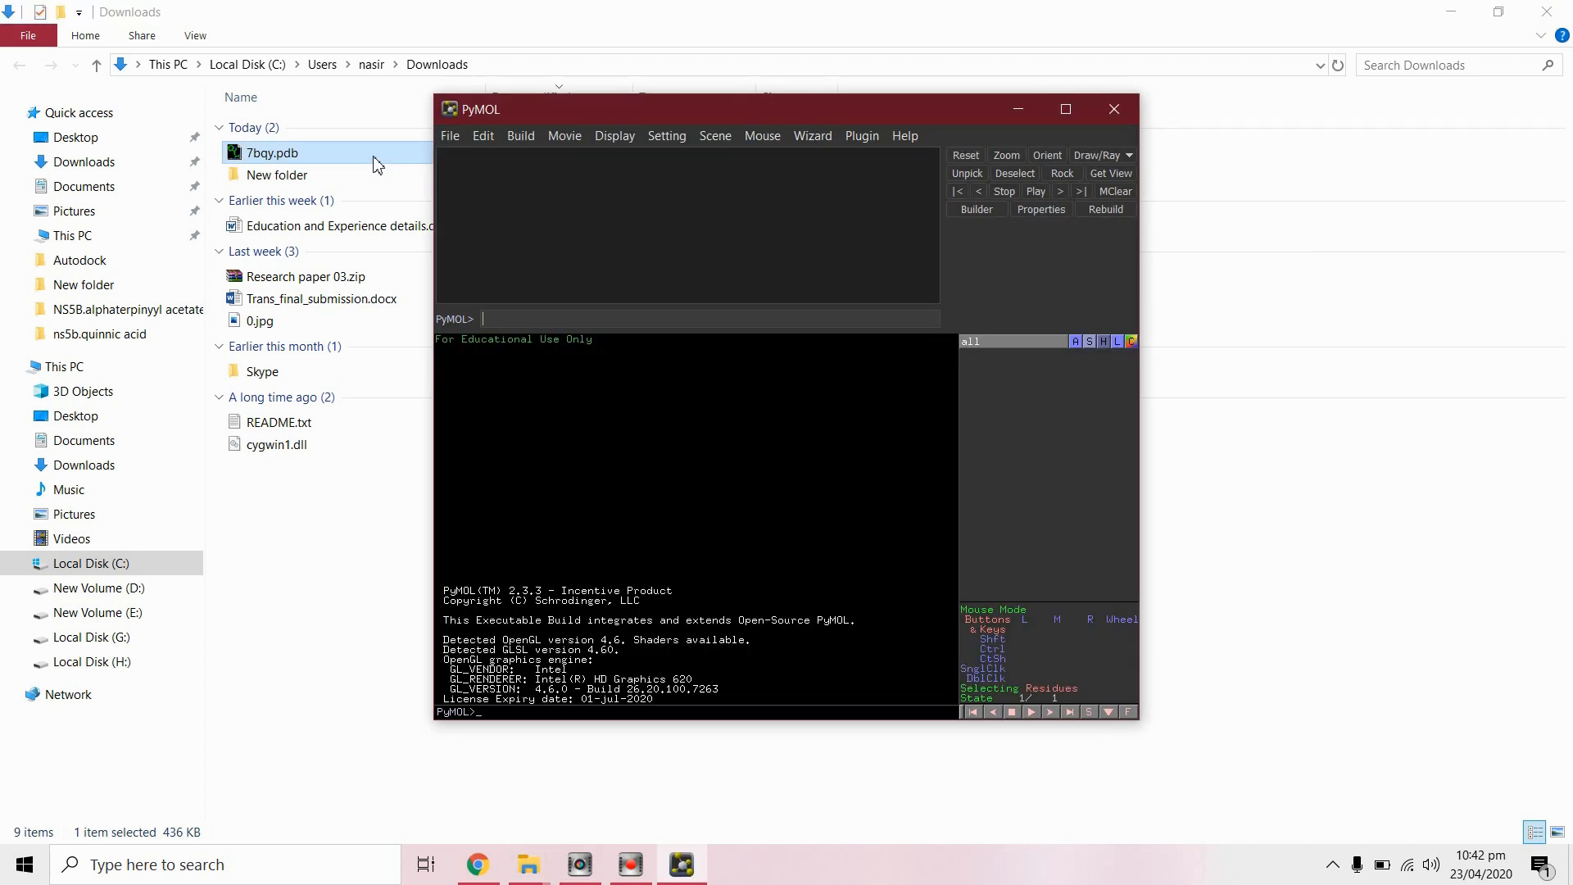
double_click(272, 153)
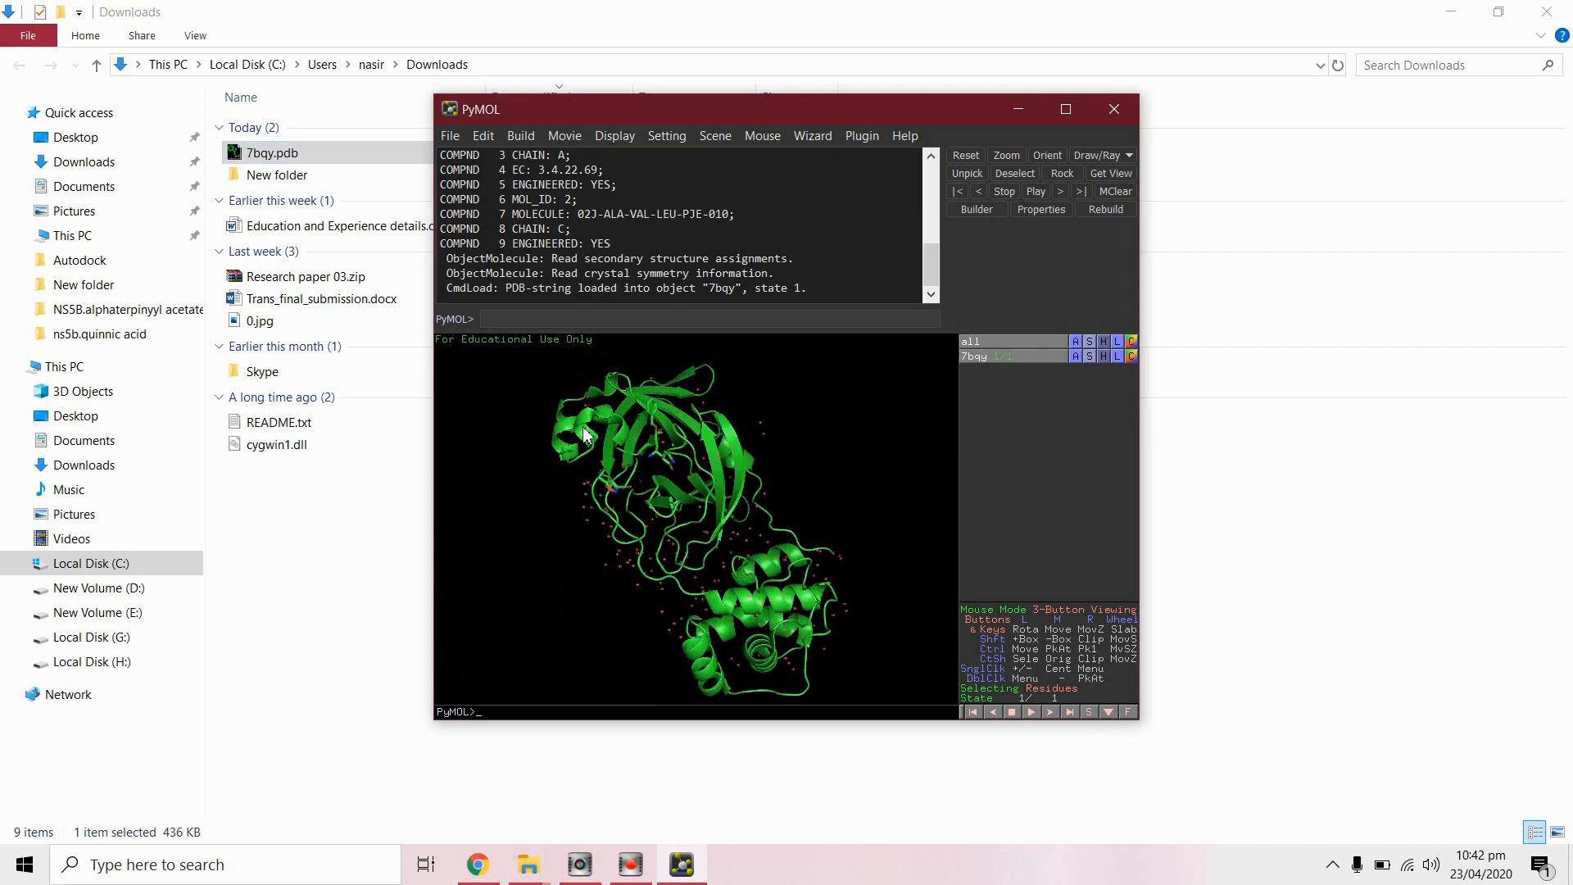
drag(586, 434, 642, 572)
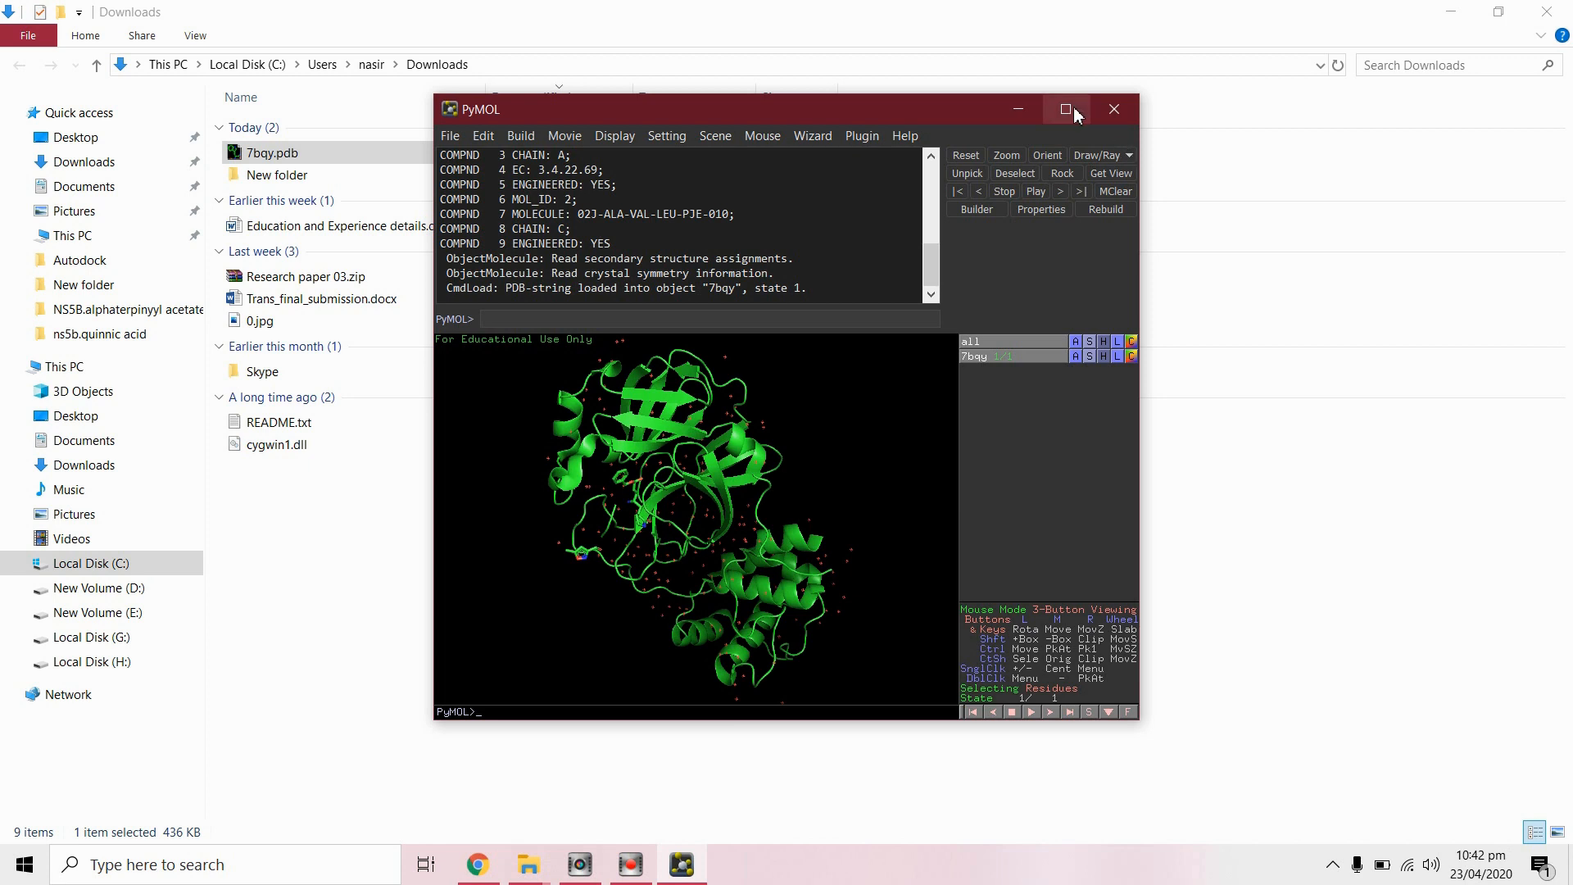
click(1065, 108)
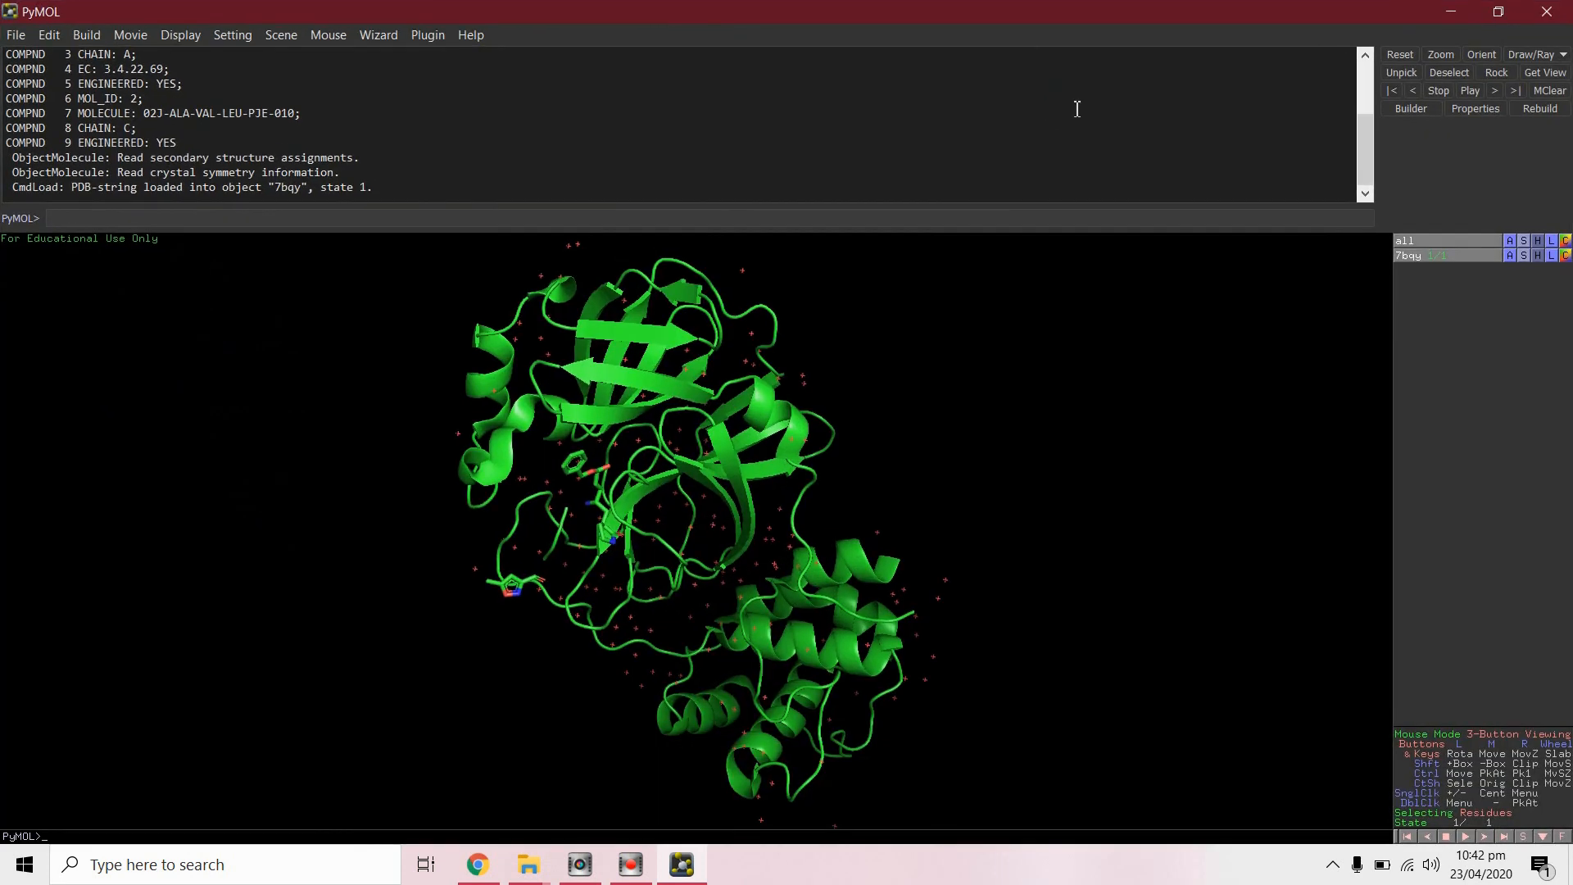
mouse_move(1422, 697)
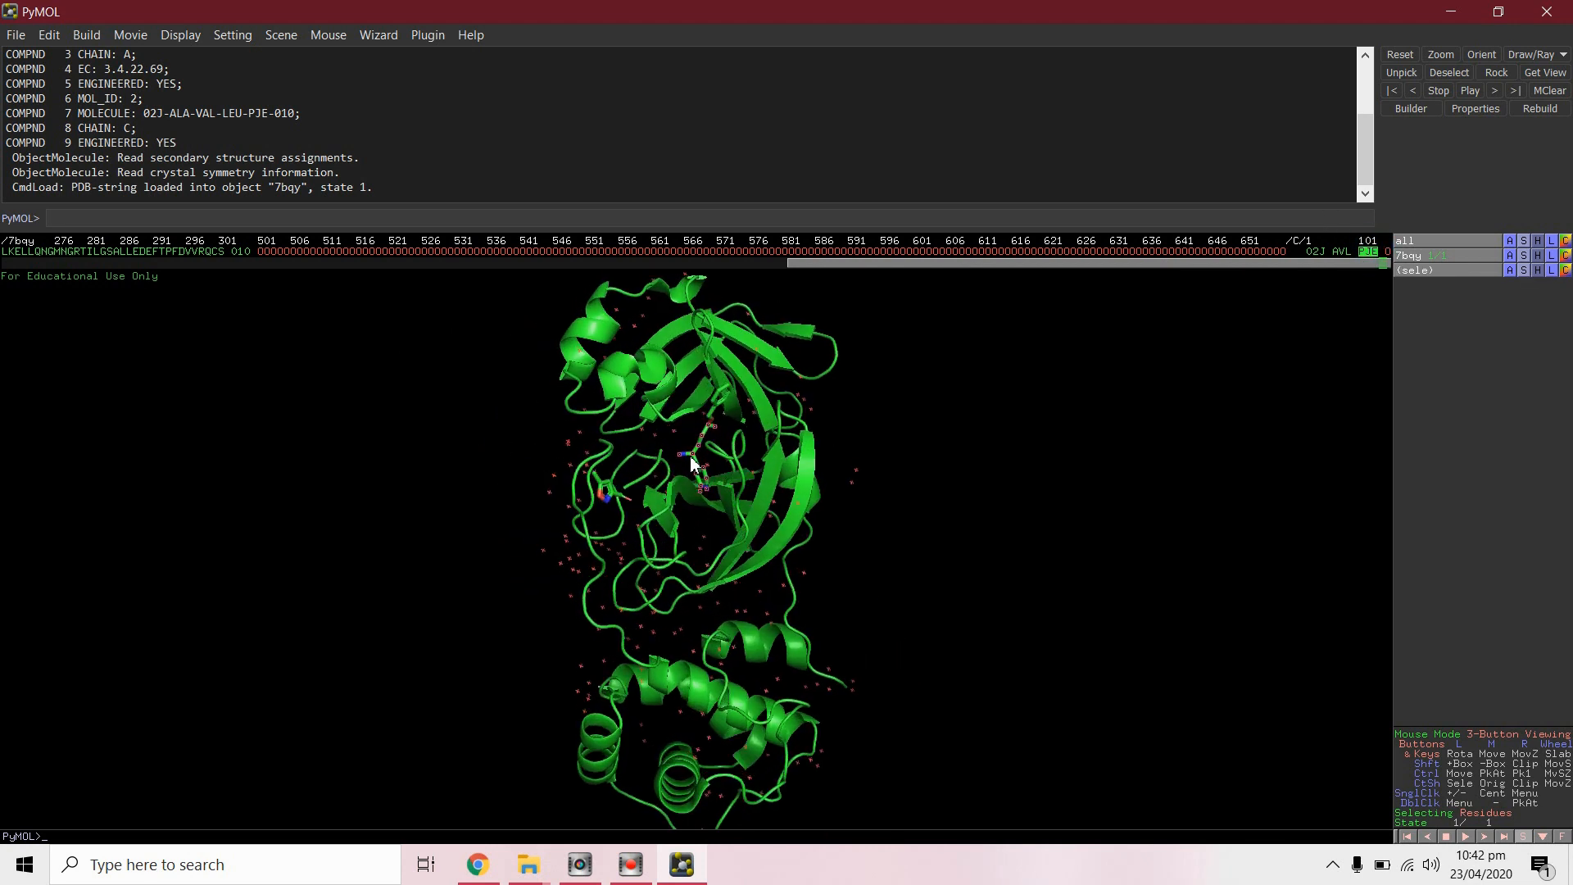
drag(693, 462, 576, 432)
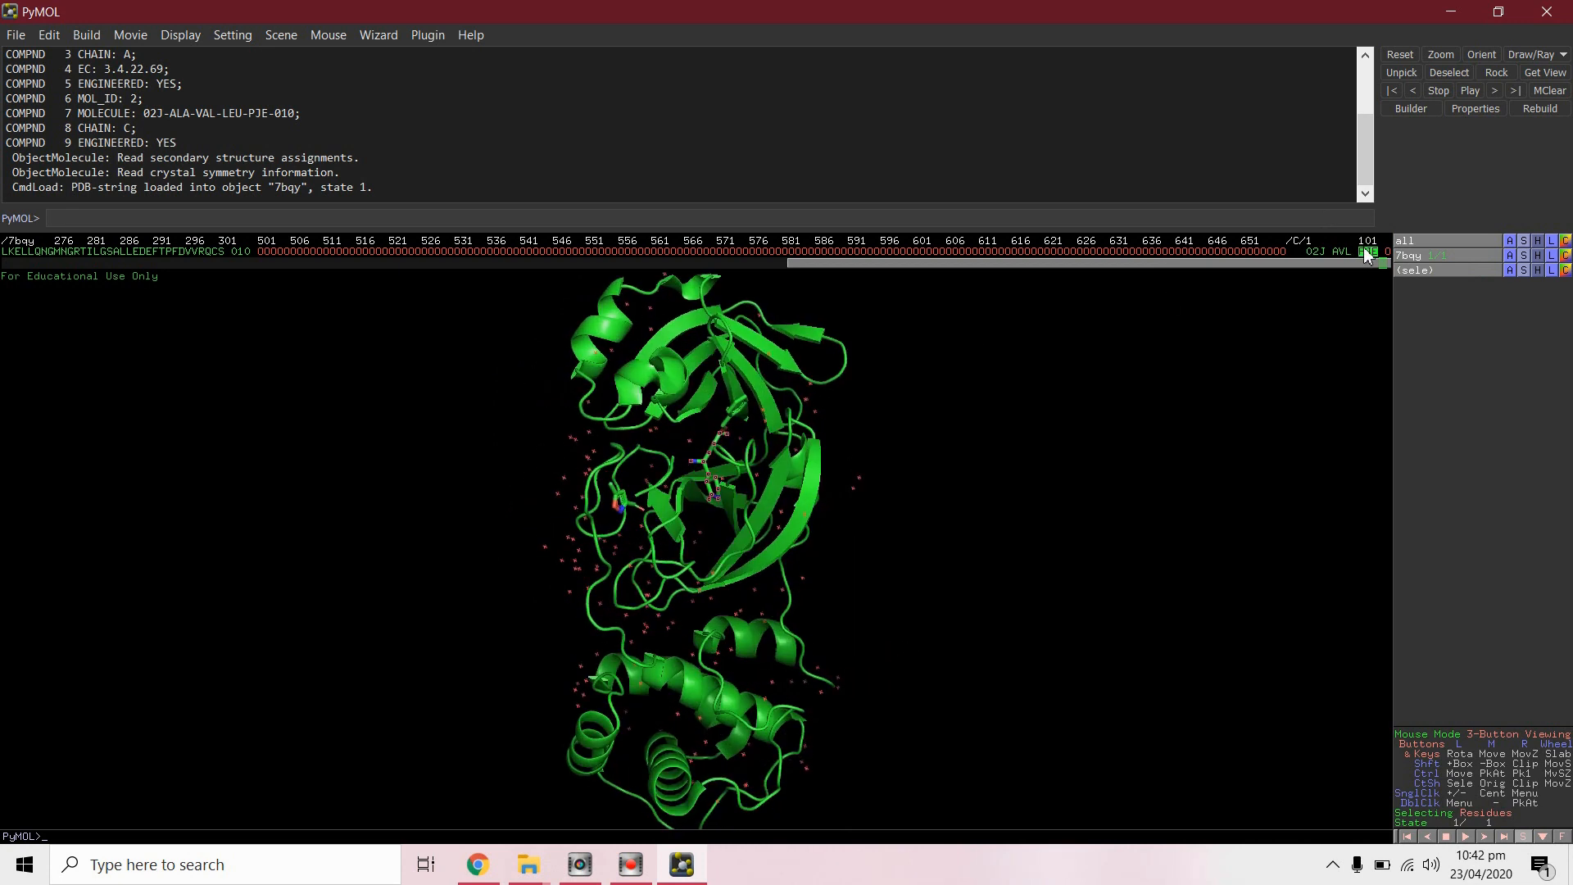
click(1404, 241)
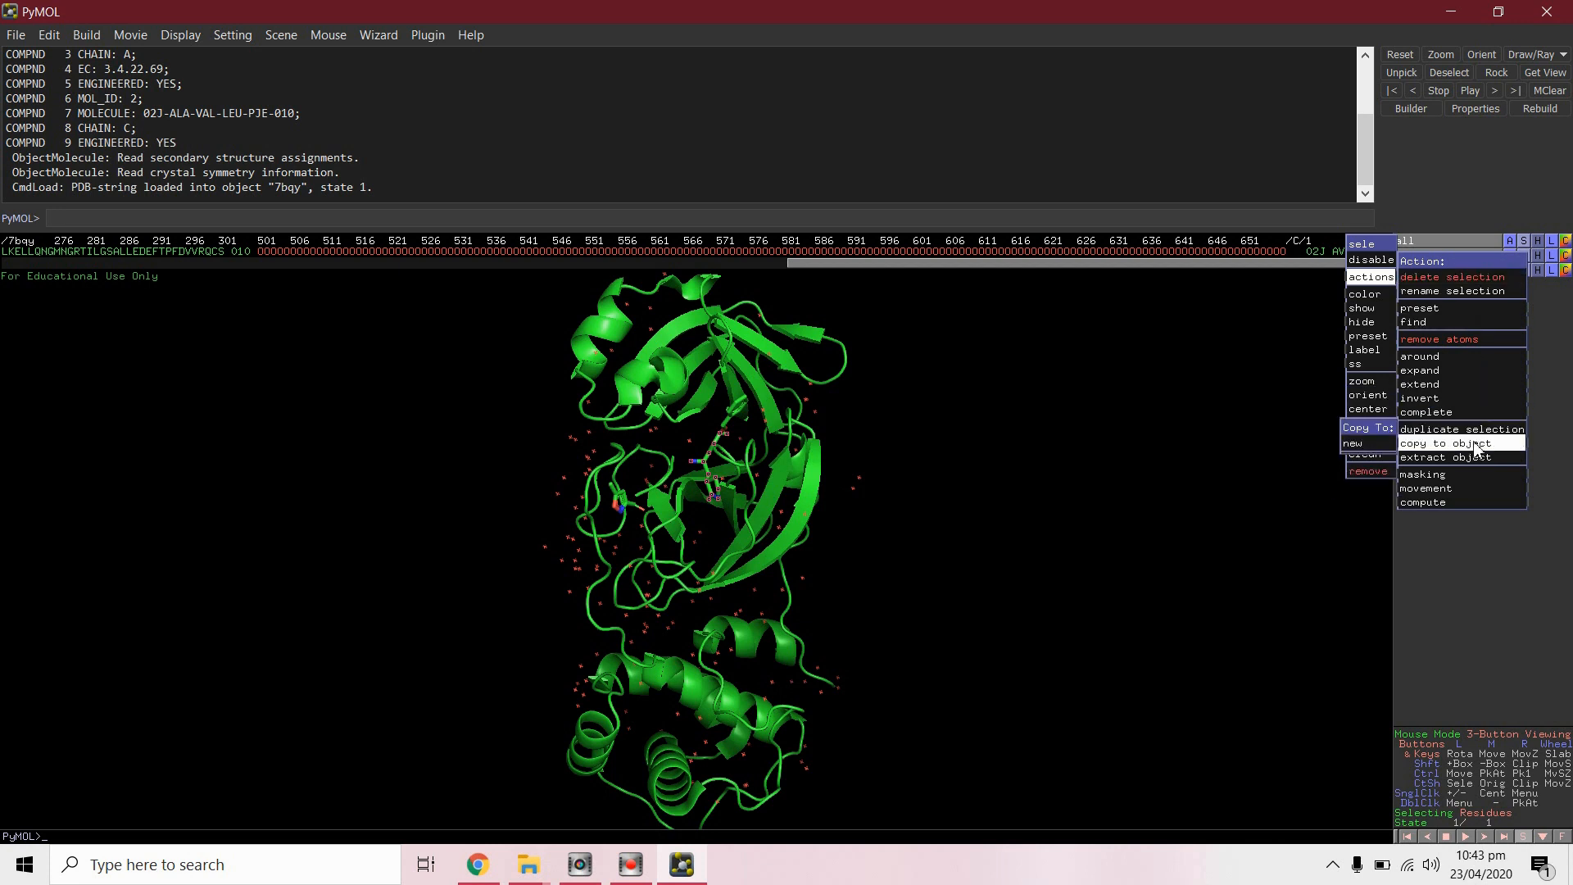
Step: Copy the selected PJE inhibitor into a new object, obj01
click(1440, 443)
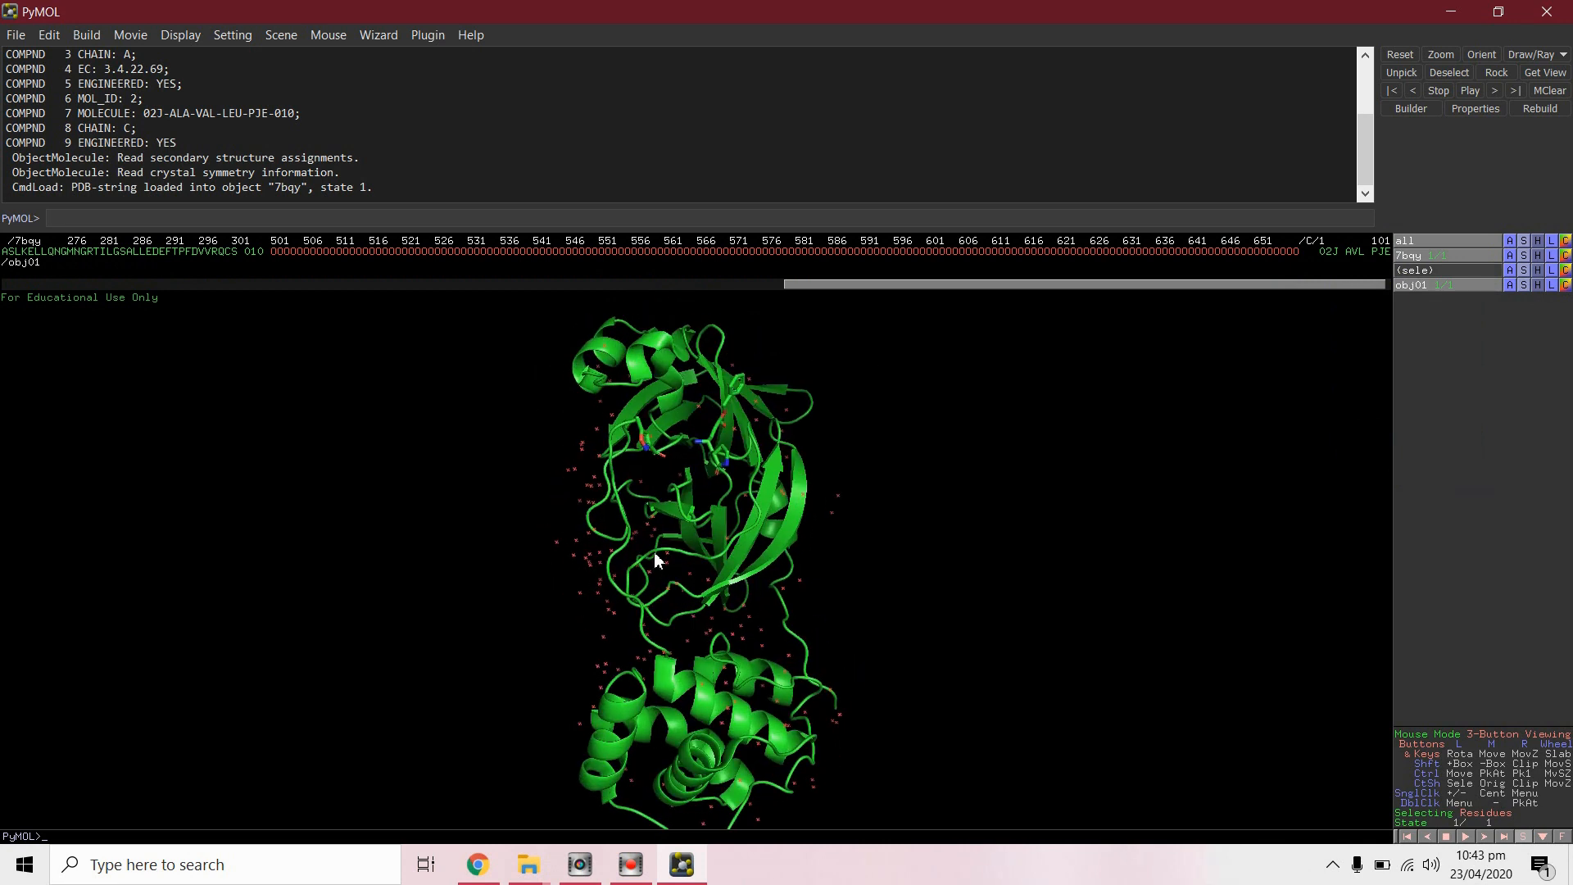
drag(654, 559, 757, 432)
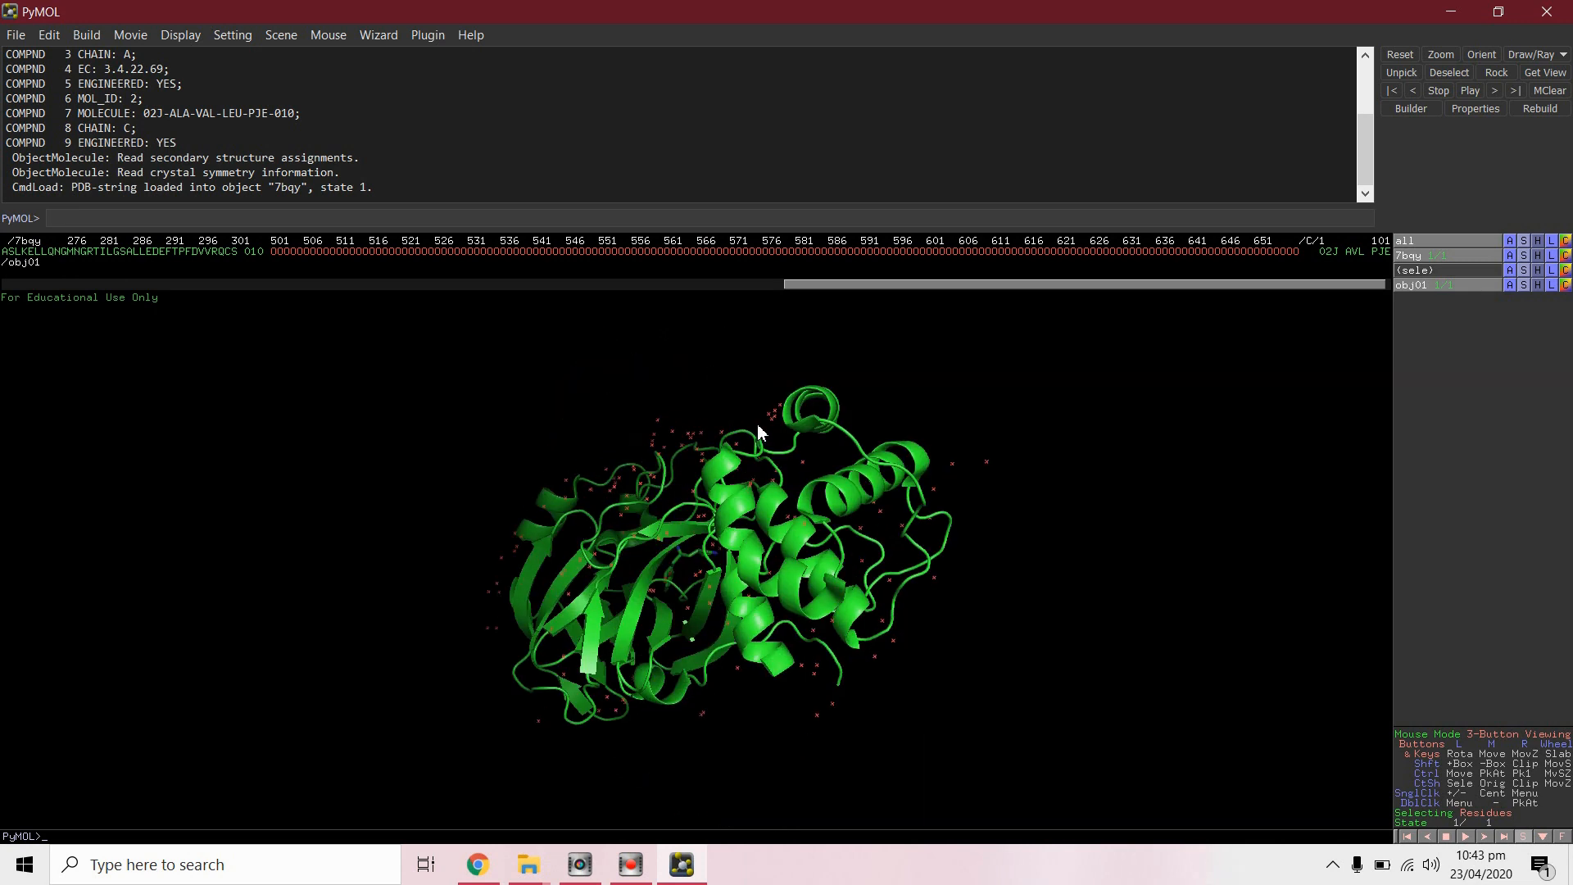
drag(757, 431, 792, 522)
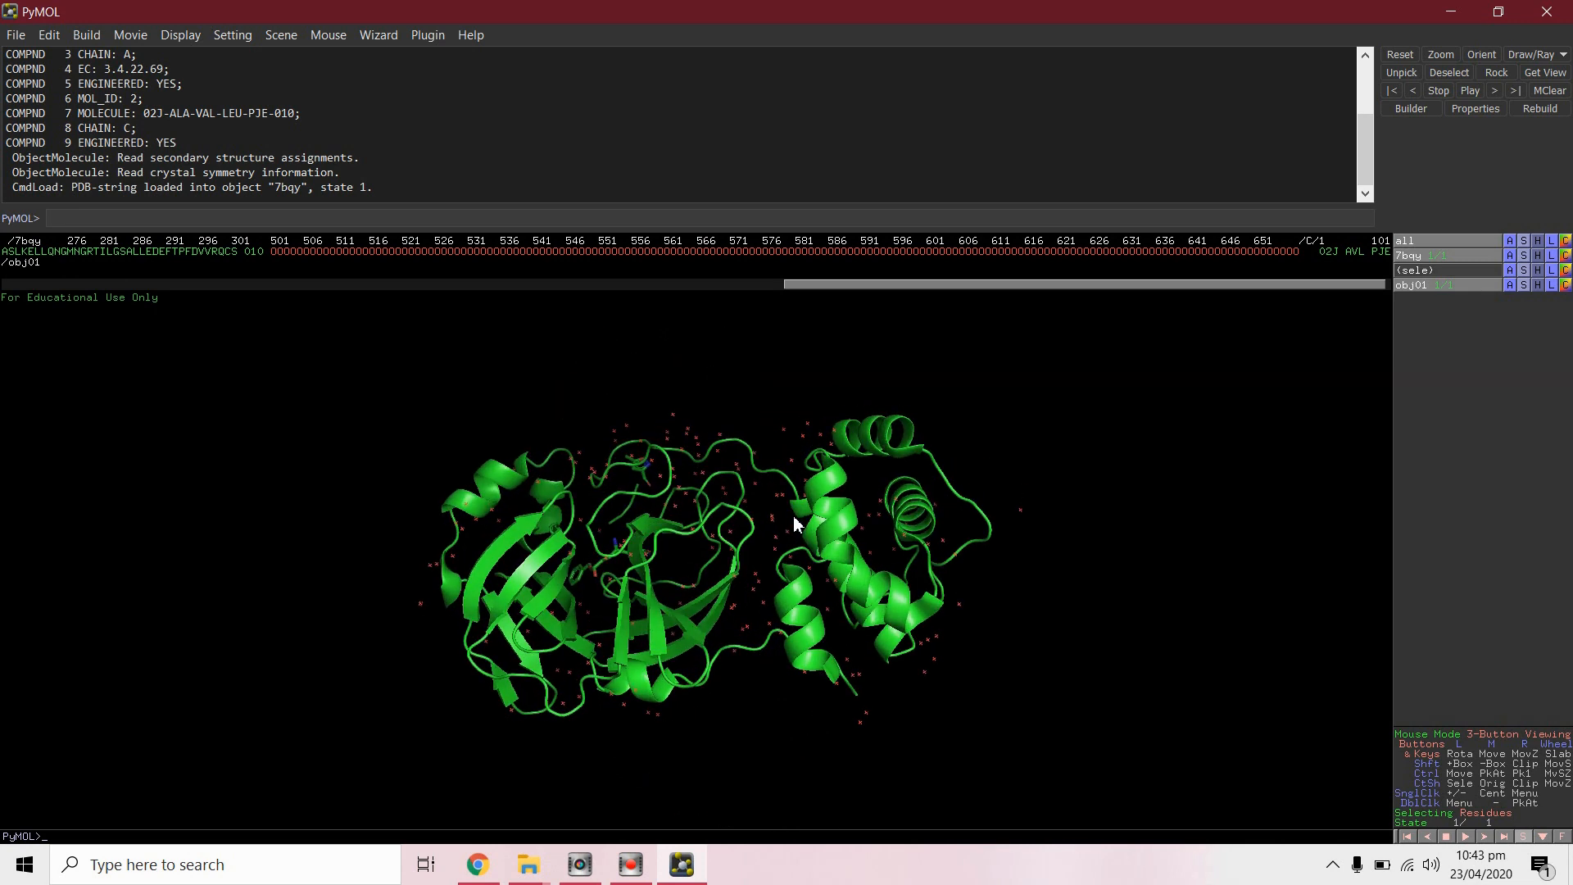
mouse_move(191, 843)
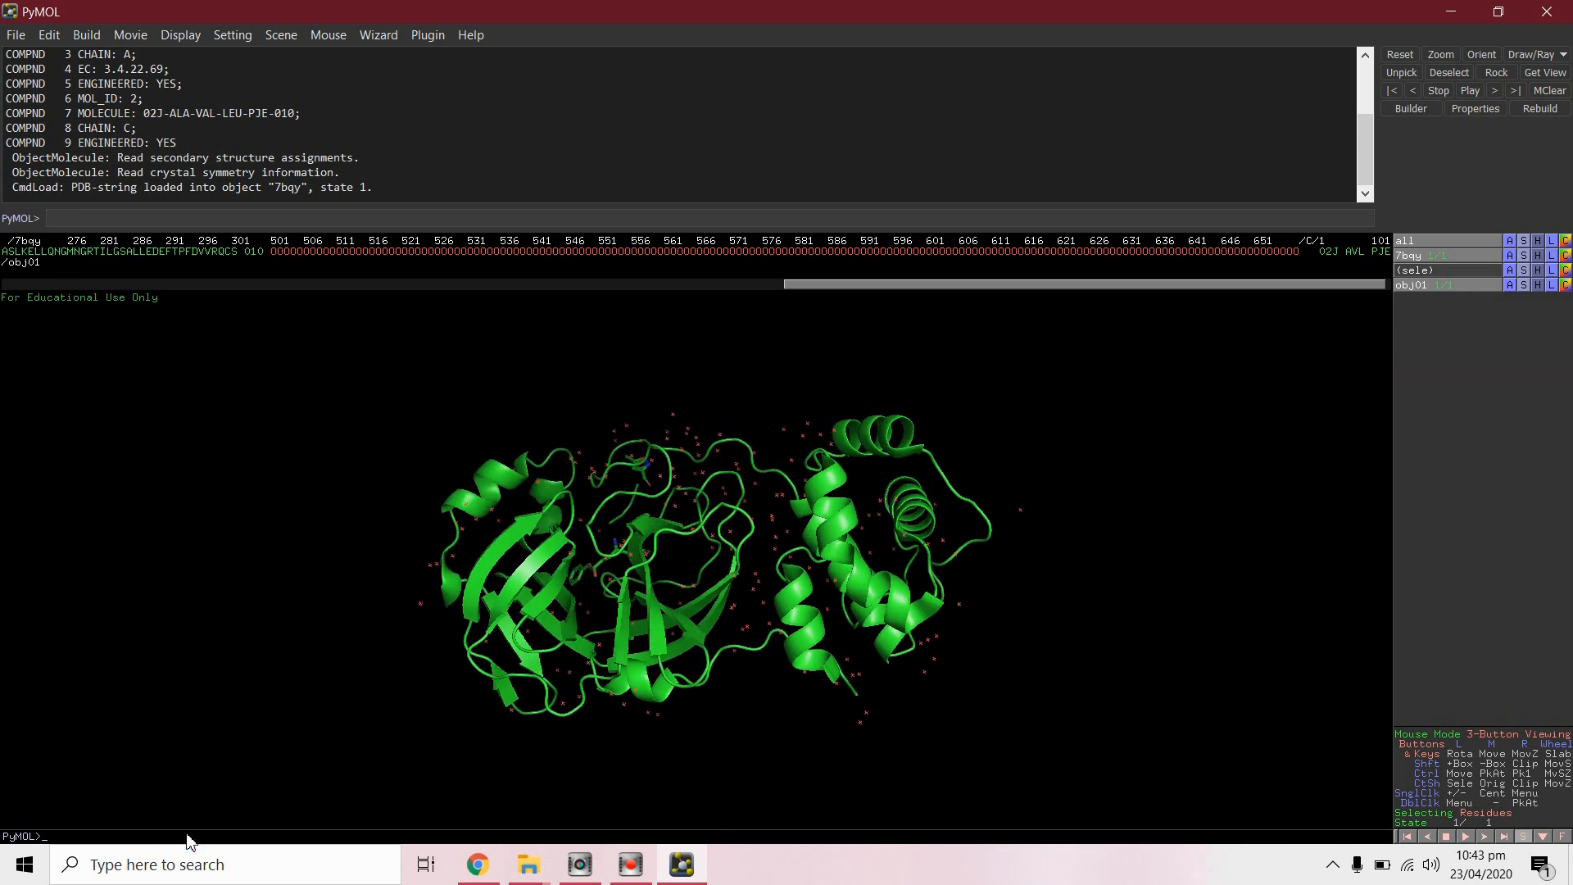
Step: Delete the 7bqy protein with the 'delete 7bqy' command, leaving only the ligand
text(delete)
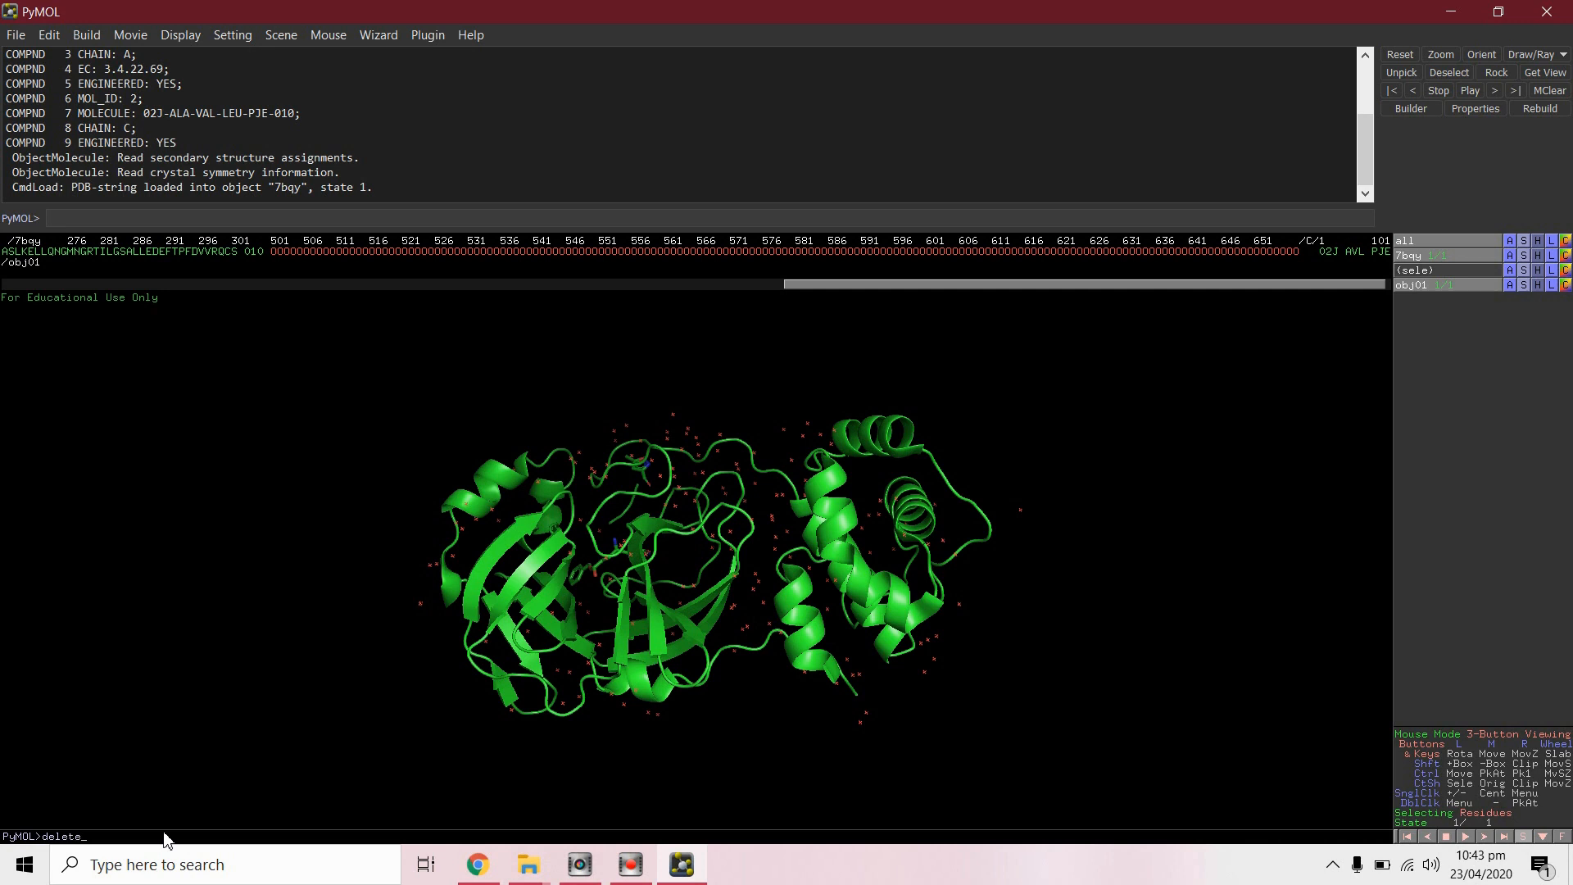
text(7)
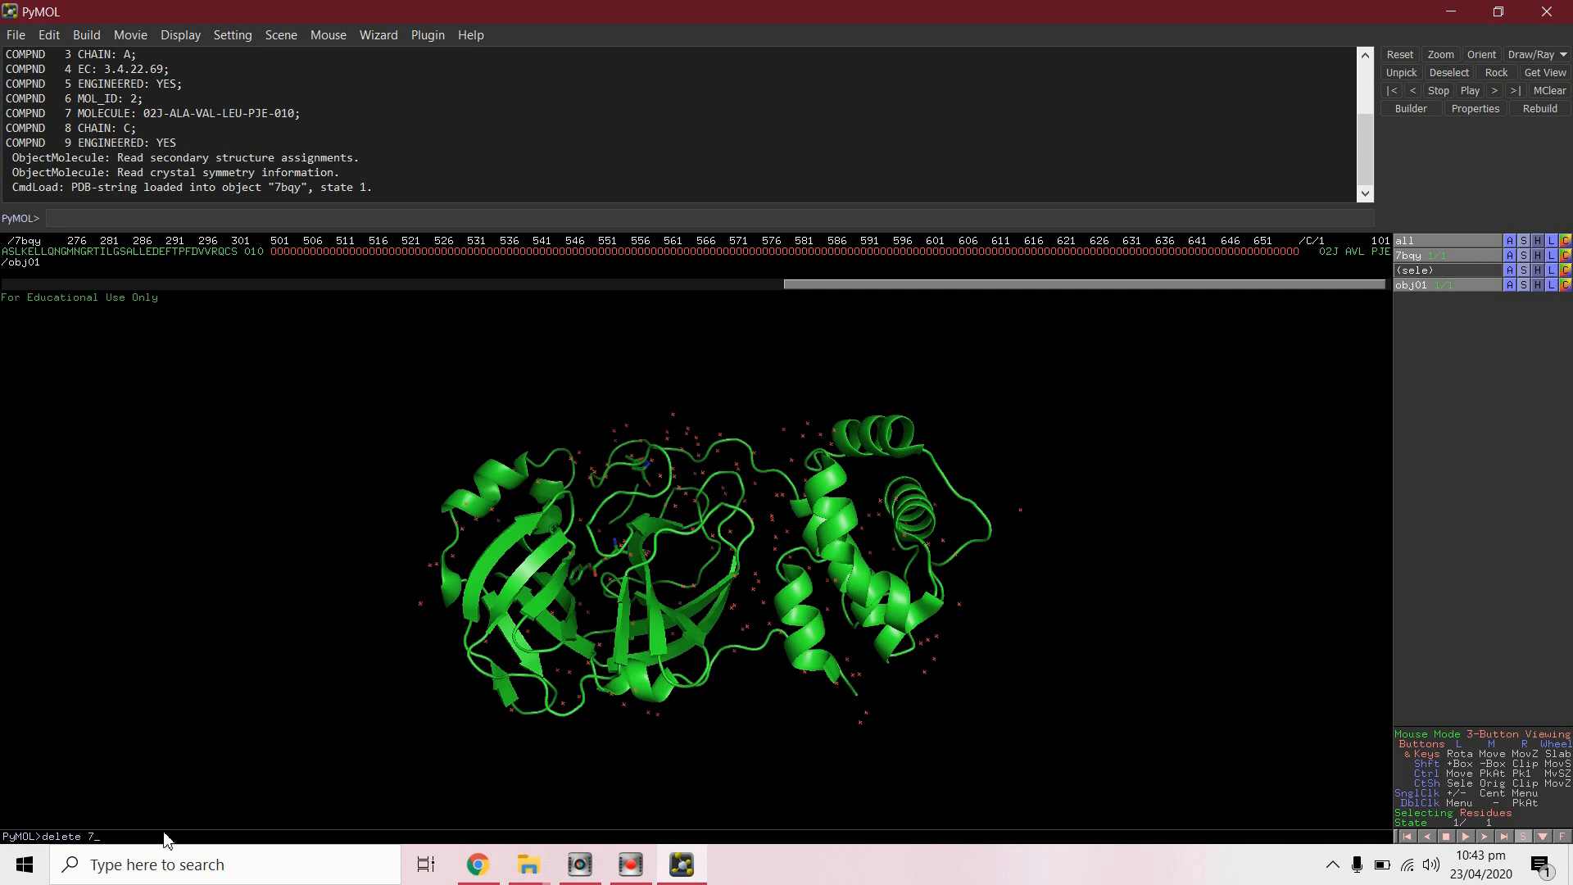
text(bqy)
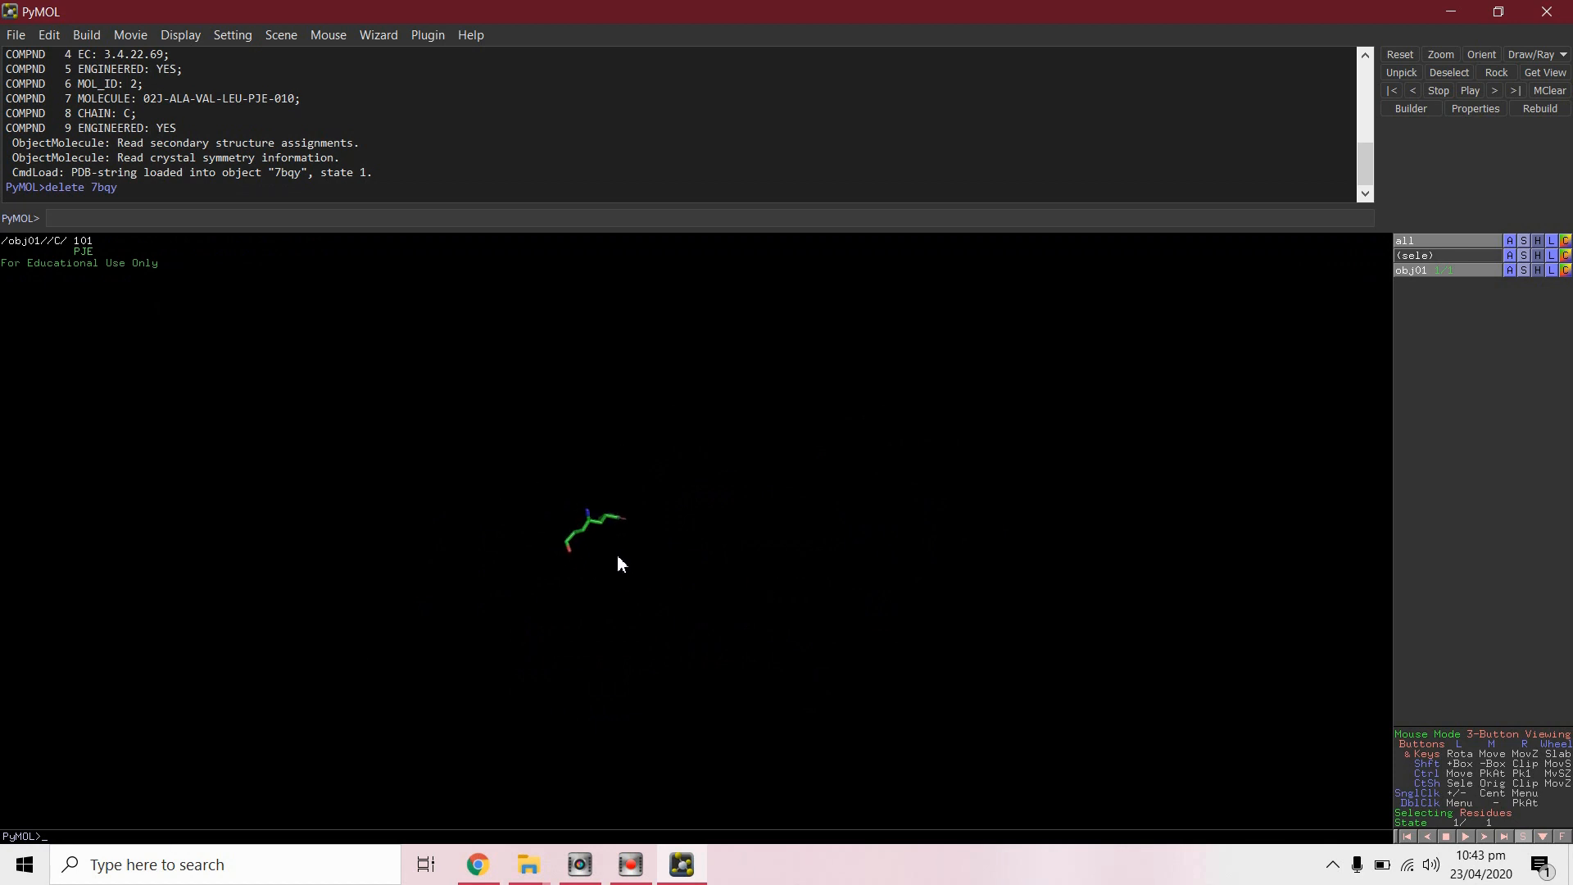
Step: Export the ligand molecule to a file with Original atom order enabled
click(17, 35)
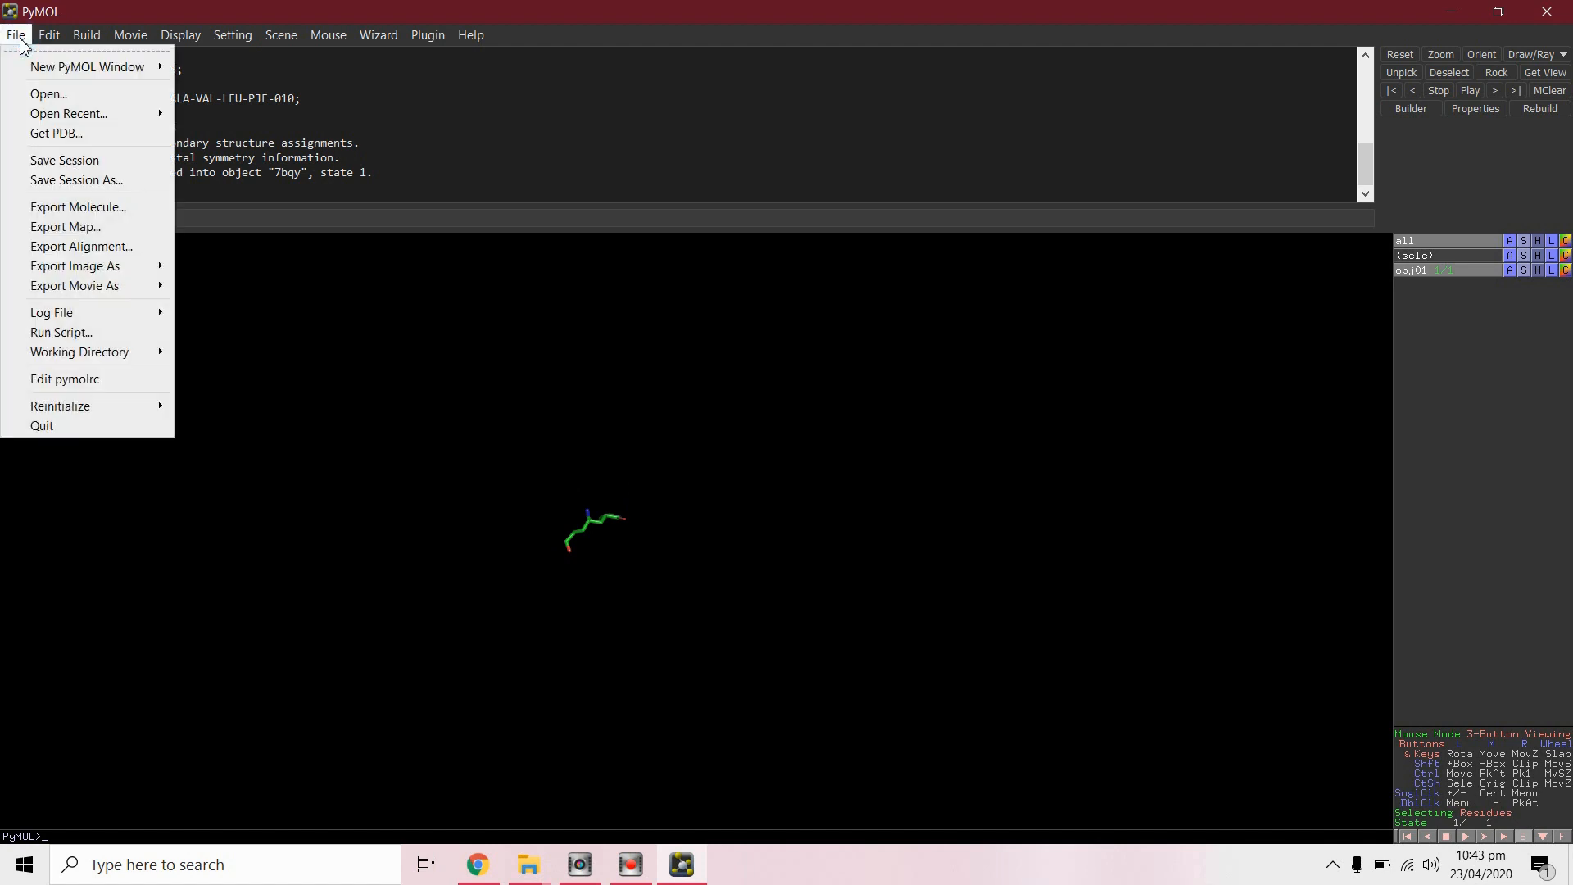
mouse_move(90, 198)
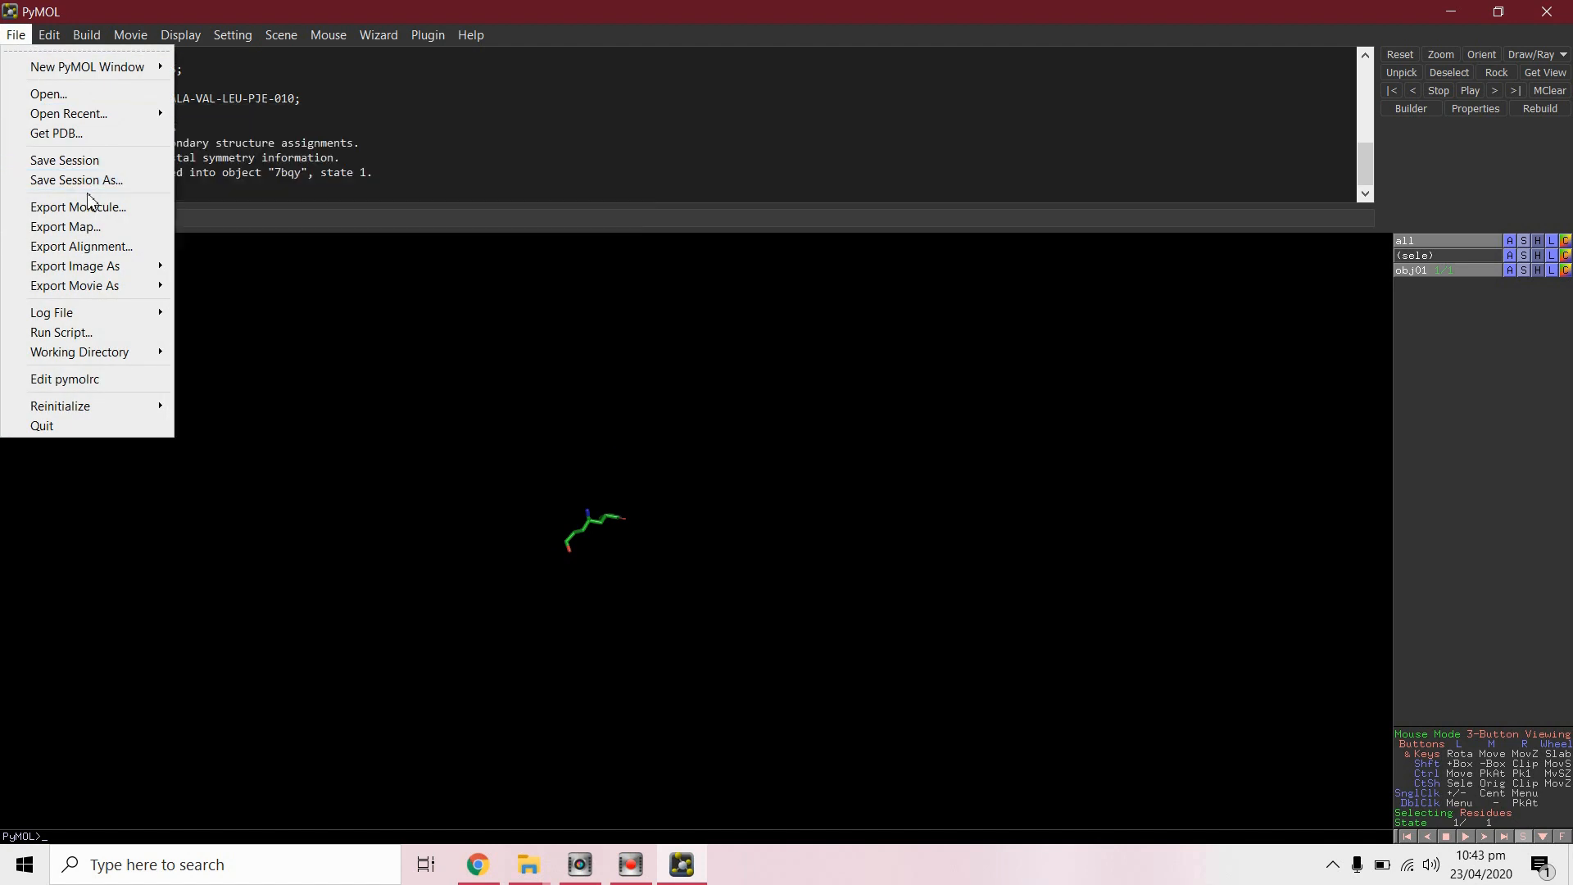
click(78, 206)
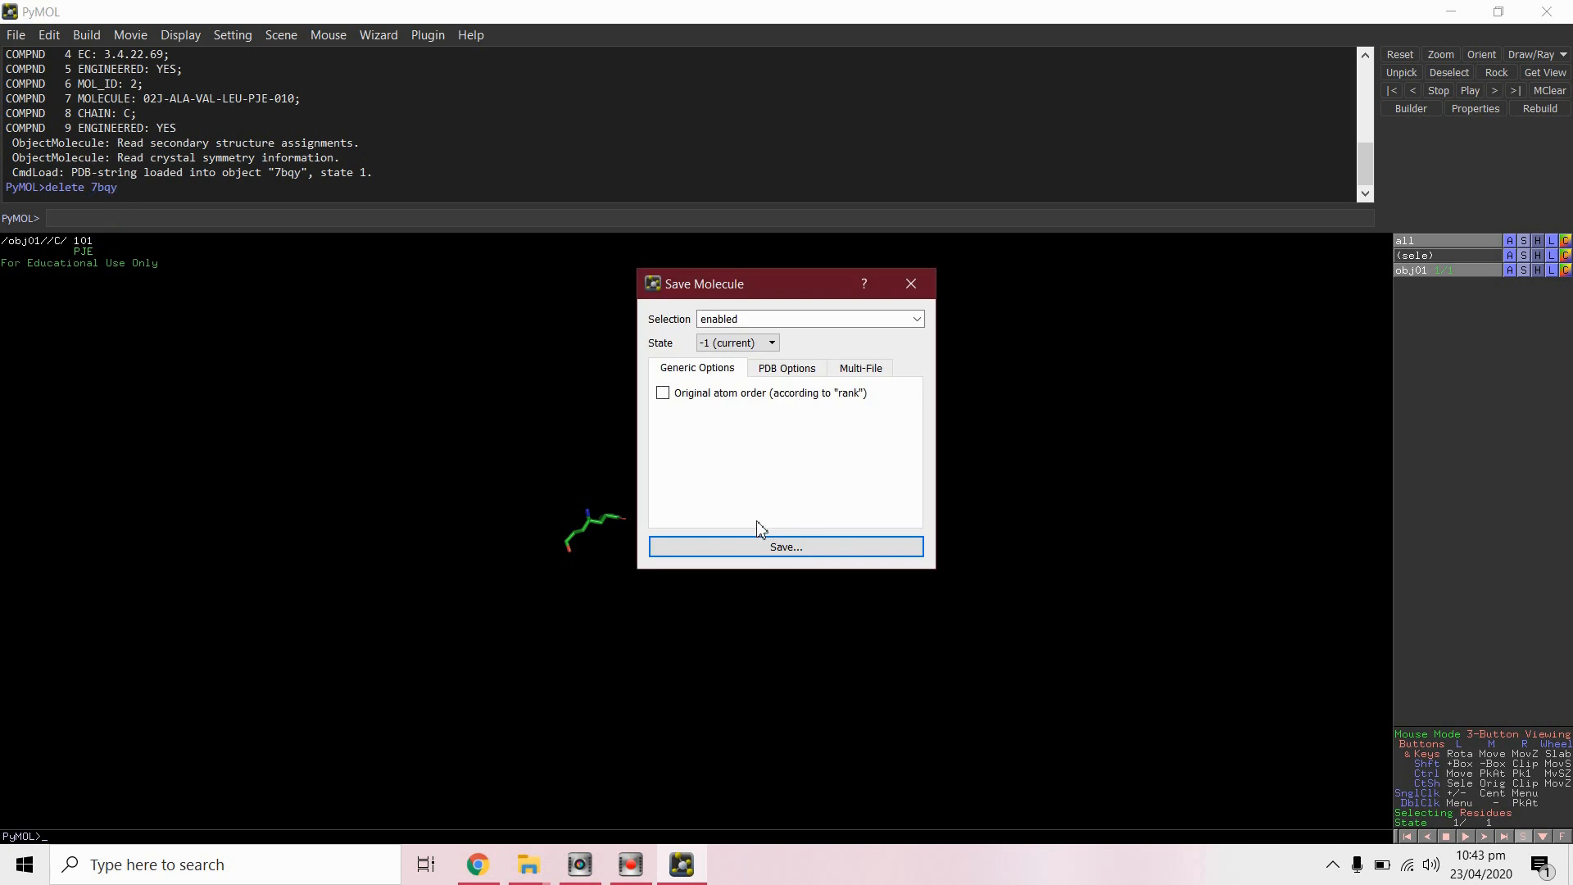
click(662, 392)
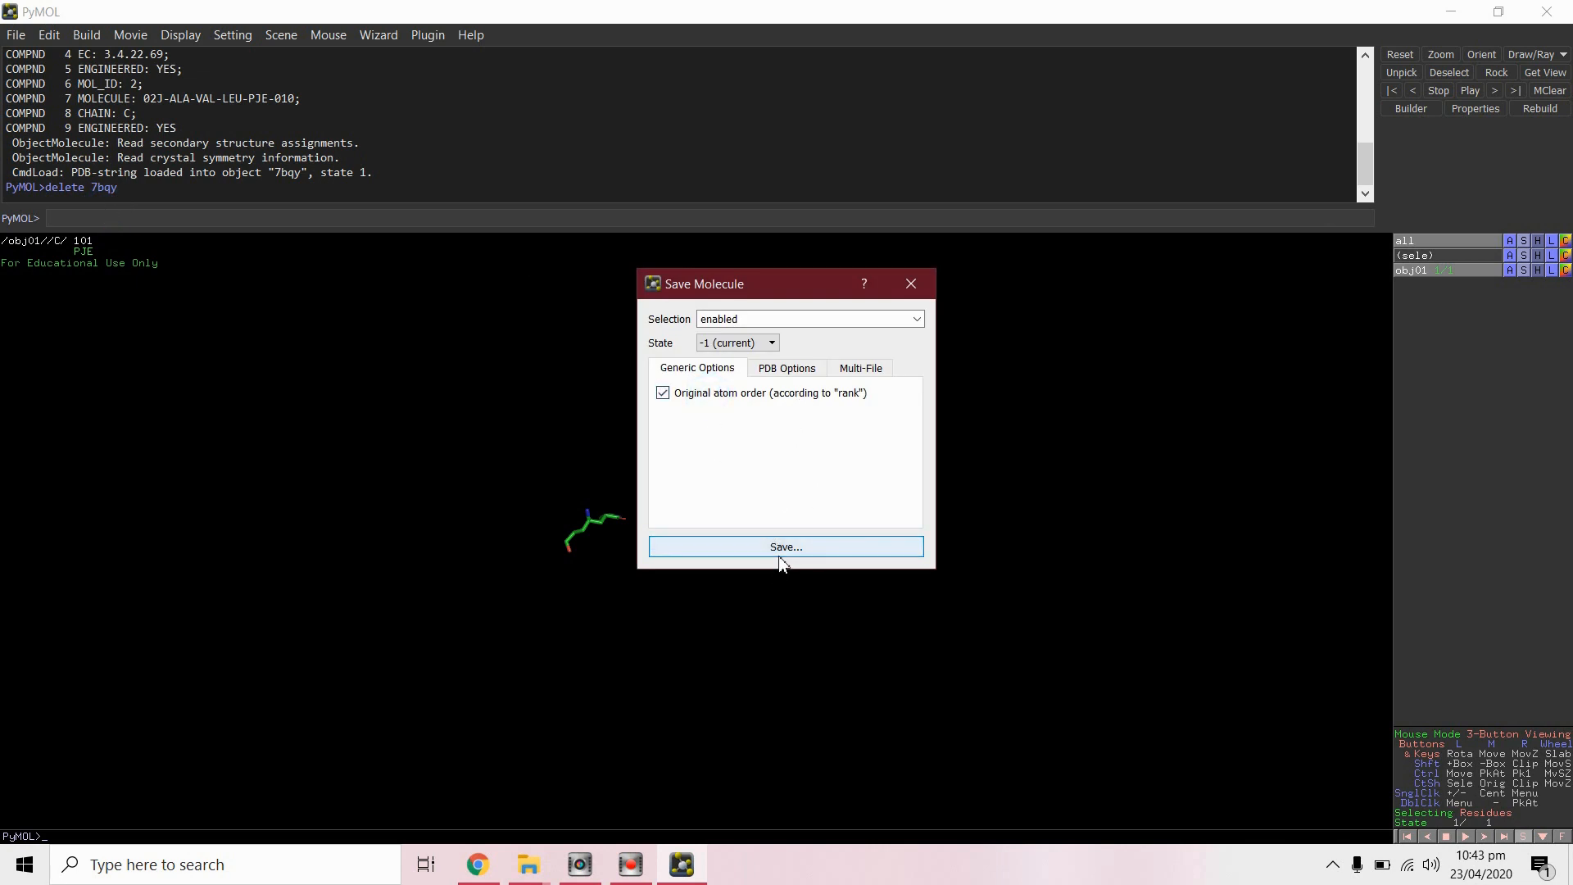
click(785, 545)
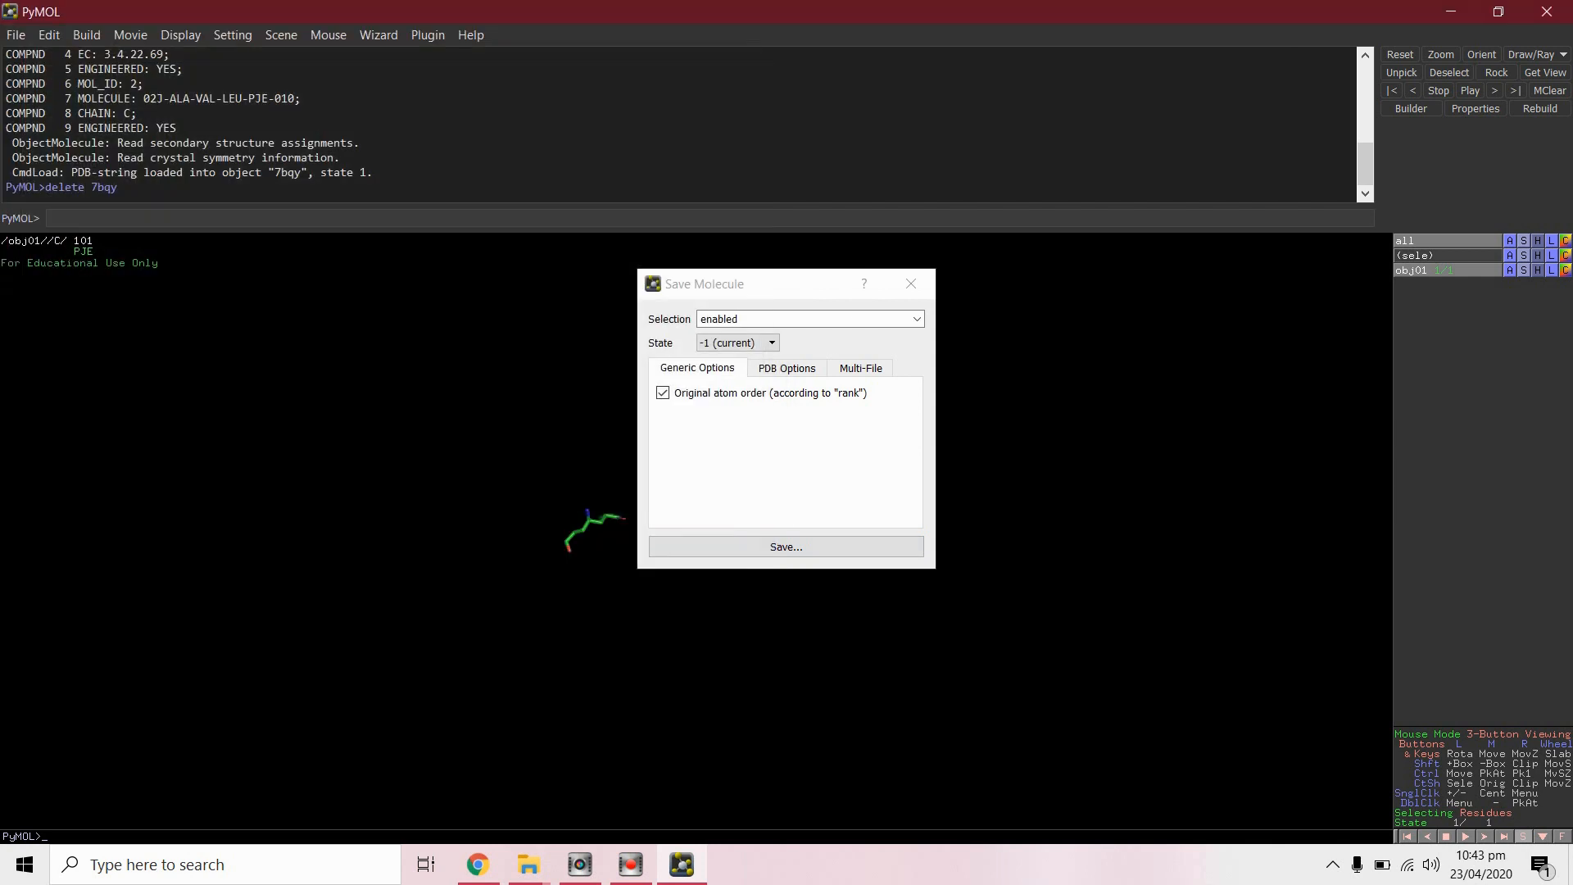
click(785, 547)
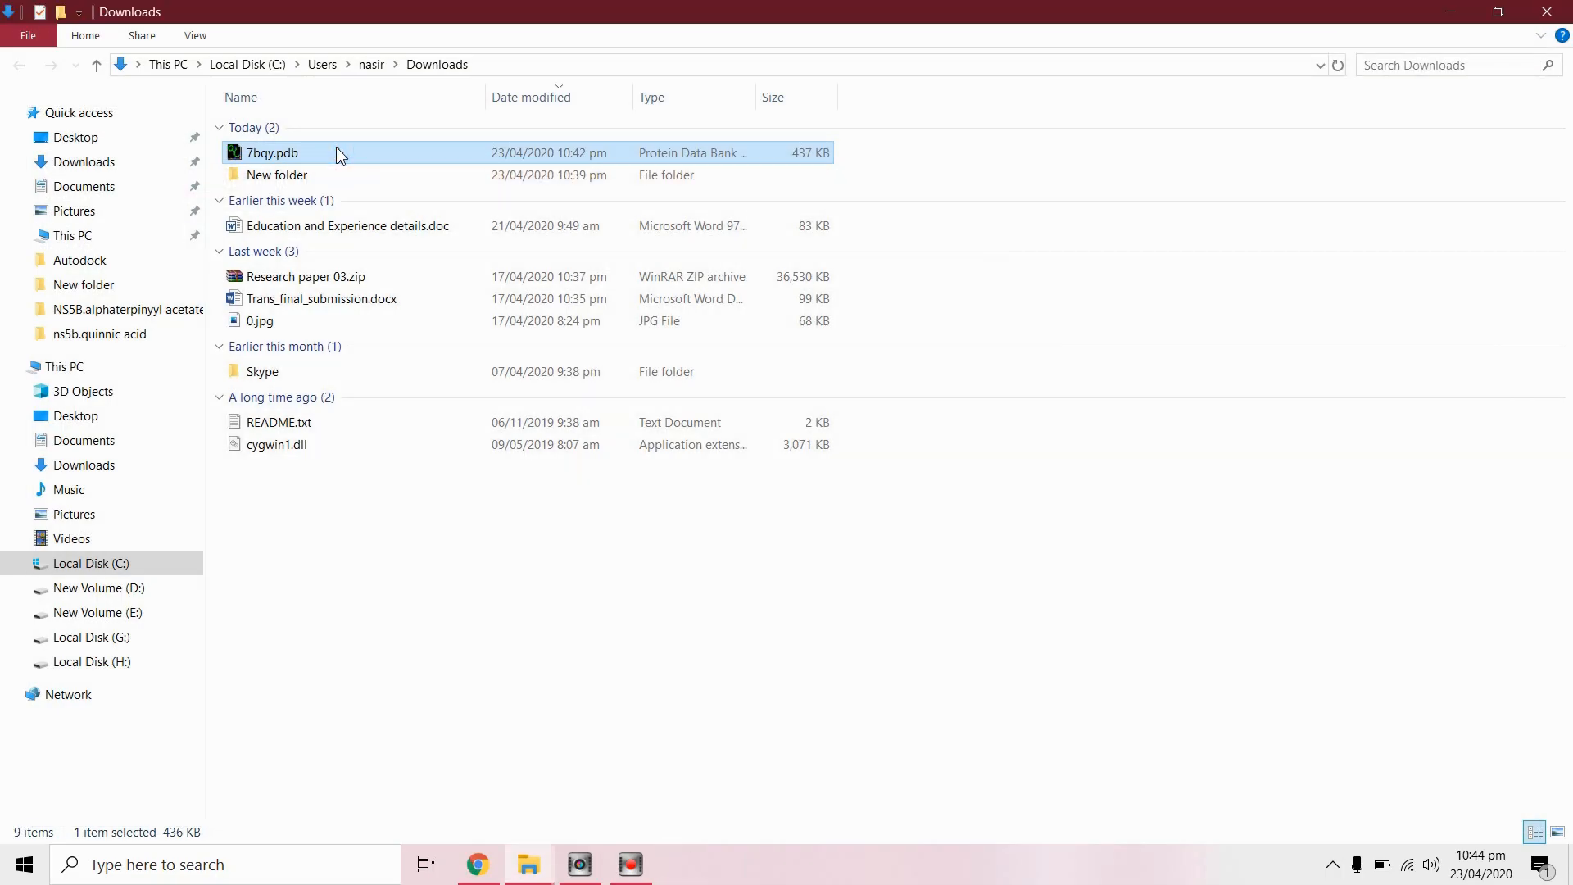
double_click(272, 152)
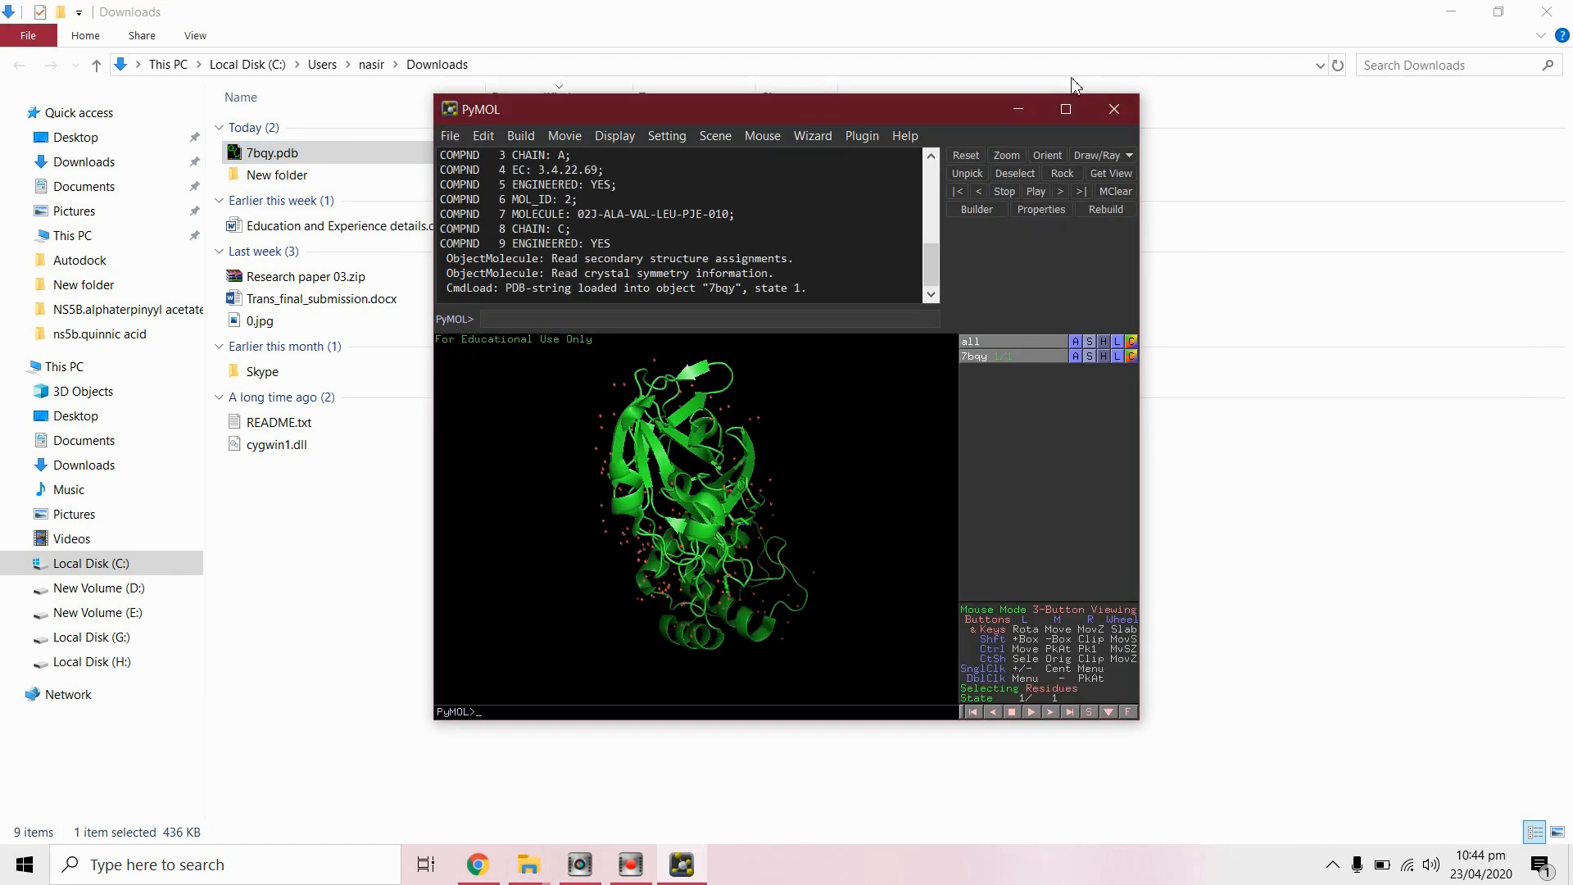
click(1064, 109)
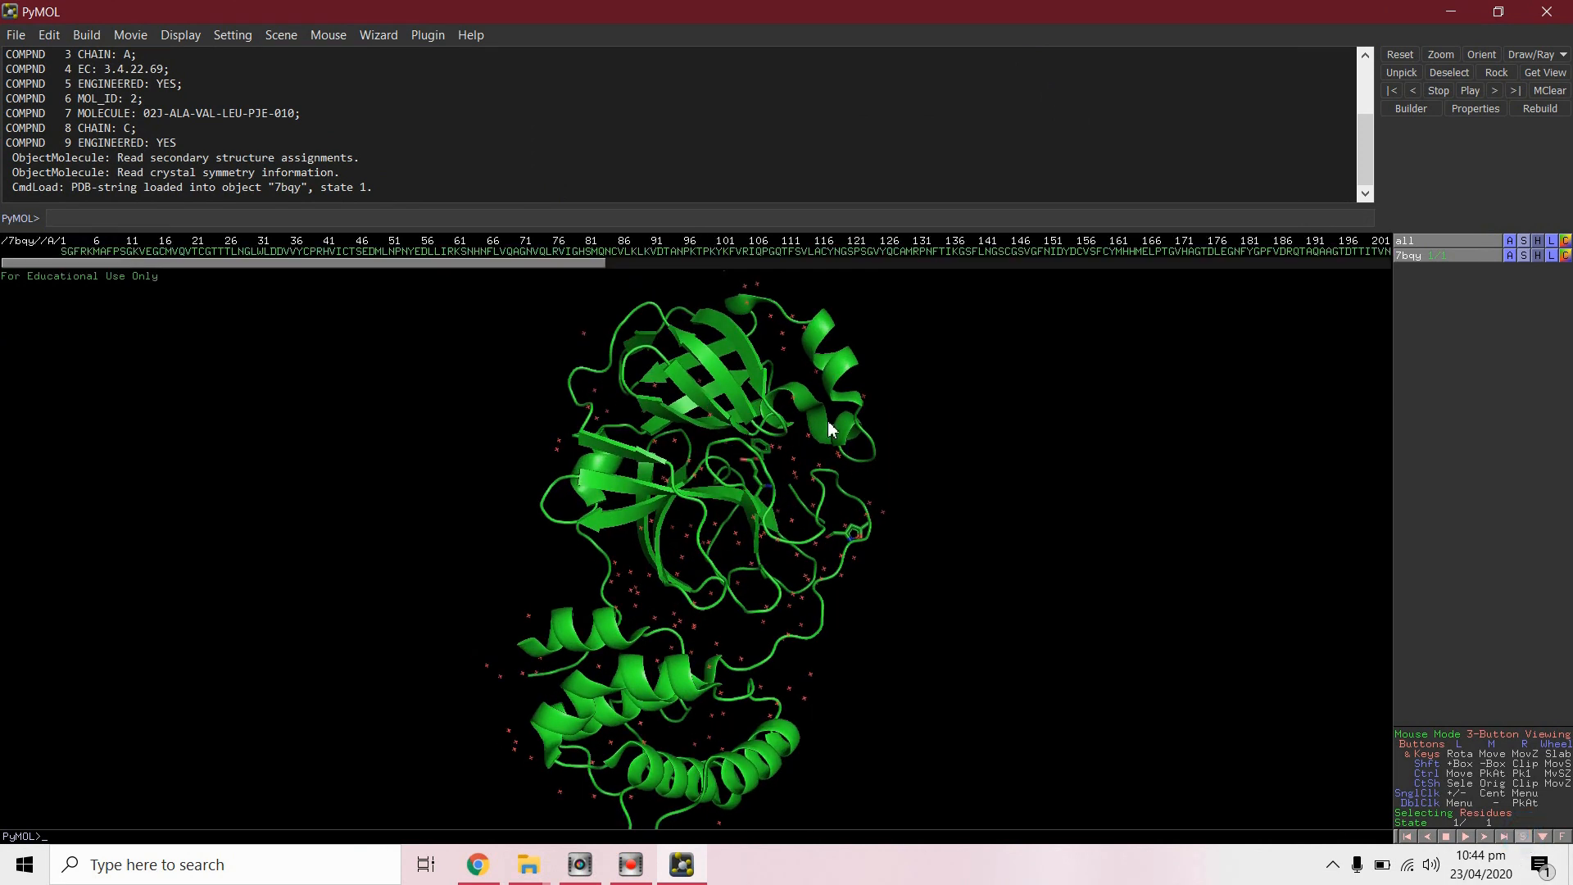
click(813, 401)
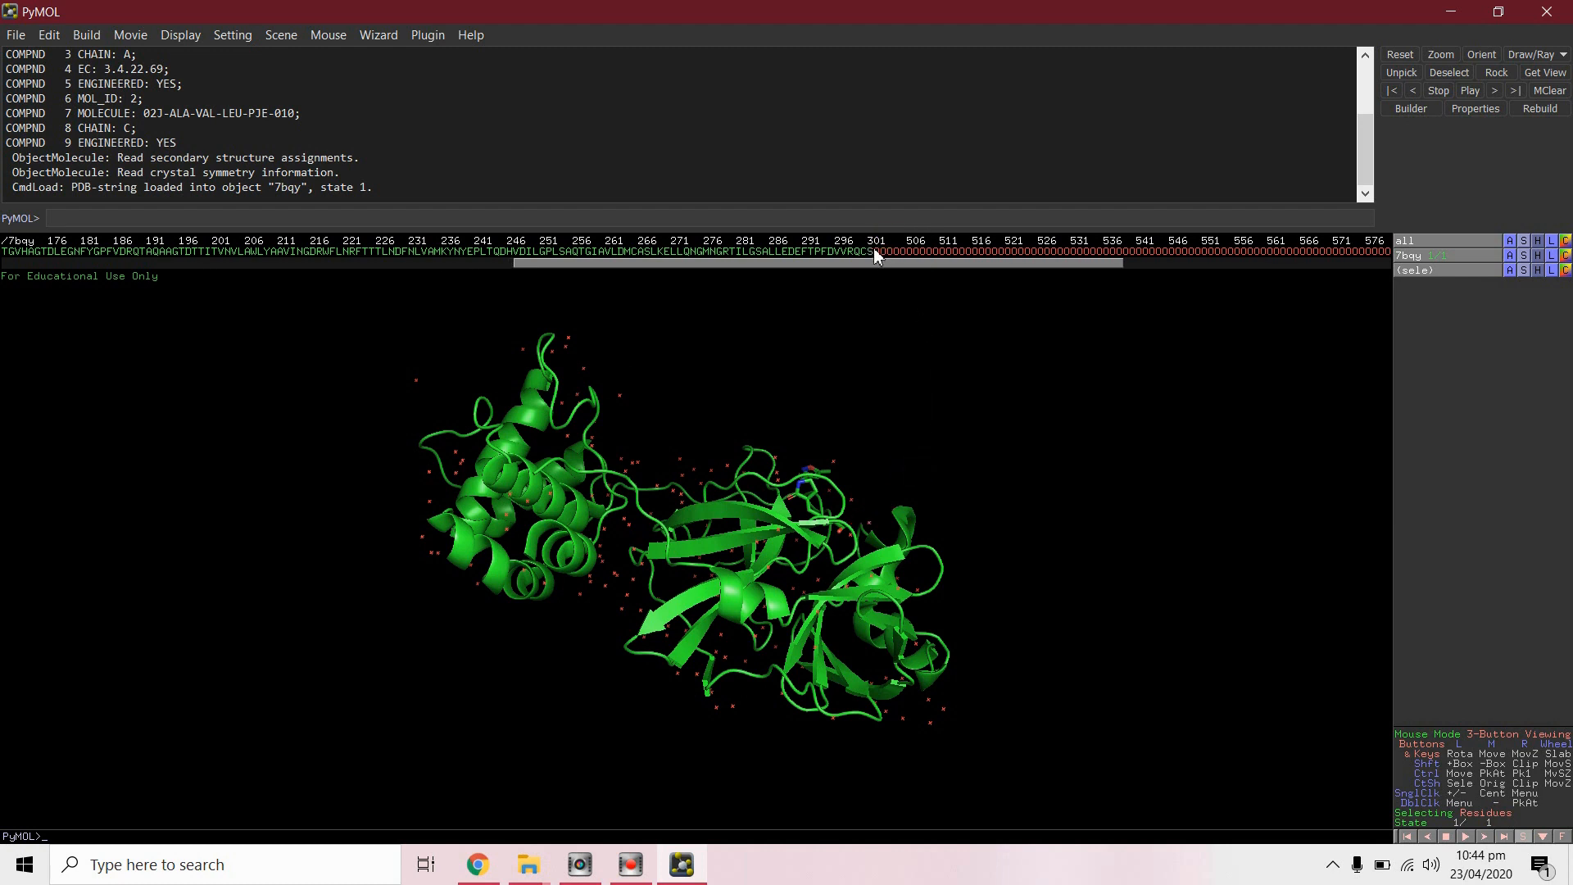
Step: Remove the HOH water residues and the 02J/AVL/PJE inhibitor residues from 7bqy
drag(876, 254, 1236, 254)
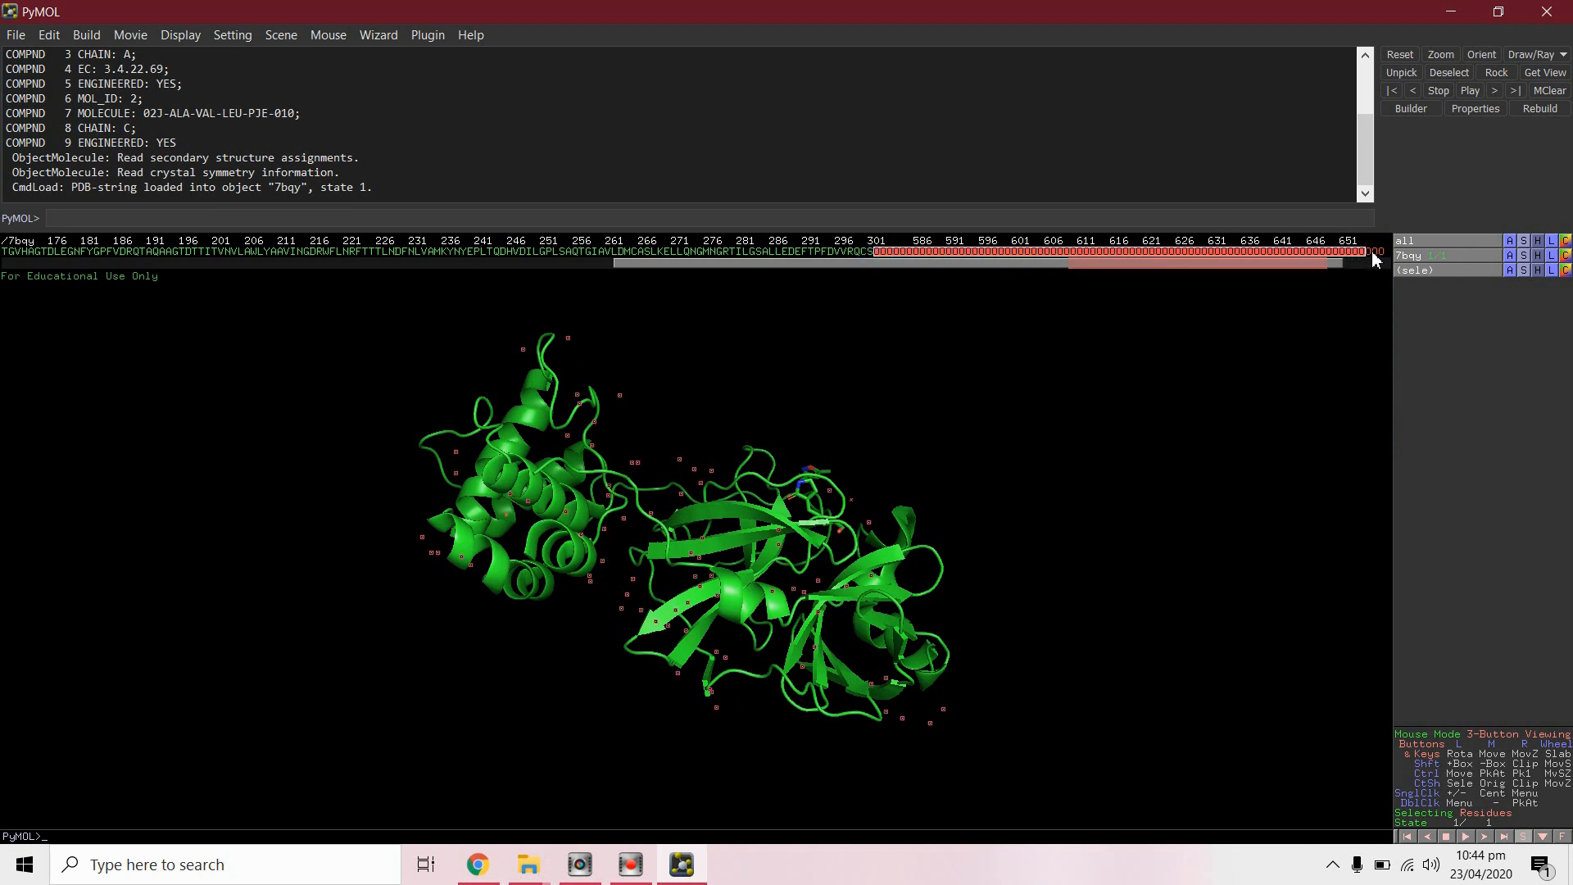
click(1404, 241)
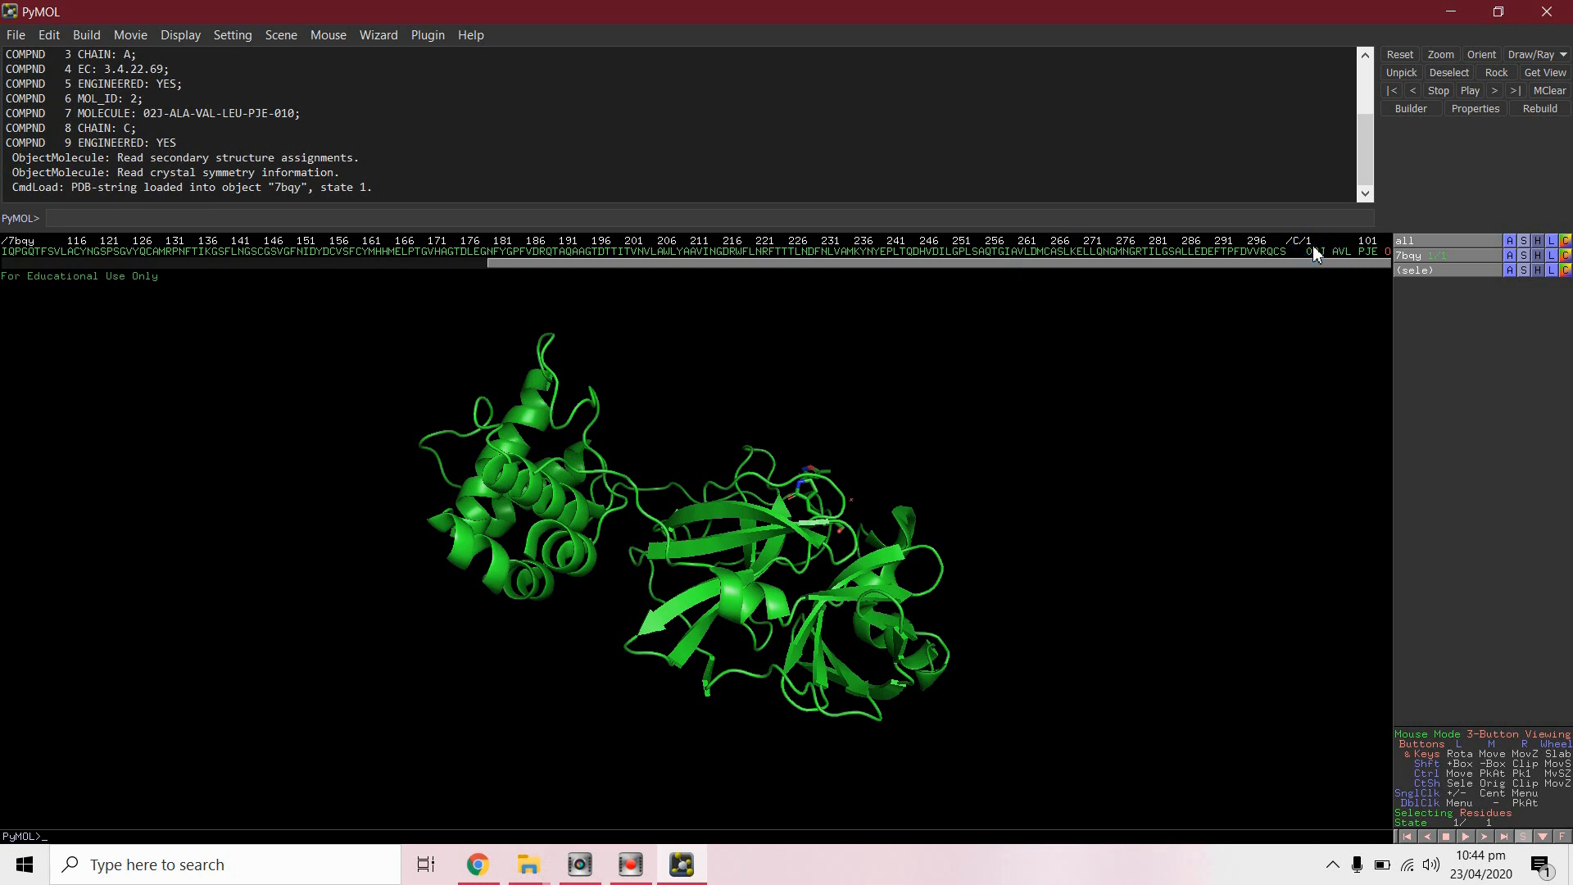
click(1314, 252)
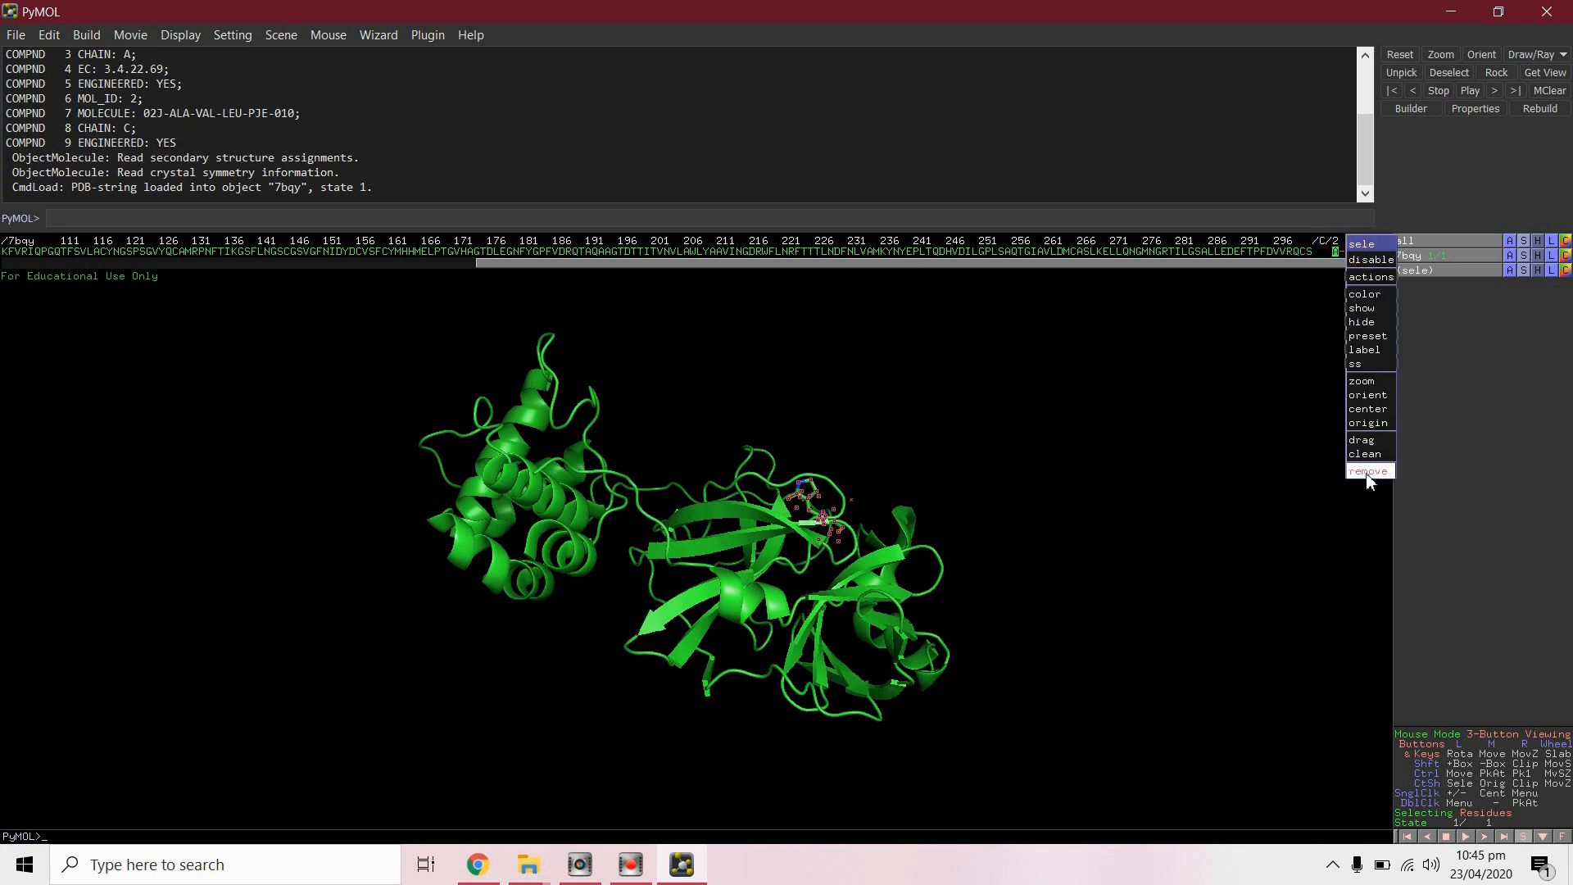
click(1369, 470)
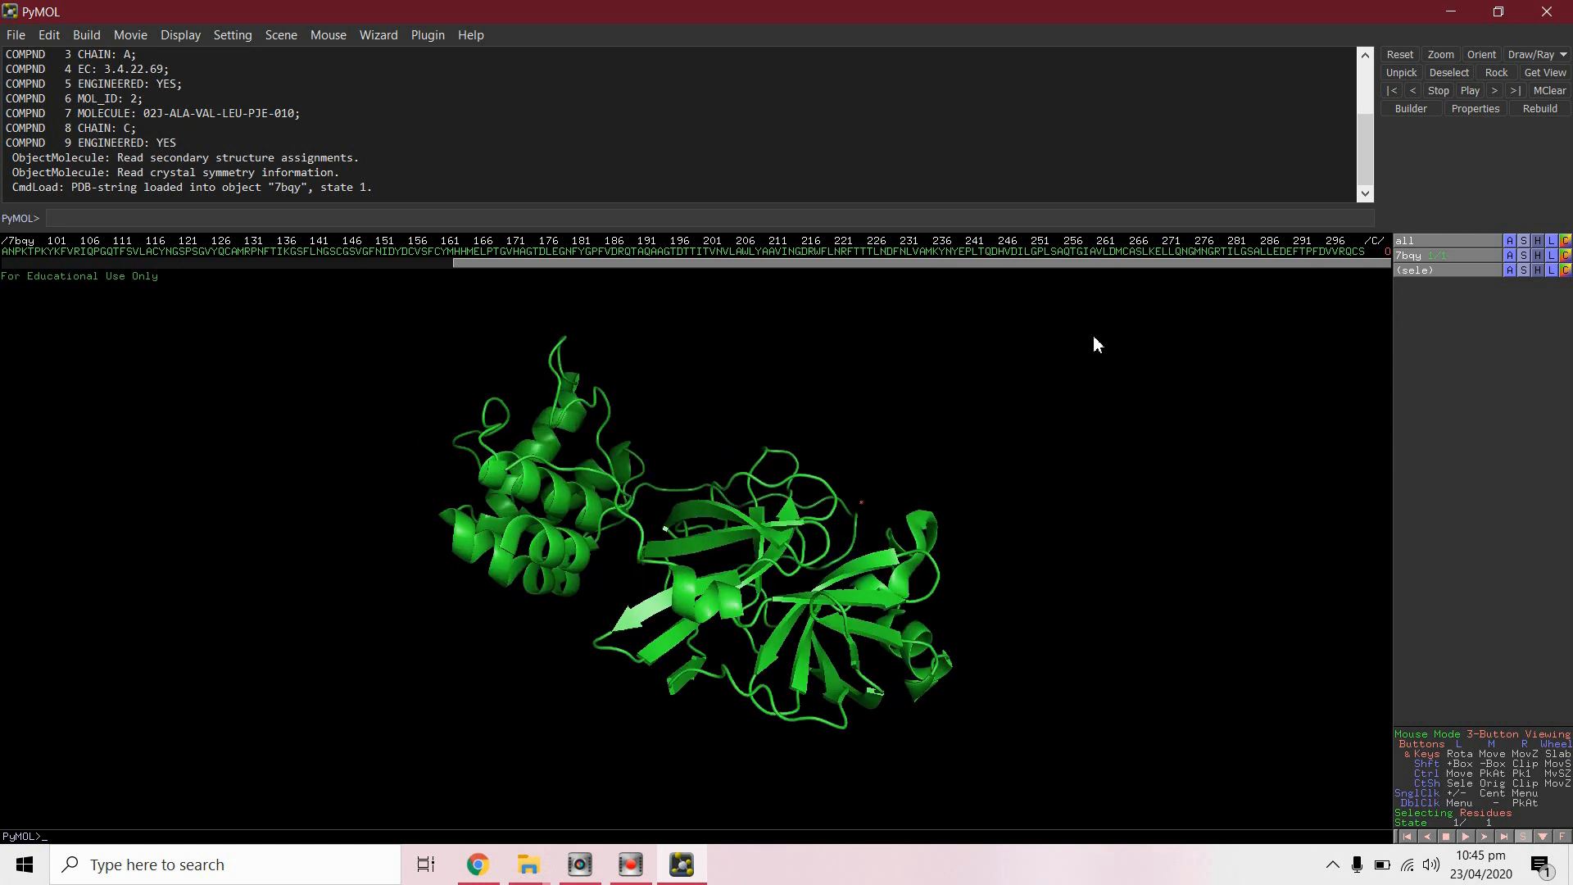
click(1408, 256)
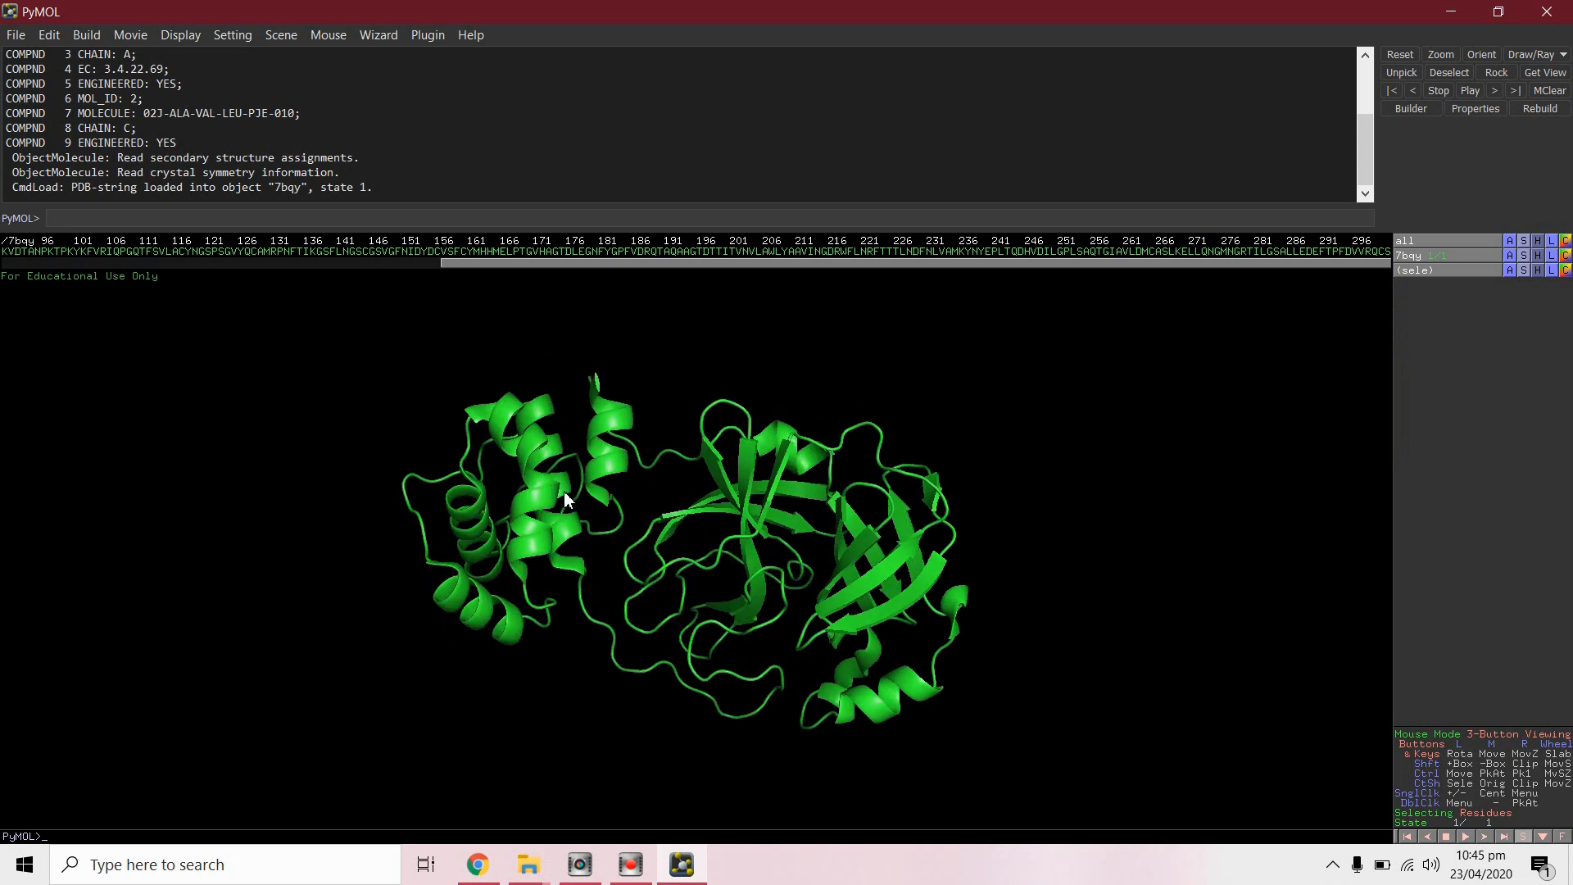
Step: Browse to the Autodock folder in PyMOL's Open dialog, then cancel without opening
click(17, 35)
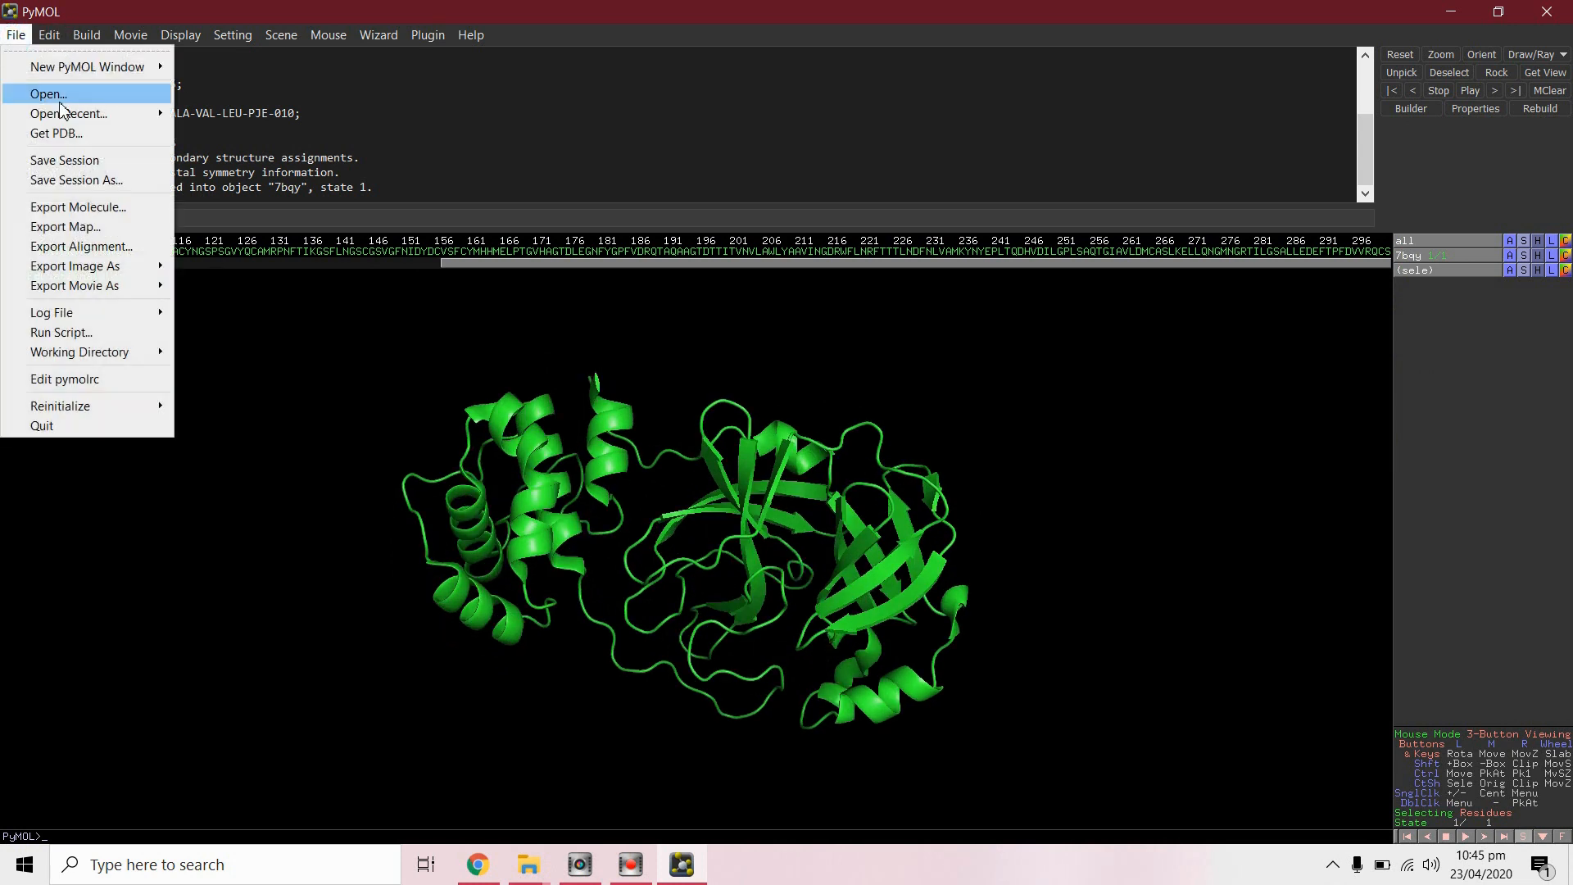
click(48, 93)
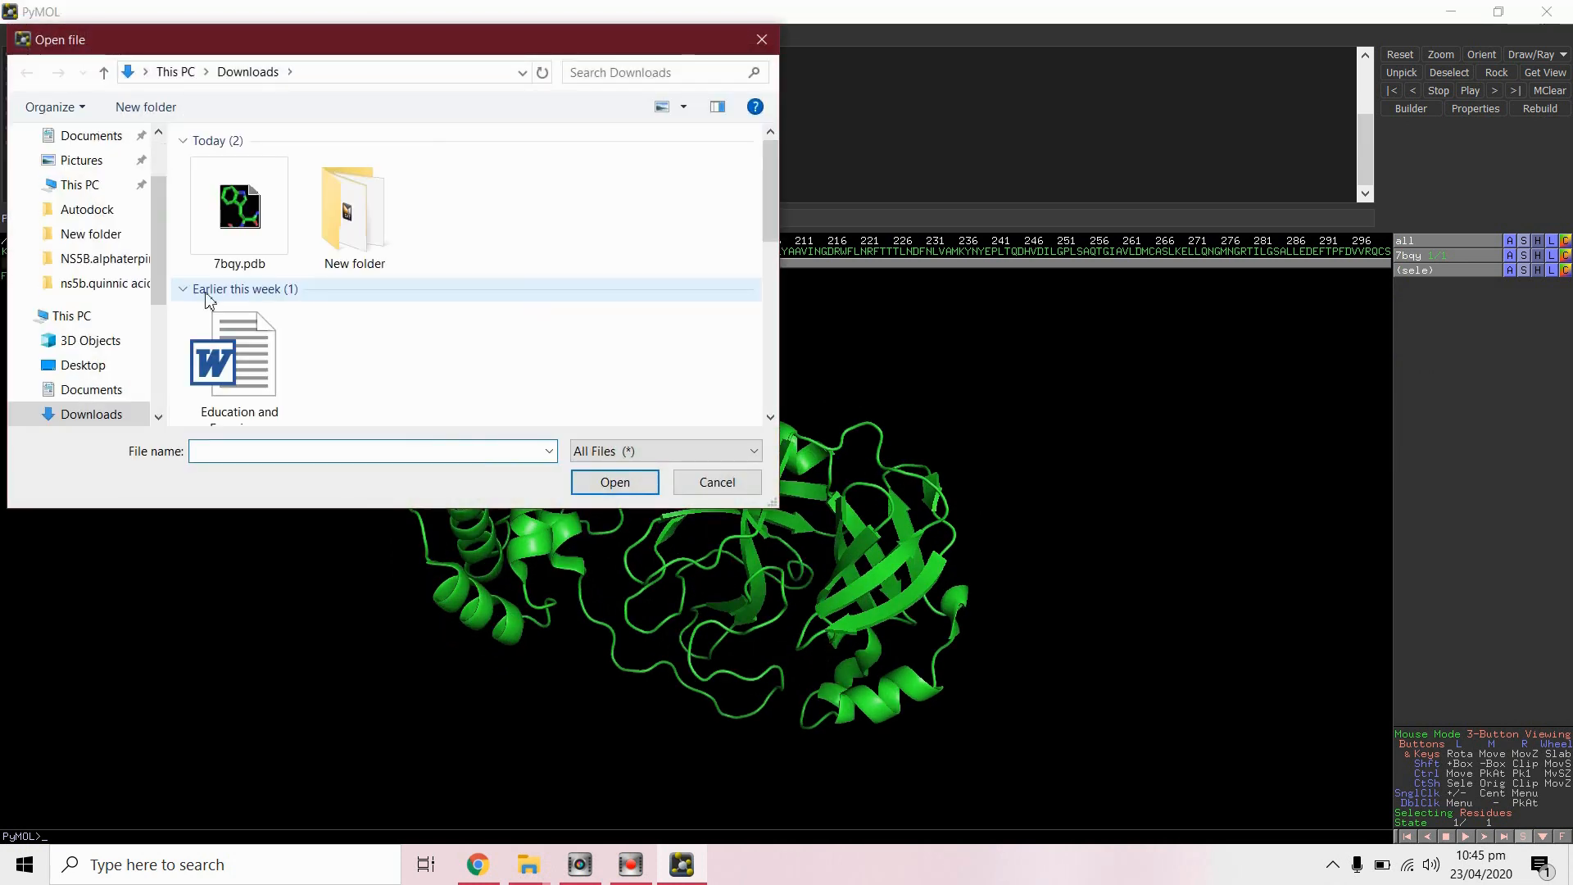
click(88, 209)
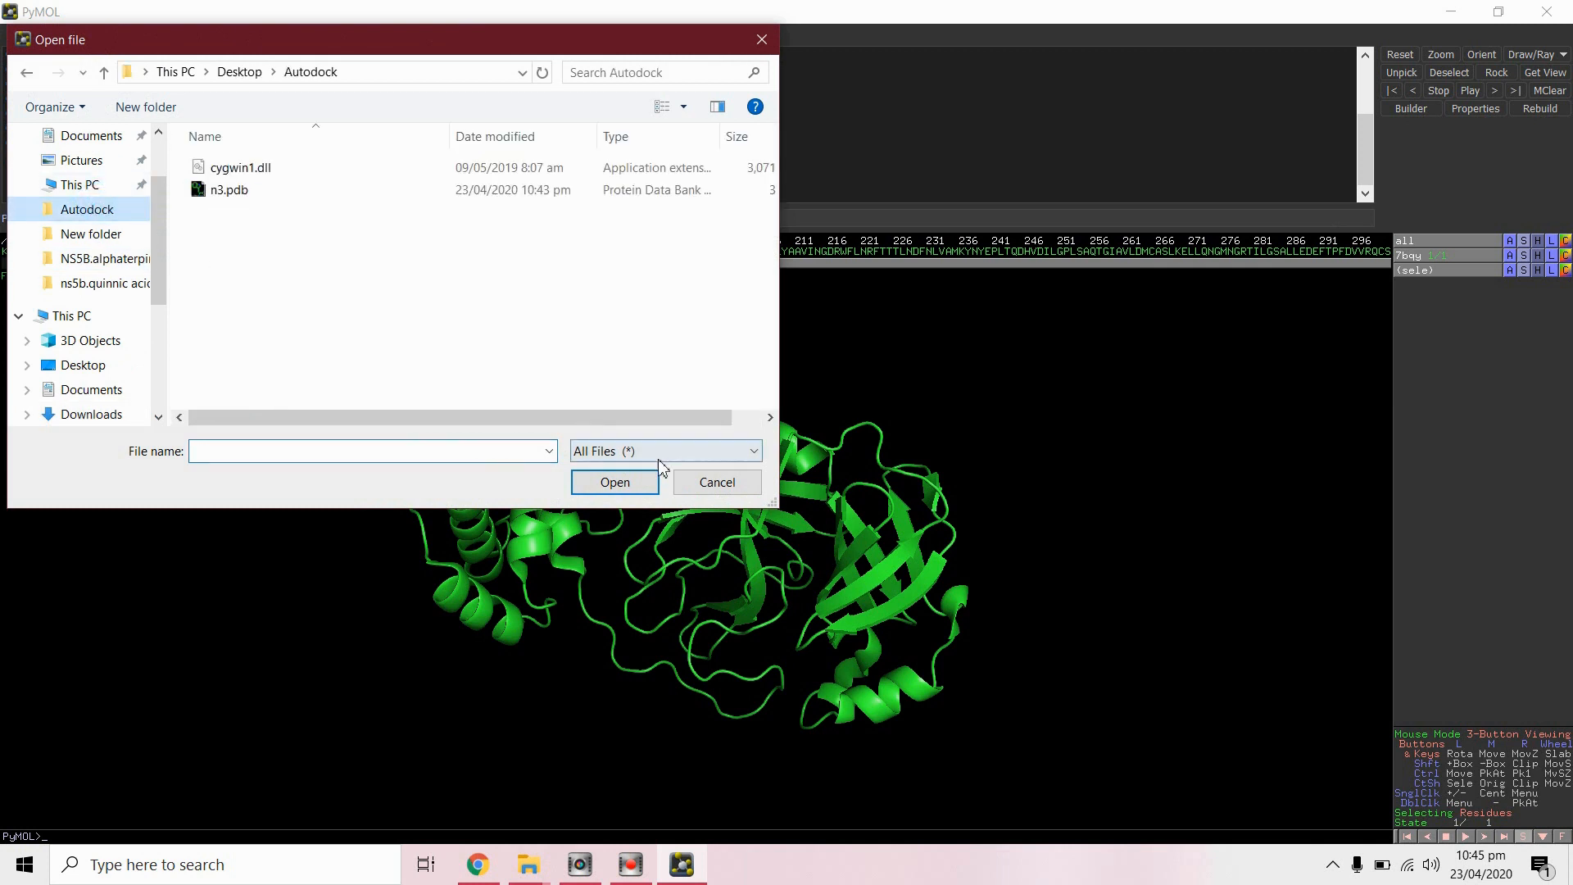
click(372, 451)
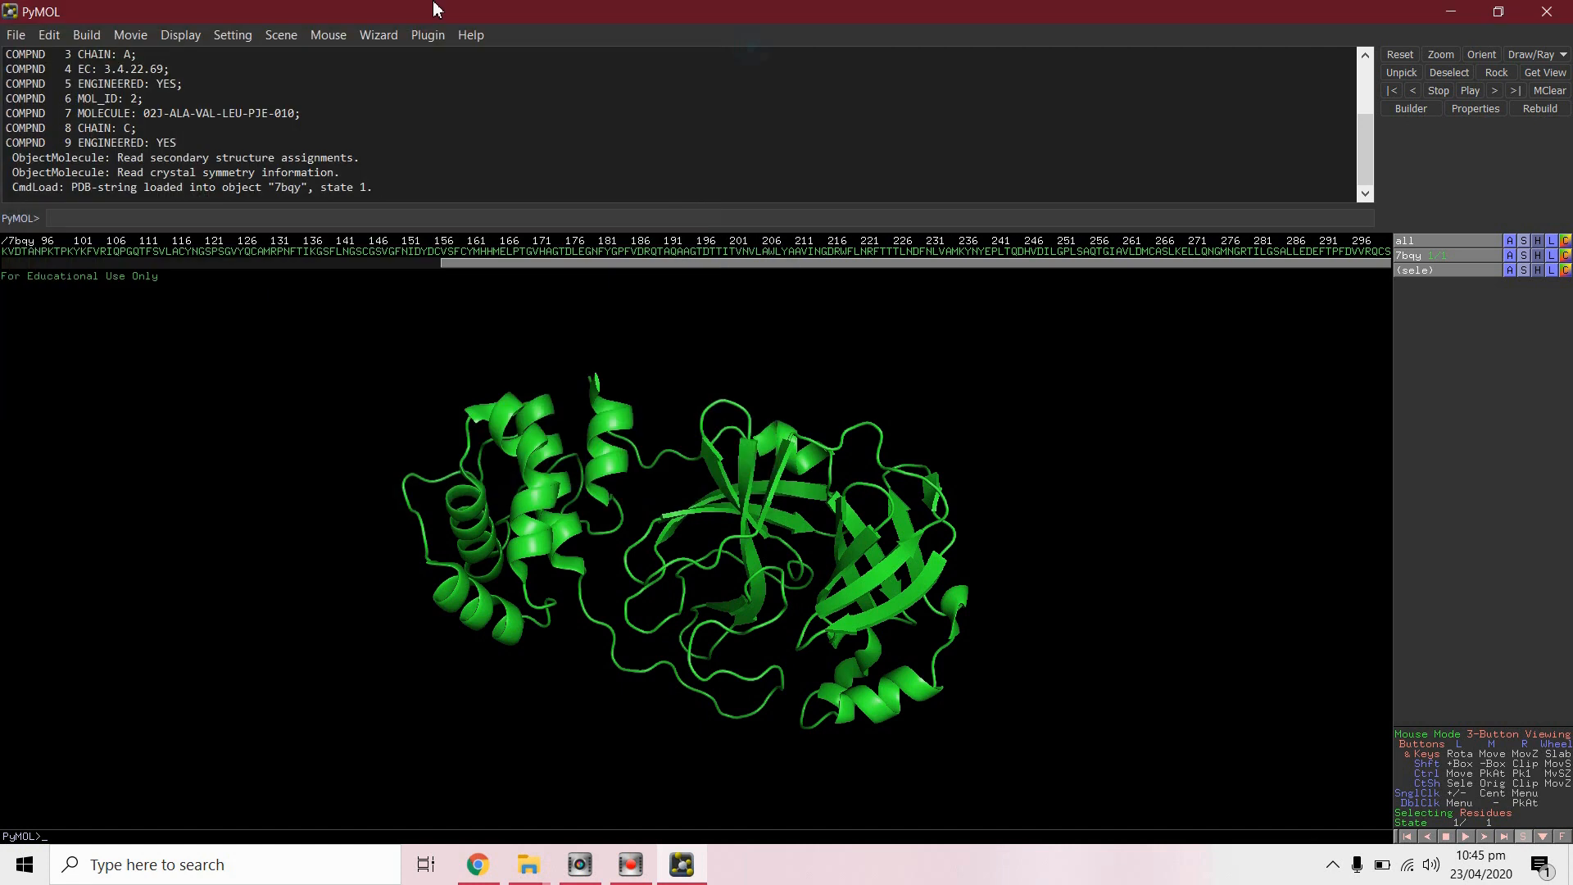
Step: Export the cleaned protein as PDB file 7bqy in Autodock, keeping original atom order
click(15, 34)
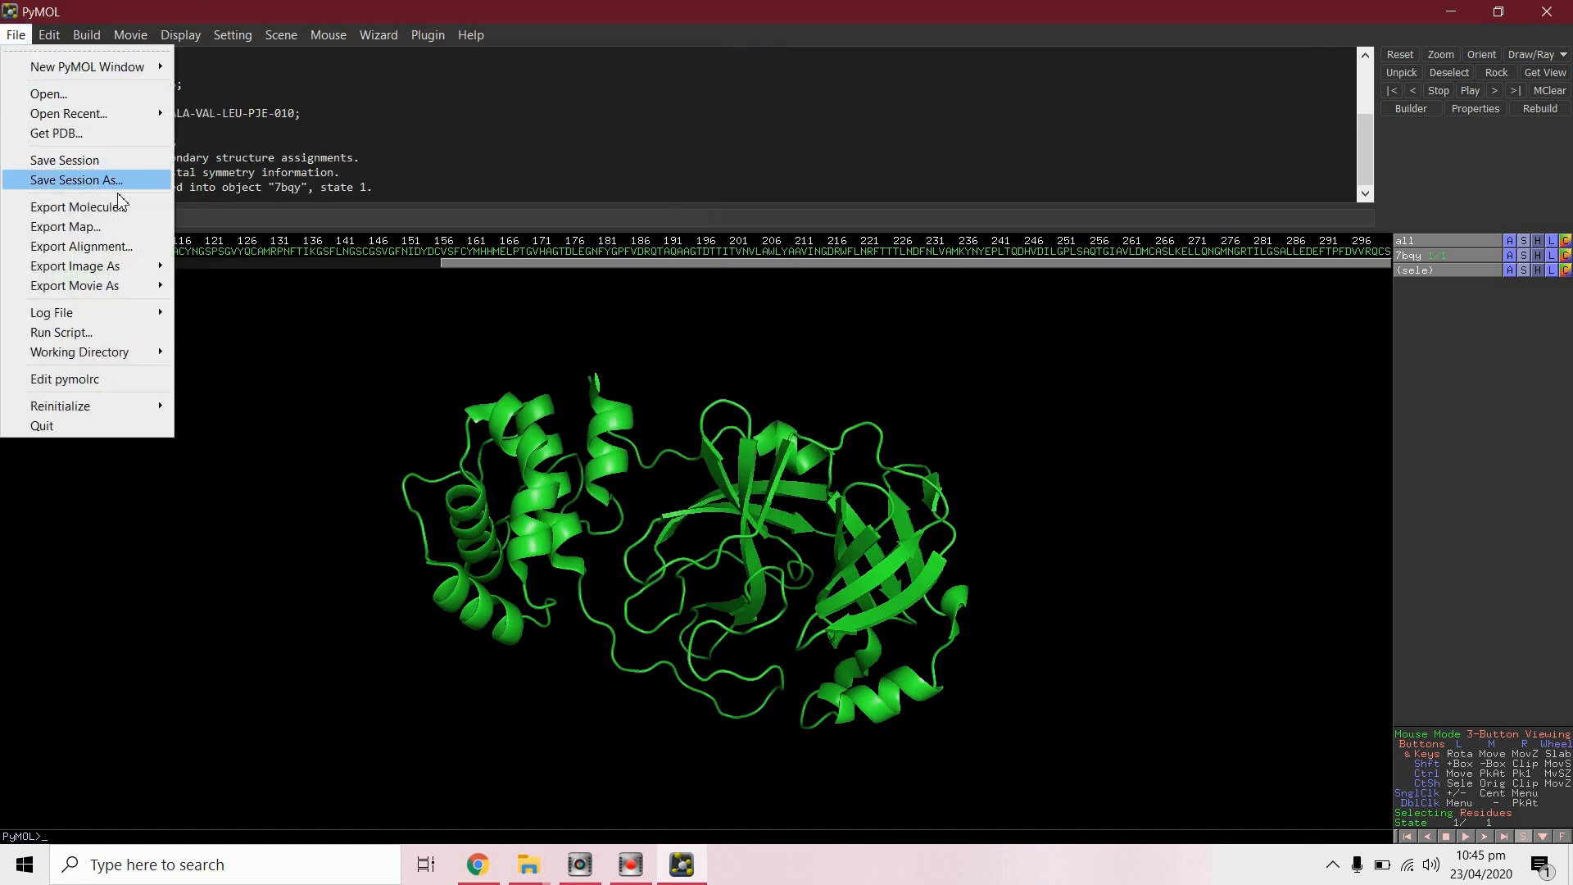
click(73, 207)
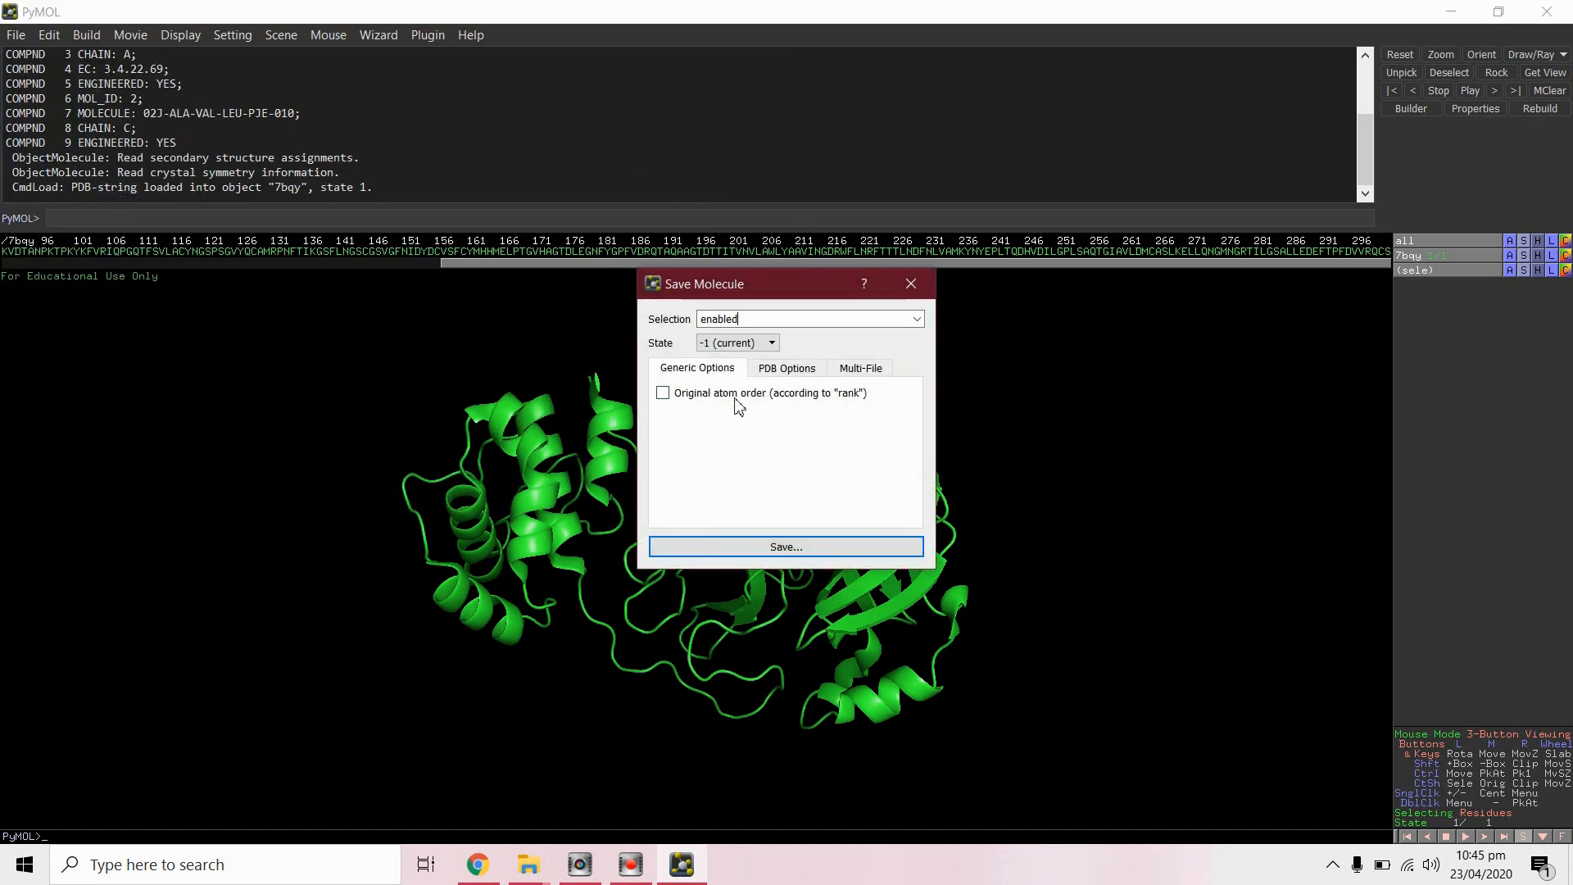
click(662, 393)
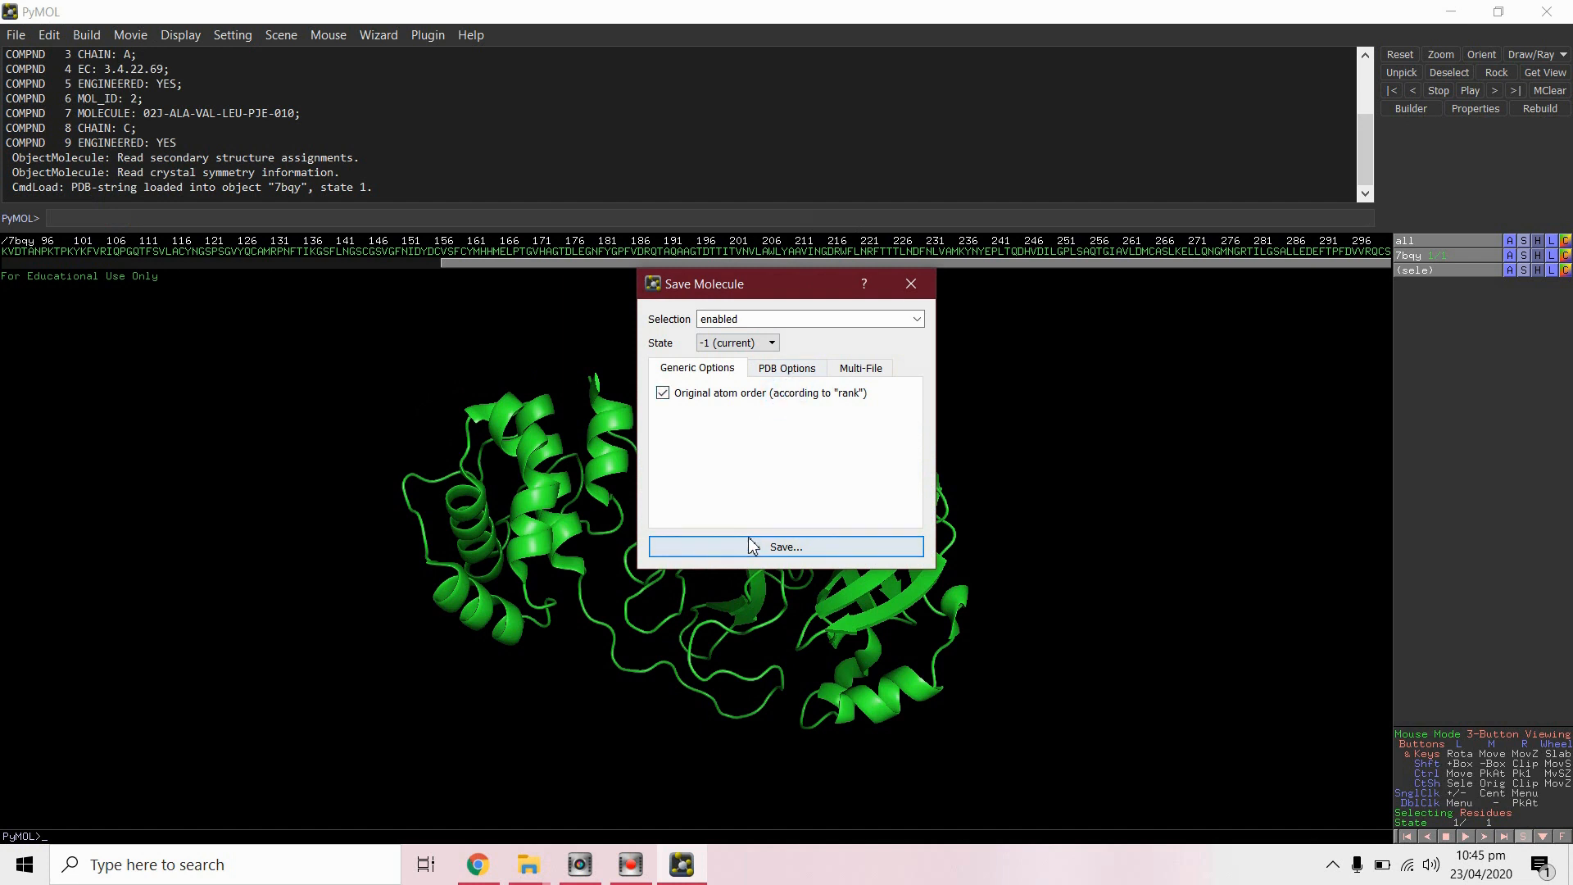
click(785, 546)
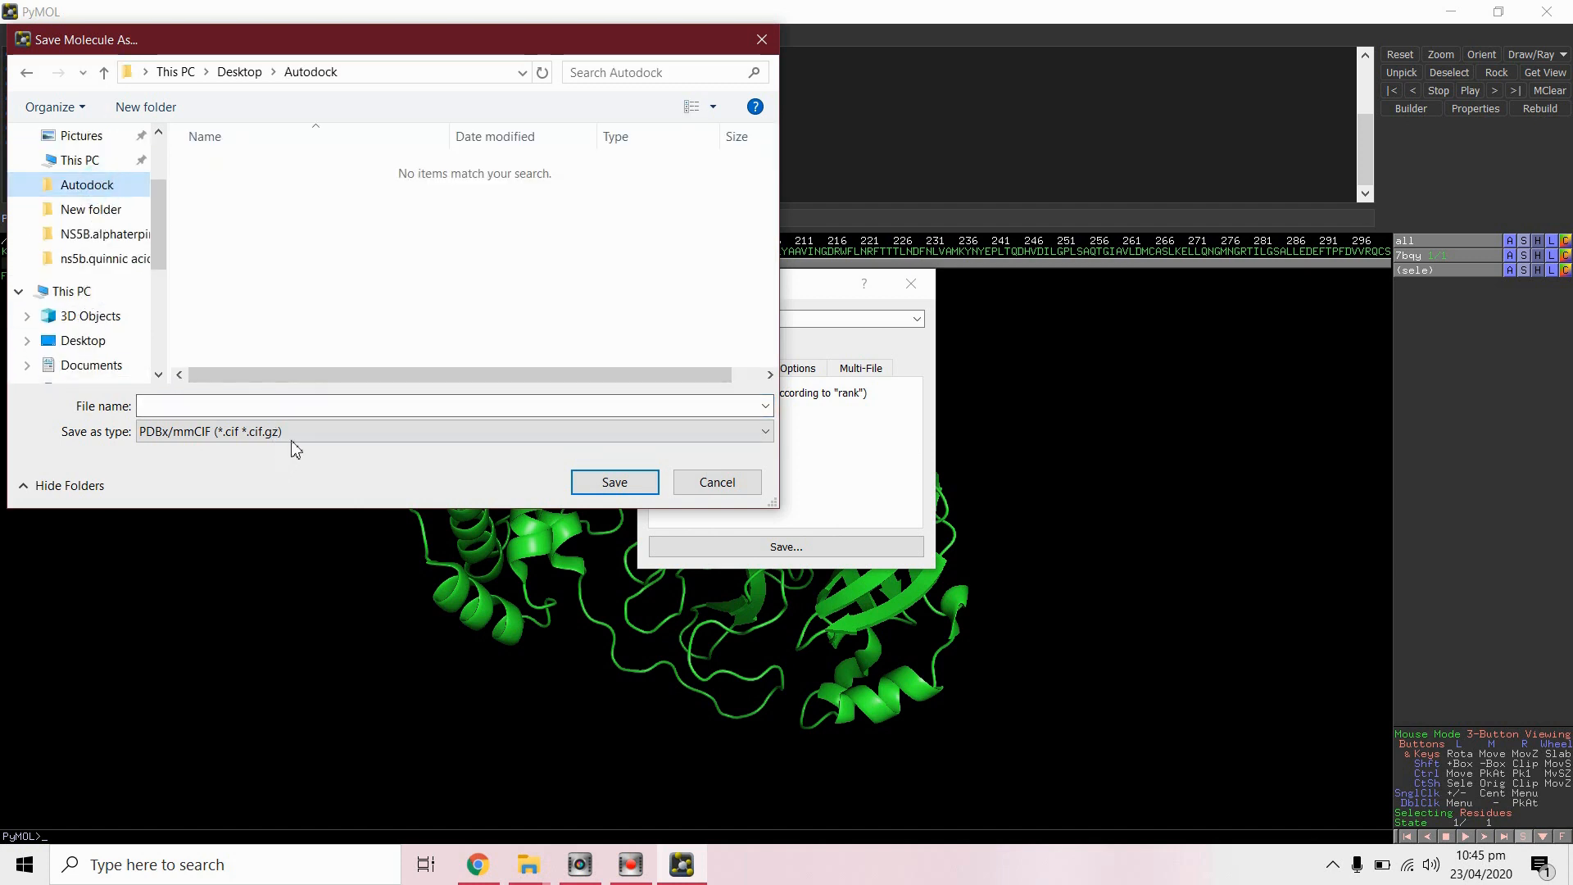
click(452, 431)
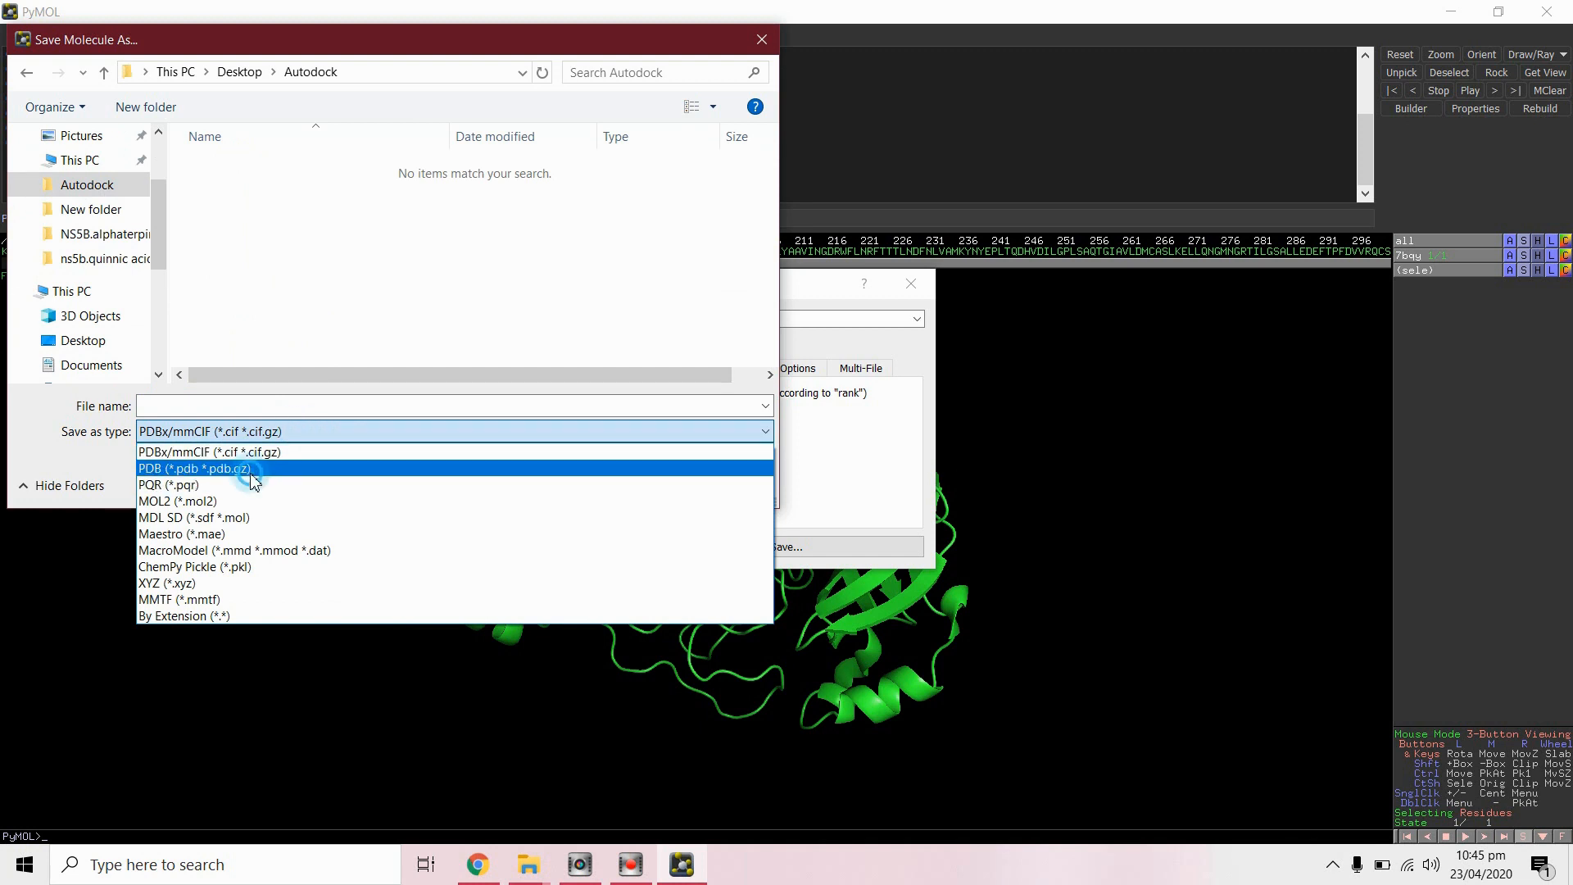
click(195, 469)
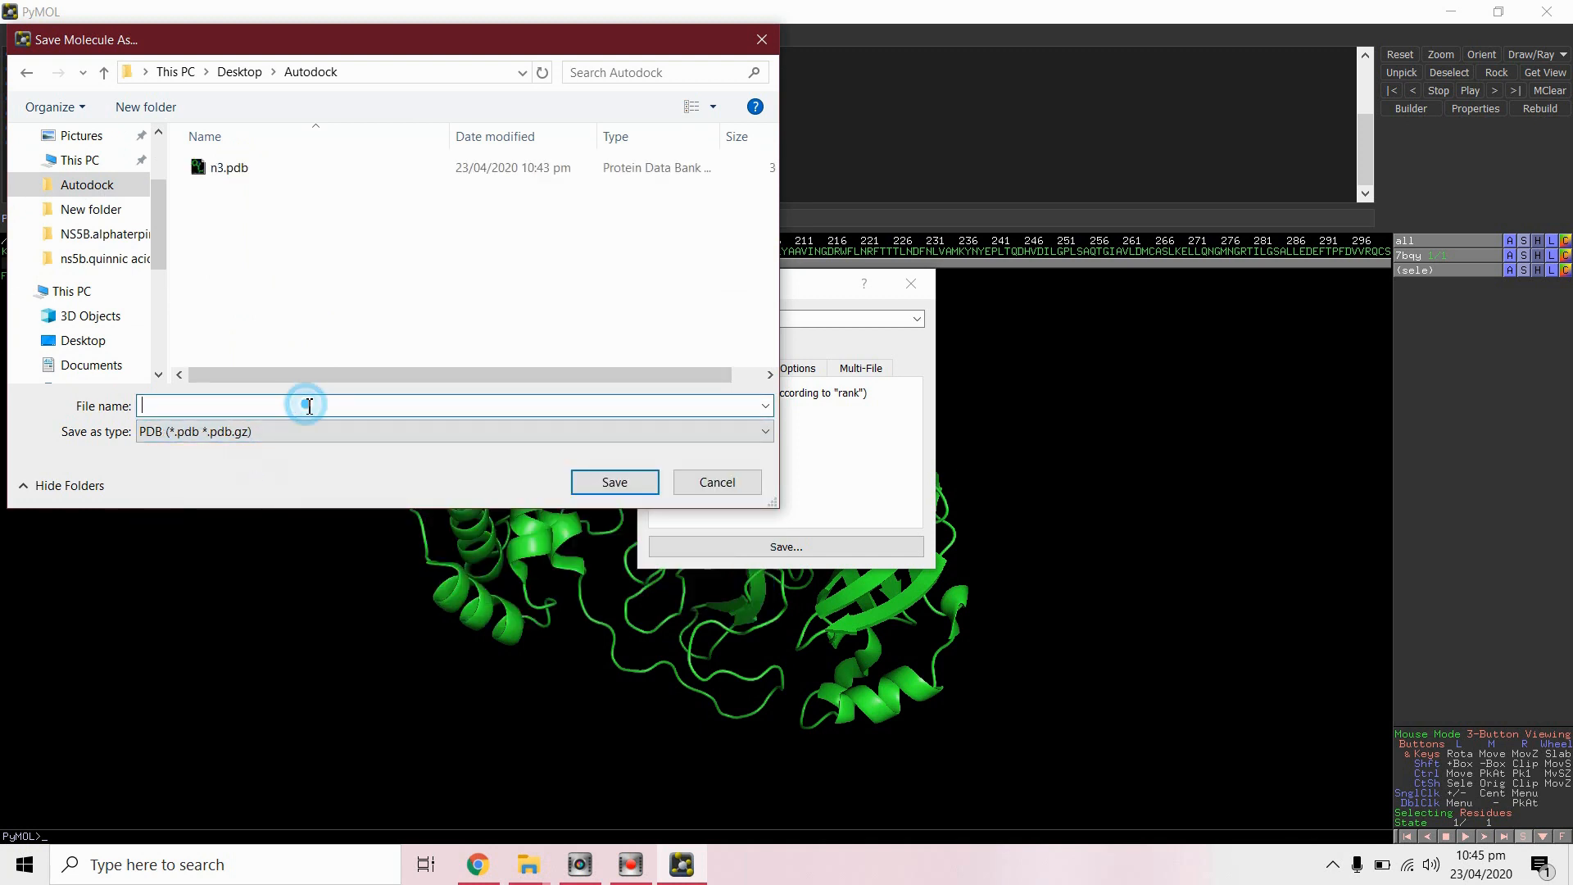
text(7b)
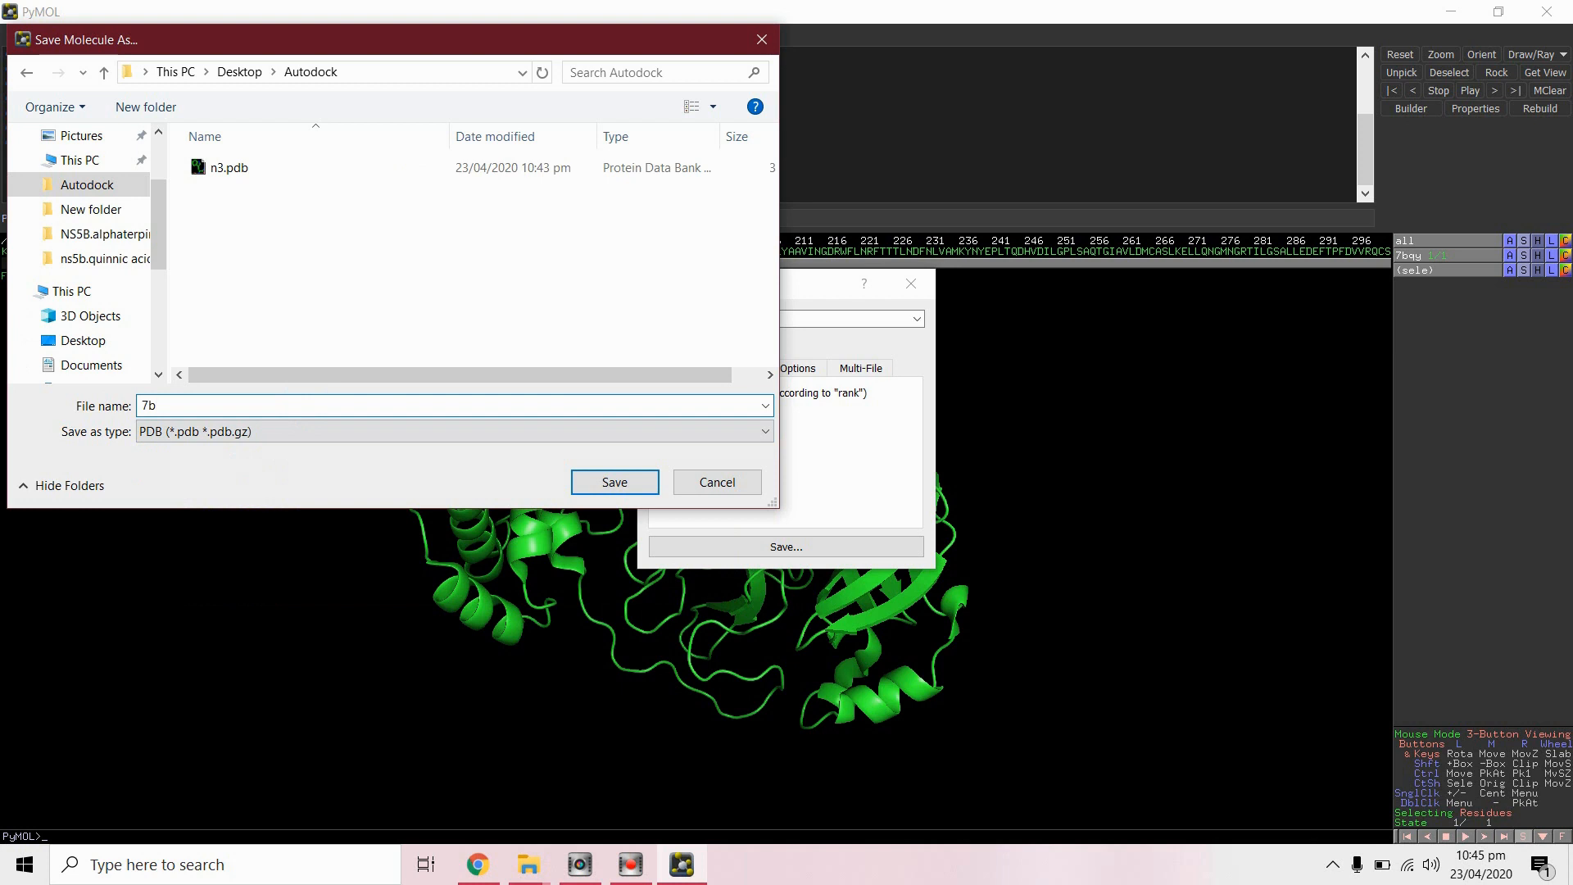
text(qy)
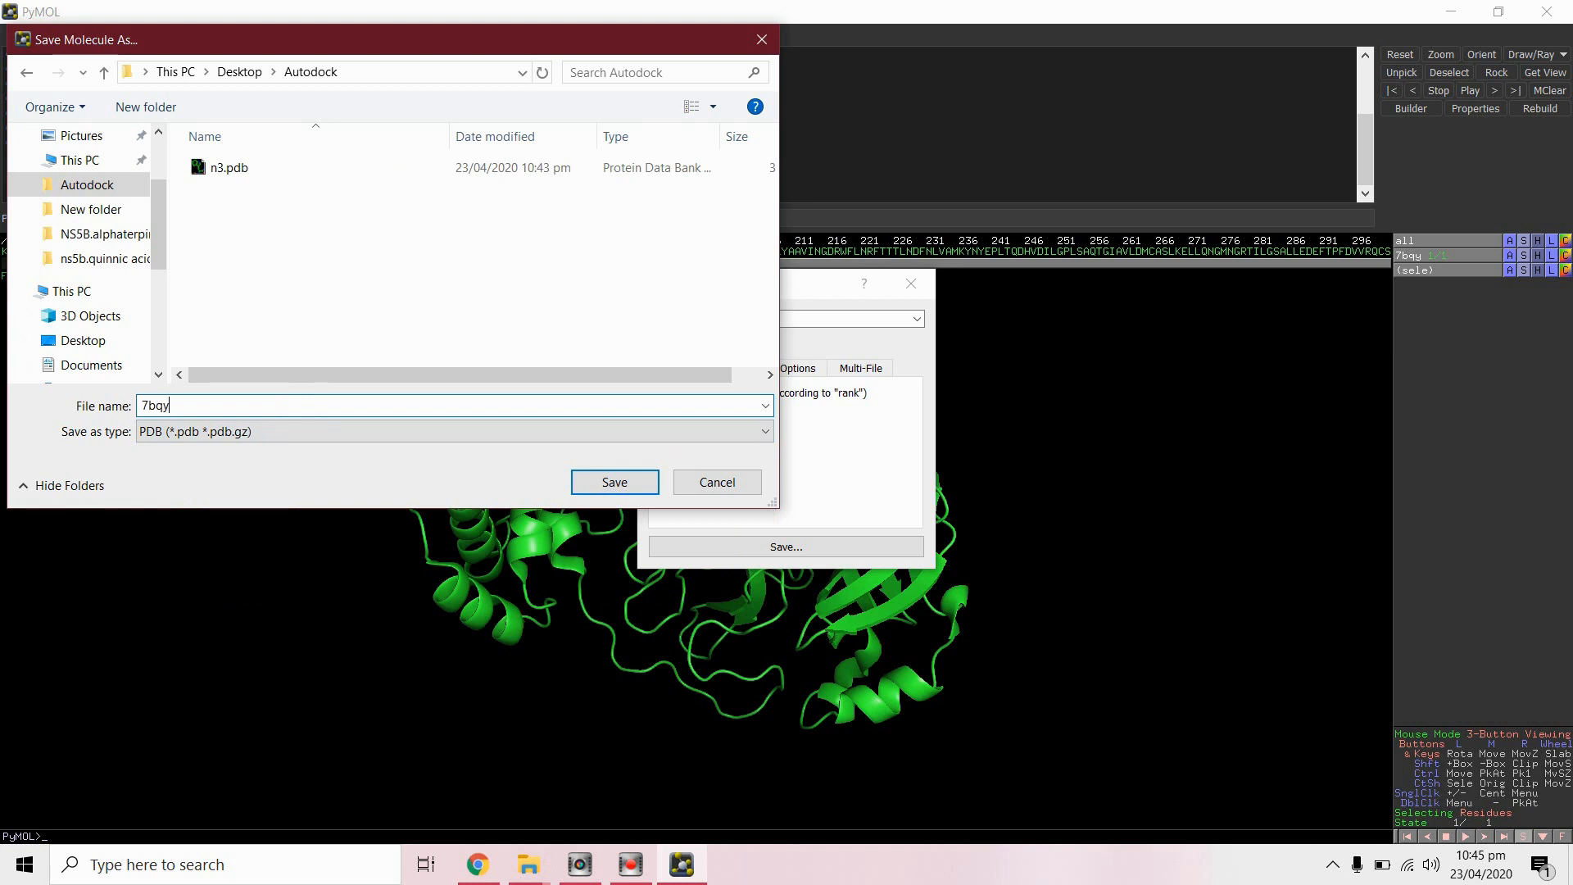
click(613, 482)
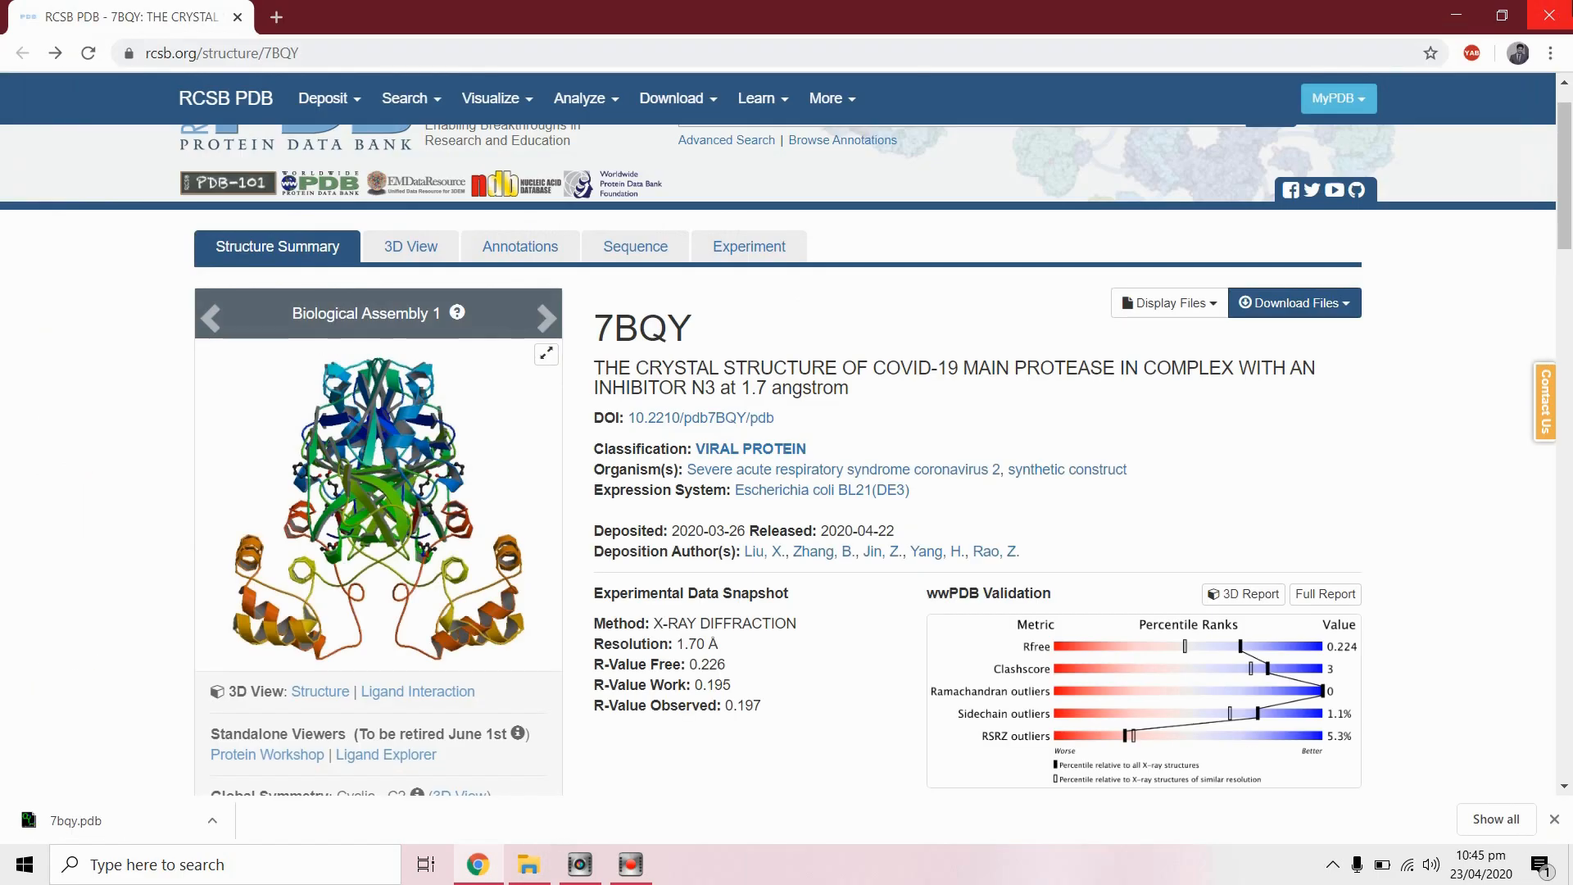
Step: Open the desktop Autodock folder and launch AutoDockTools-1.5.6 from a Start search for 'auto'
click(528, 864)
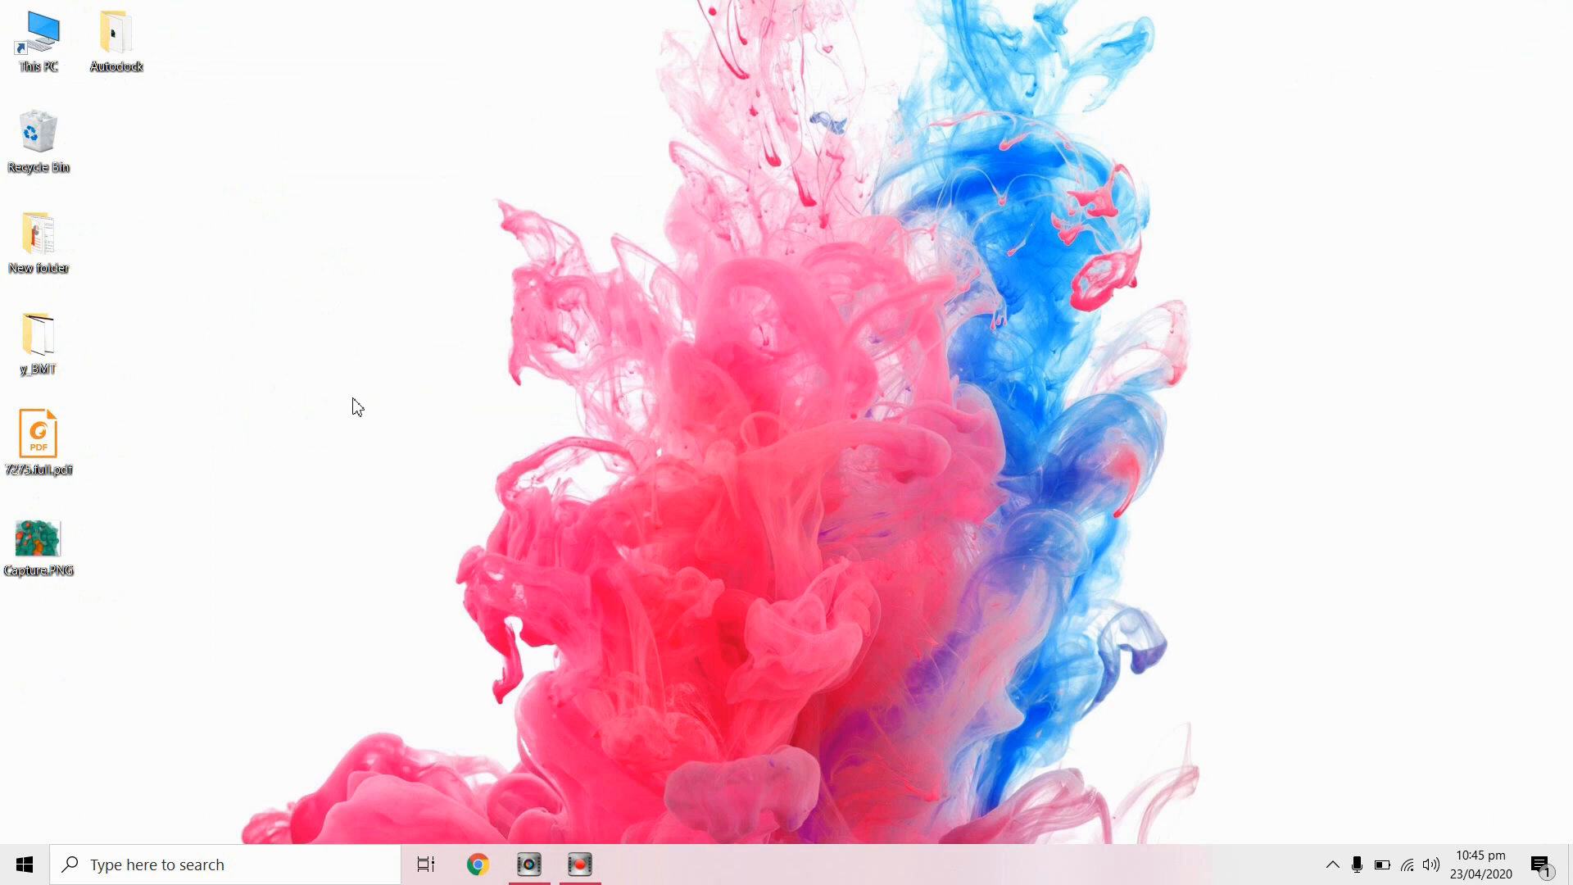
double_click(115, 32)
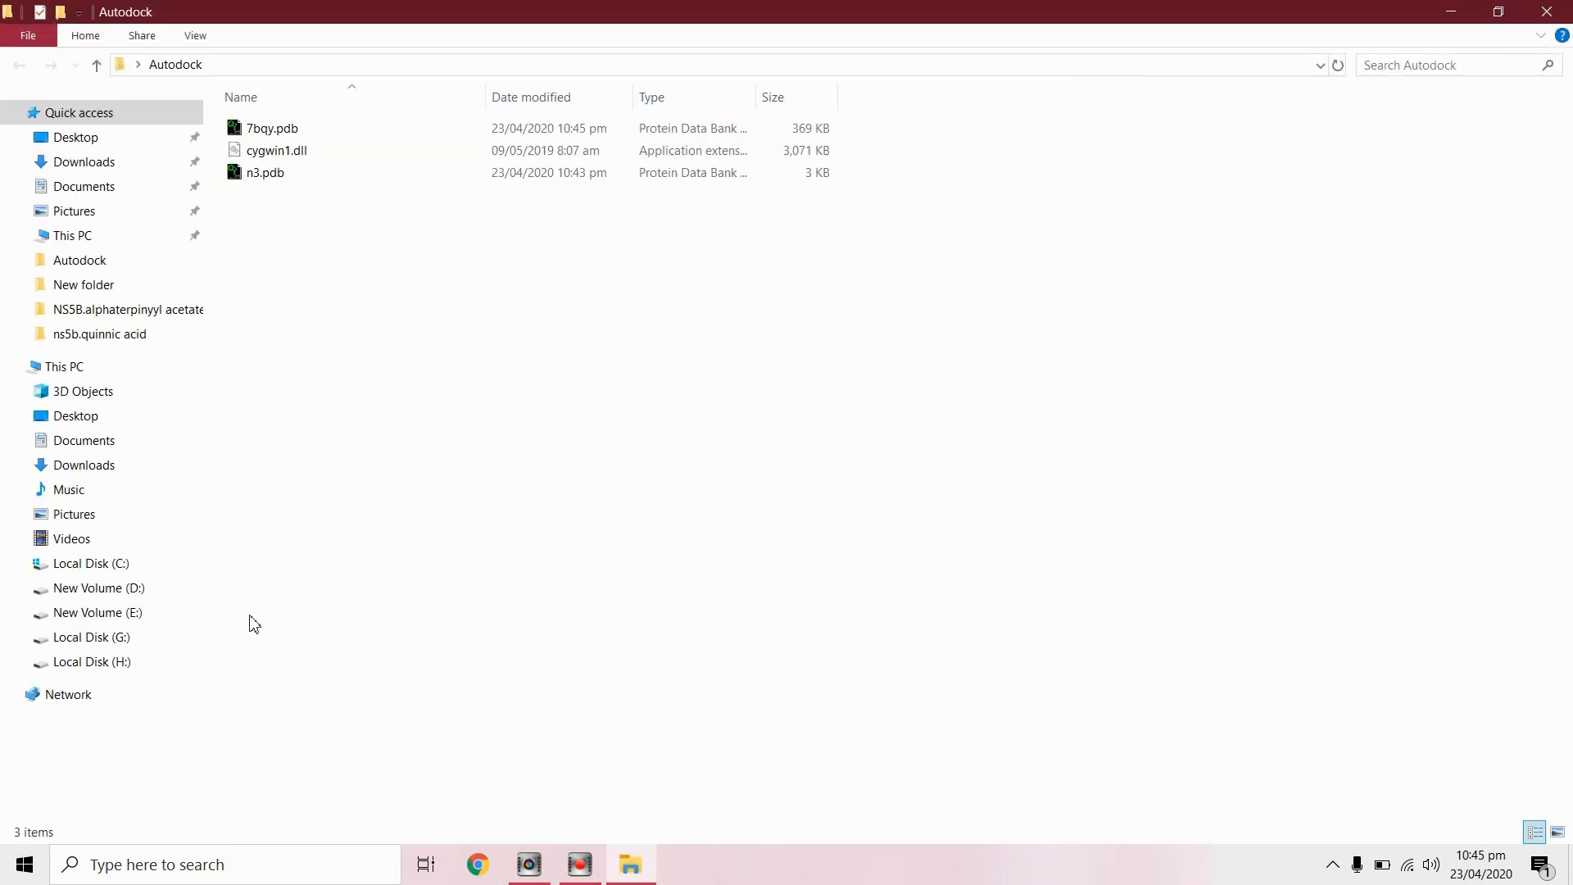
text(auto)
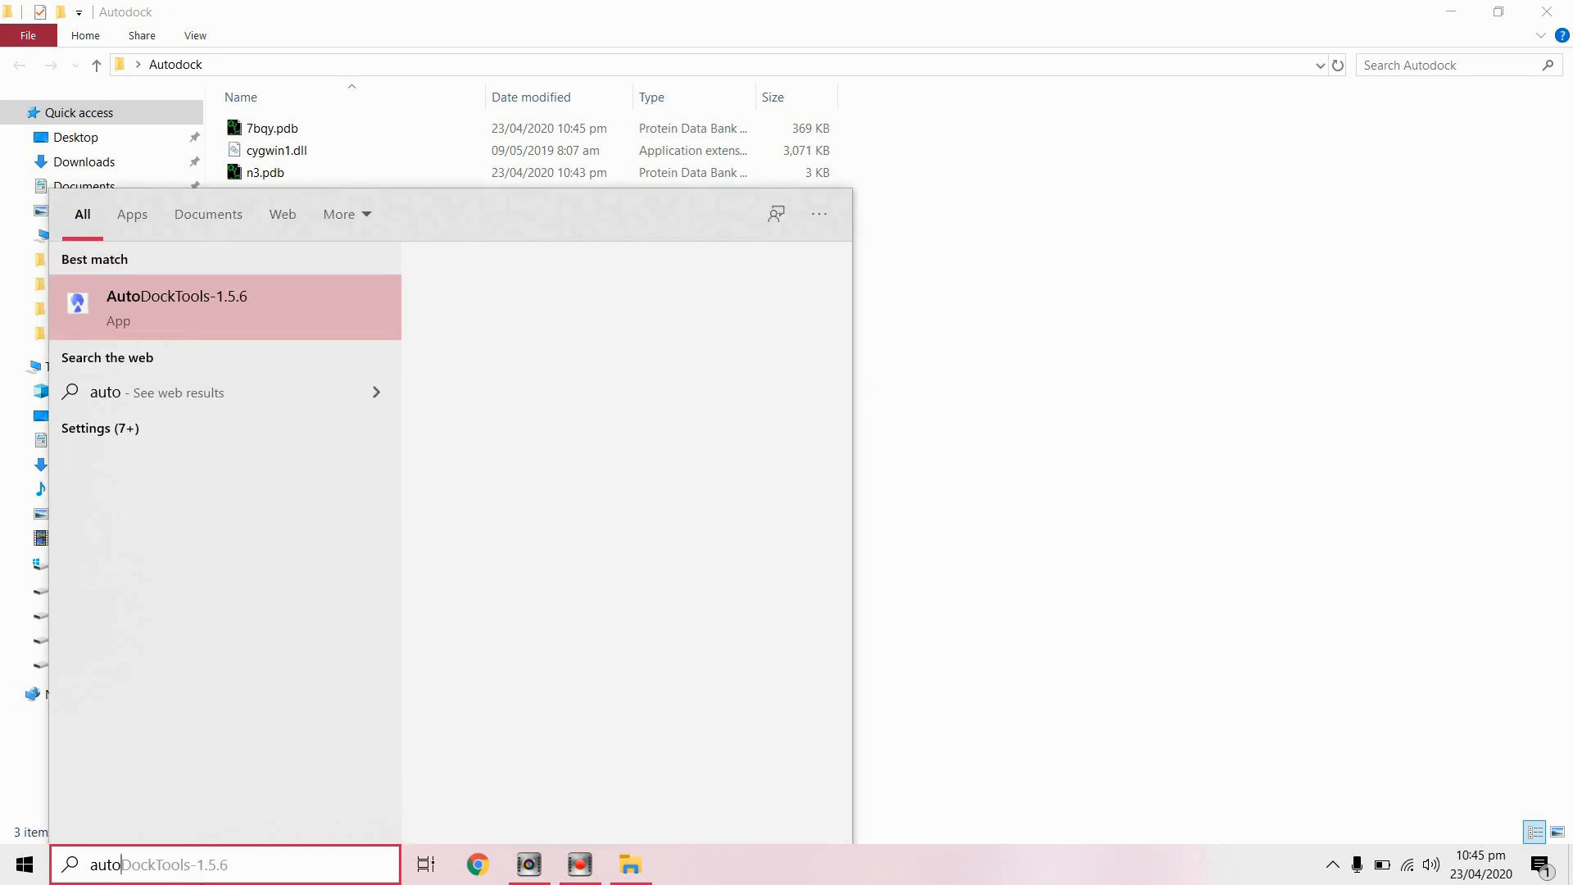
click(177, 307)
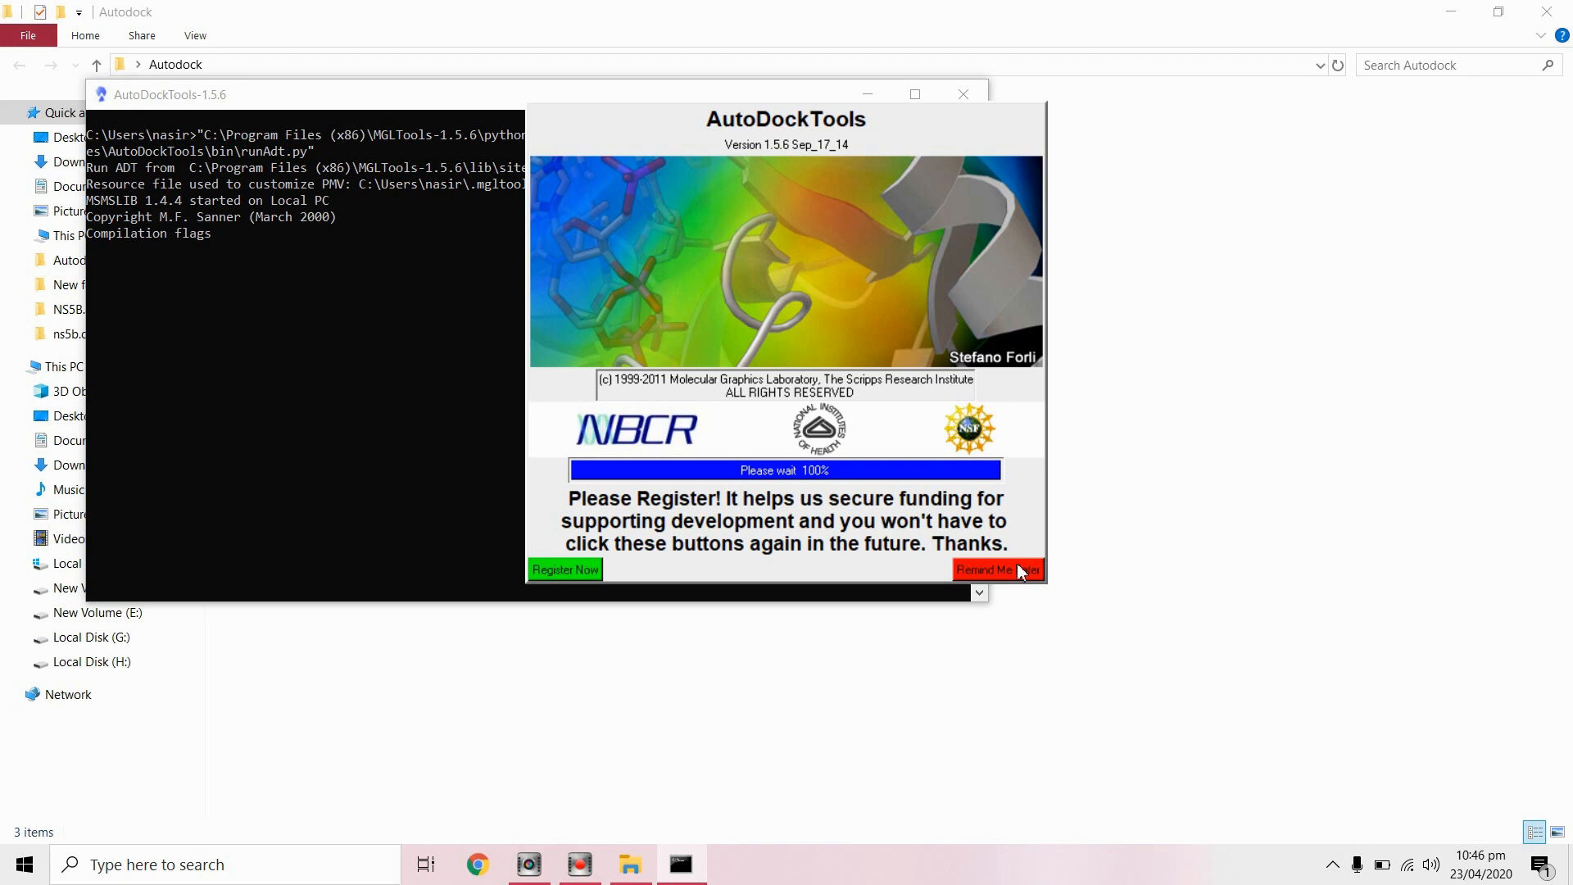
Step: Maximize AutoDockTools and open n3 from Autodock as the ligand, confirming its summary
click(998, 570)
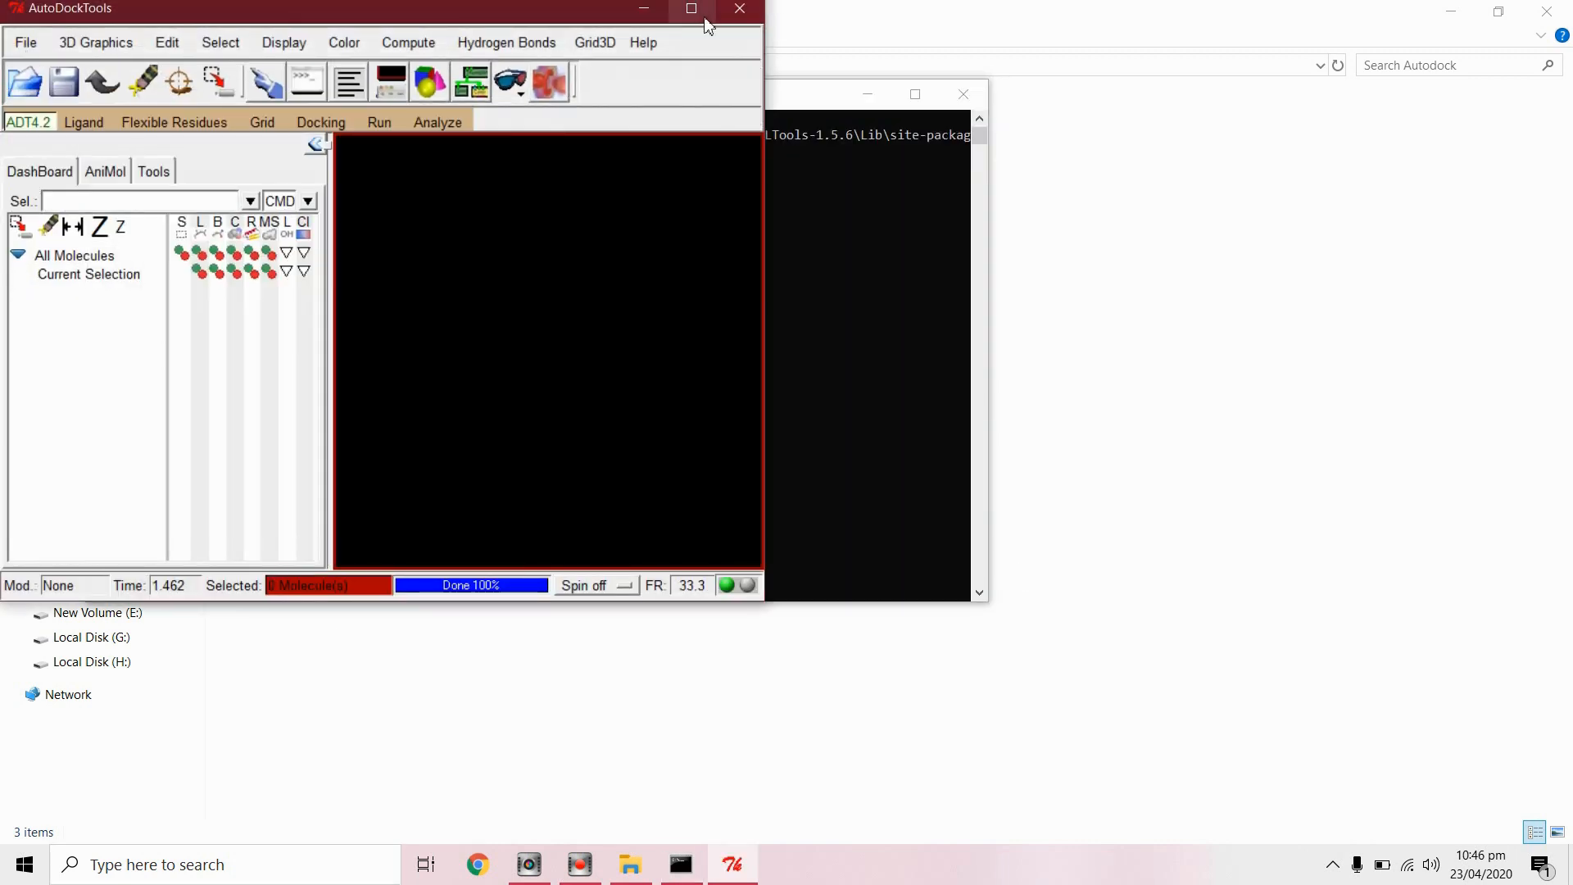
click(691, 9)
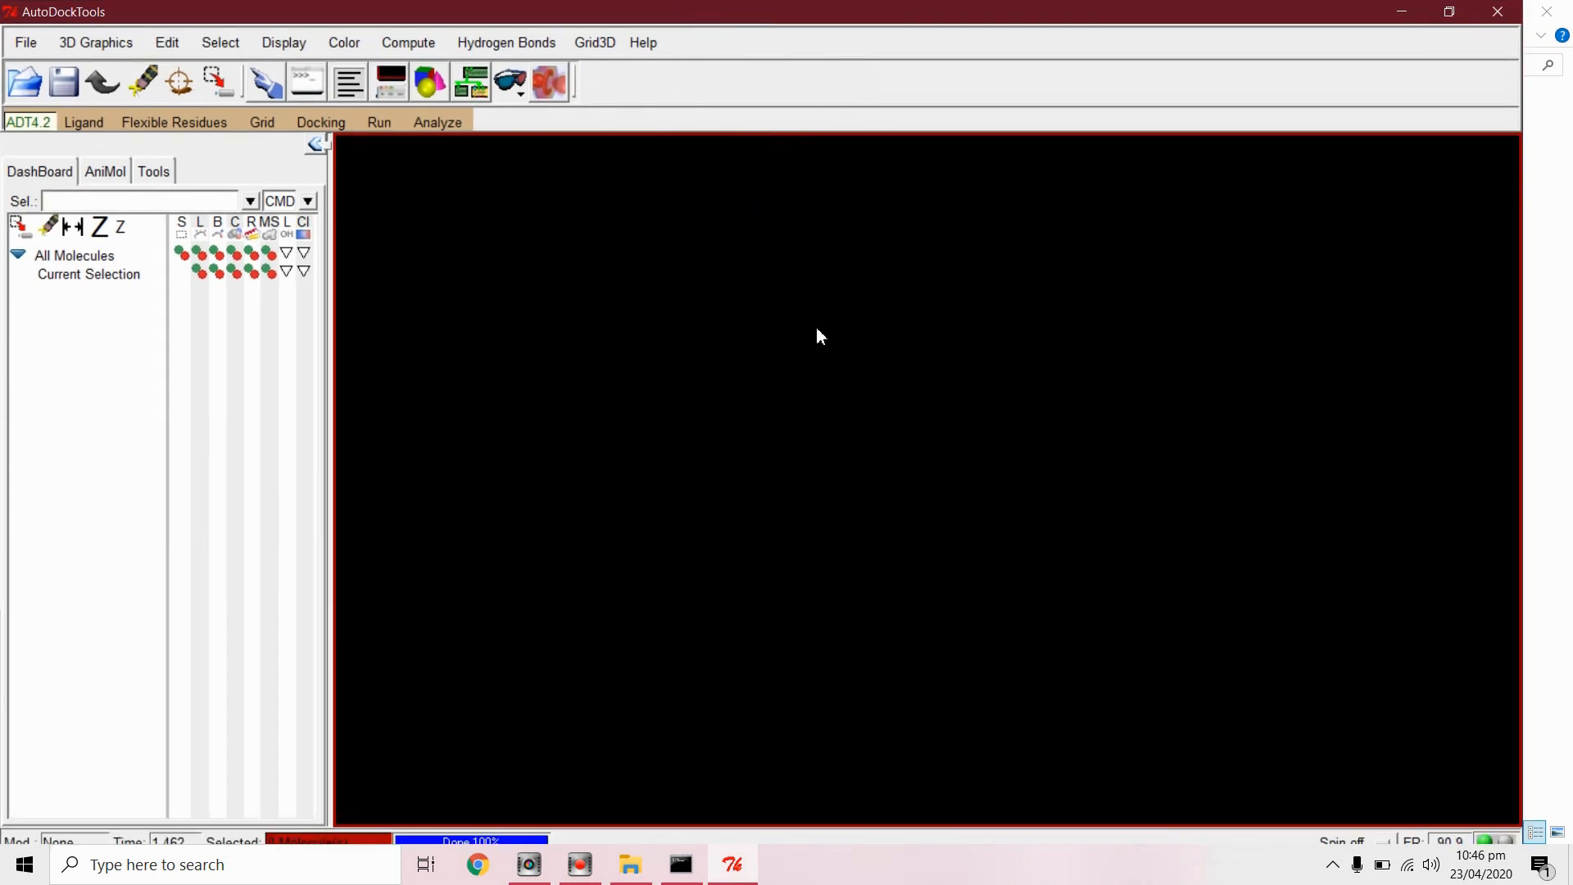
click(84, 121)
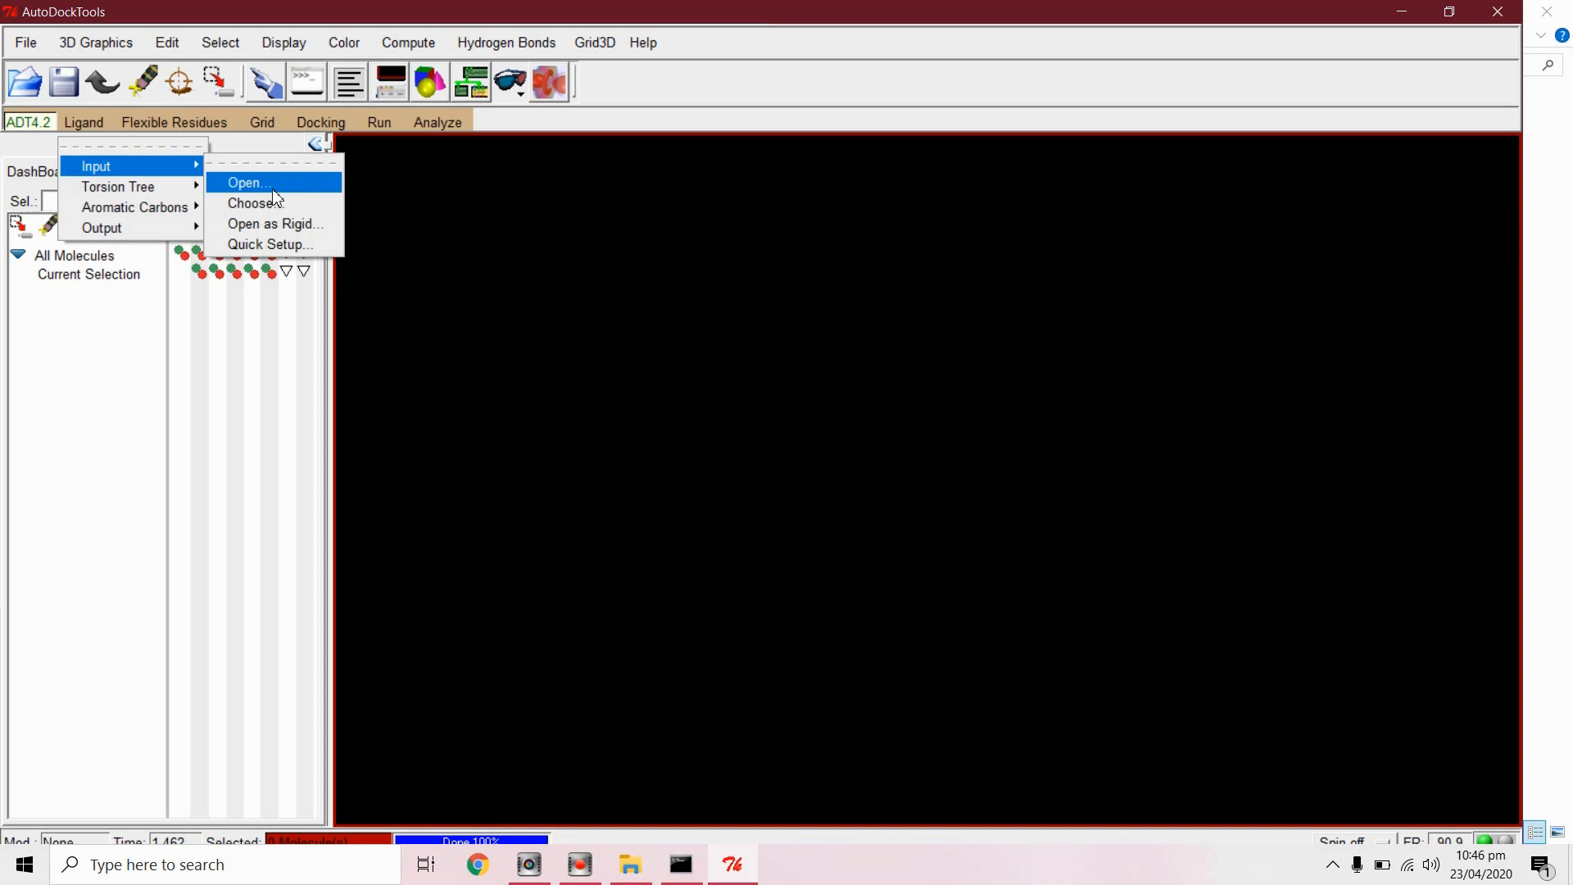
click(246, 182)
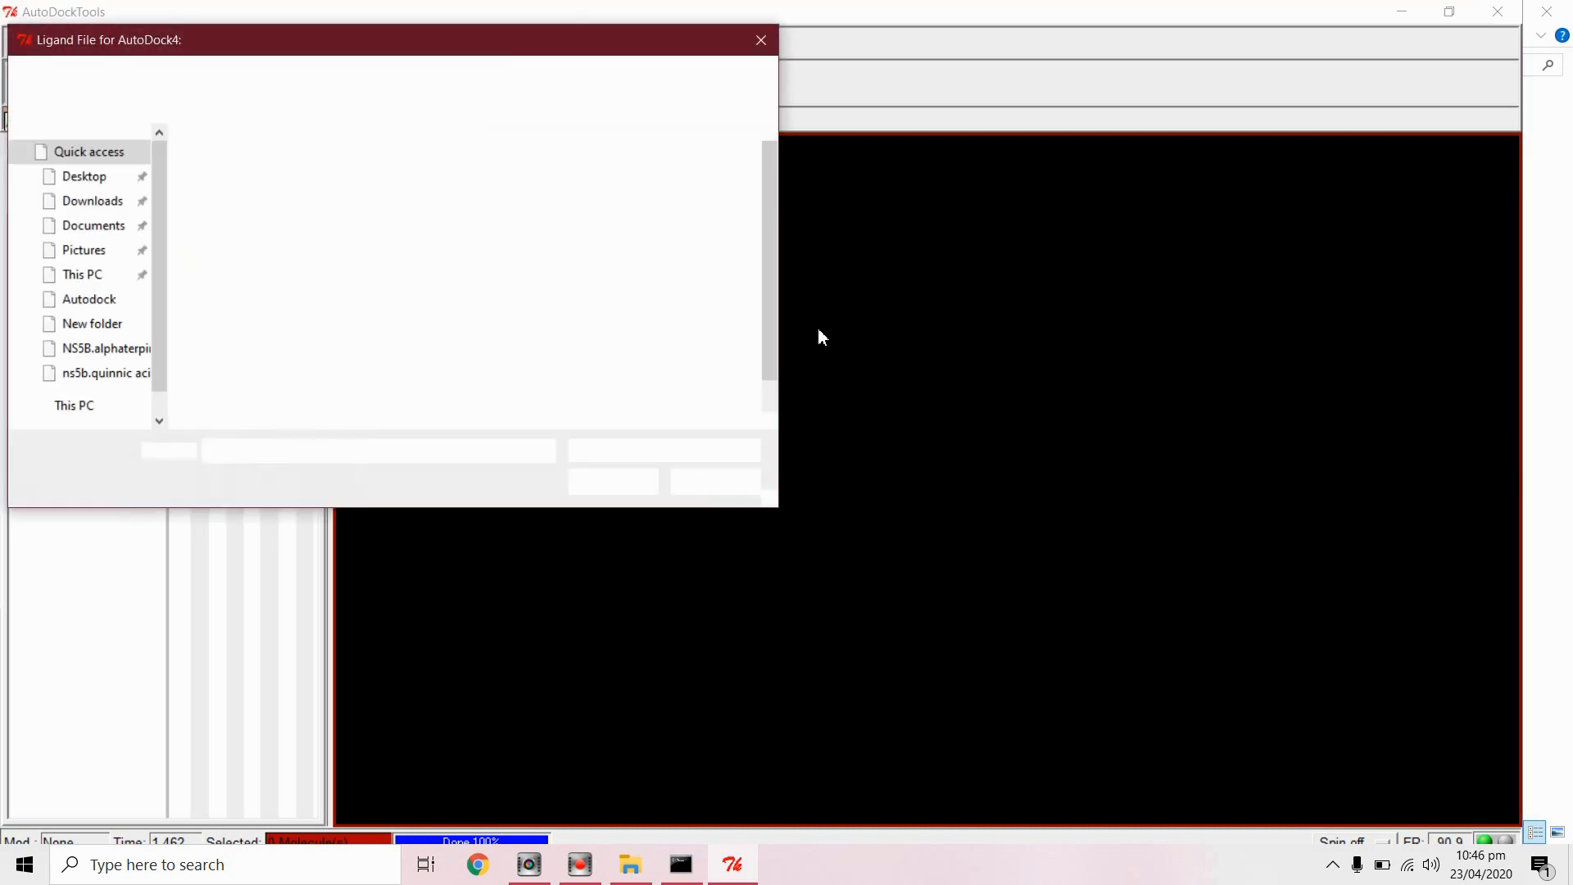
click(88, 299)
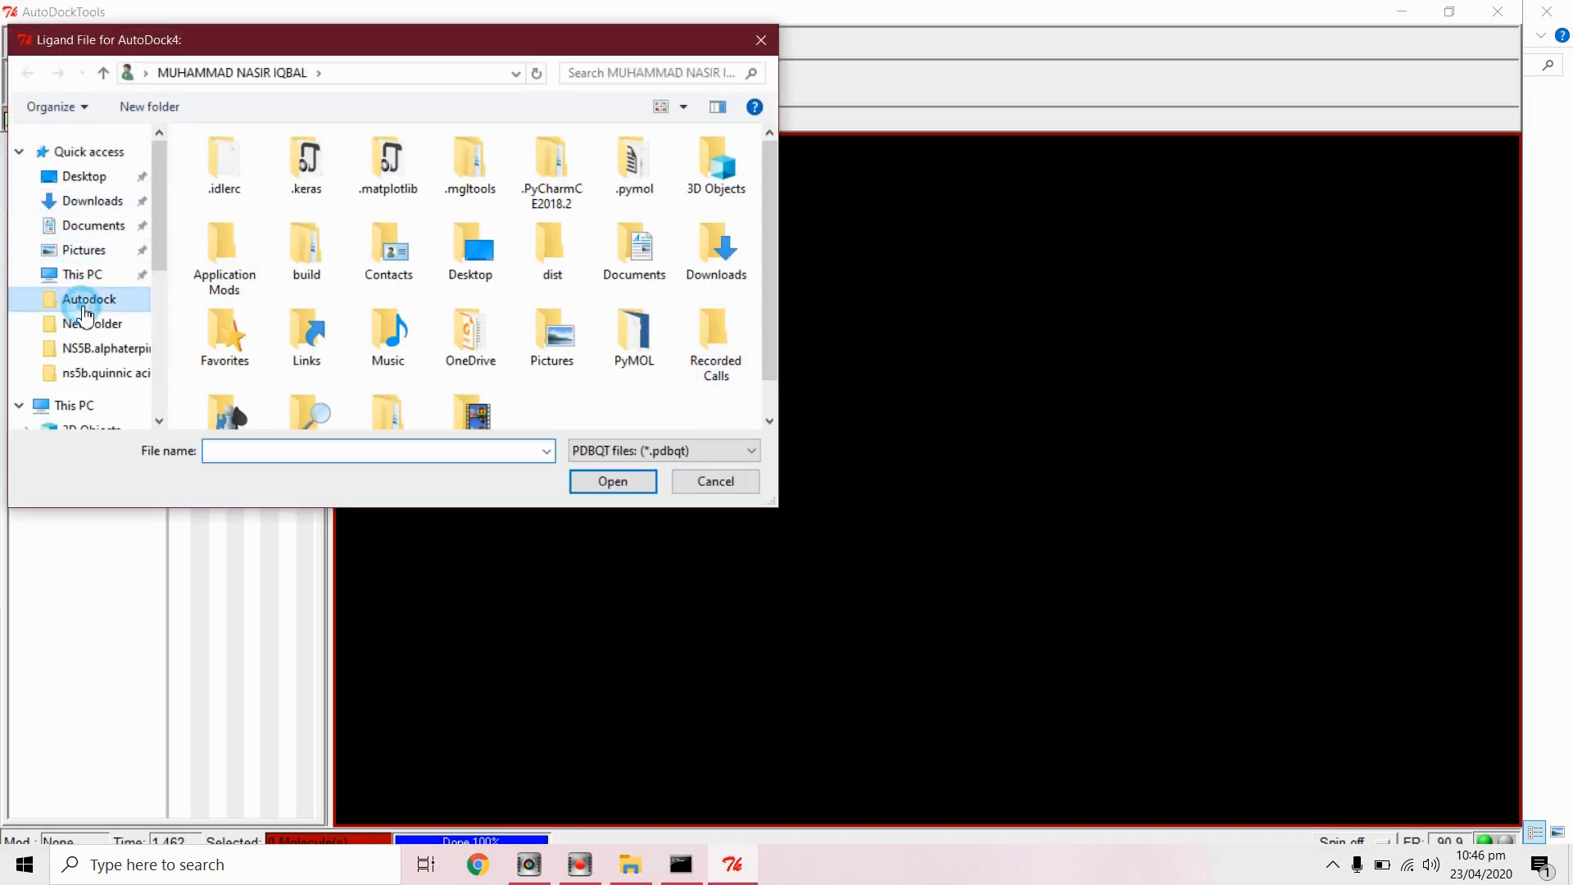
click(661, 450)
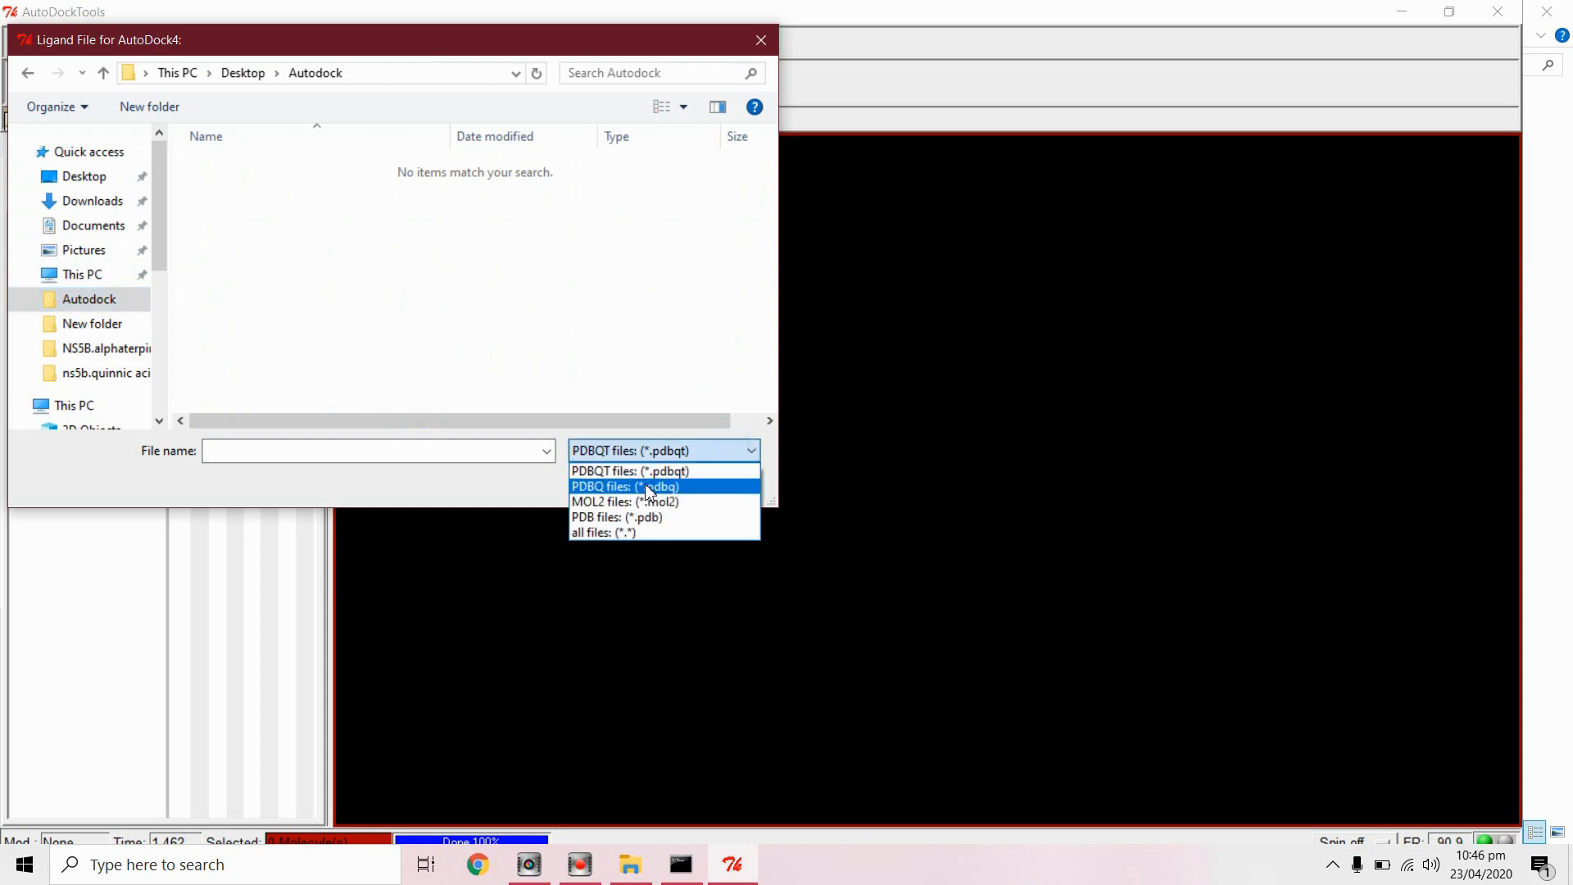
click(603, 517)
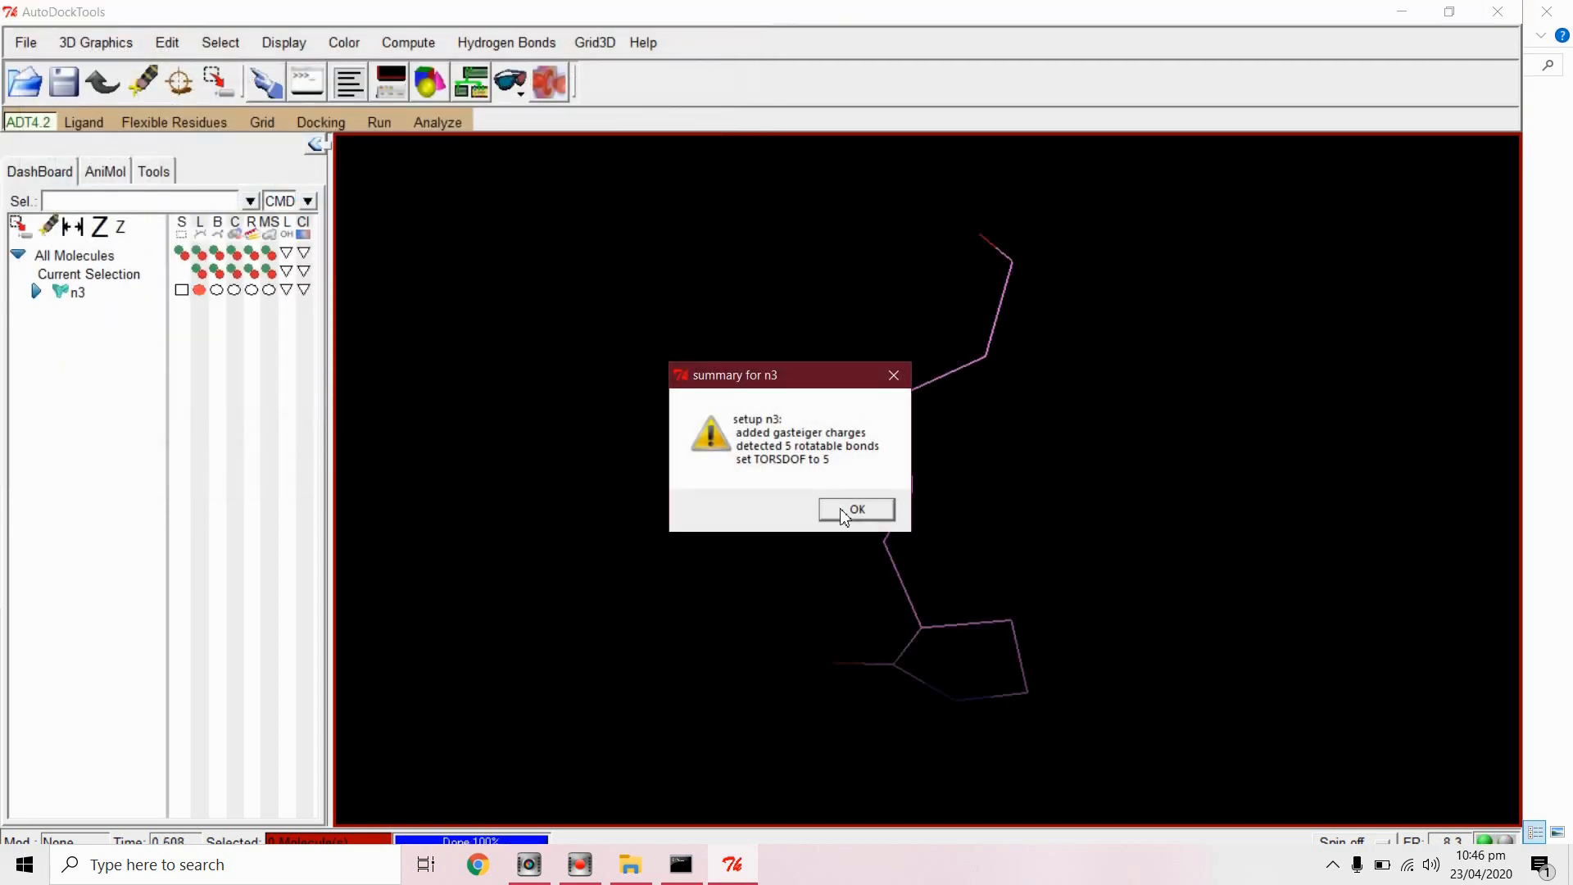
click(855, 509)
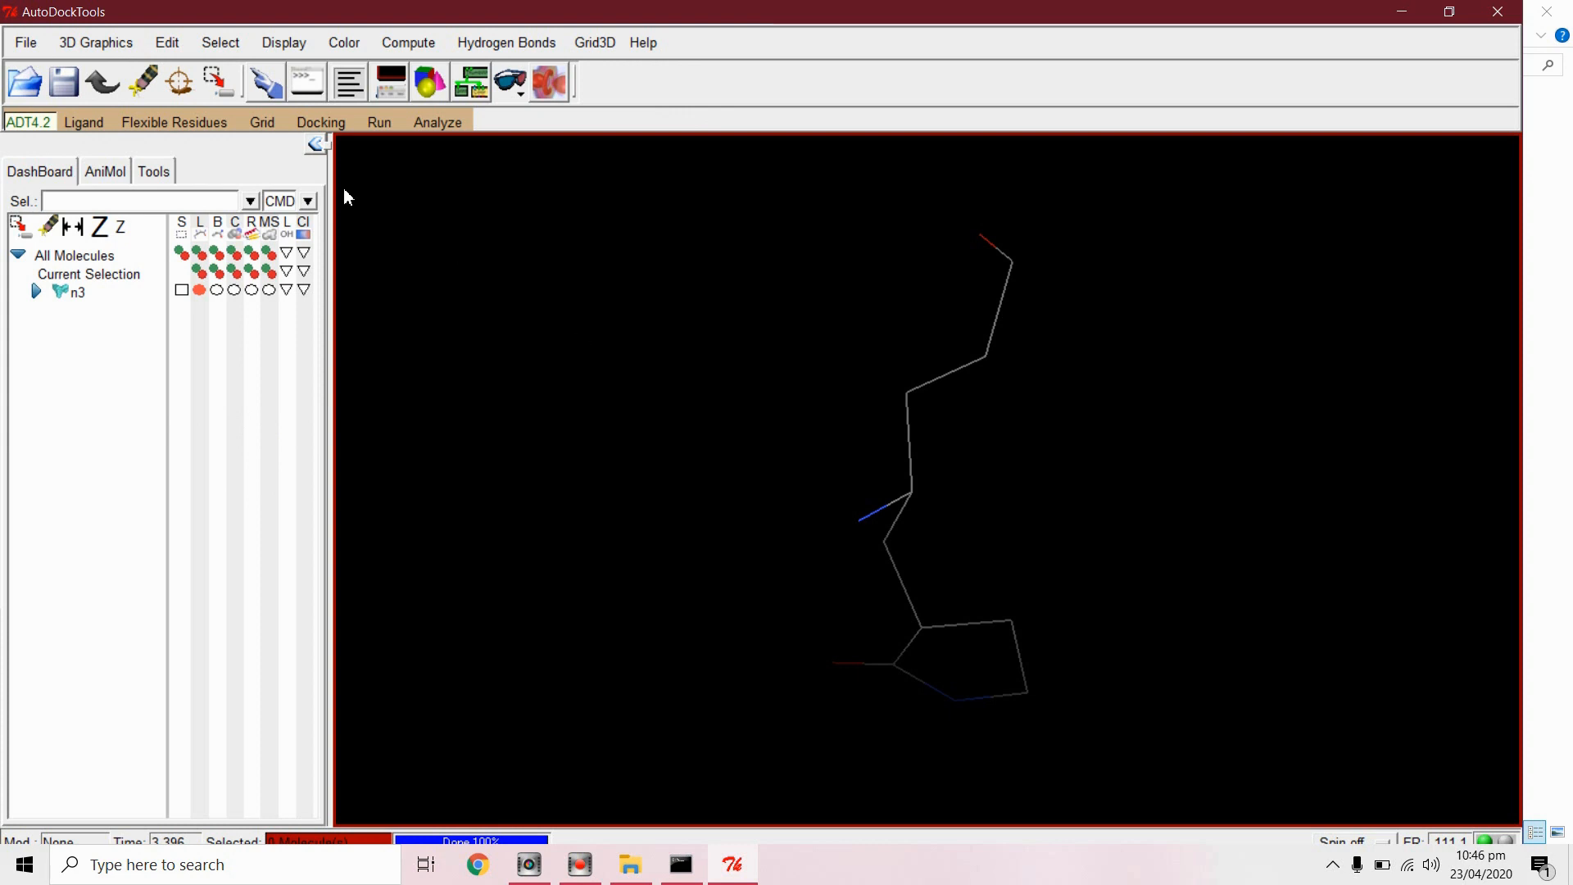
mouse_move(121, 143)
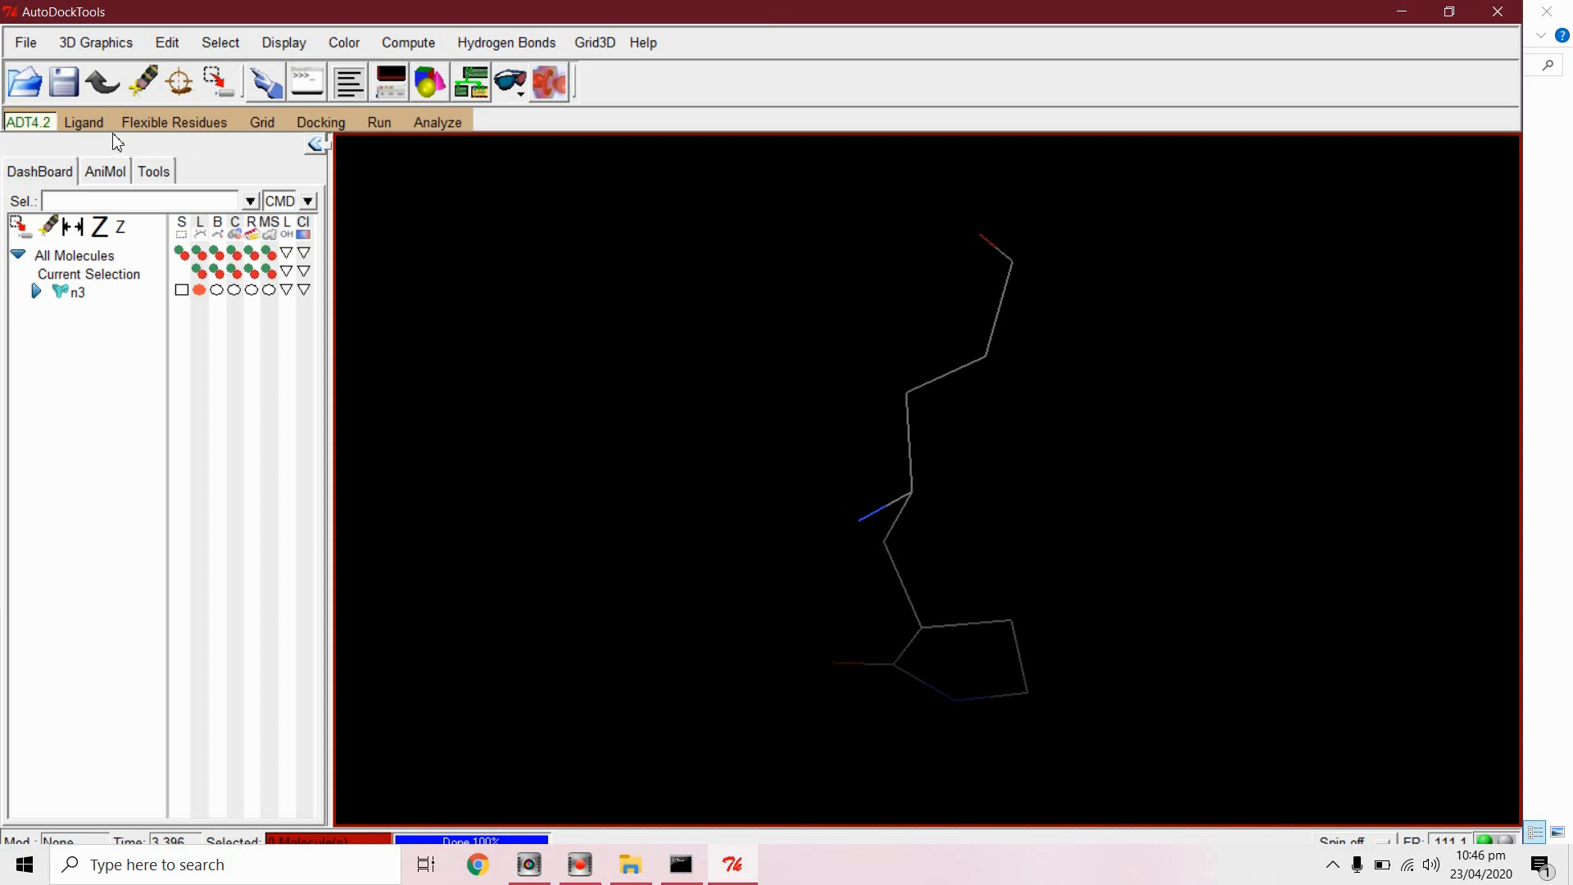
Step: Detect the n3 torsion root and accept its 5 rotatable bonds
click(84, 121)
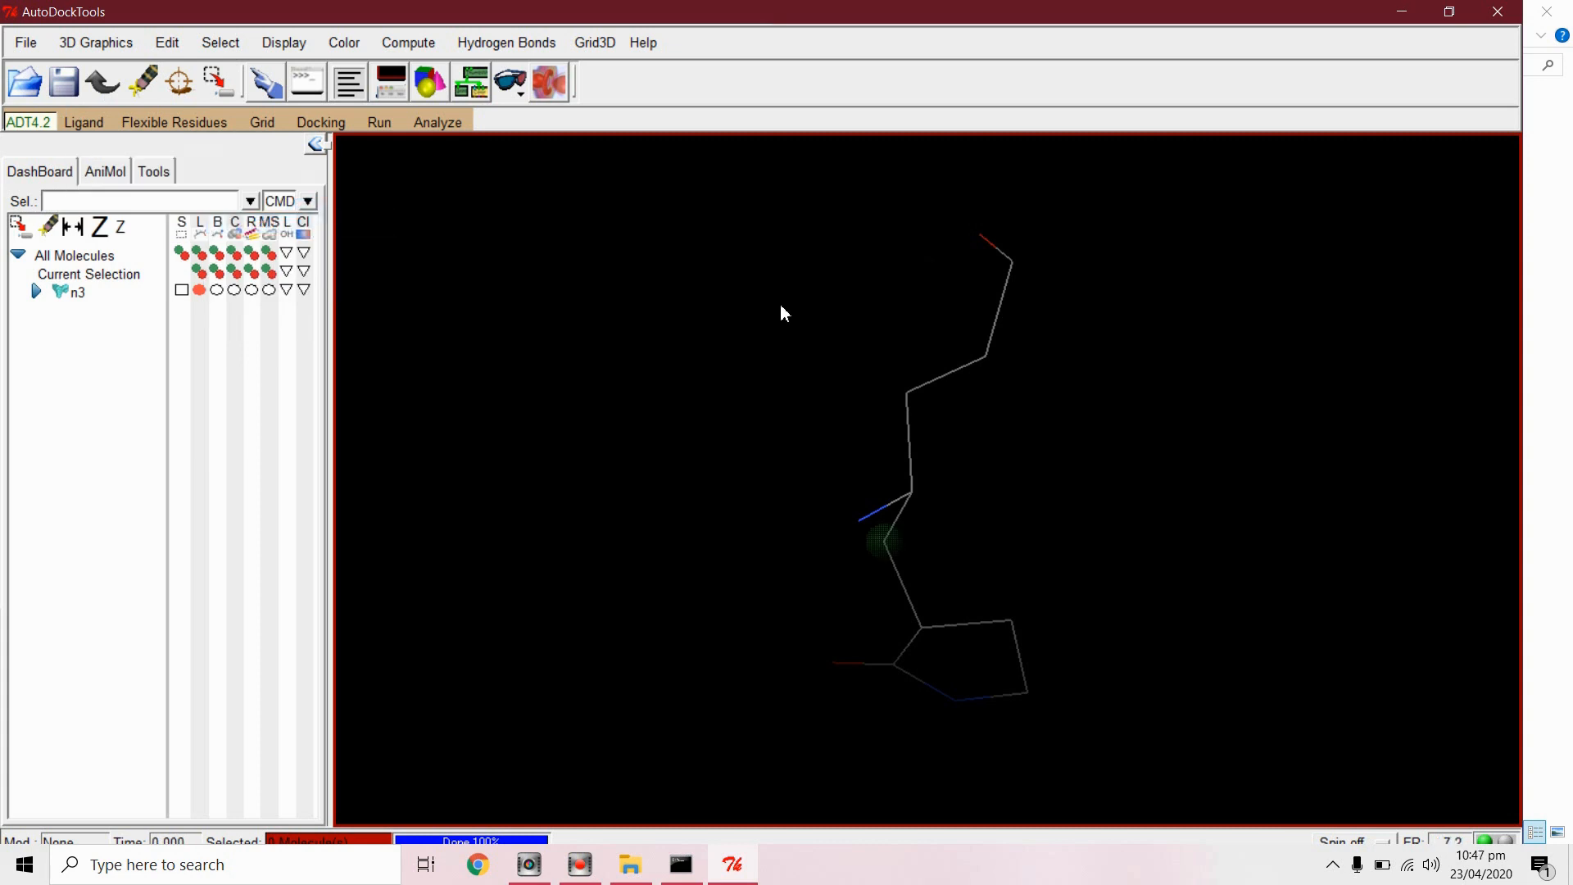
click(84, 121)
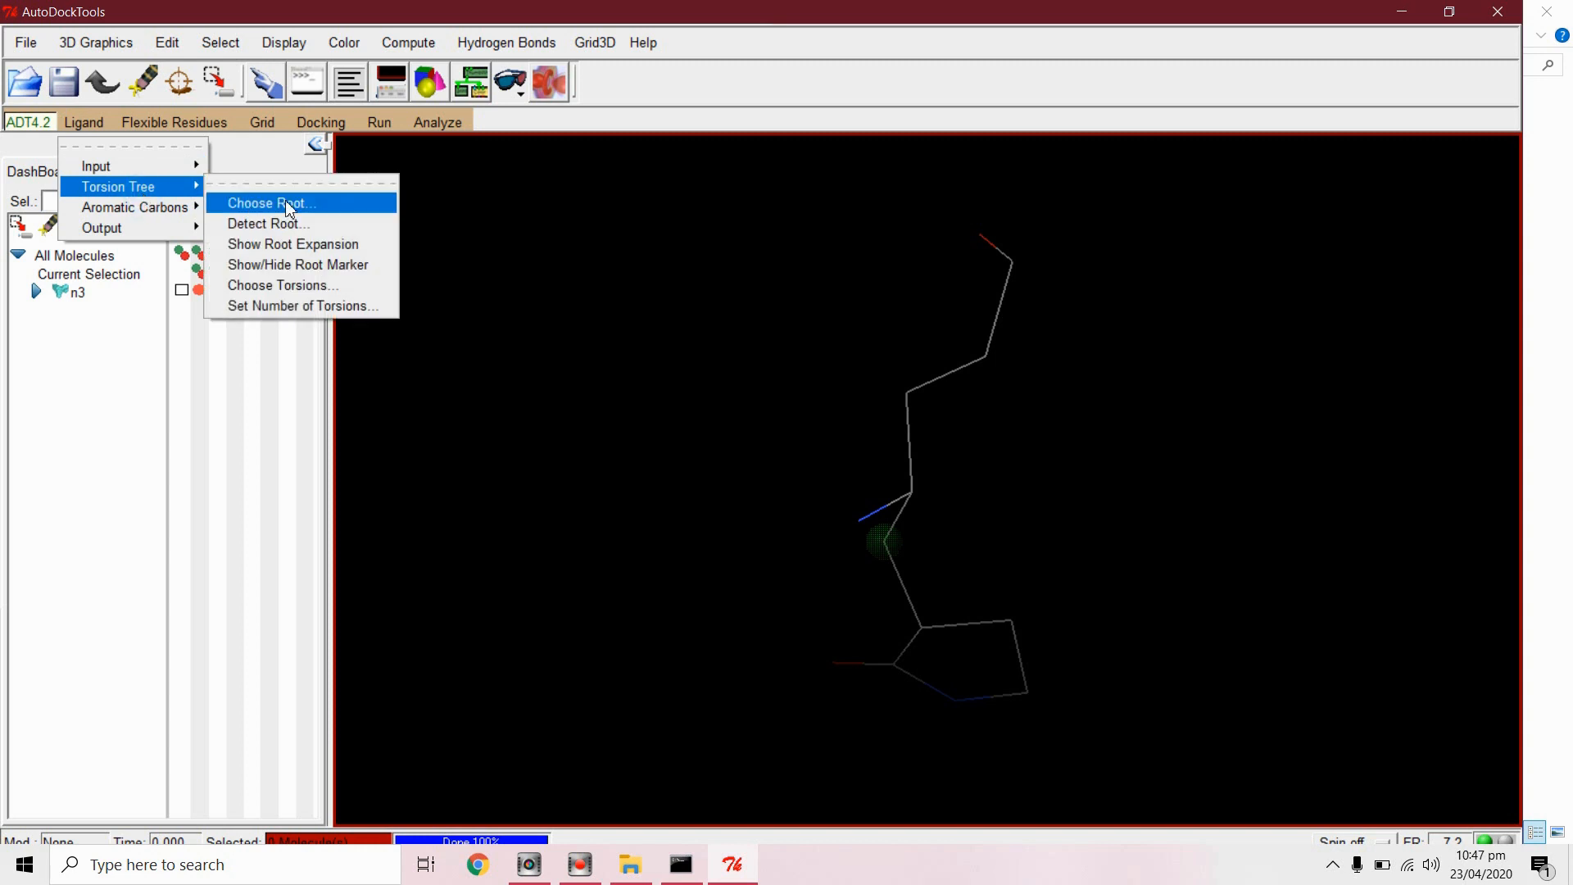
click(282, 285)
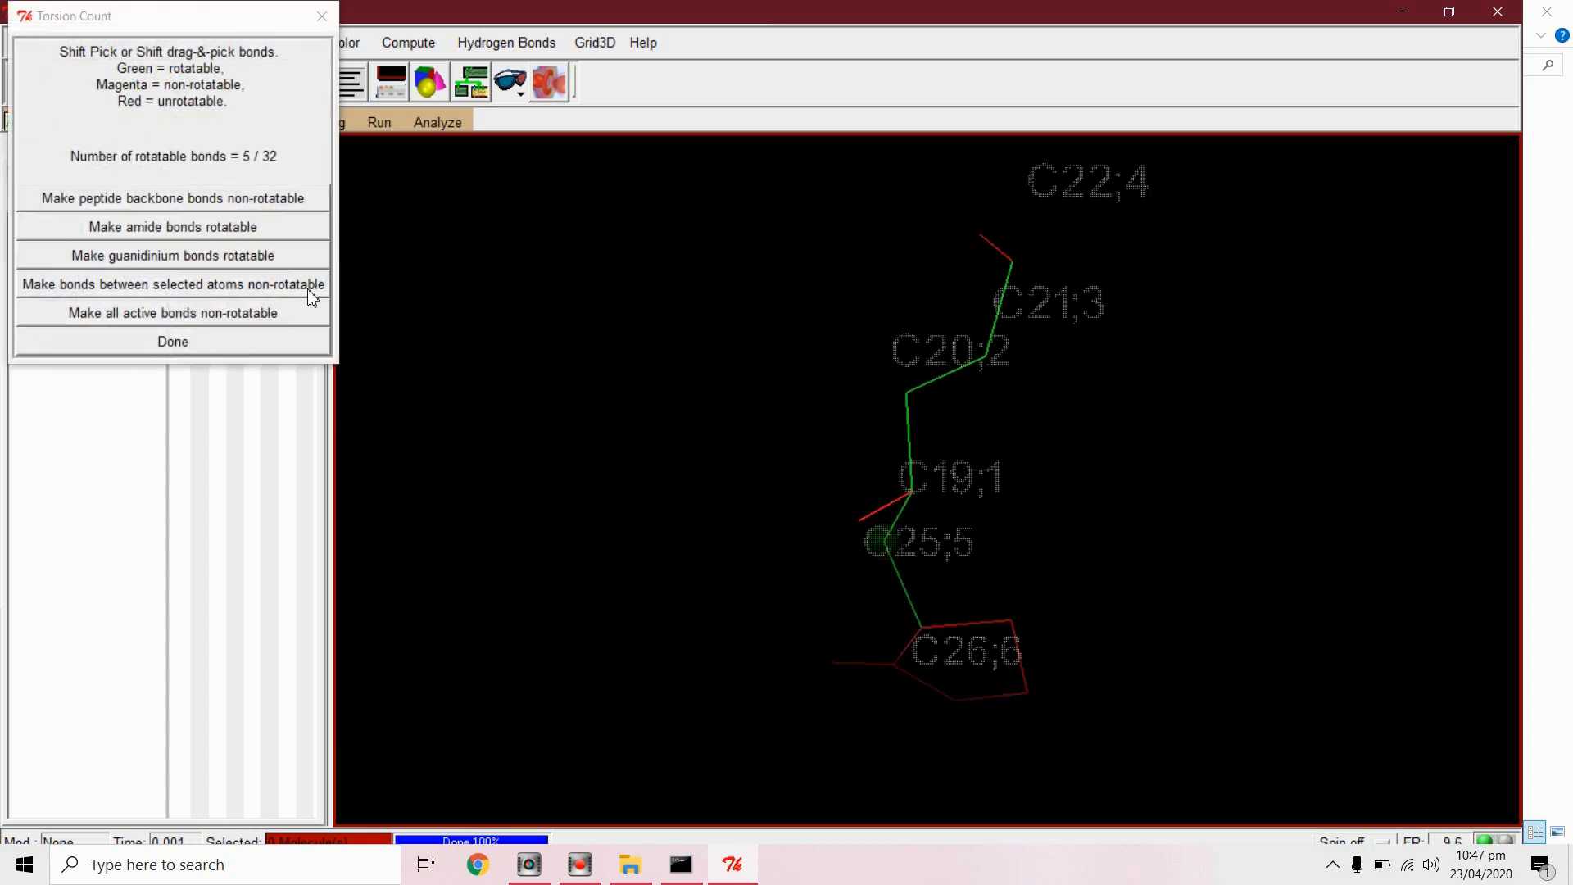
click(171, 341)
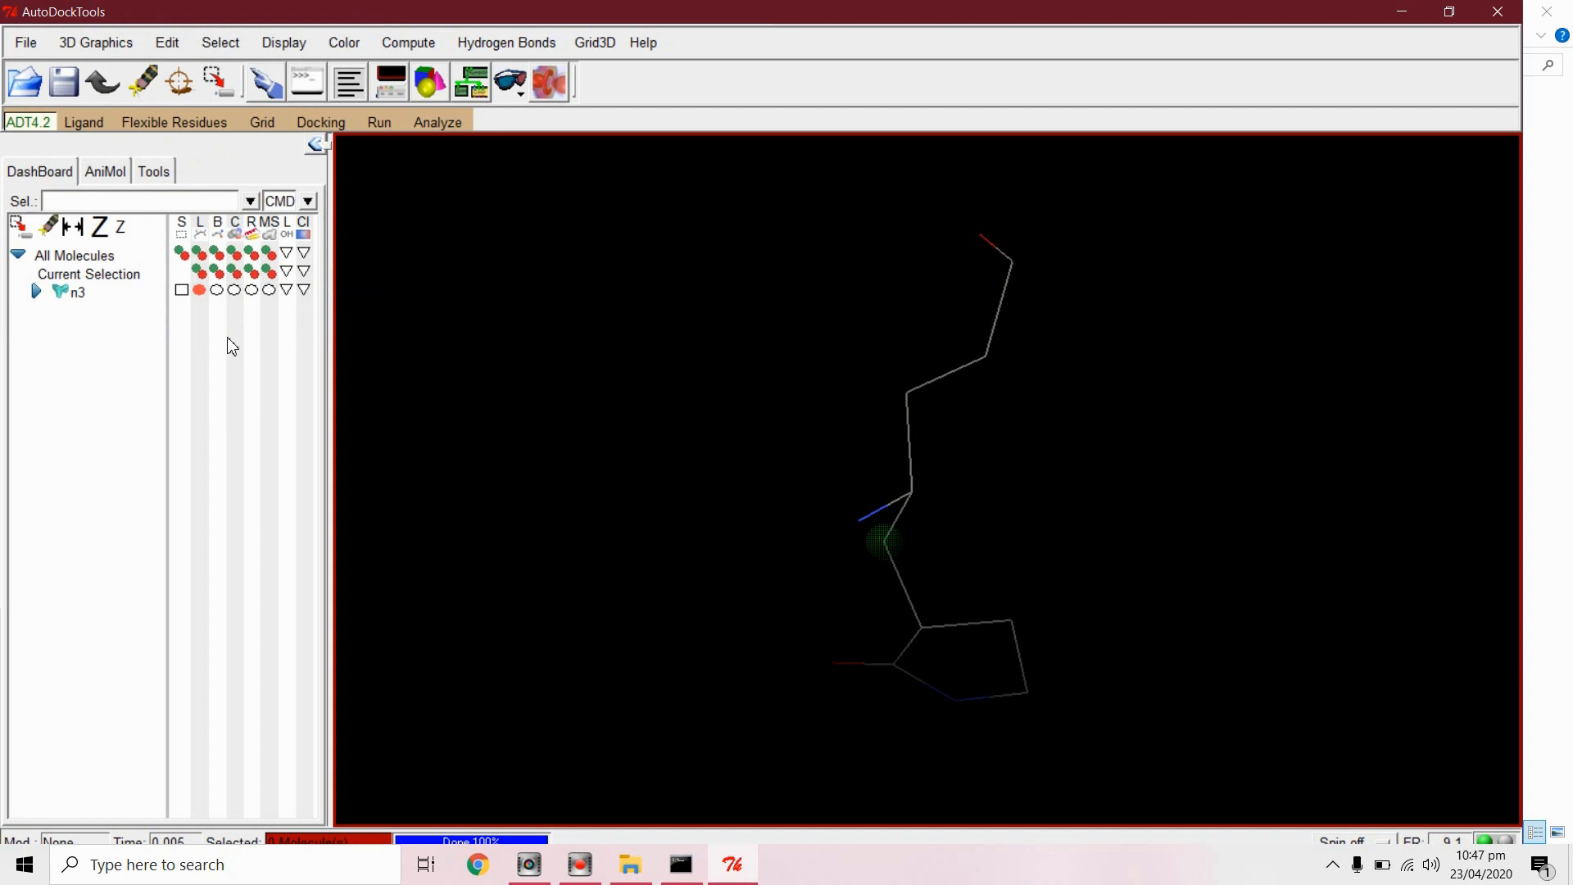
mouse_move(966, 362)
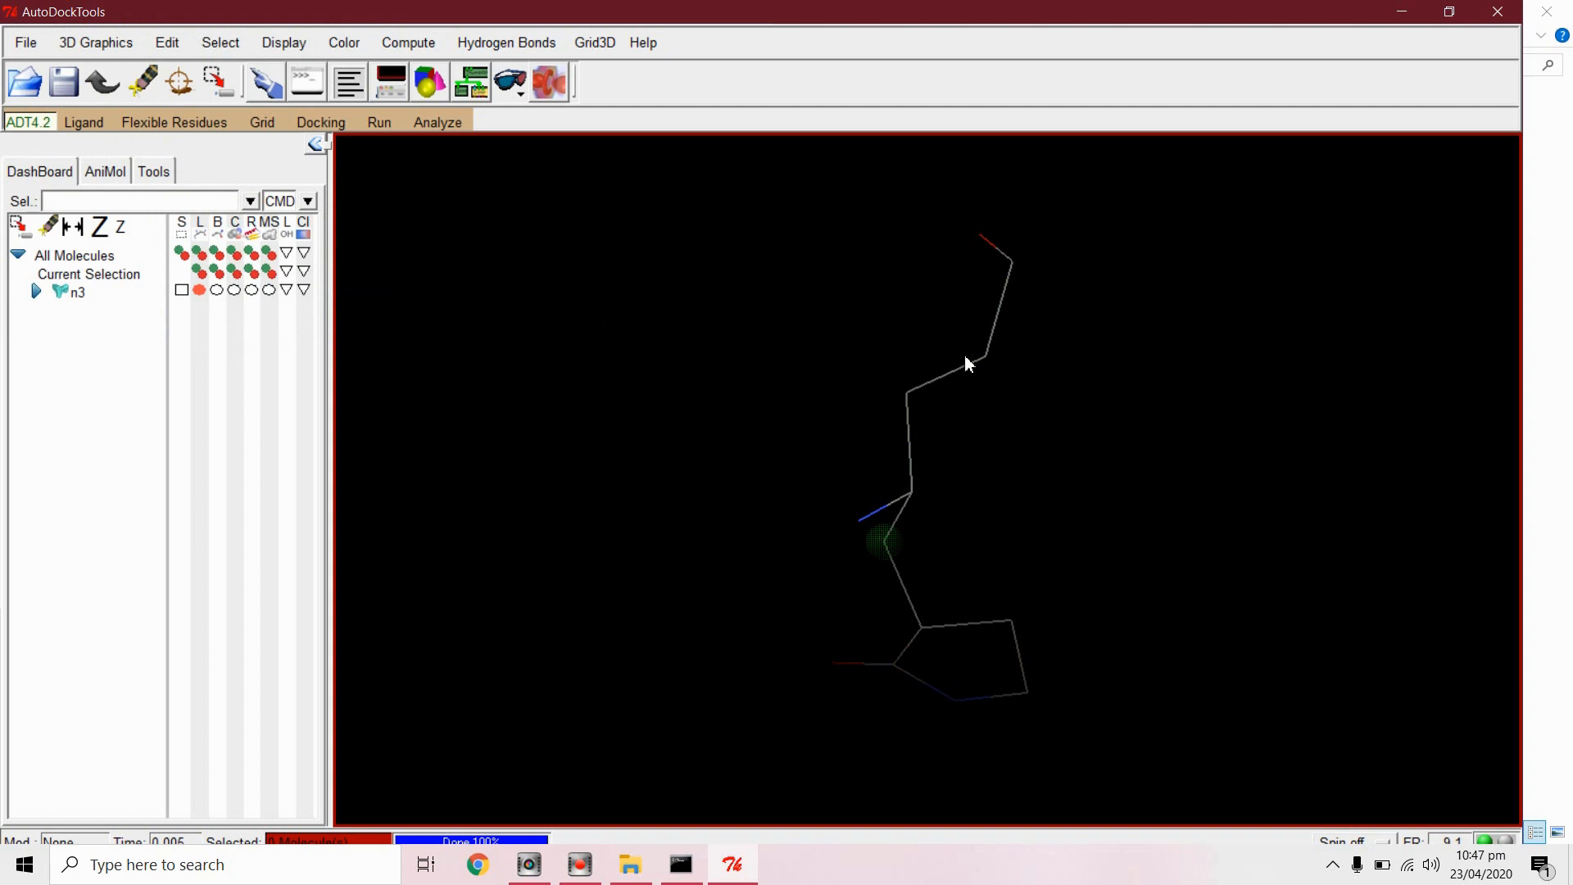
Step: Begin saving the prepared n3 ligand as a PDBQT file
drag(968, 363, 1005, 432)
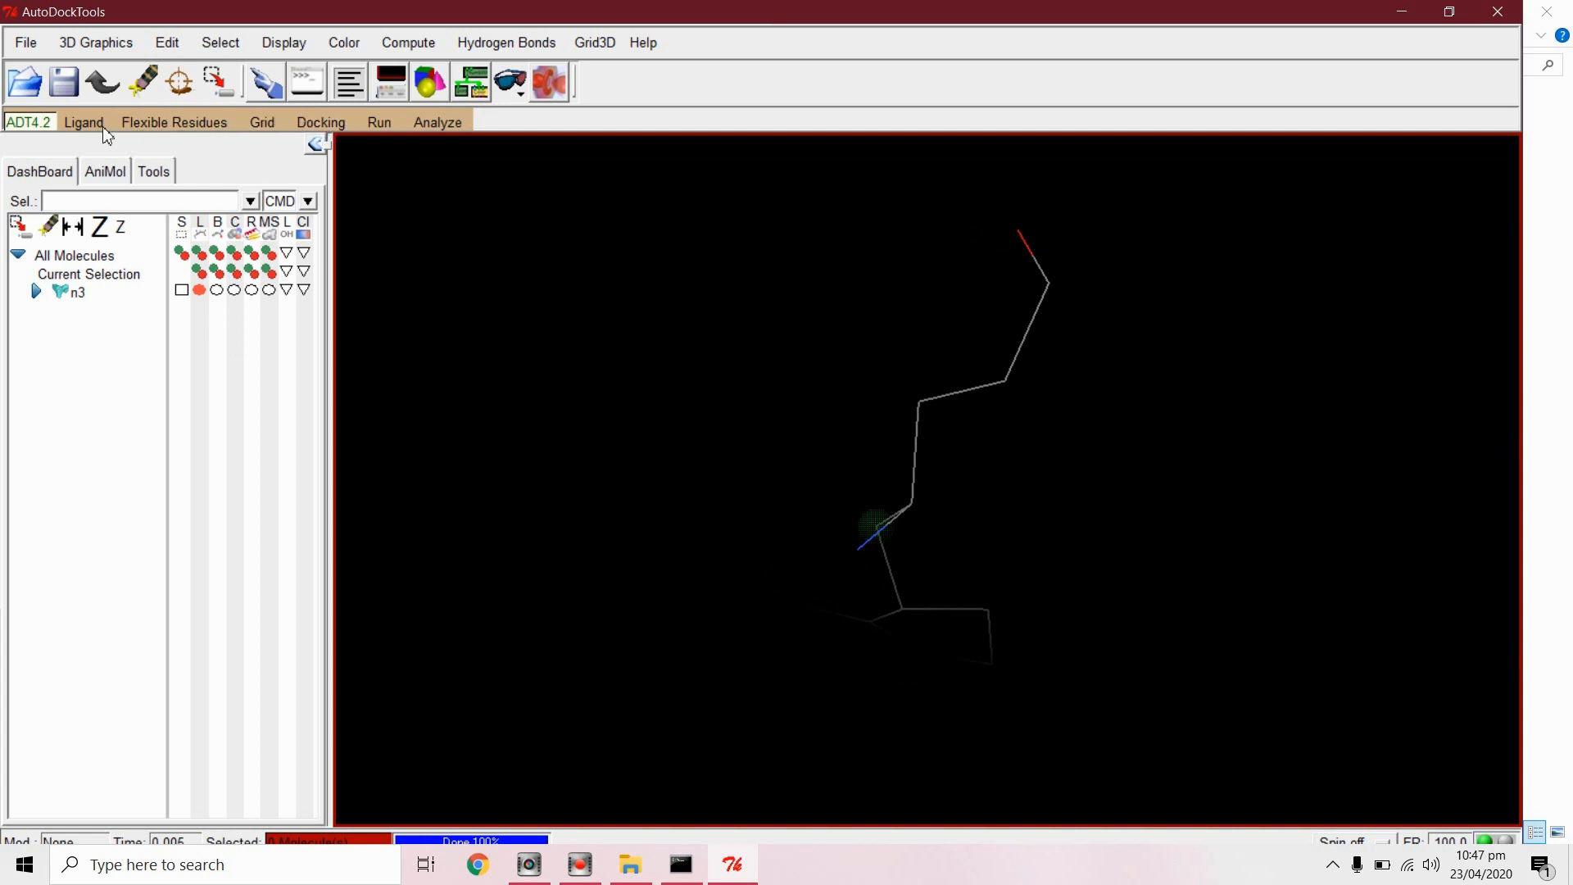
click(84, 121)
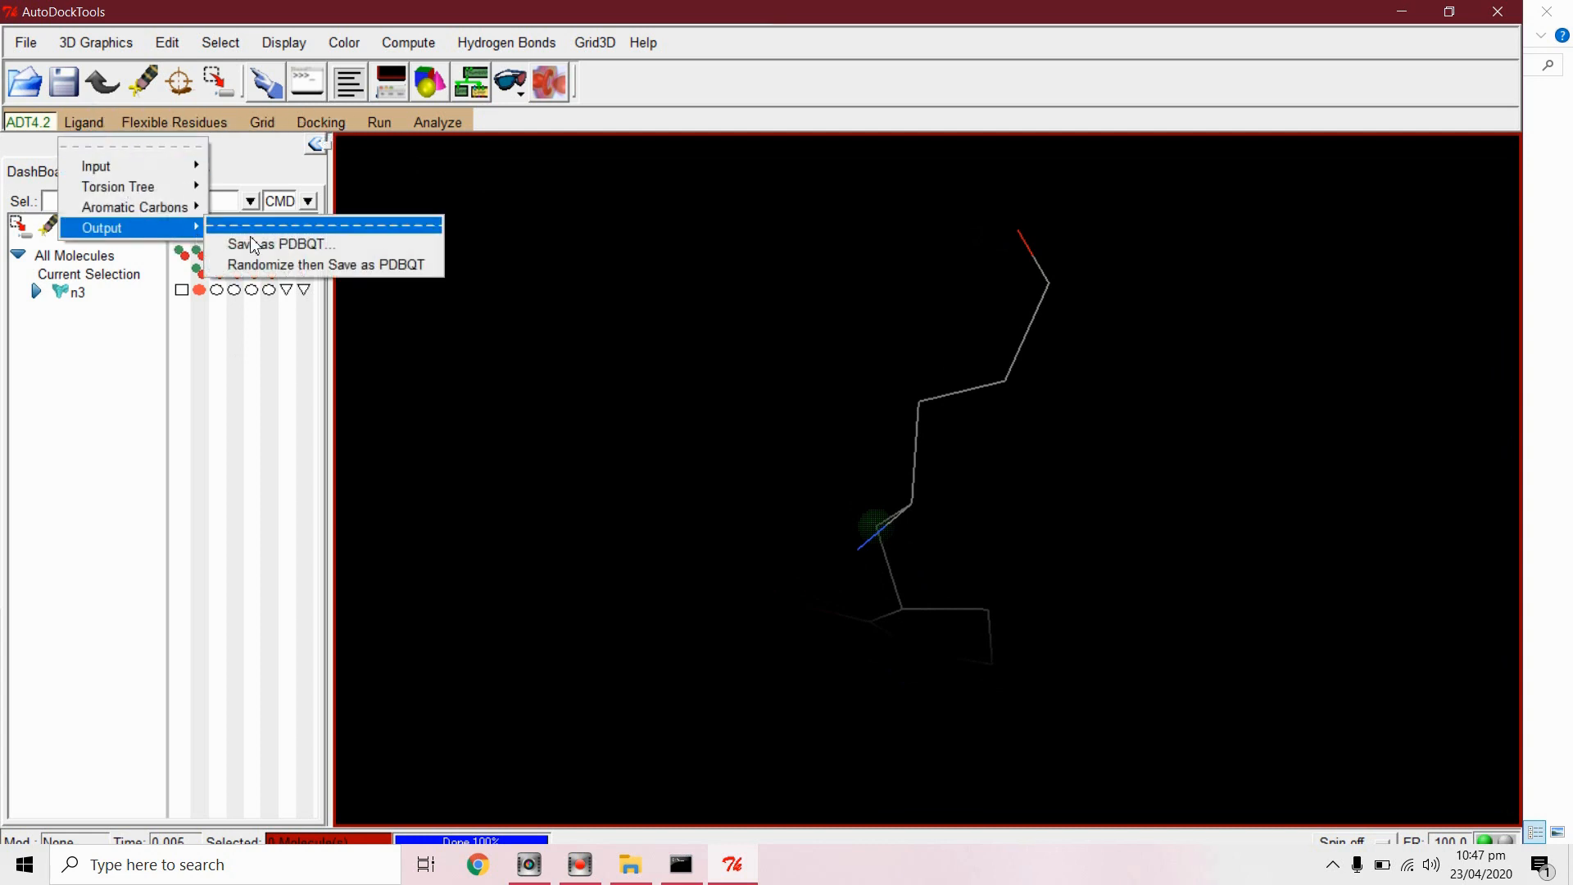
click(281, 244)
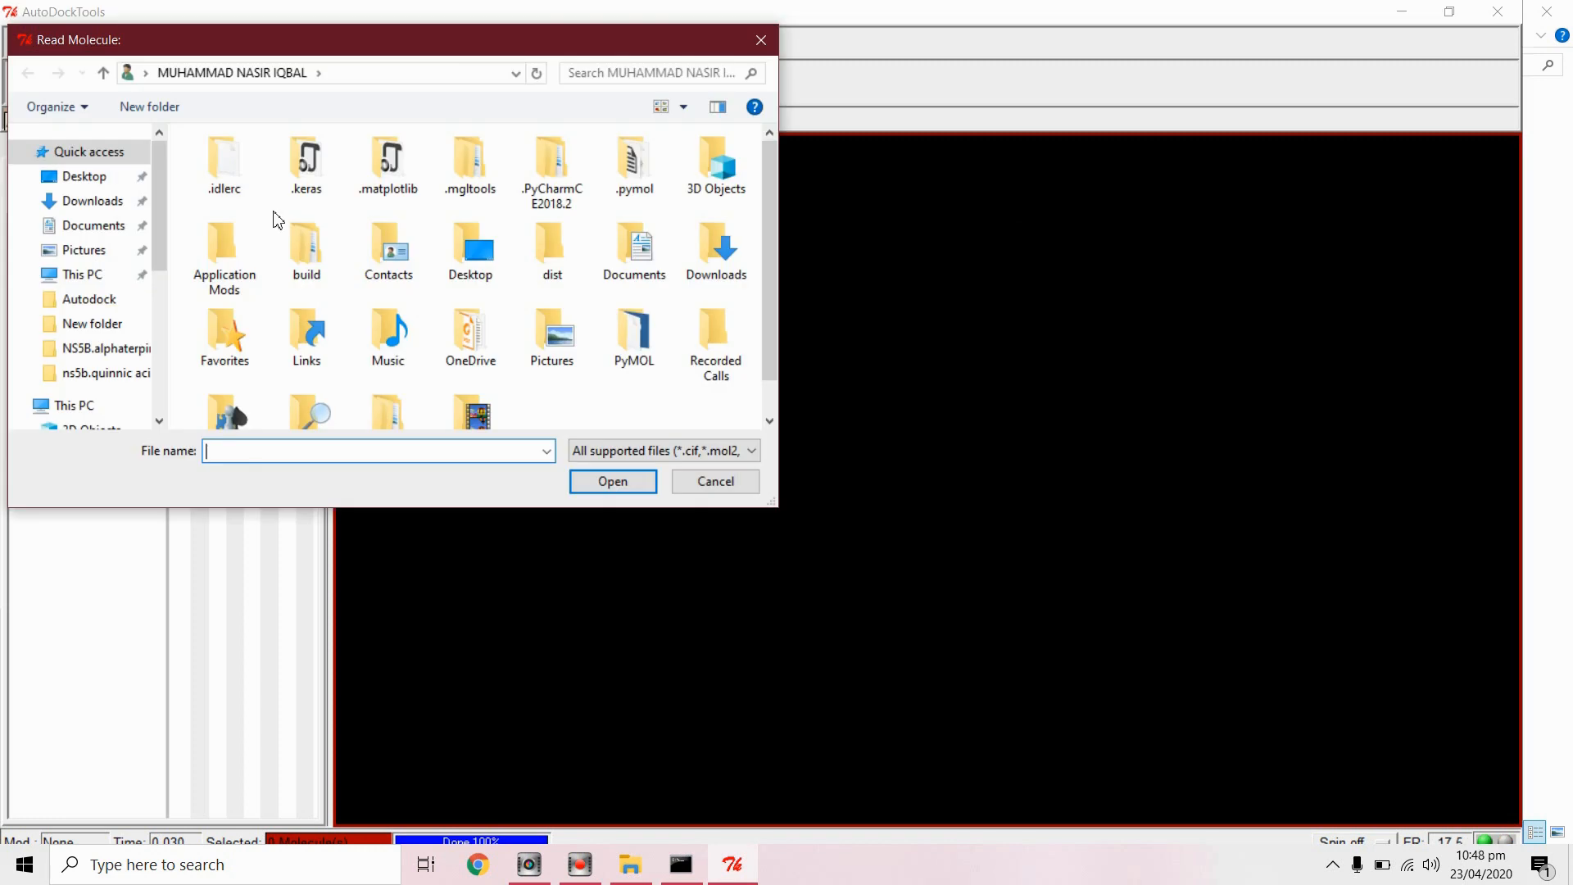
Step: Open 7bqy.pdb from the Autodock folder and add polar-only hydrogens to it
click(88, 299)
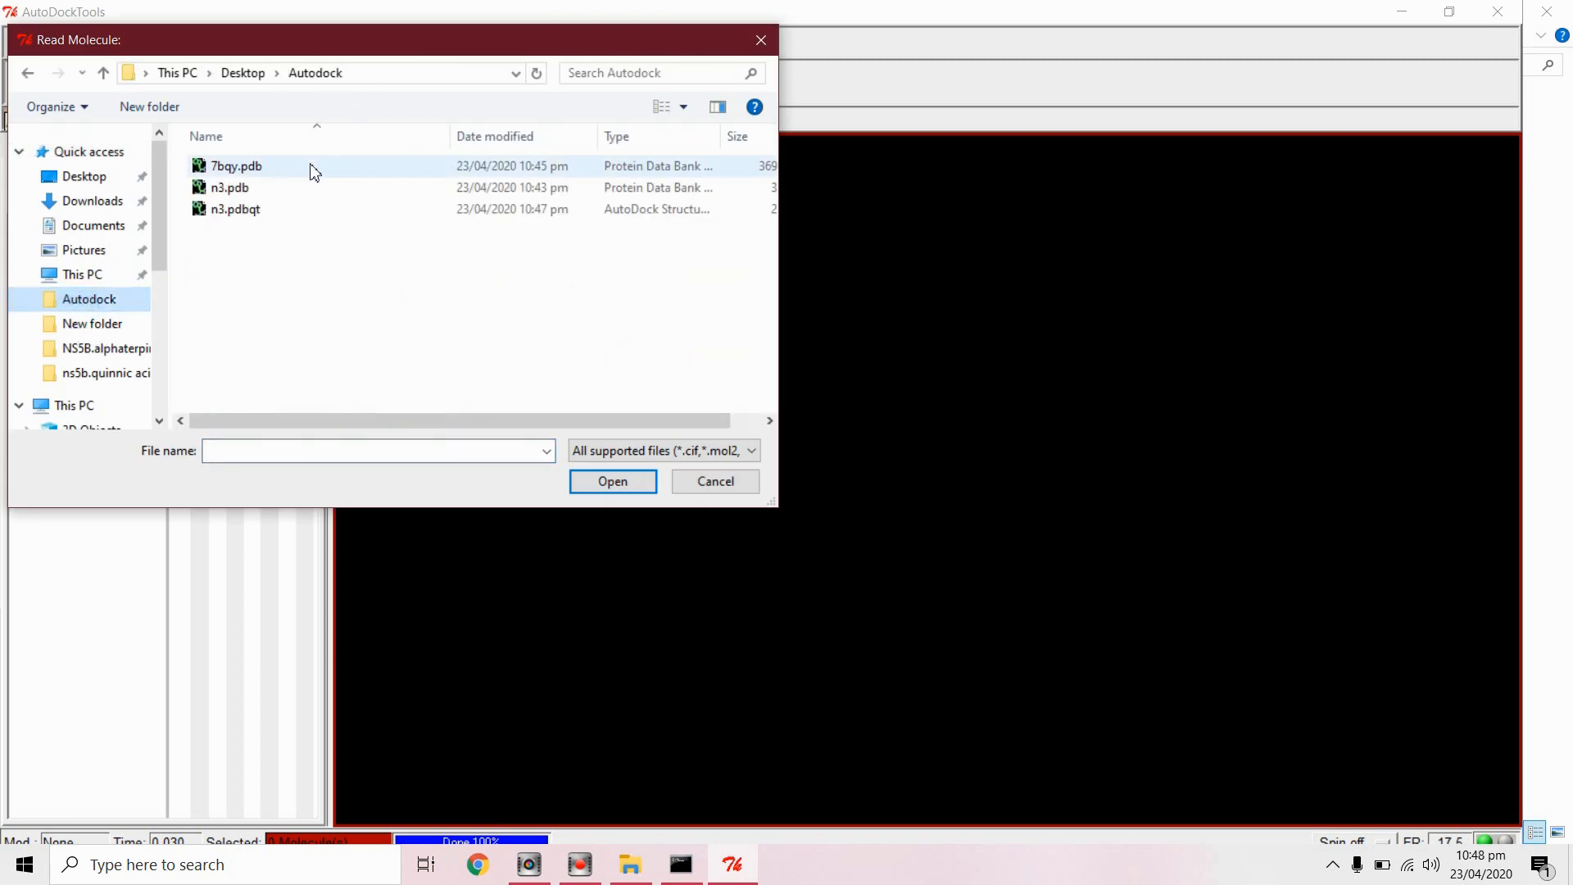
double_click(235, 165)
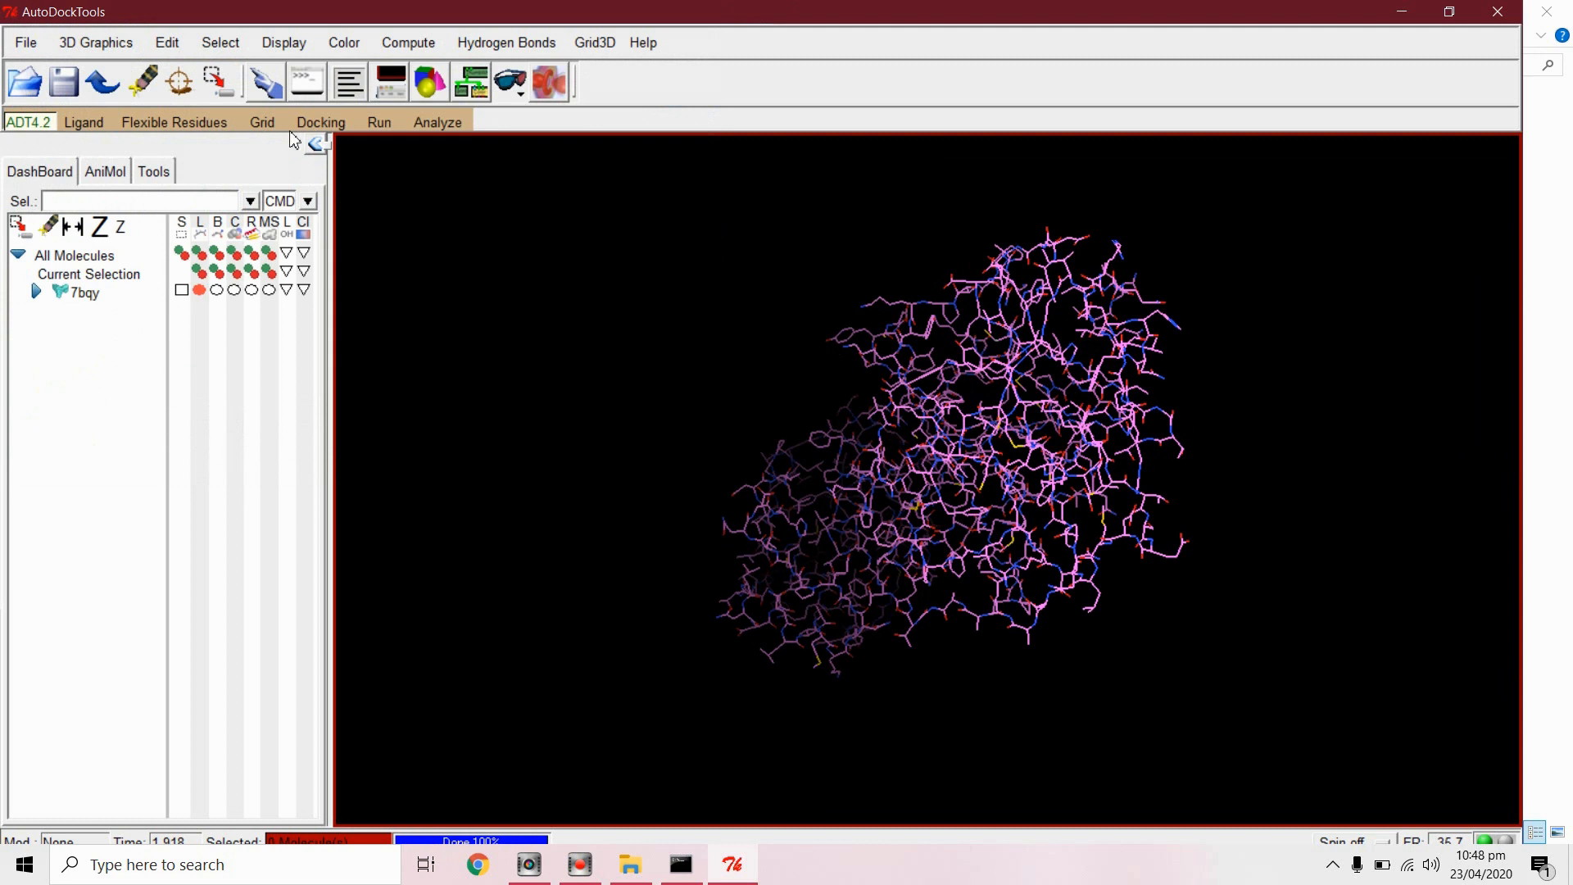
click(166, 42)
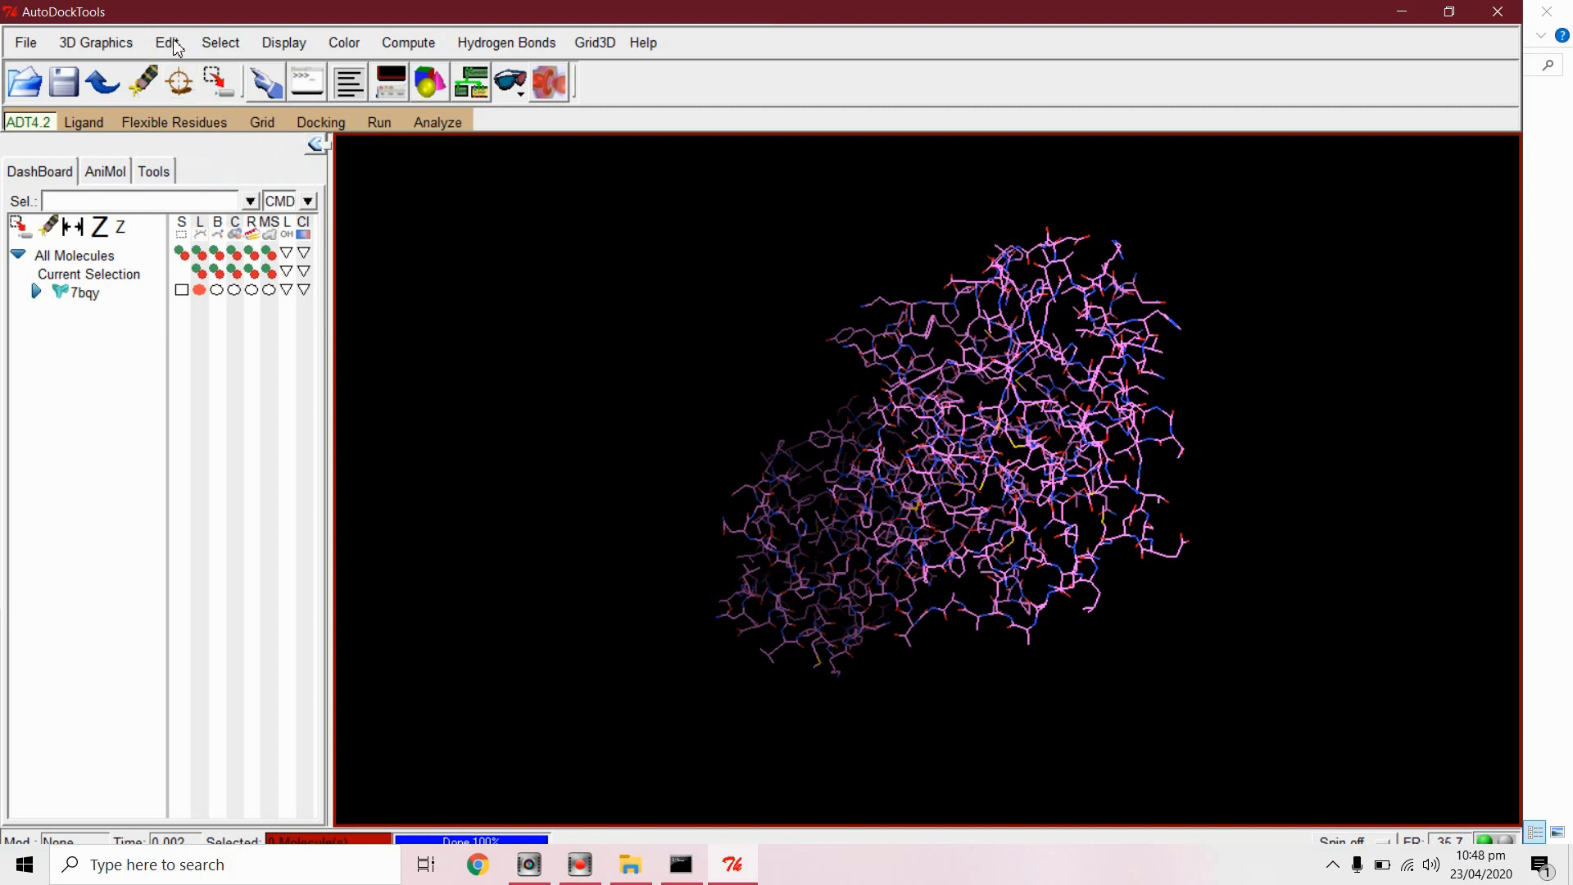
click(166, 42)
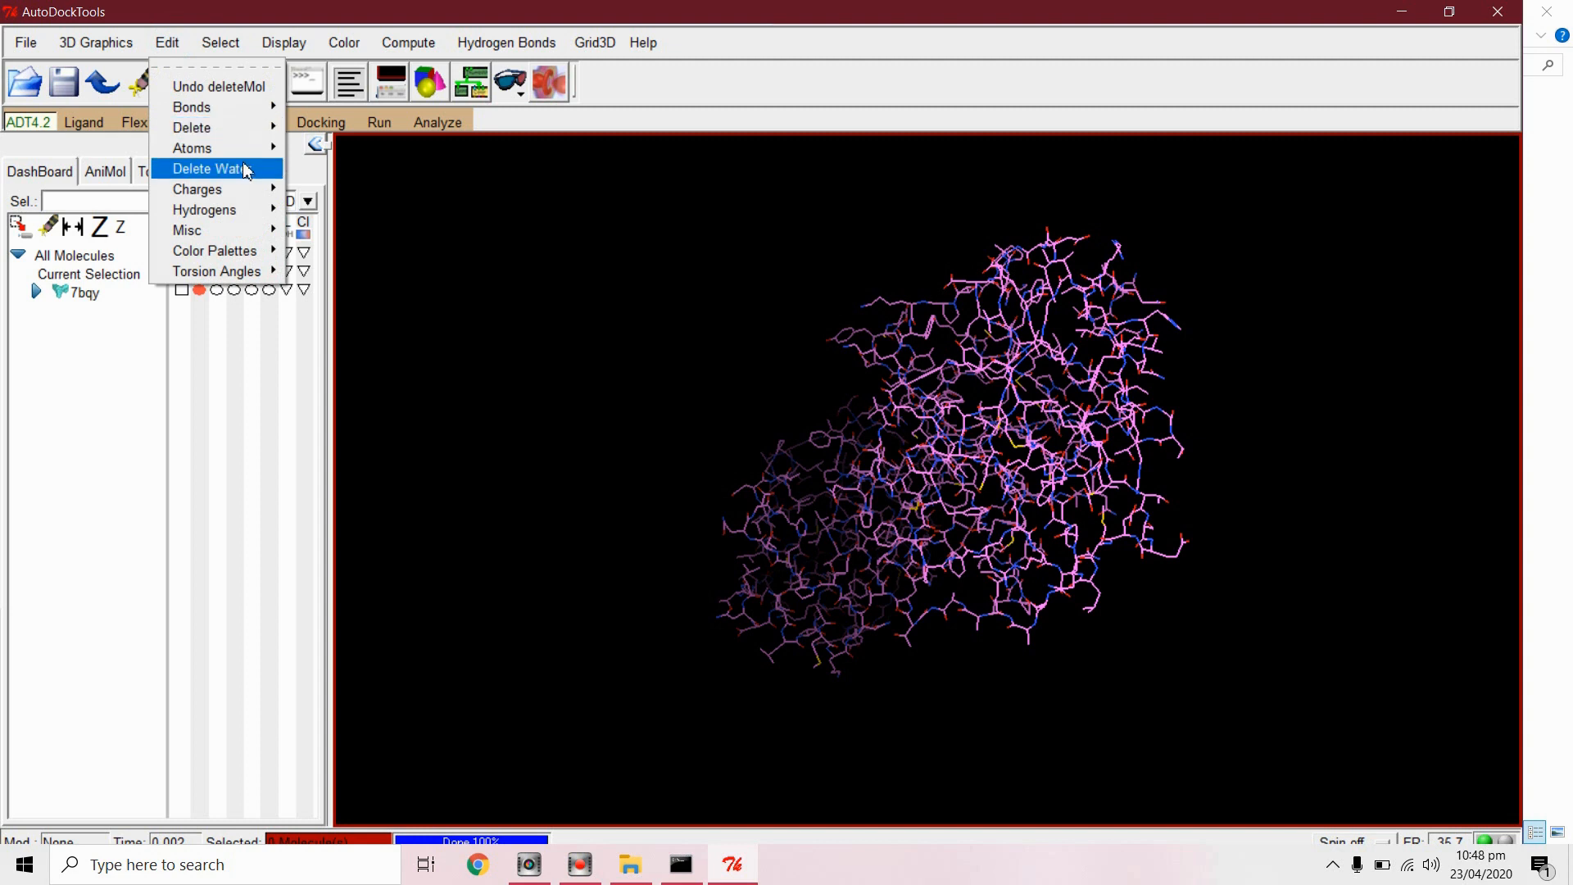
mouse_move(204, 210)
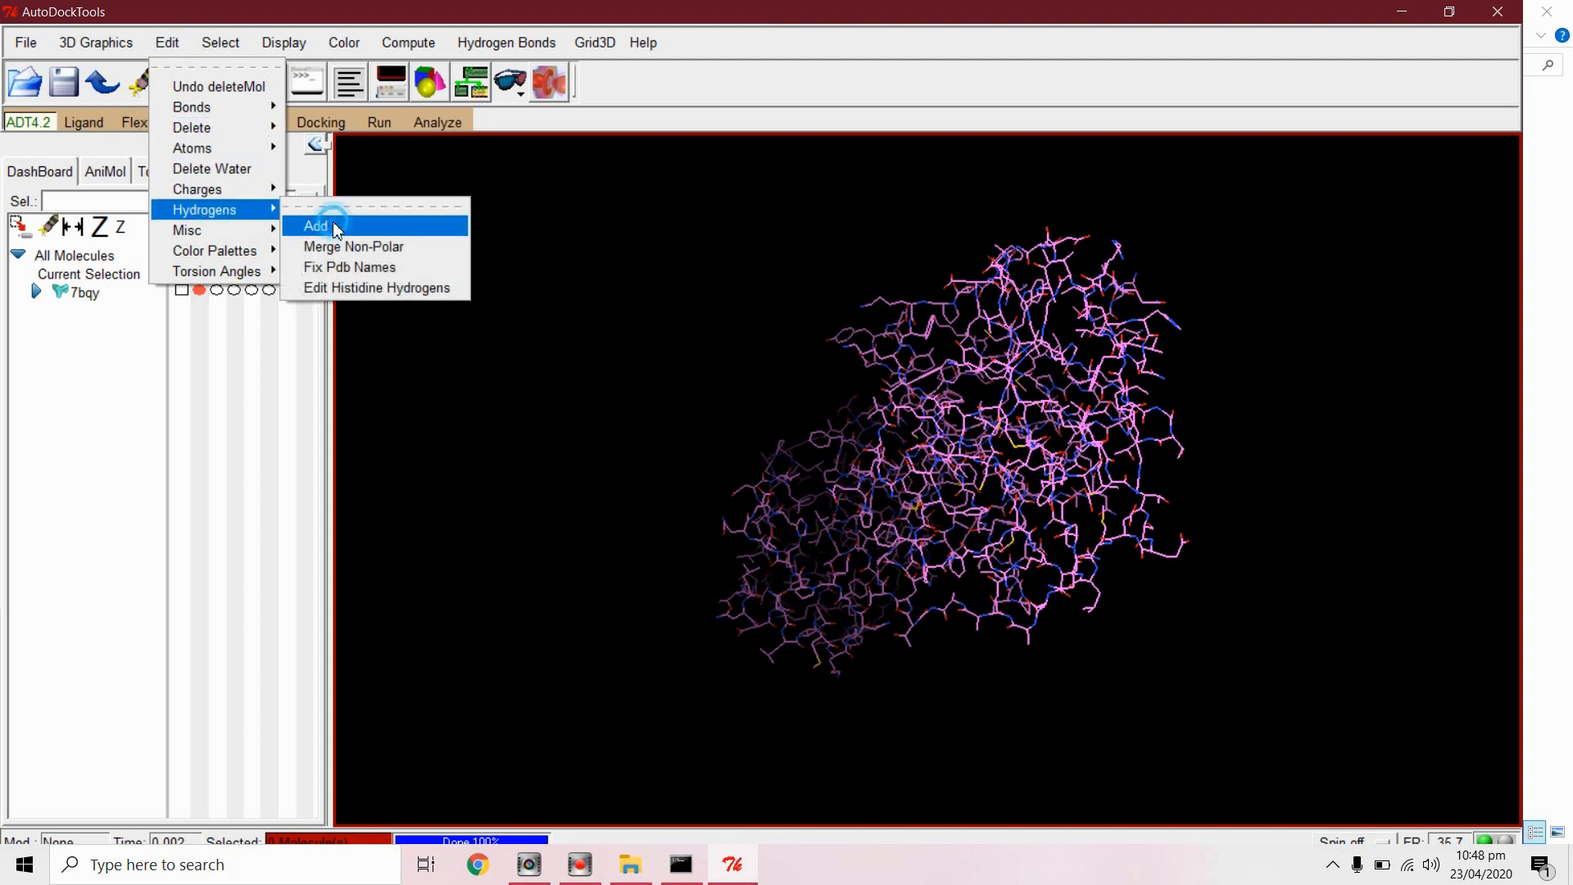
click(316, 224)
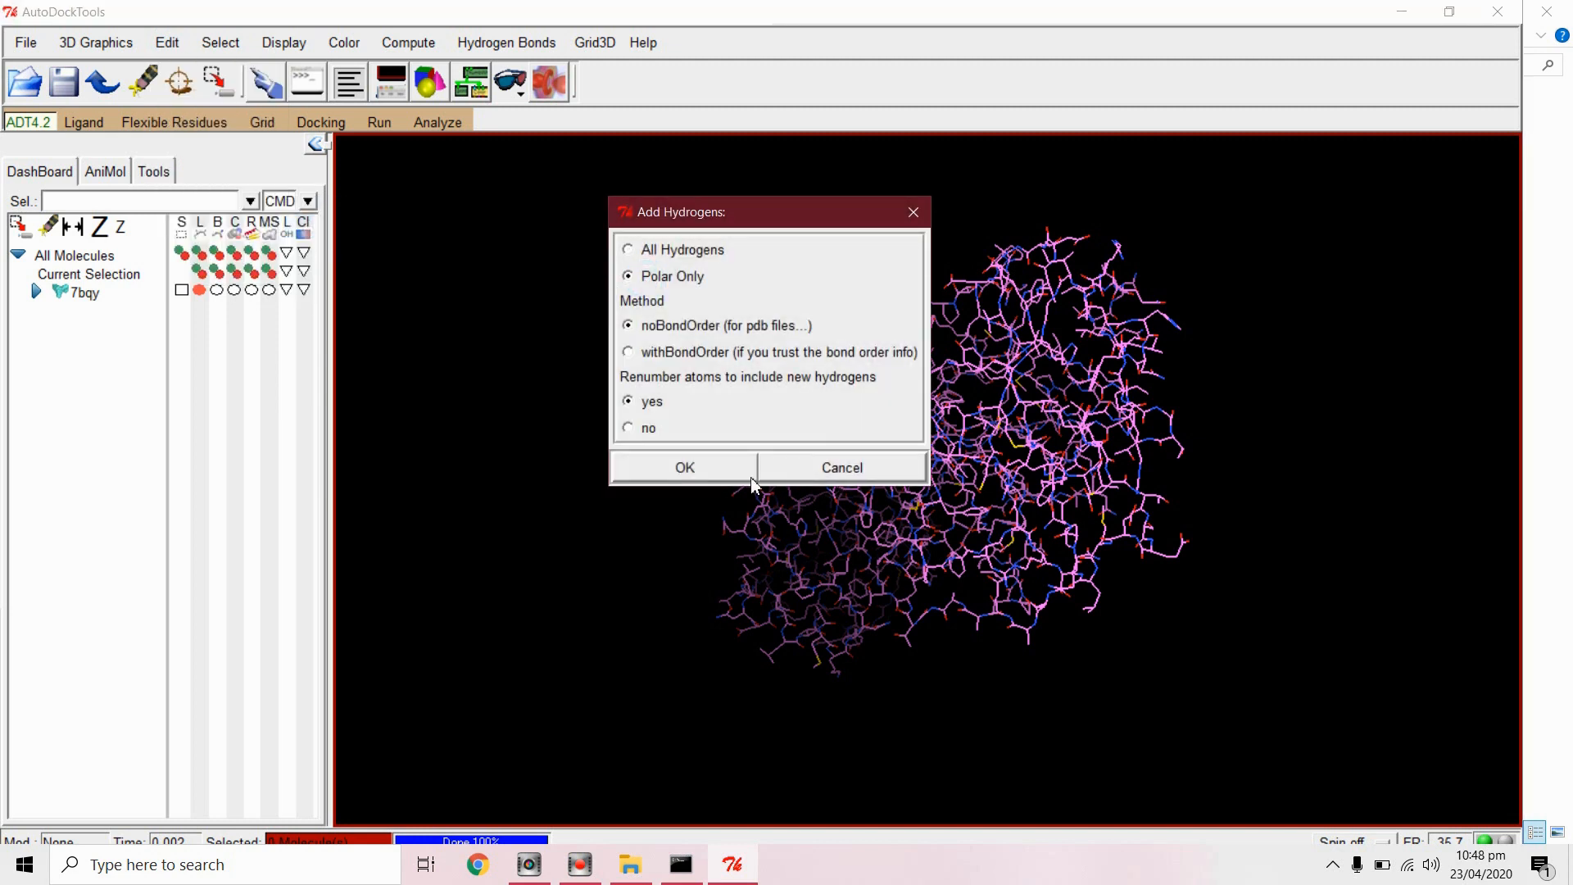
click(684, 466)
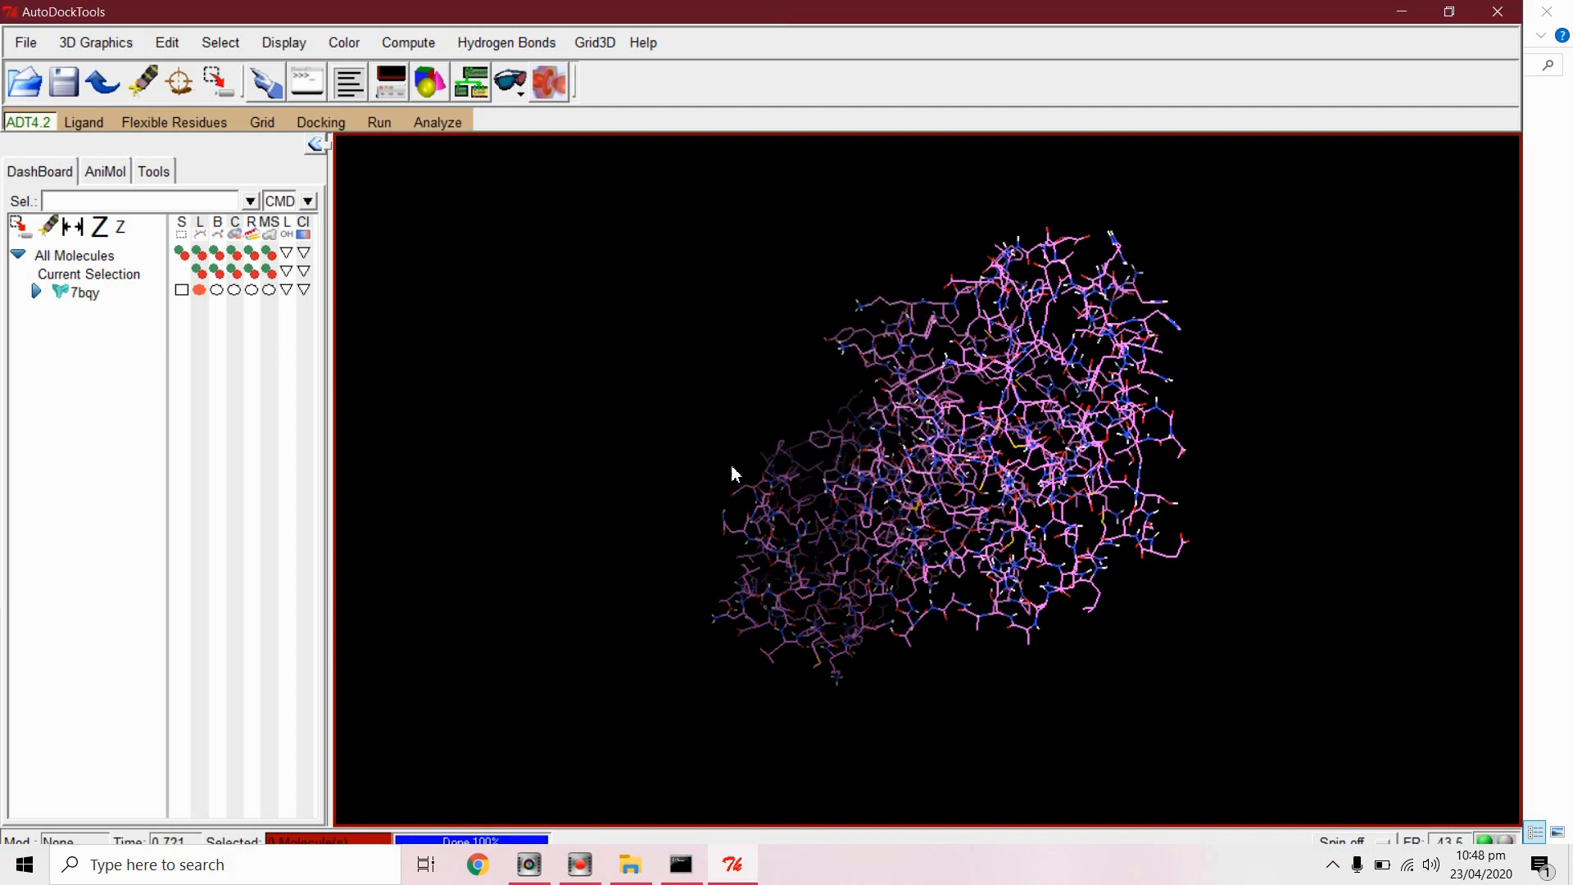
mouse_move(699, 404)
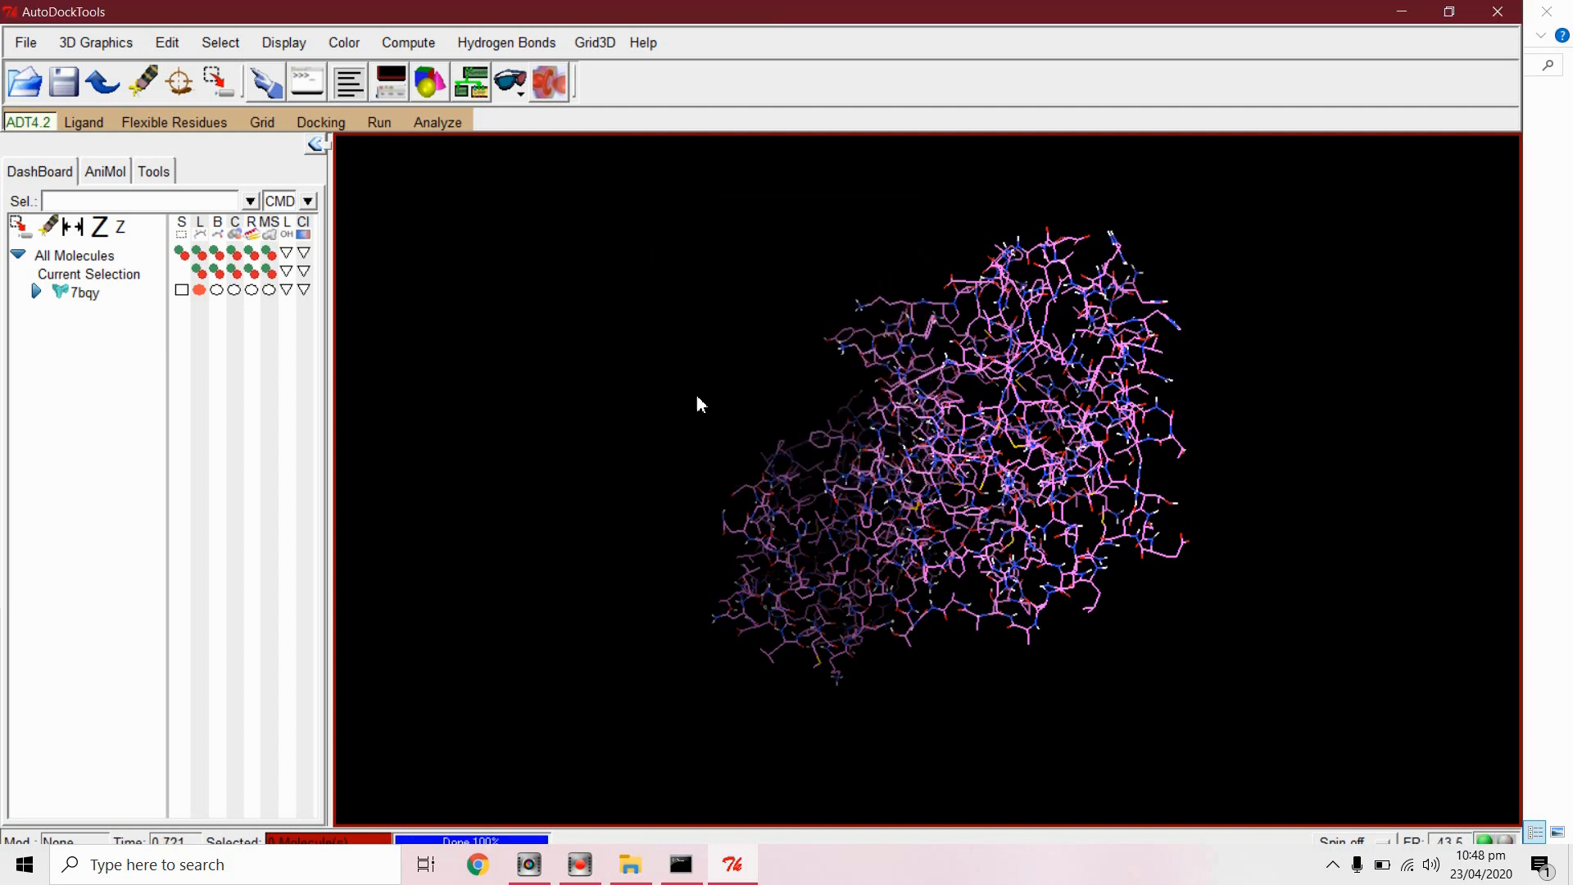
Step: Choose 7bqy as the grid macromolecule, dismiss the warning, and save 7bqy.pdbqt in Autodock
click(262, 122)
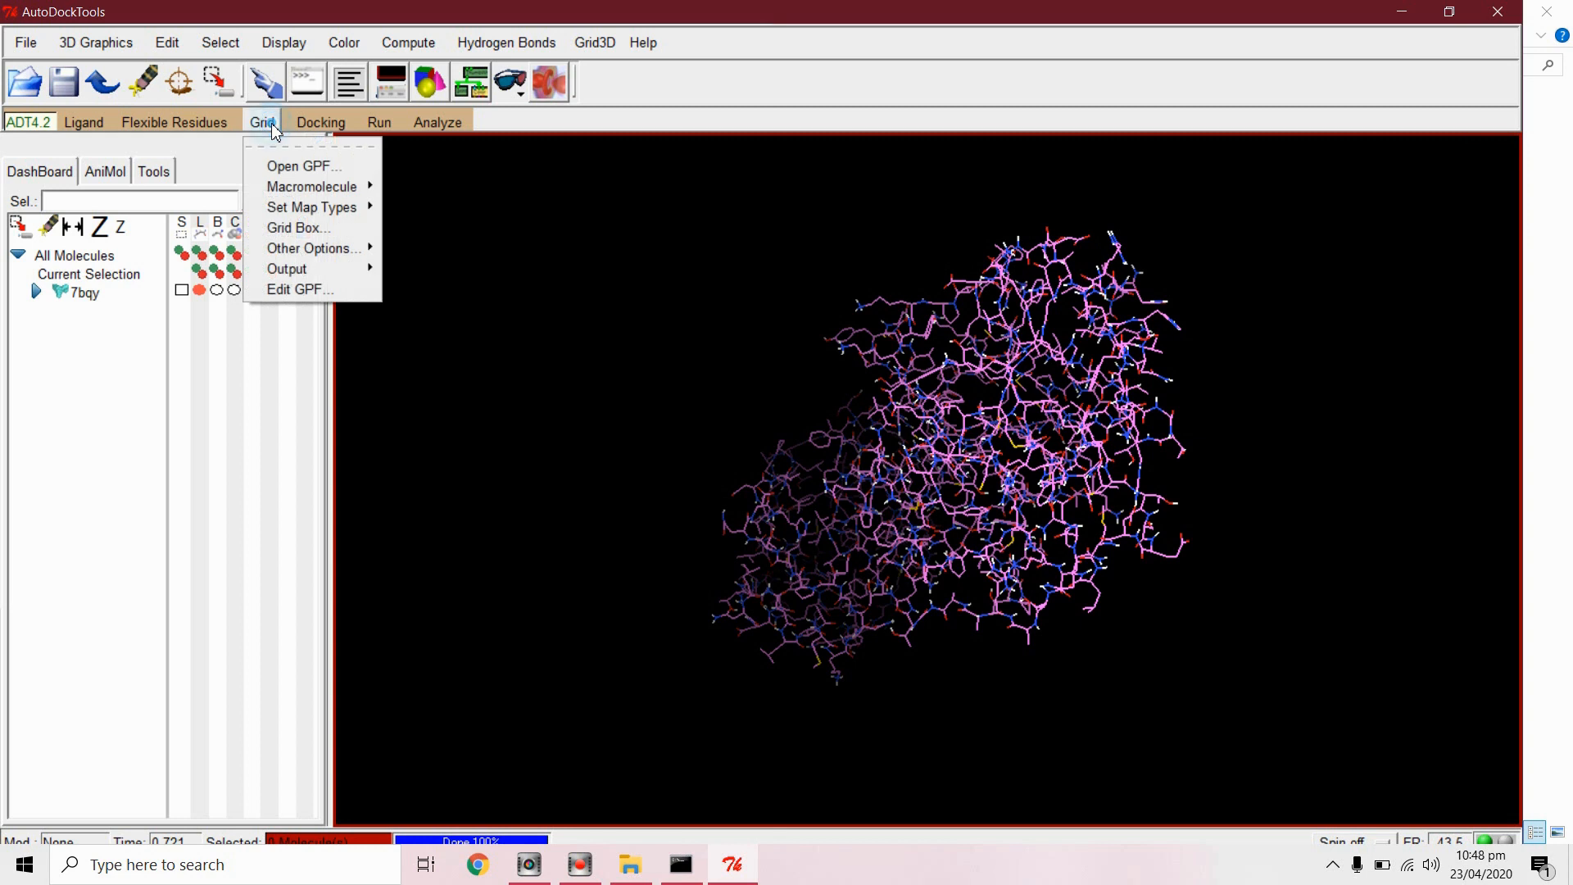
mouse_move(313, 187)
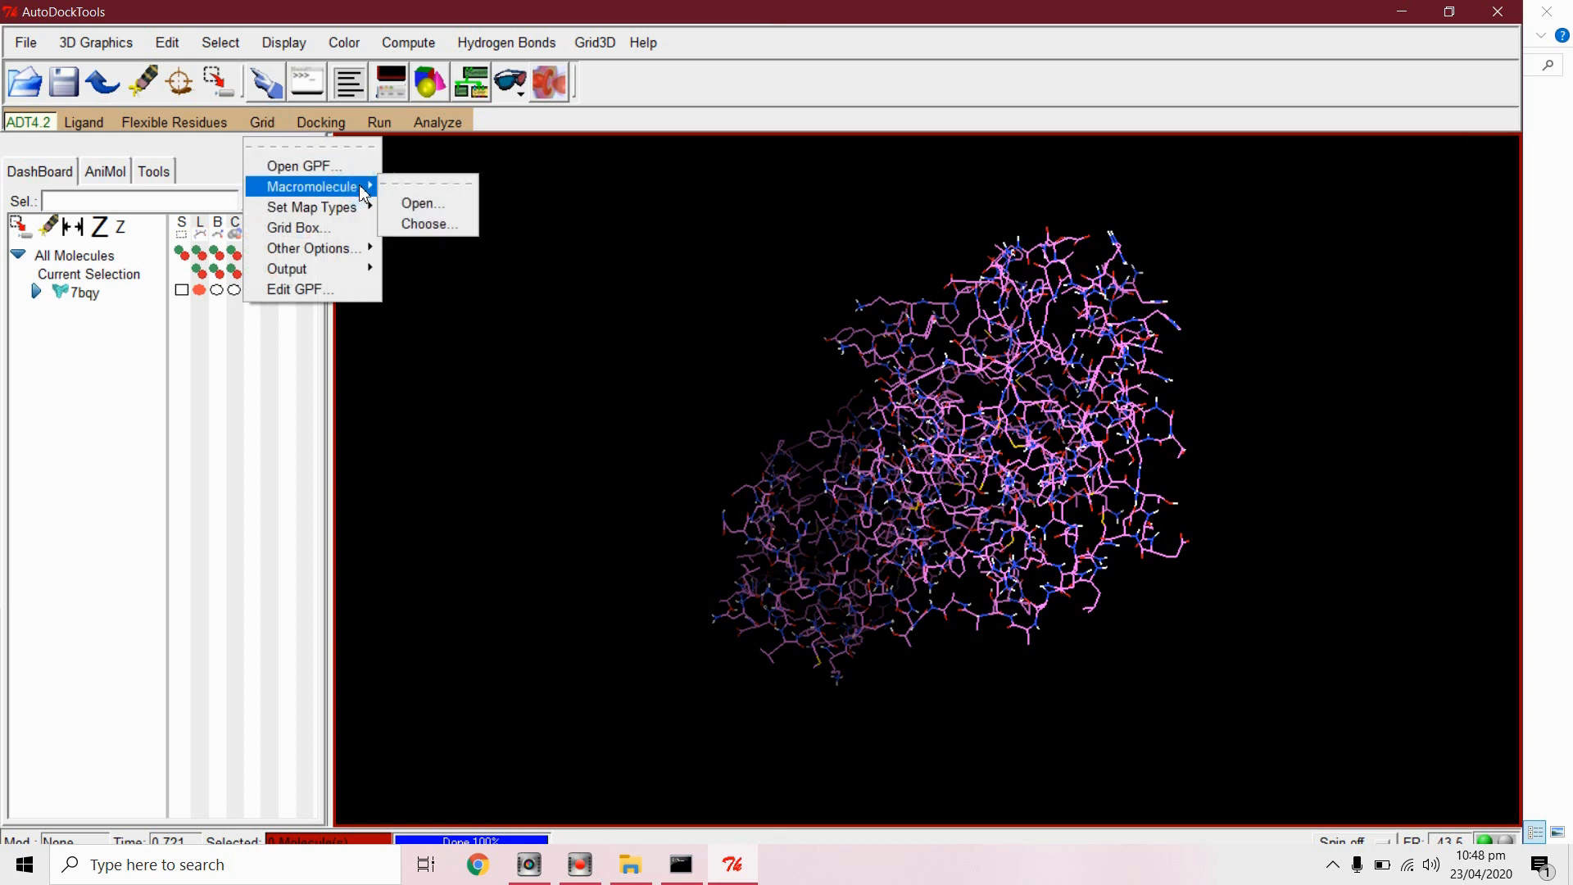
click(429, 224)
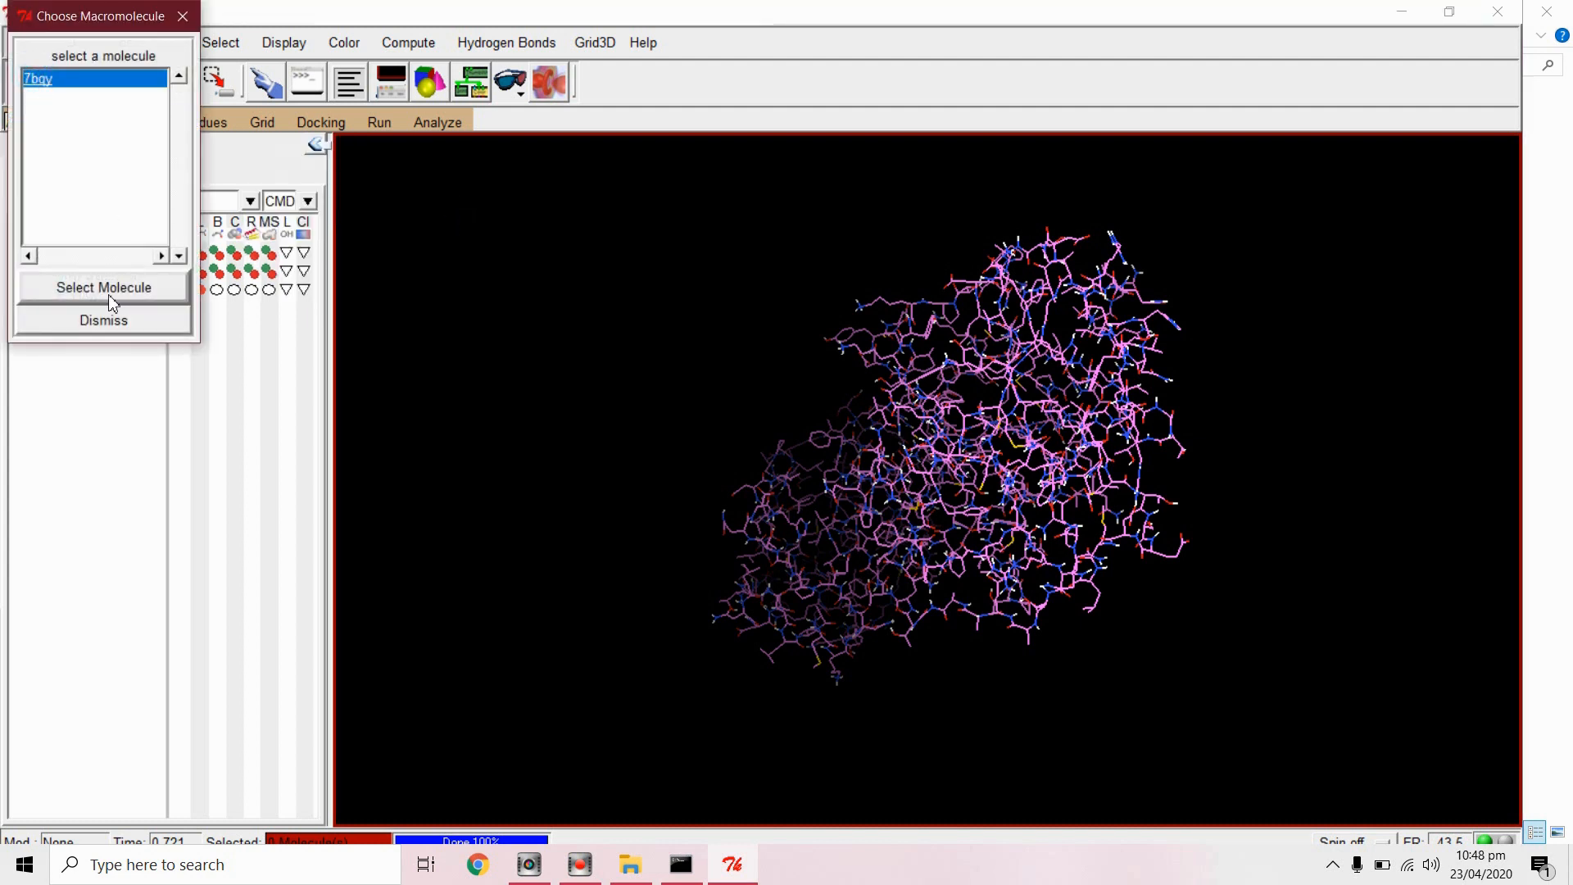
click(103, 286)
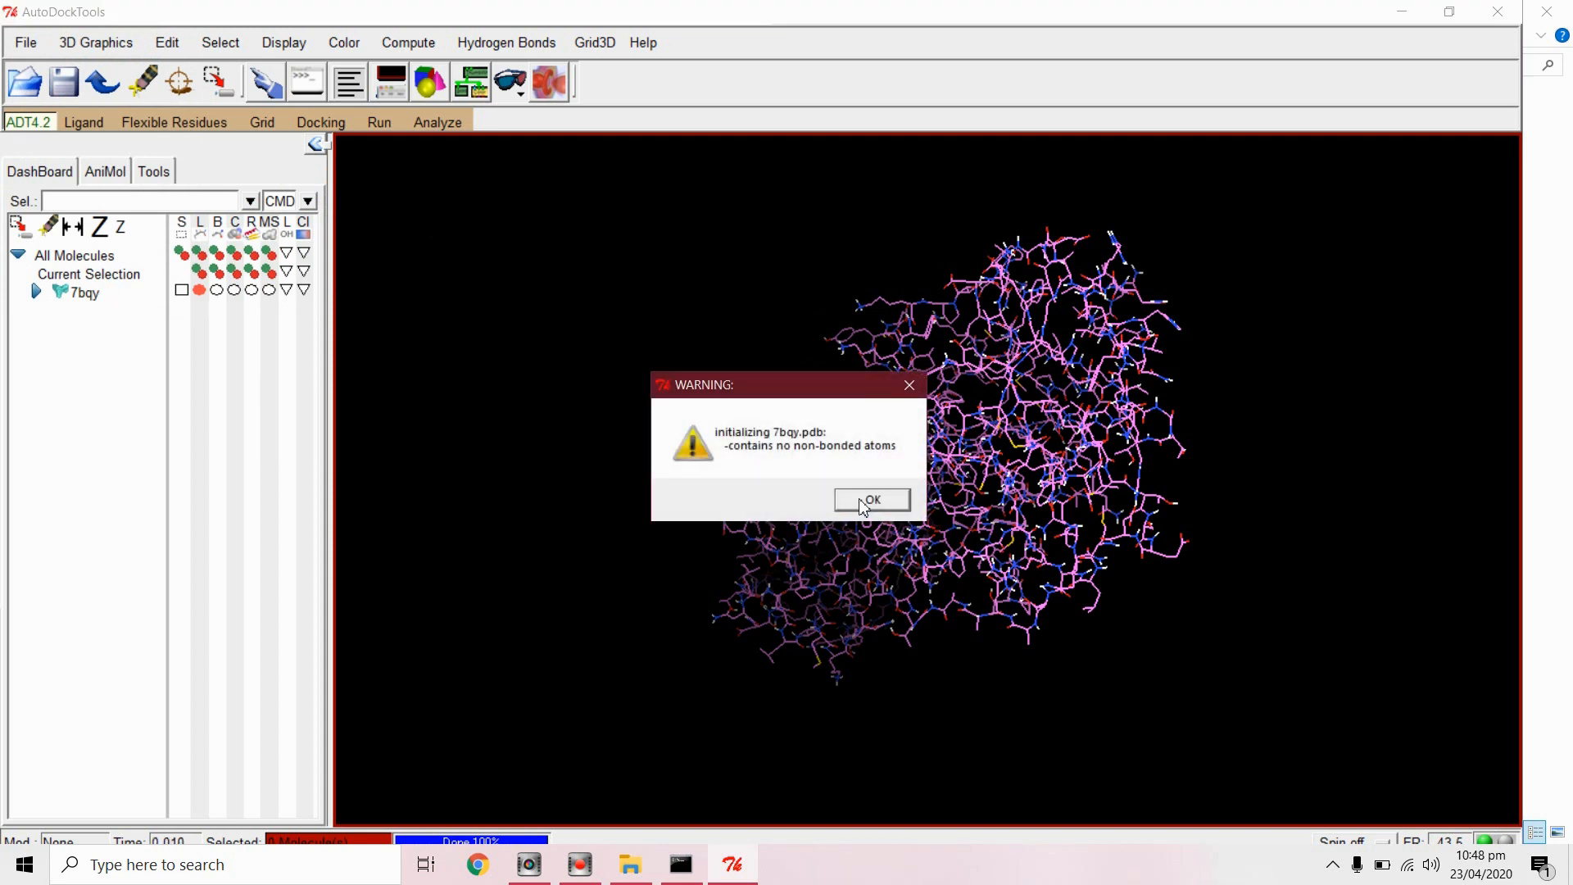
click(871, 500)
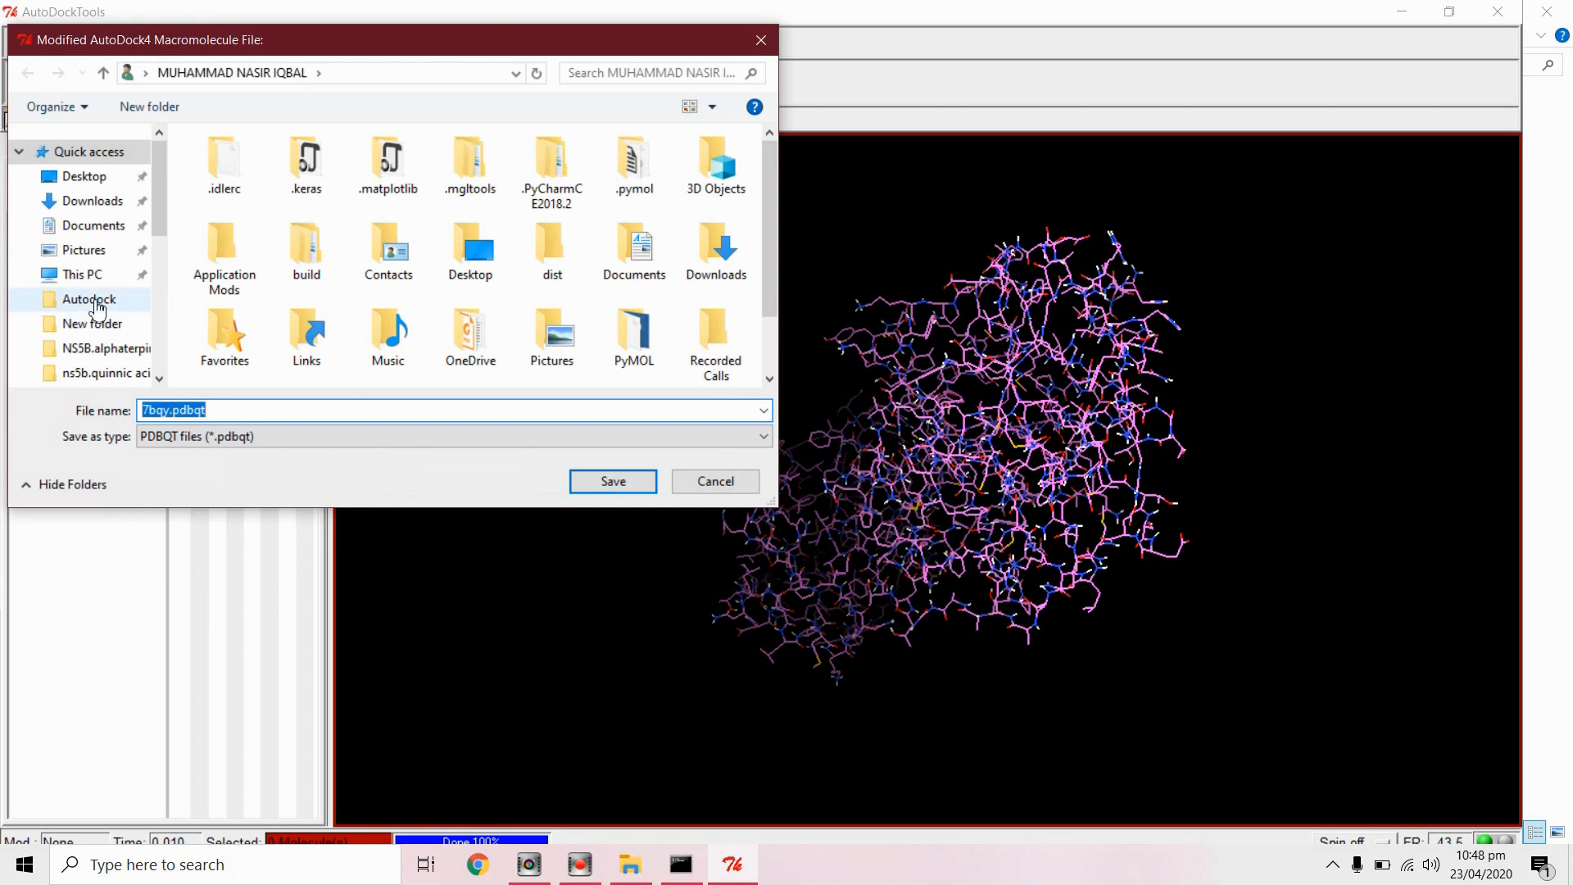
double_click(88, 299)
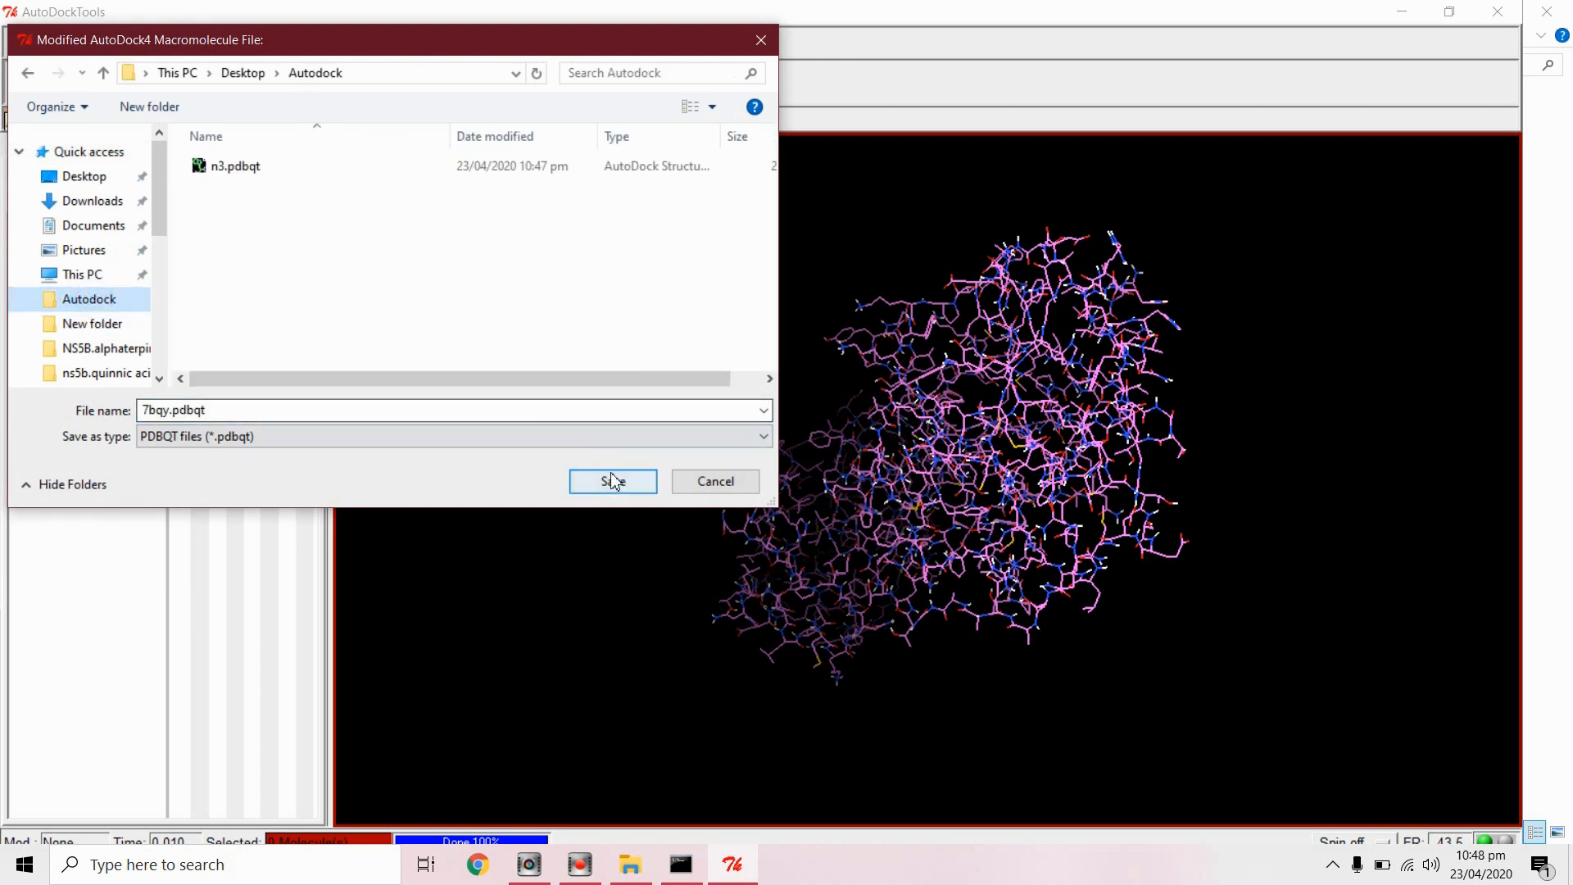
click(612, 482)
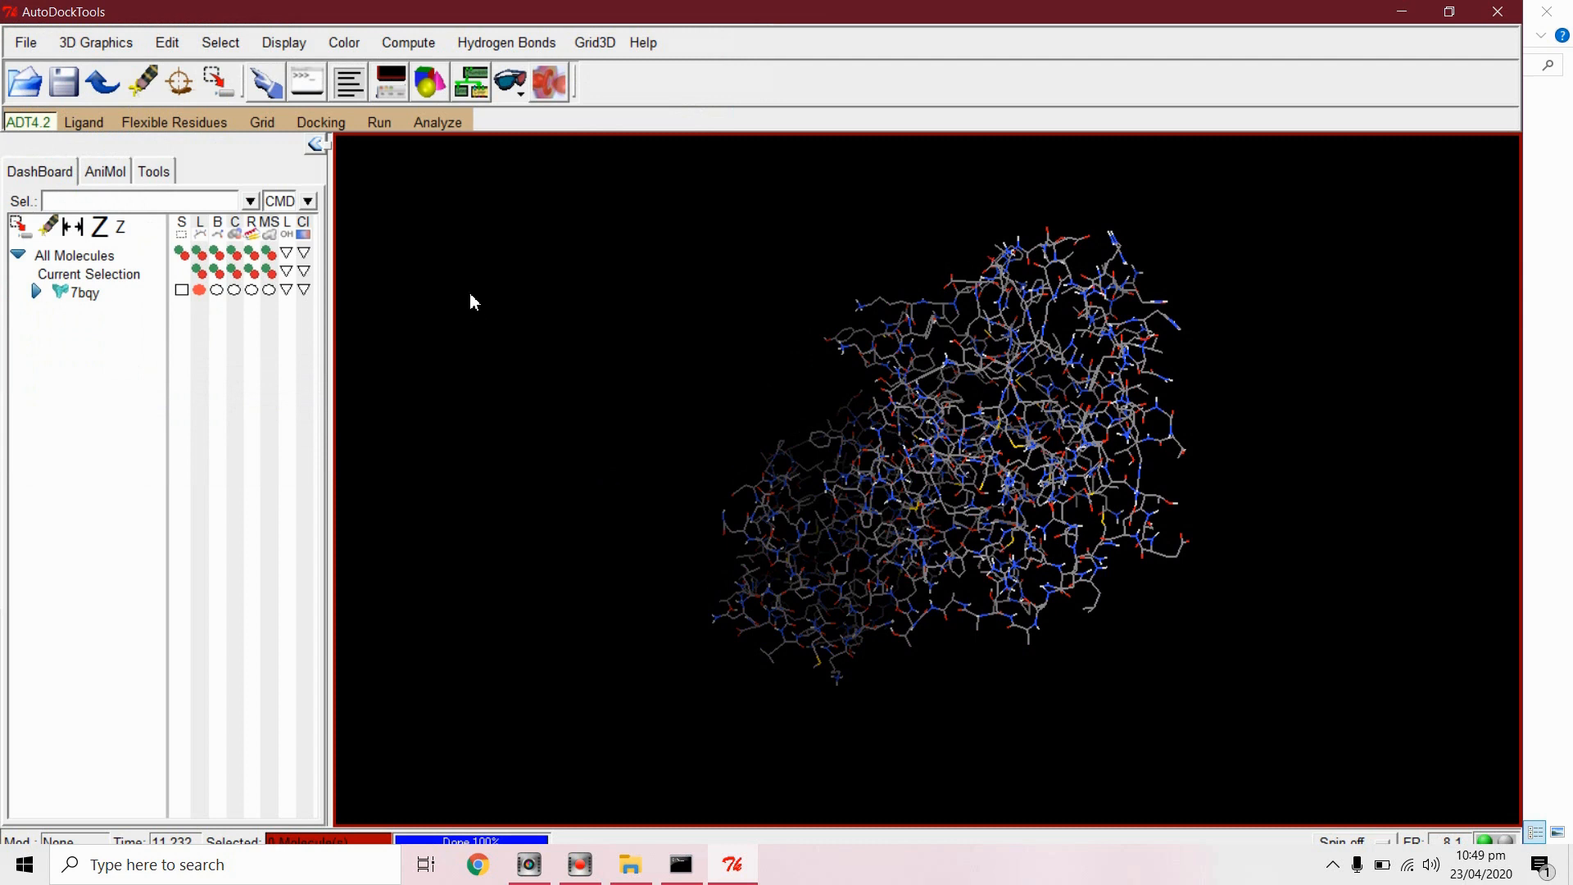
Step: Start picking the n3 ligand file from the Autodock folder to set grid map types
click(263, 121)
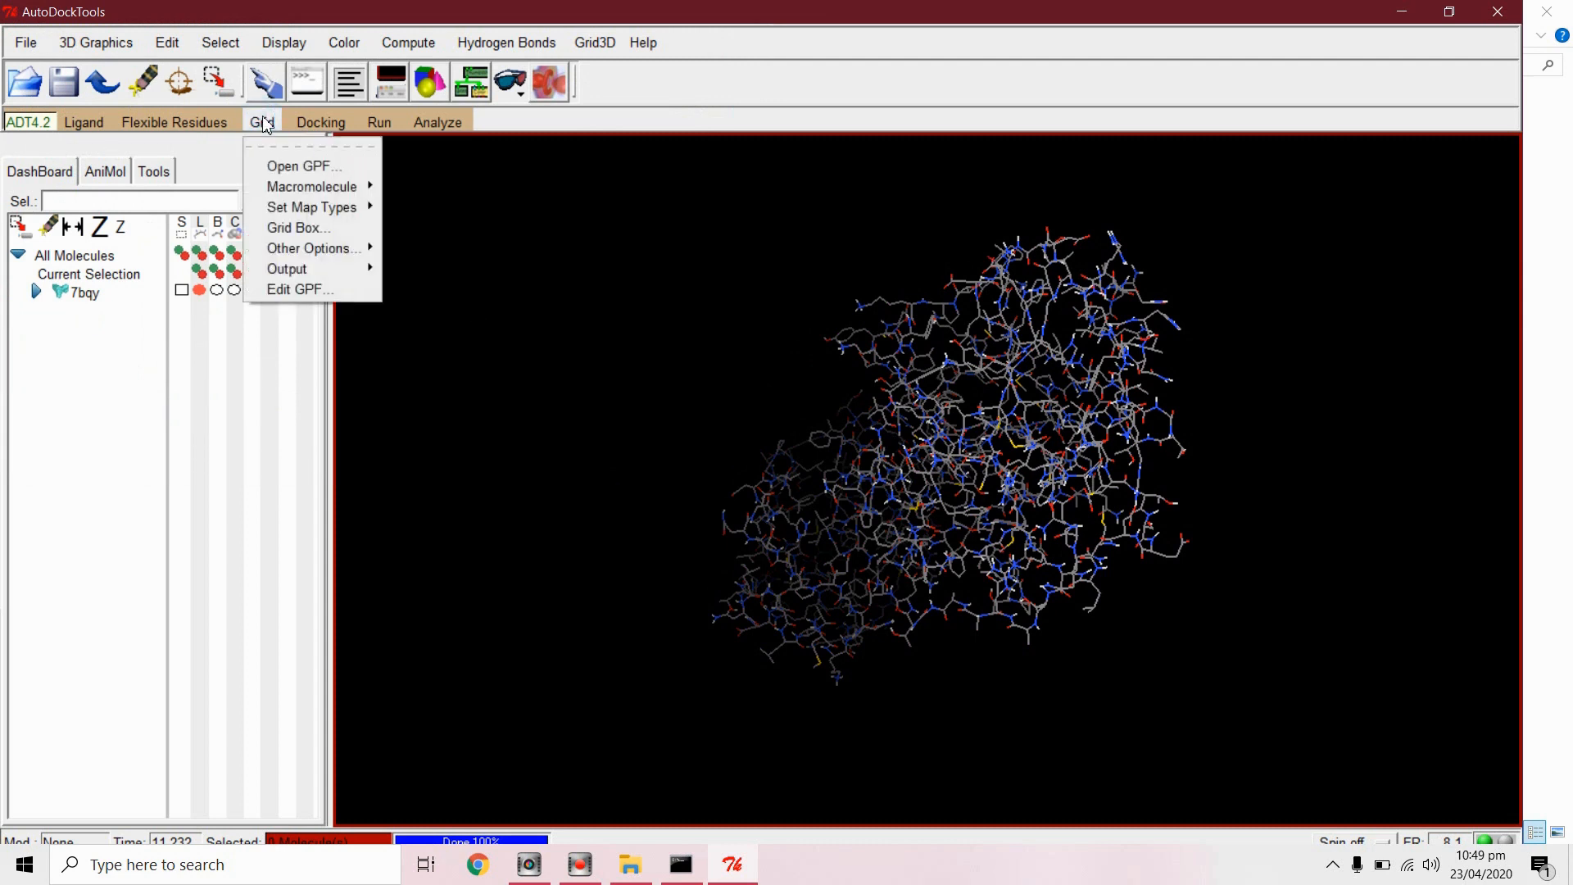
mouse_move(311, 206)
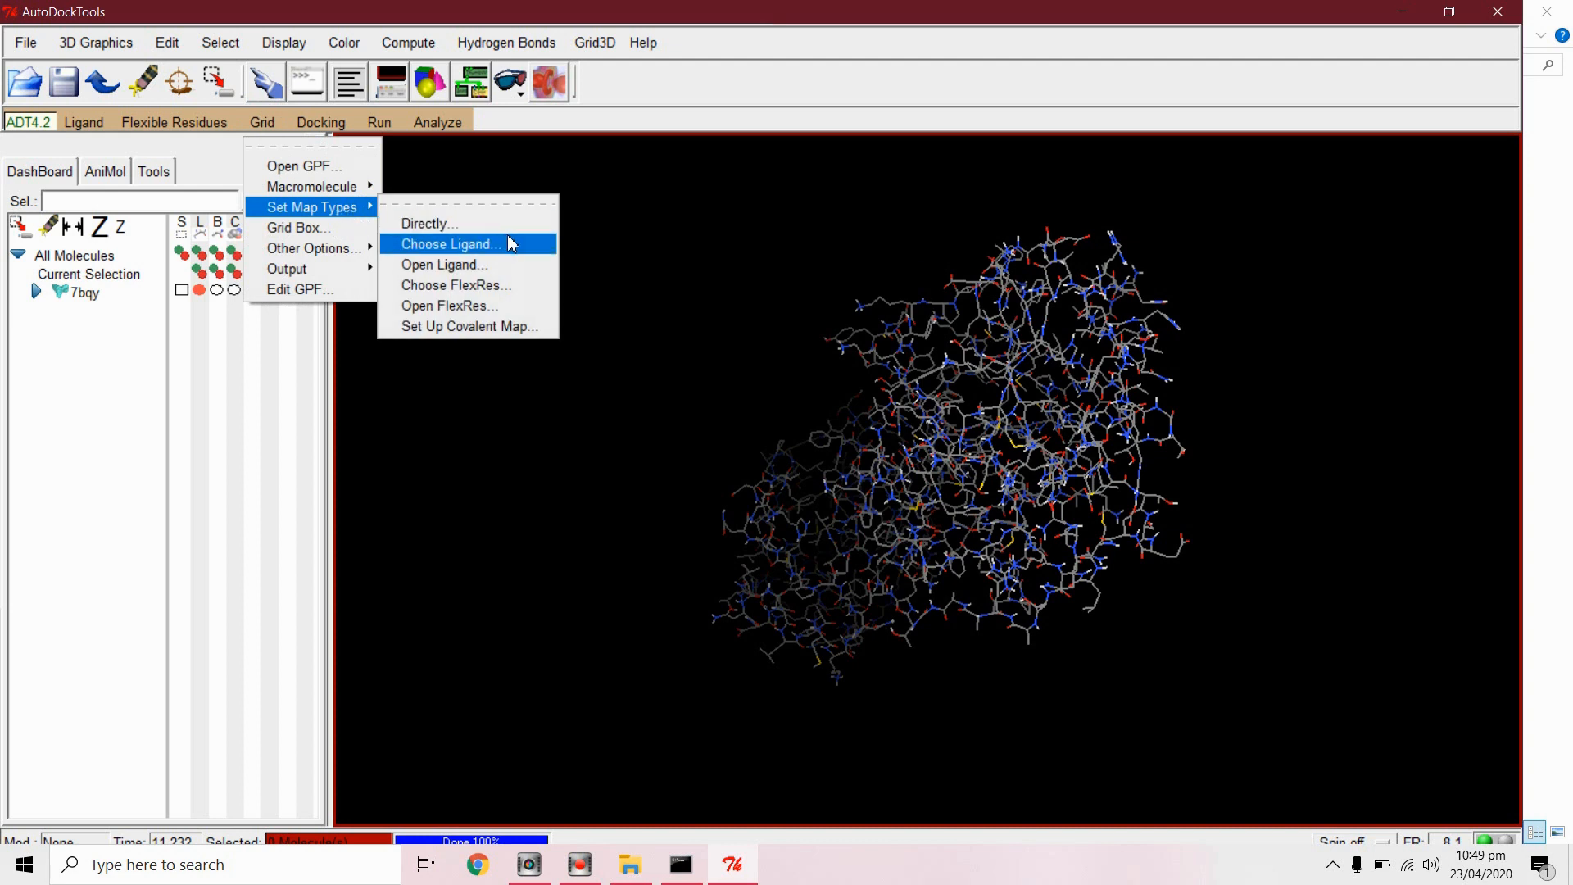
click(450, 244)
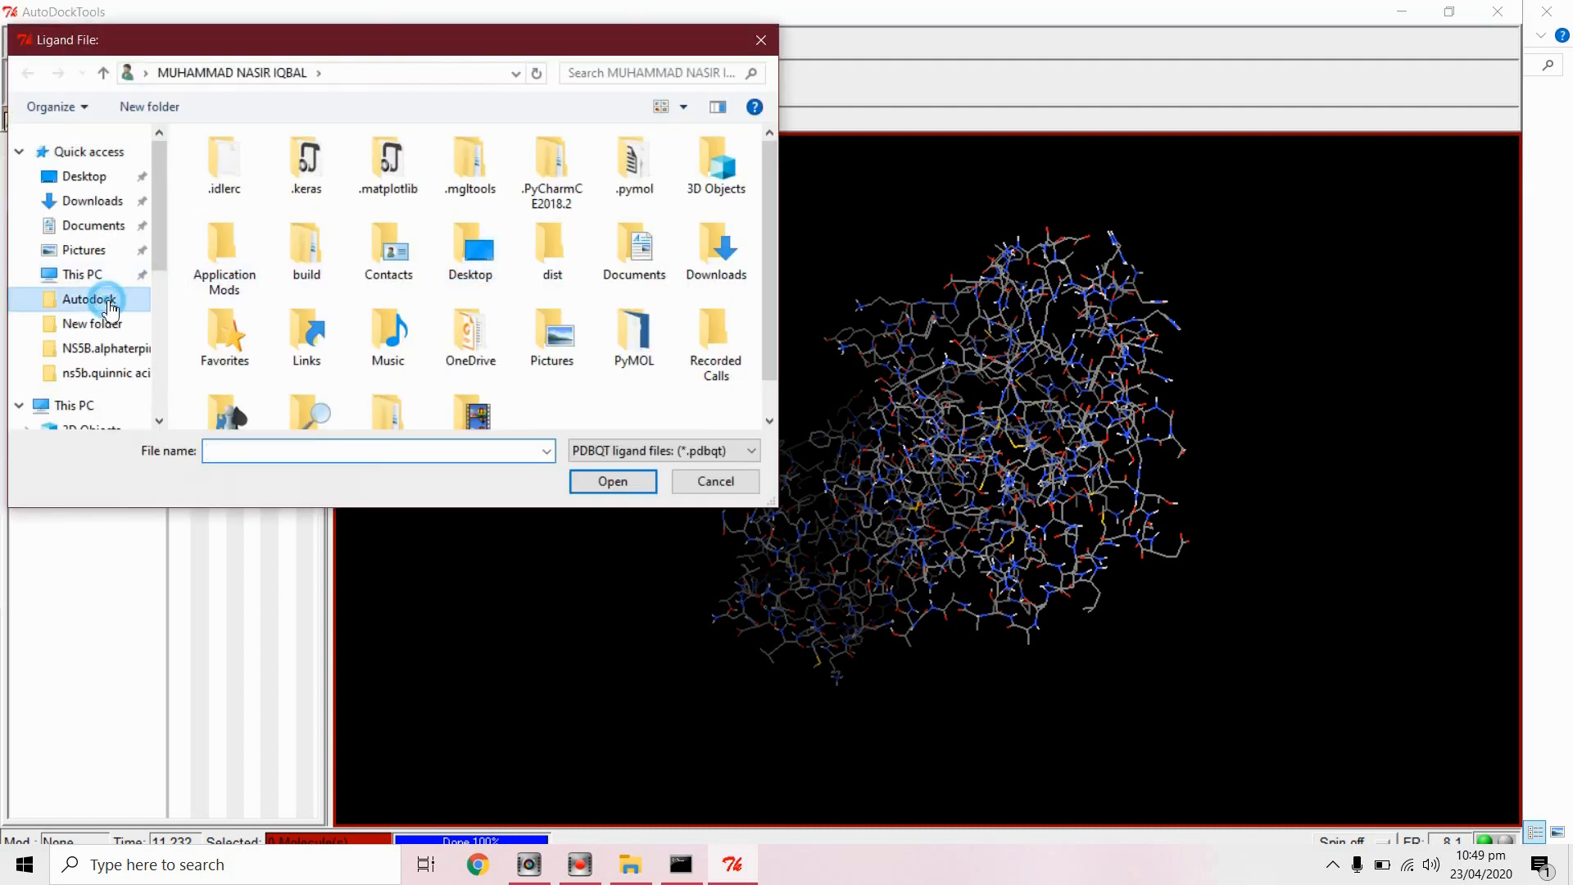
double_click(89, 299)
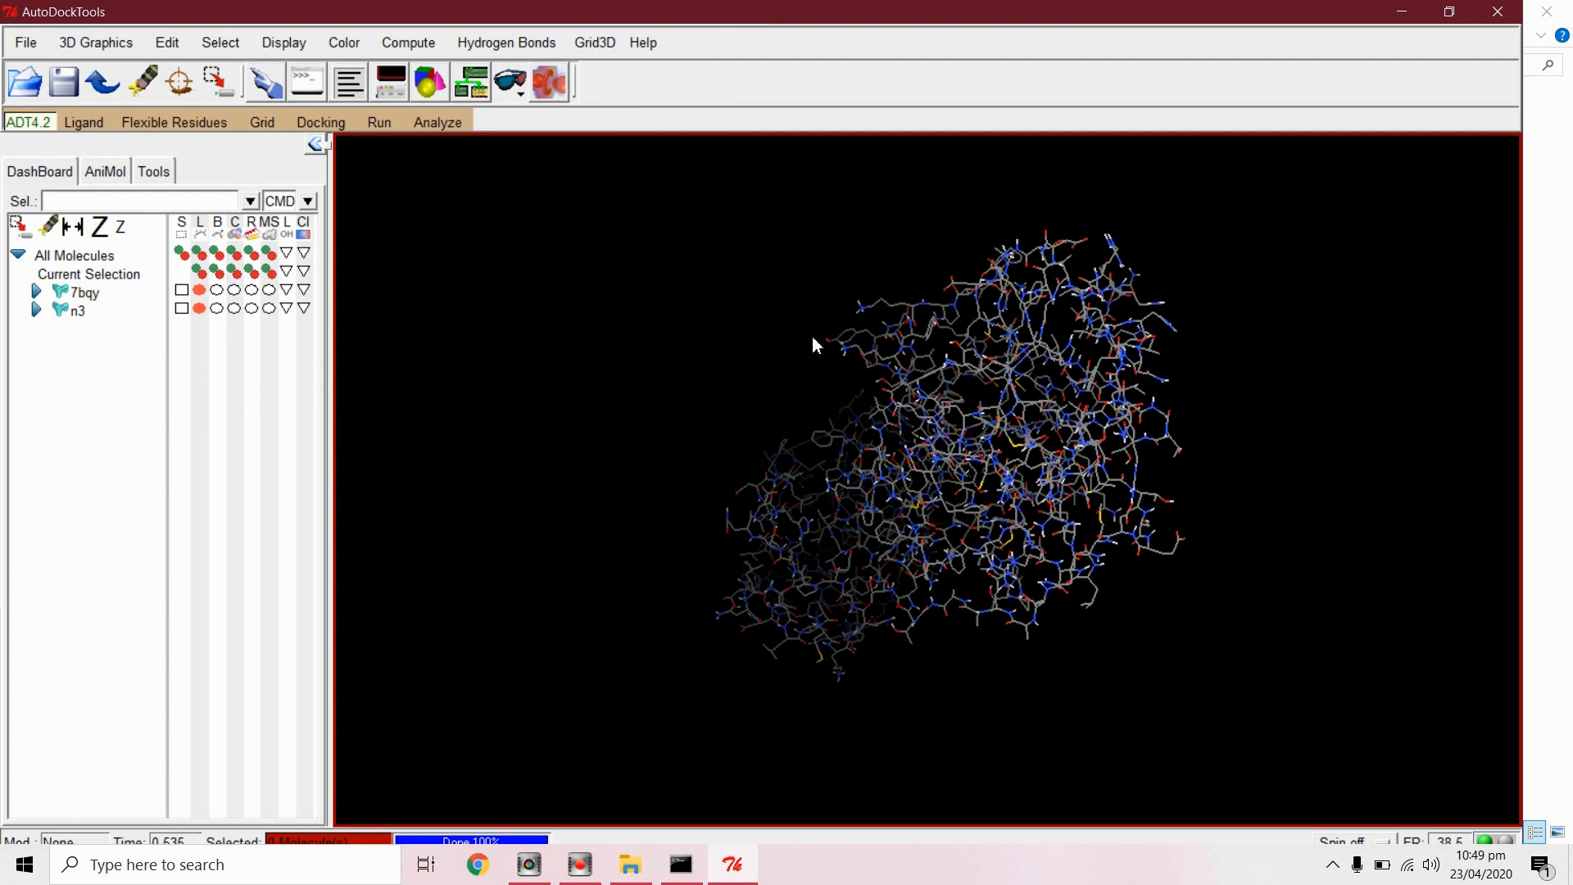
mouse_move(963, 416)
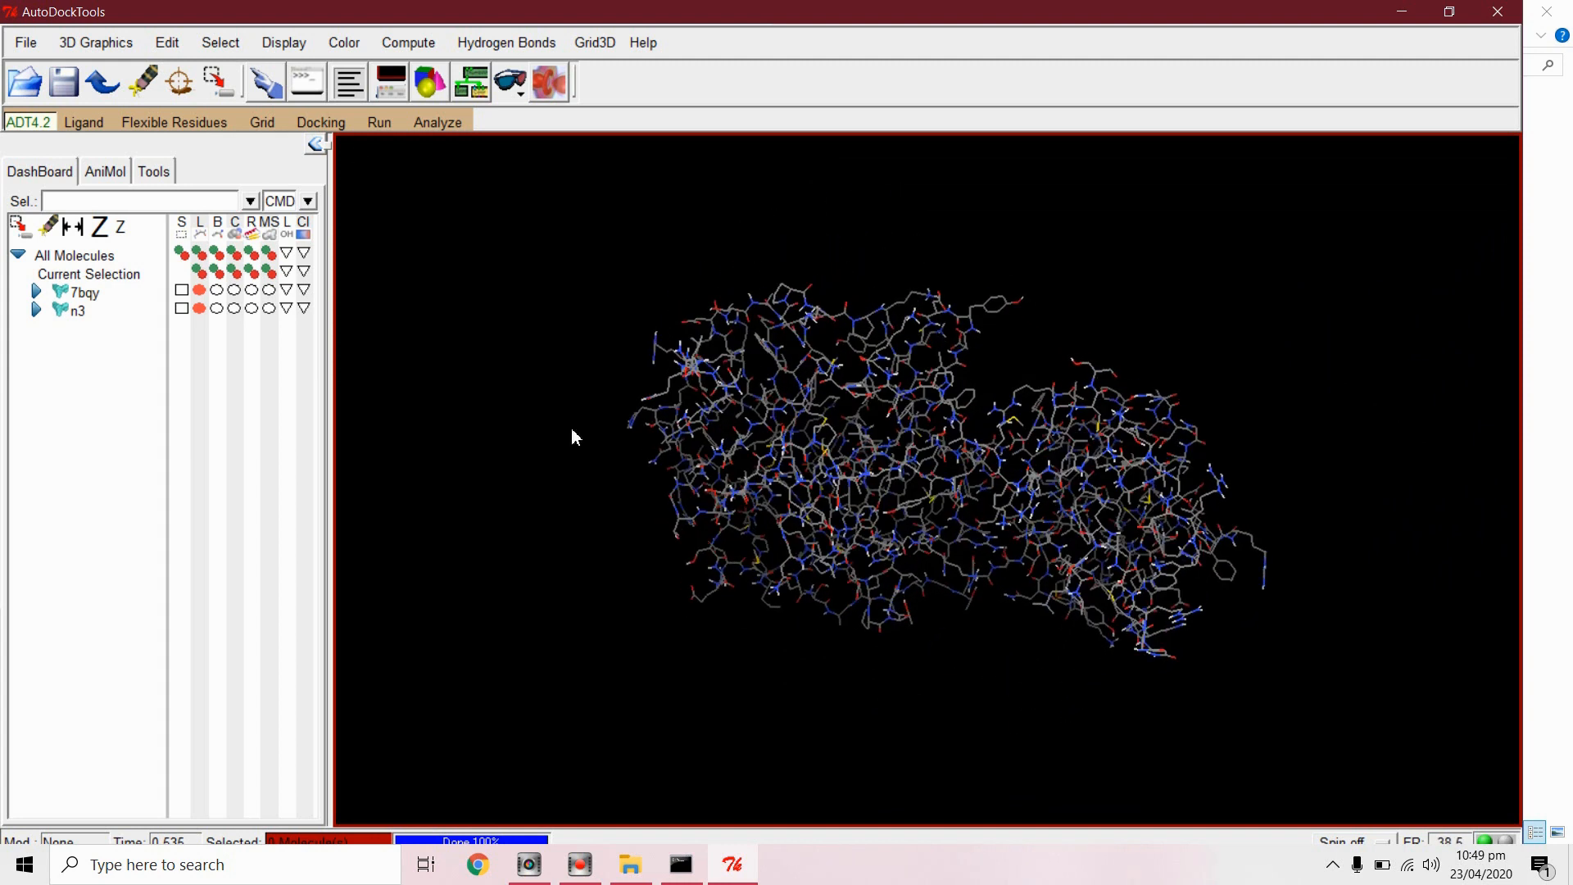
Step: Resize the grid box to 42×62×50 points, move z centre to 13.252, and close saving
click(263, 121)
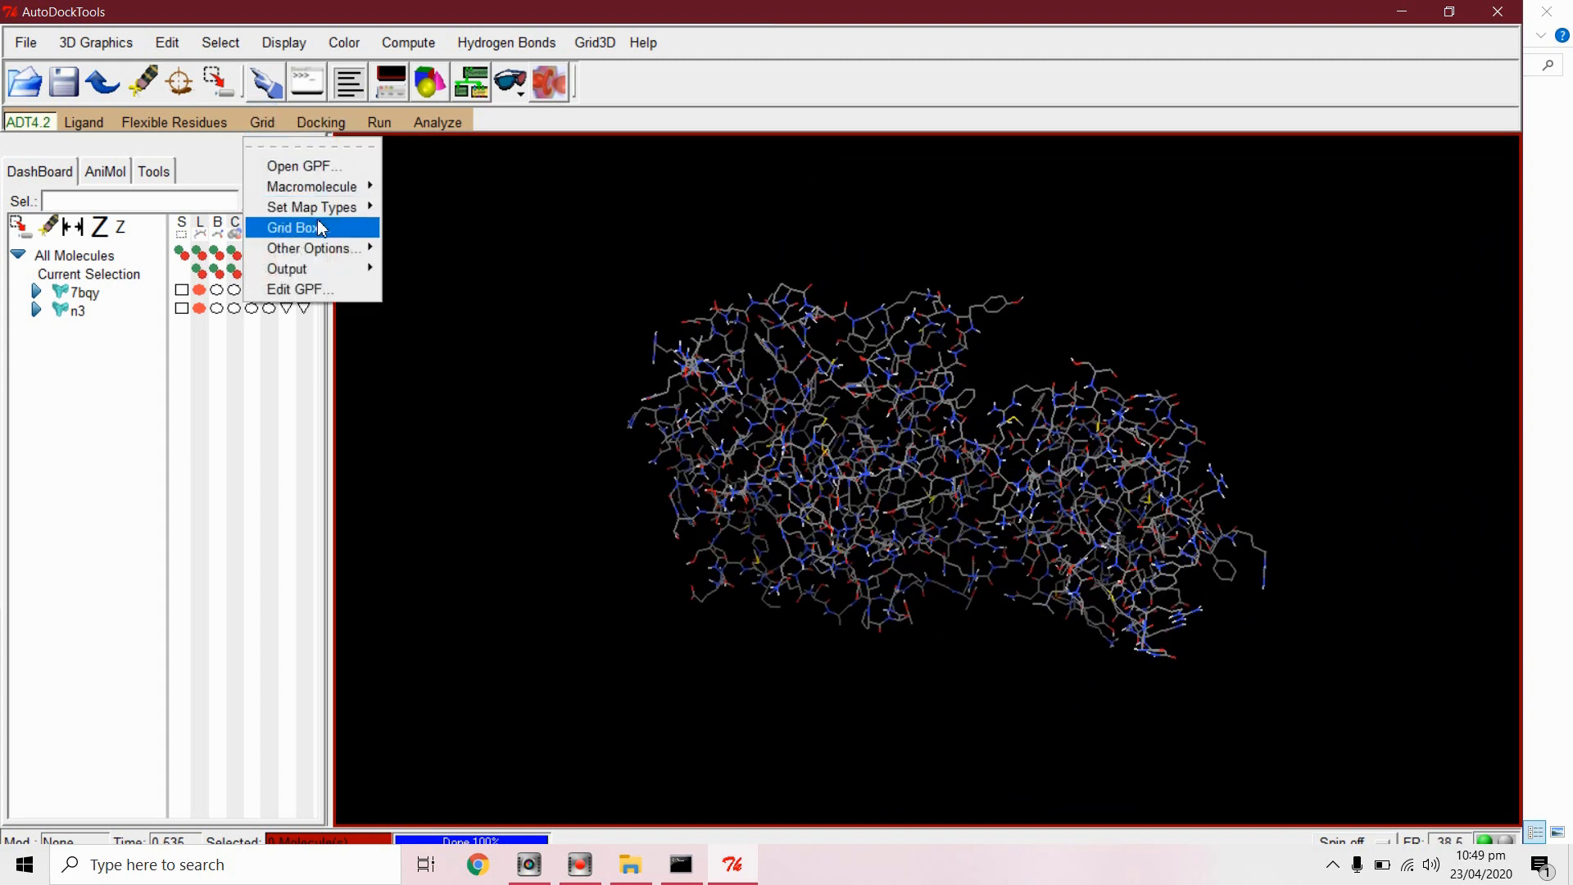
click(290, 227)
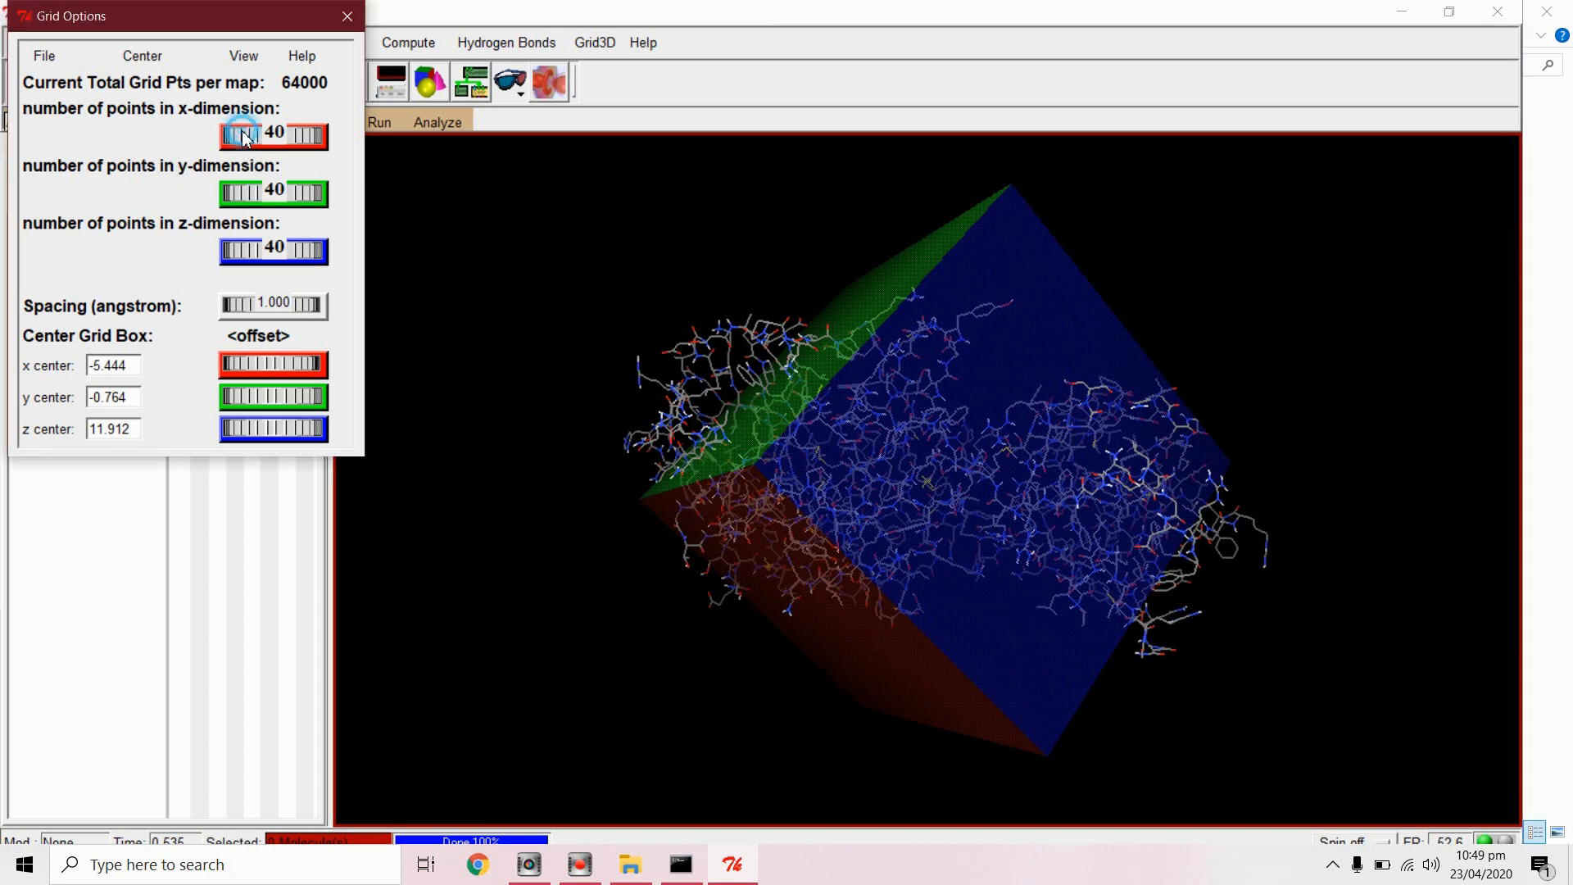
click(242, 135)
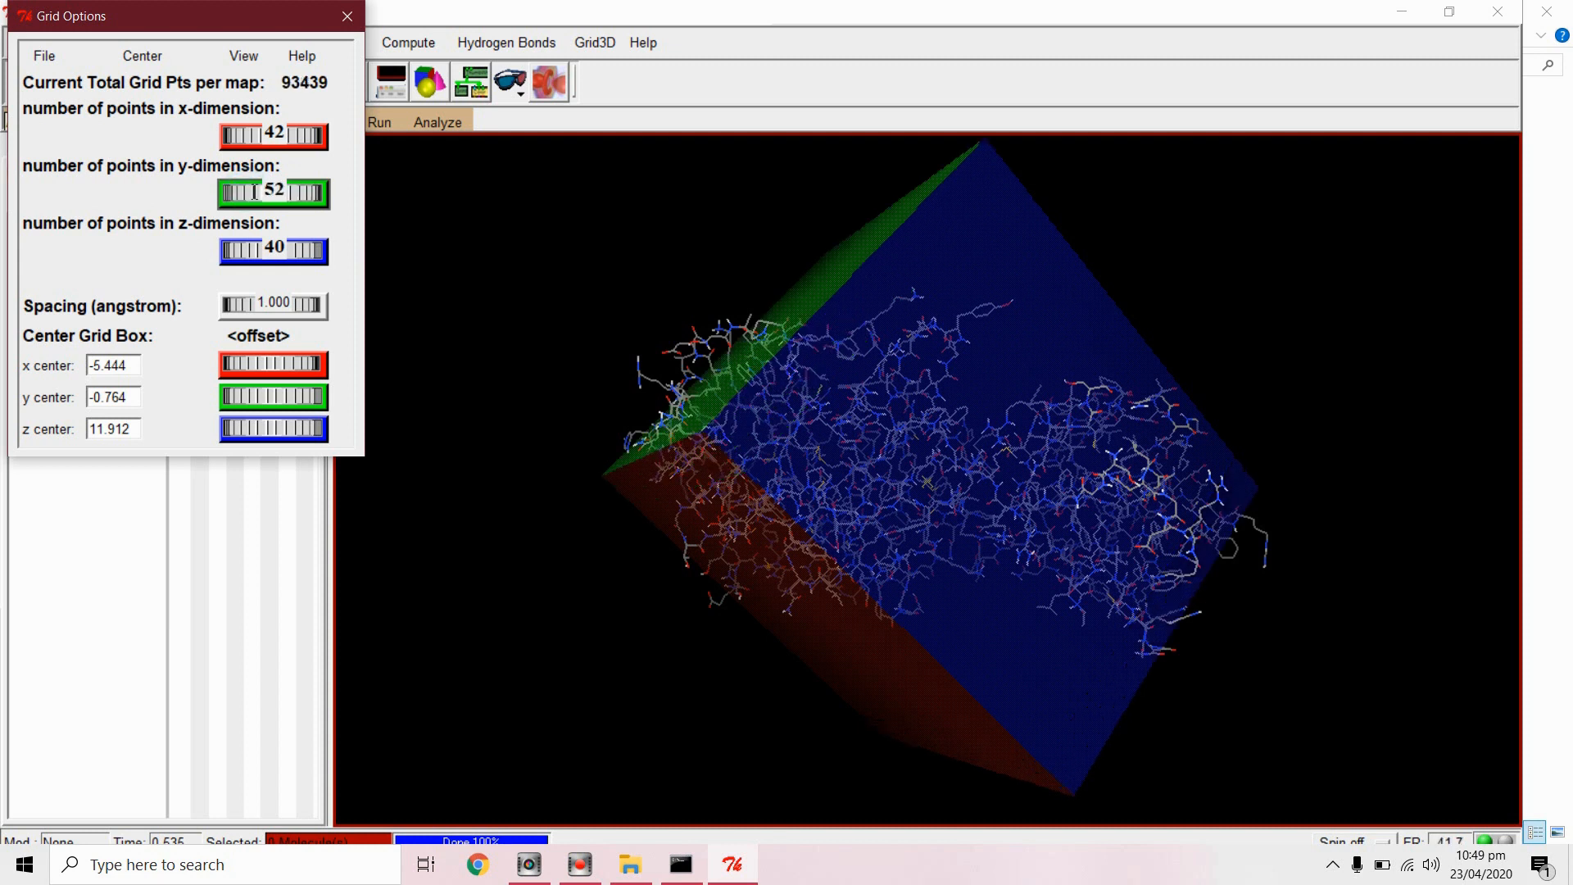
click(317, 192)
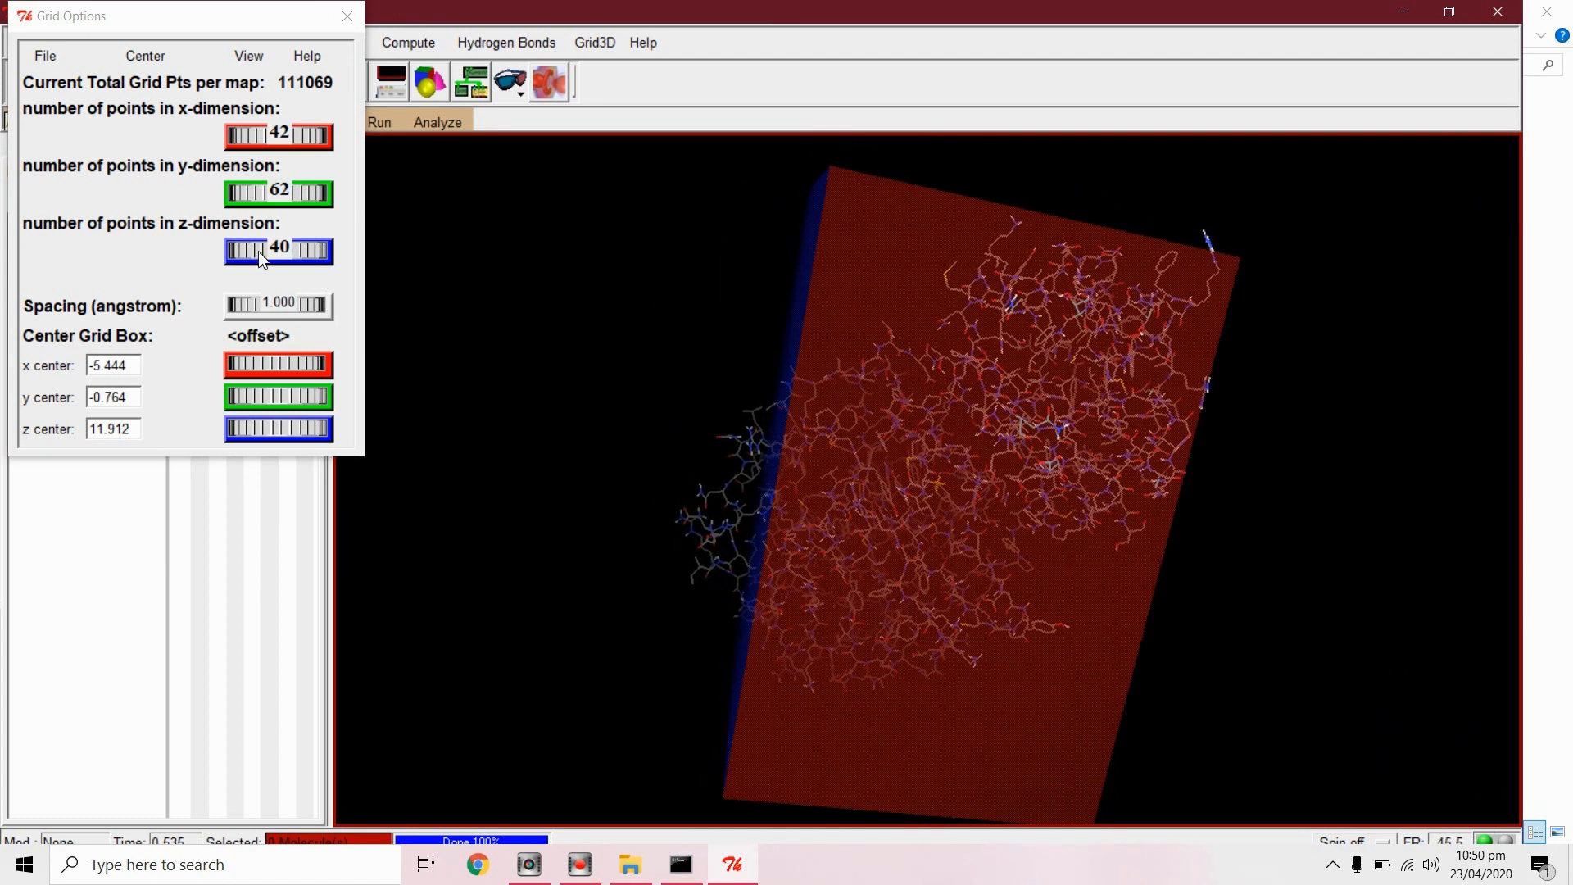
click(313, 251)
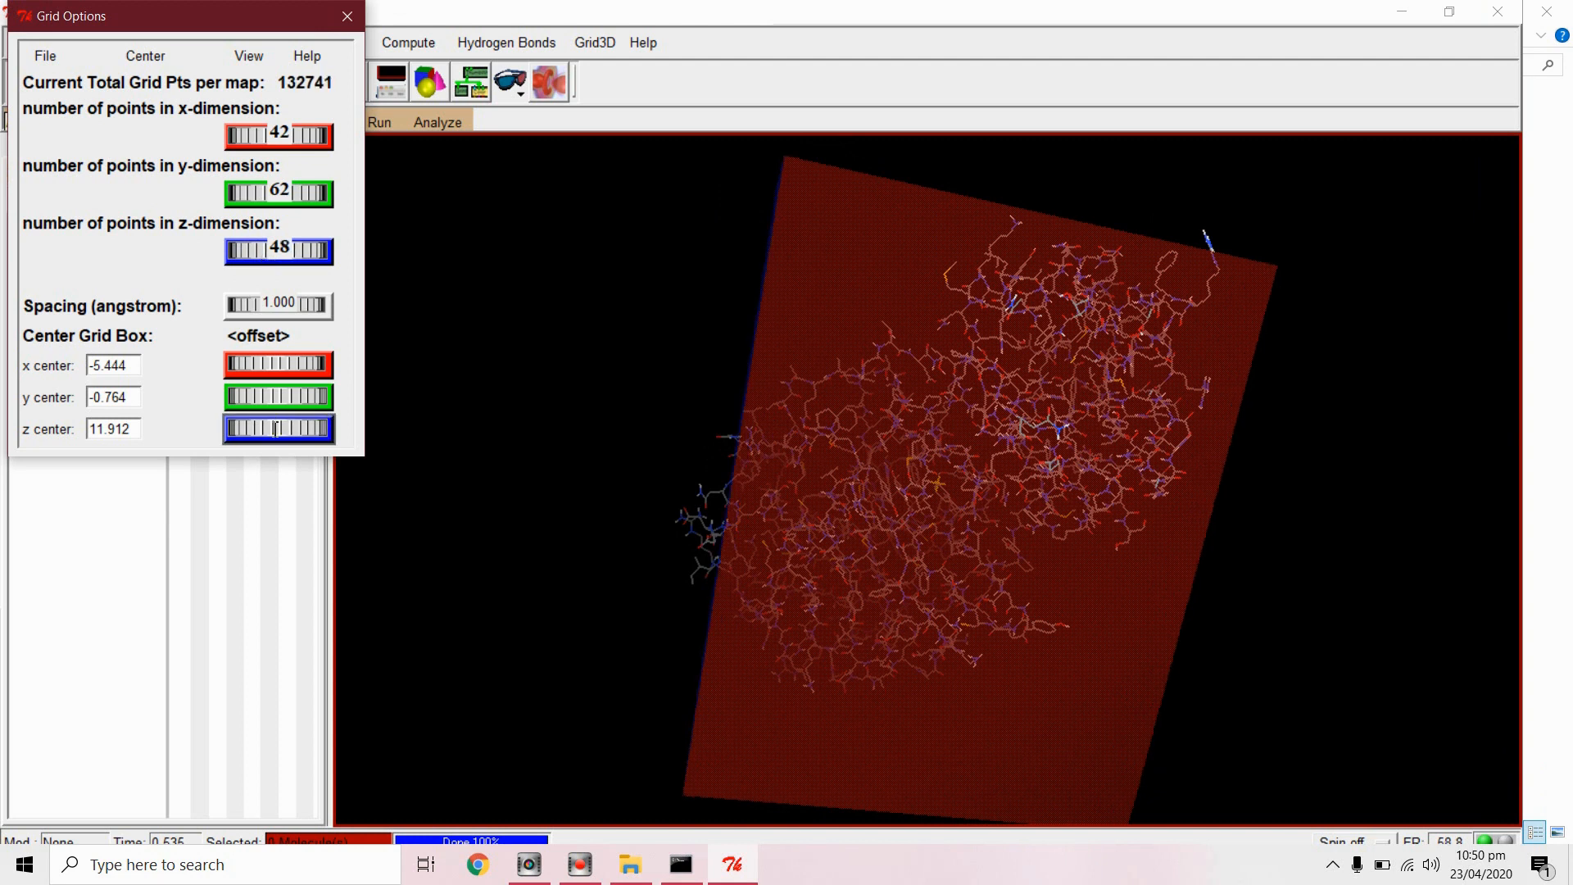
drag(301, 429, 340, 428)
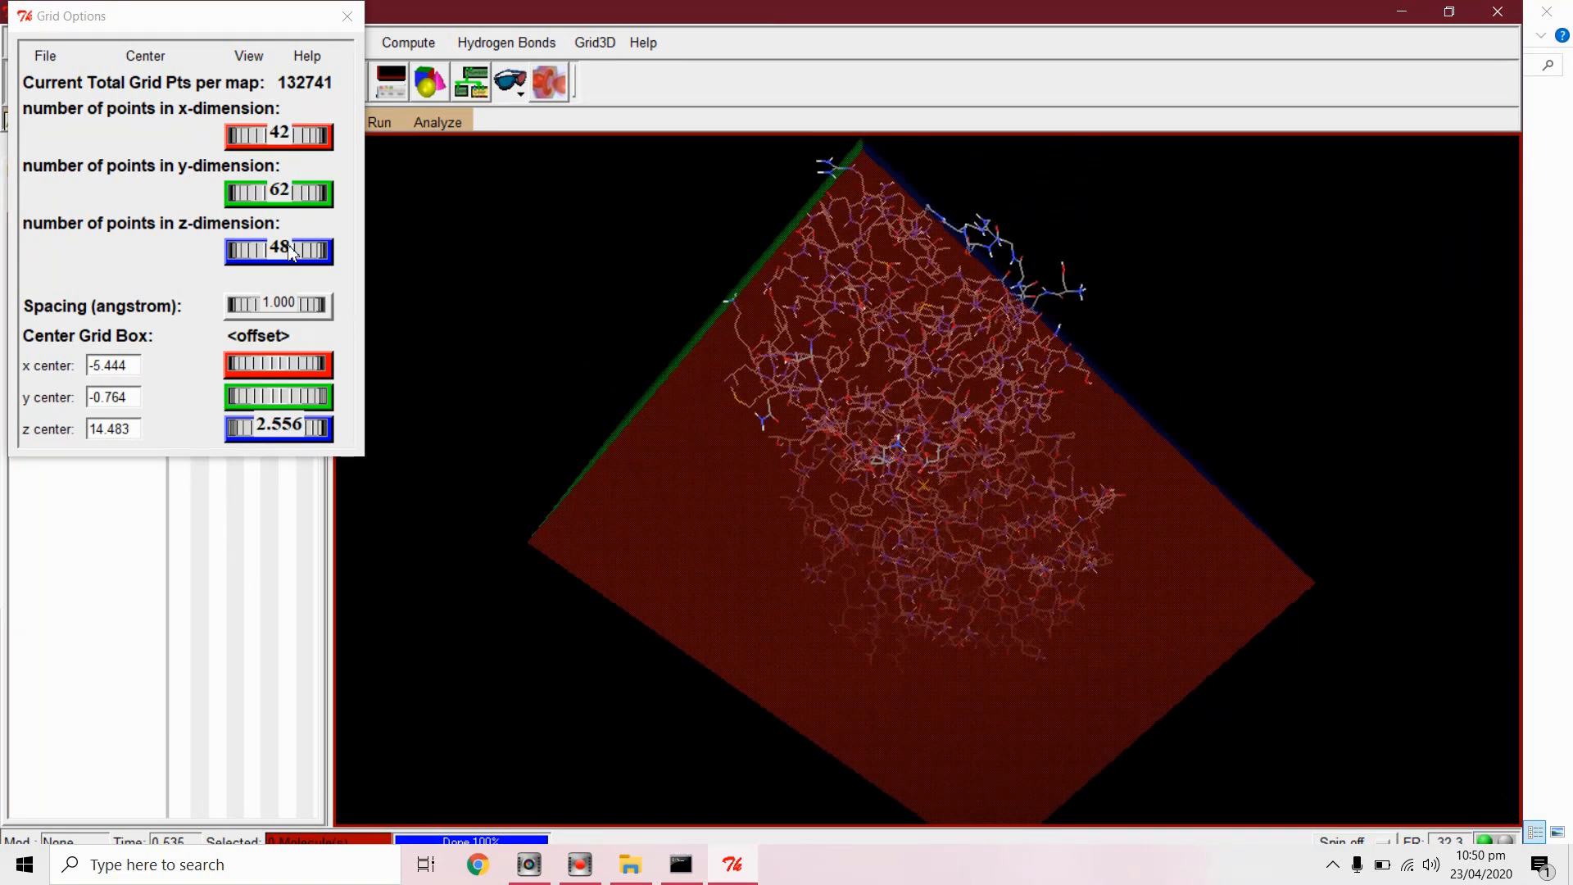
click(316, 250)
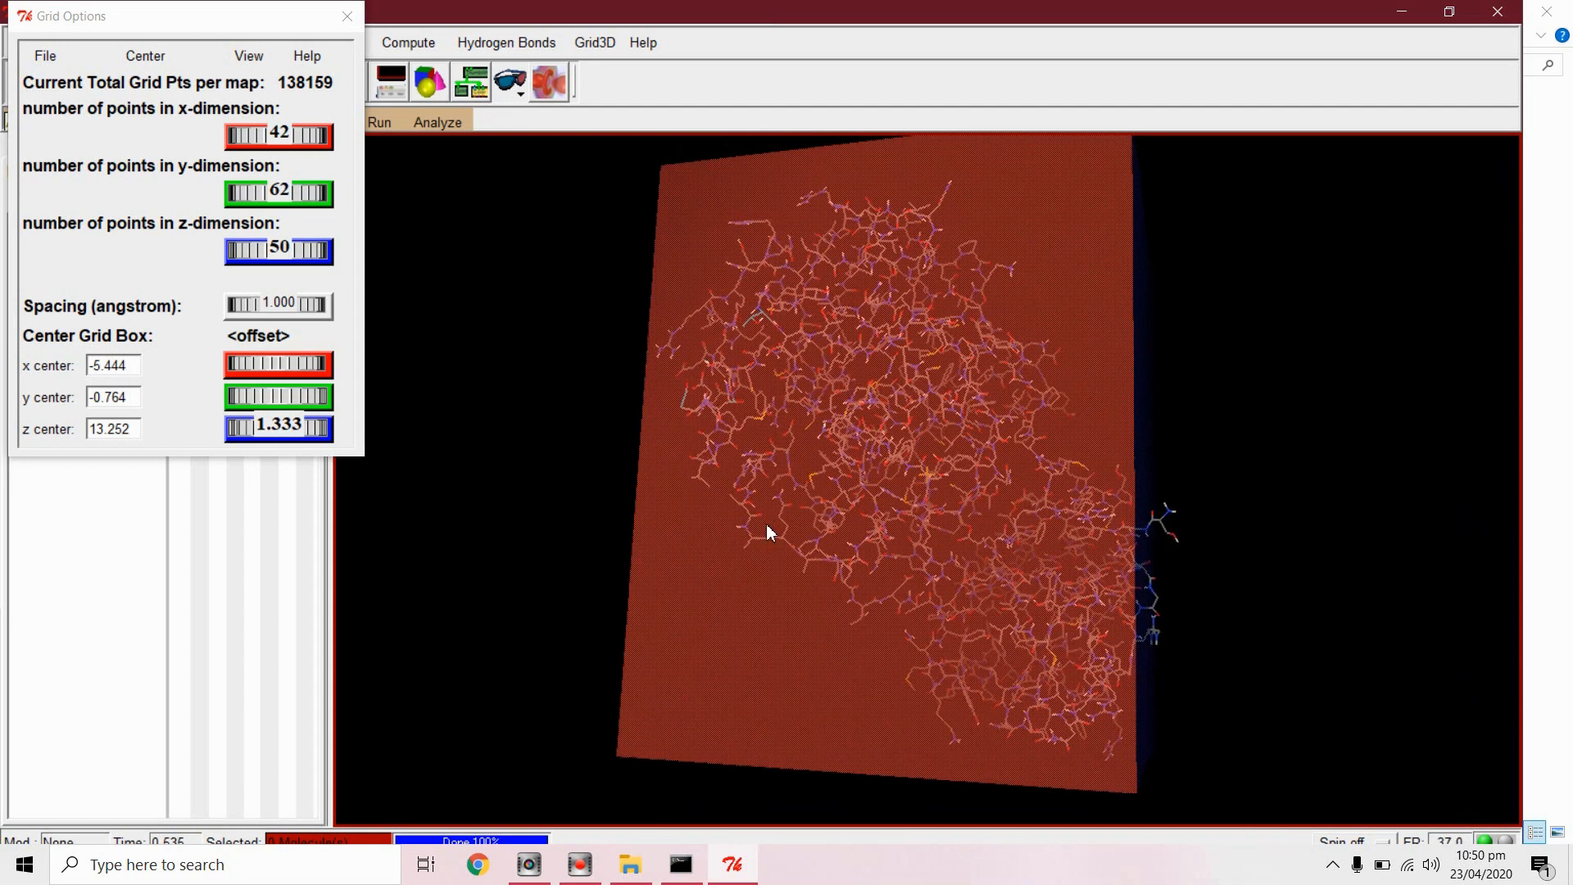
click(45, 55)
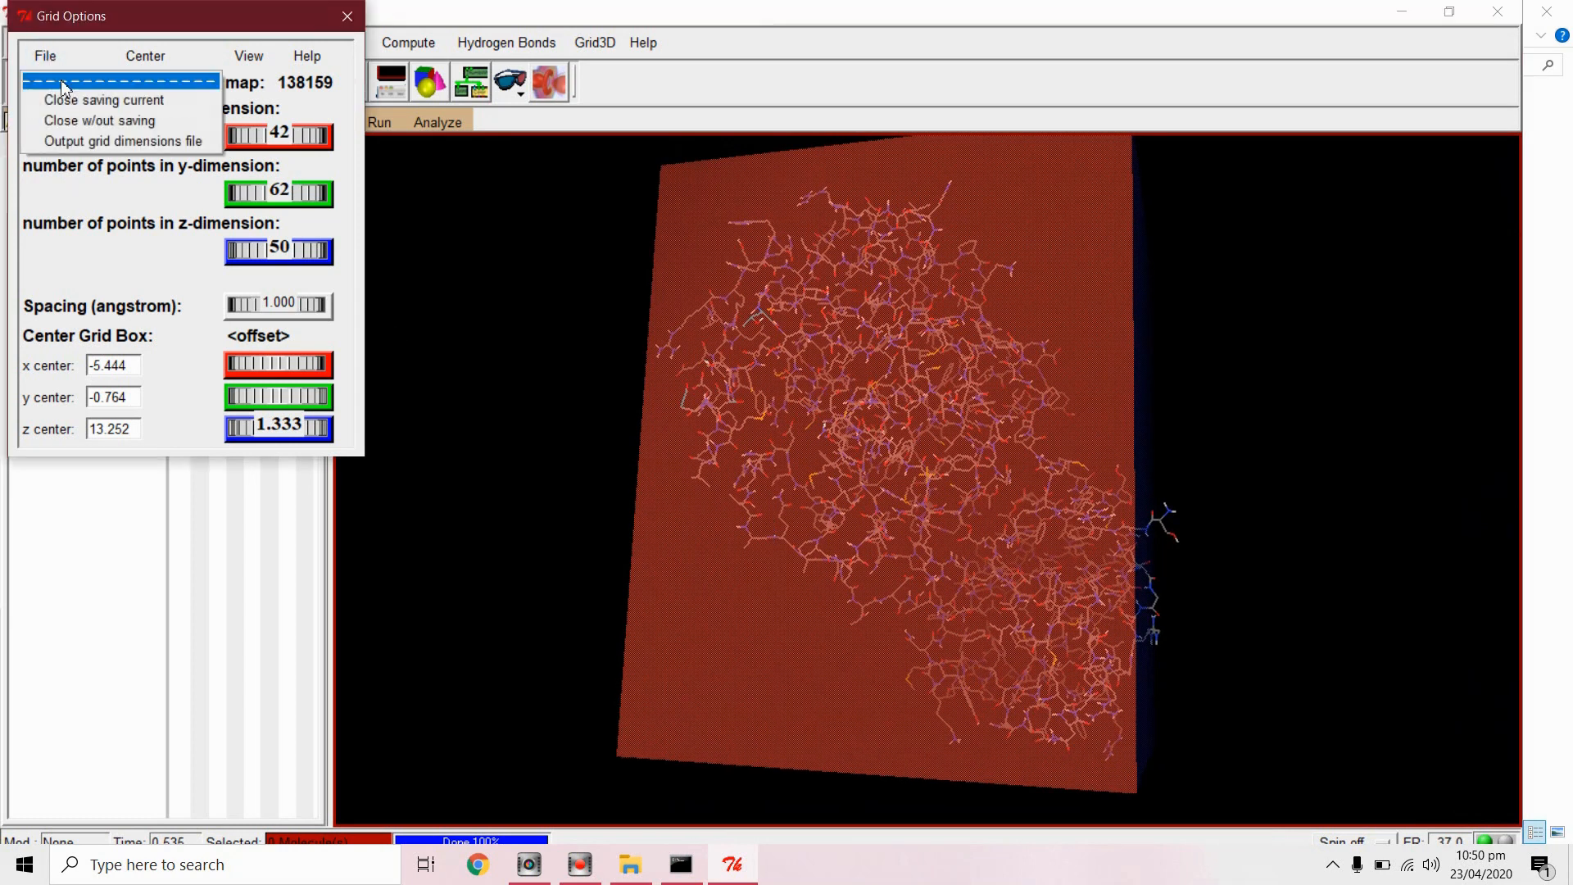
mouse_move(104, 99)
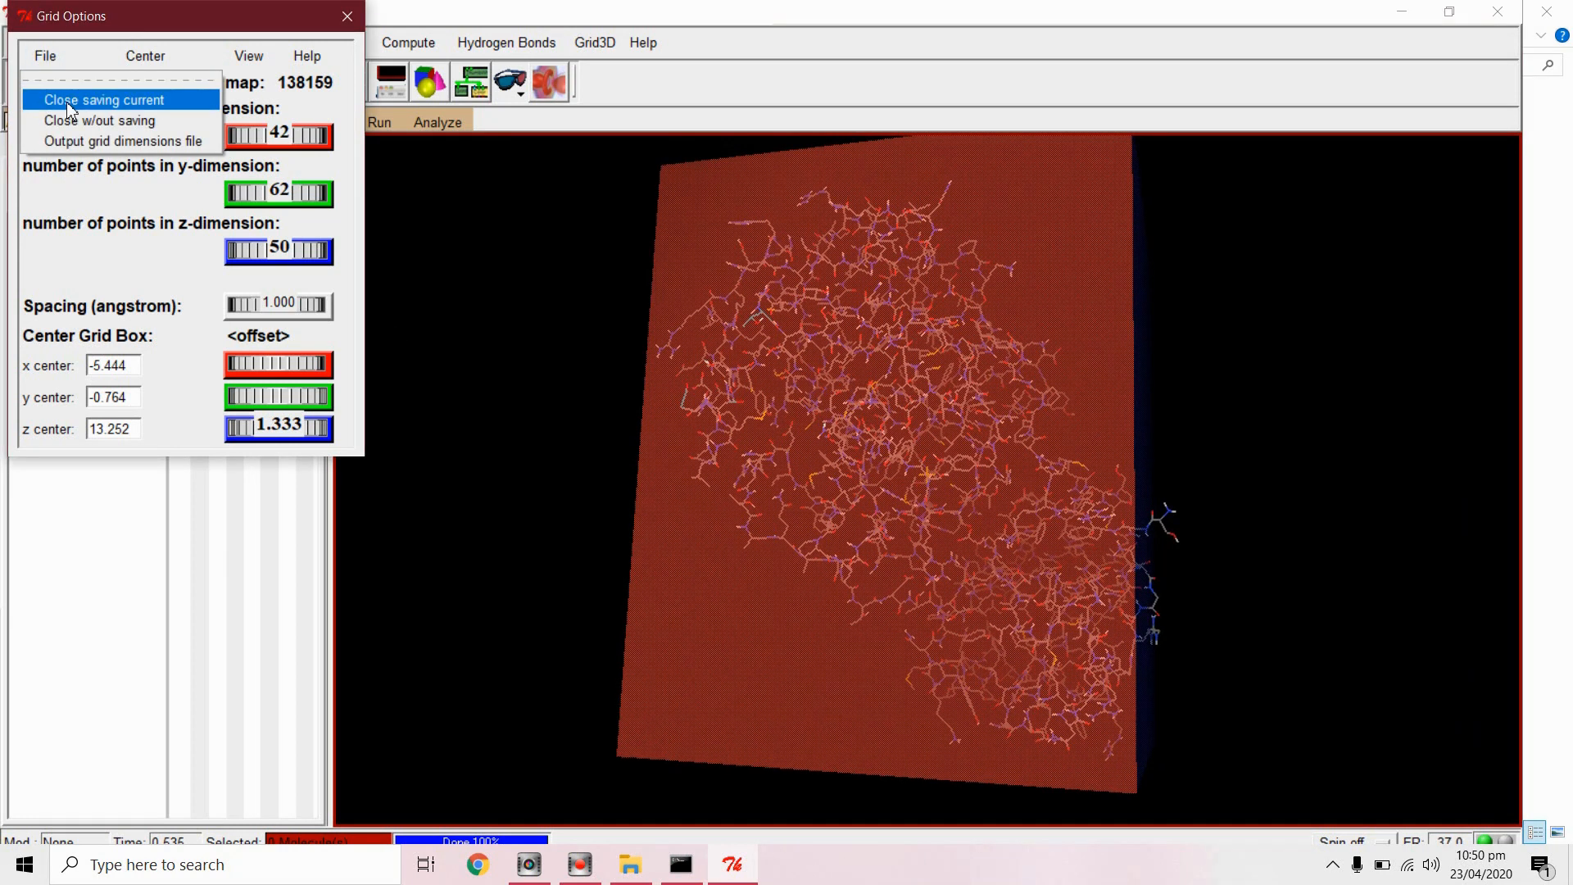
click(104, 100)
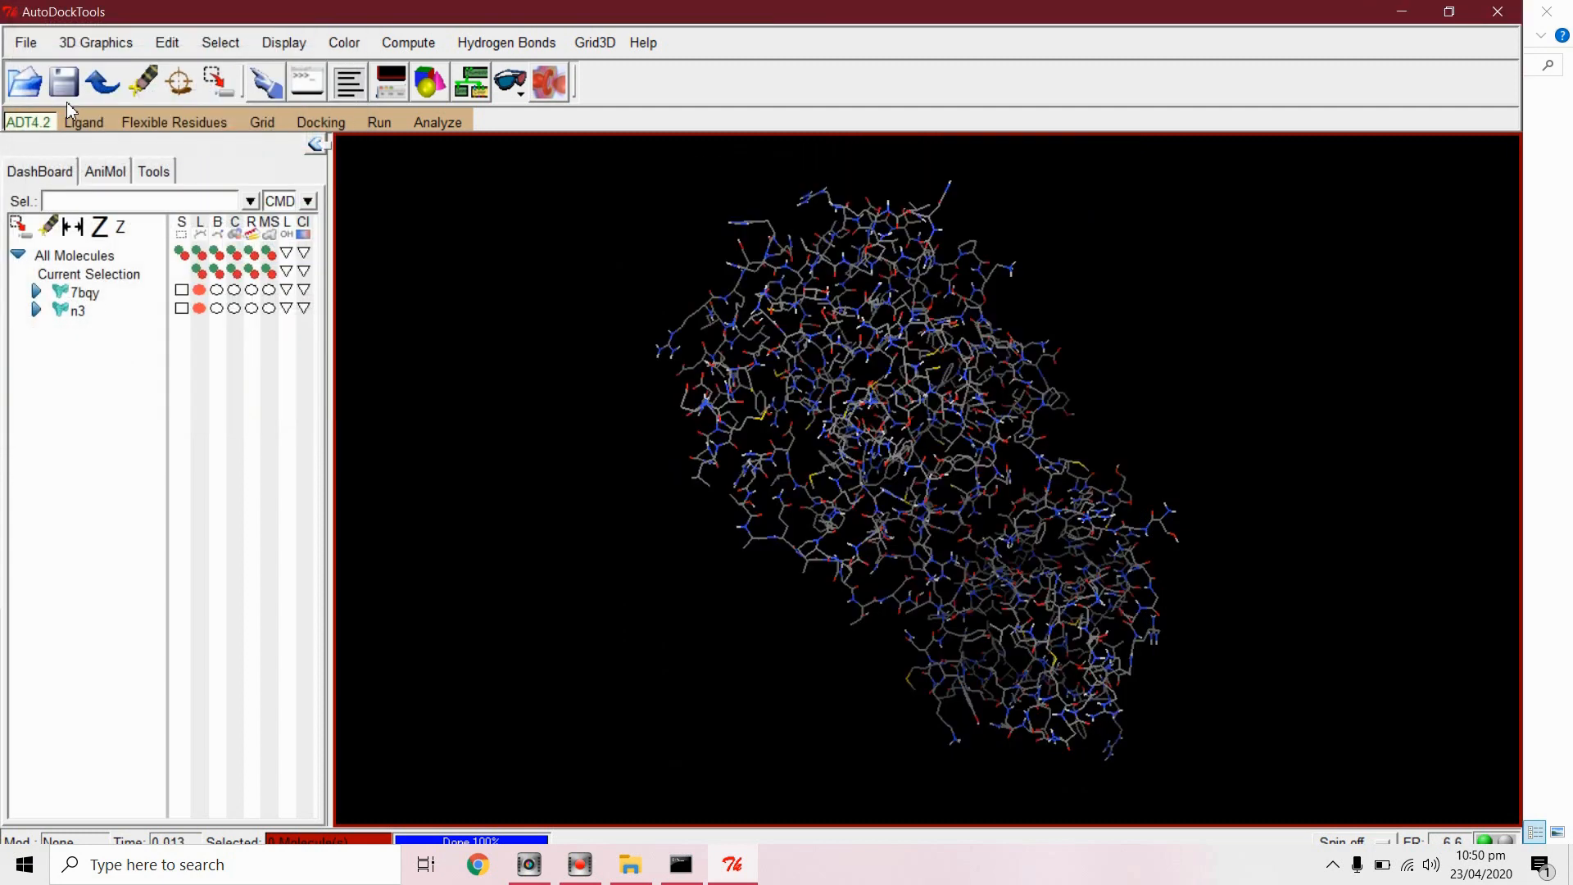
Step: Write the grid parameters to a file named 7bqy.gpf
click(262, 121)
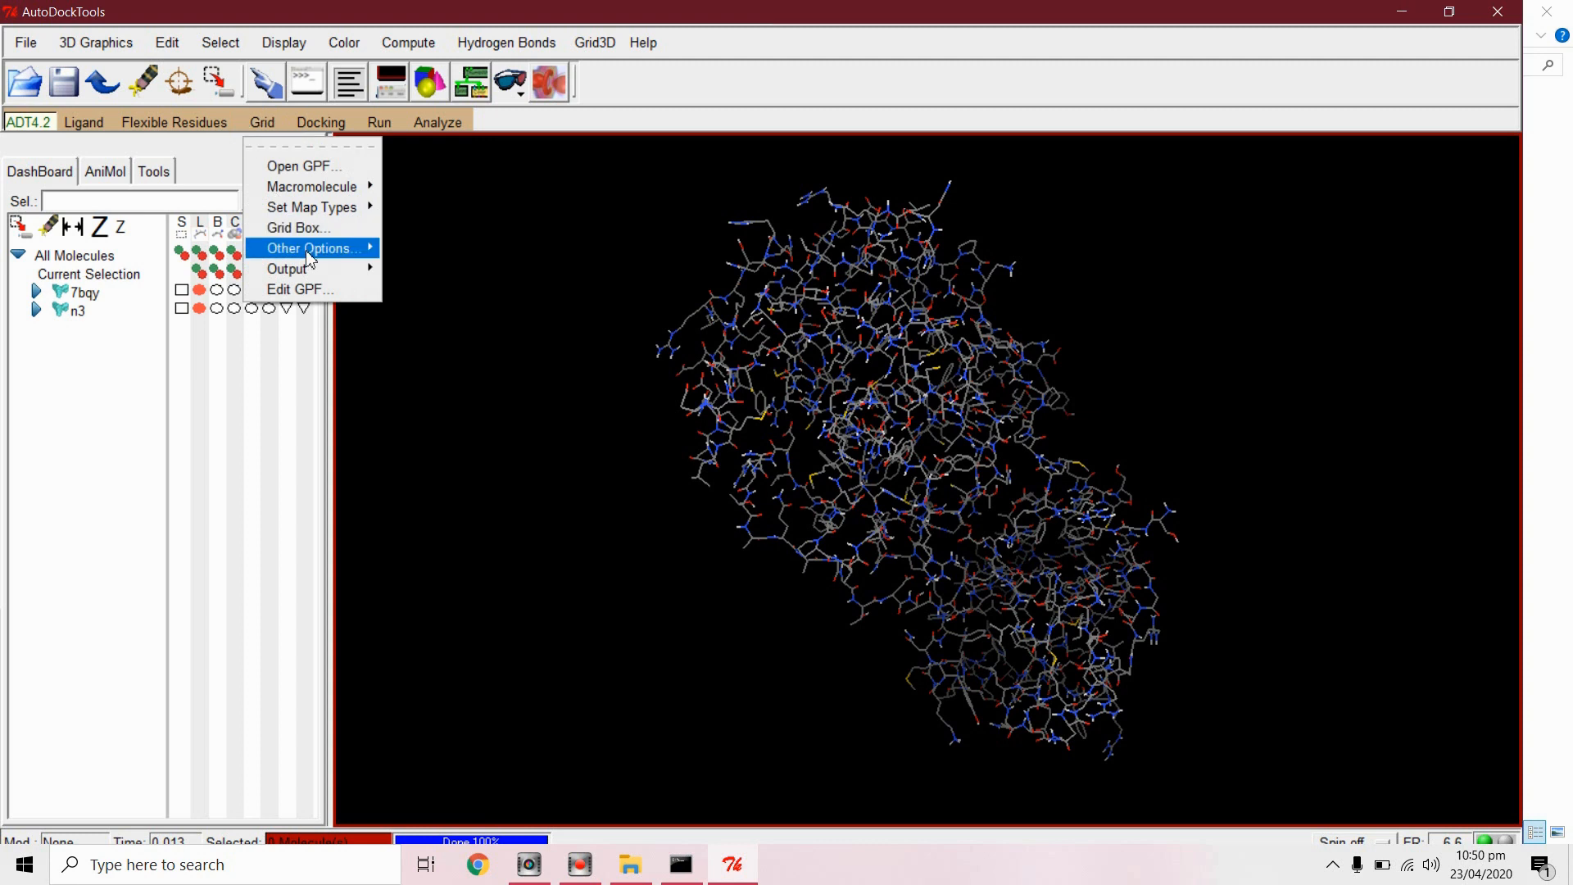
mouse_move(287, 267)
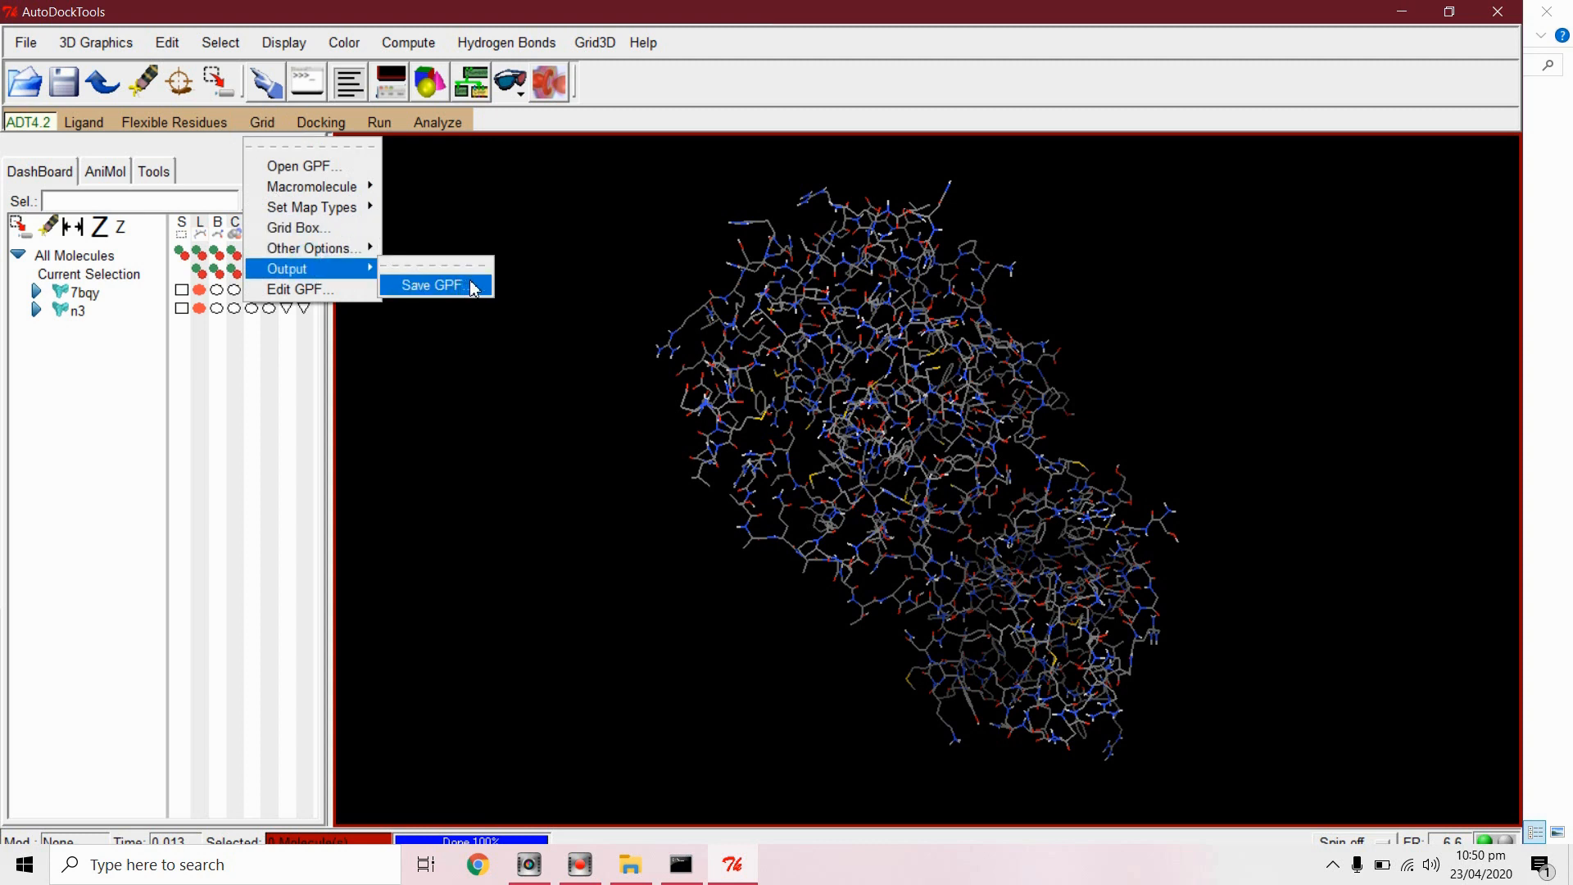
click(429, 285)
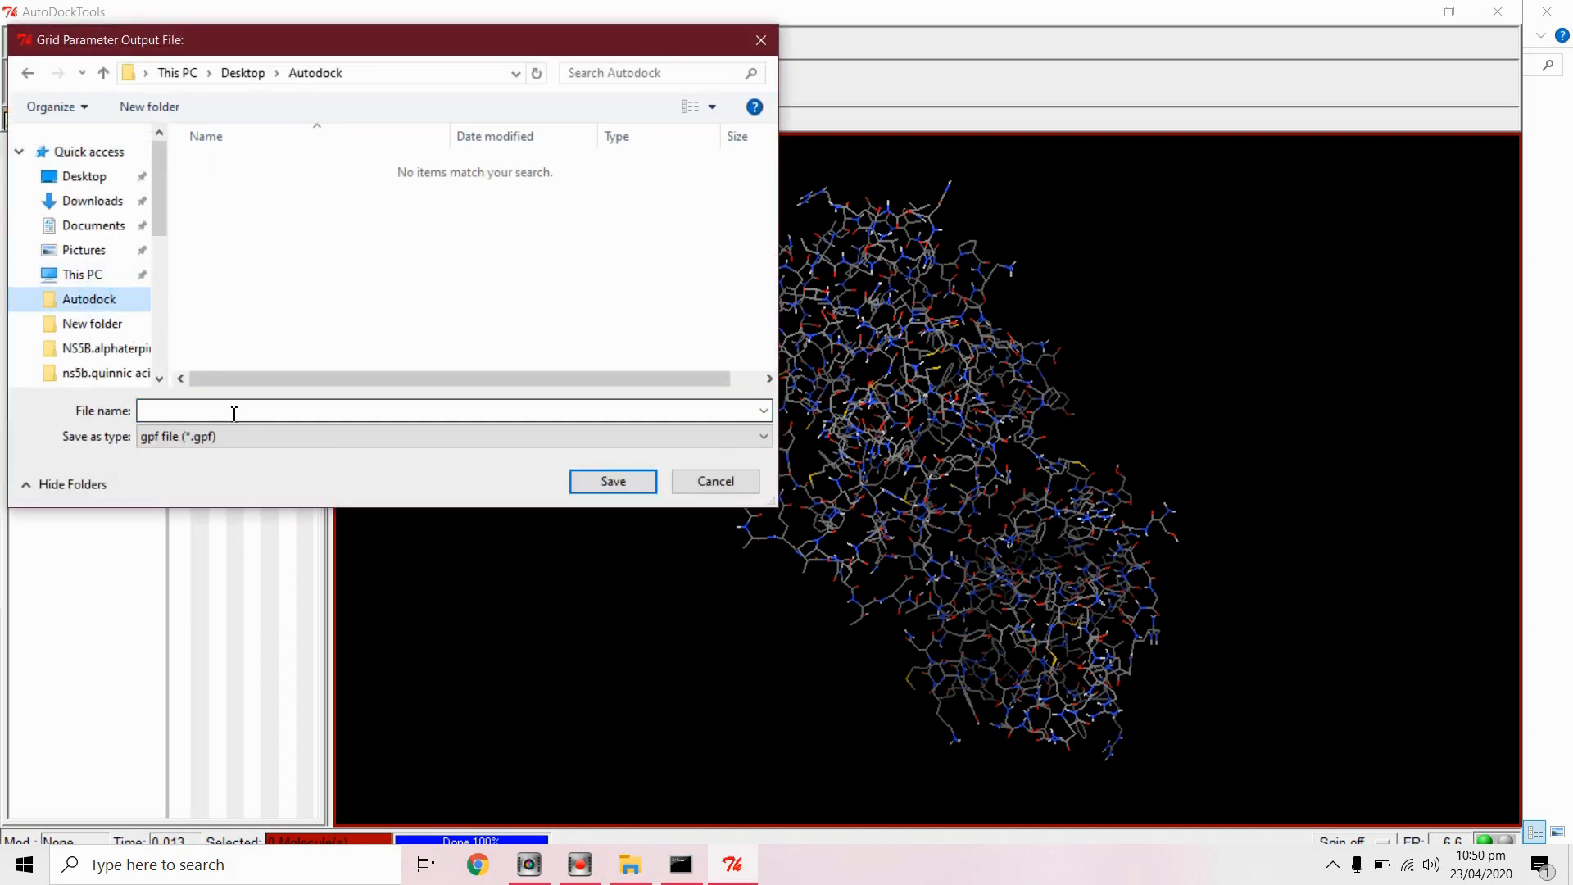
text(7)
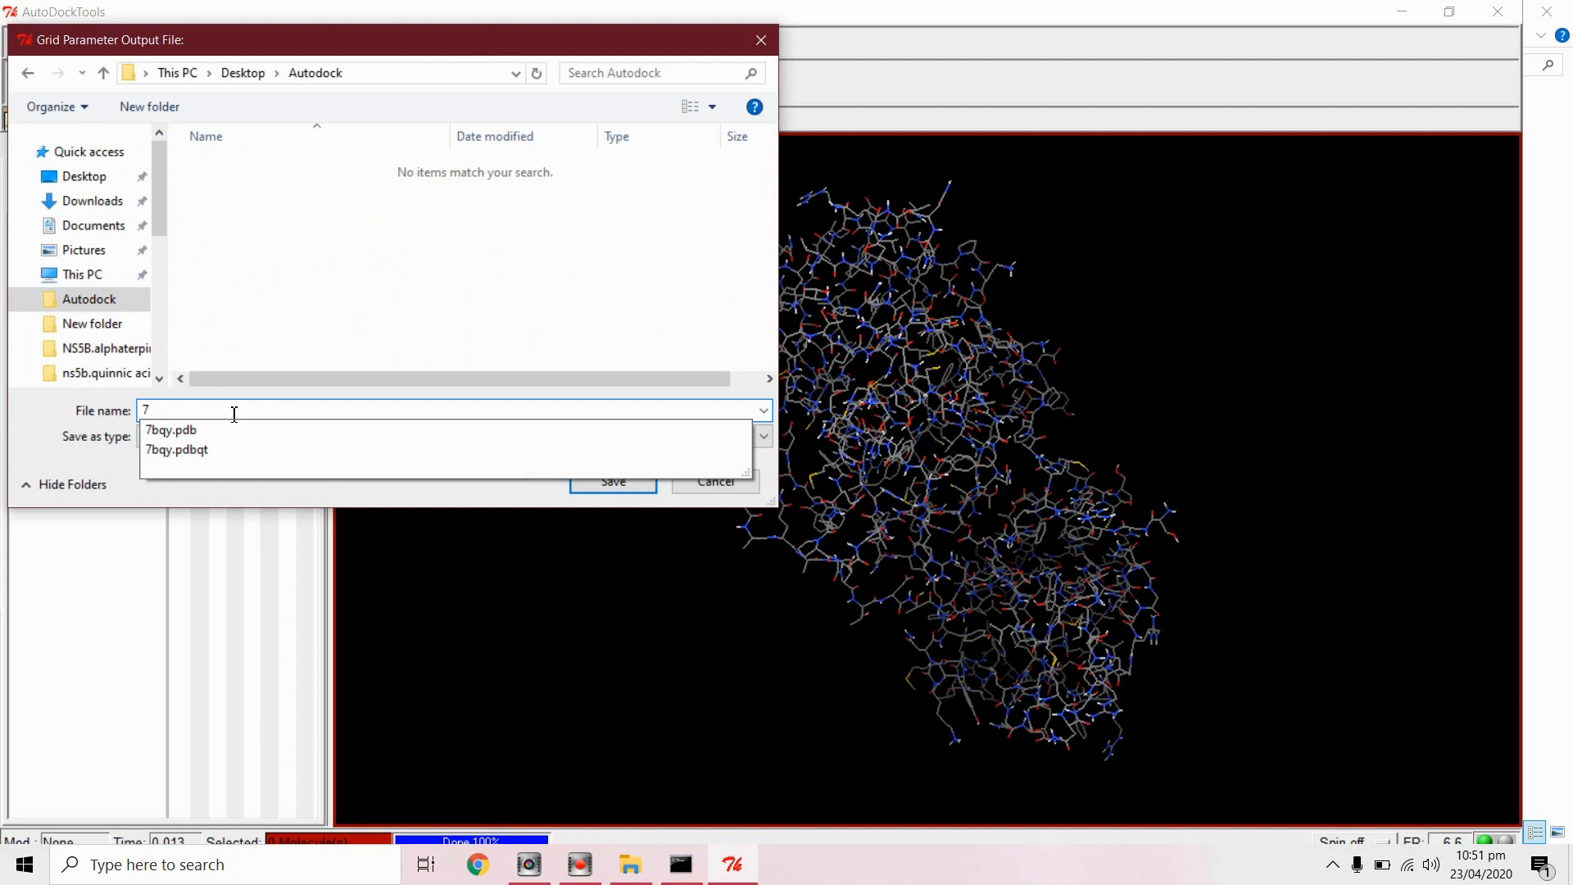
text(bqy.gpf)
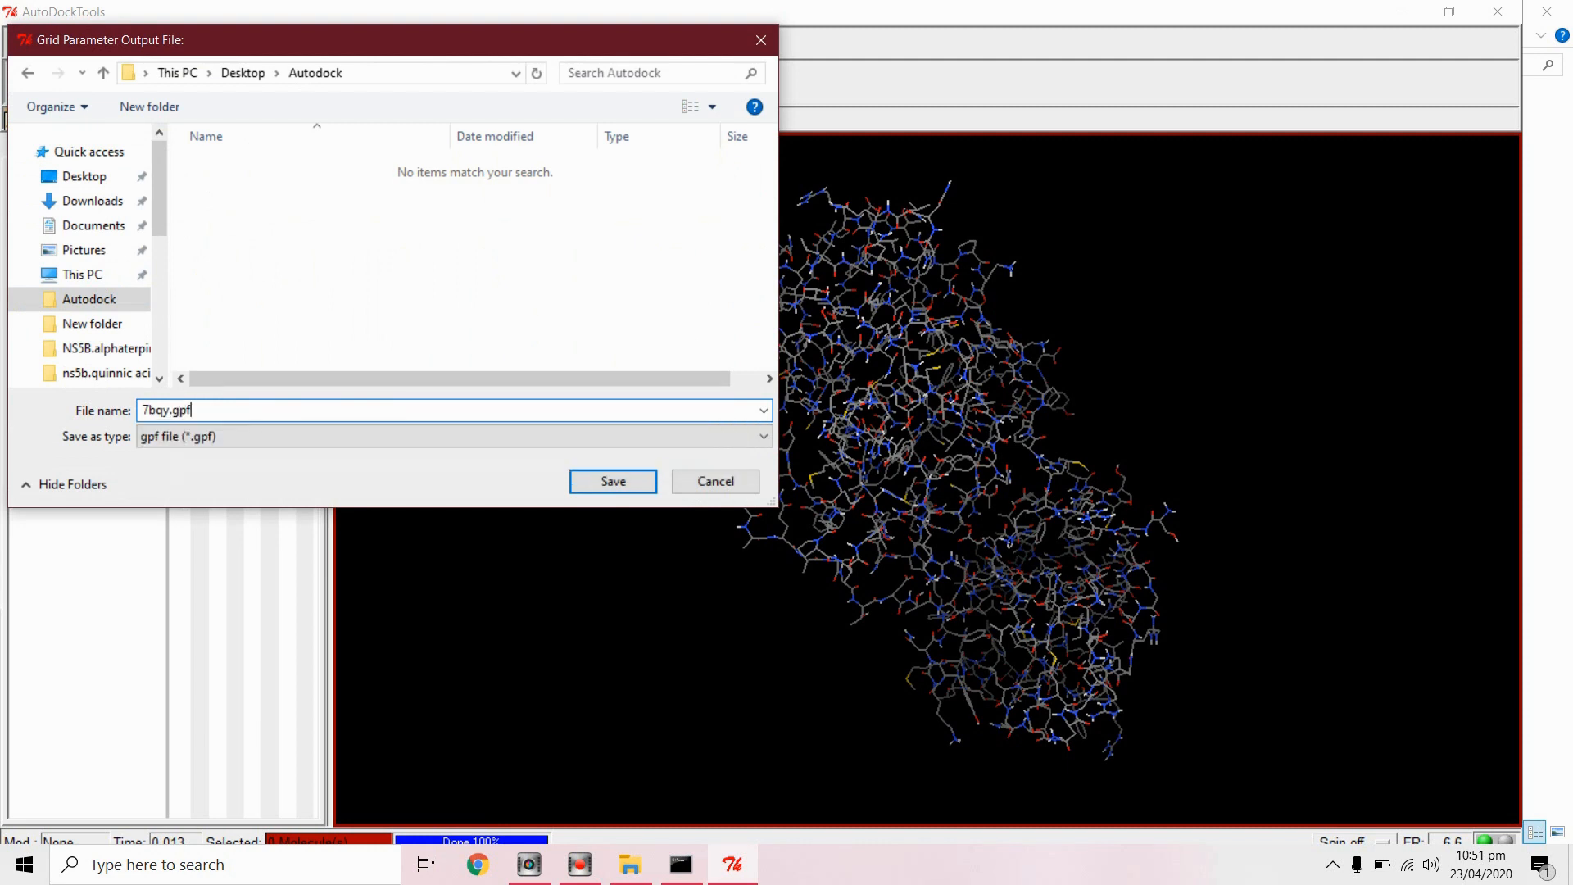
click(612, 482)
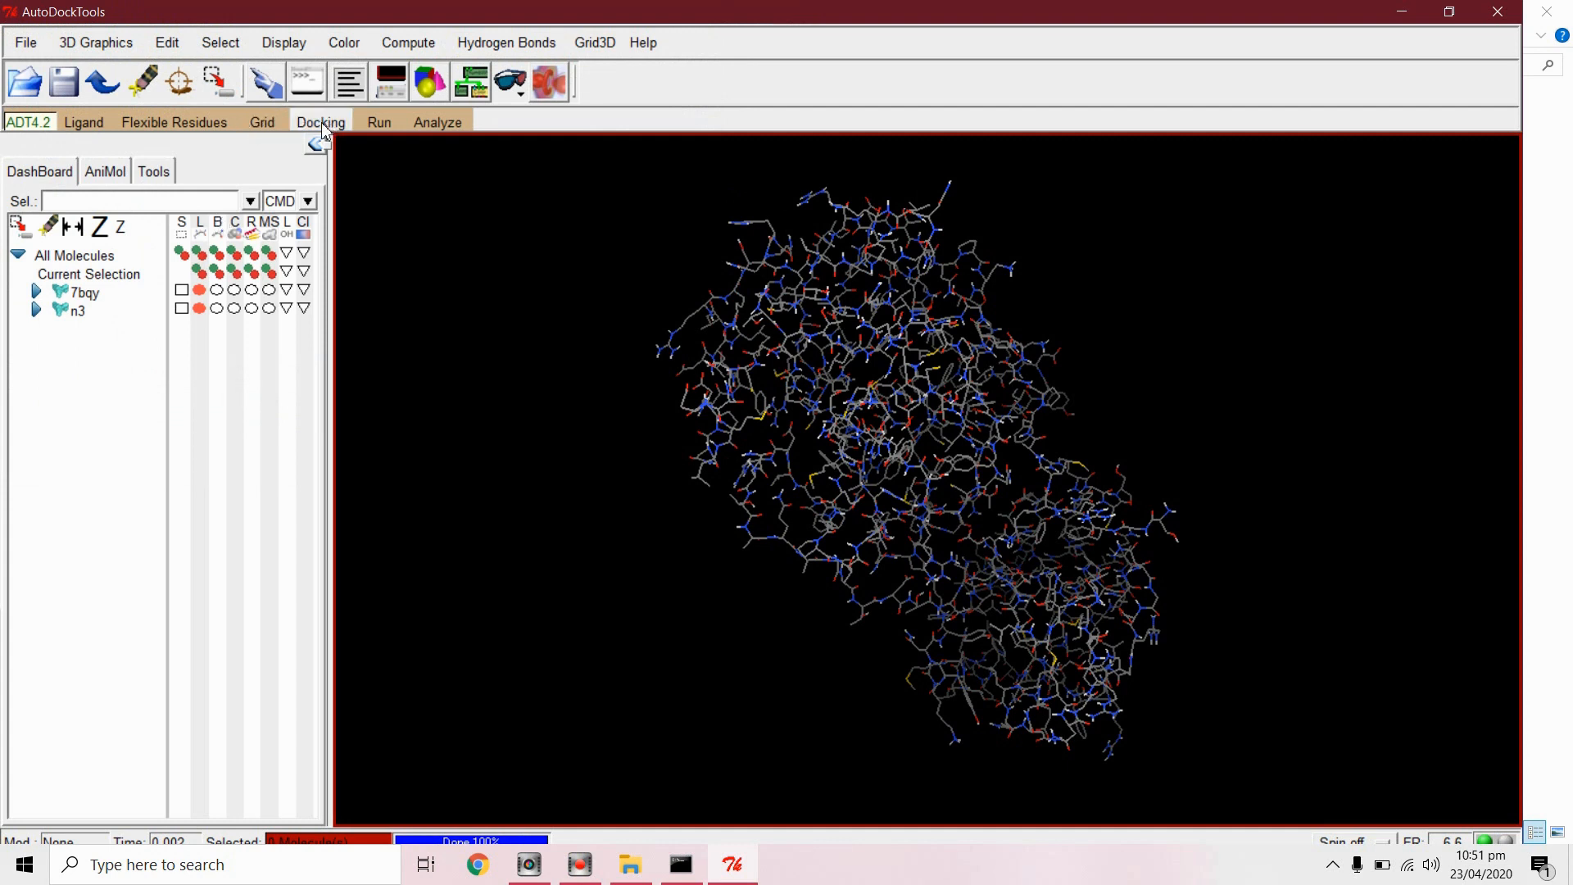
Step: Select 7bqy.pdbqt as the rigid macromolecule file for docking
click(320, 121)
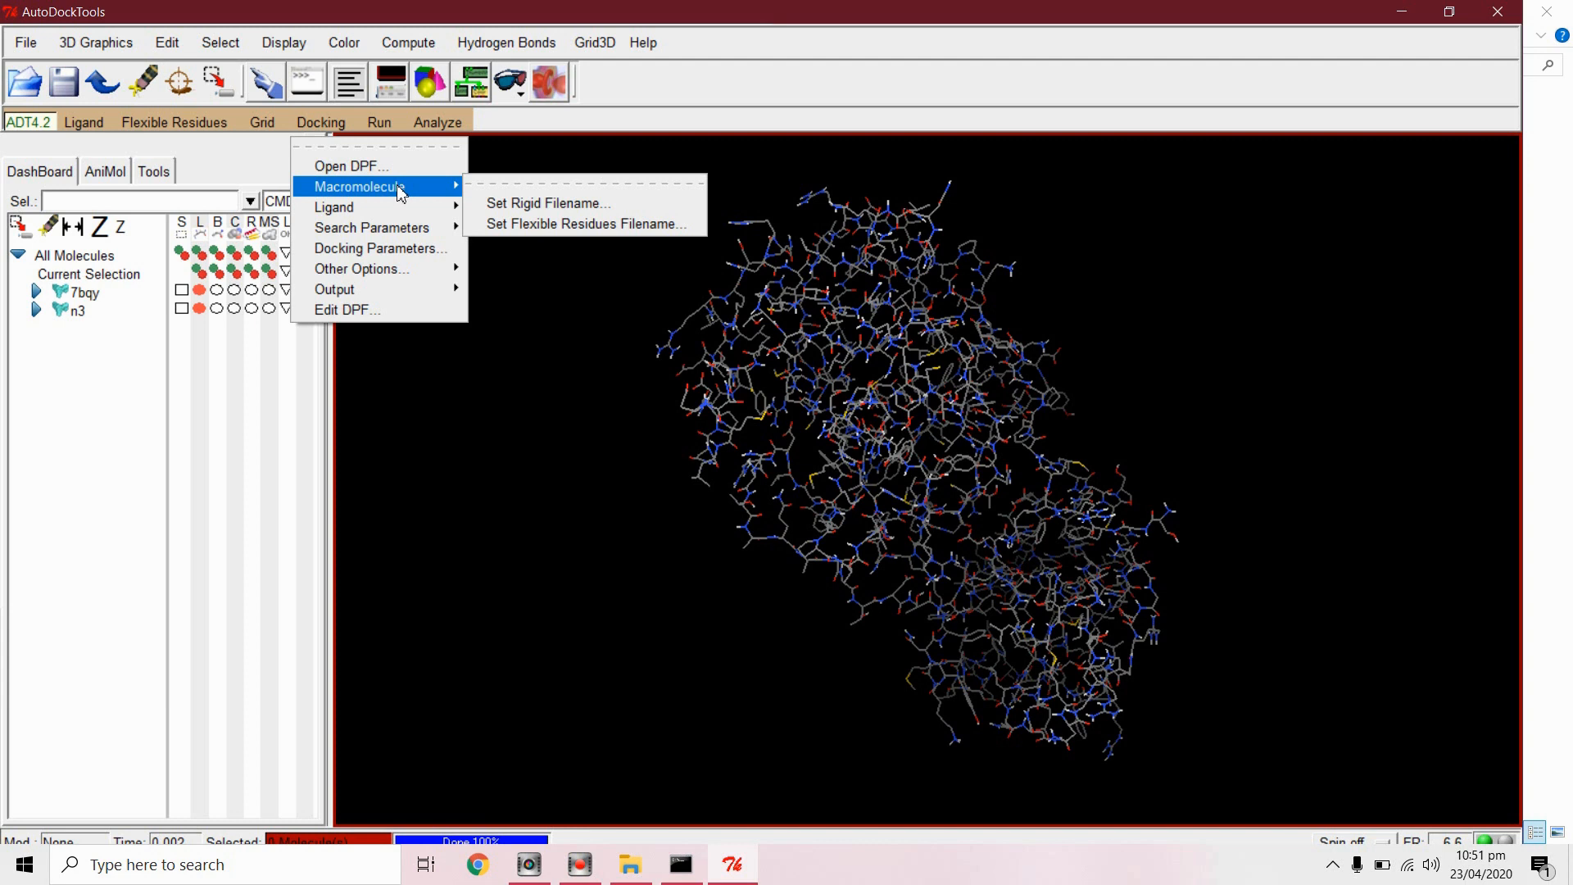
mouse_move(571, 202)
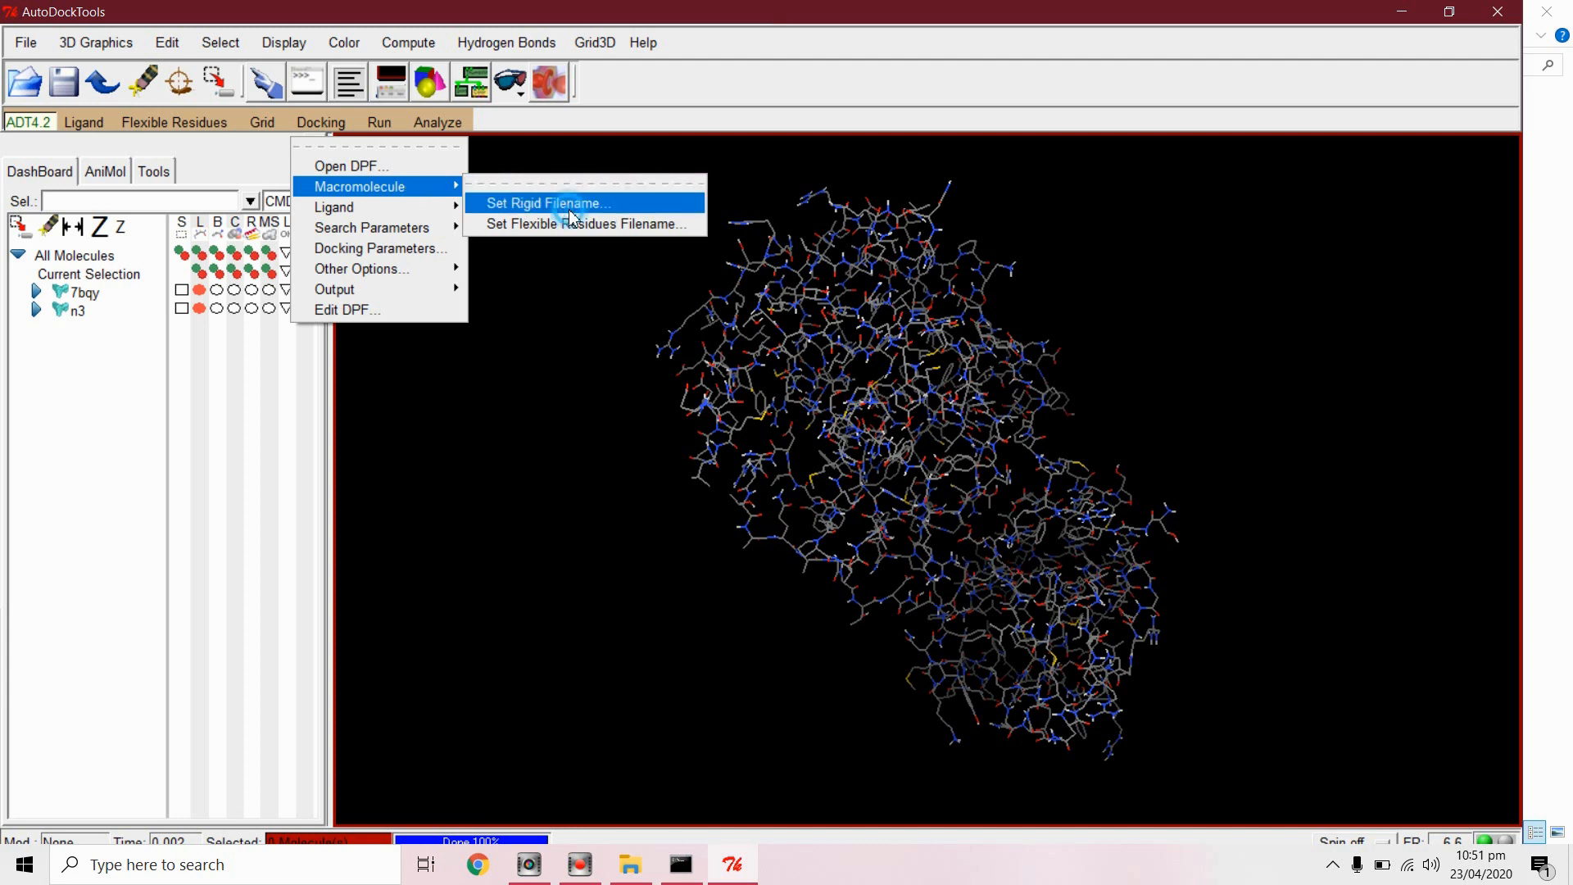
click(548, 203)
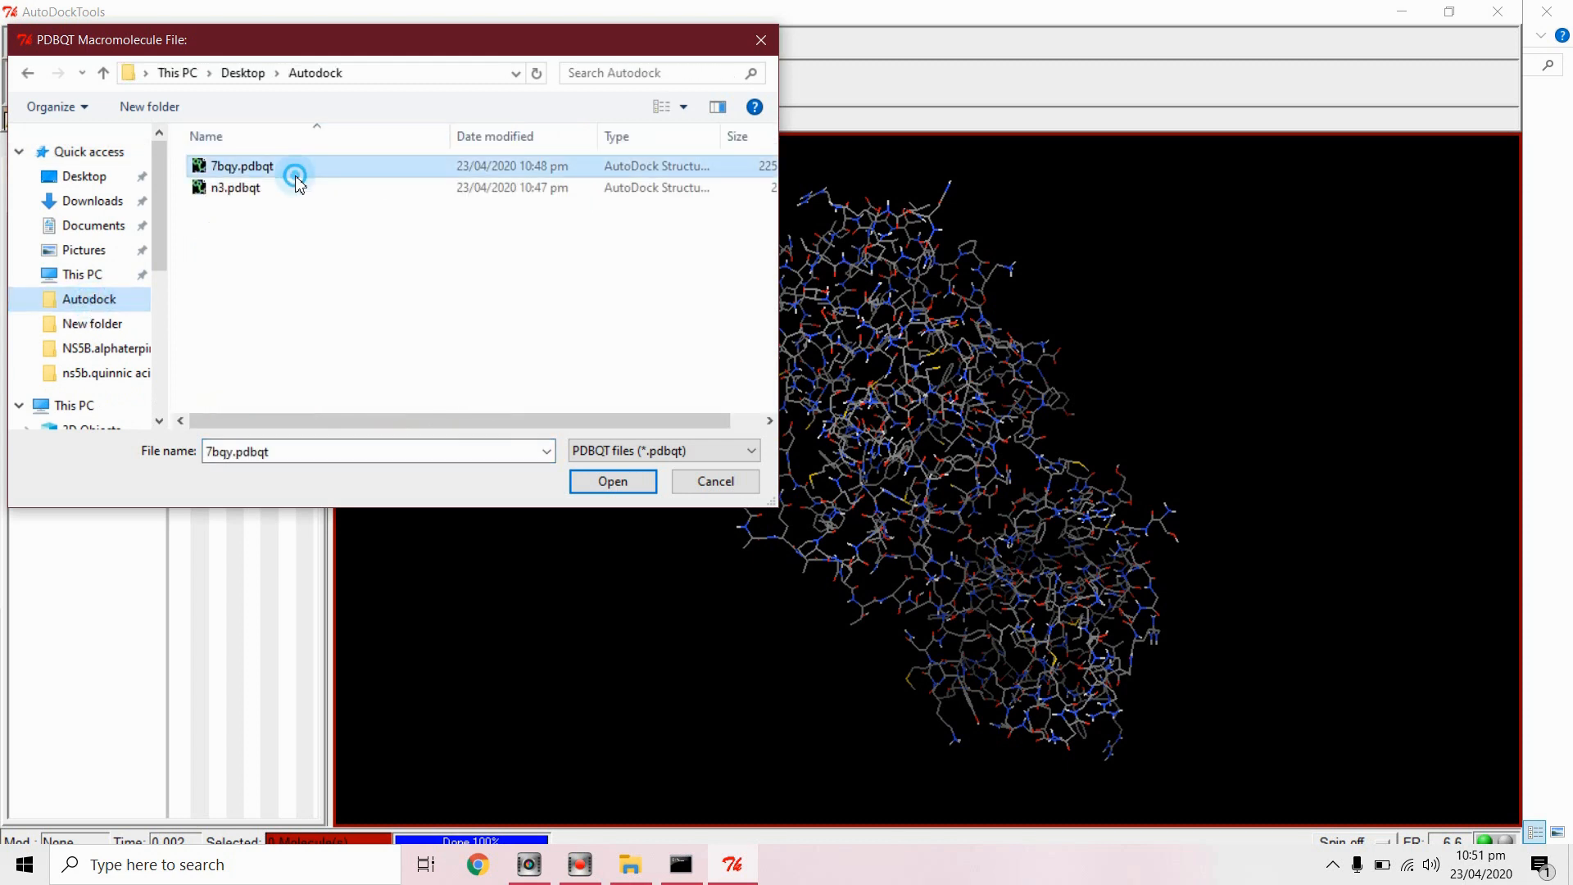
click(612, 482)
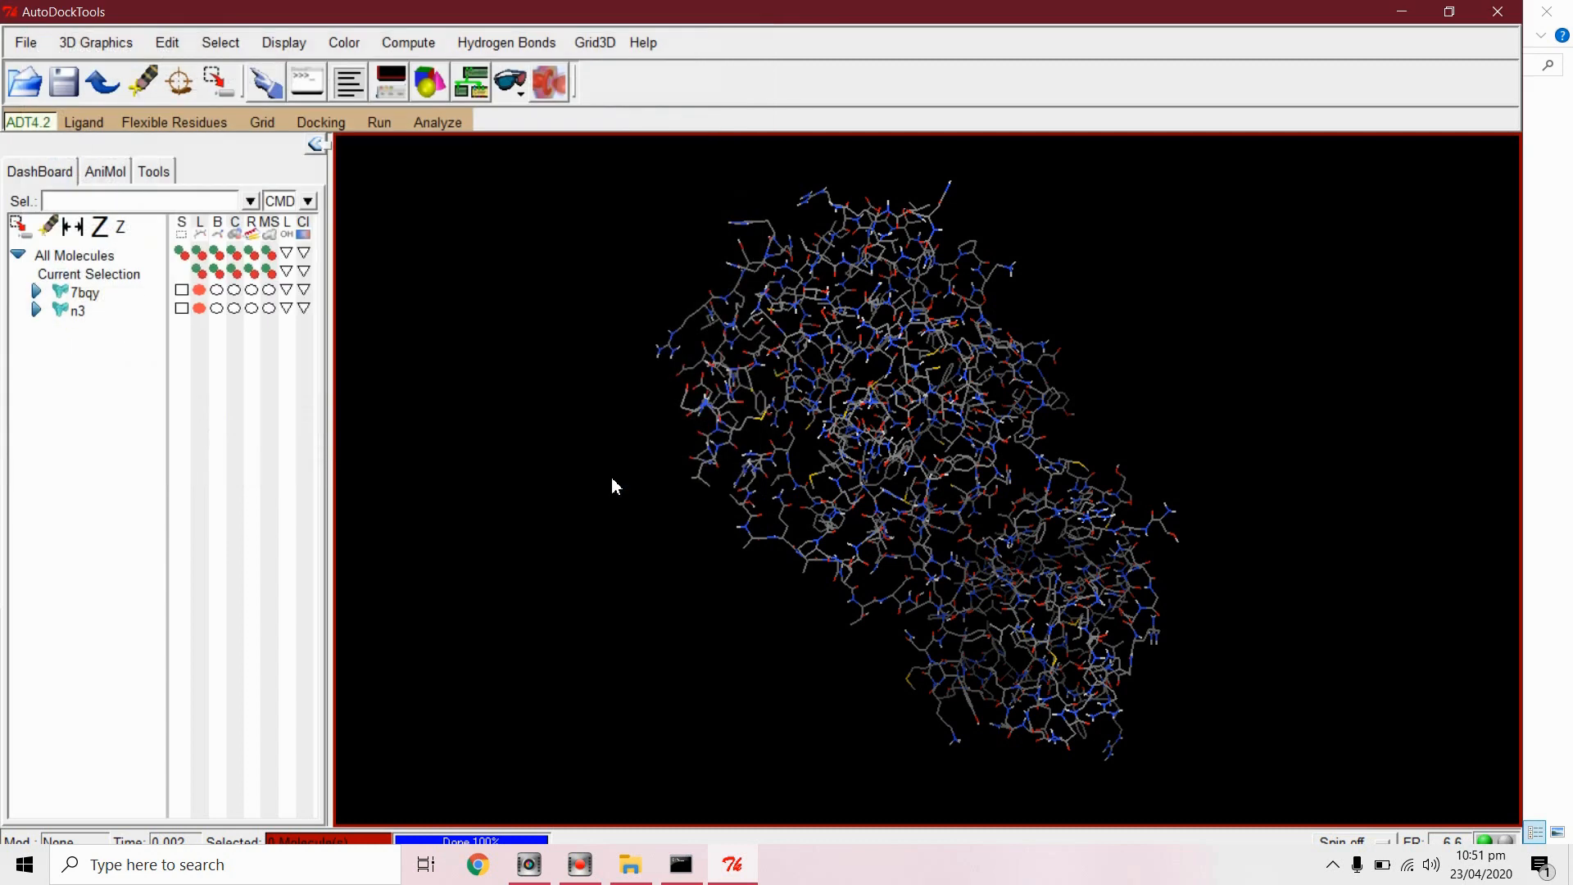
click(320, 121)
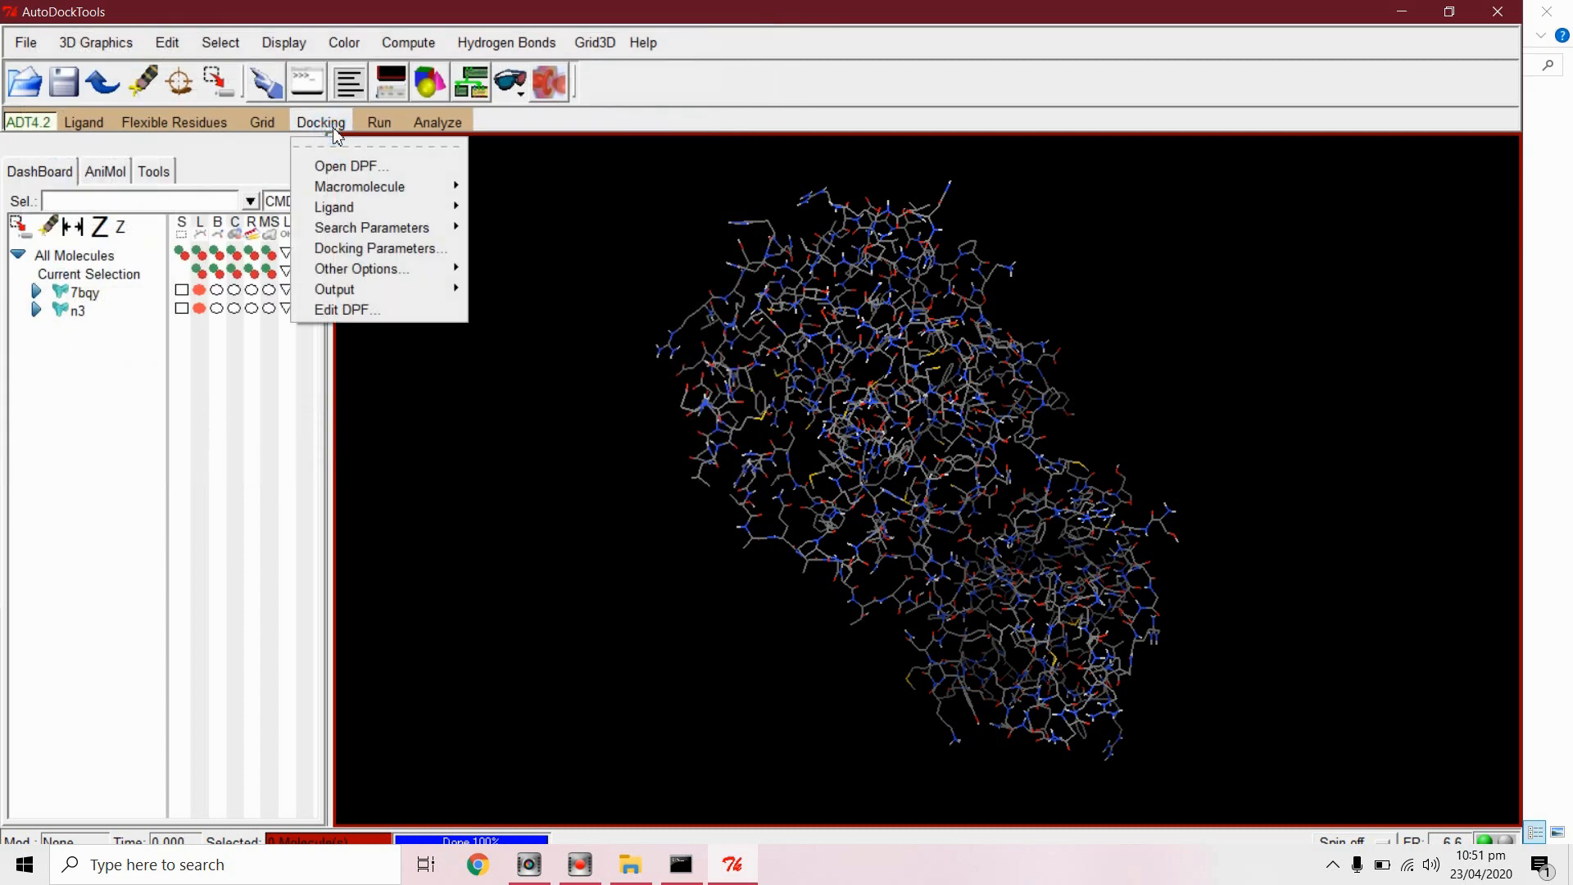
mouse_move(333, 207)
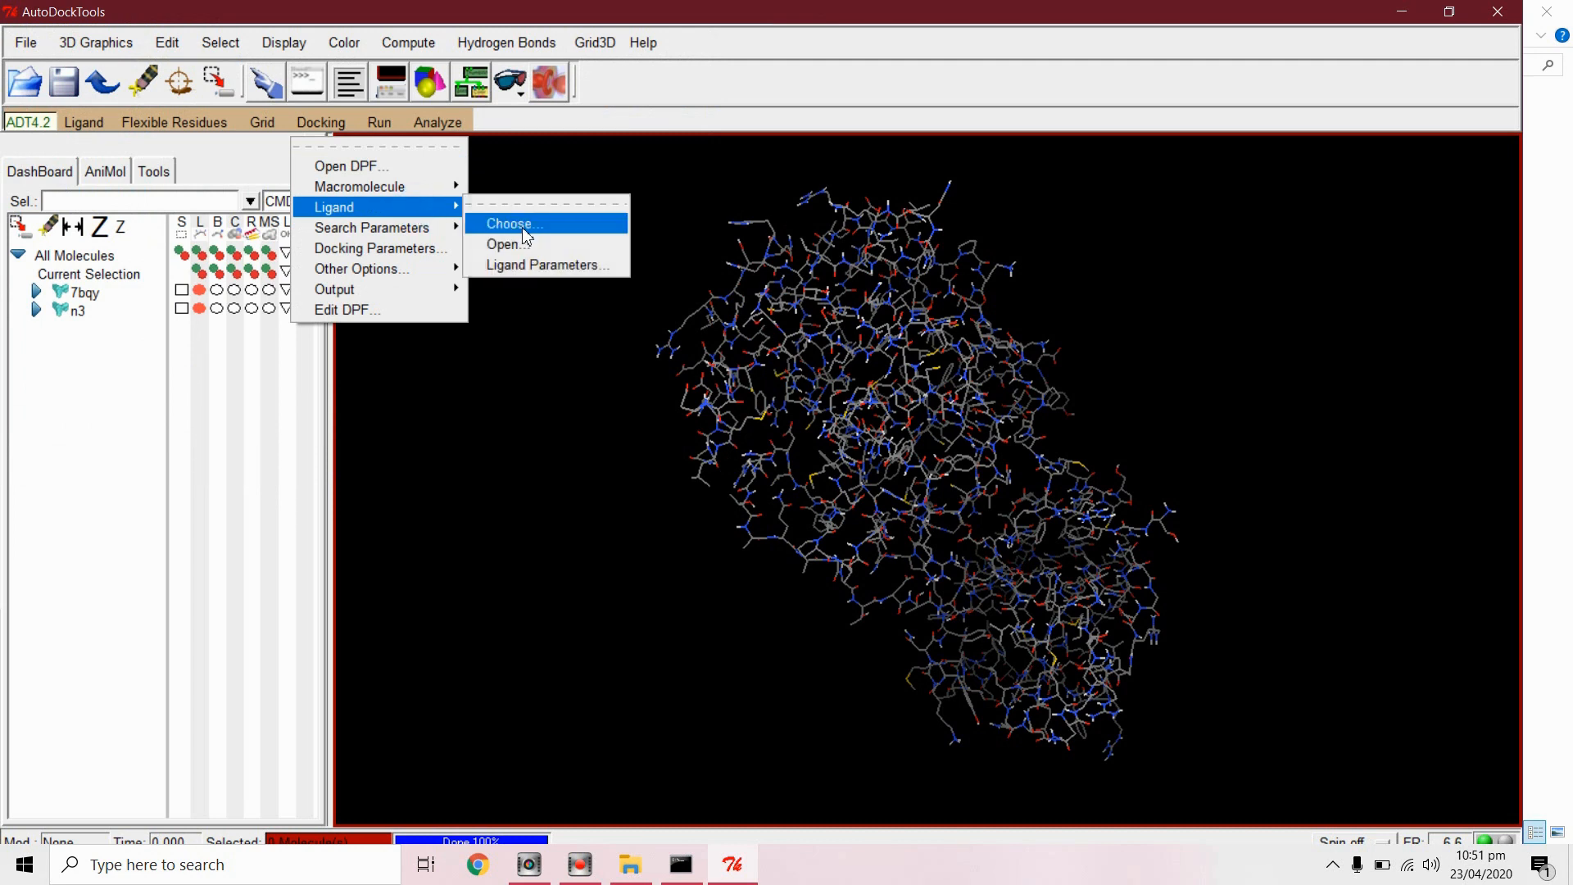
Step: Choose n3 as the docking ligand and accept its initial state settings
click(513, 223)
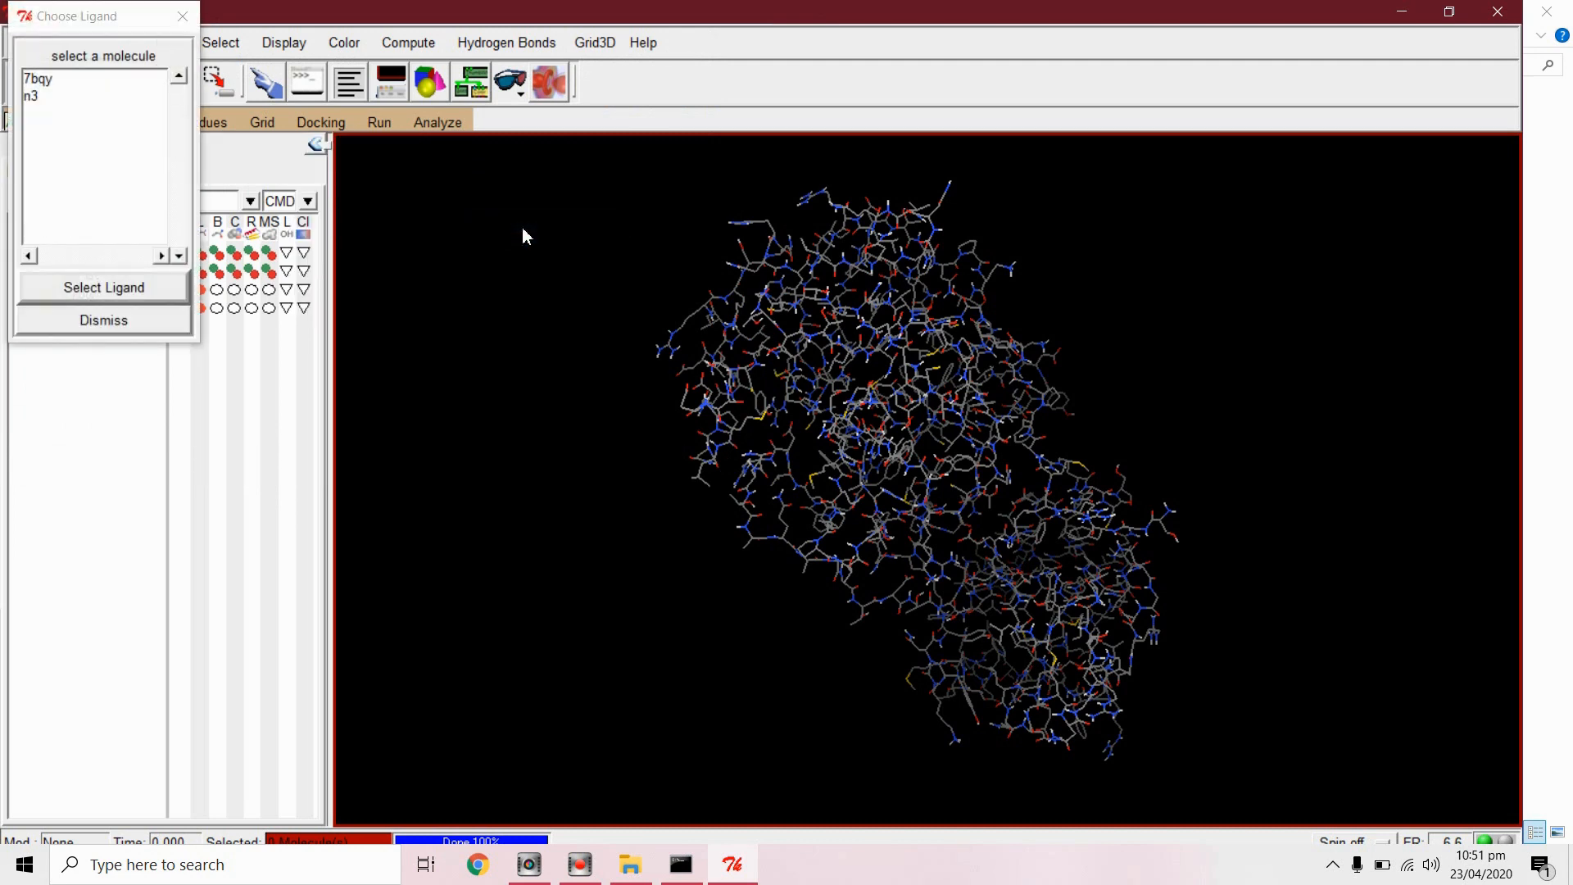
click(32, 95)
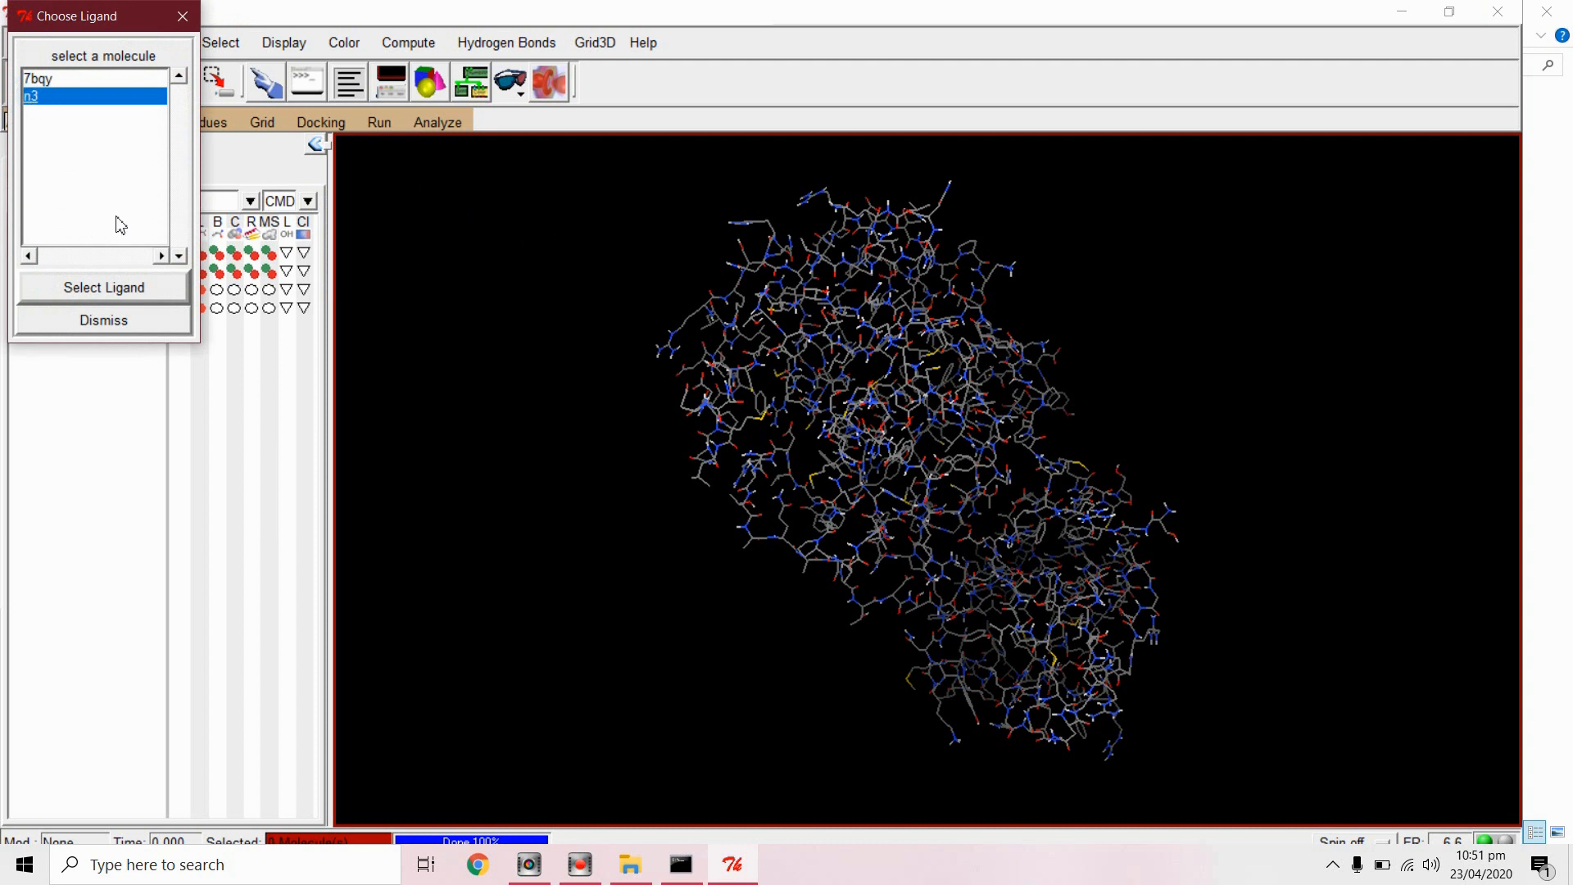
click(103, 288)
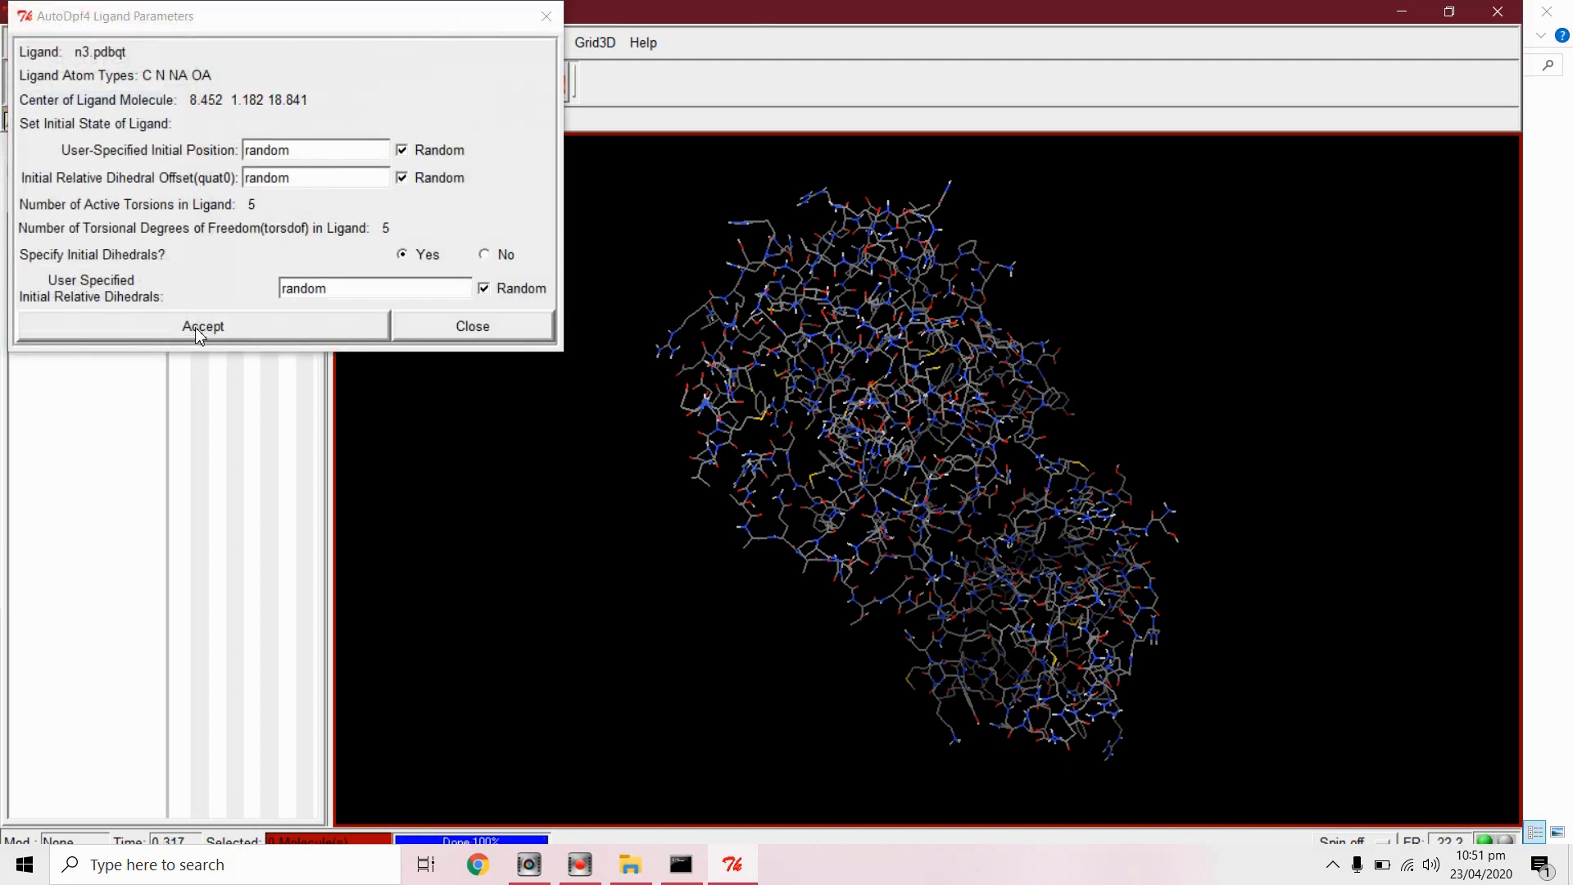
click(202, 326)
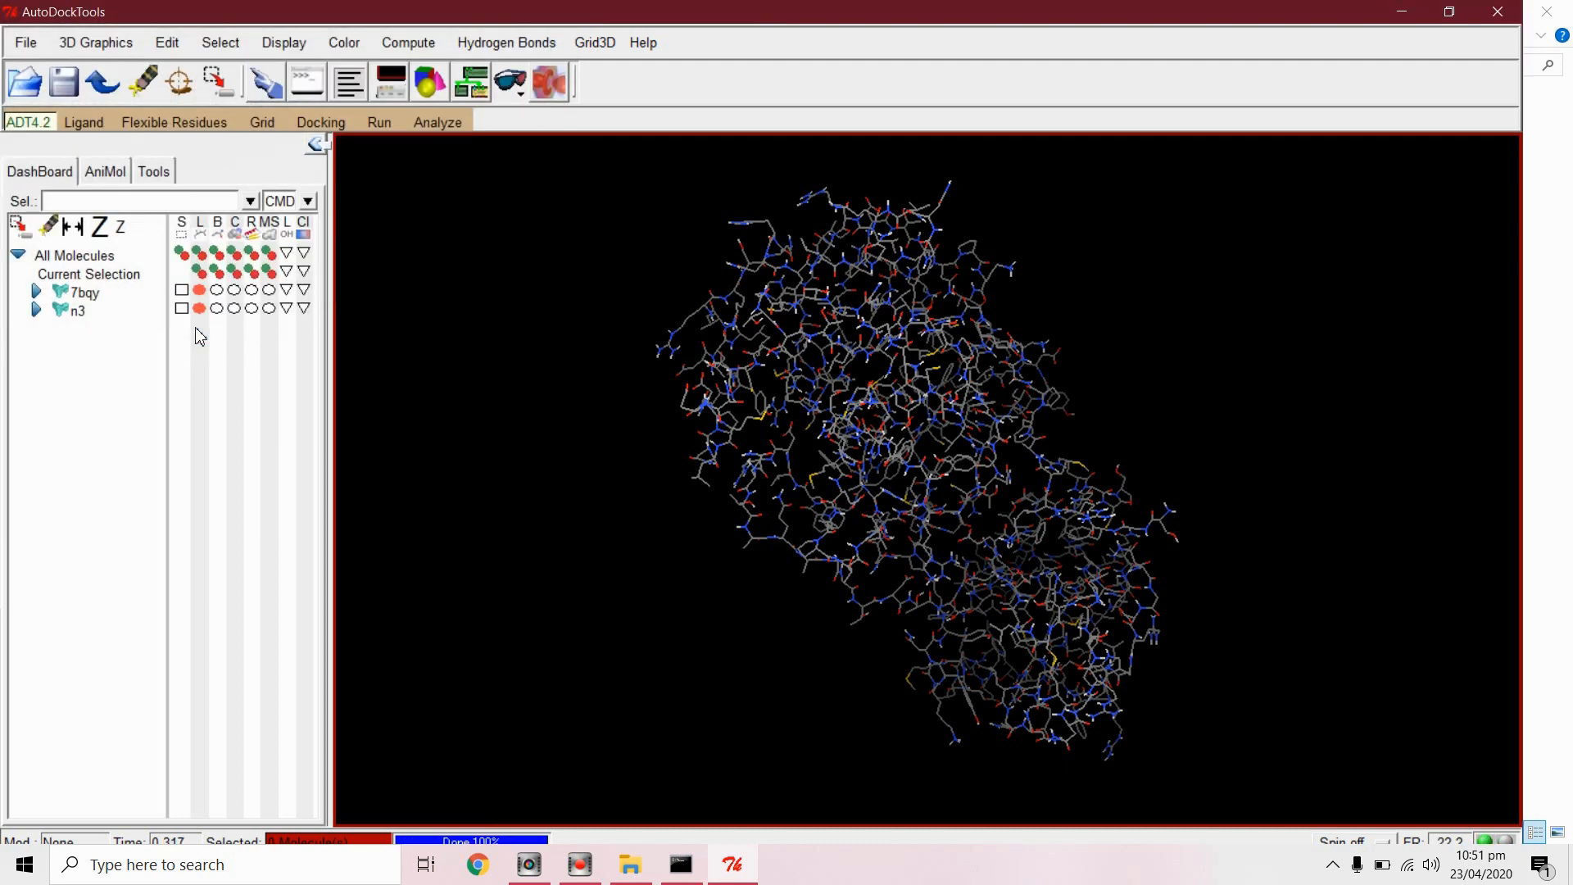
Step: Accept the genetic algorithm search parameters
click(320, 121)
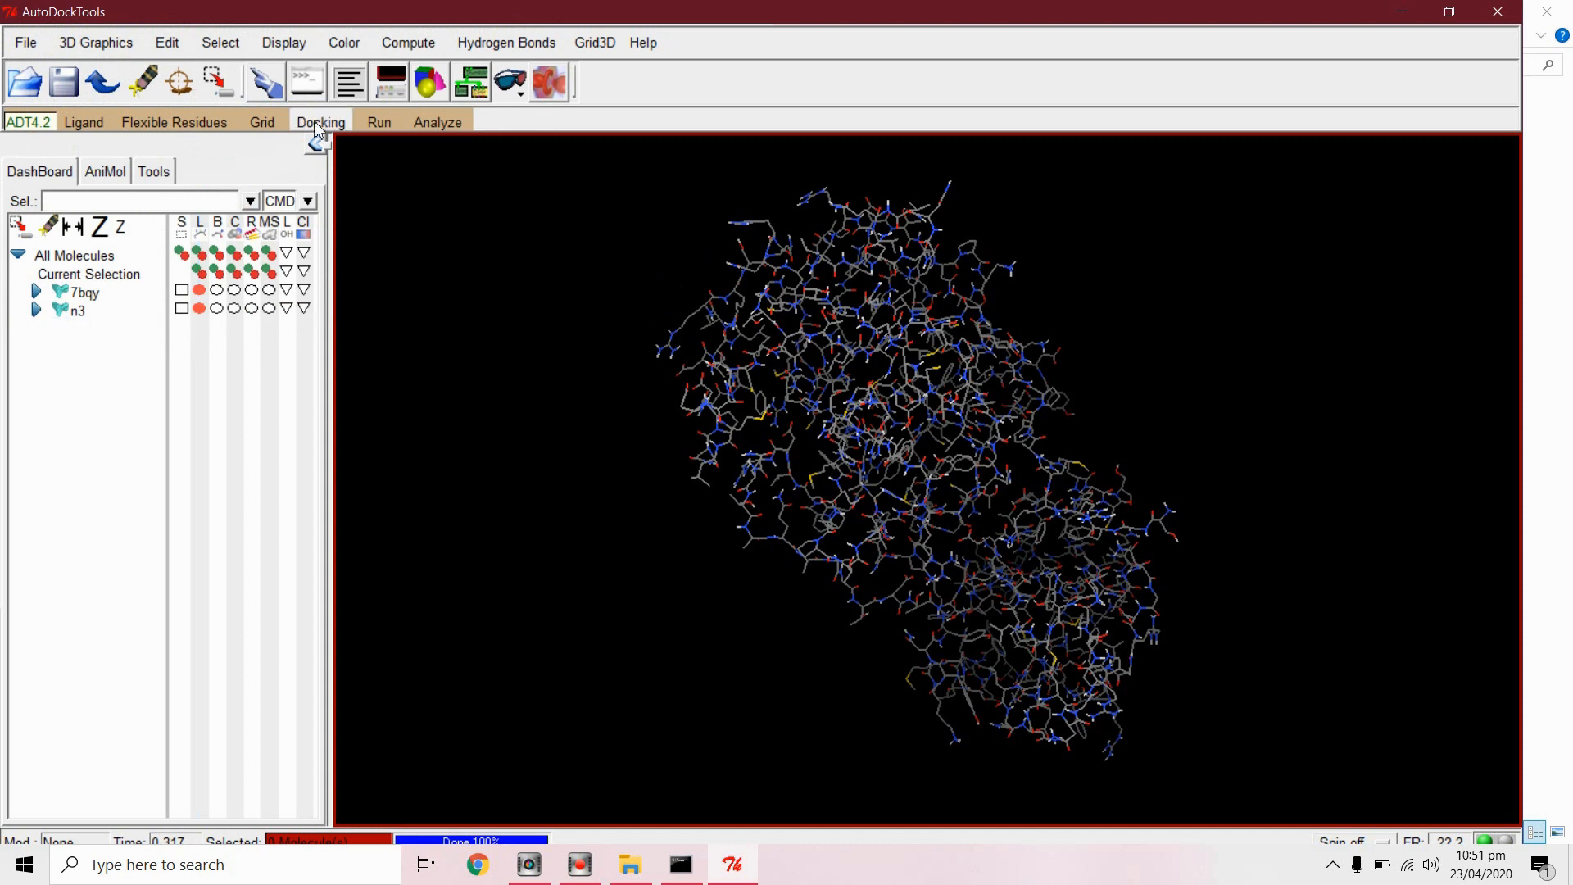
click(320, 121)
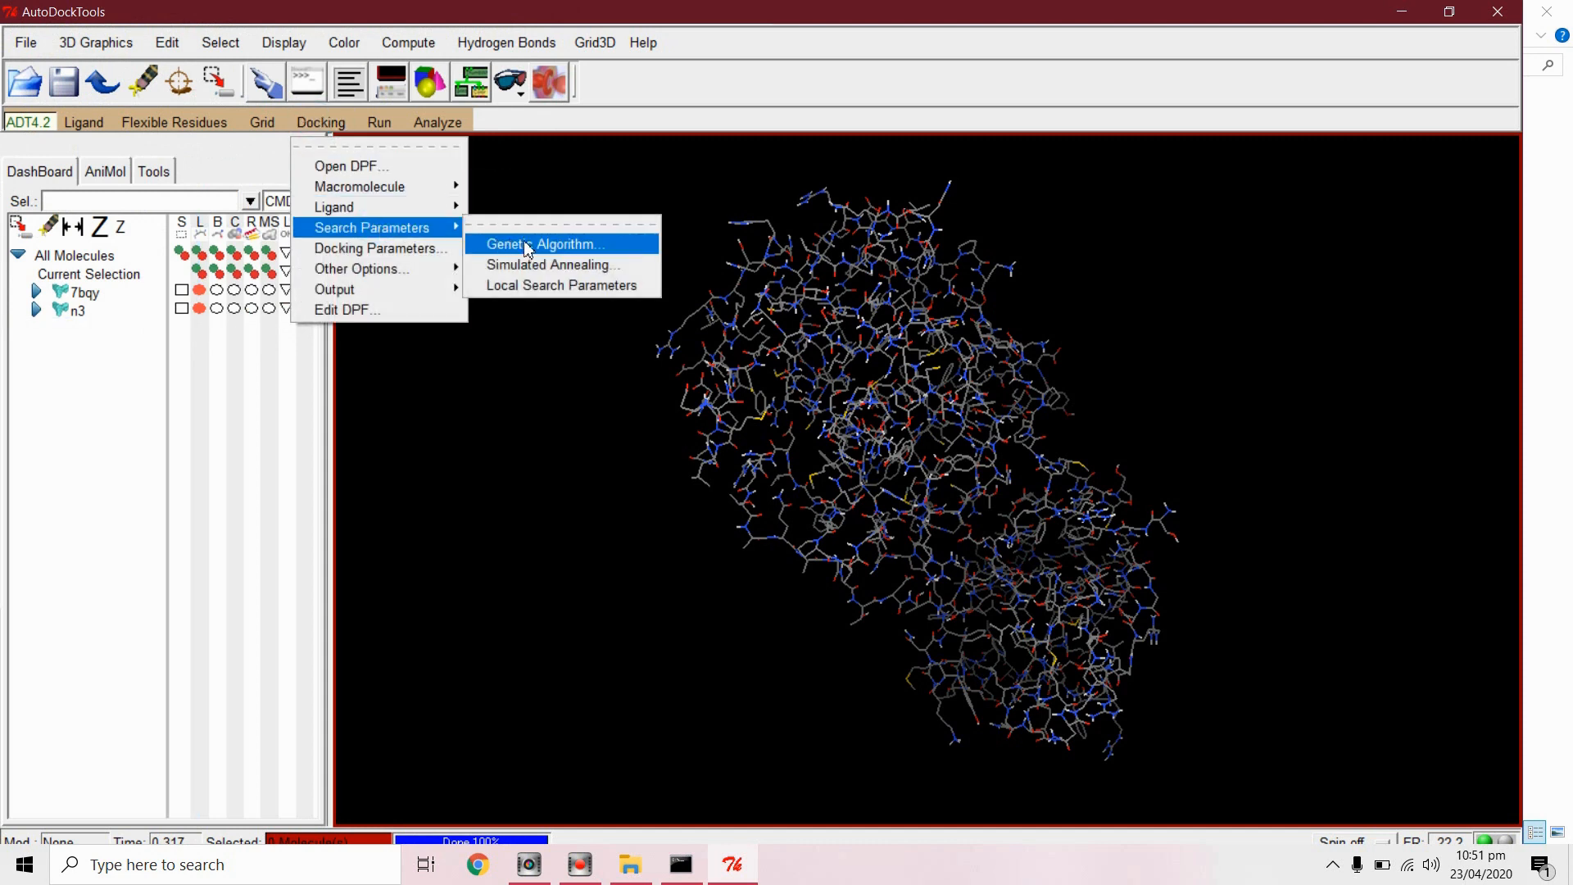
click(545, 244)
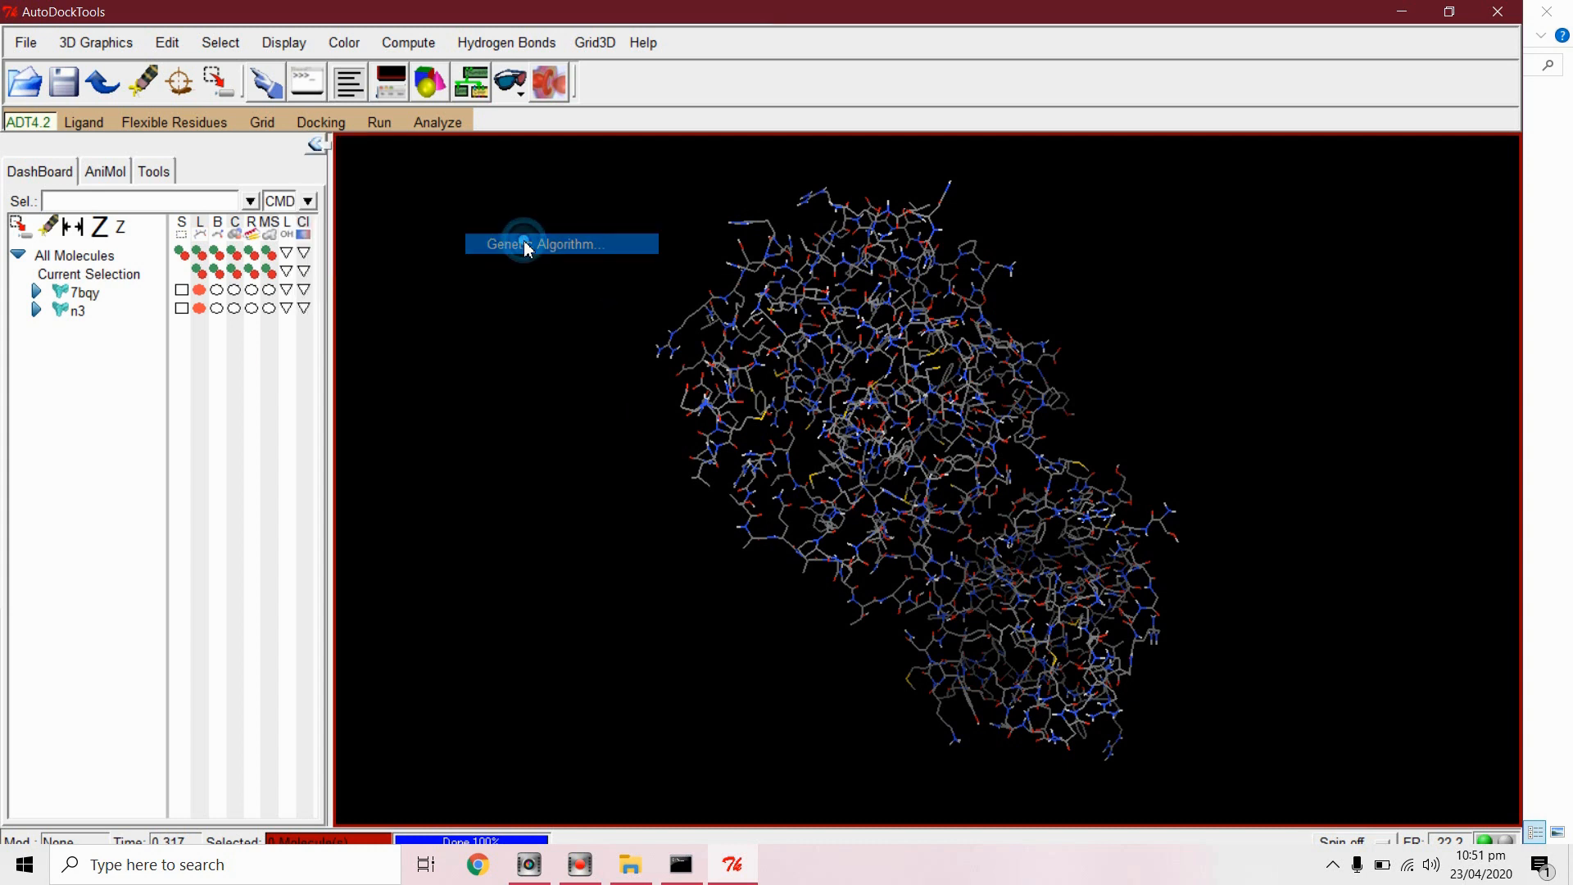
click(560, 244)
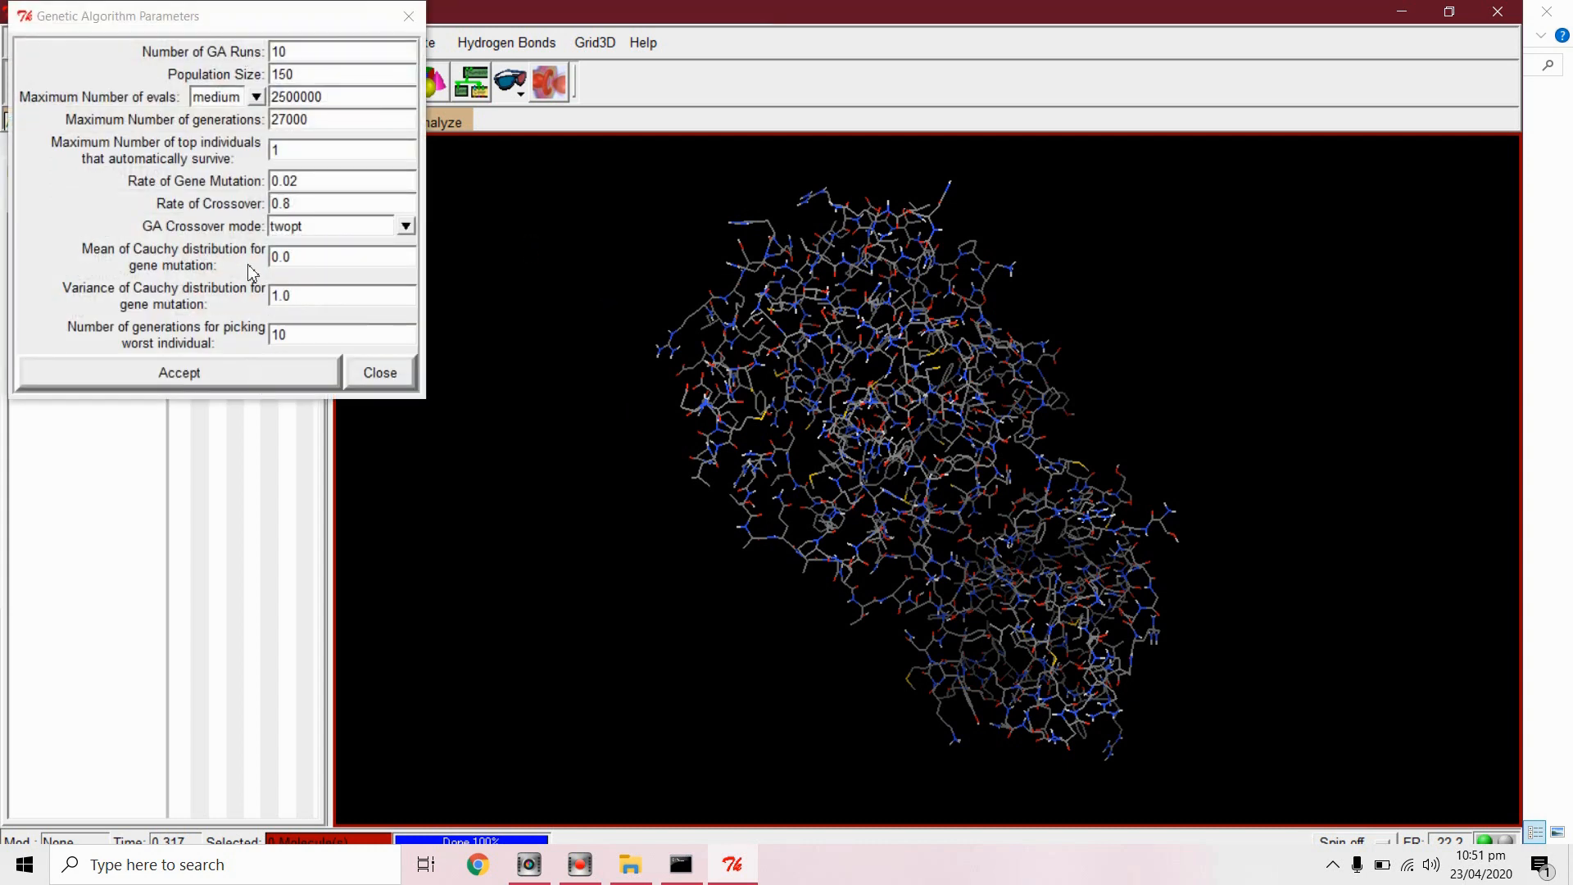
click(379, 372)
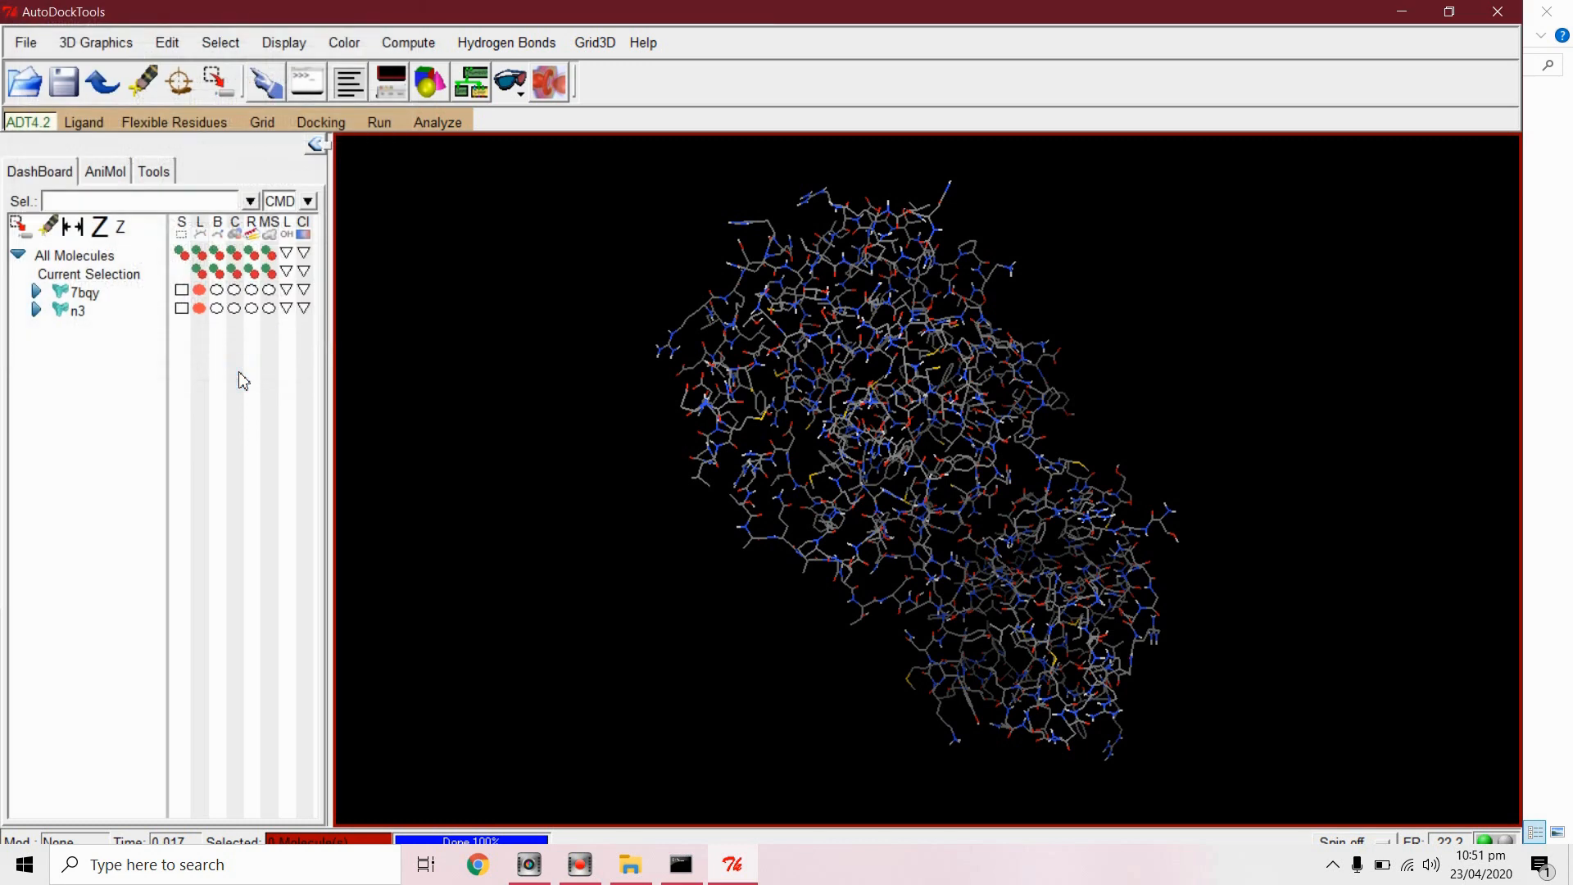
mouse_move(344, 226)
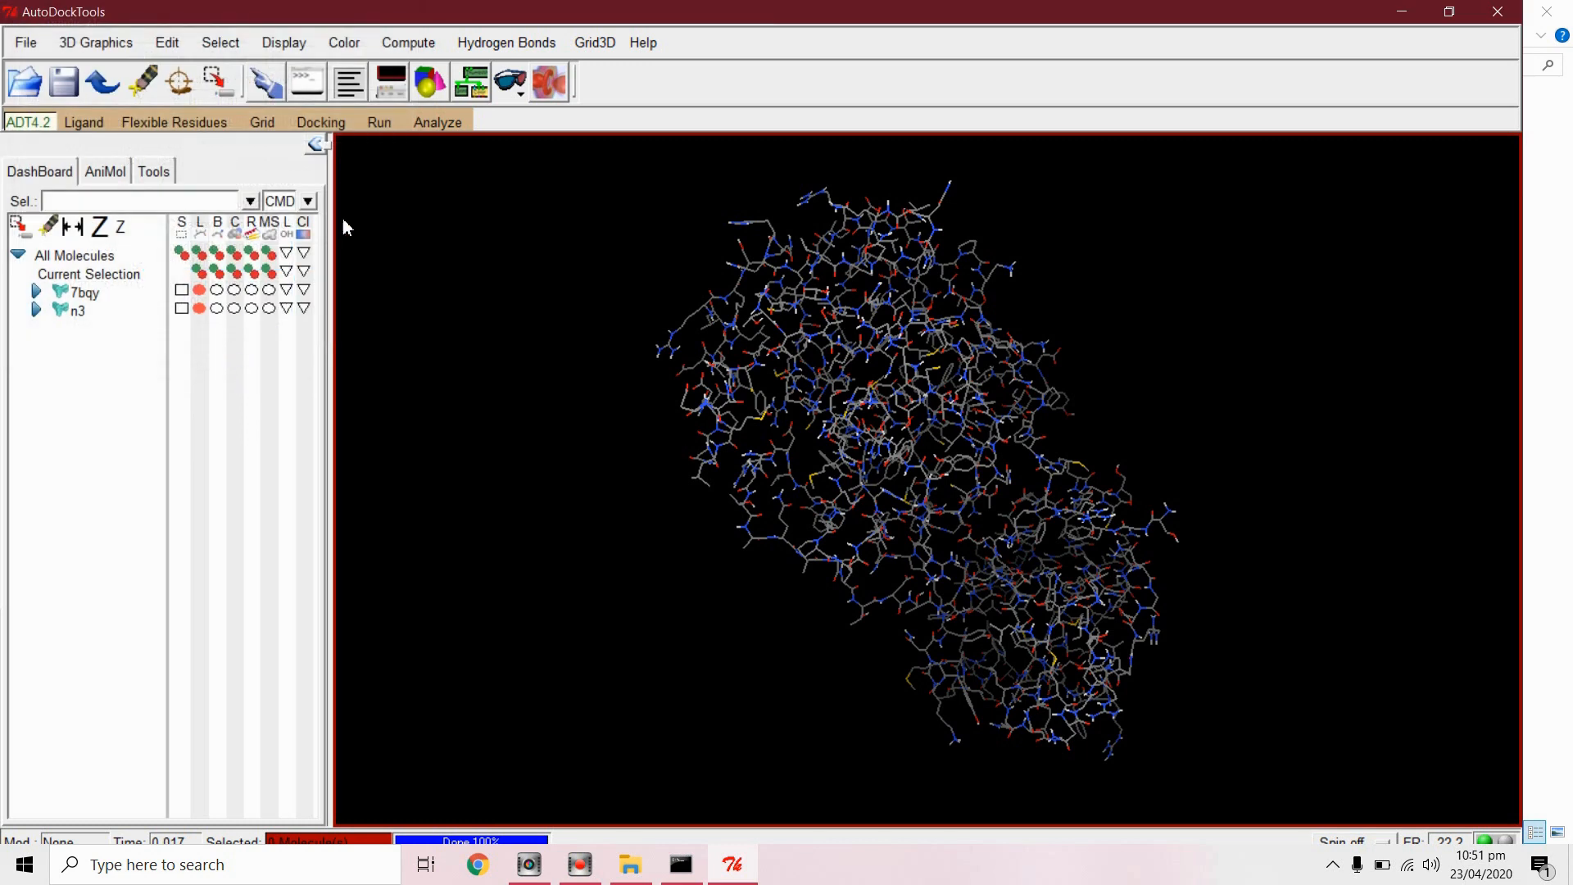
Step: Accept the default docking run parameters
click(320, 121)
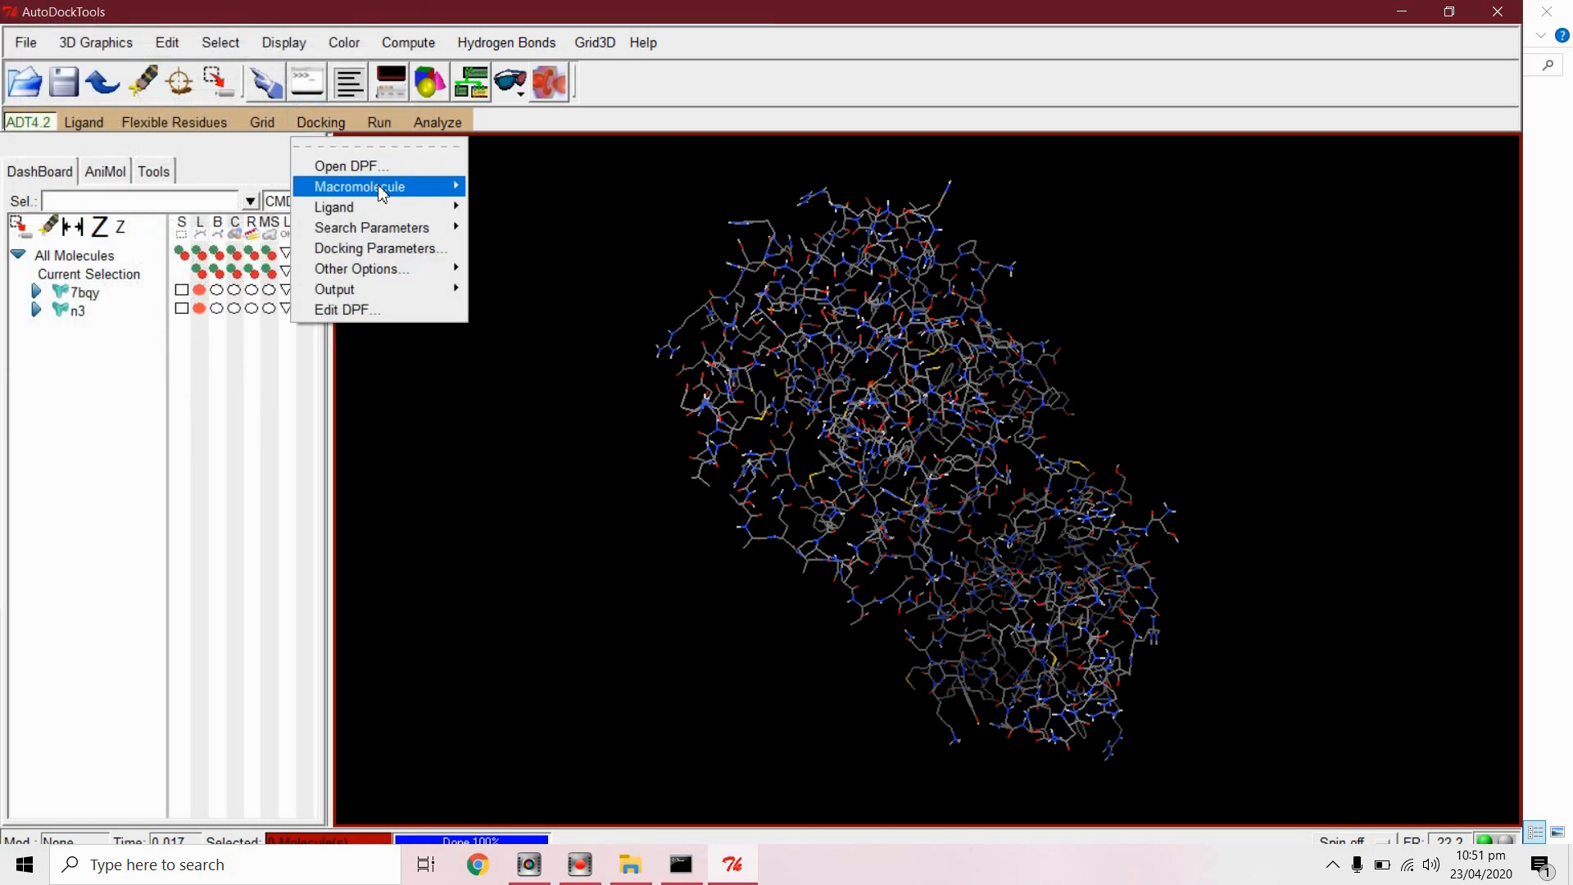
mouse_move(380, 247)
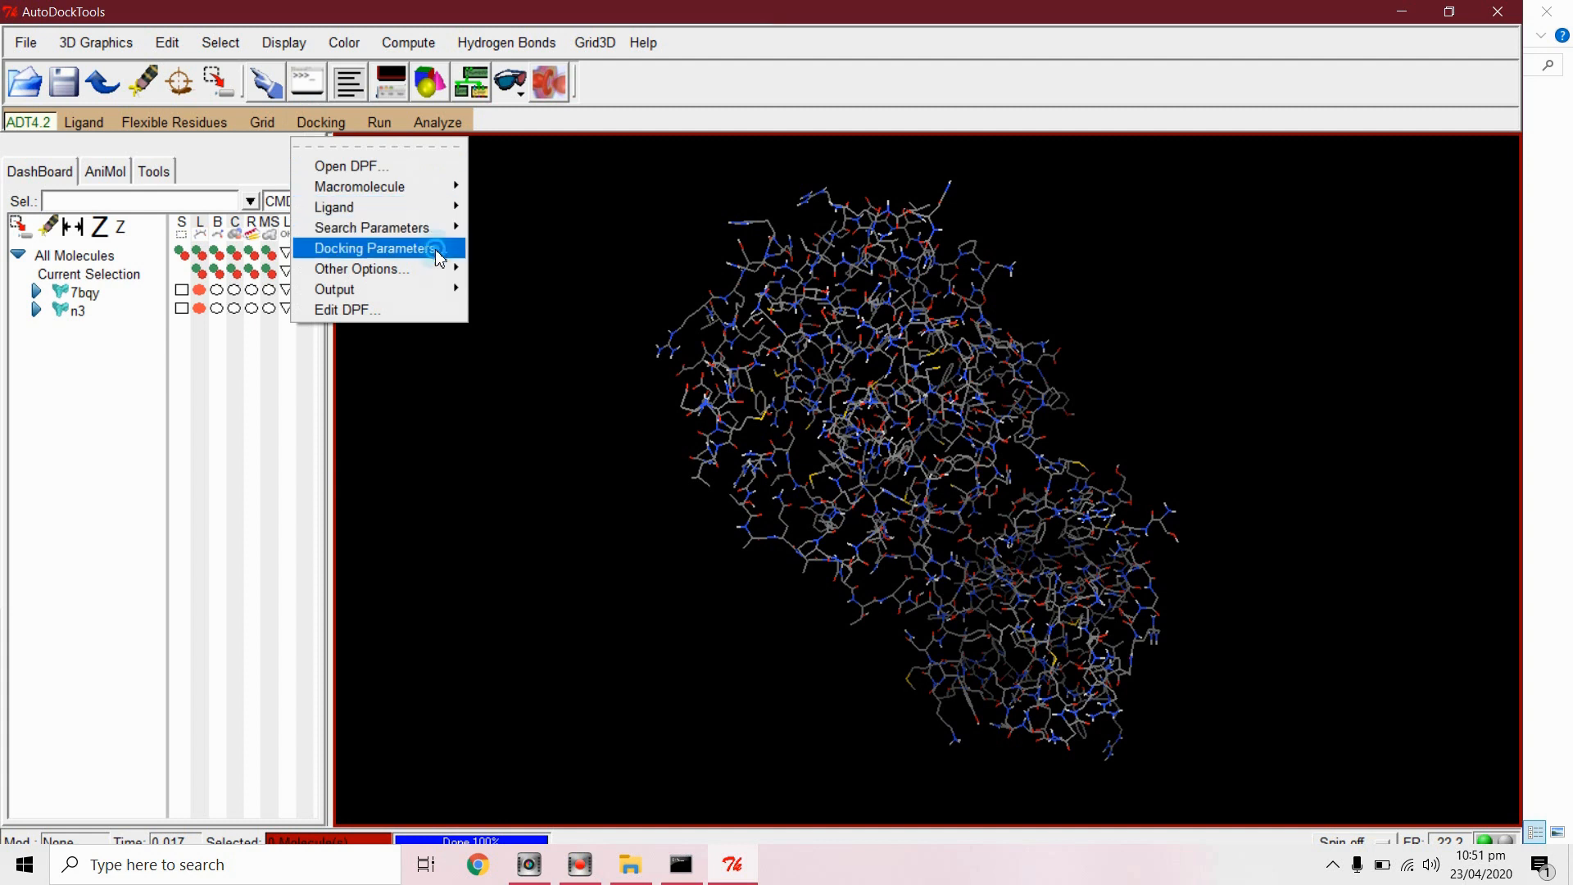
click(371, 247)
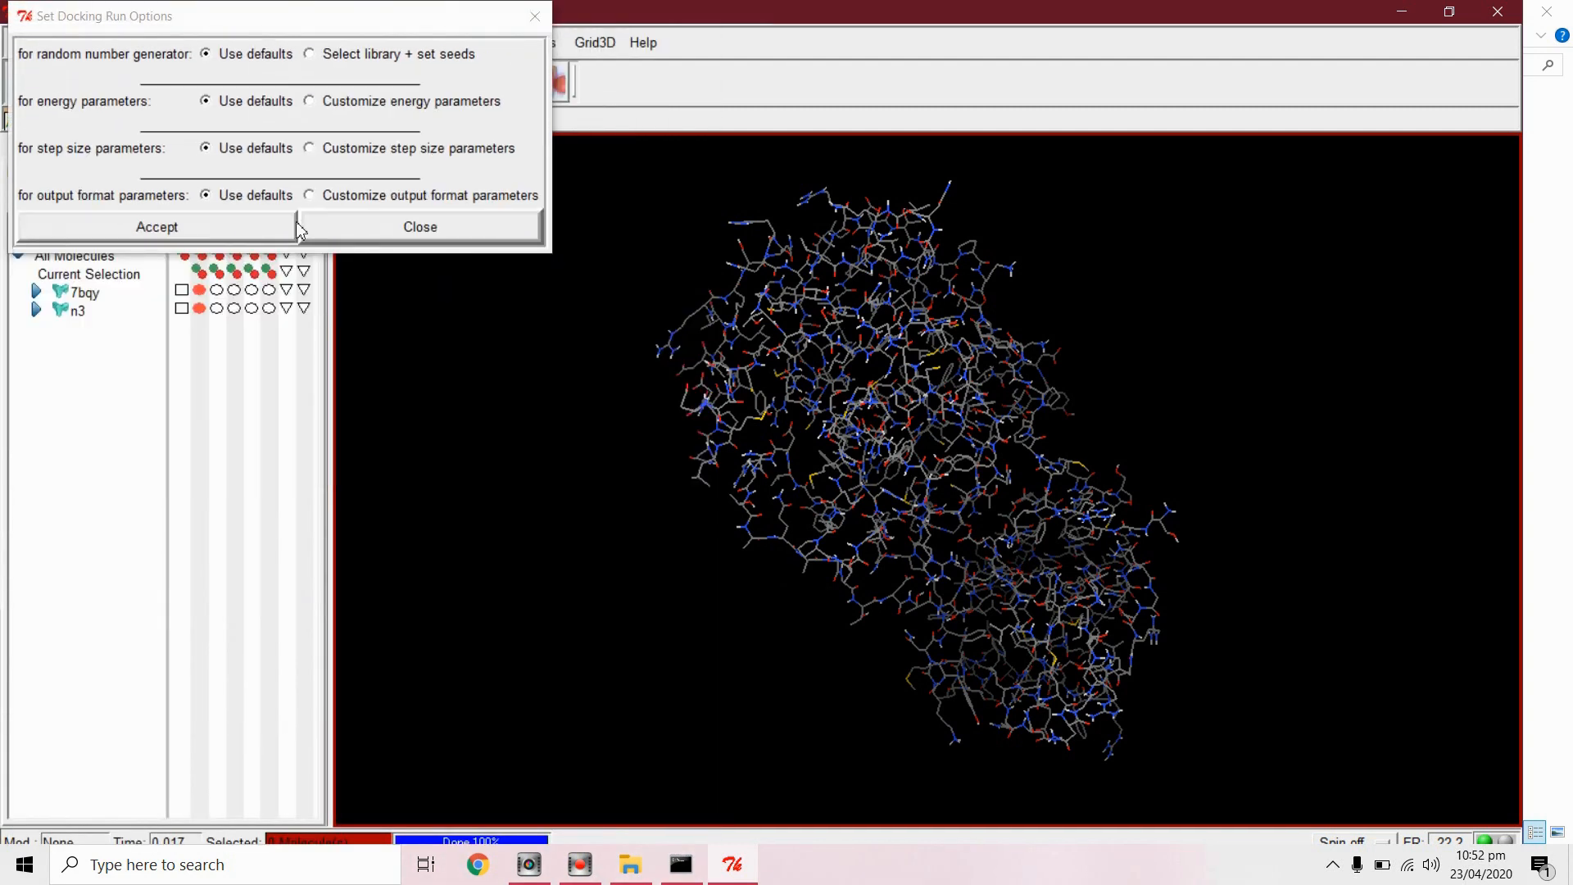
click(419, 226)
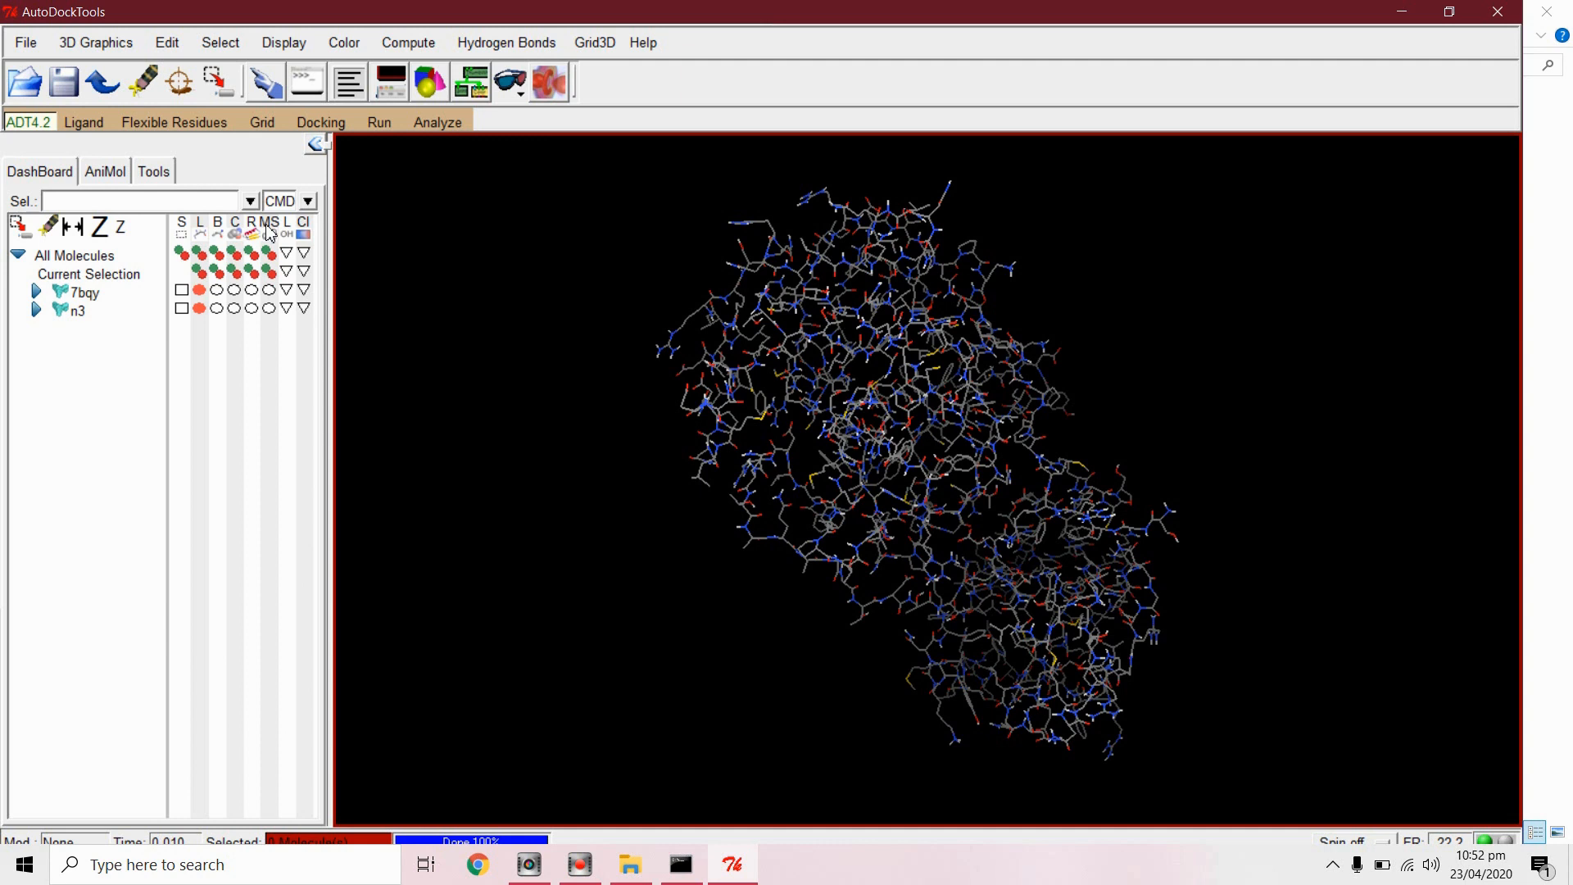
mouse_move(336, 140)
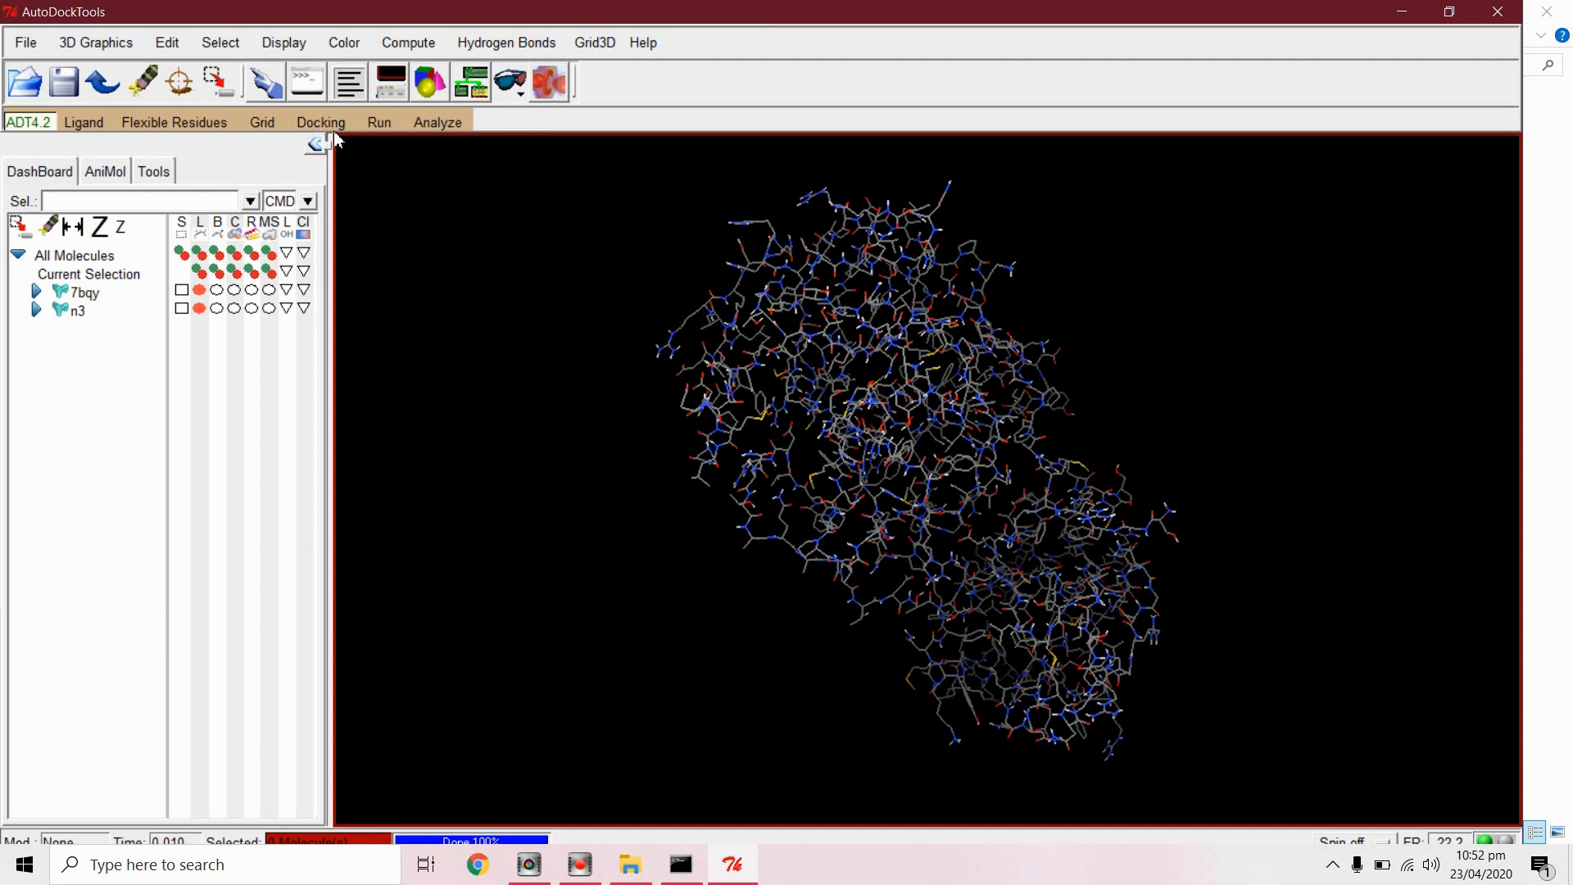
click(320, 121)
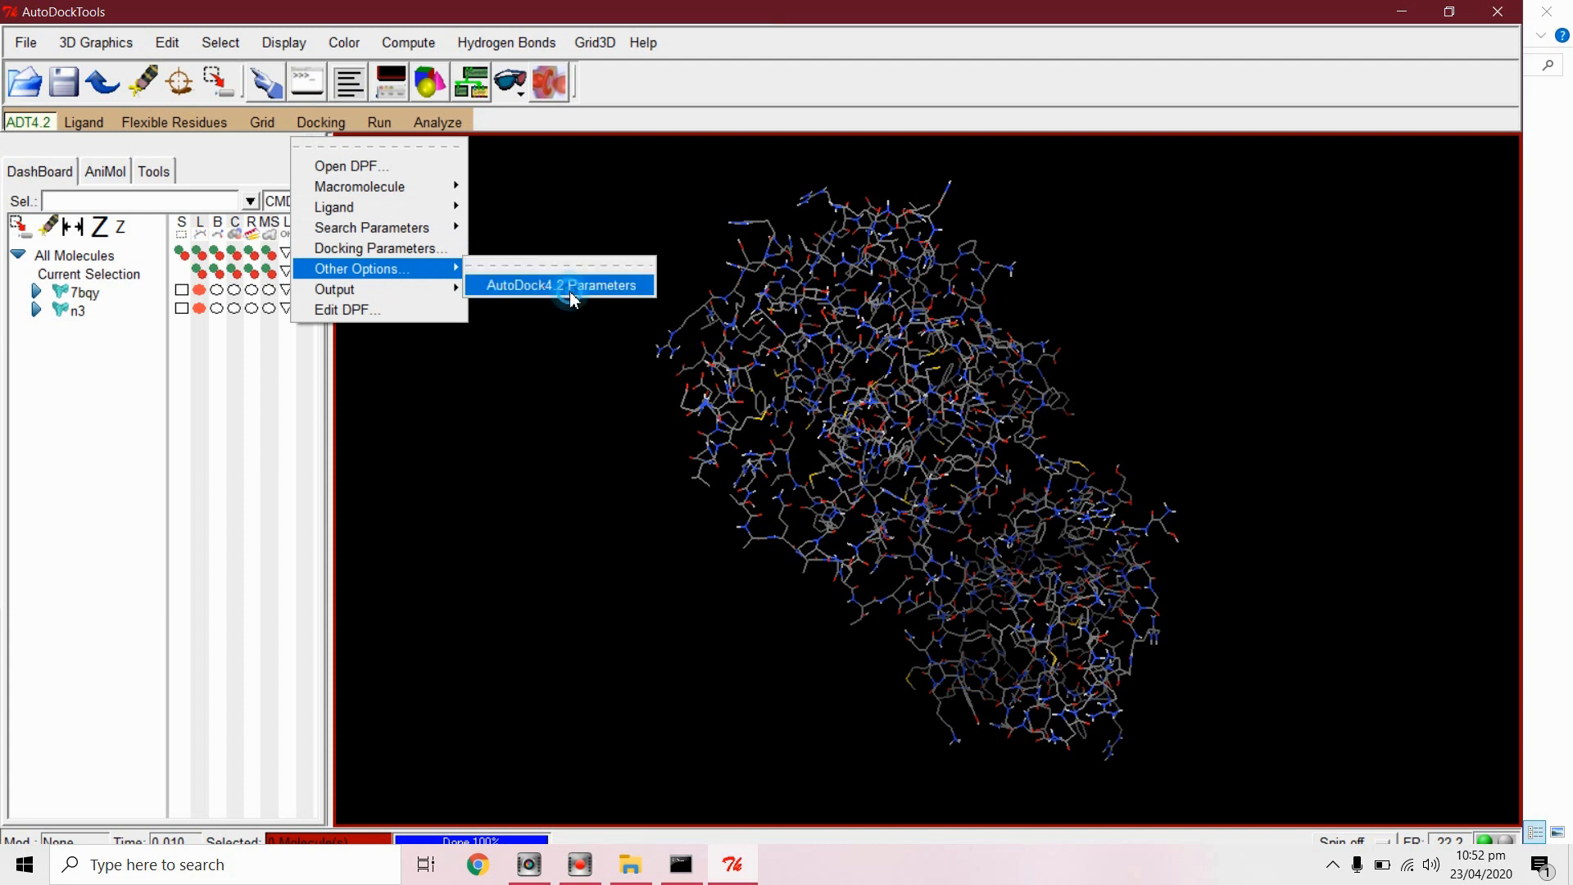
Step: Write the AutoDock 4.2 Lamarckian GA docking parameters to n3.dpf
click(561, 285)
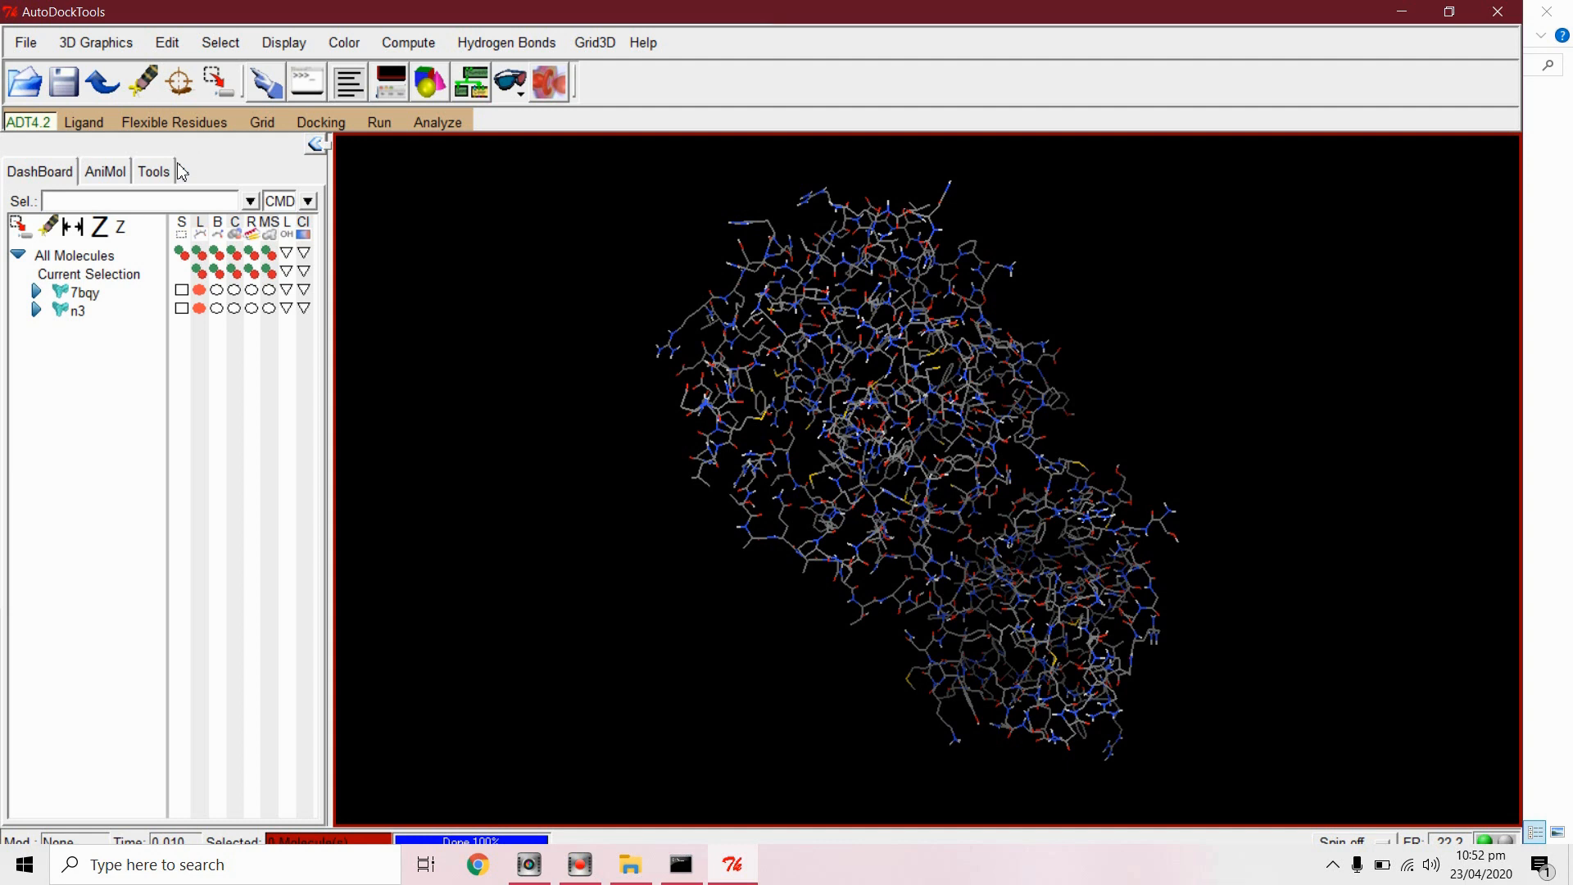
click(320, 122)
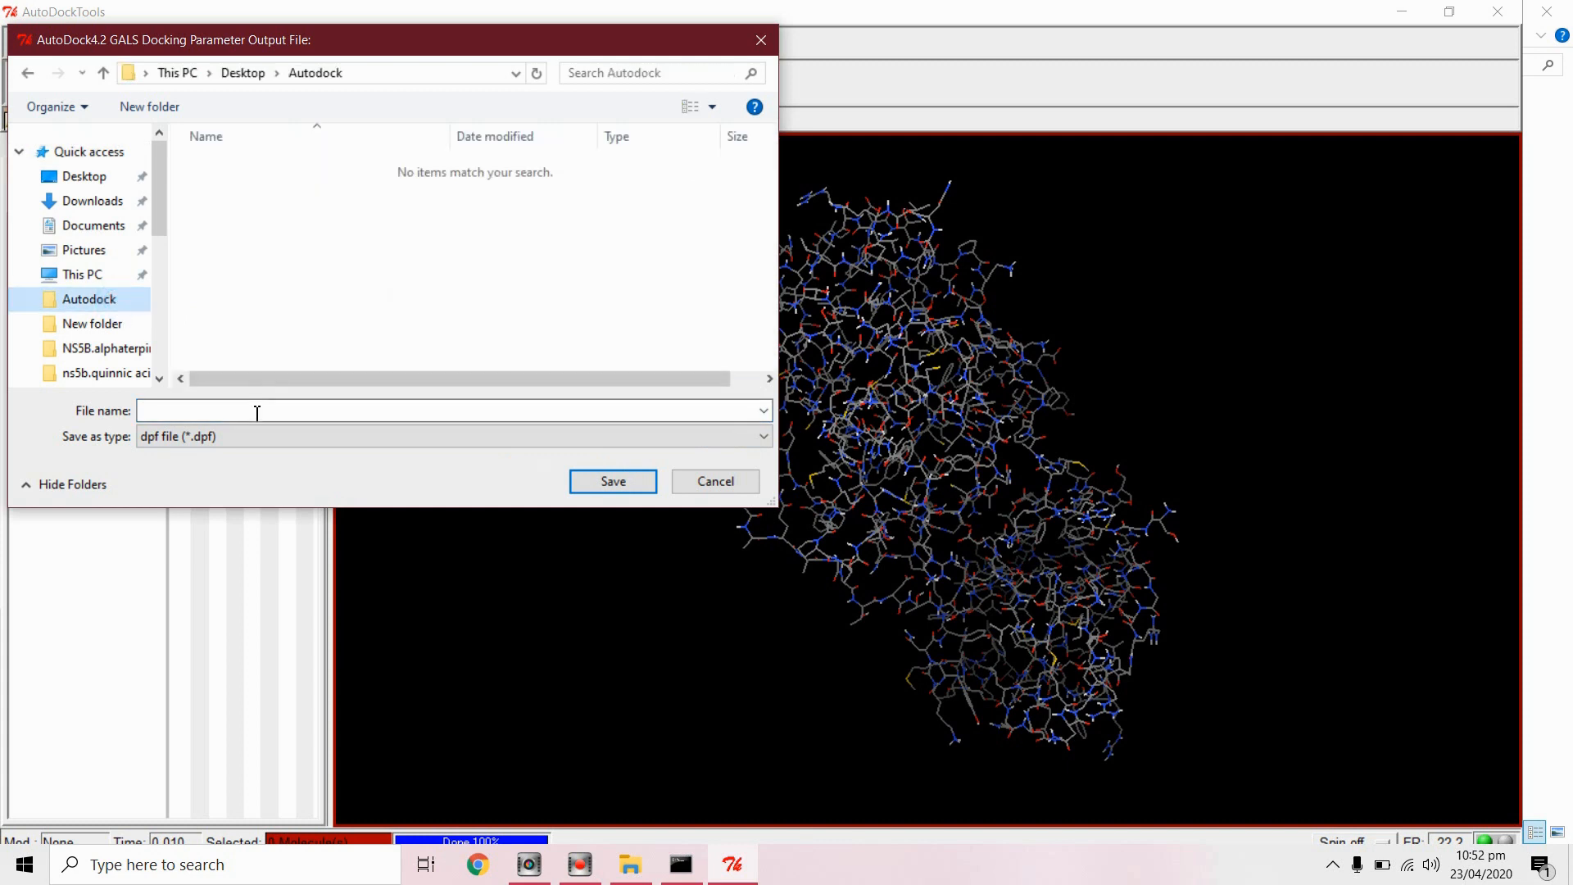
text(n)
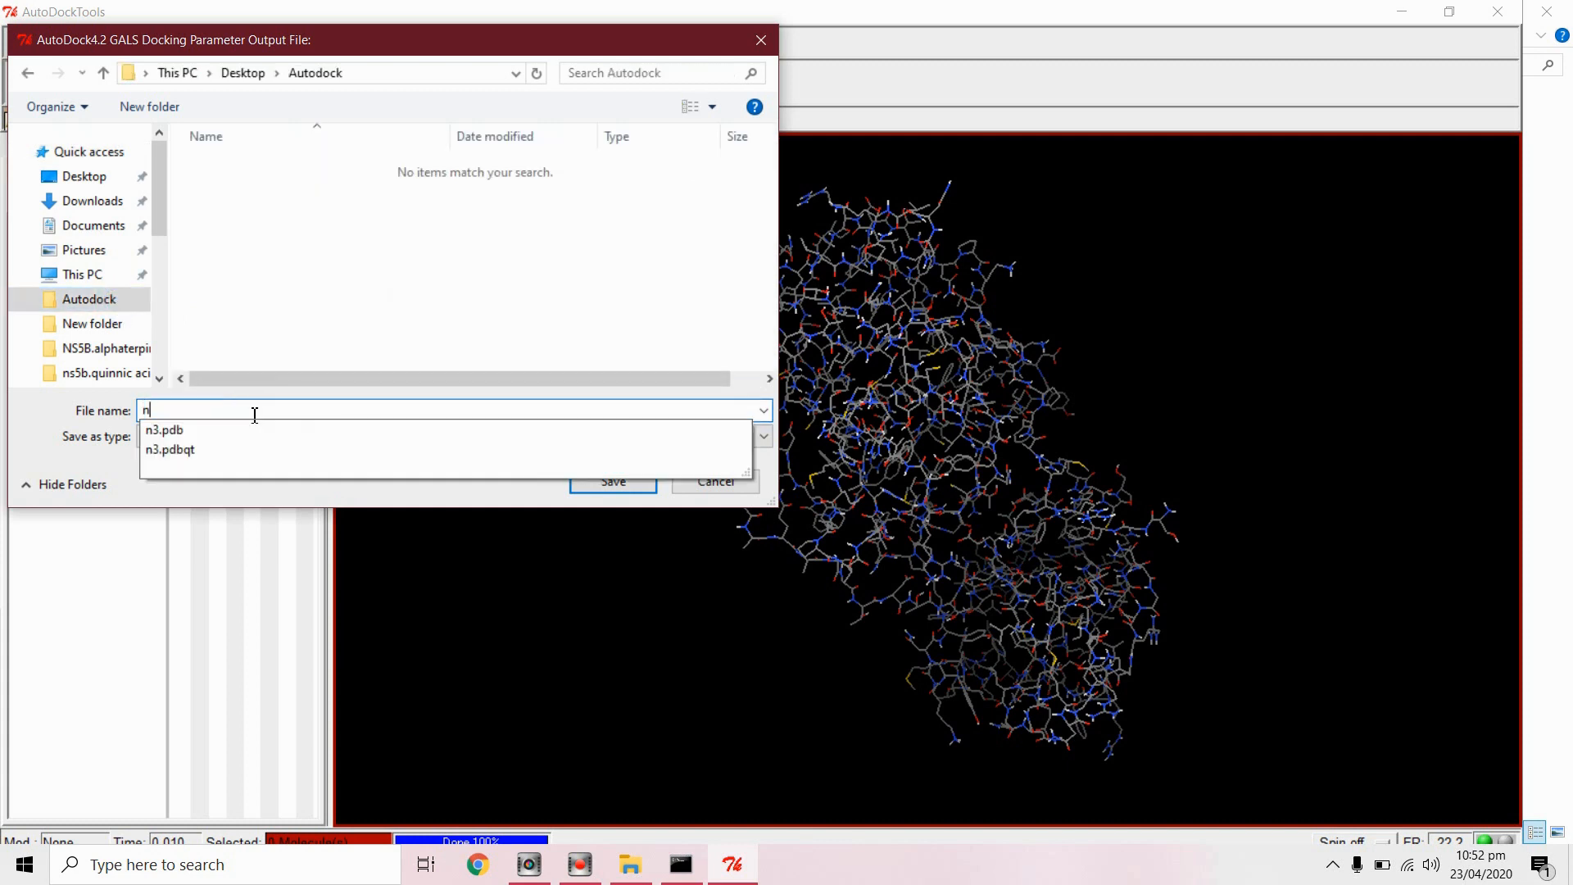
text(3.)
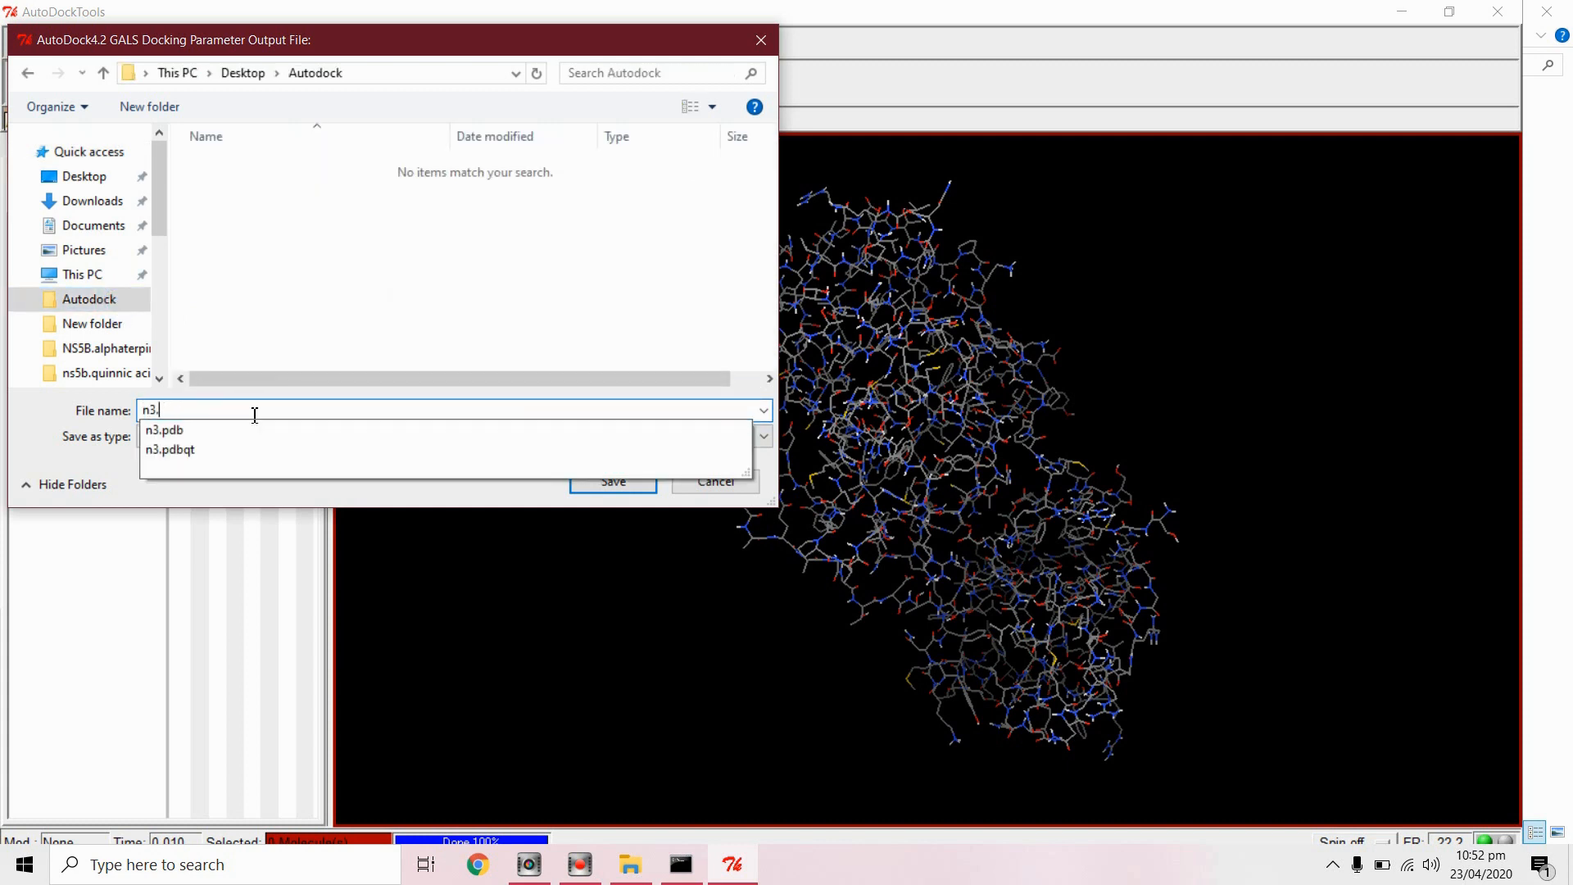
text(pf)
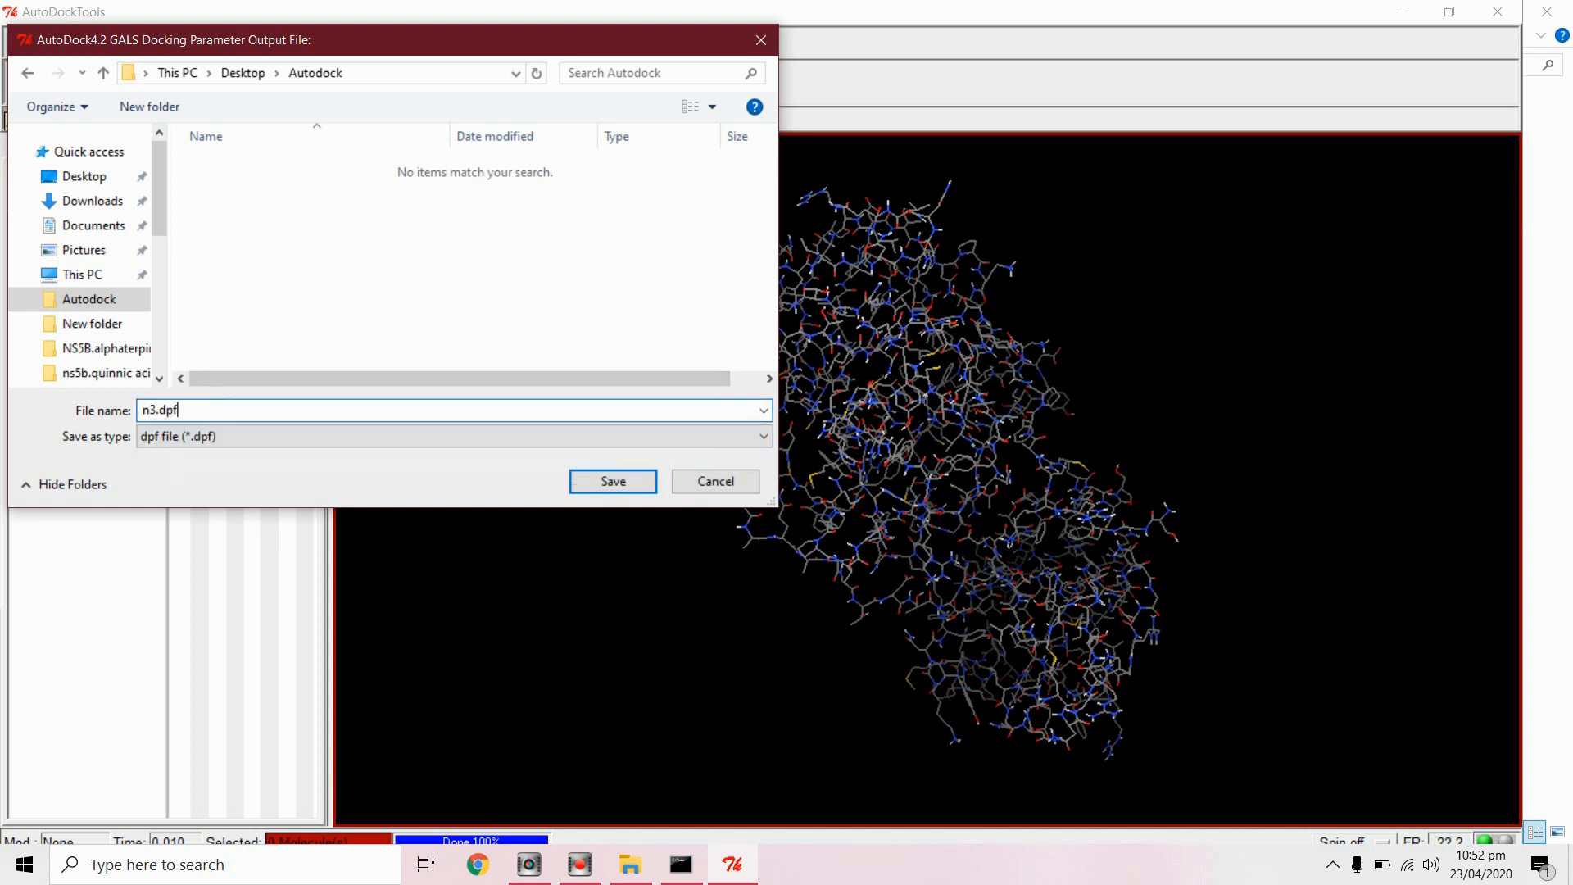
click(612, 482)
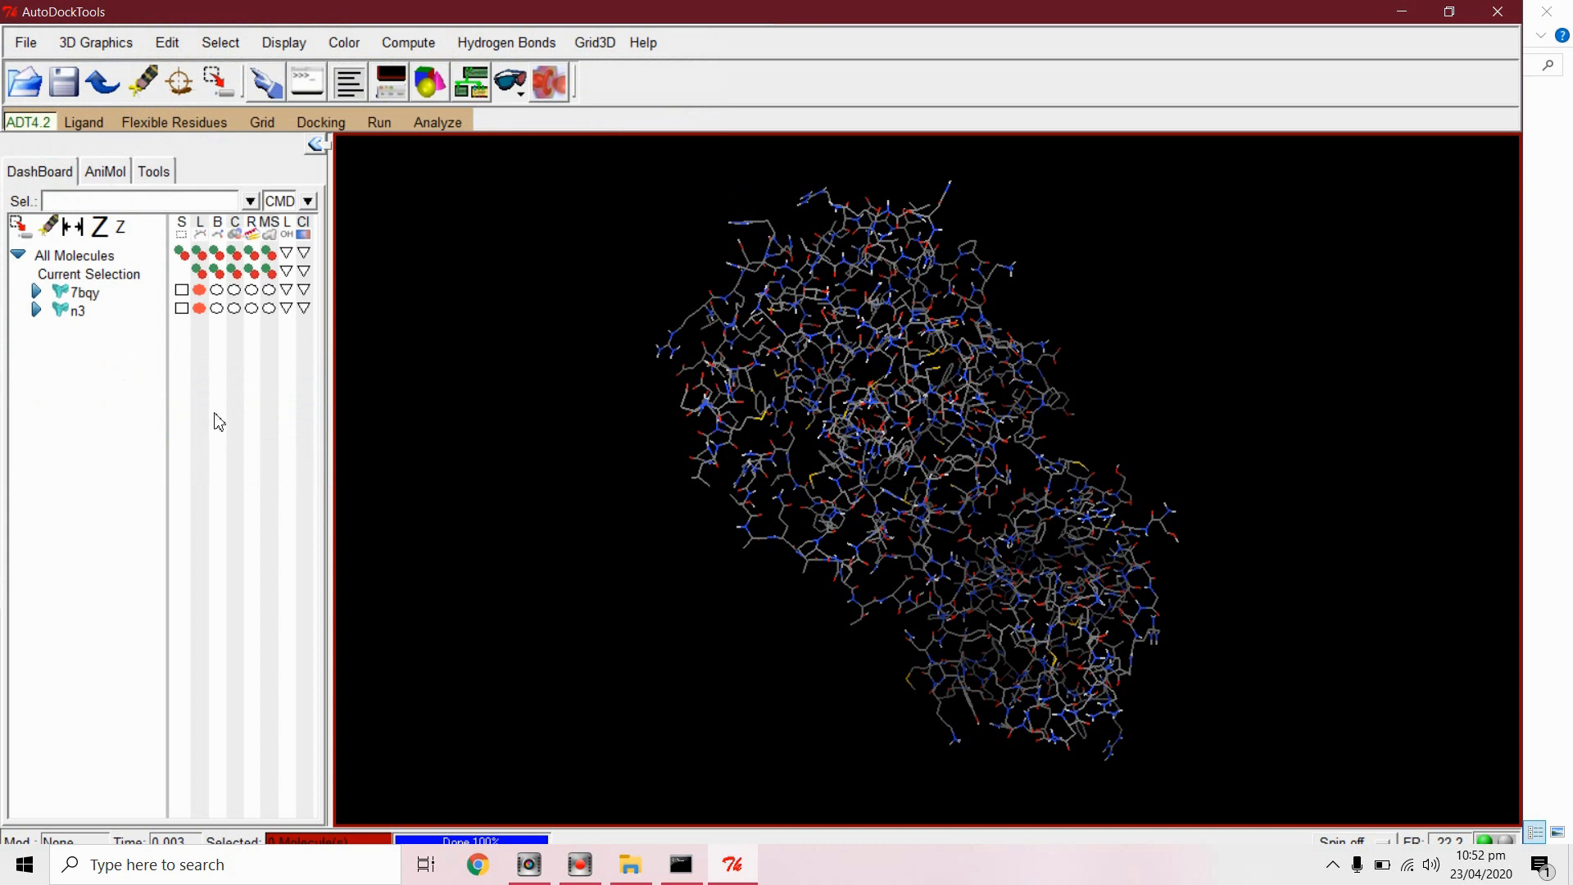
mouse_move(1487, 10)
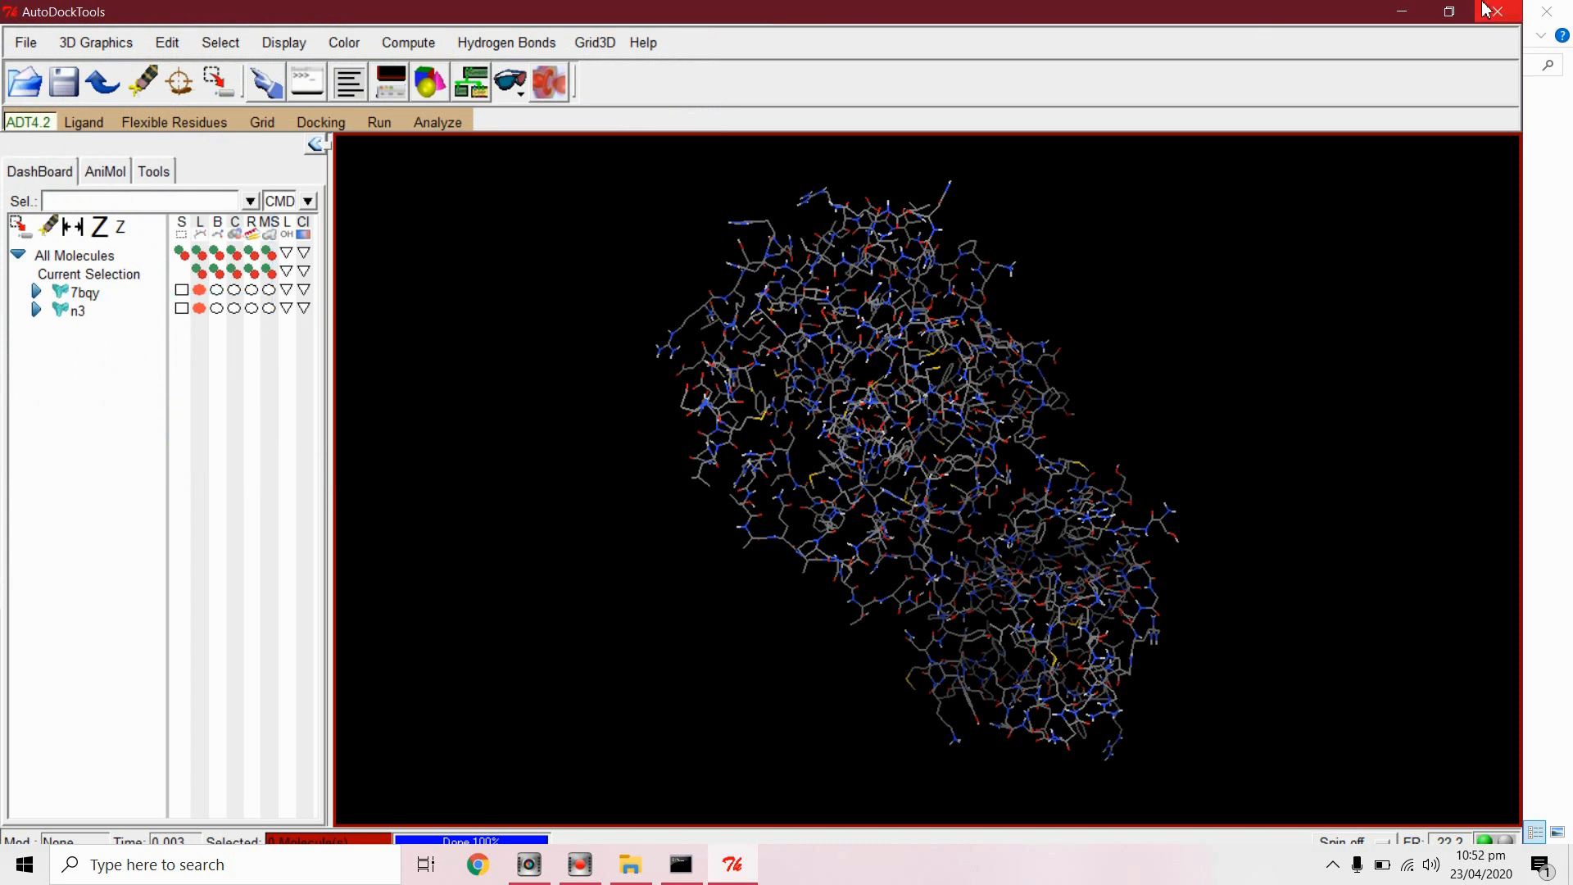
Step: Quit AutoDockTools, confirm the prompt, and browse the Autodock folder in File Explorer
click(1494, 11)
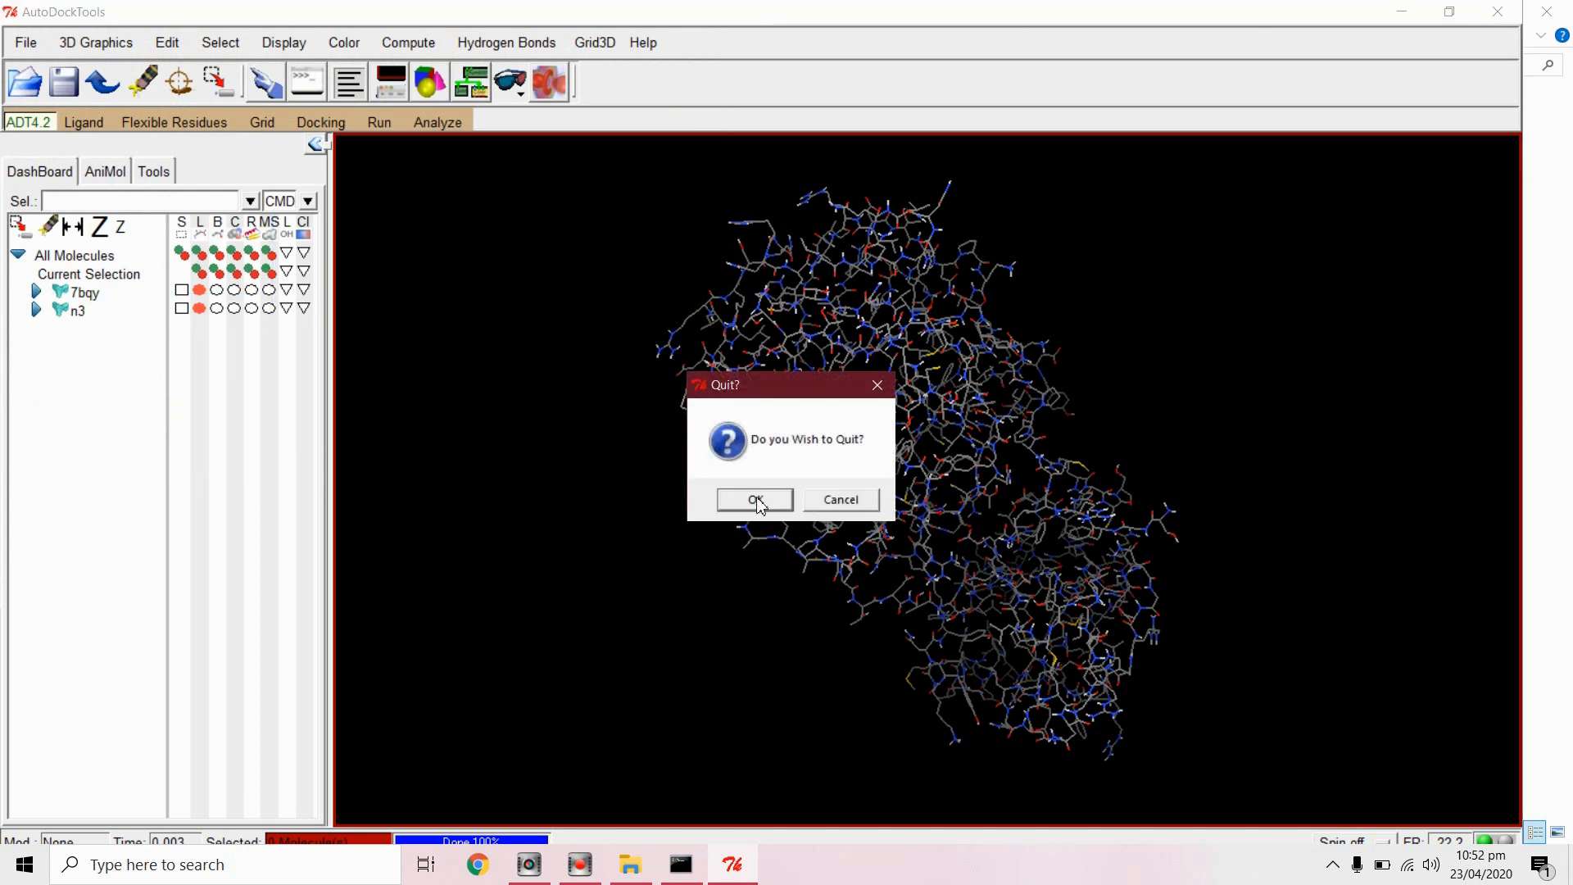
click(754, 500)
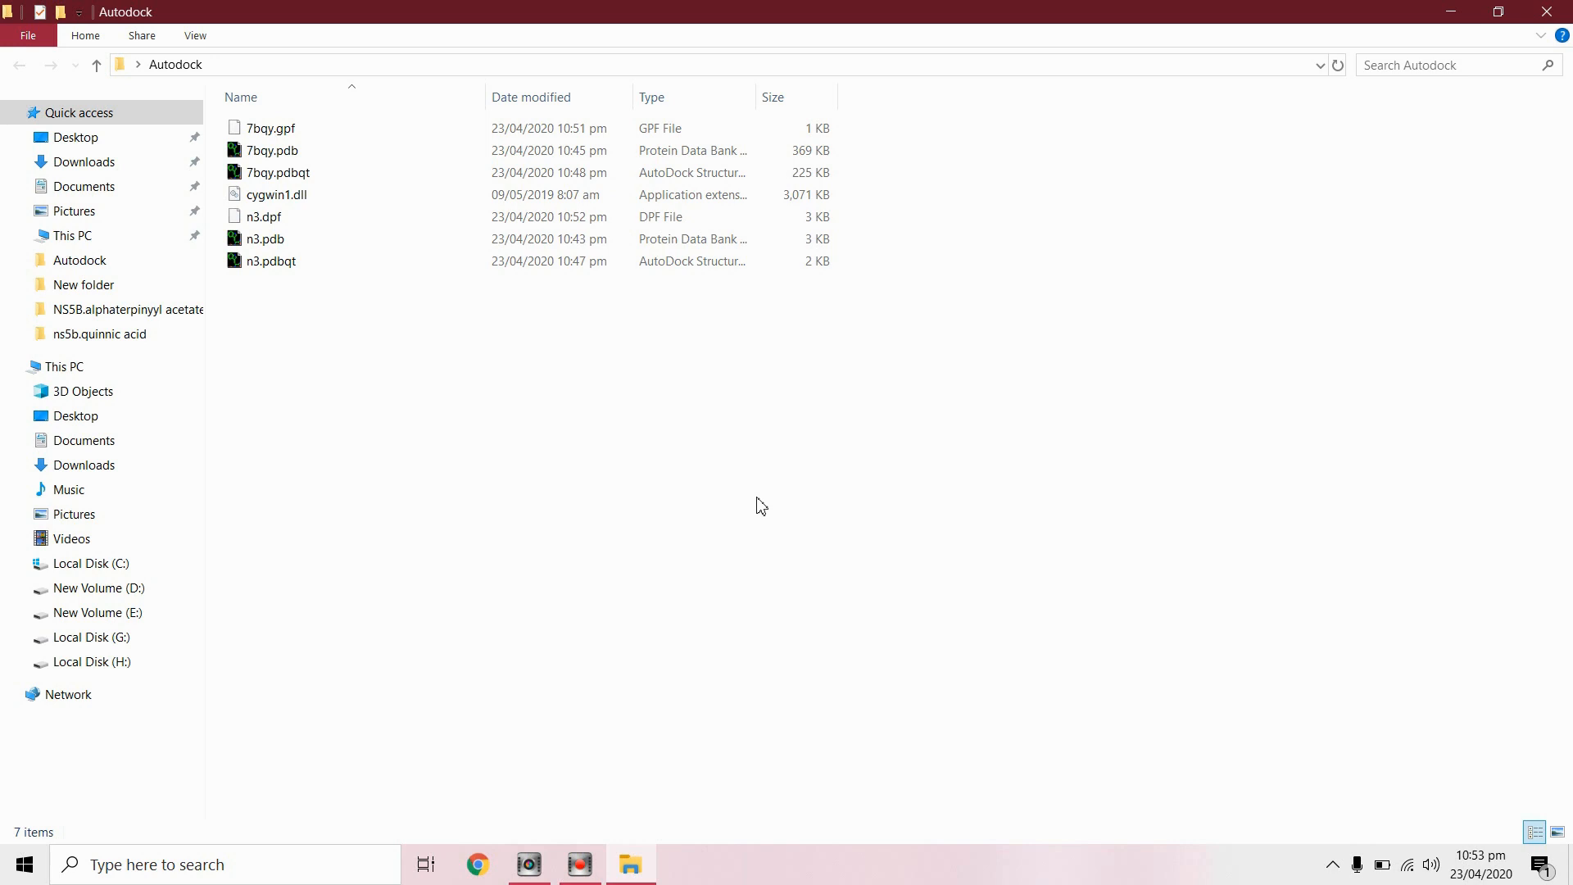
click(268, 128)
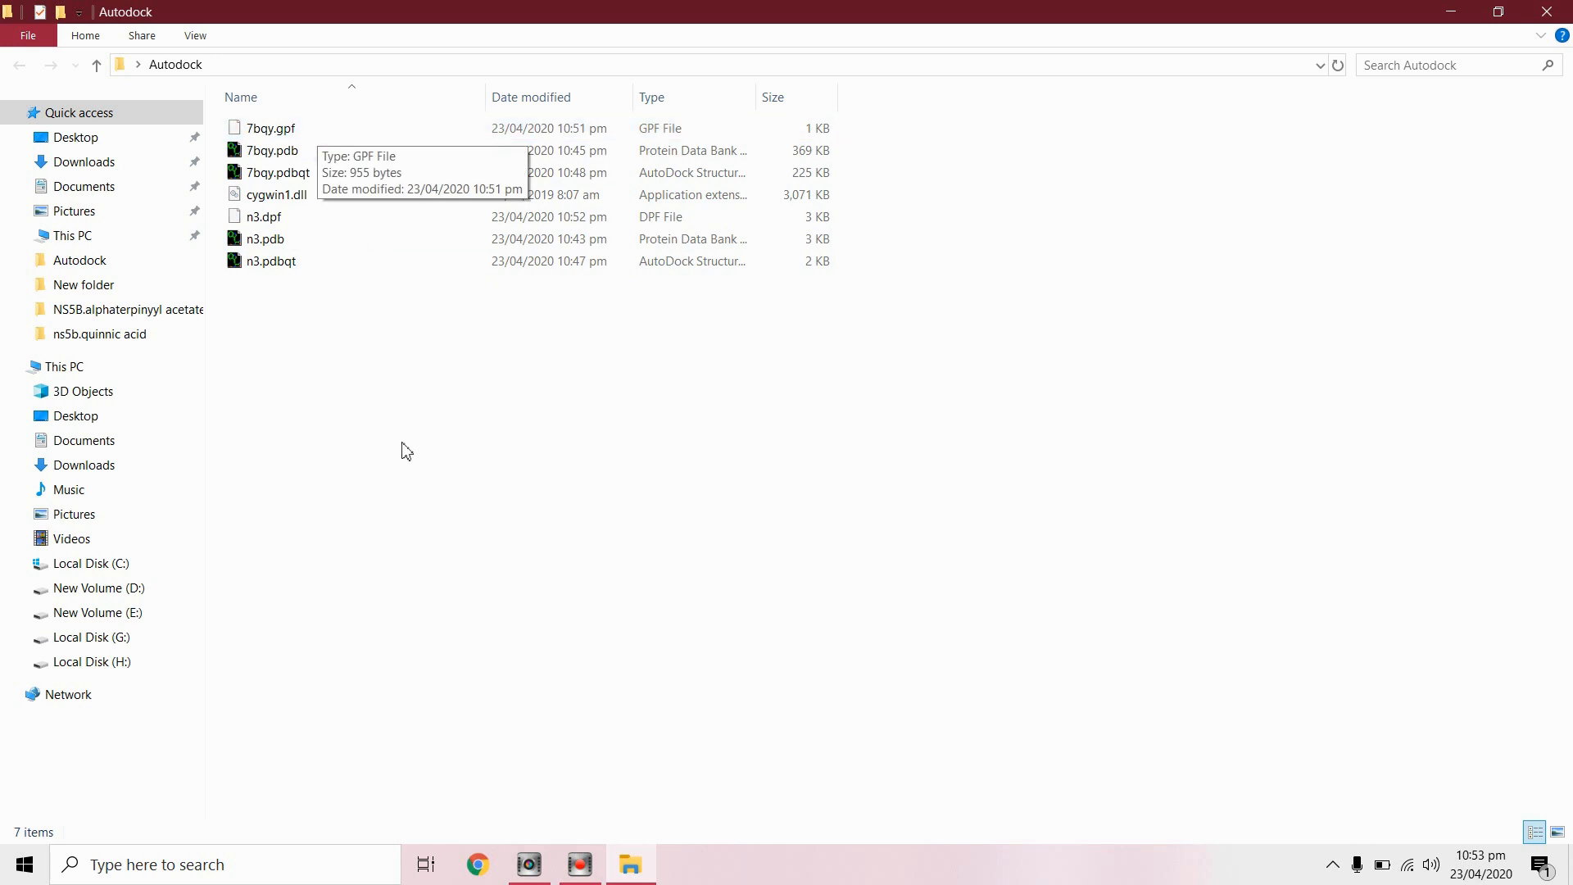
mouse_move(406, 450)
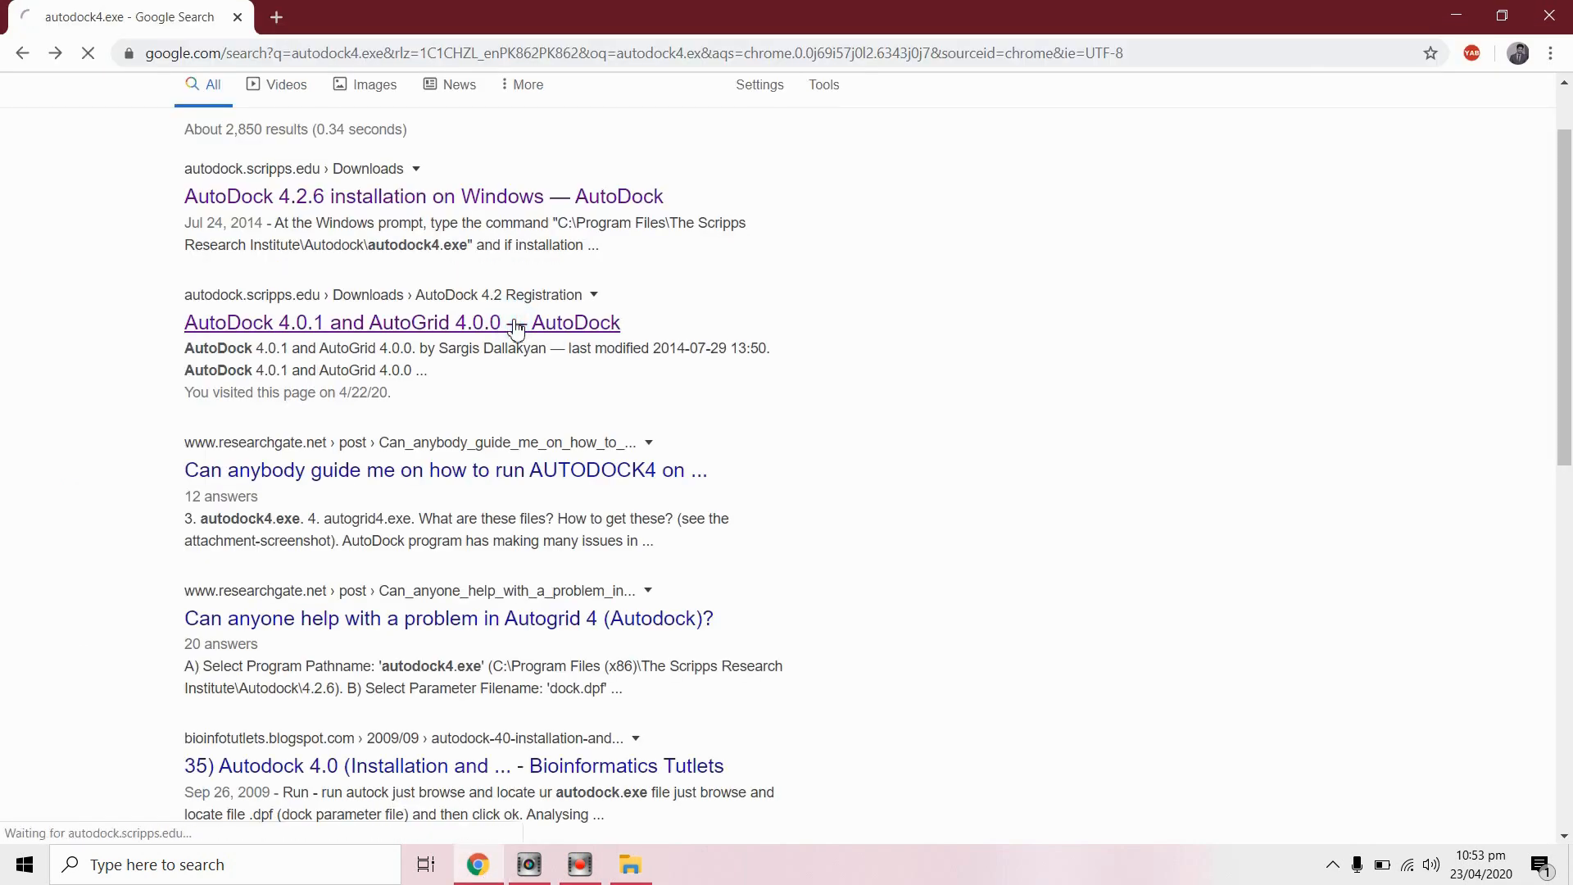
Step: Download the AutoDock 4.0.1 Windows/Cygwin build and show its tar.gz archive in Downloads
click(402, 321)
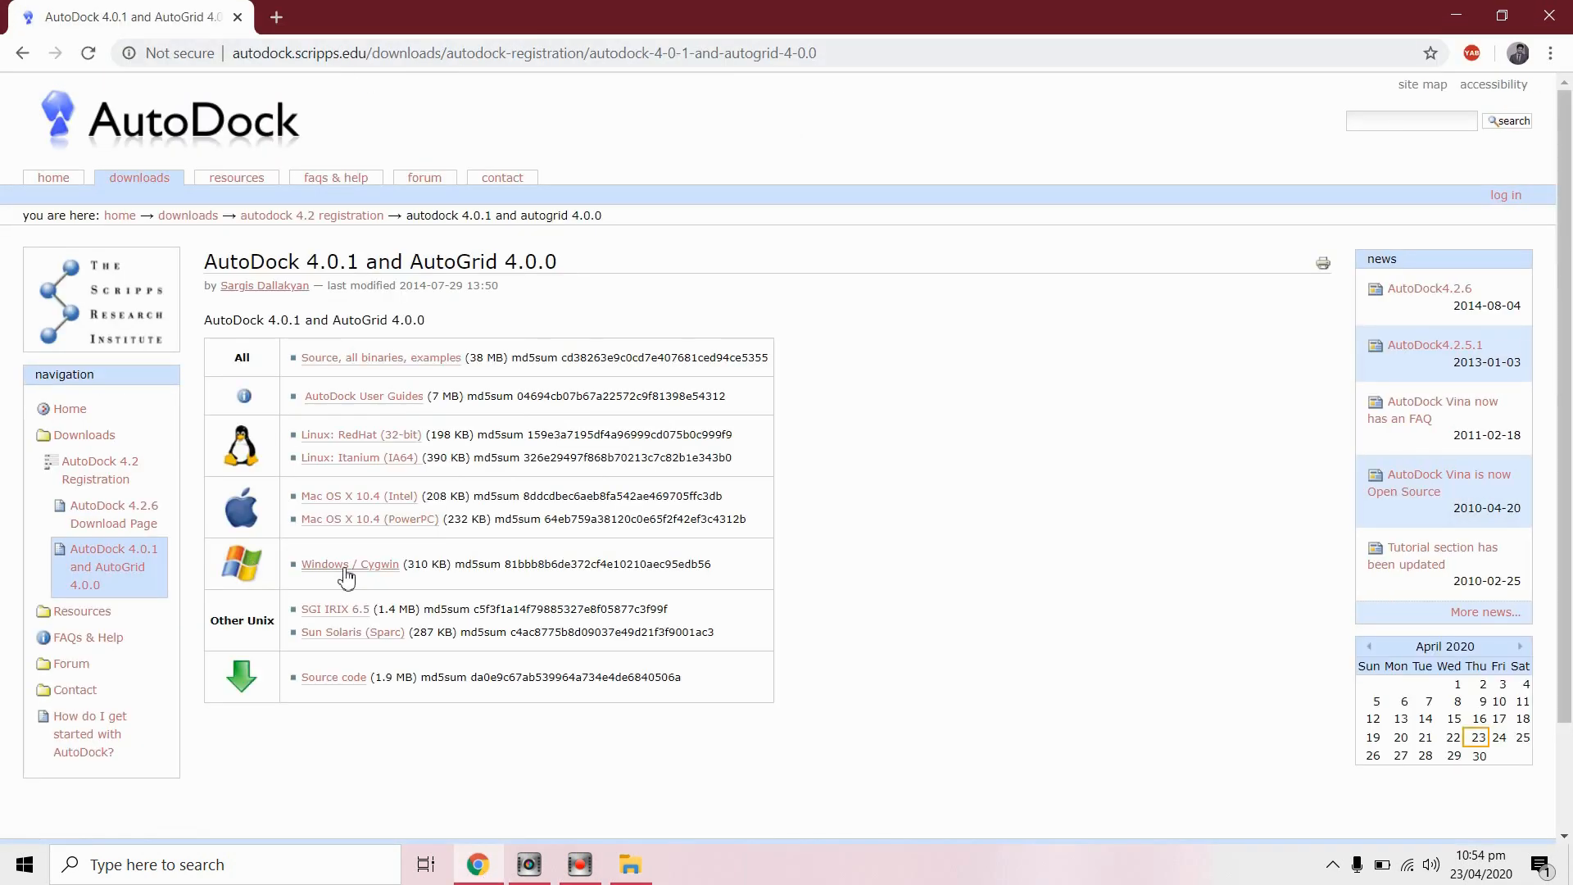
click(349, 563)
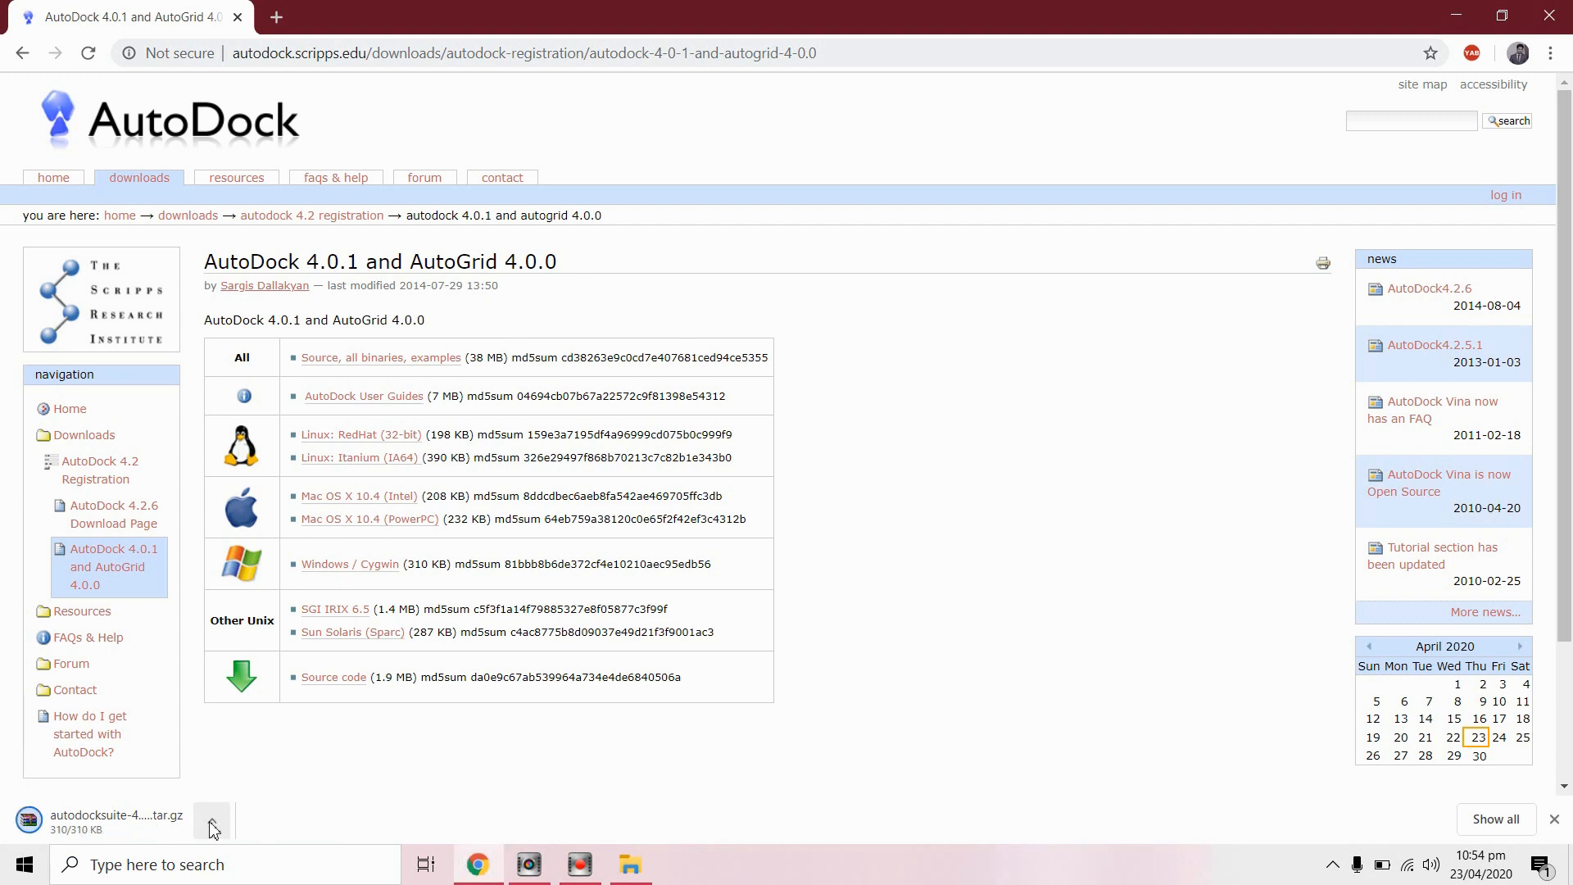
click(210, 820)
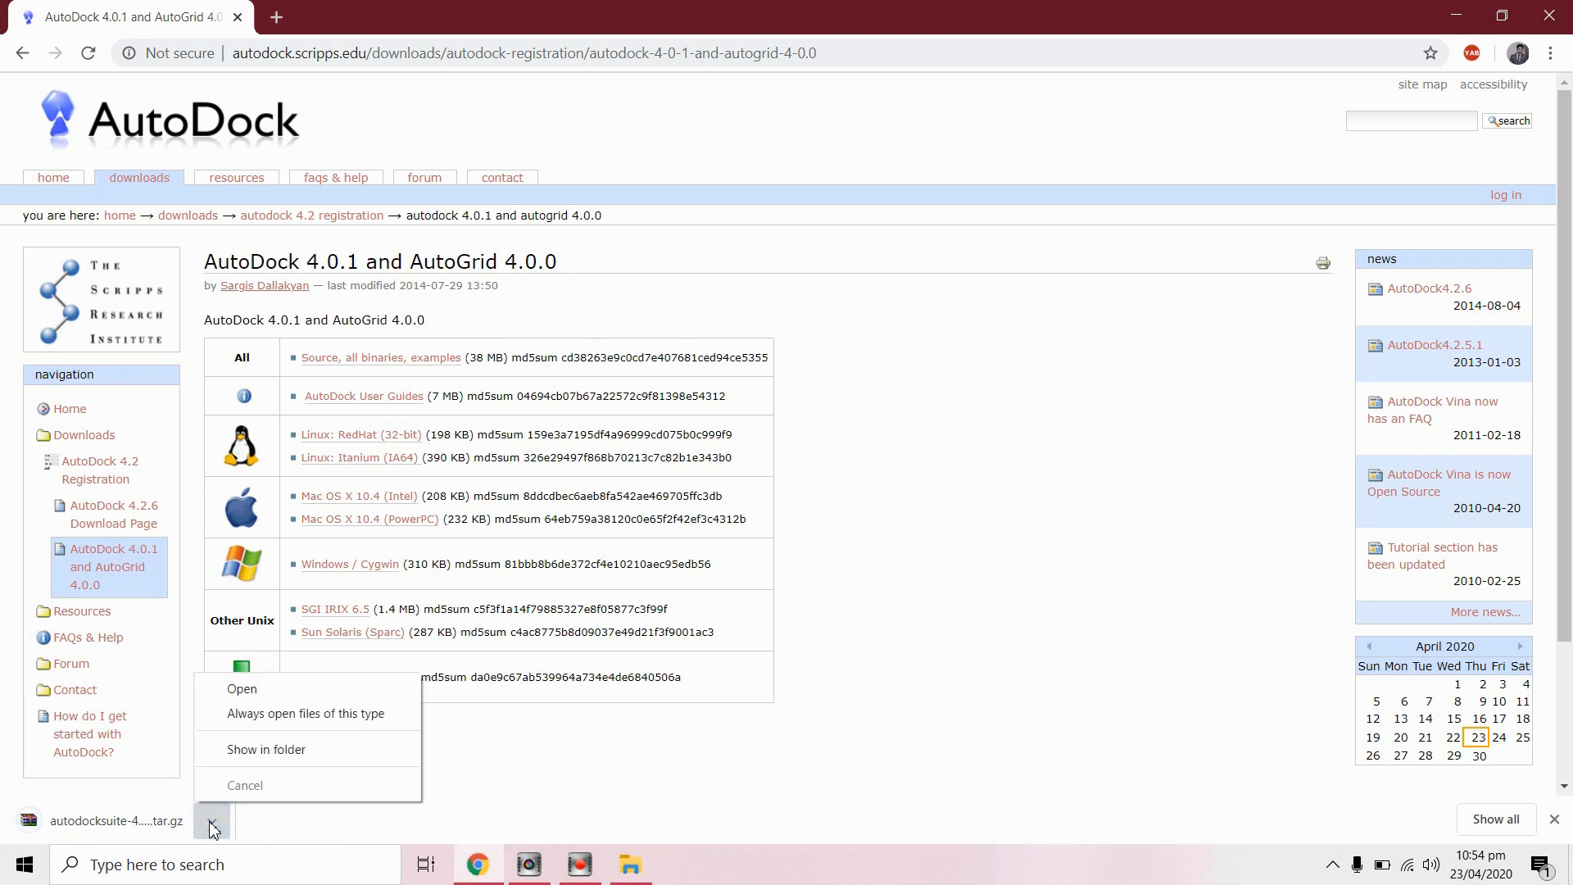
click(266, 748)
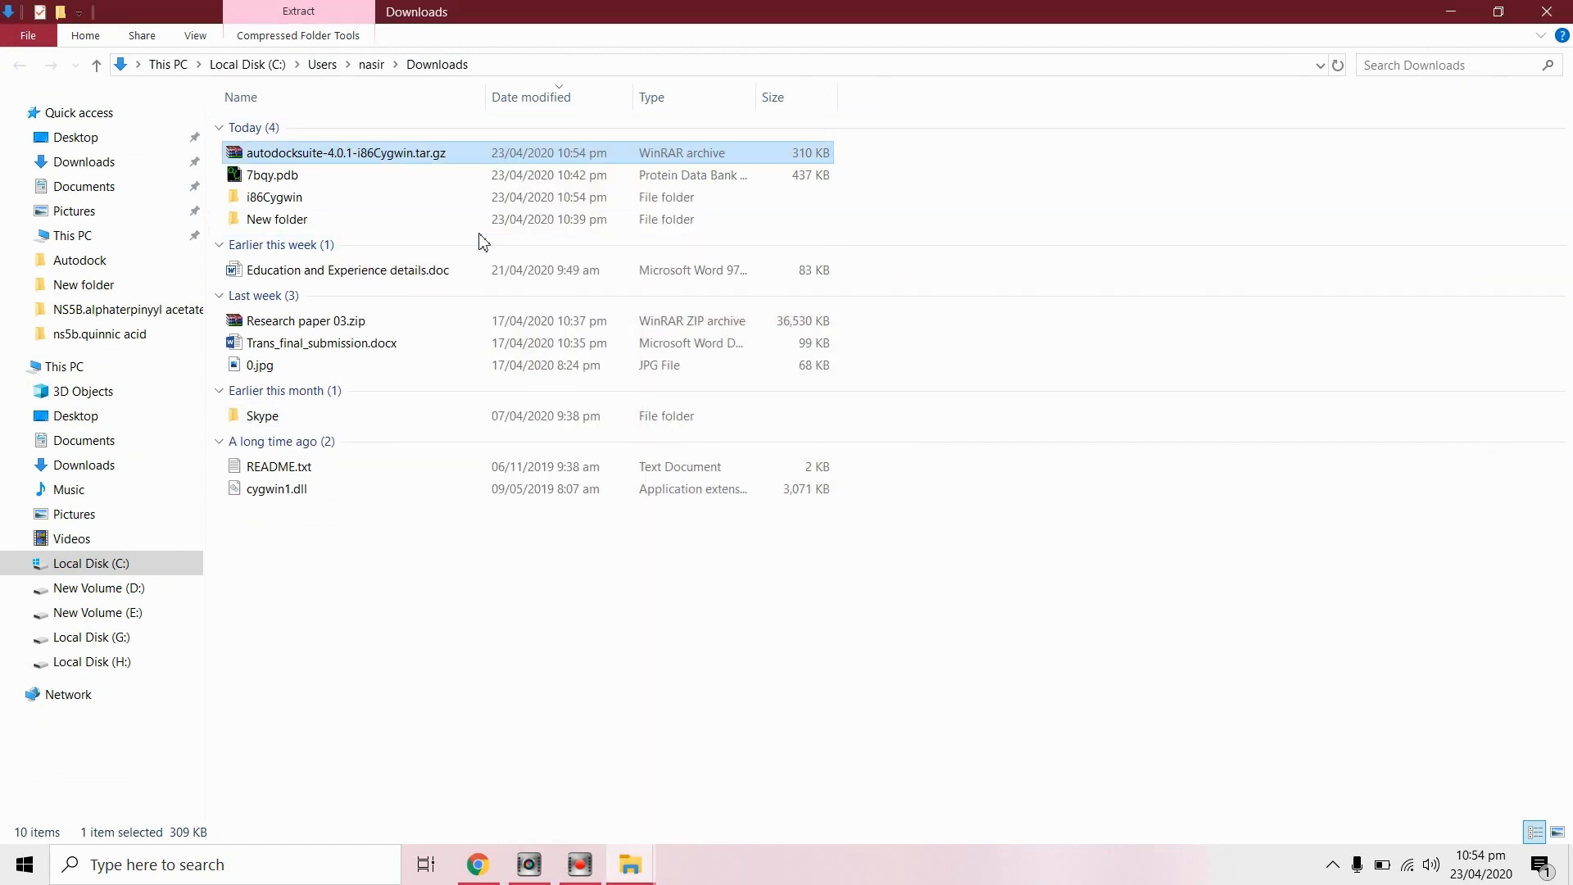
Step: Copy autodock4.exe and autogrid4.exe from i86Cygwin into the Desktop Autodock folder
double_click(274, 196)
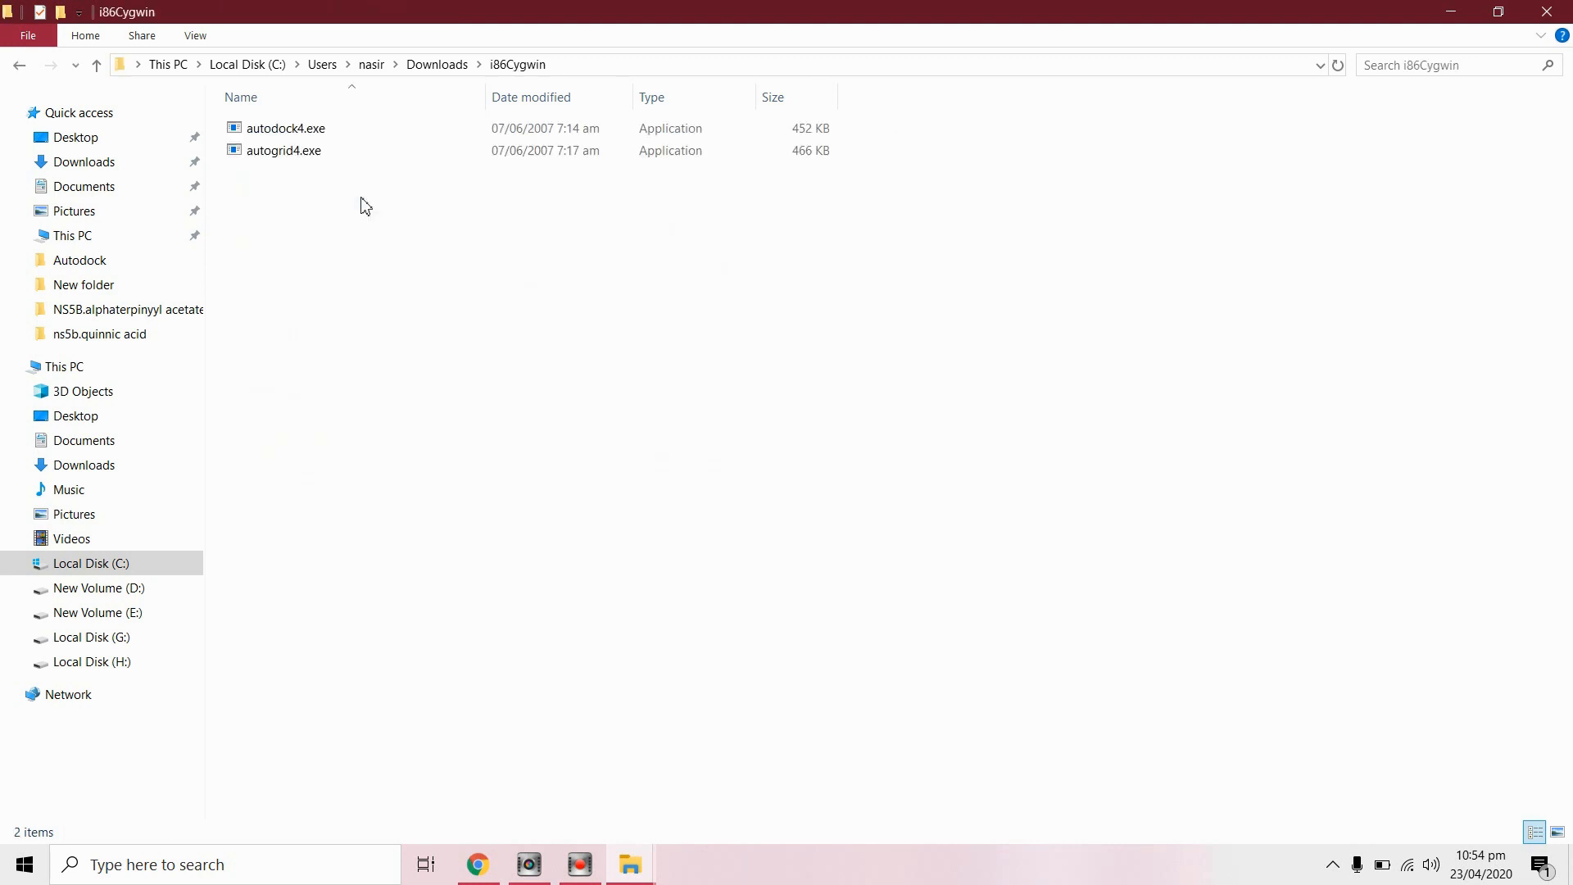
key(ctrl+a)
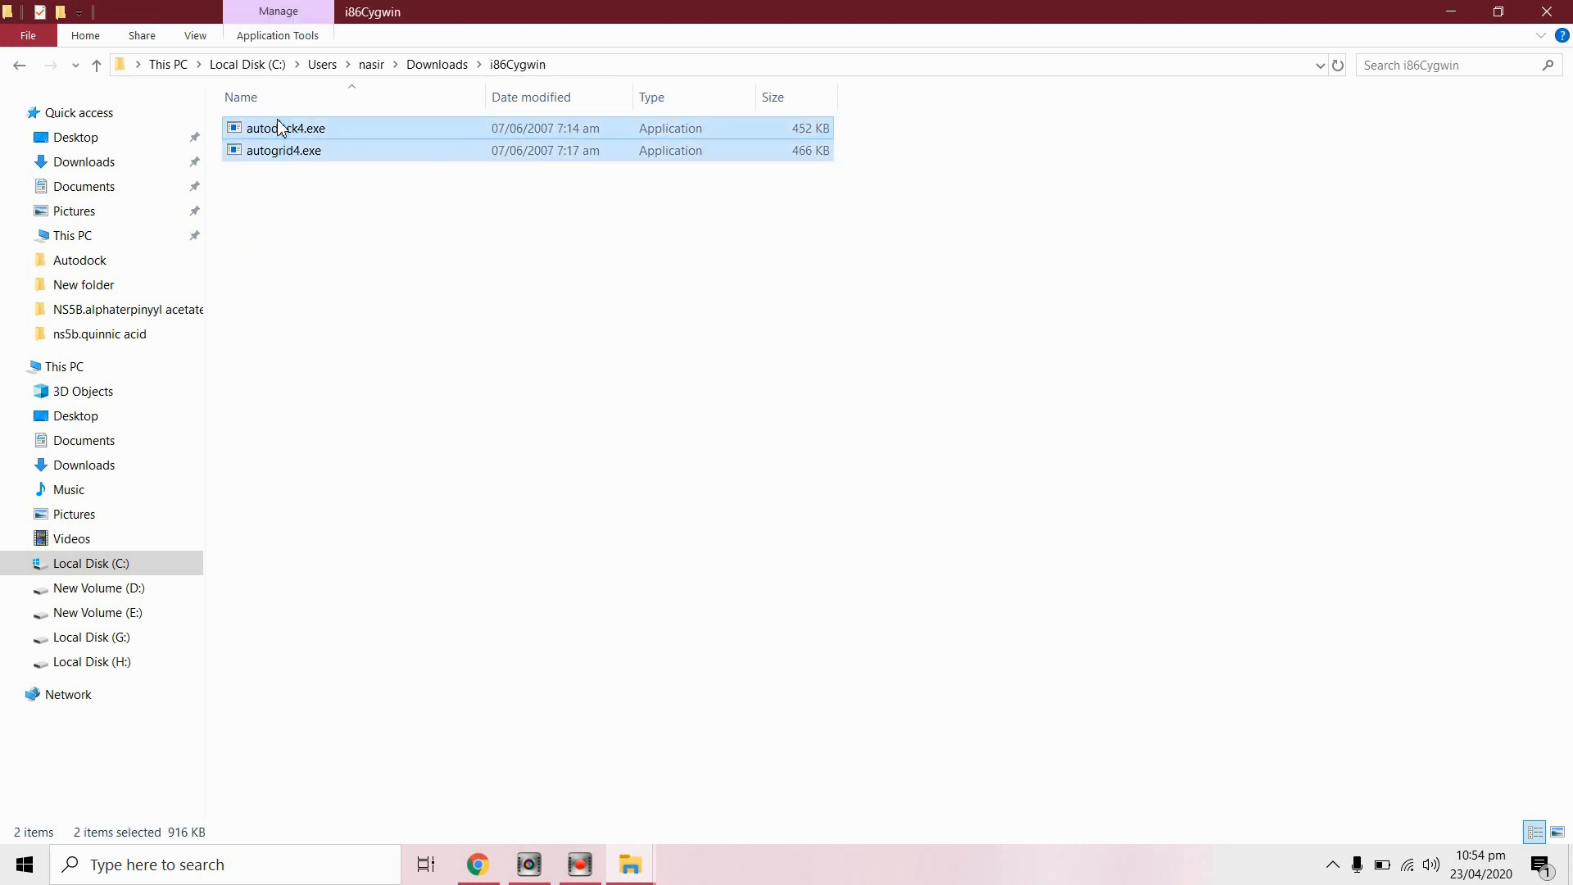
click(79, 259)
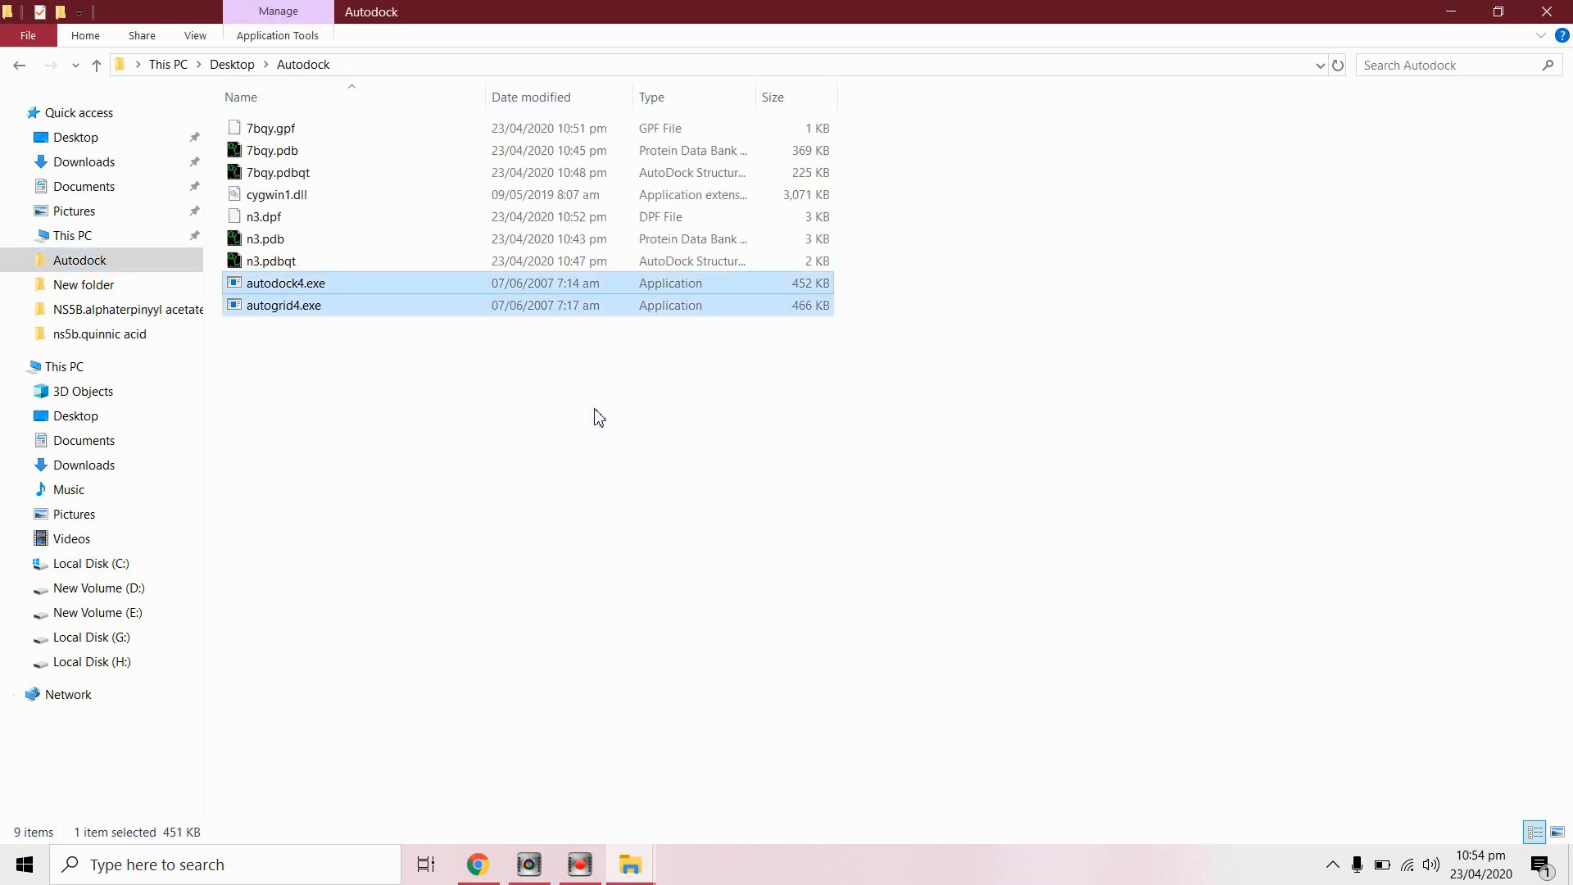
click(284, 305)
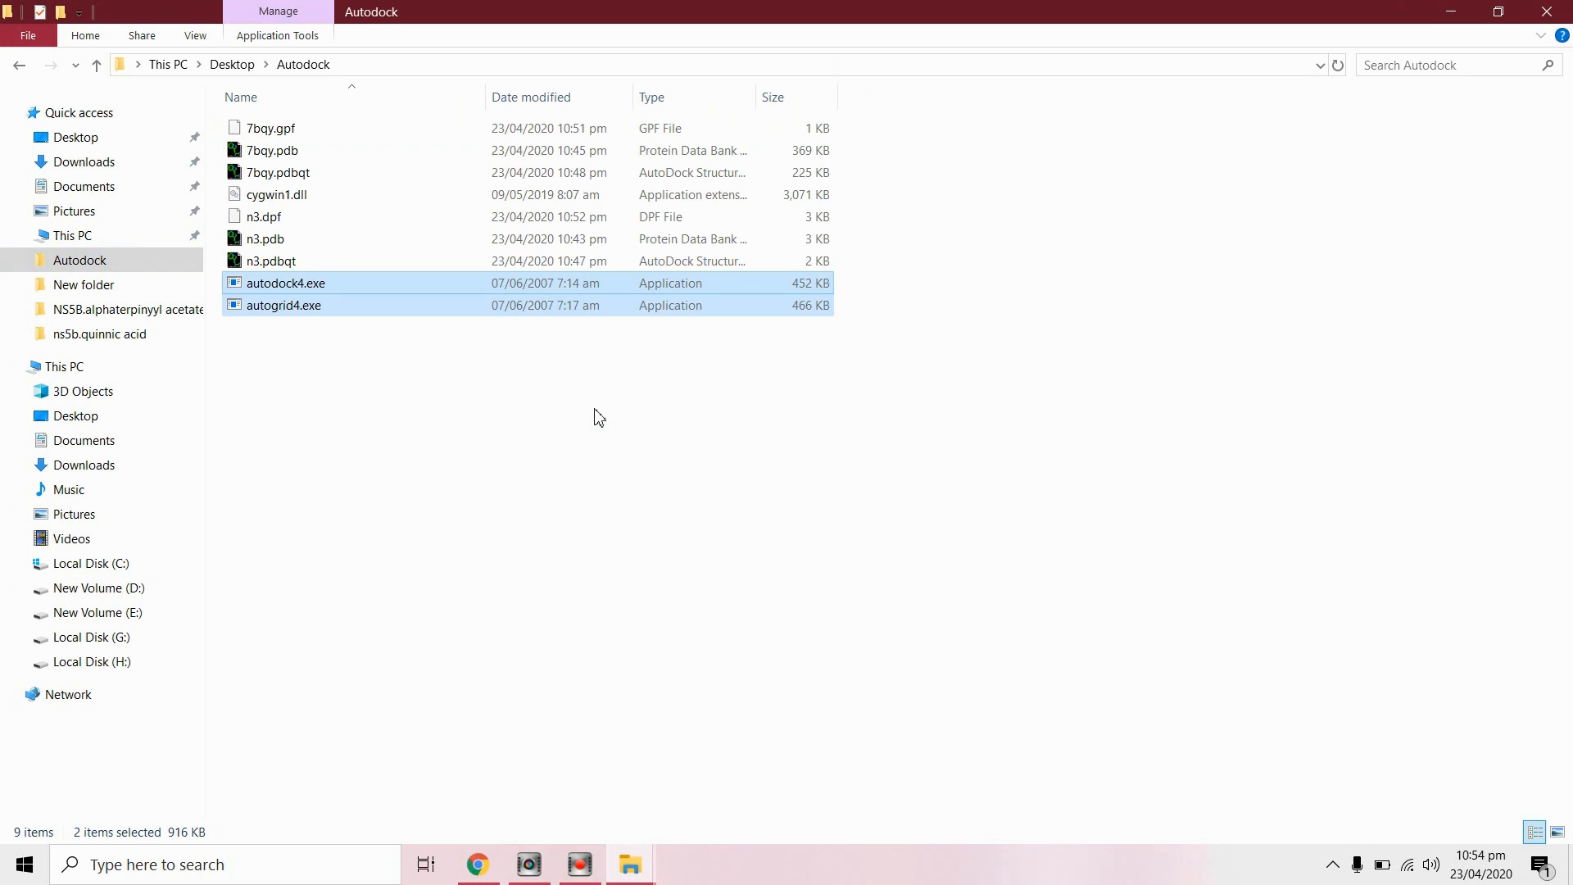
mouse_move(580, 578)
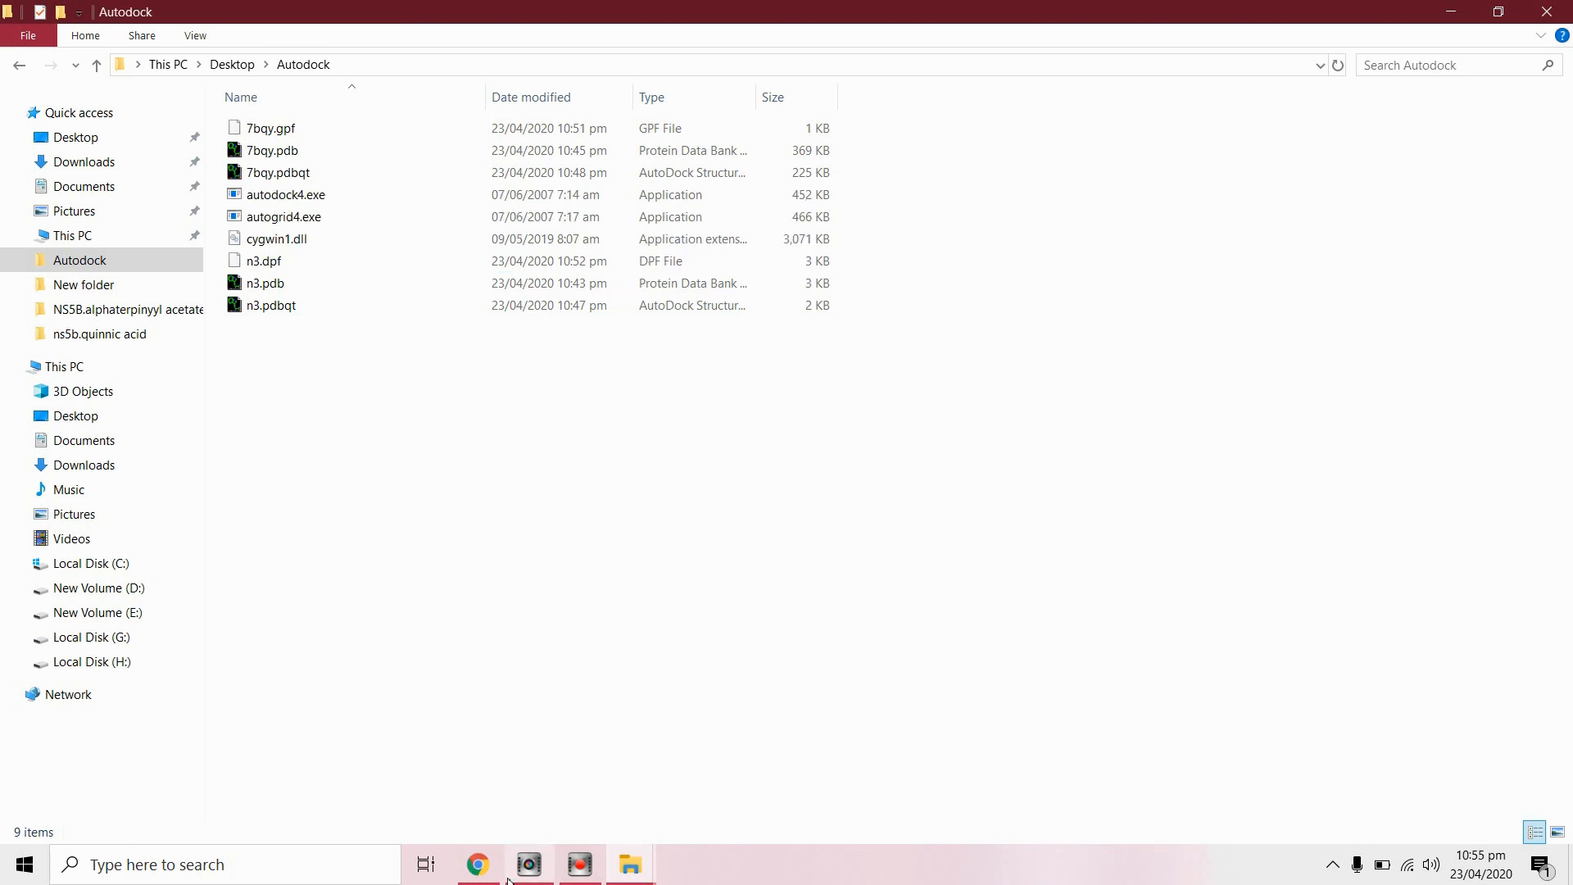
click(478, 864)
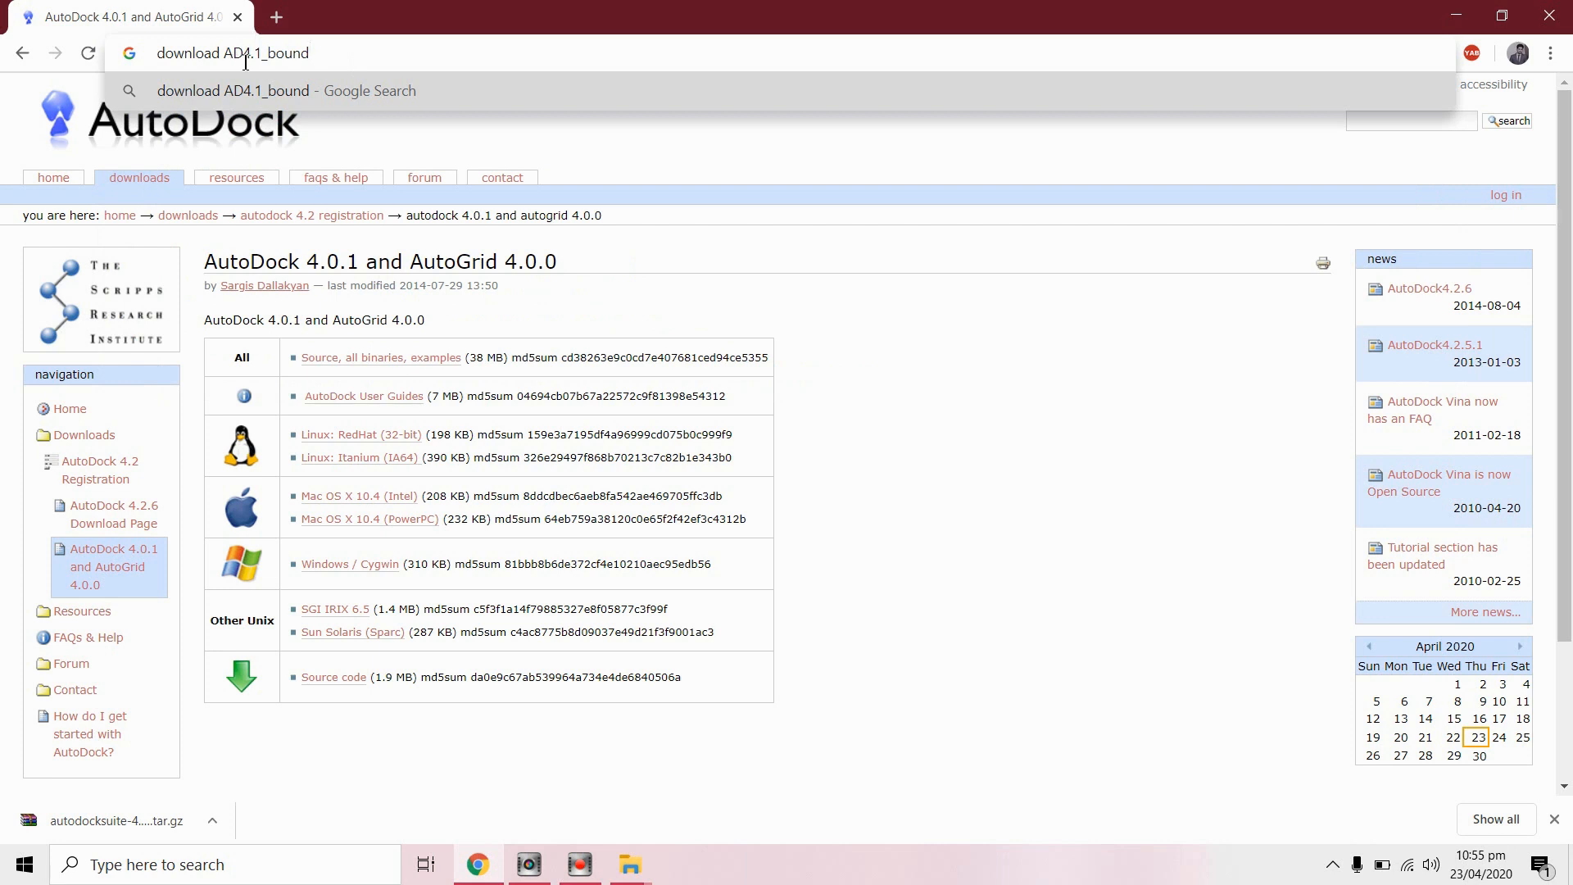
mouse_move(348, 53)
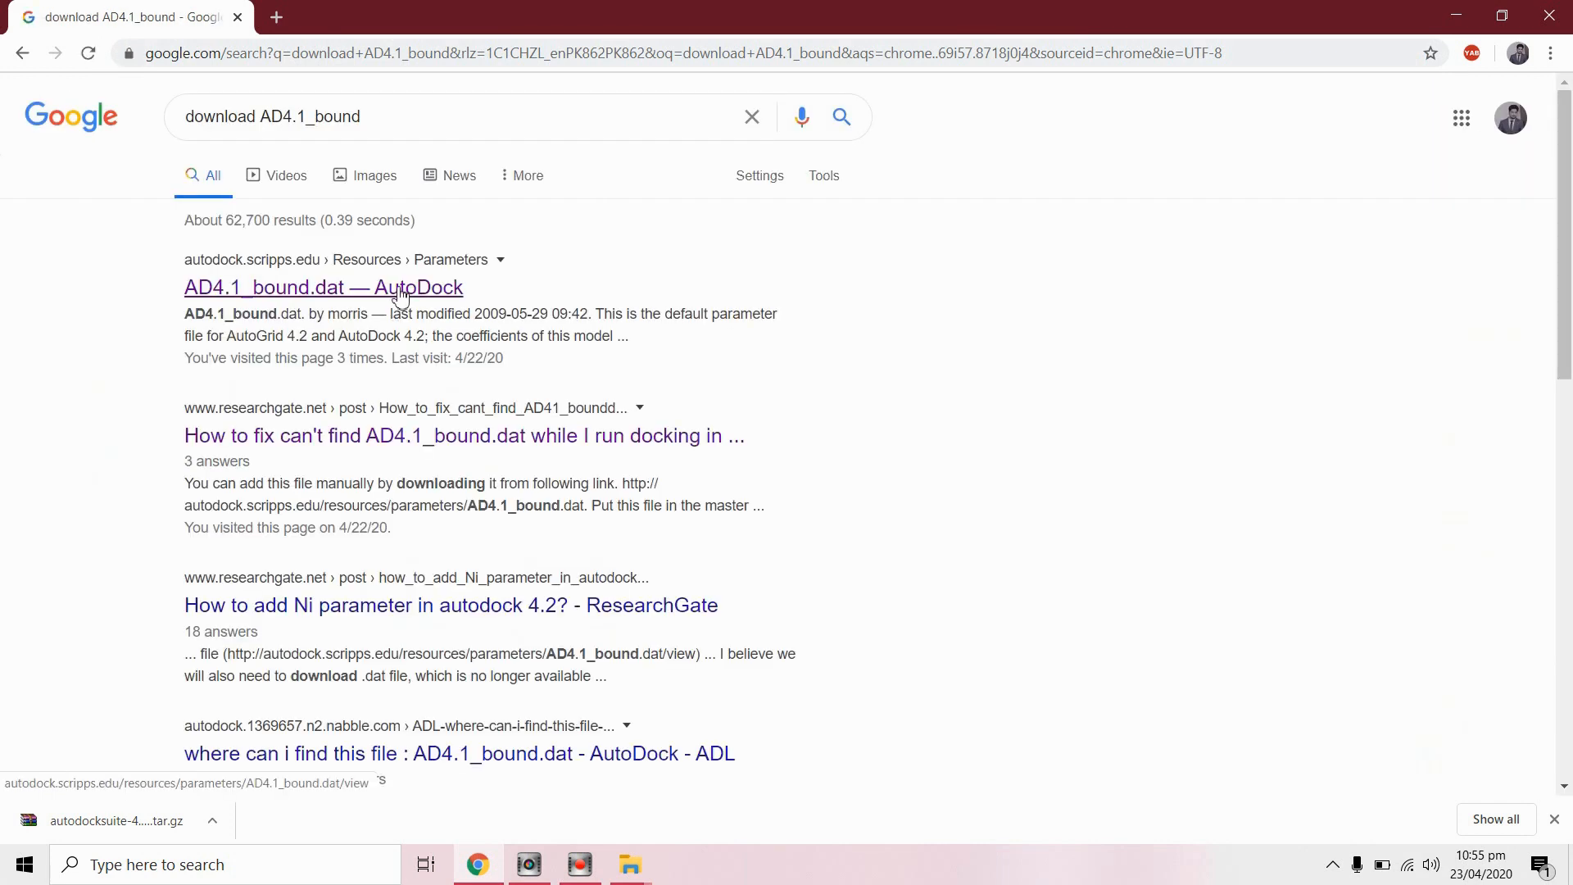
Step: Download AD4.1_bound.dat and AD4_parameters.dat from the AutoDock site and show them in folder
click(323, 287)
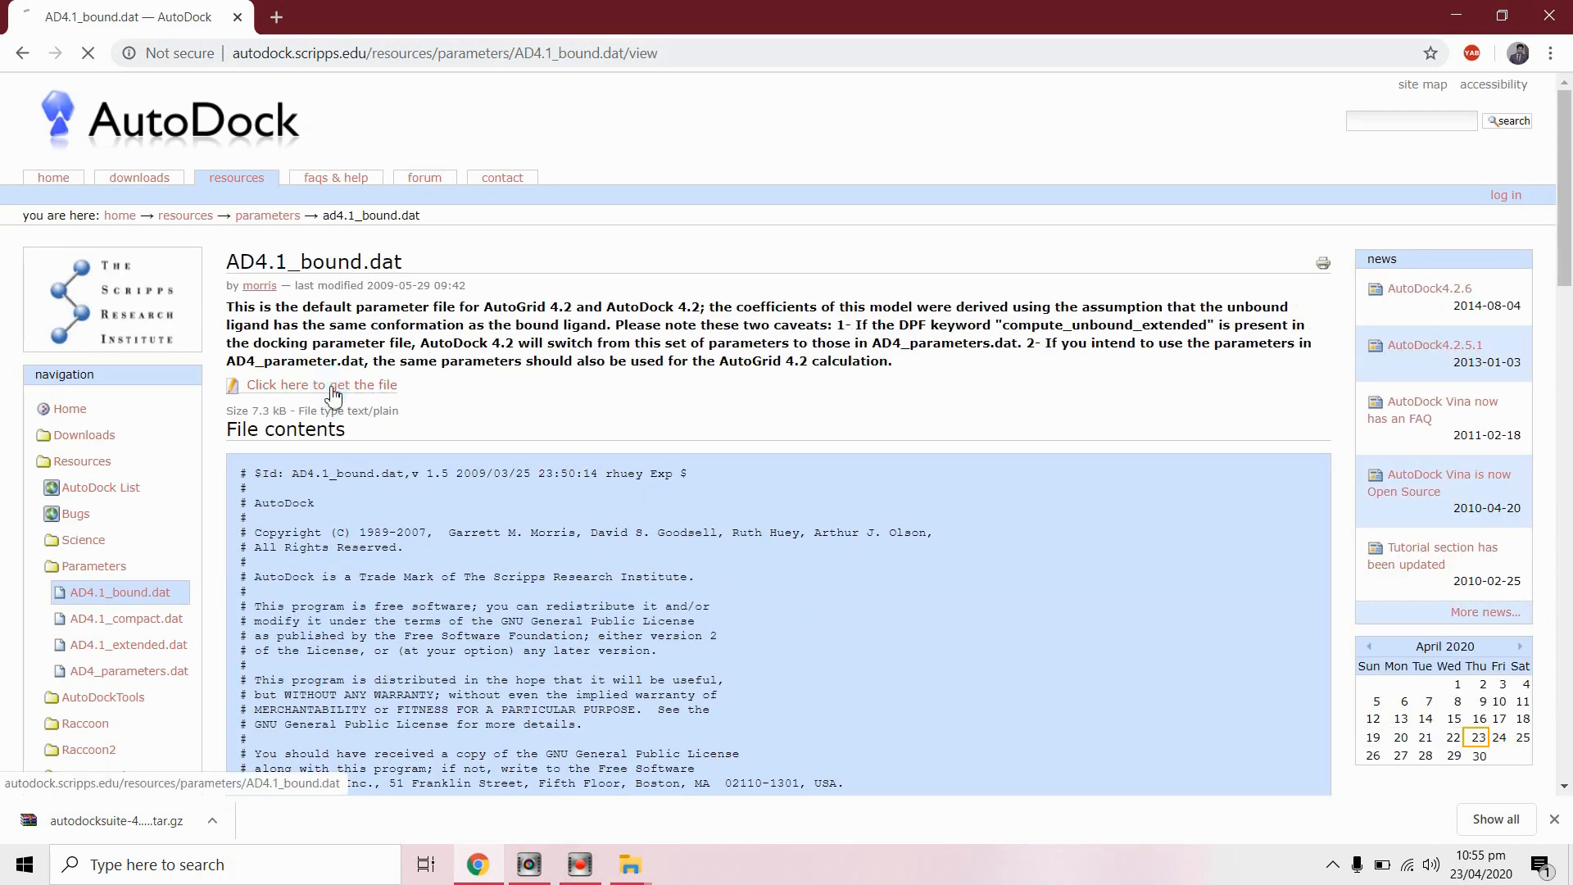
click(321, 384)
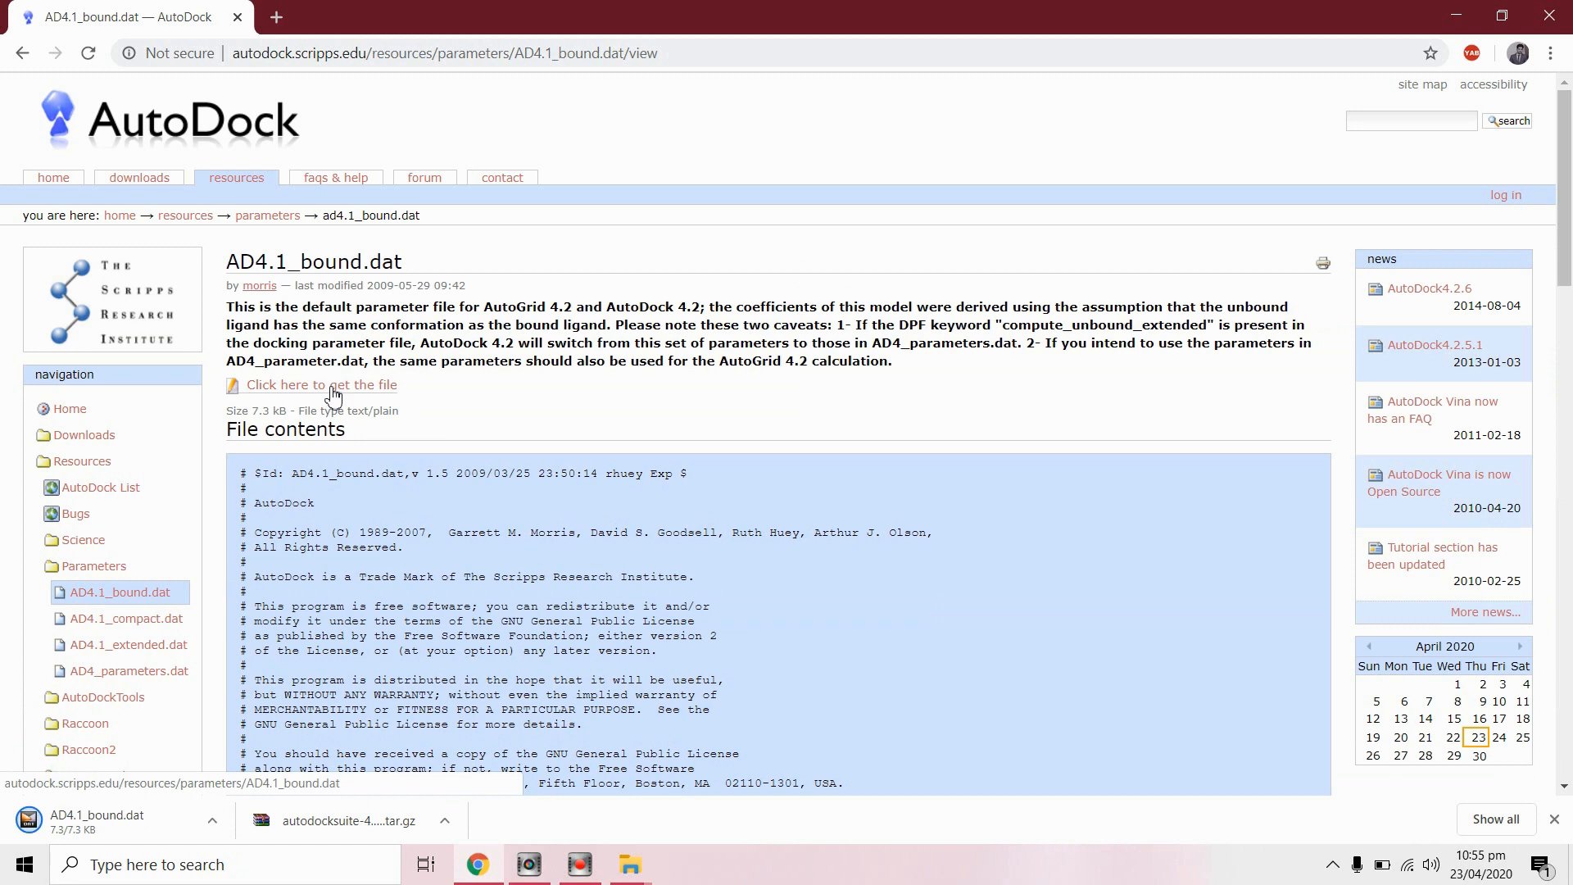
mouse_move(127, 670)
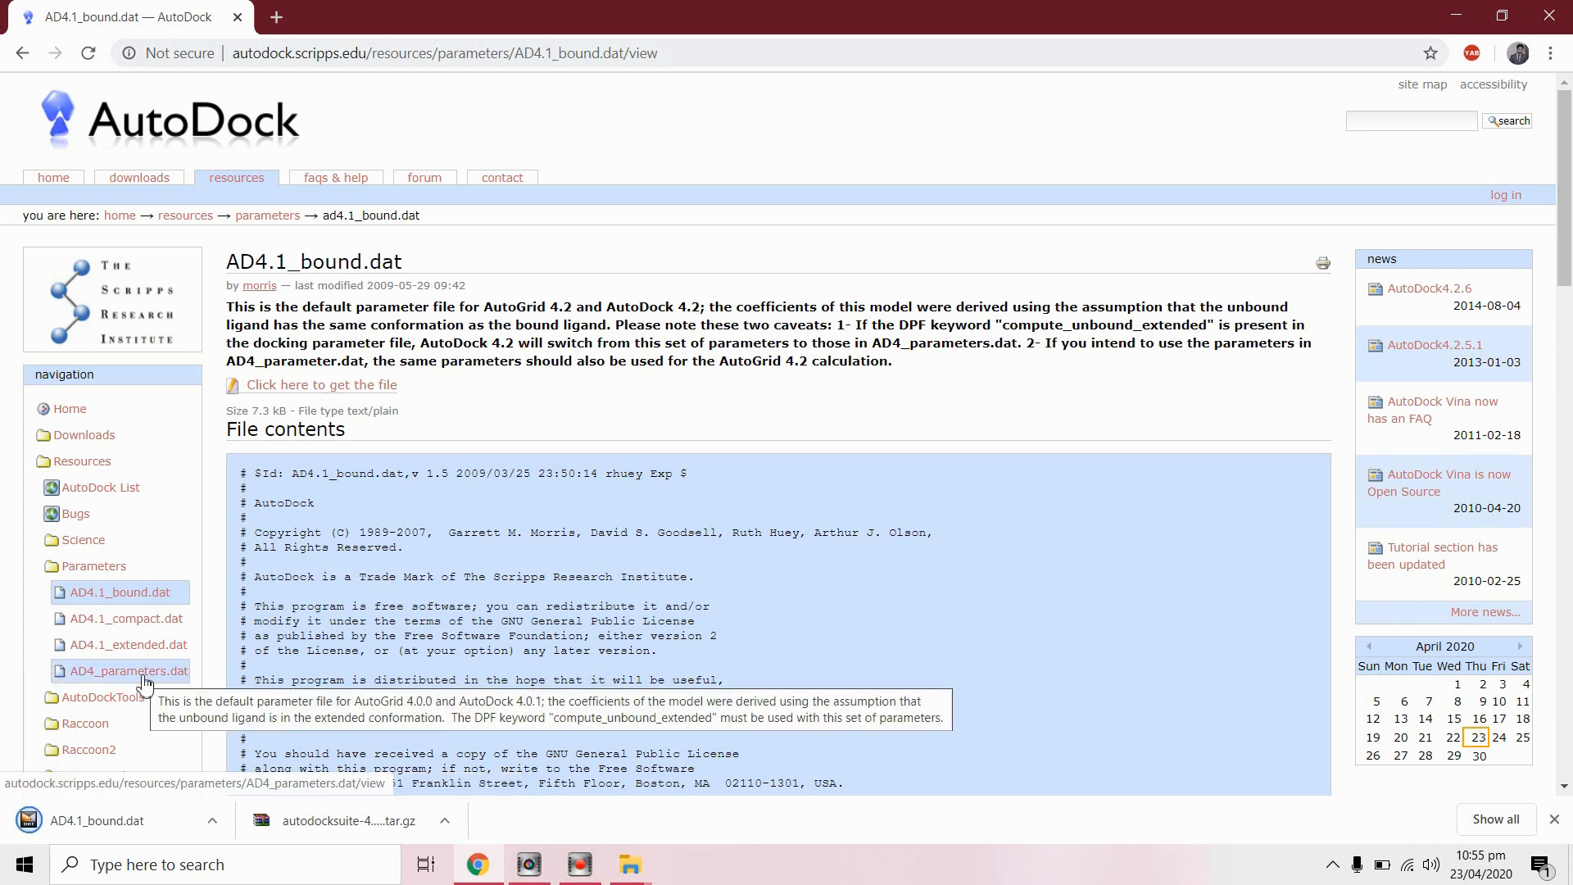
click(129, 670)
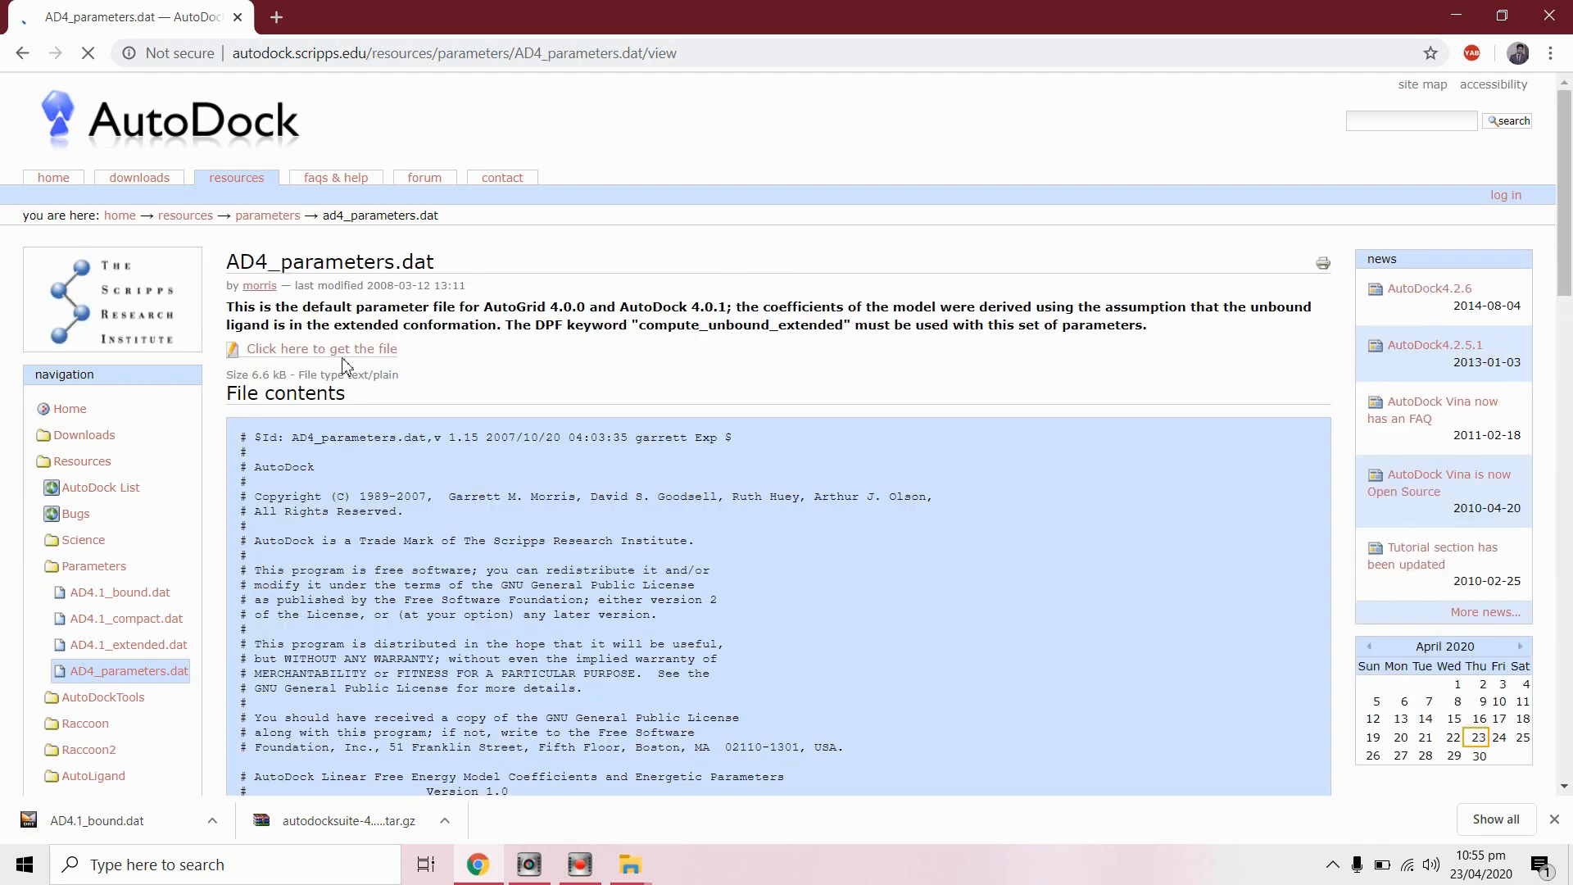
click(321, 348)
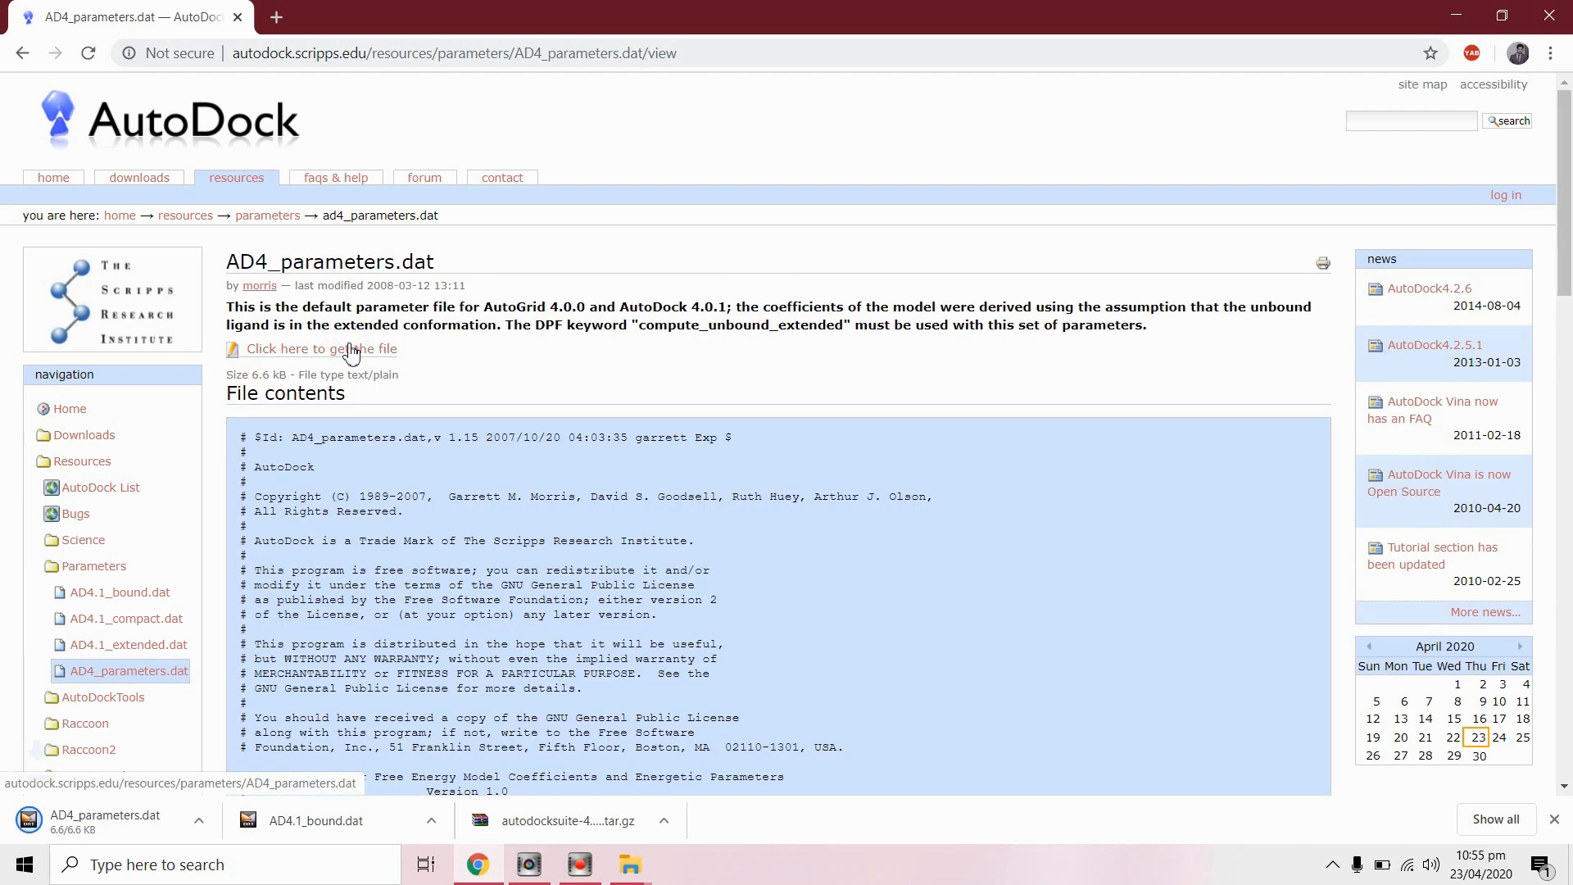
click(212, 821)
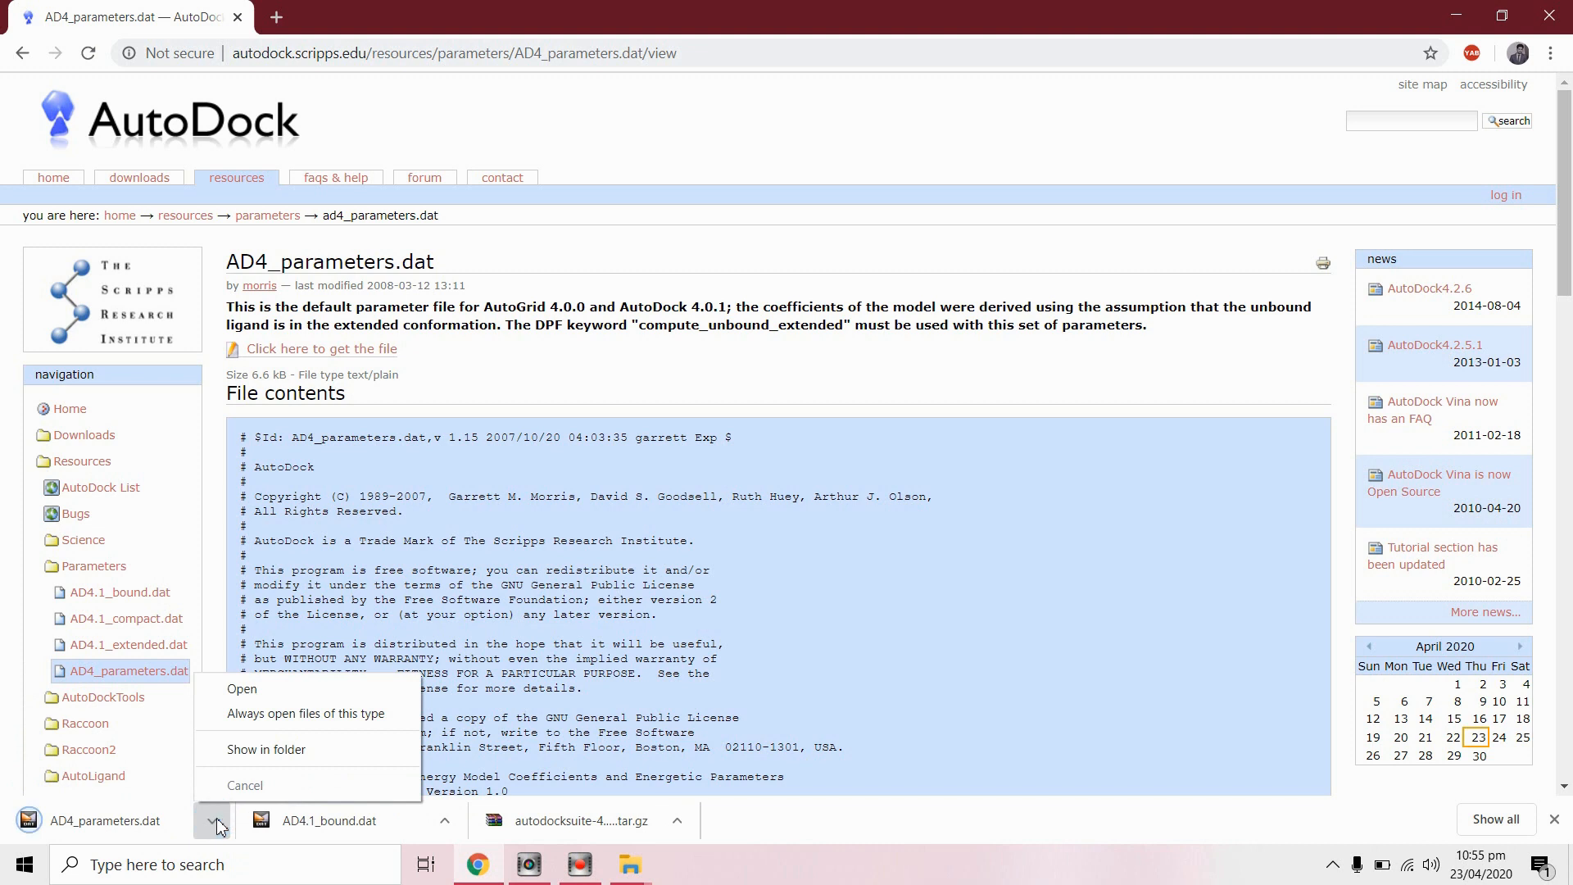
click(267, 749)
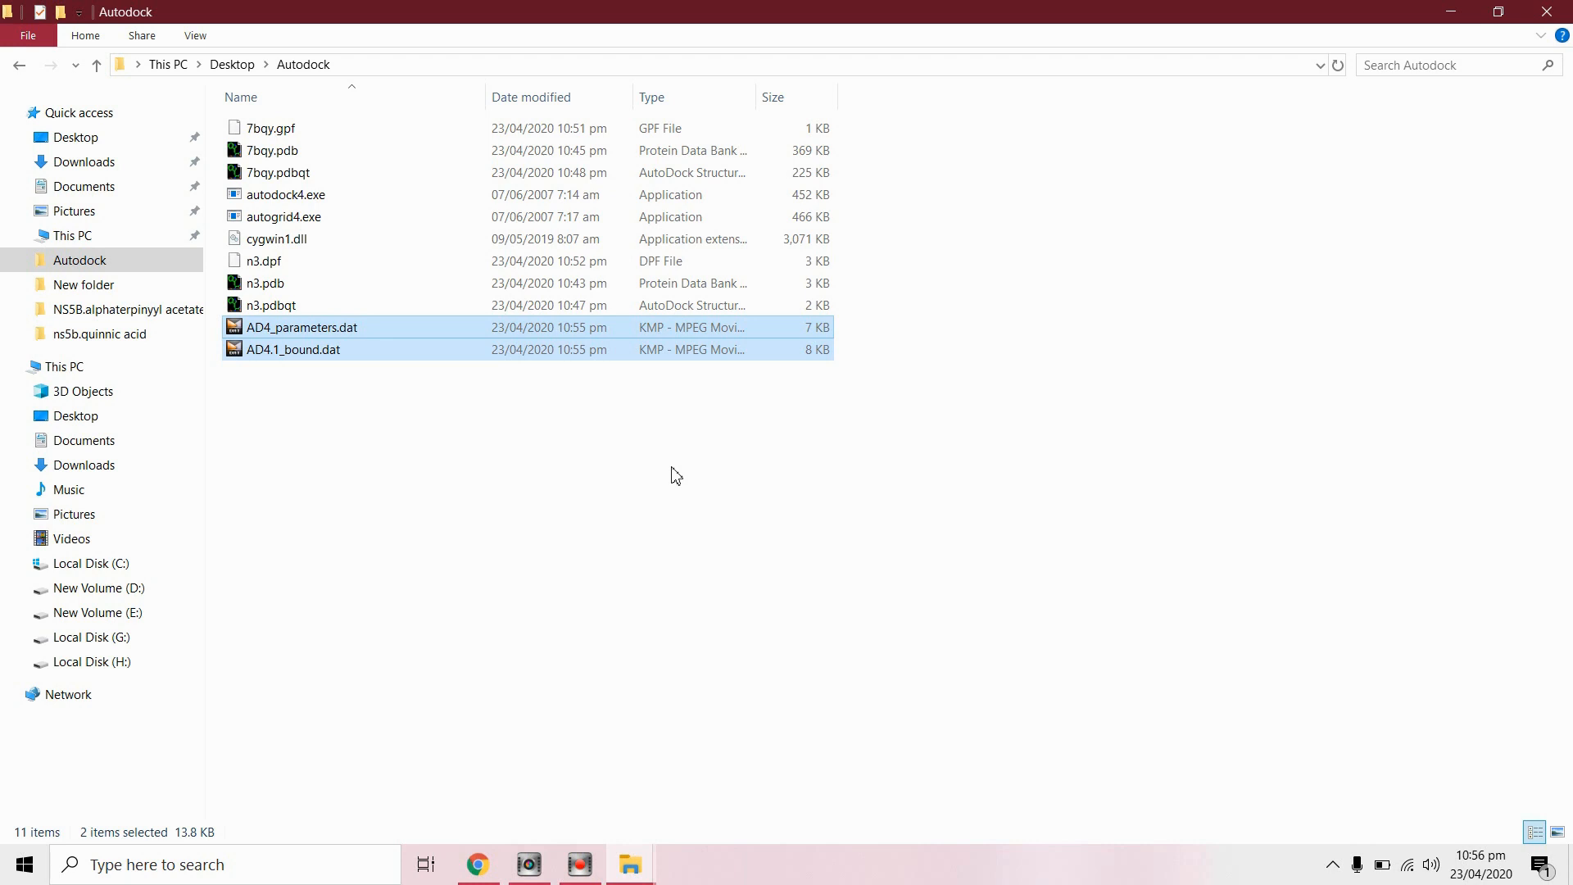
Step: Launch Command Prompt via a 'cmd' search and cd into Desktop\Autodock
text(cm)
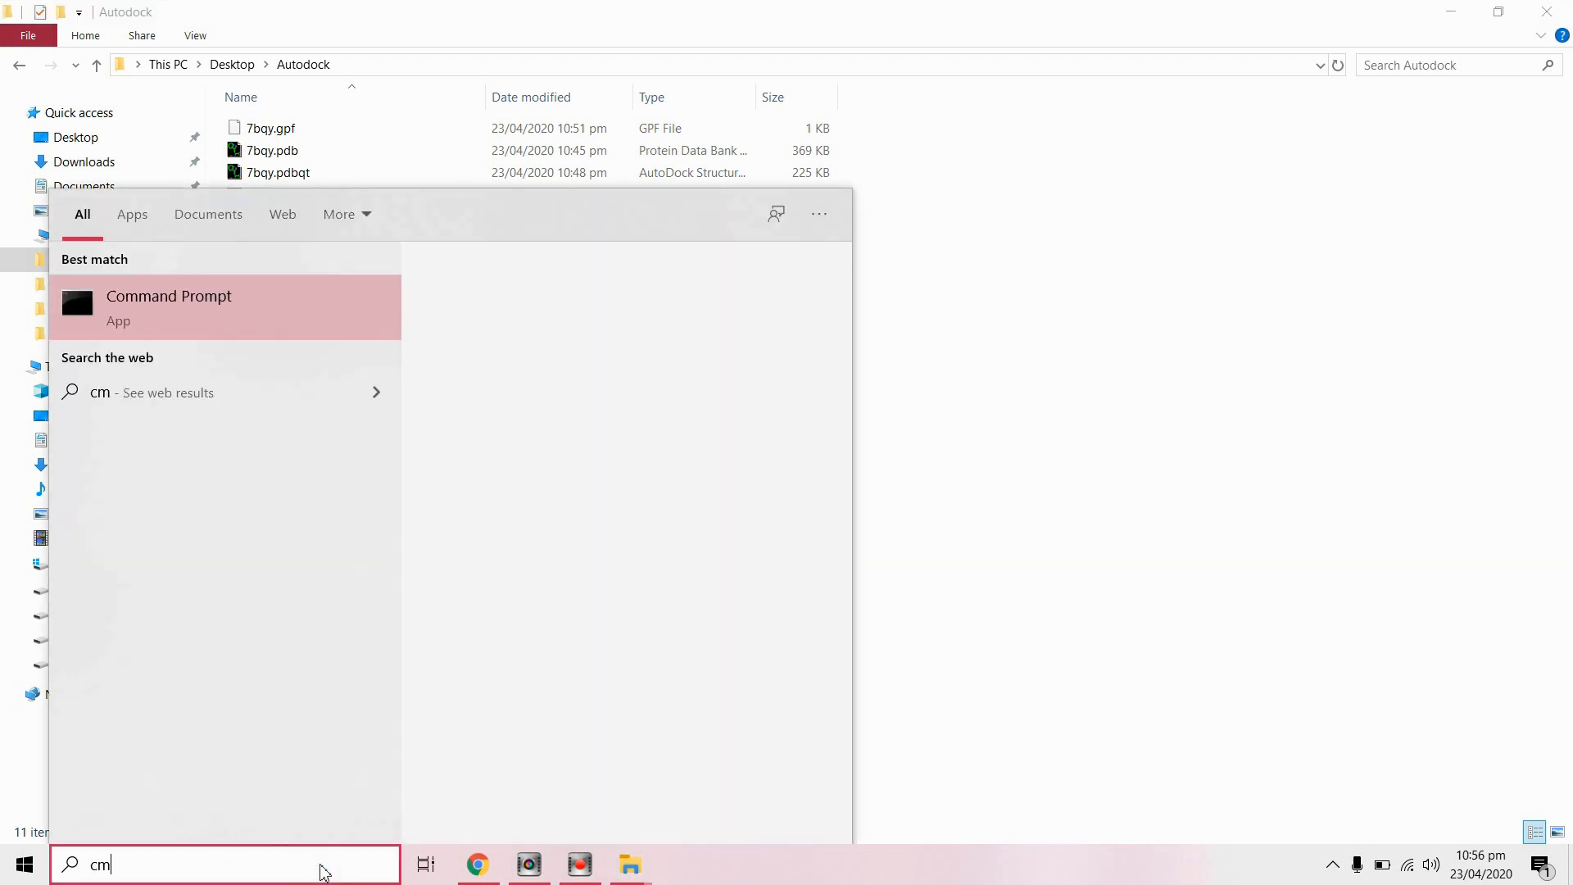
click(169, 308)
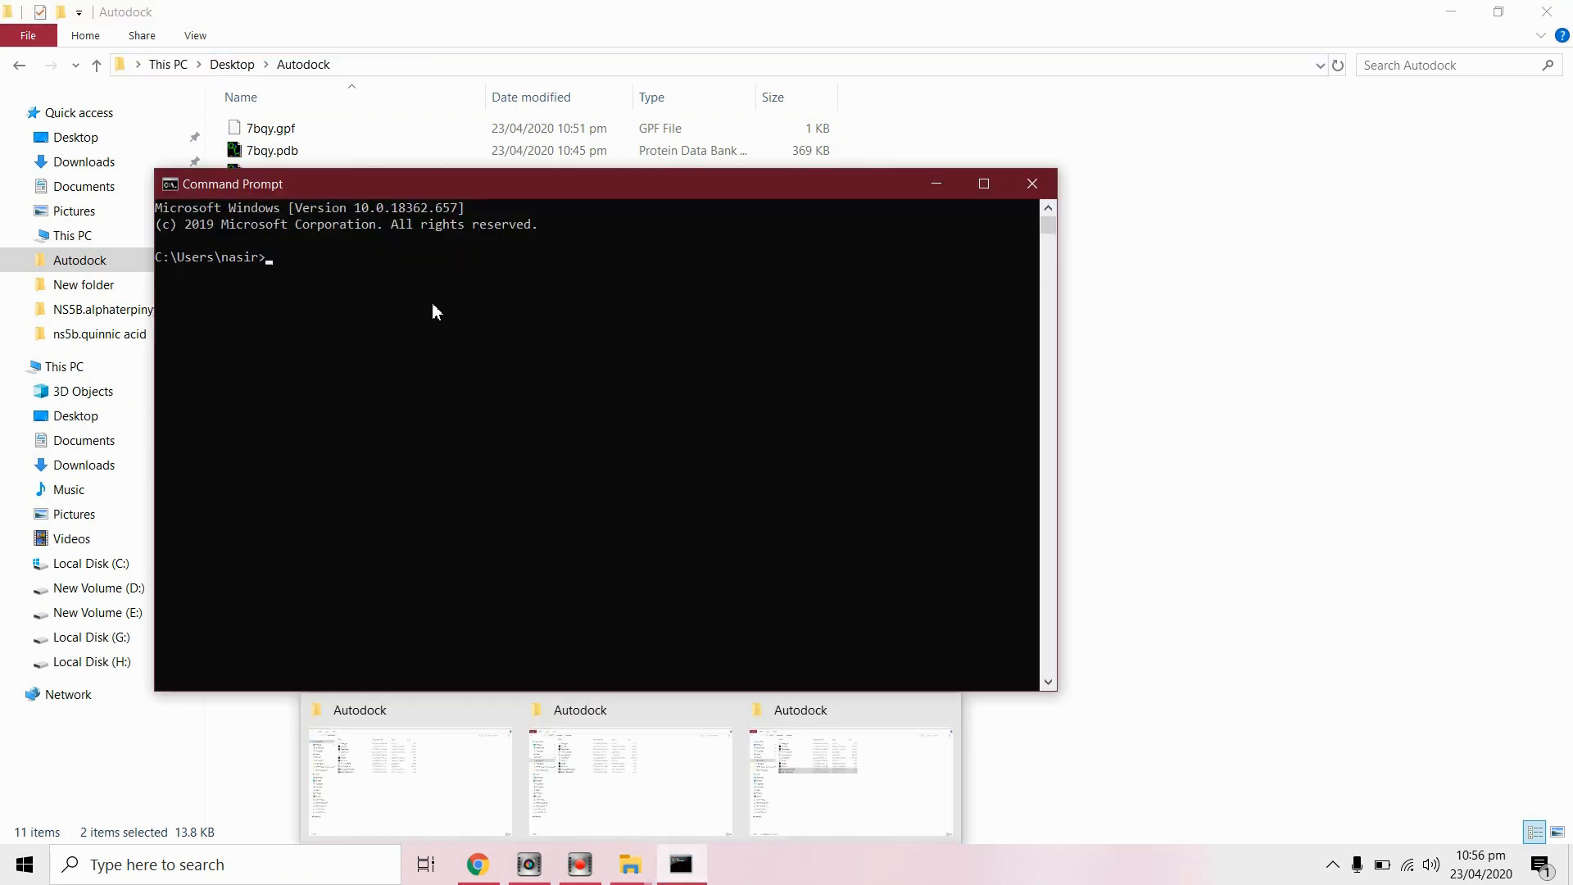
text(cd)
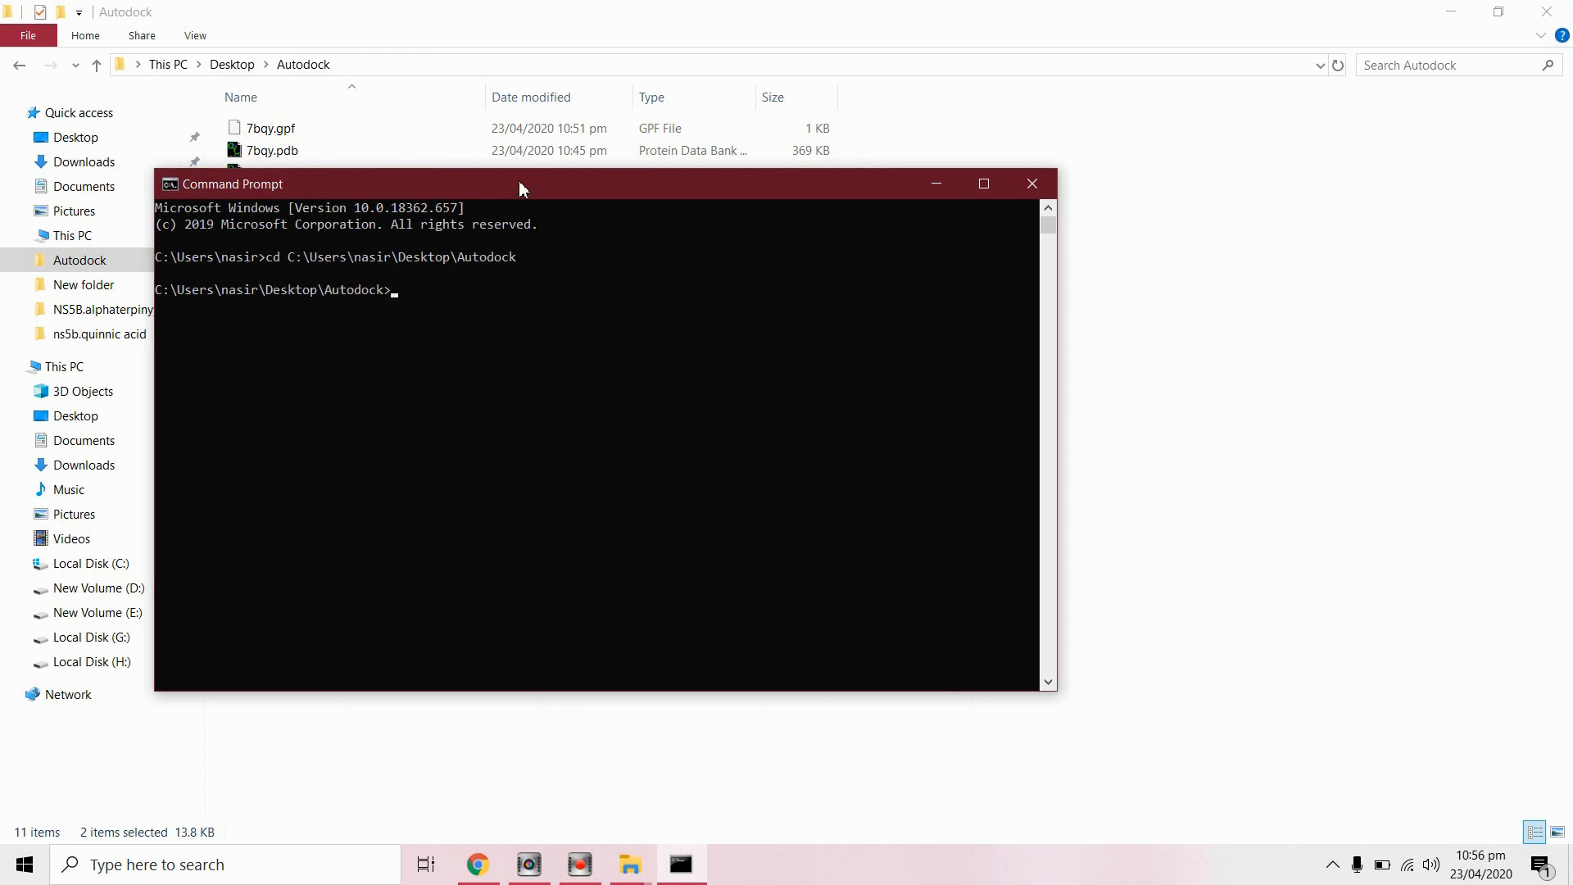
drag(519, 184, 555, 269)
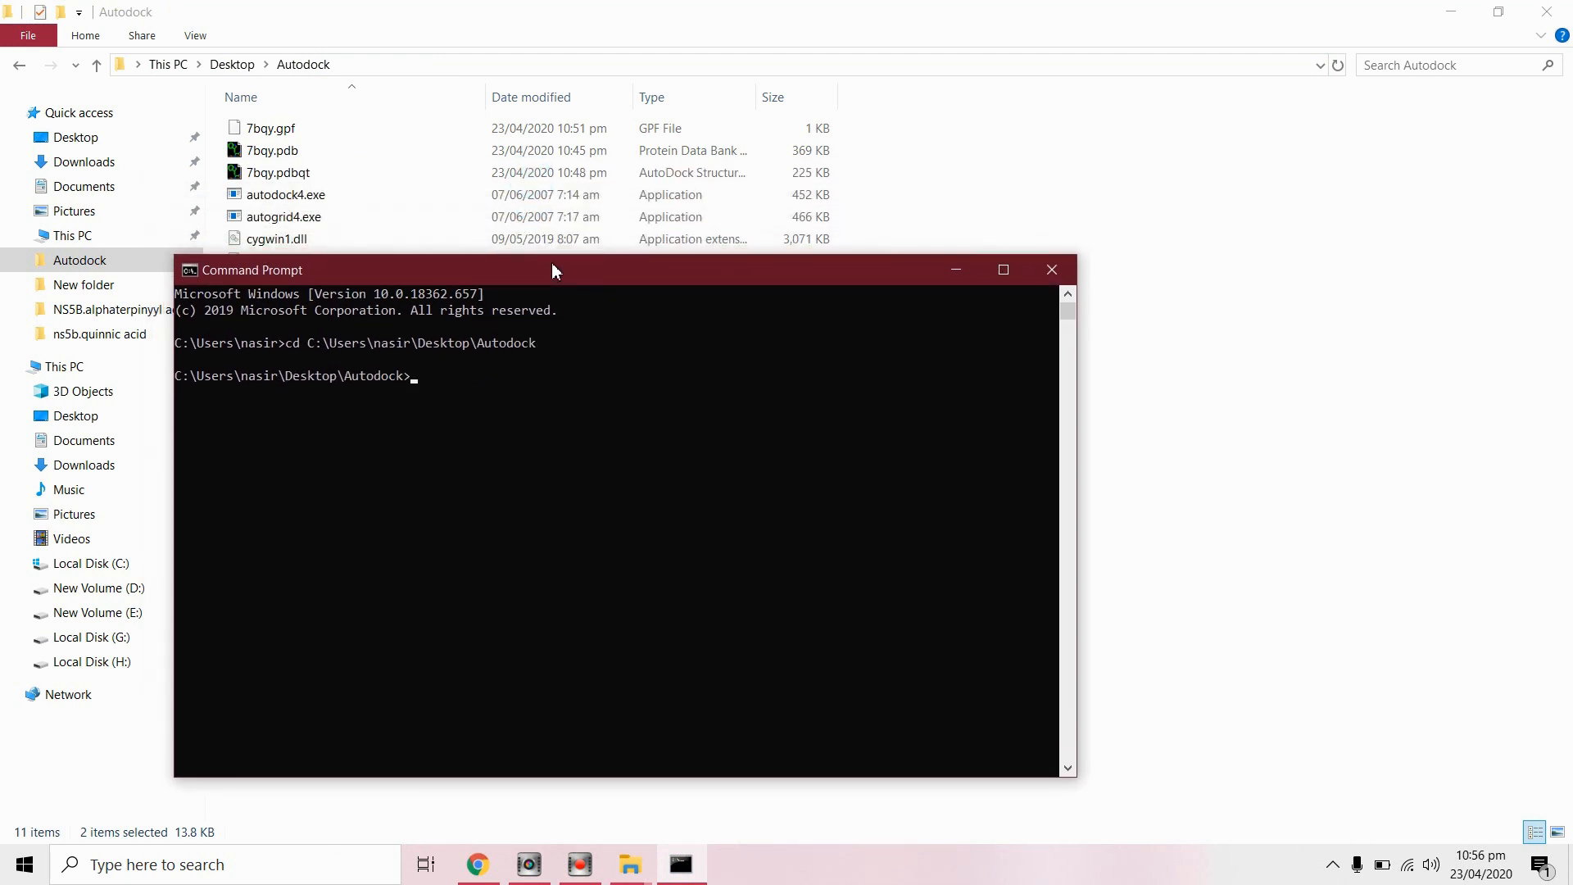
mouse_move(449, 406)
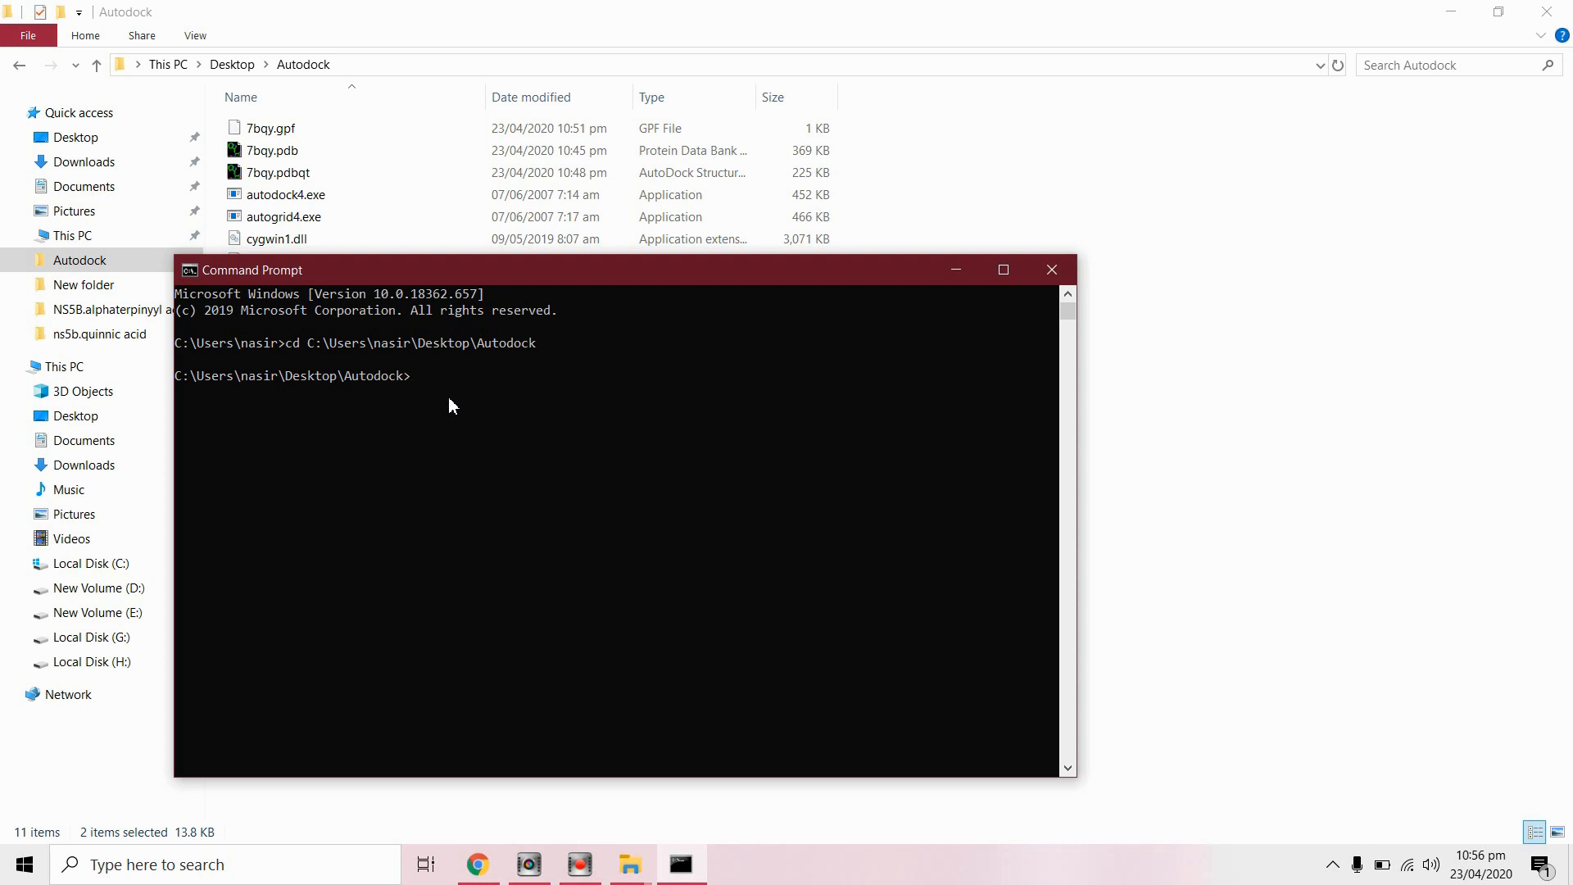
Step: Run autogrid4.exe -p 7bqy.gpf -l 7bqp.glg until AutoGrid reports successful completion
text(autogr)
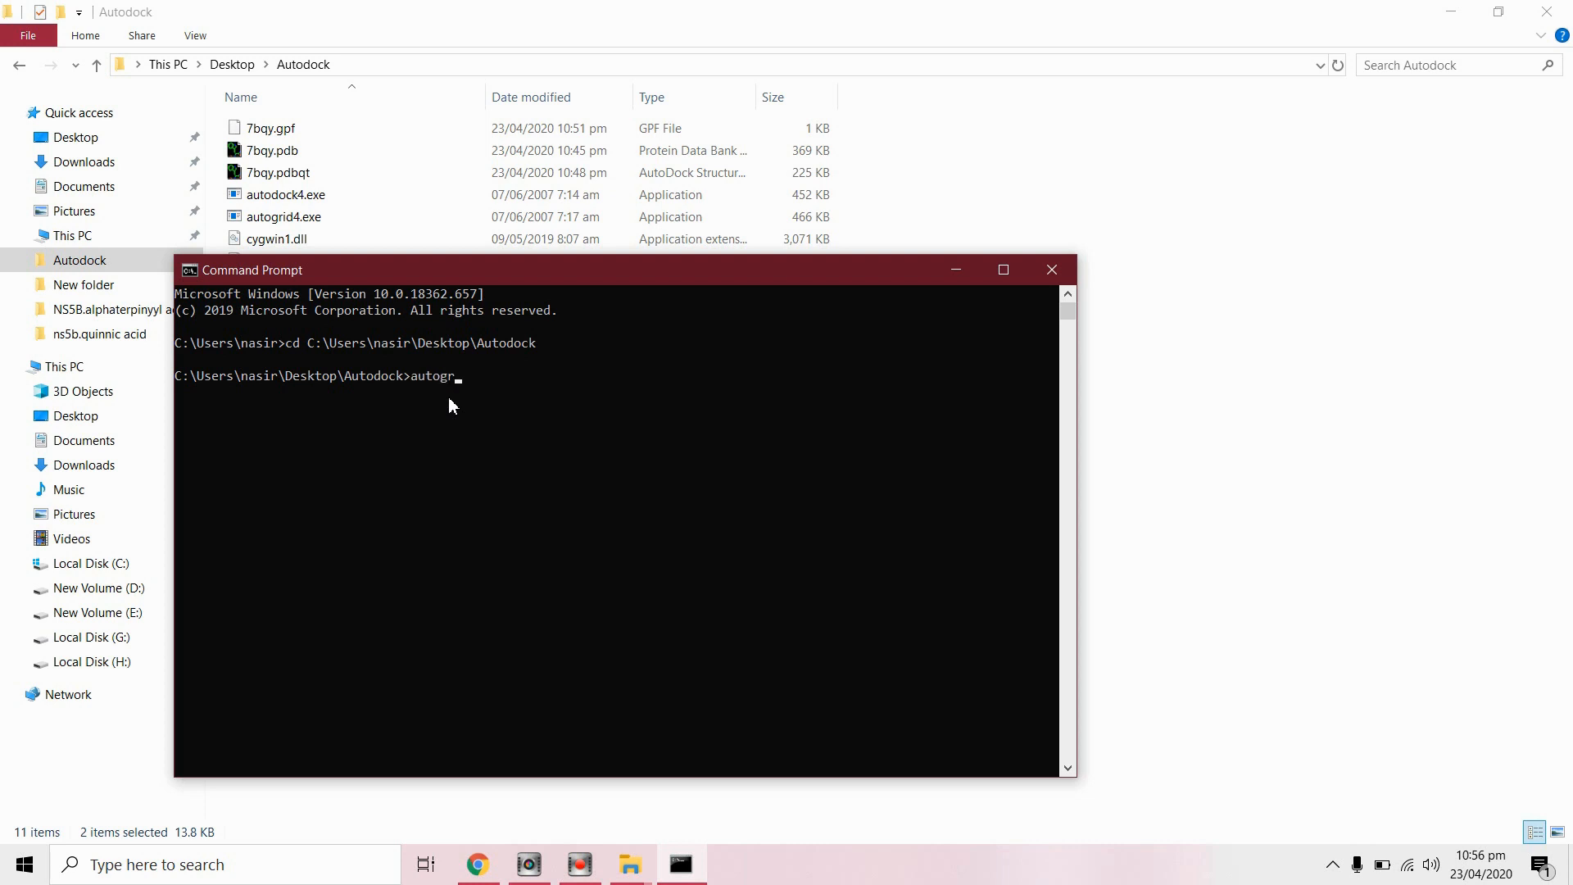
text(id4.exe)
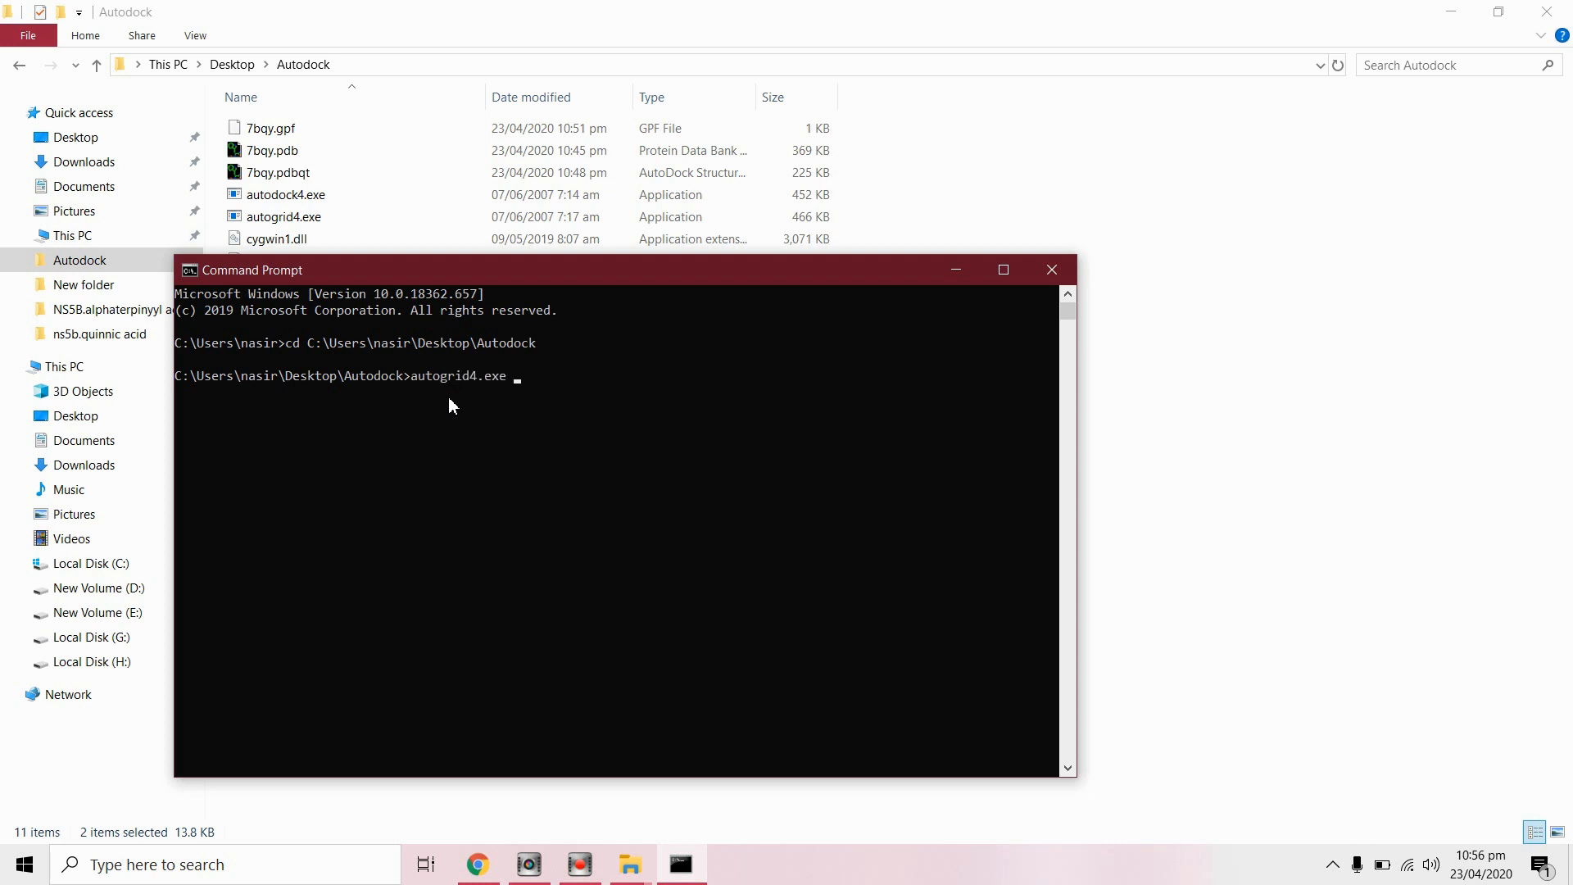
text(-p)
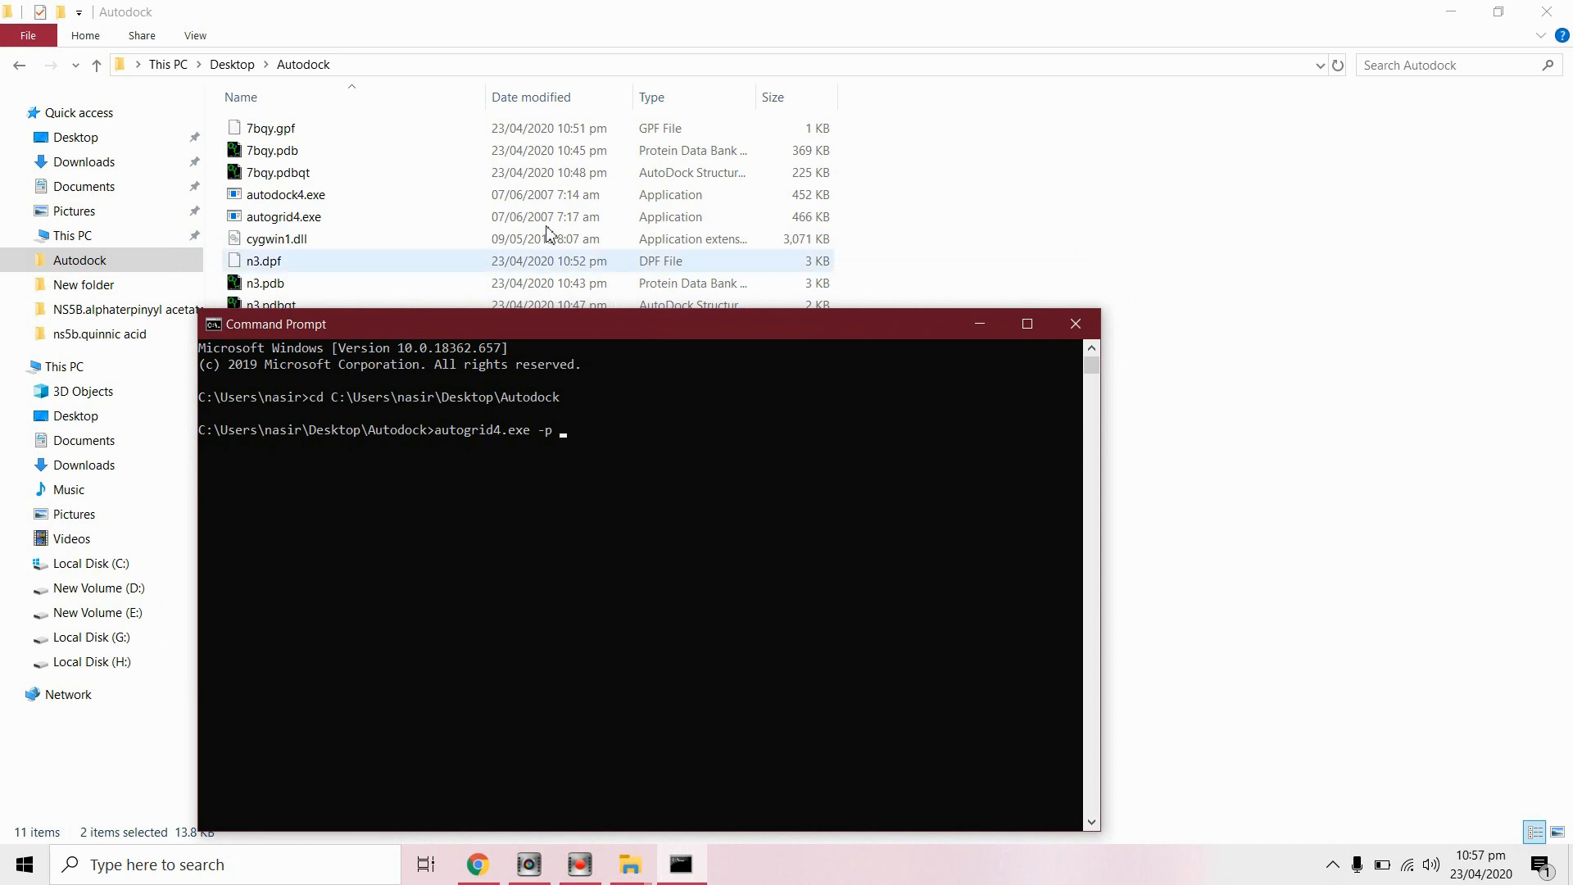
click(269, 127)
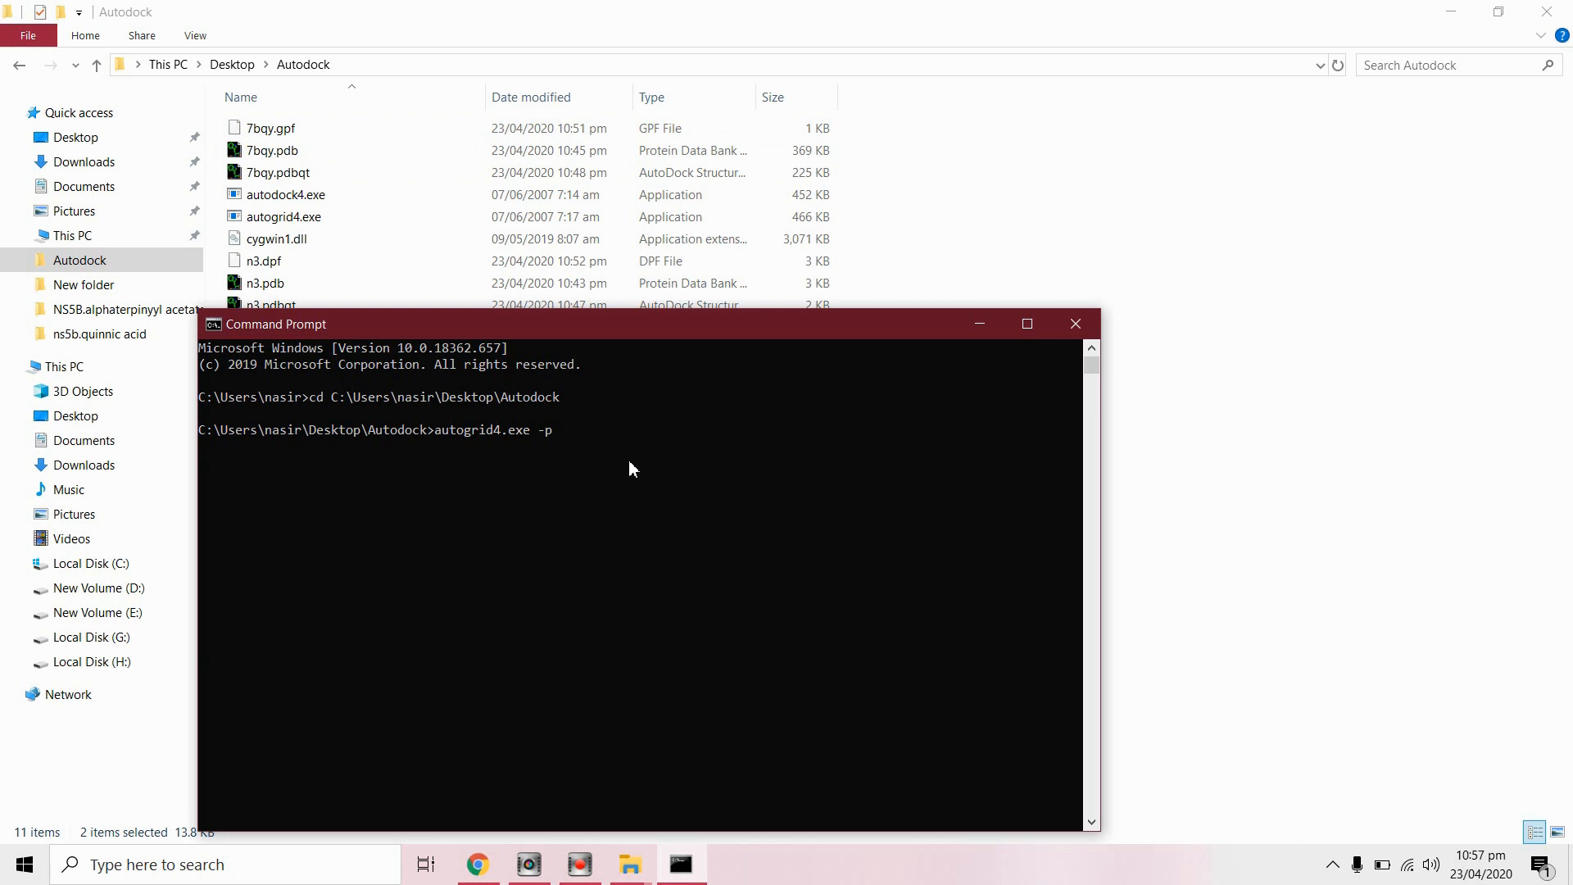
text(7)
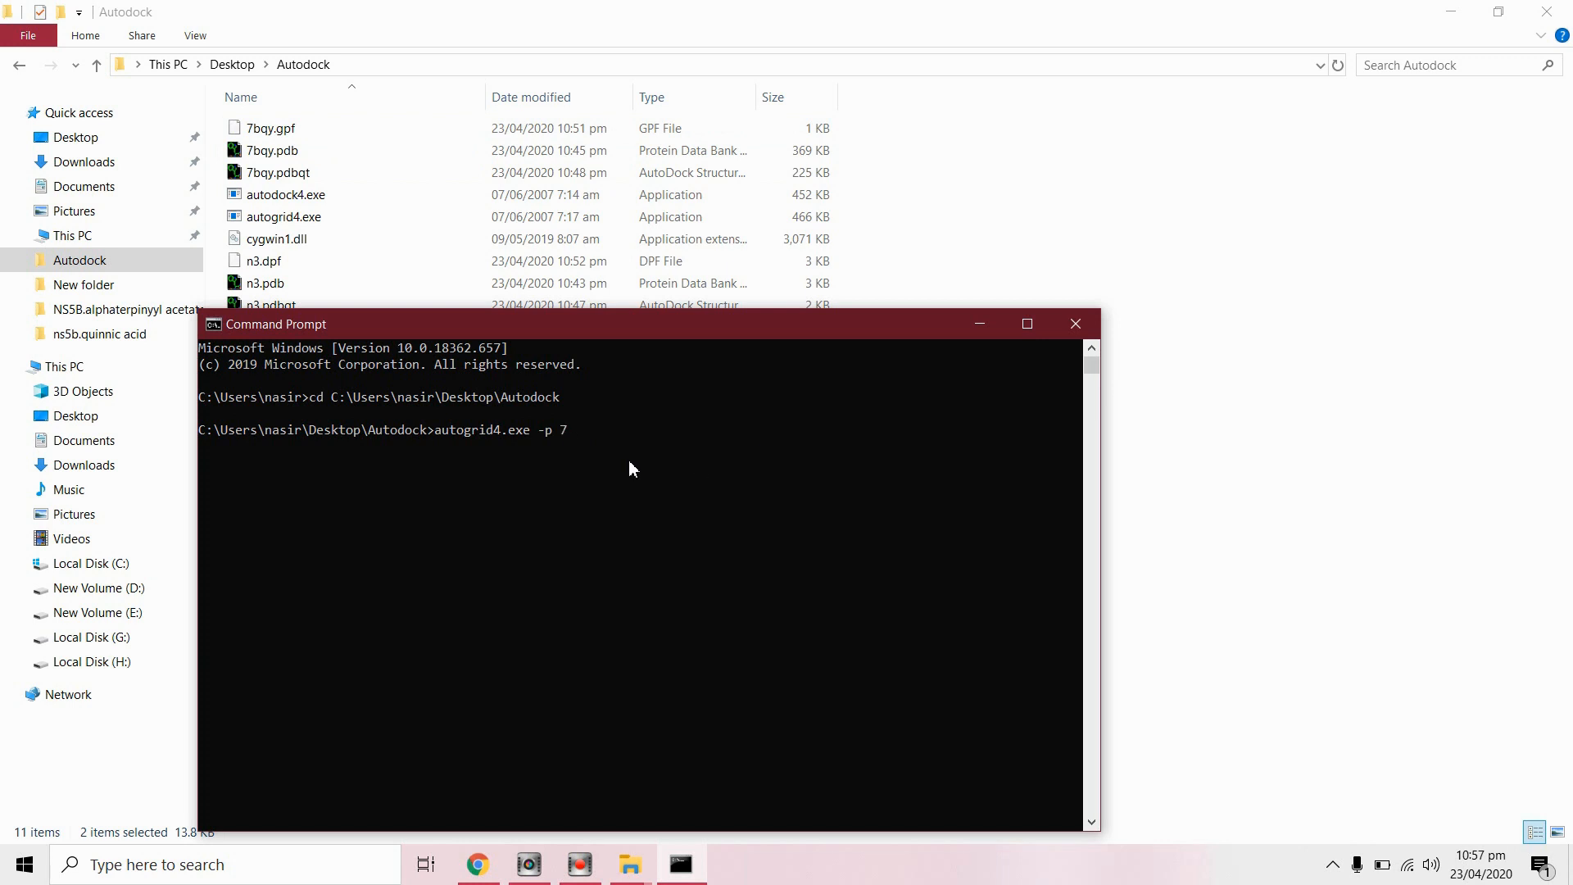
text(bqy.)
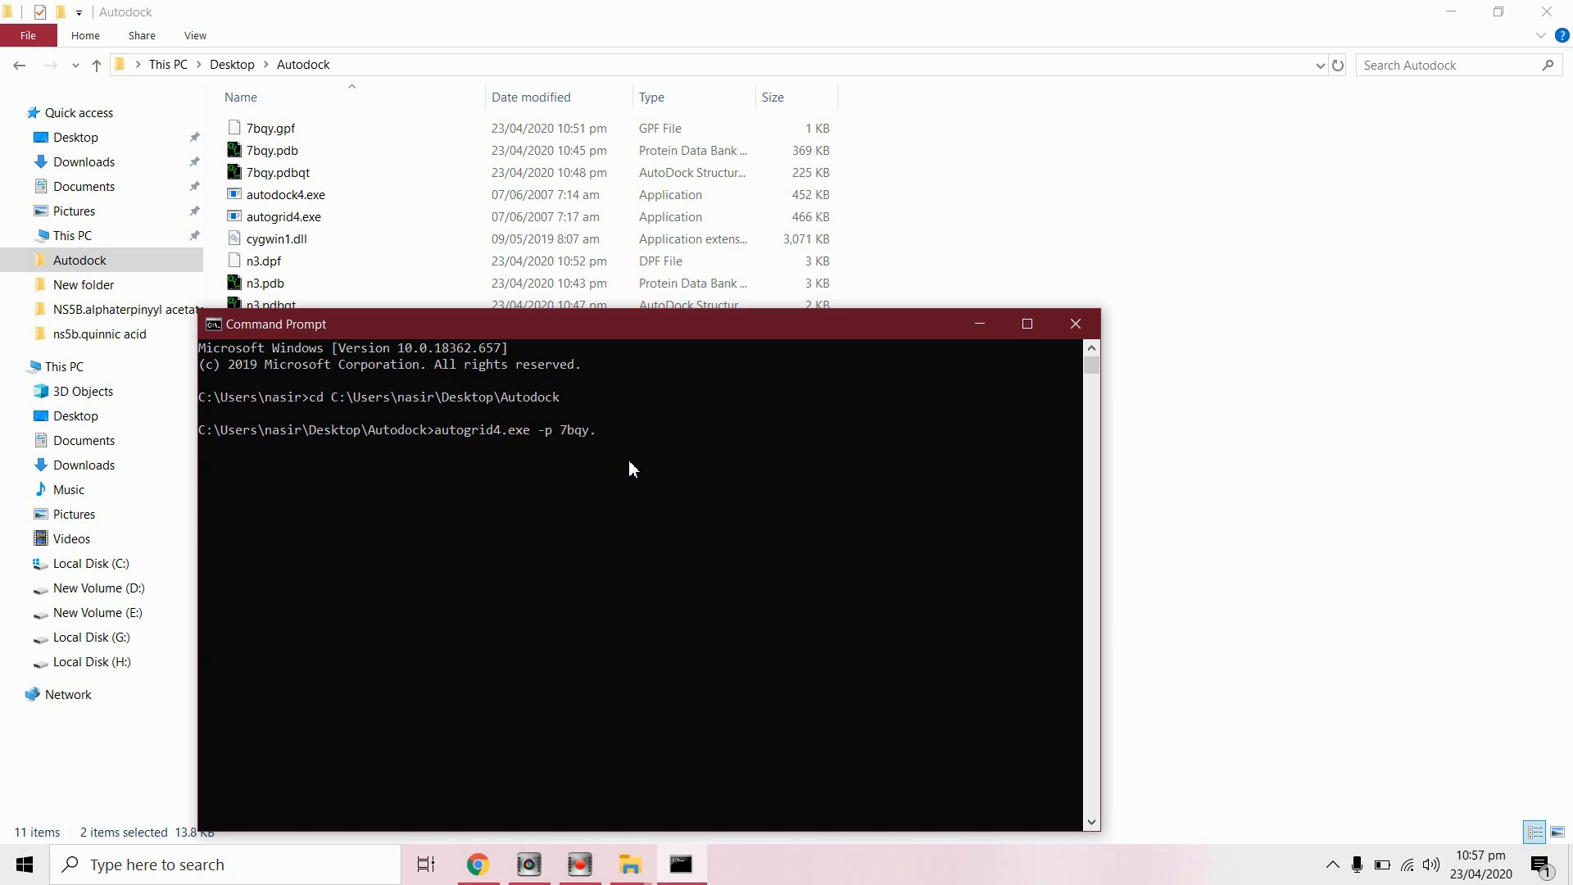
text(gp)
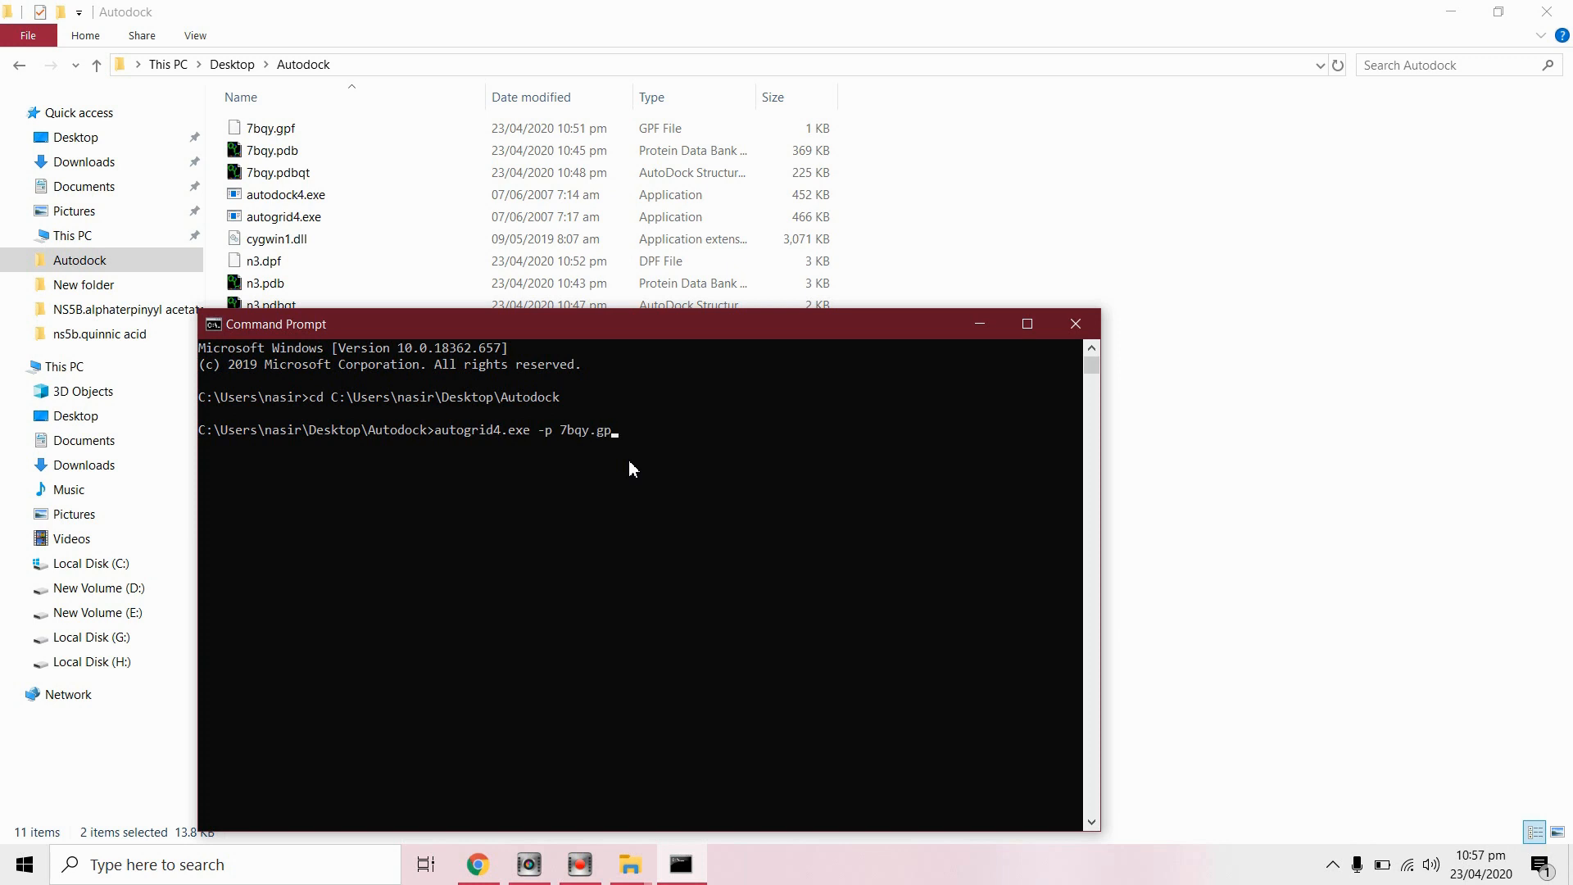
text(f -l)
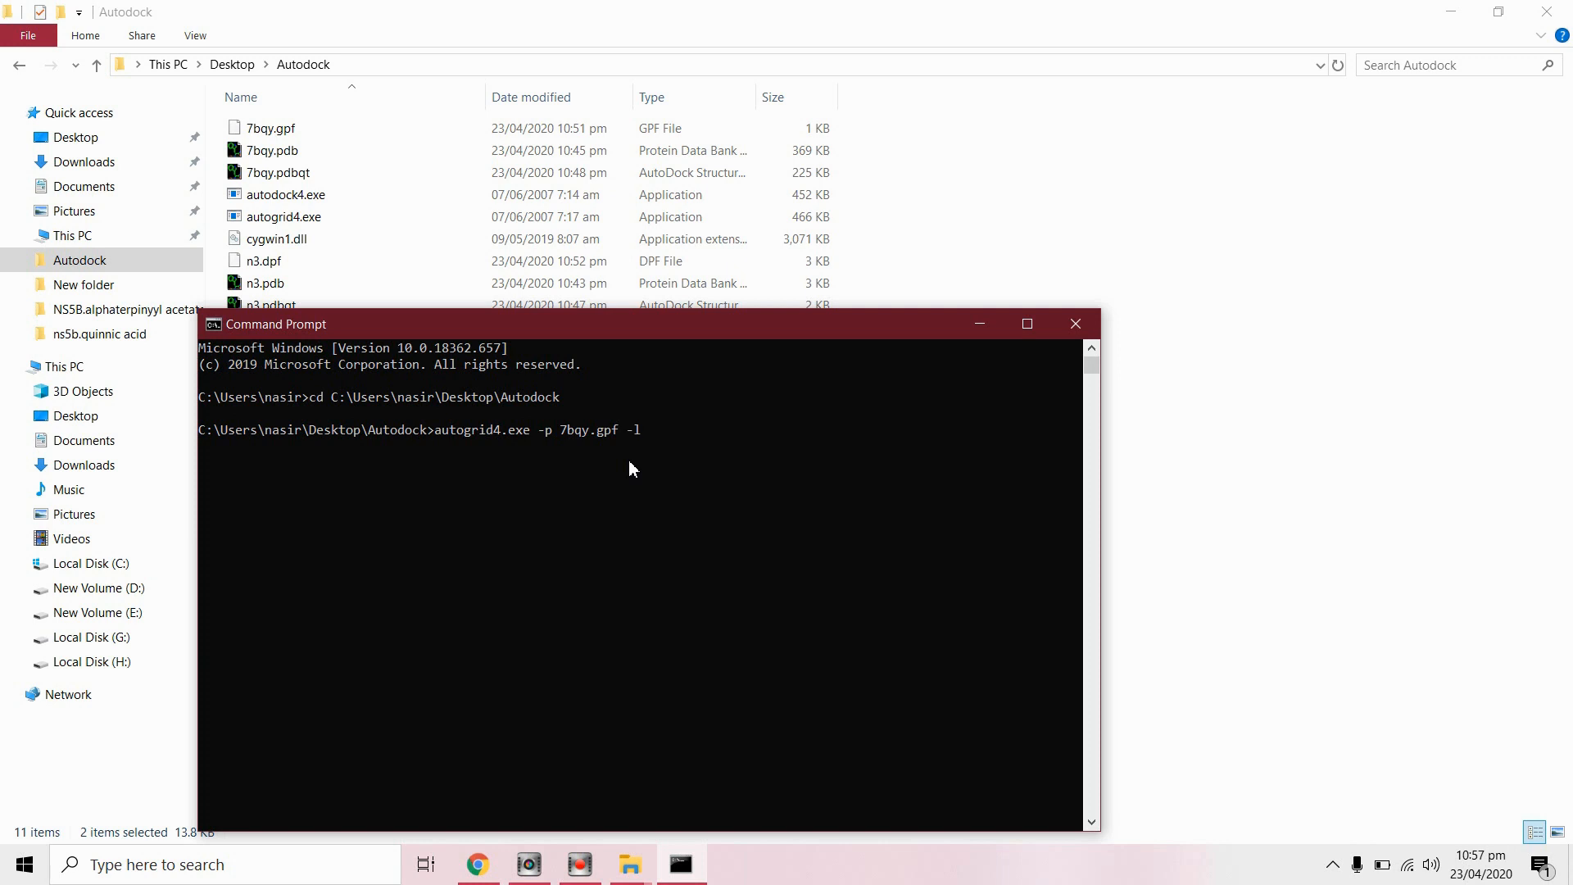
text(7)
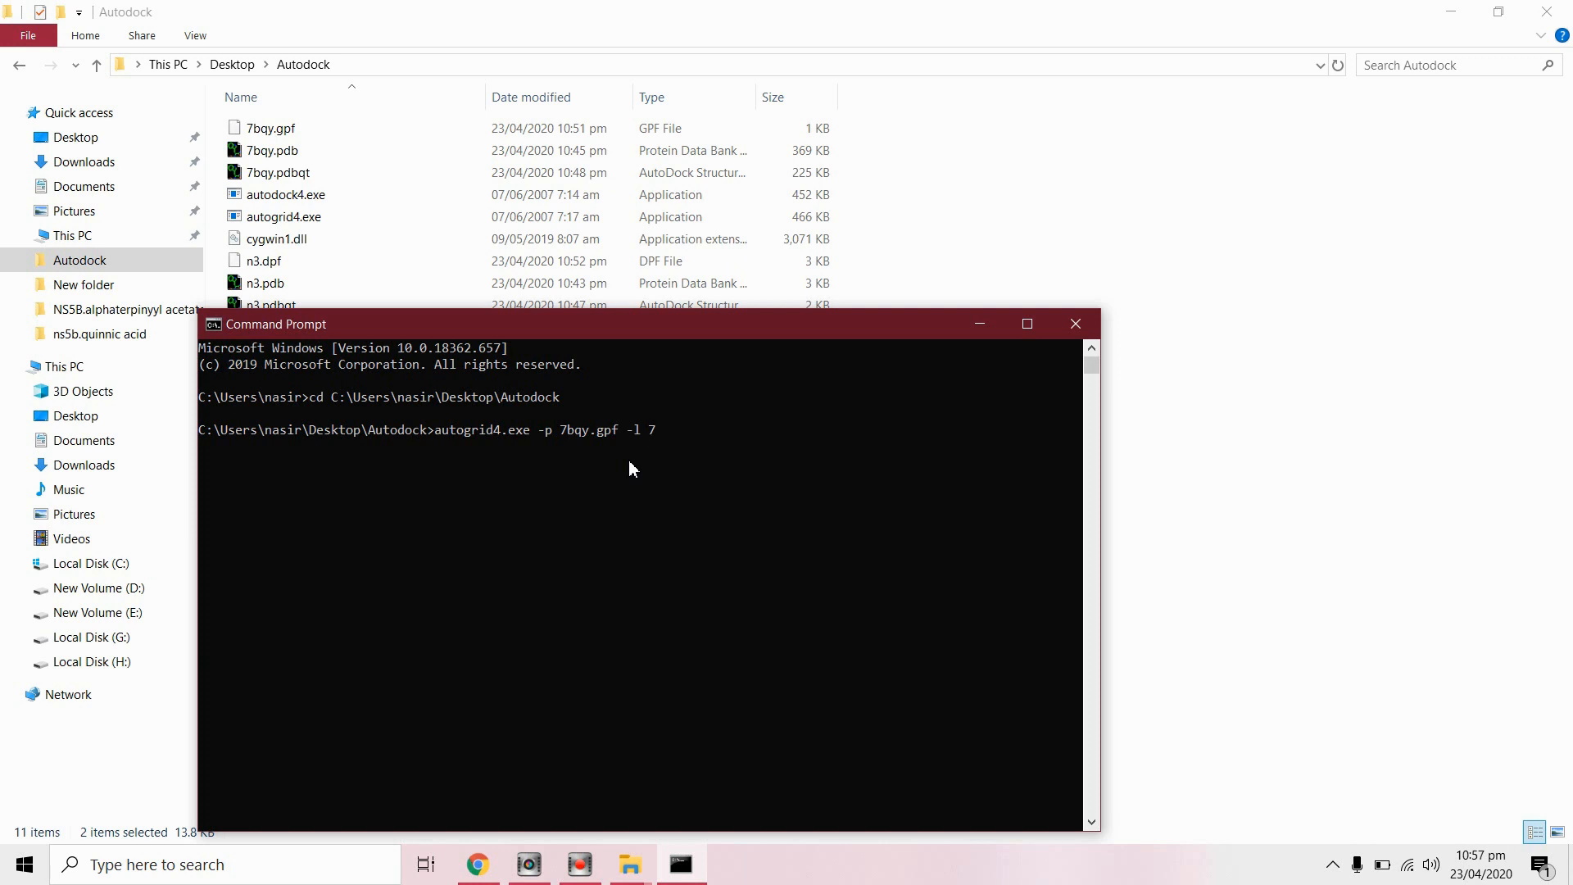
text(b)
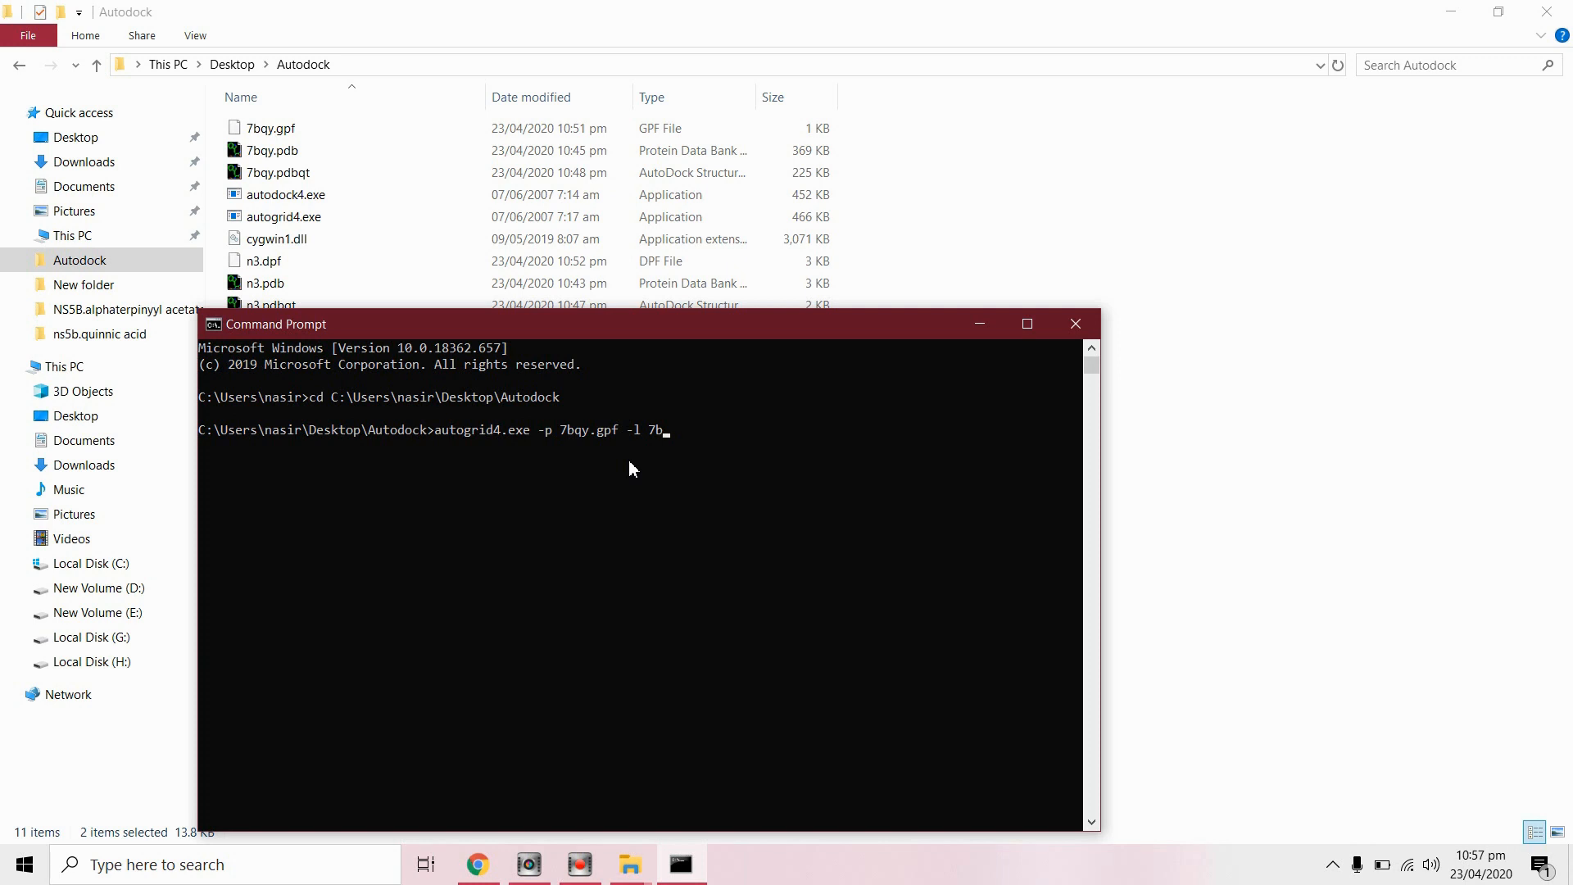
text(qp.)
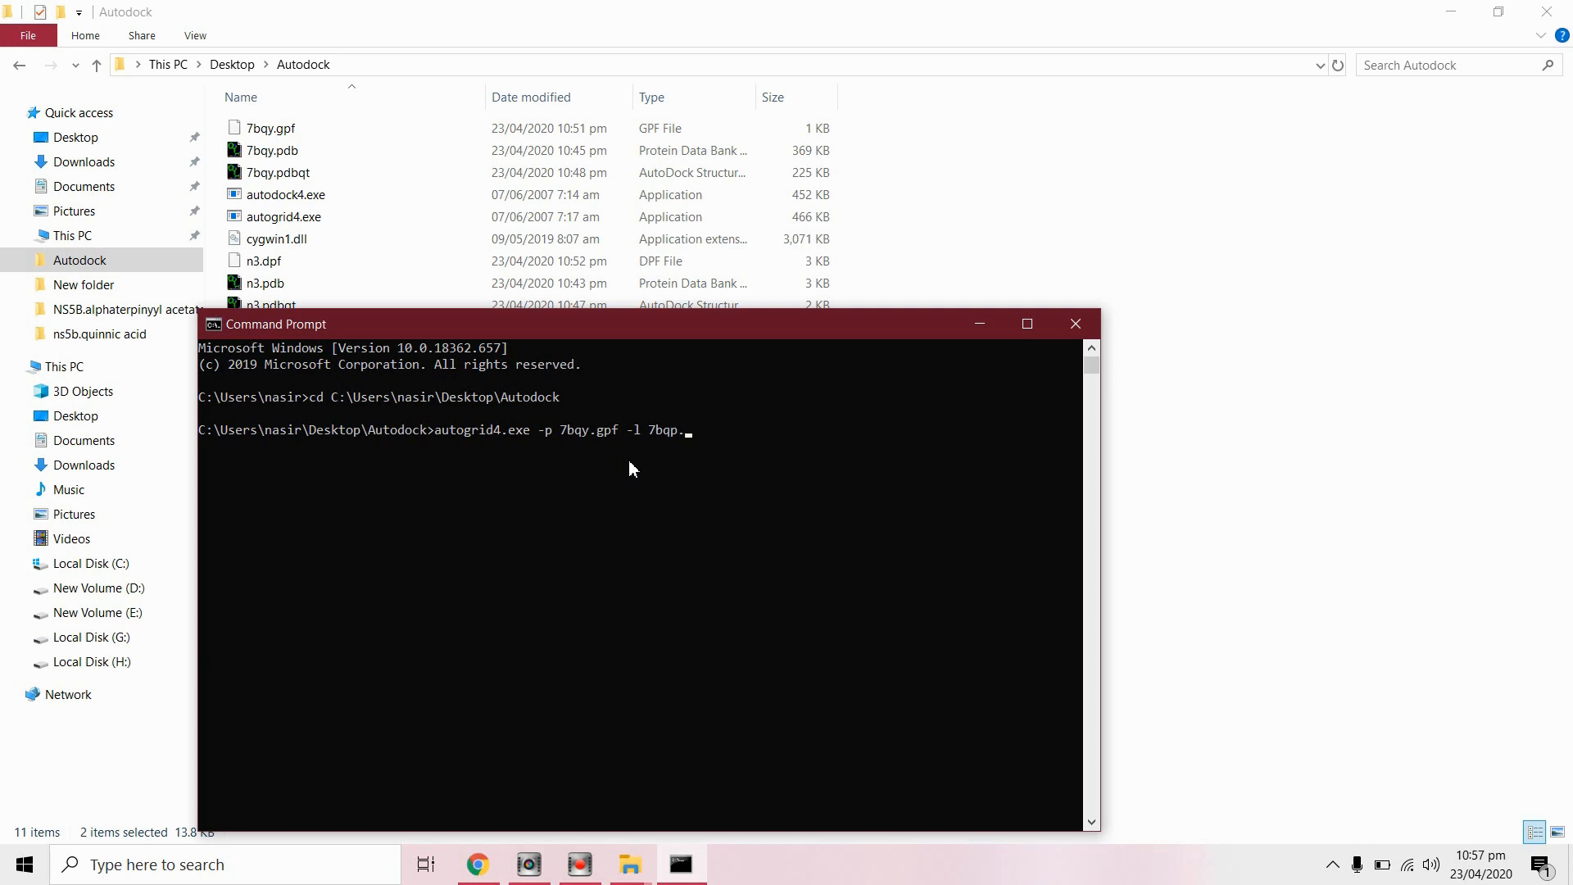
text(g)
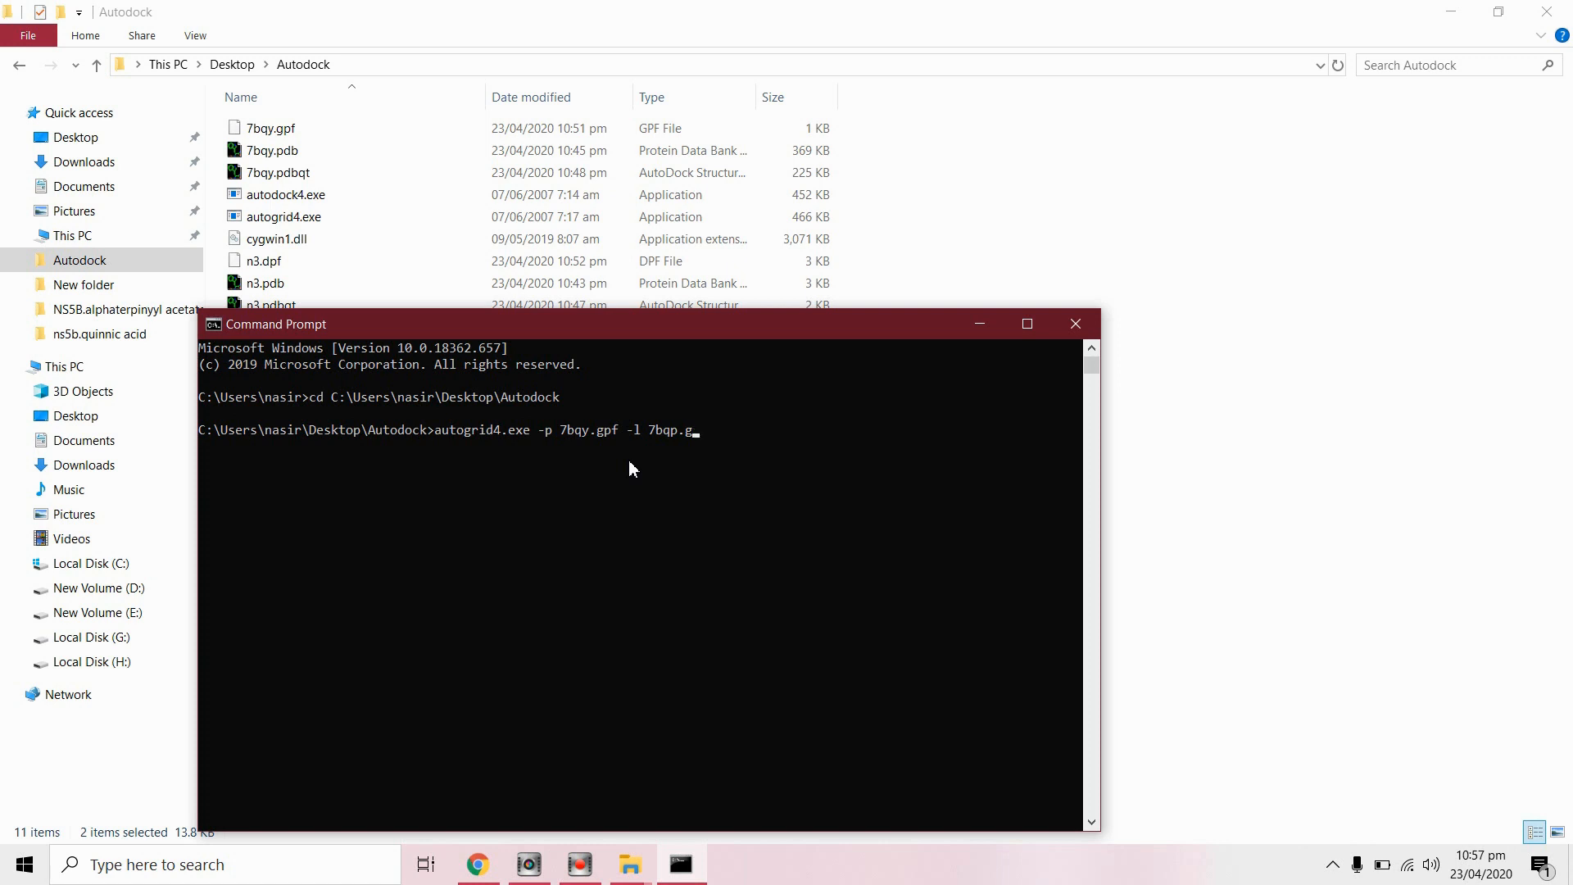
text(lg)
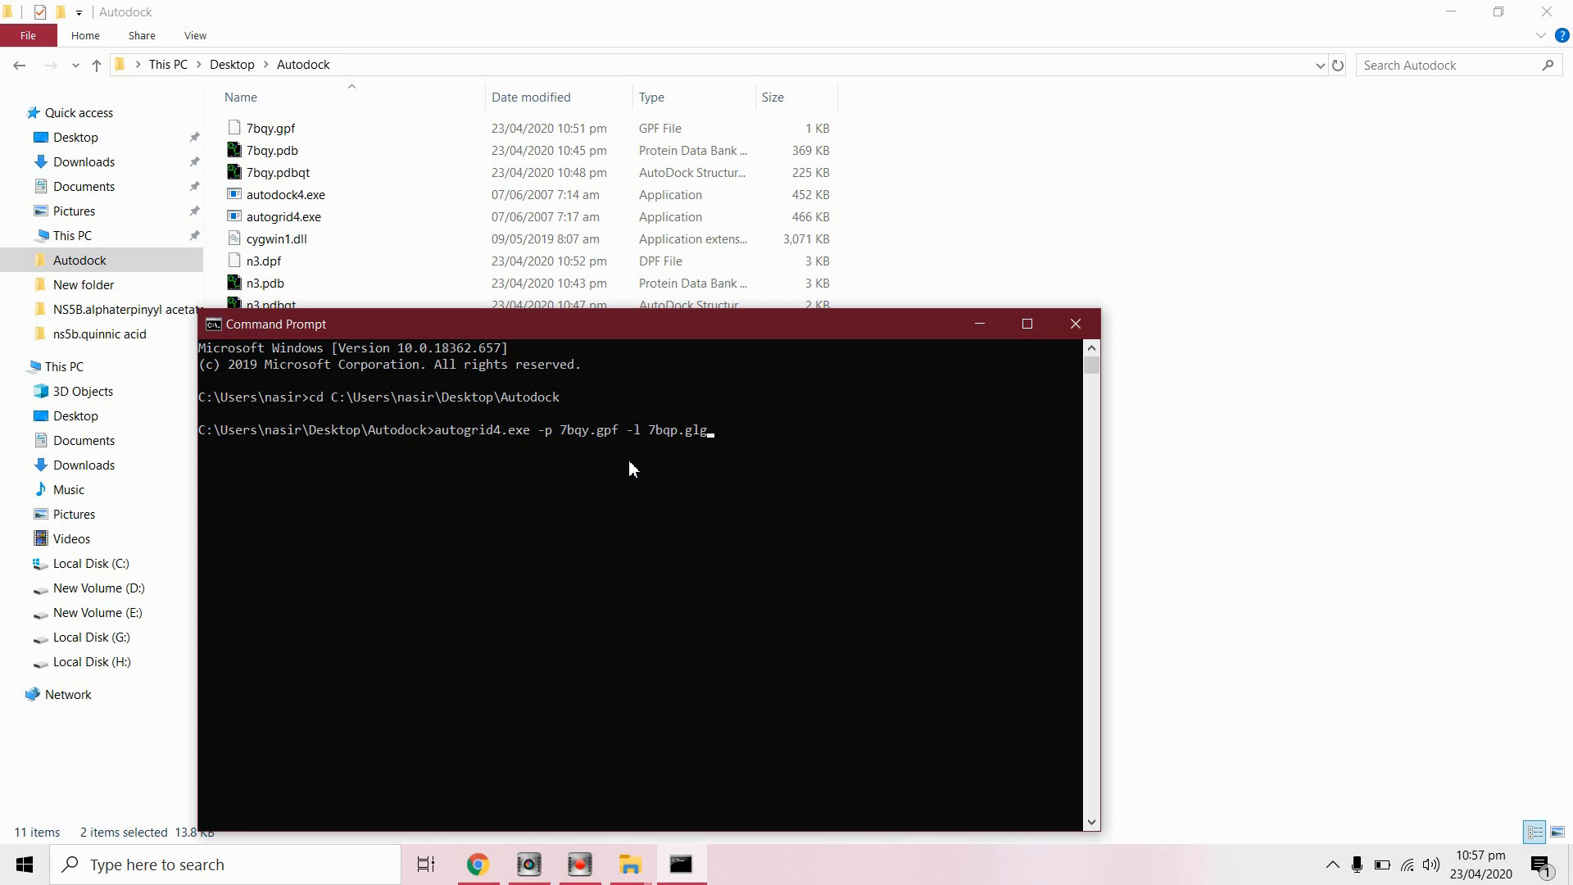
mouse_move(443, 438)
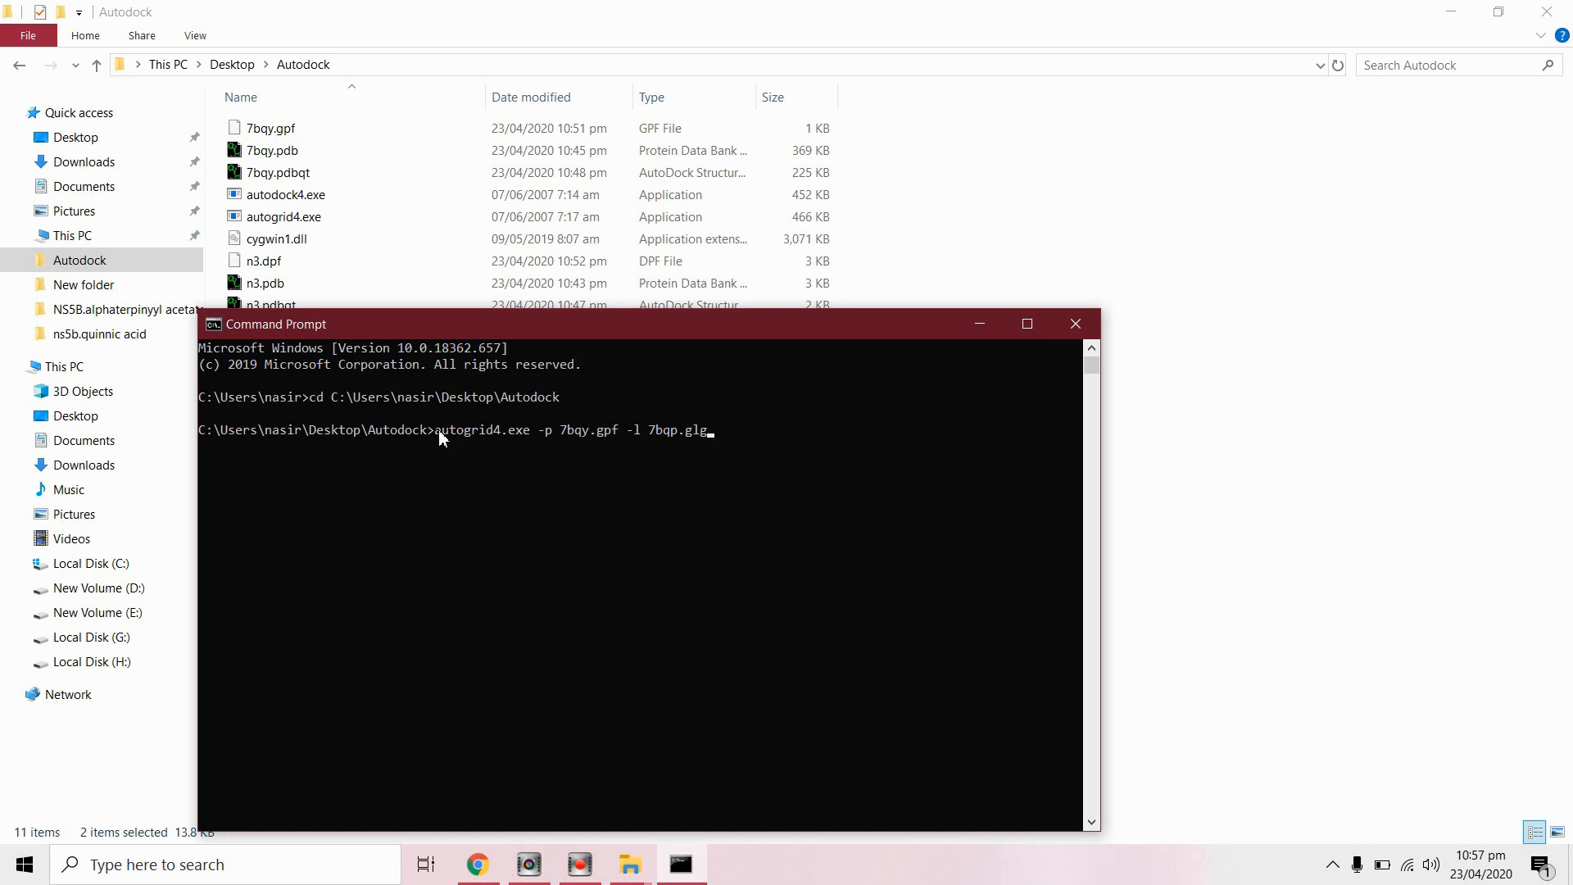
drag(435, 430, 714, 429)
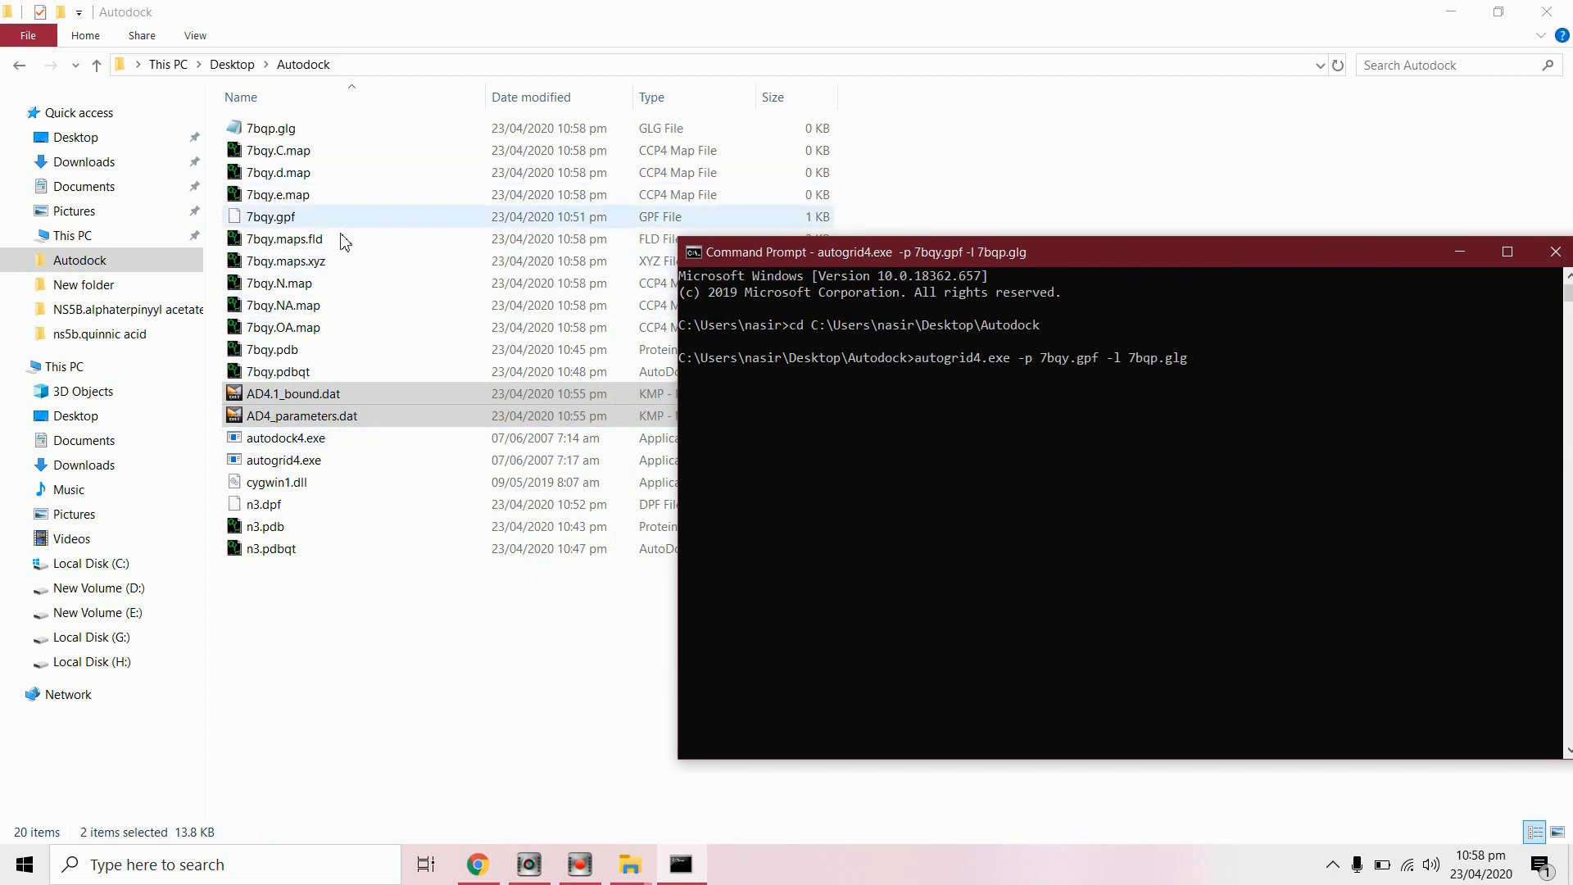
click(271, 349)
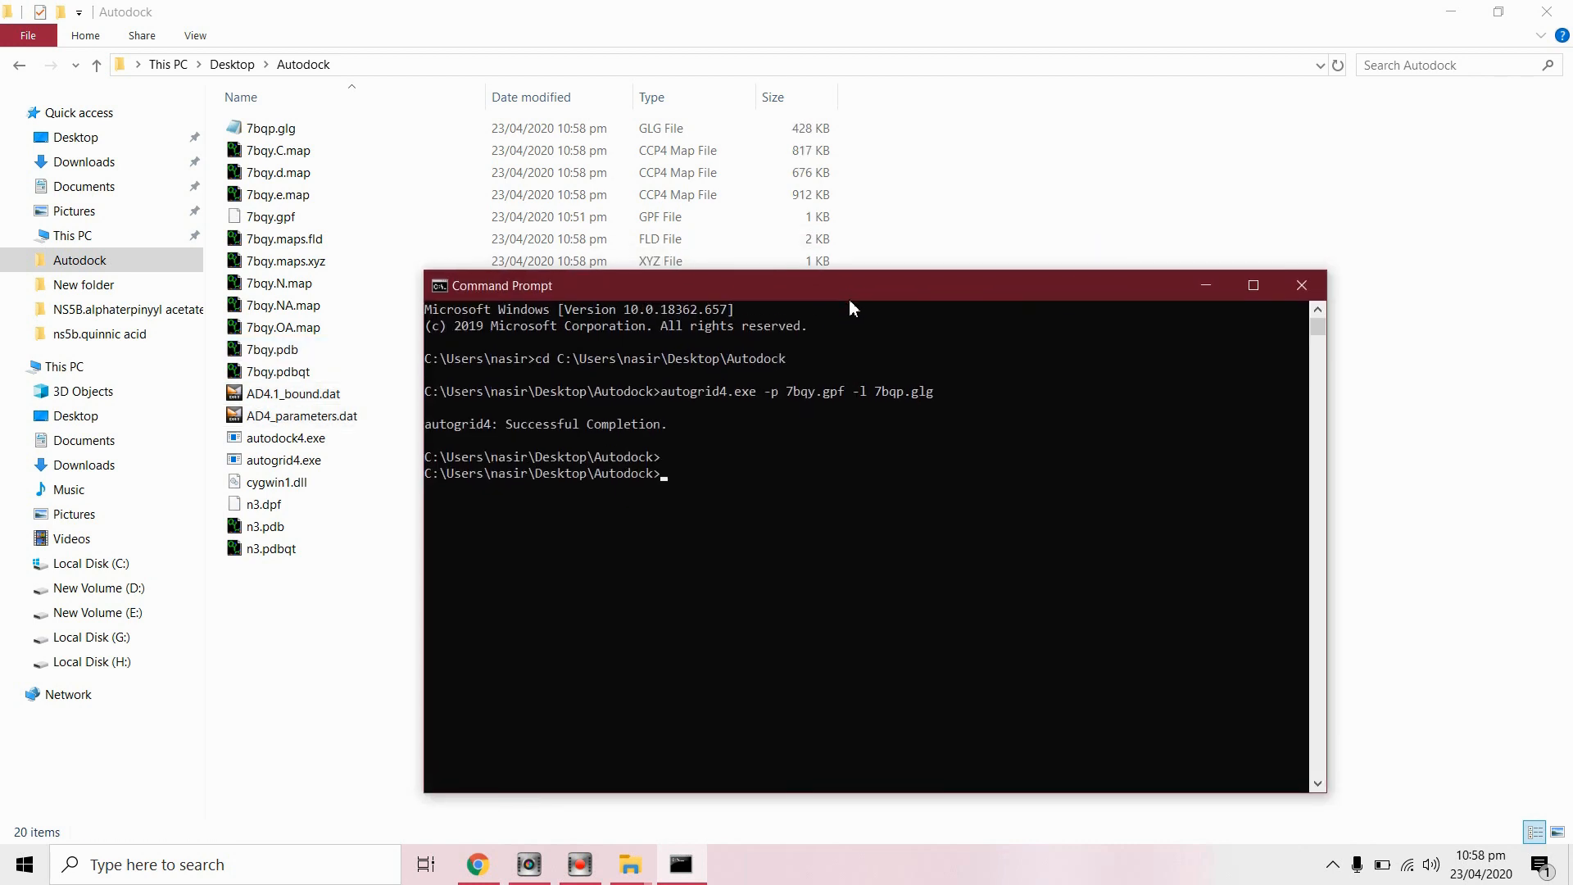
Step: Enter the command autodock4.exe -p n3.dpf -l n3.dlg at the prompt without running it
drag(853, 285, 883, 266)
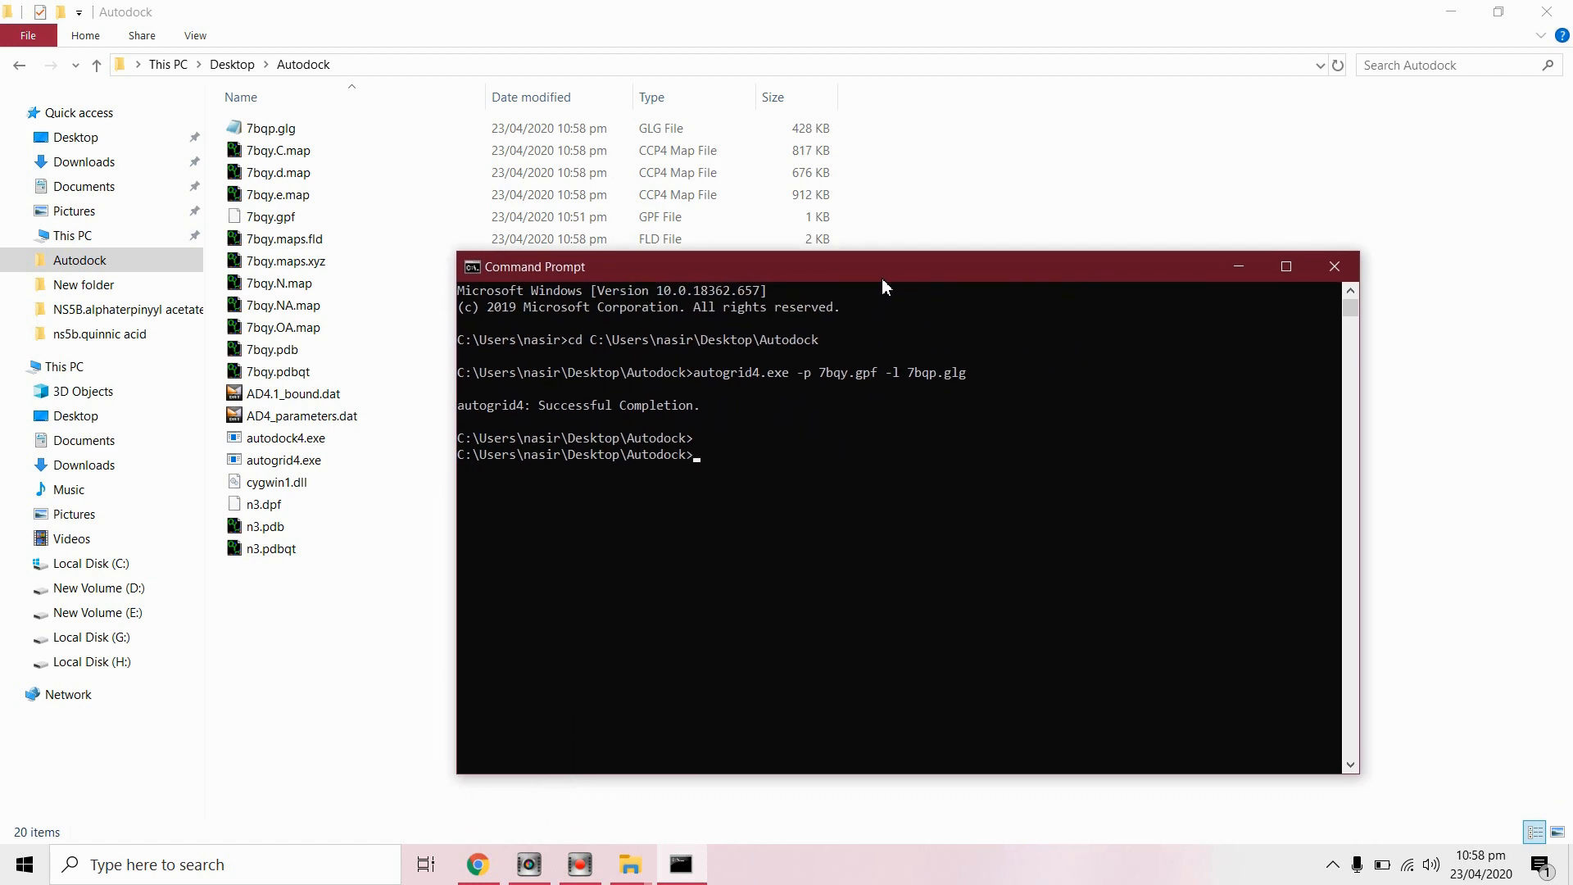
mouse_move(850, 458)
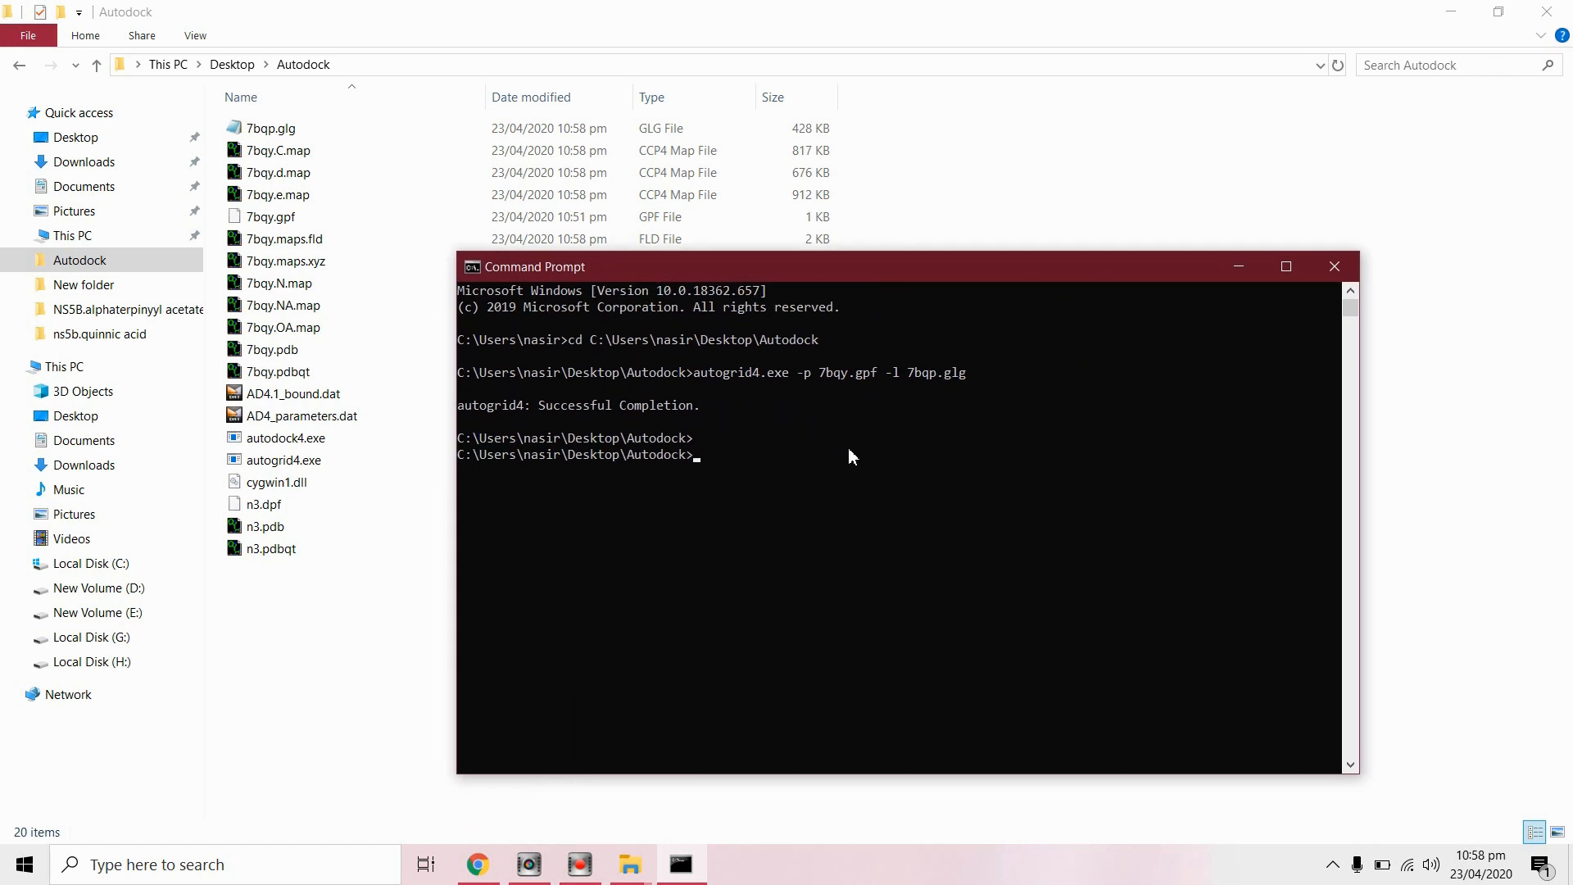
text(autodock4.exe)
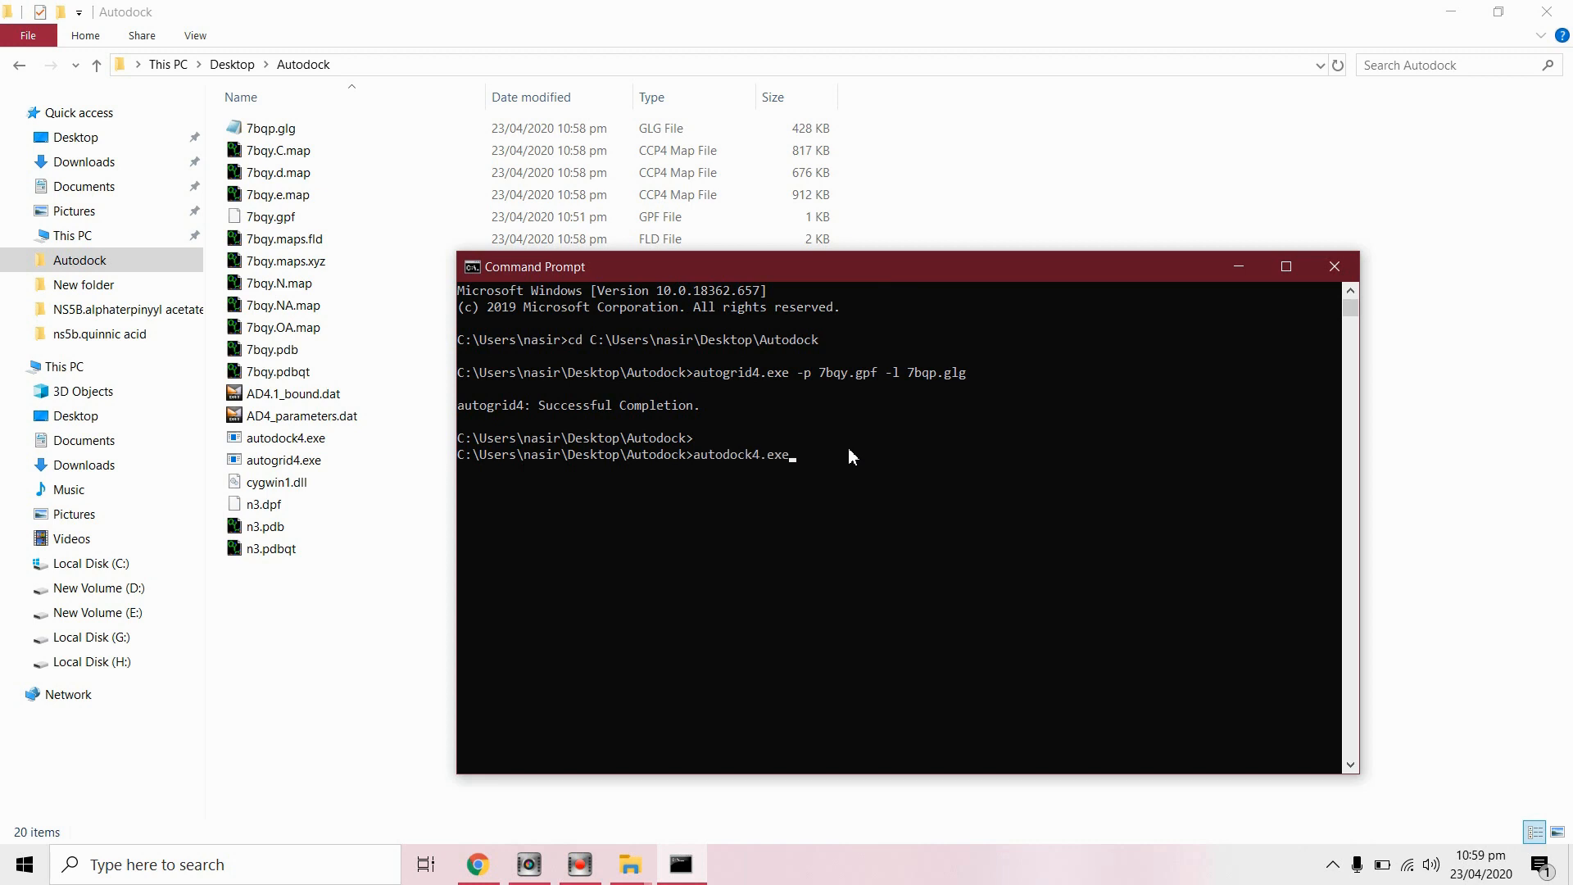
text(-)
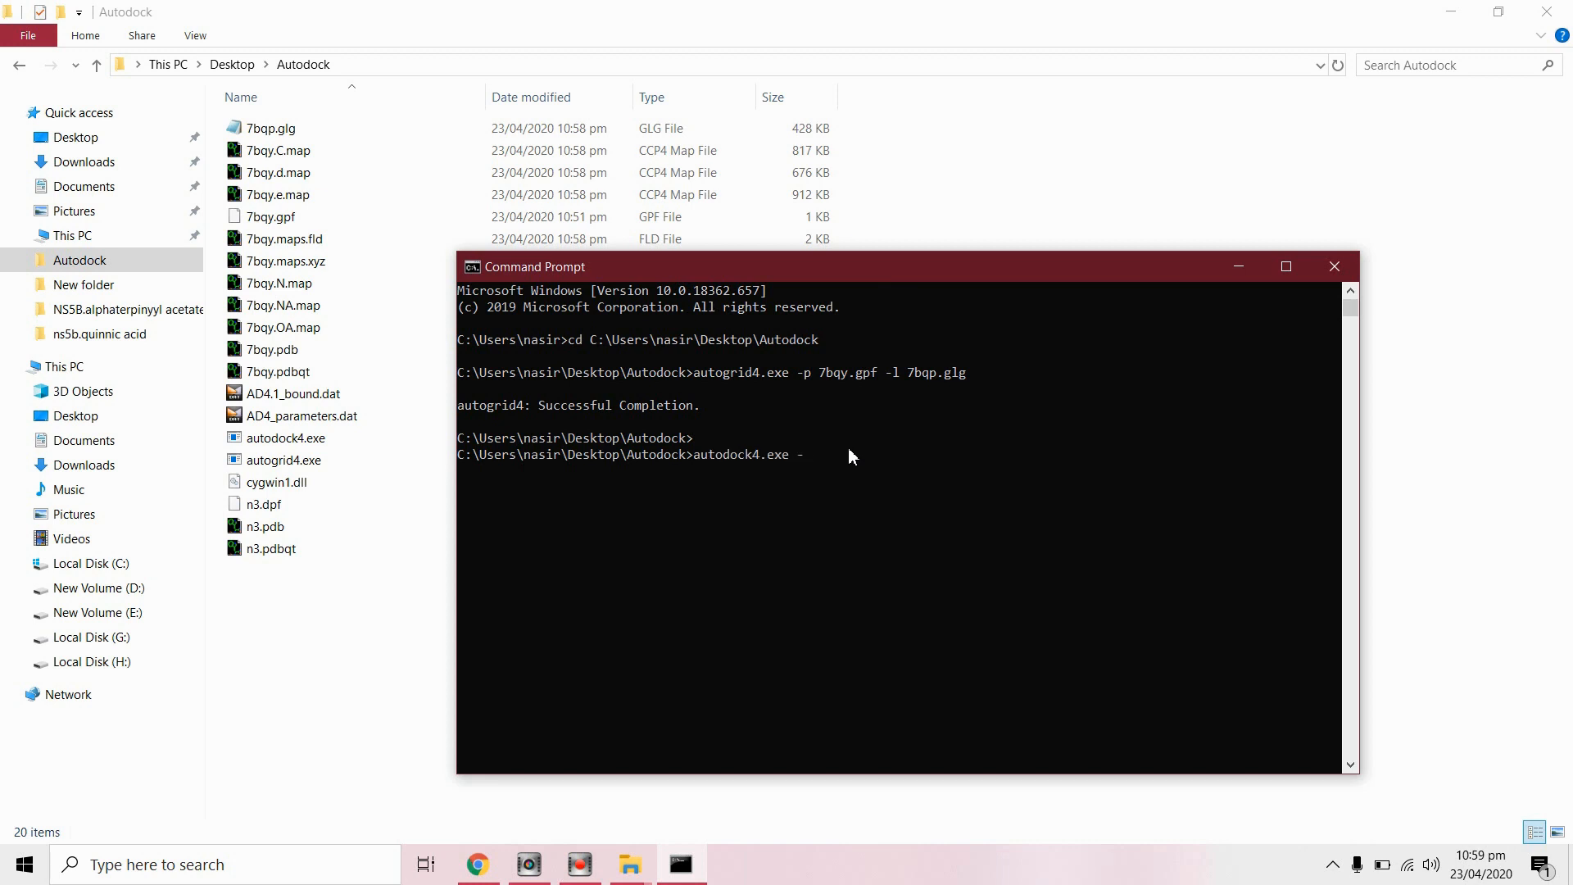
text(p)
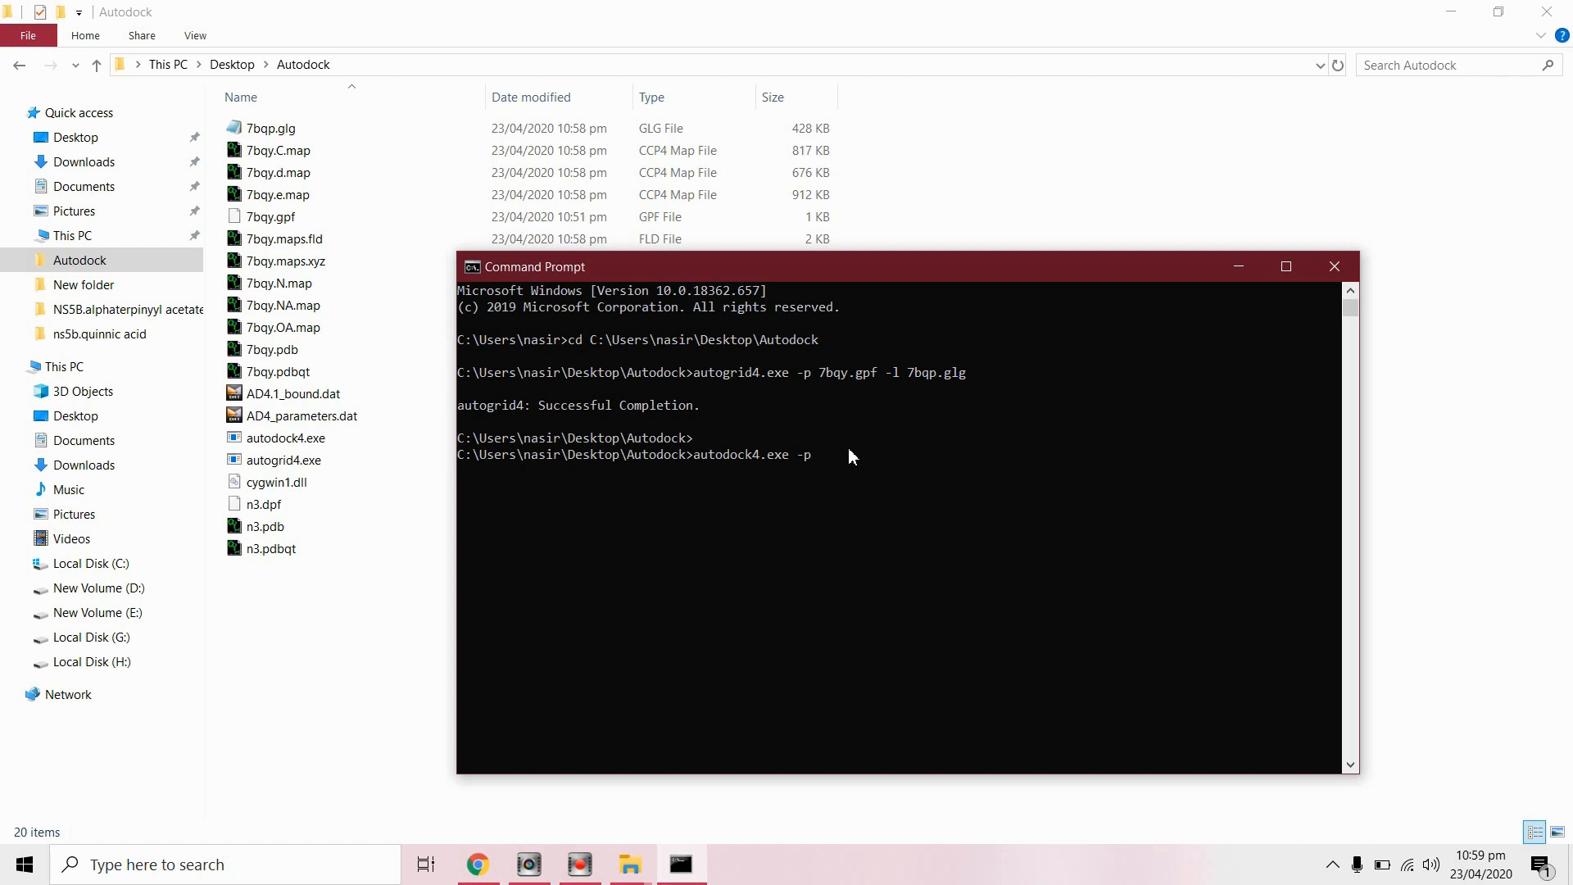
click(263, 504)
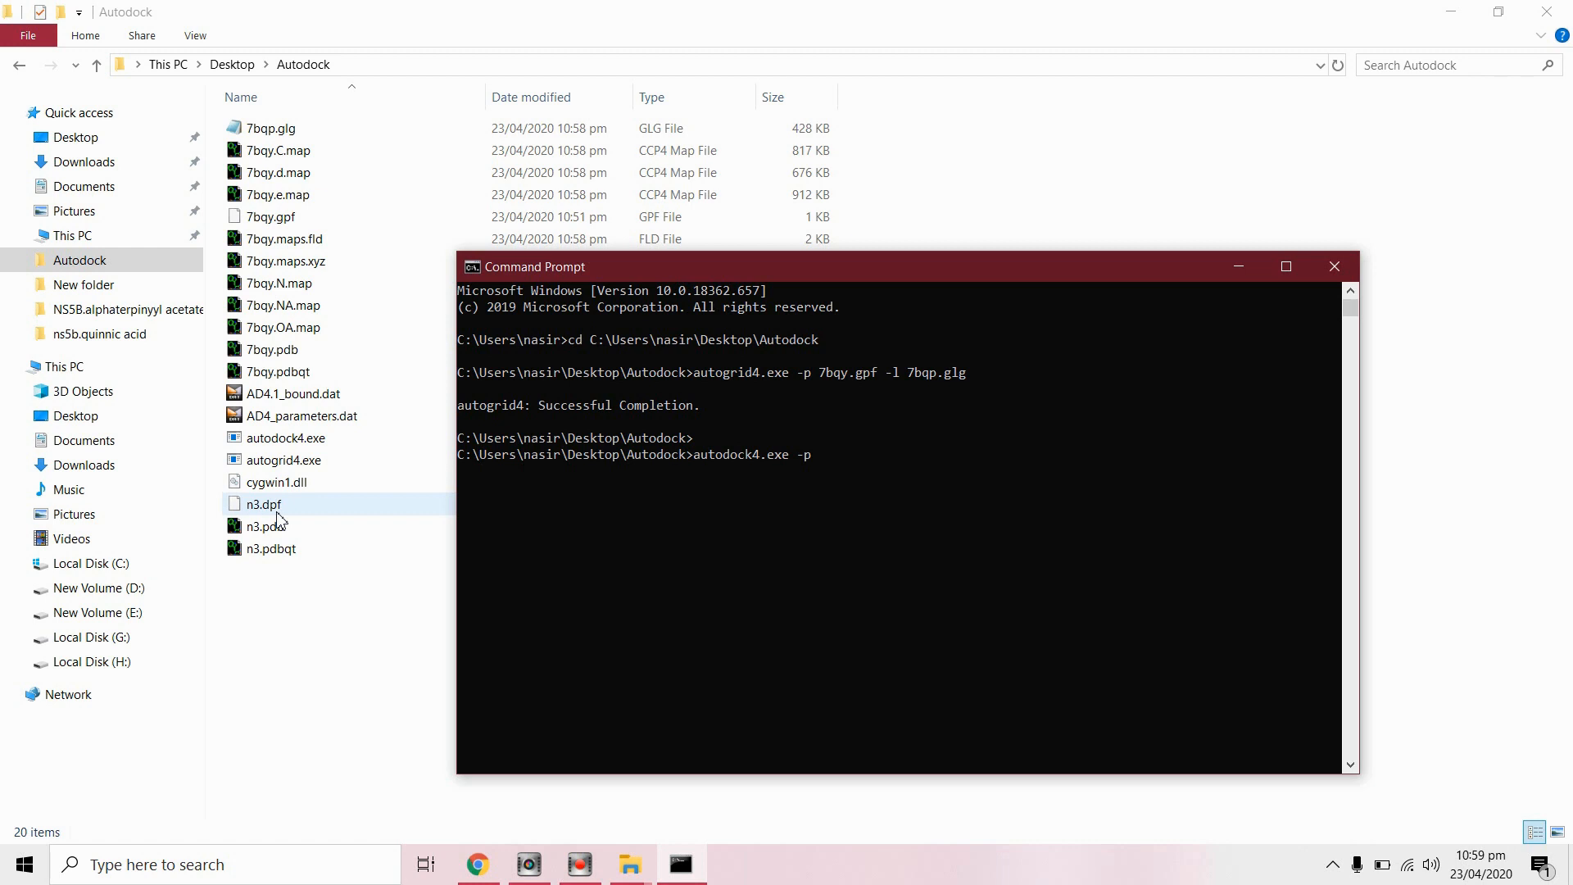
text(n)
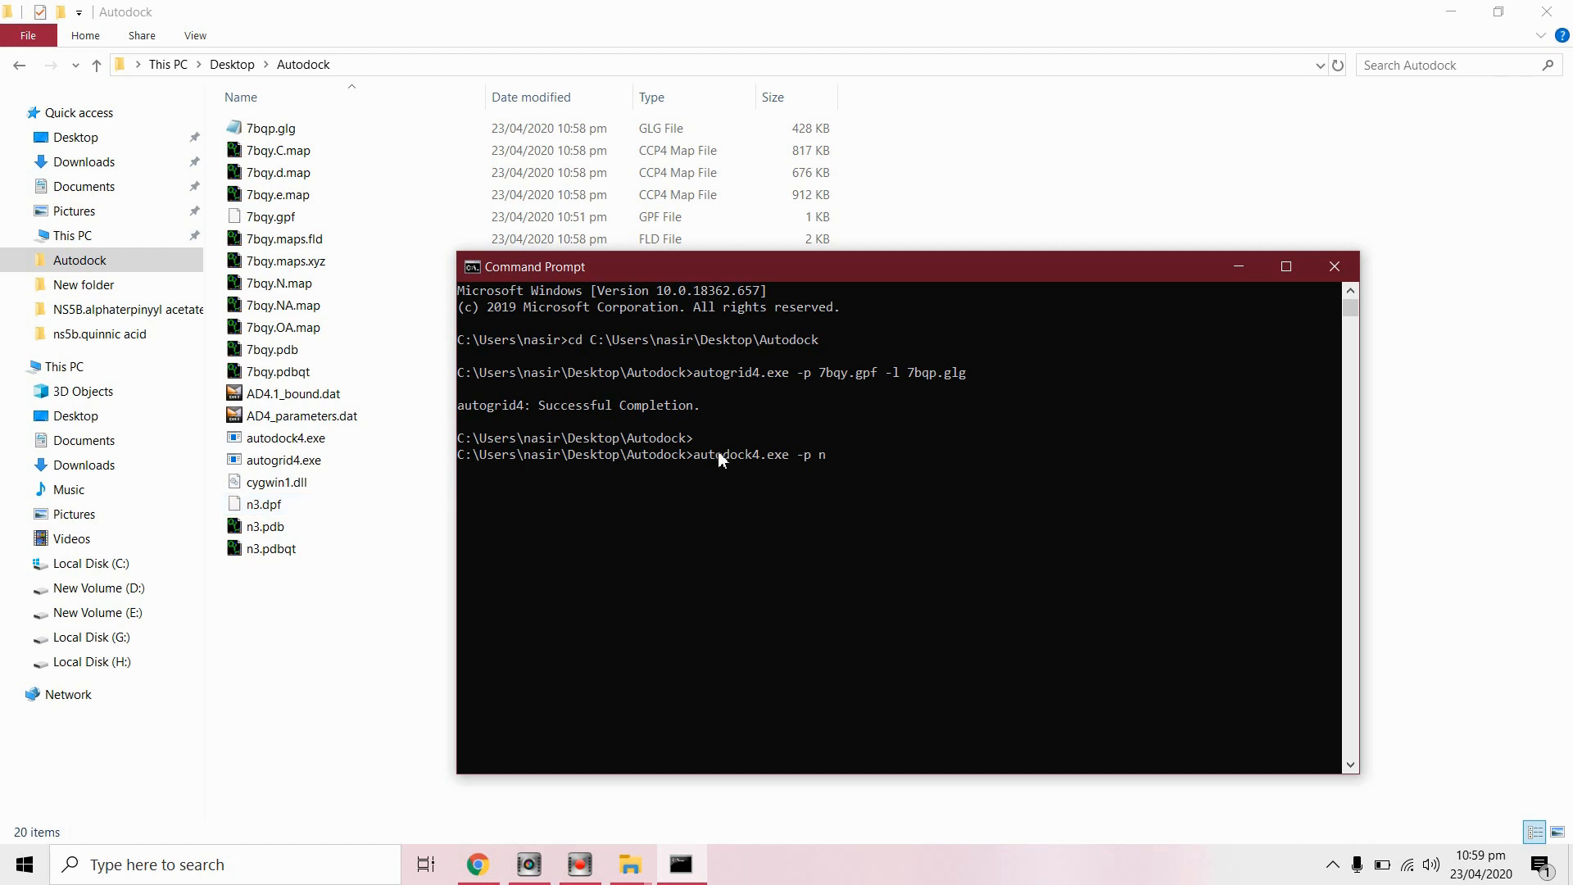
text(3.dp)
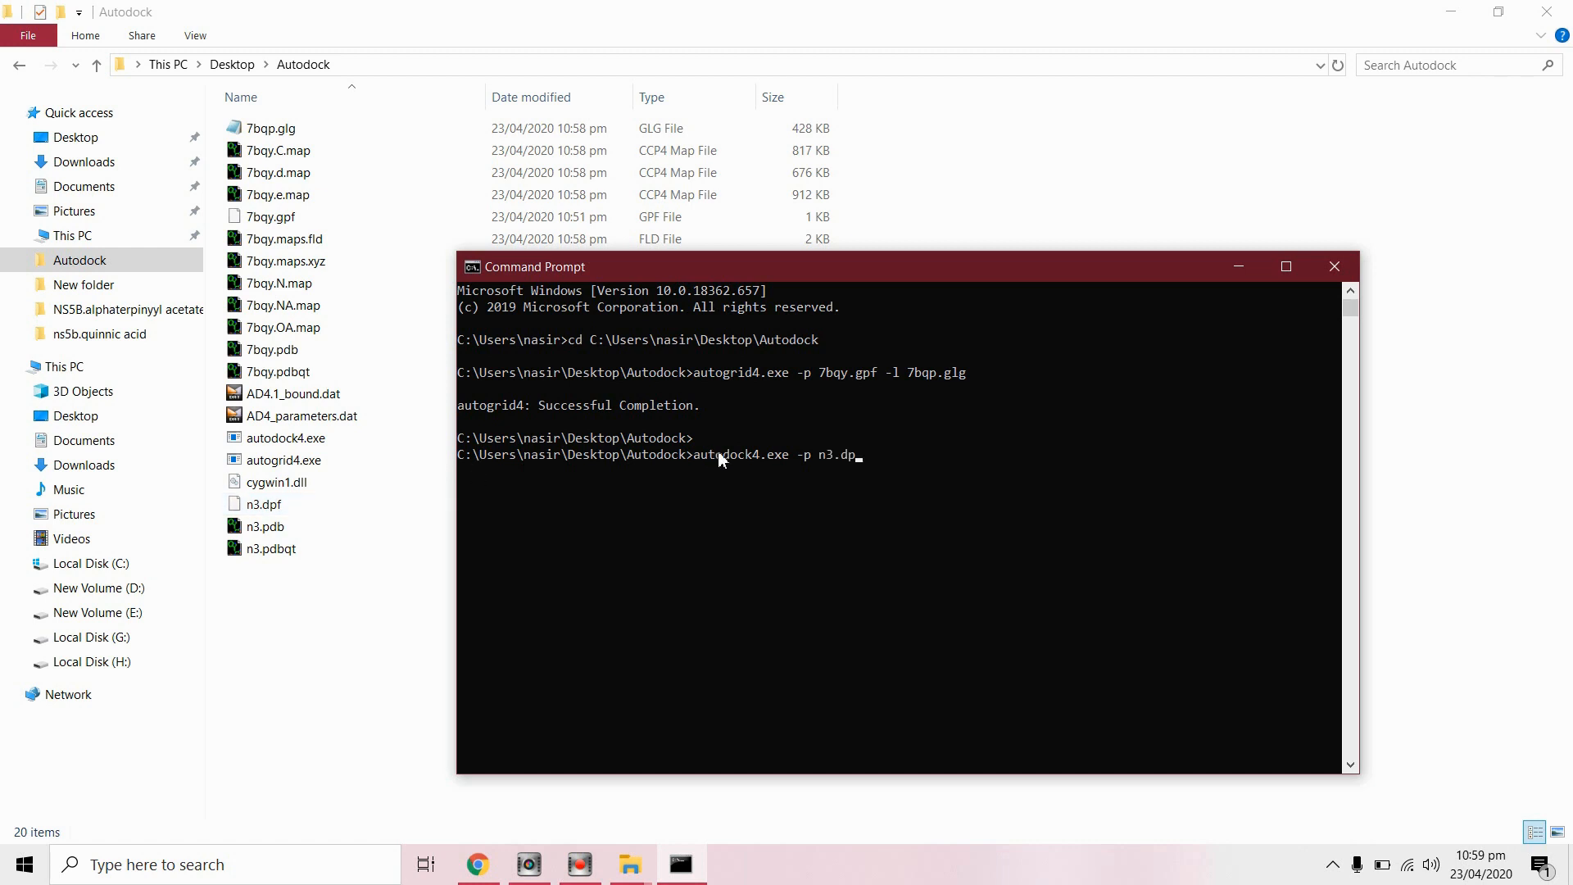
text(f)
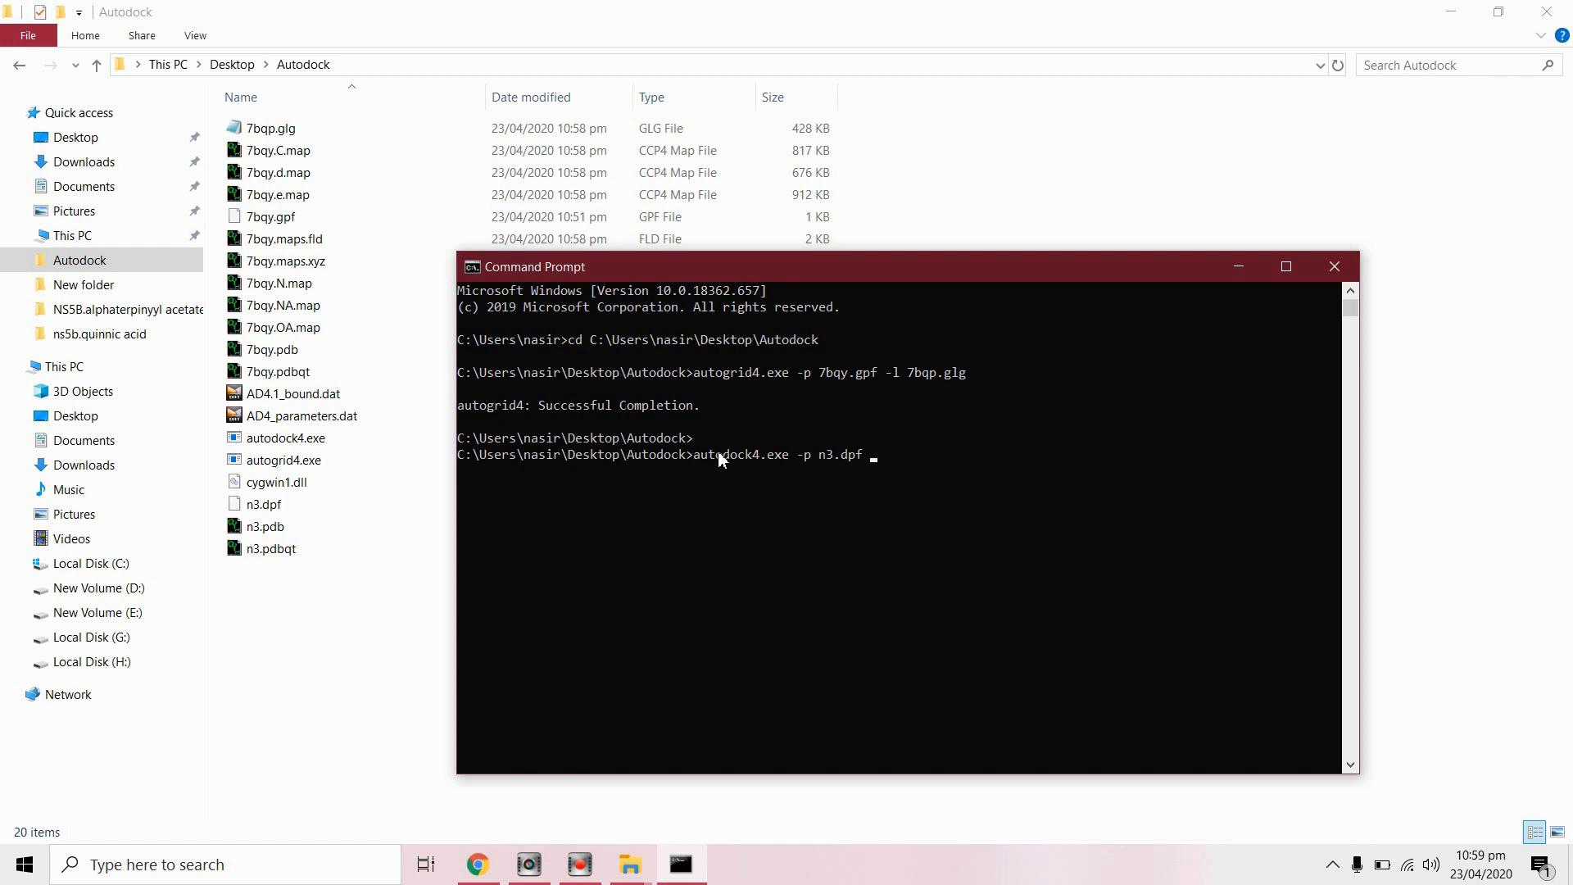
text(-l)
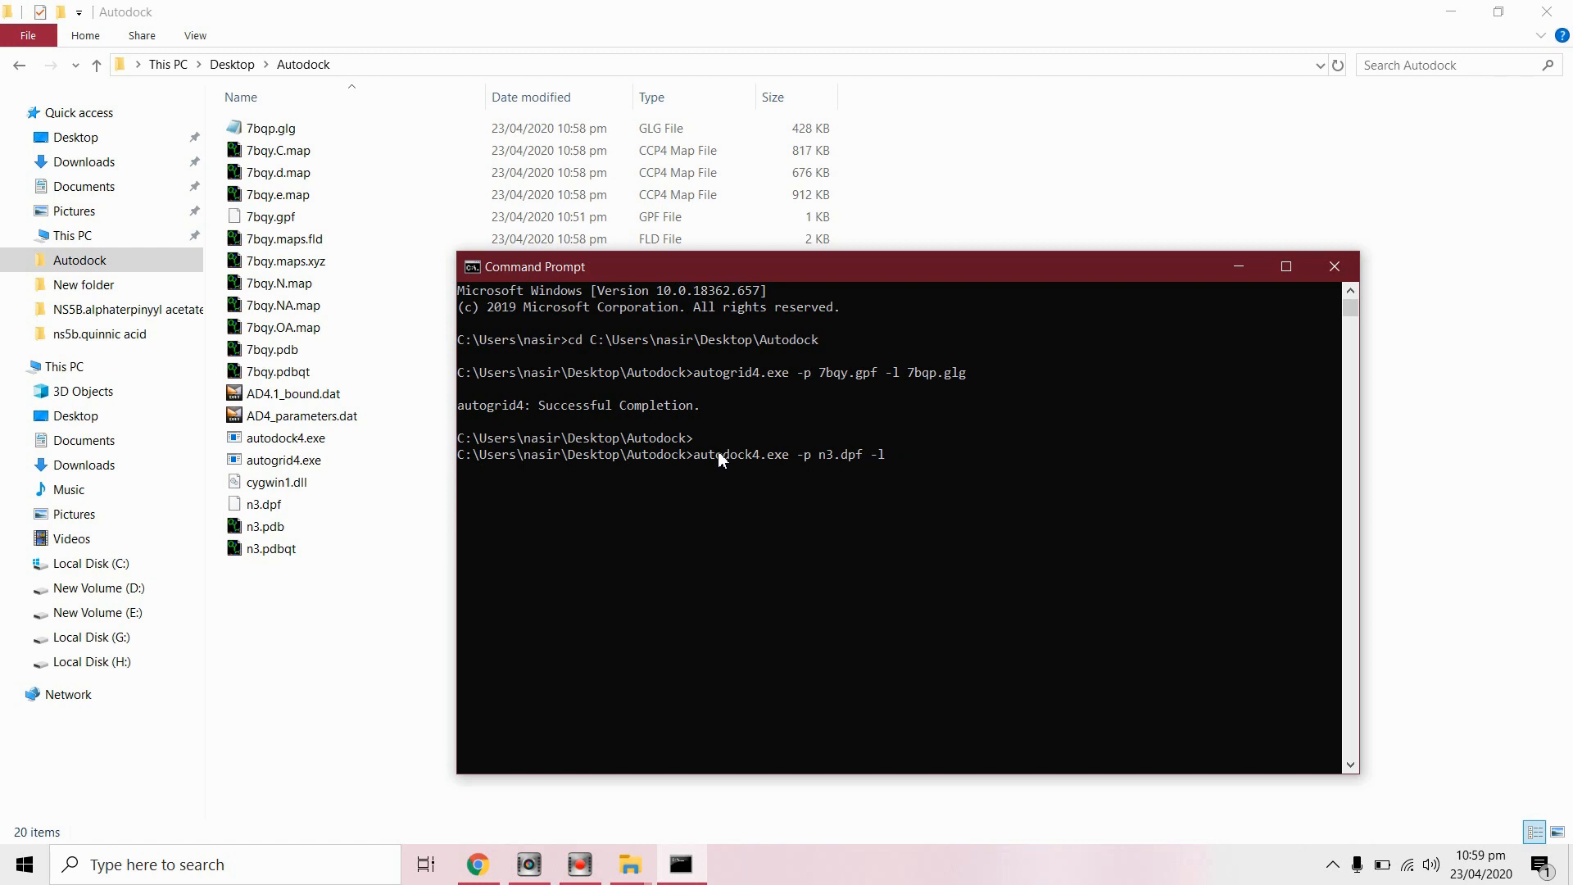
text(n3.)
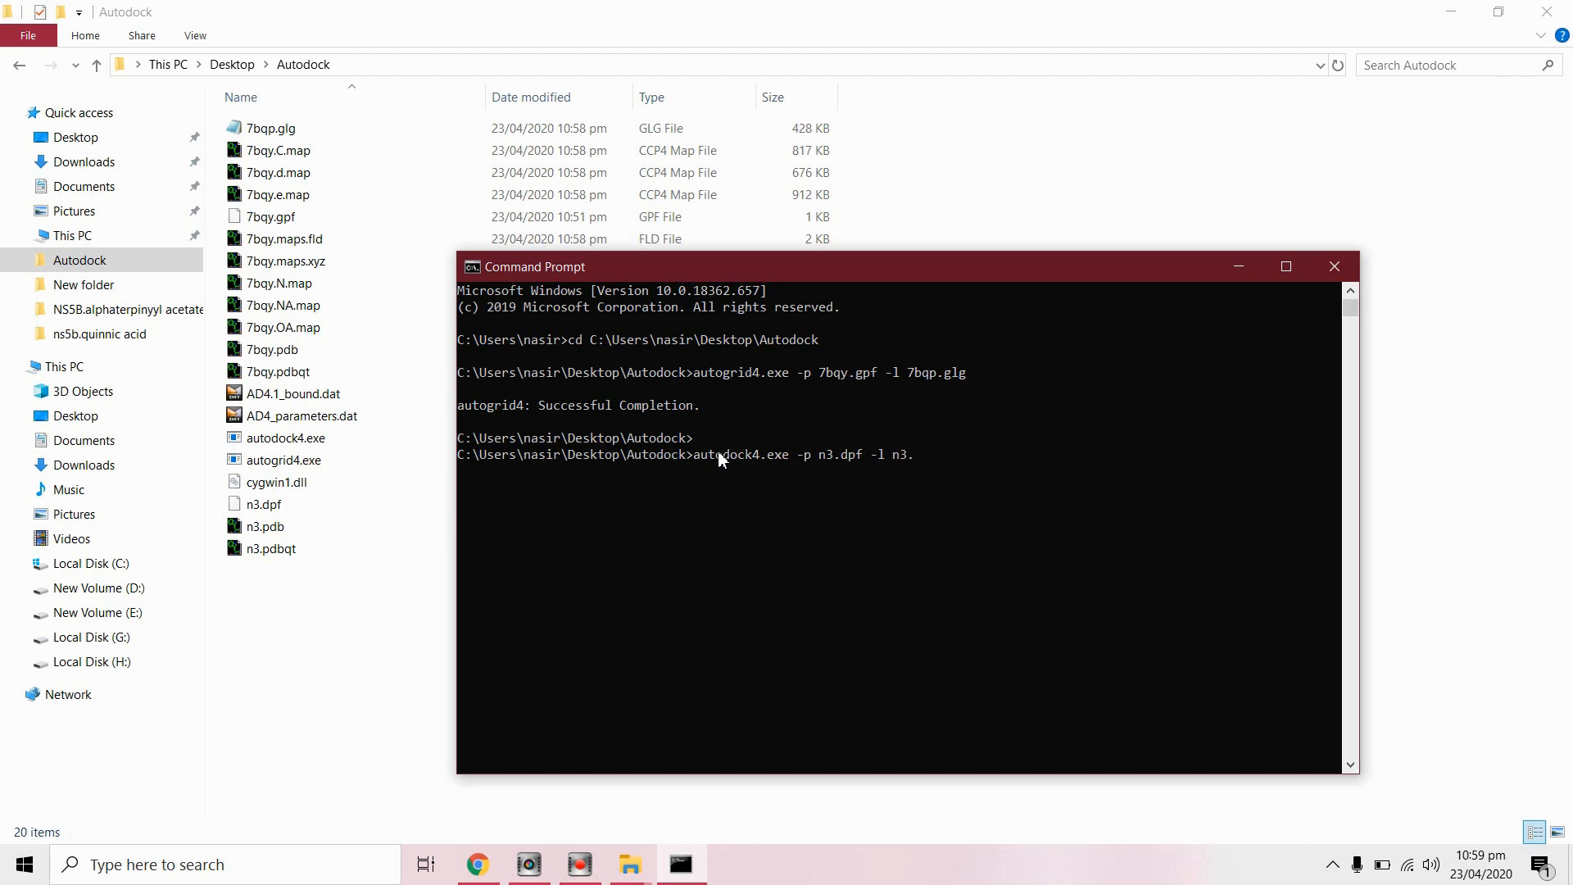
text(dlg)
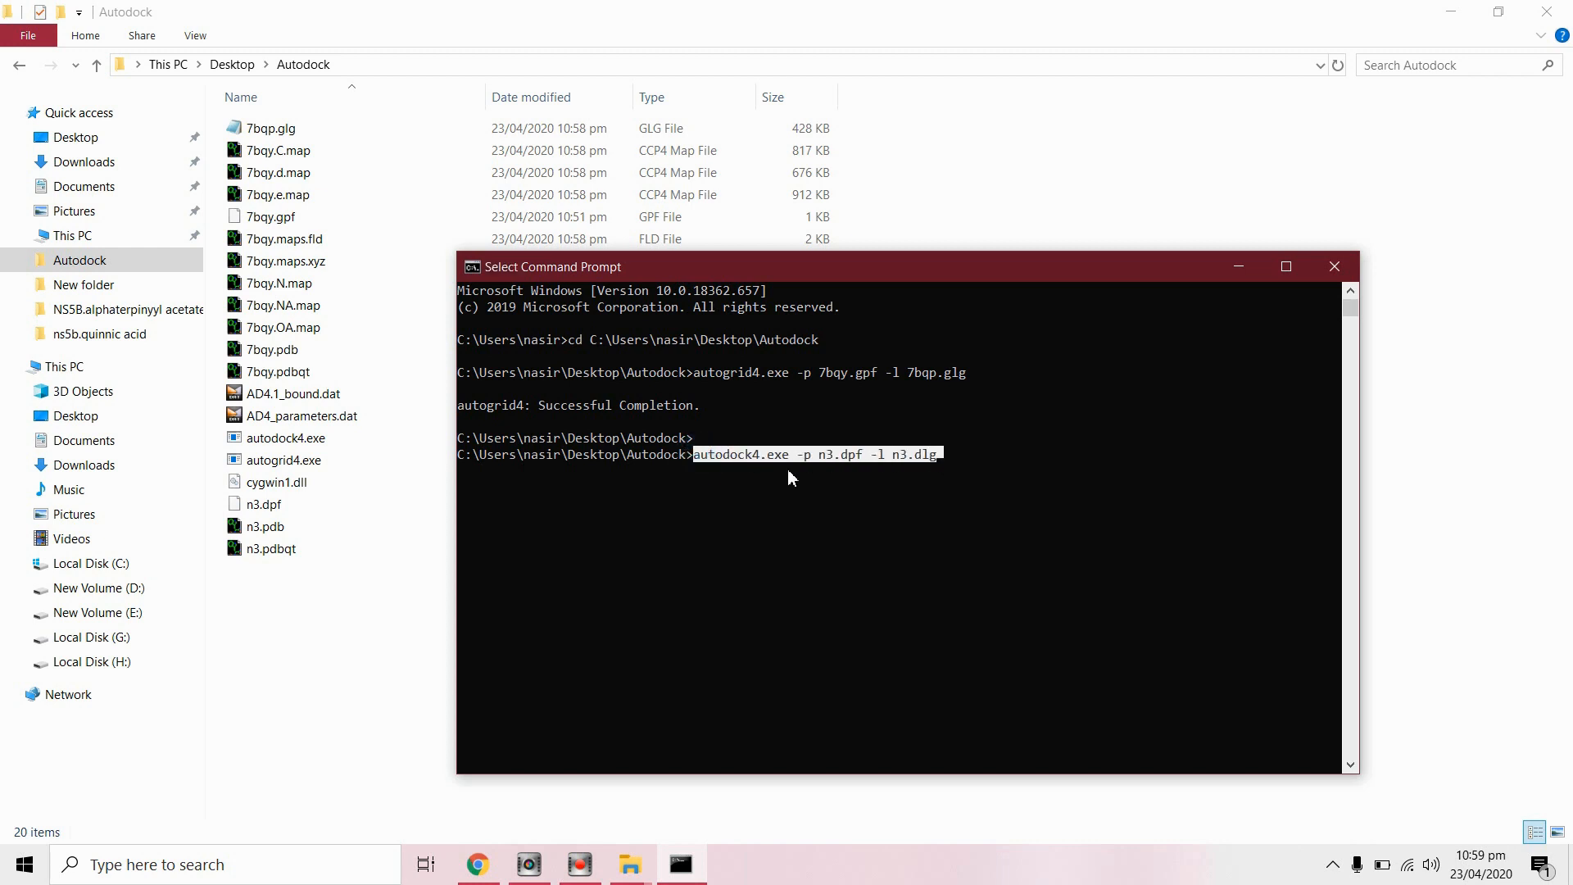
mouse_move(818, 466)
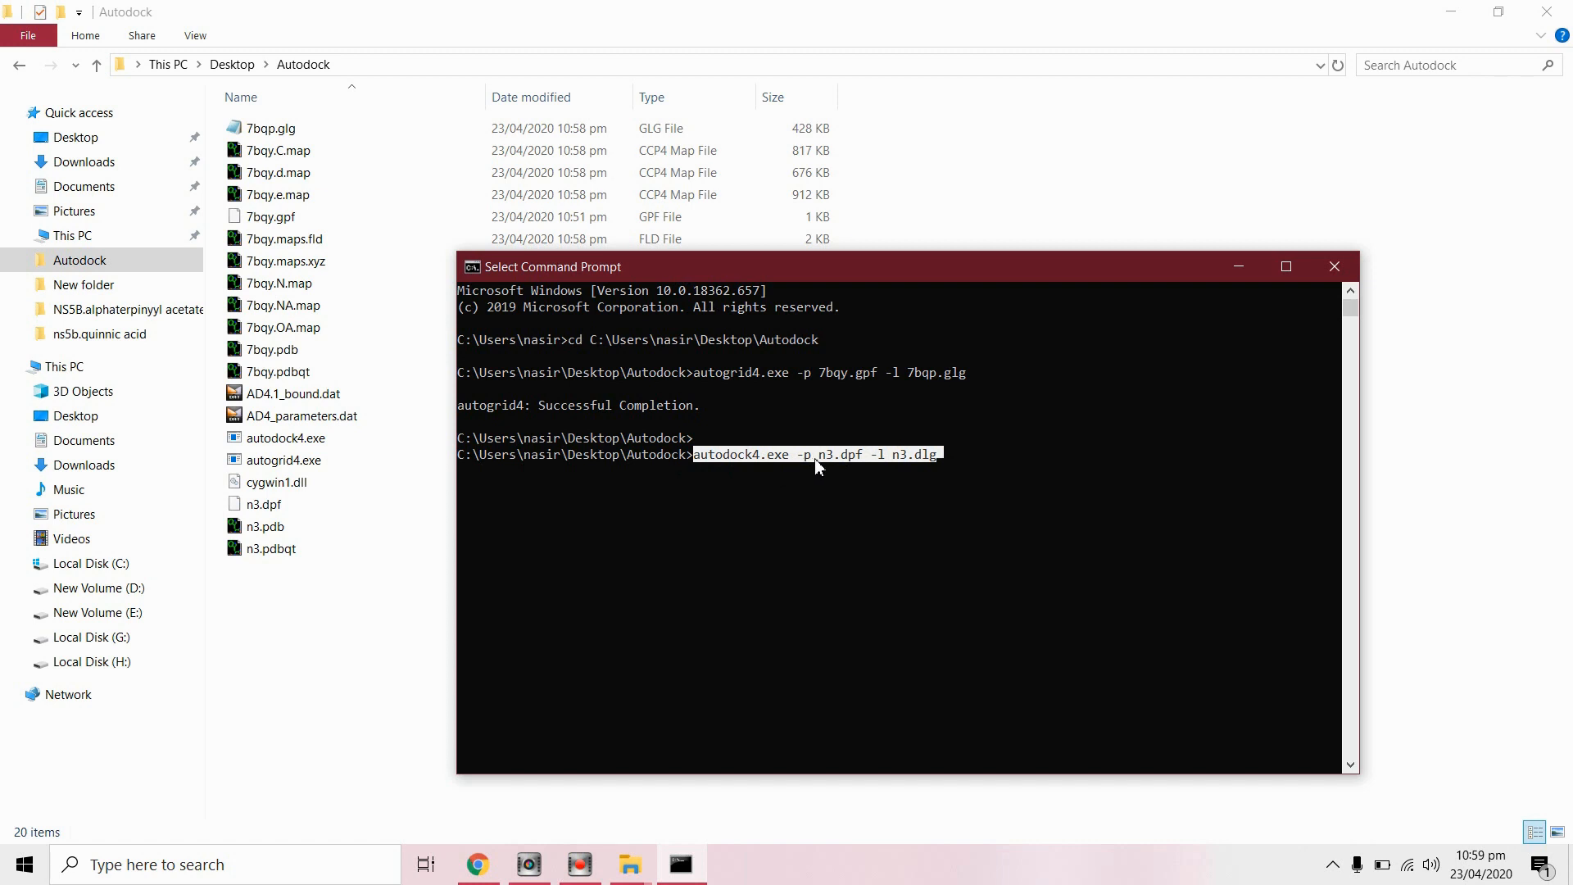
mouse_move(843, 469)
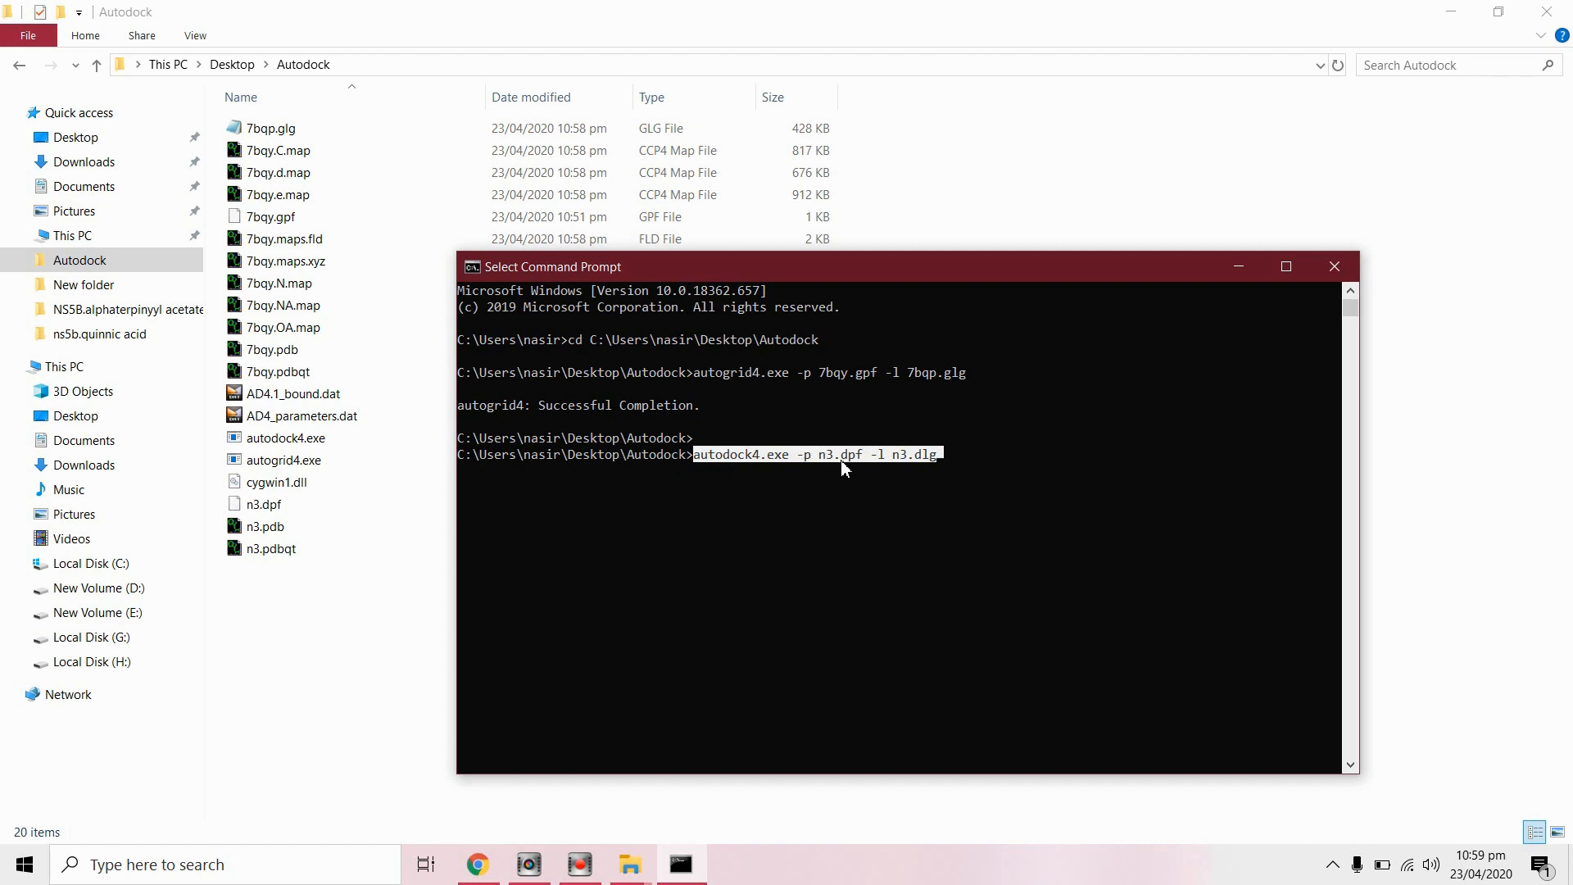
mouse_move(830, 473)
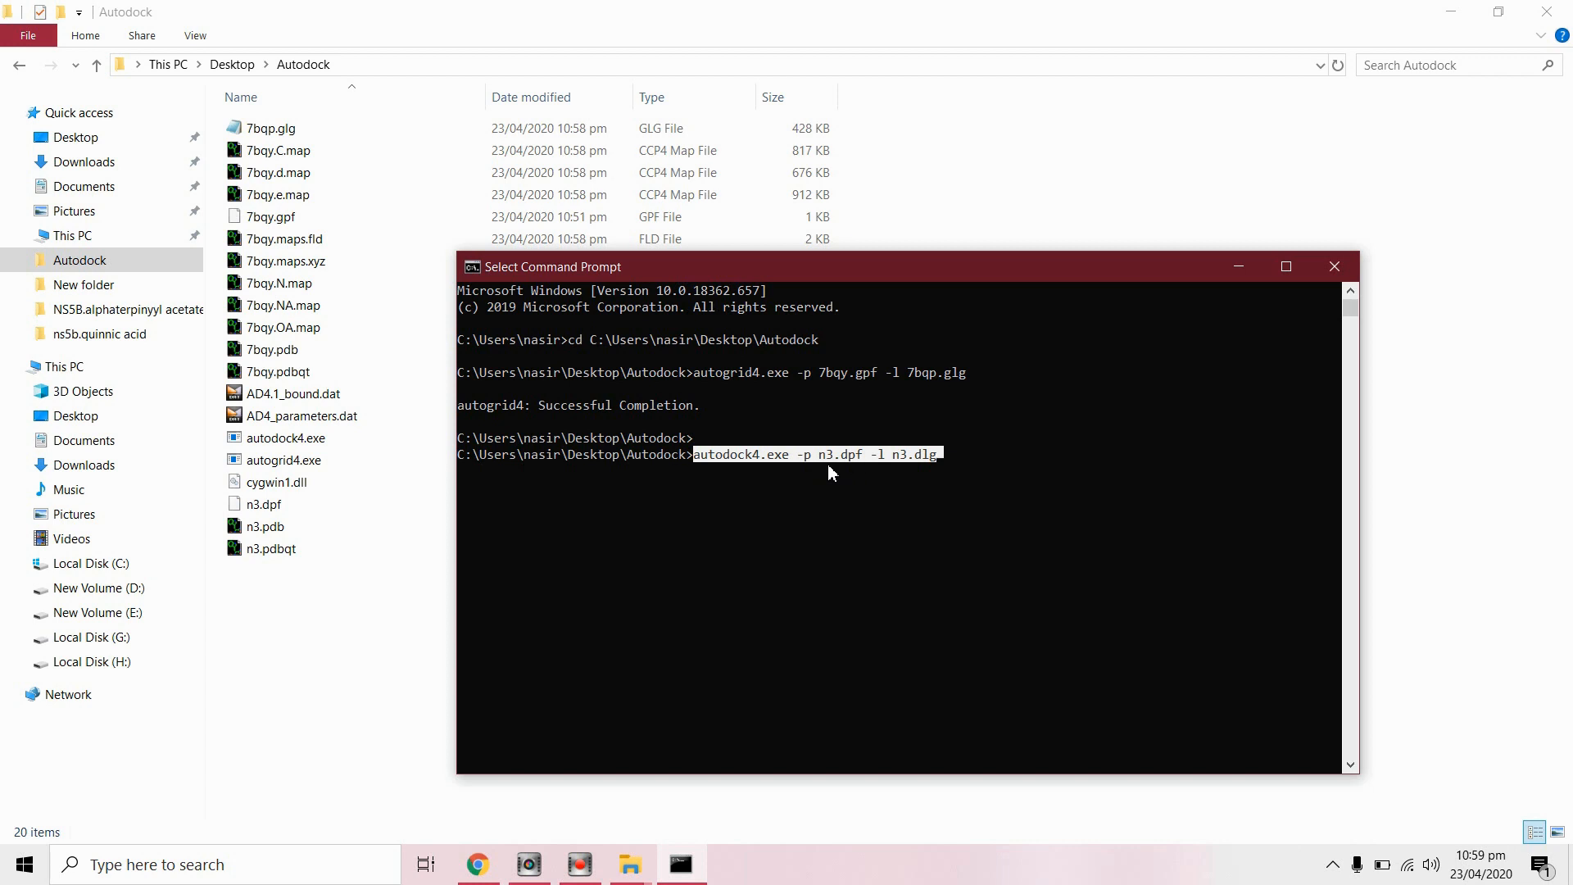
mouse_move(938, 474)
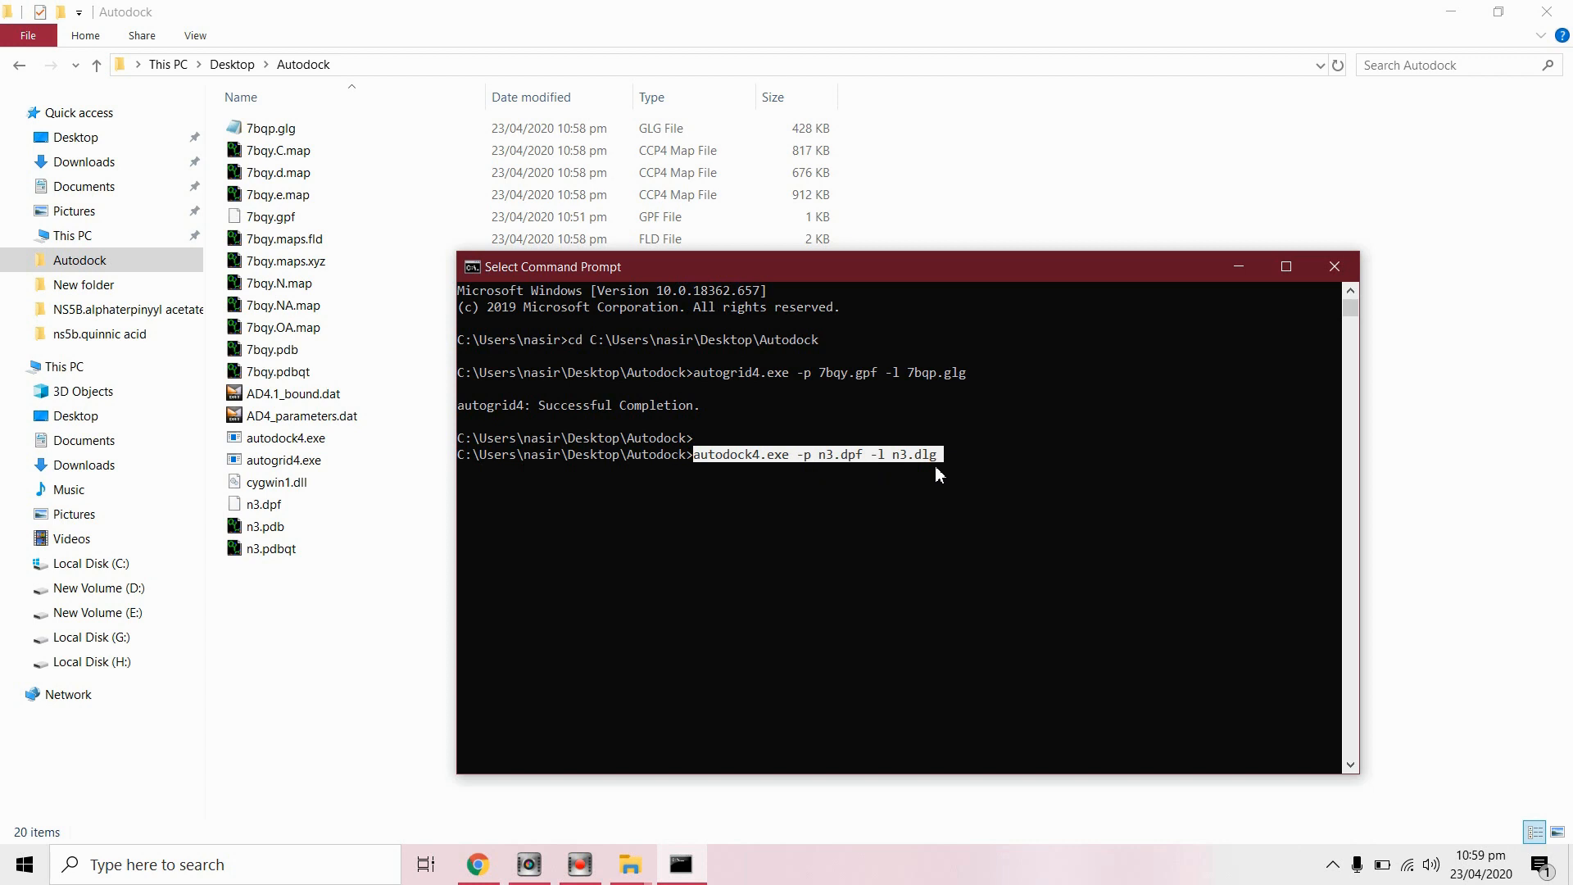
mouse_move(943, 472)
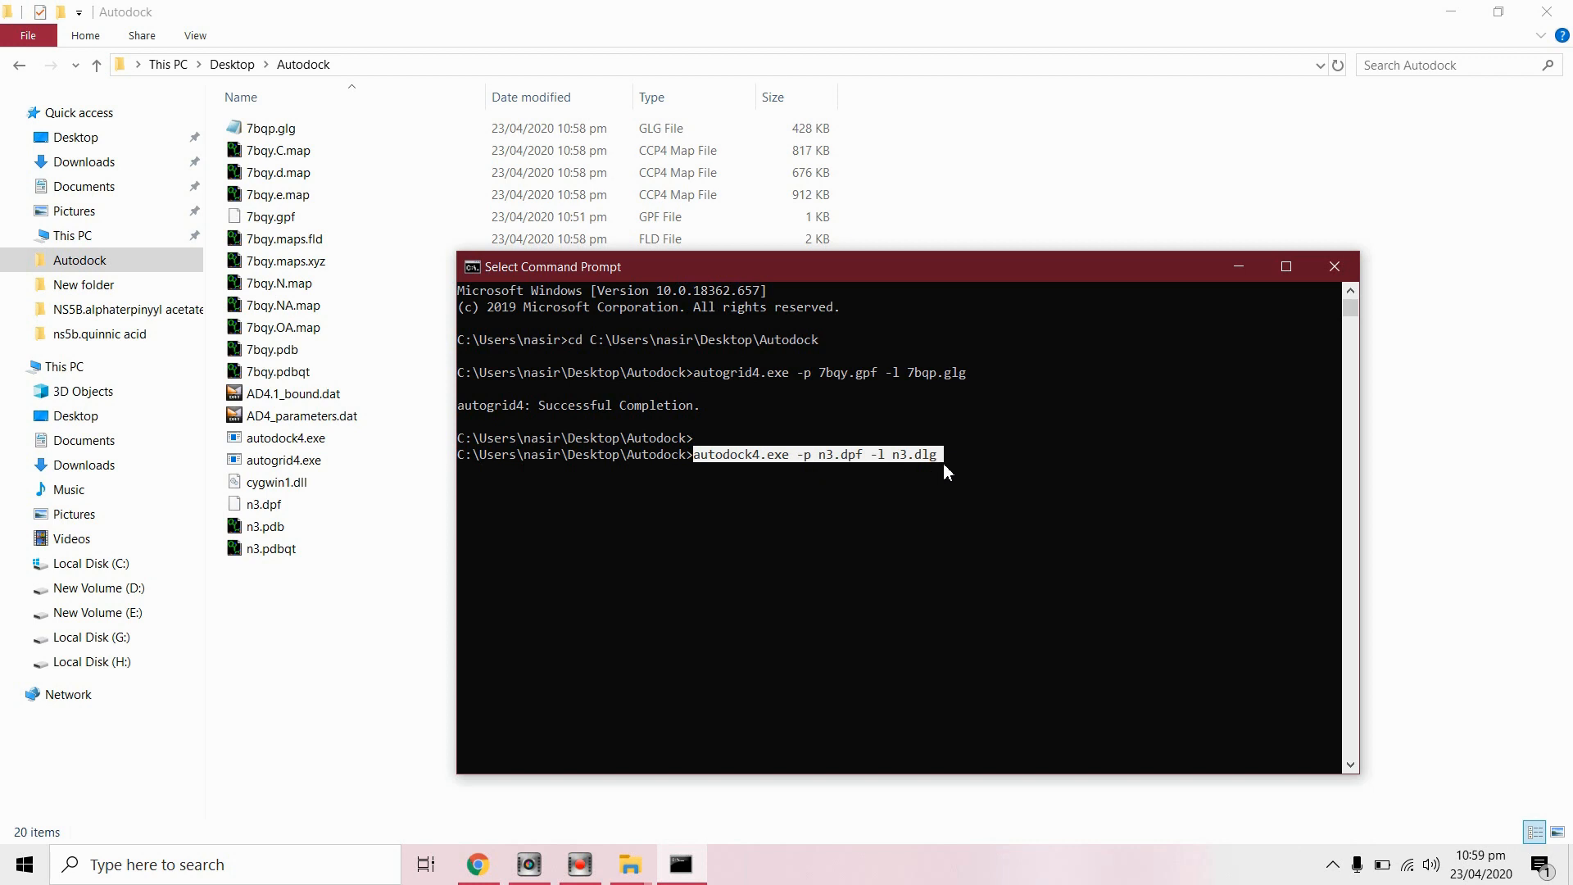
mouse_move(921, 473)
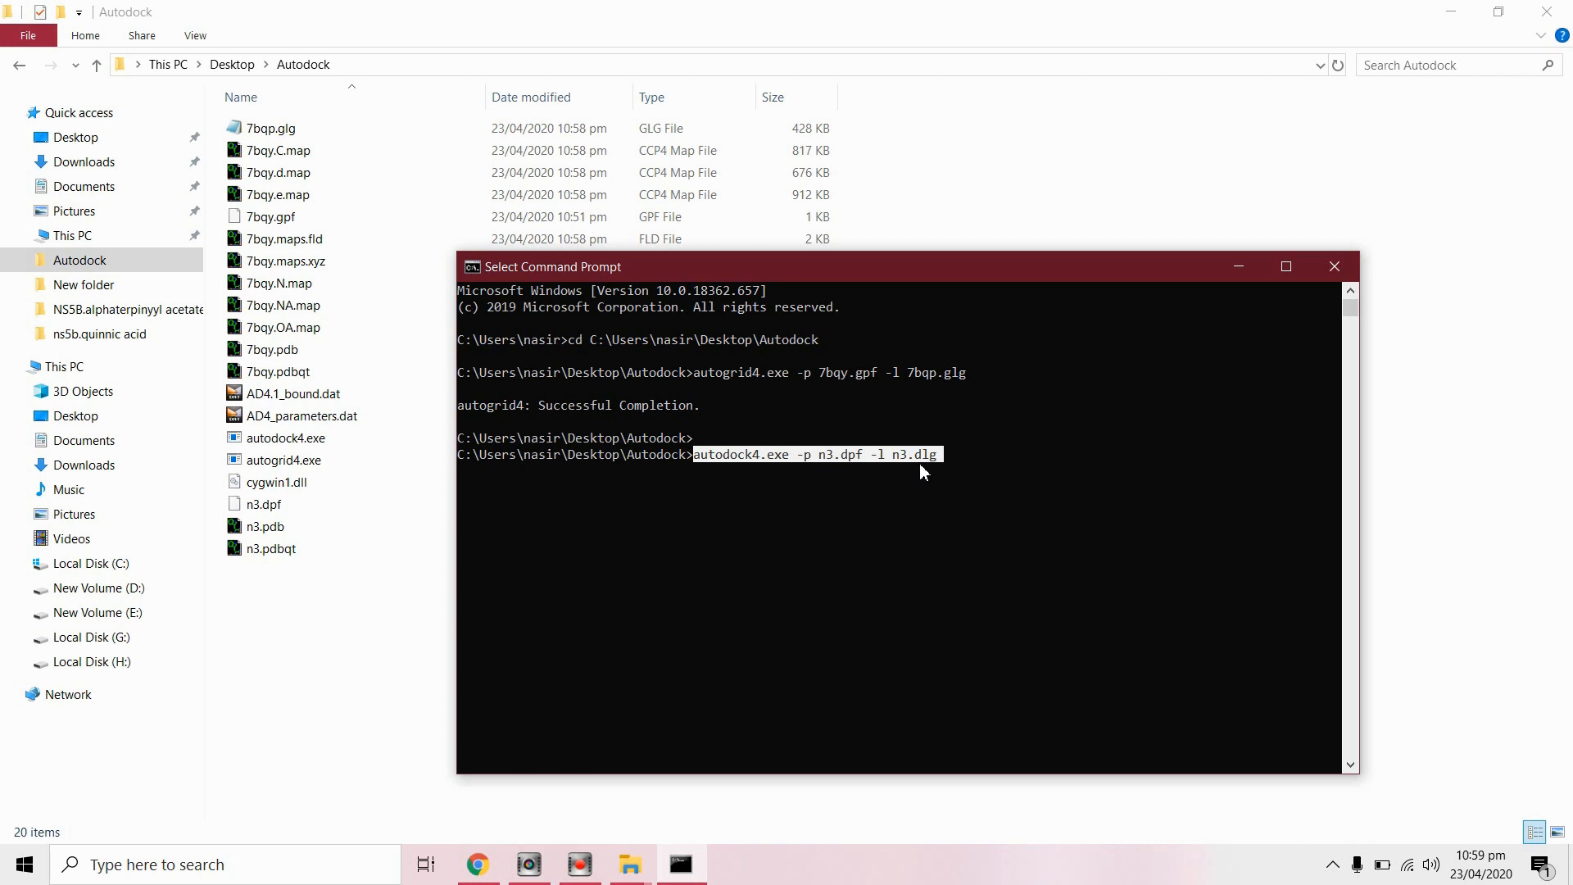
mouse_move(936, 475)
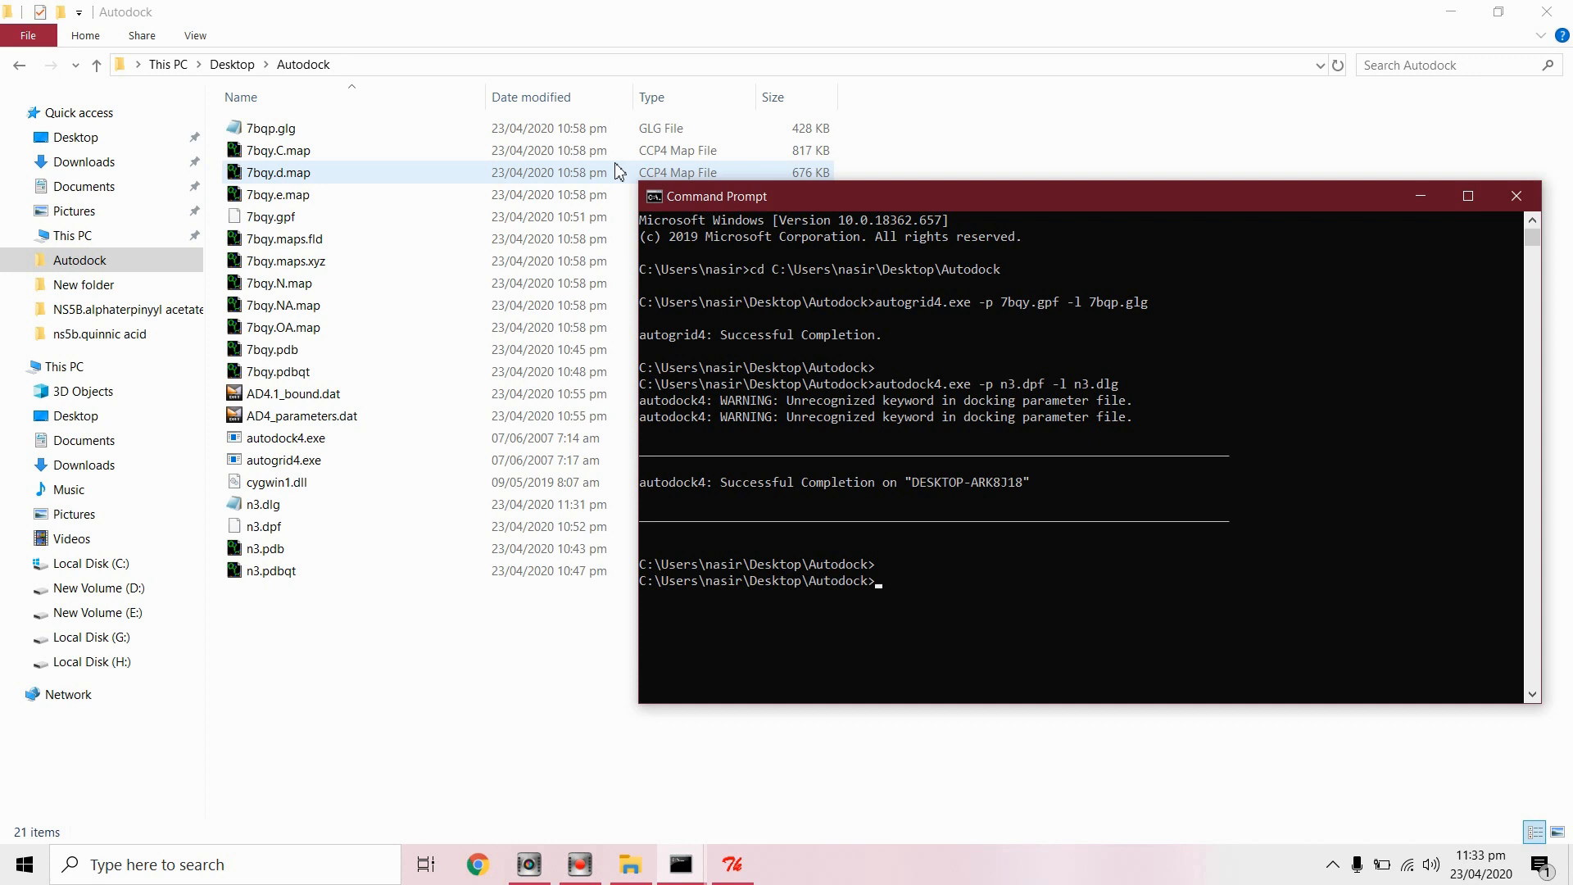
Step: Run the docking to Successful Completion and select the new n3.dlg log
click(264, 504)
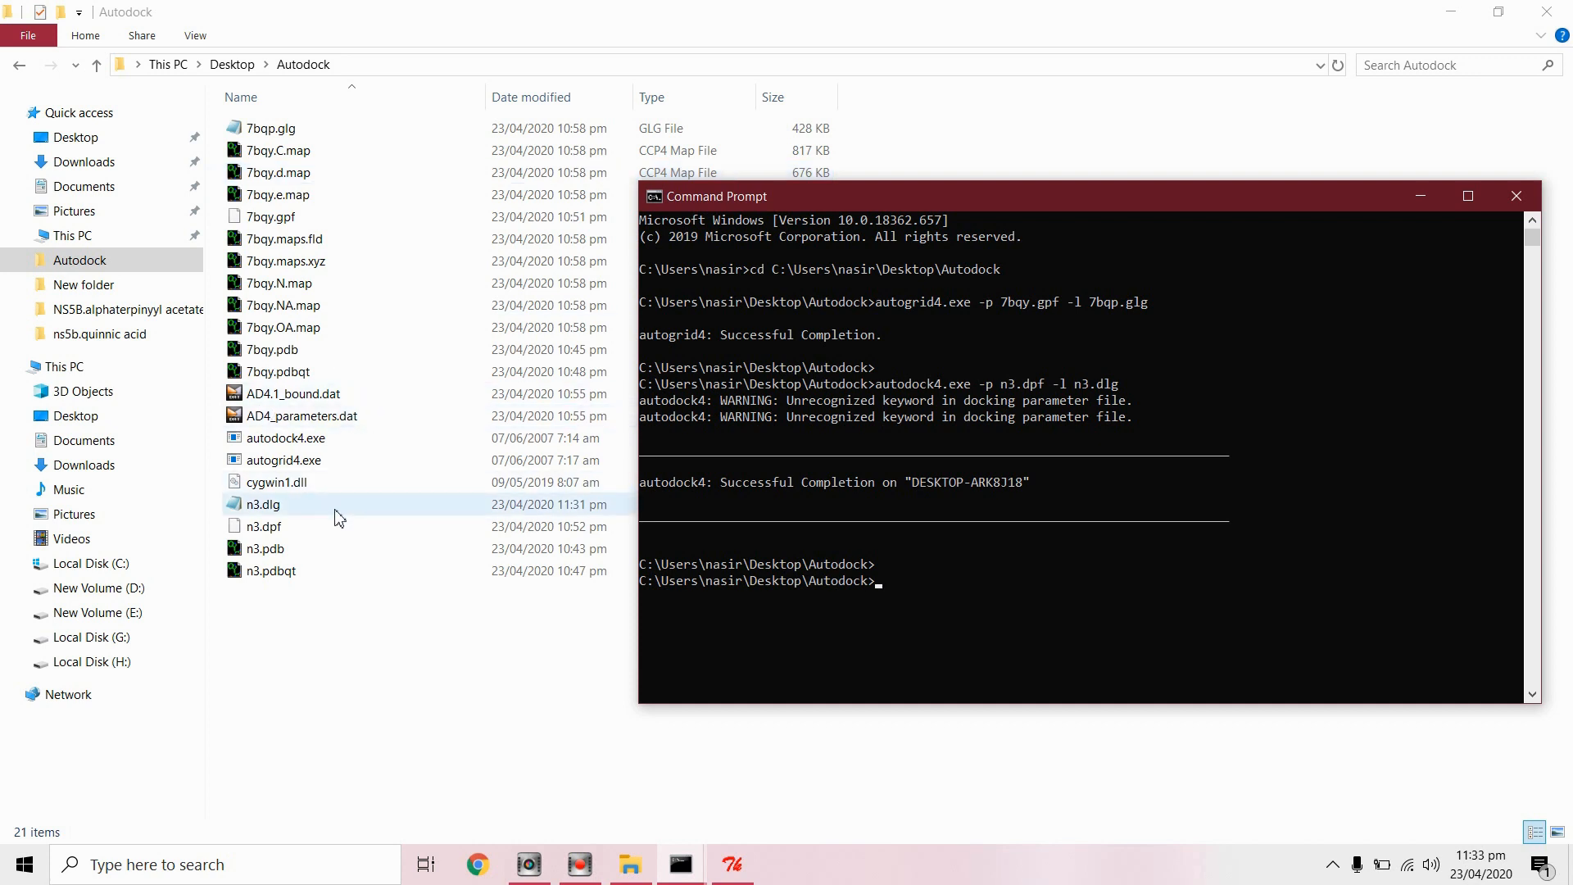
click(263, 504)
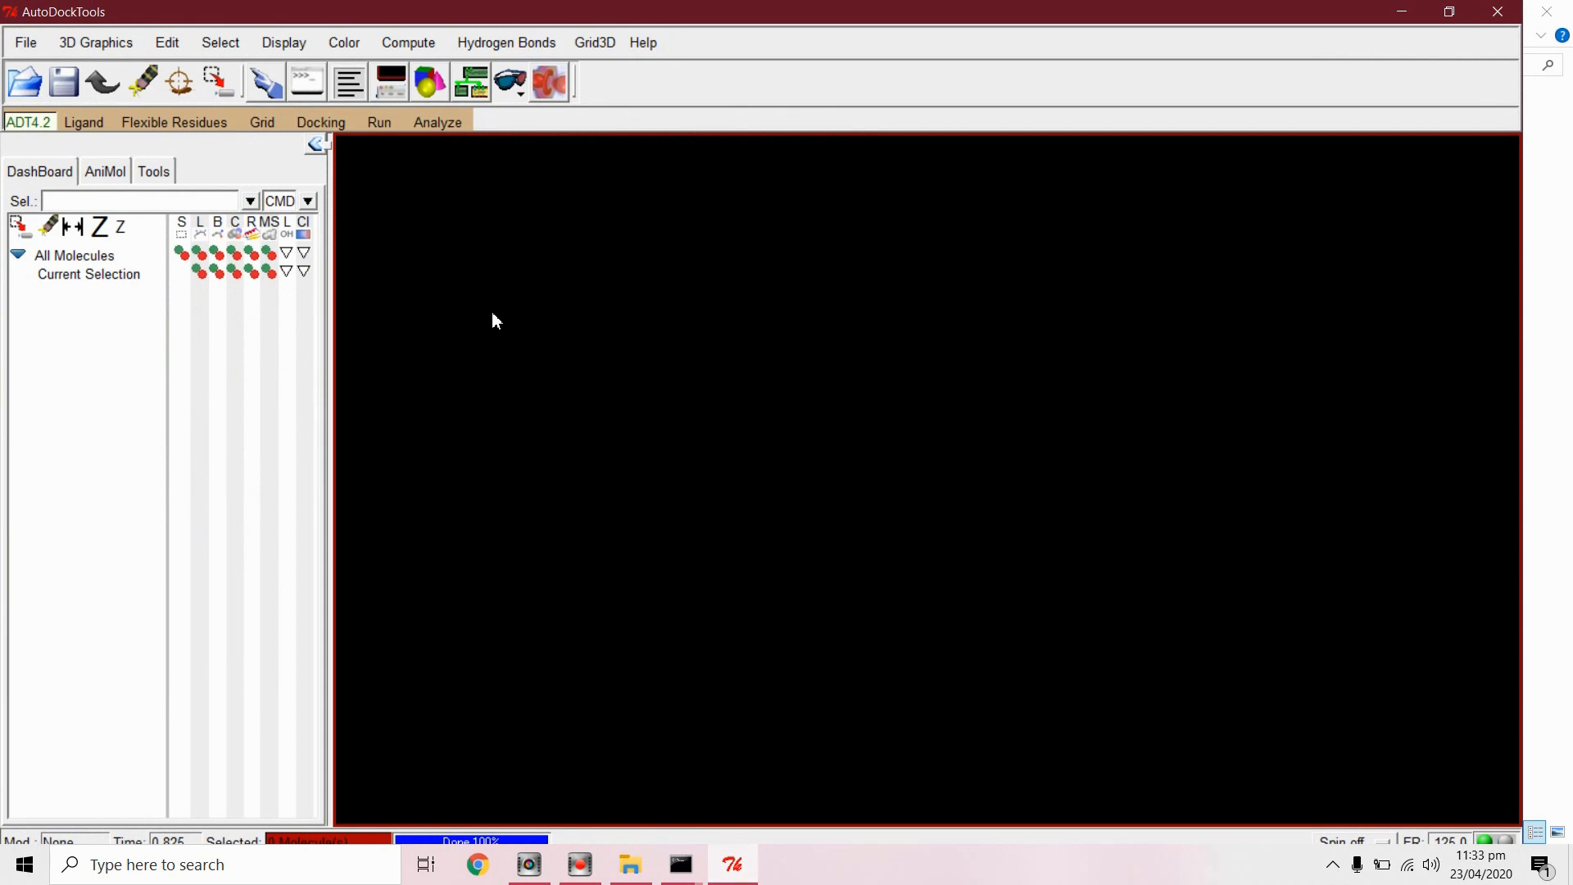
Step: Open n3.dlg through Analyze > Dockings and accept the 10-conformations notice
click(437, 121)
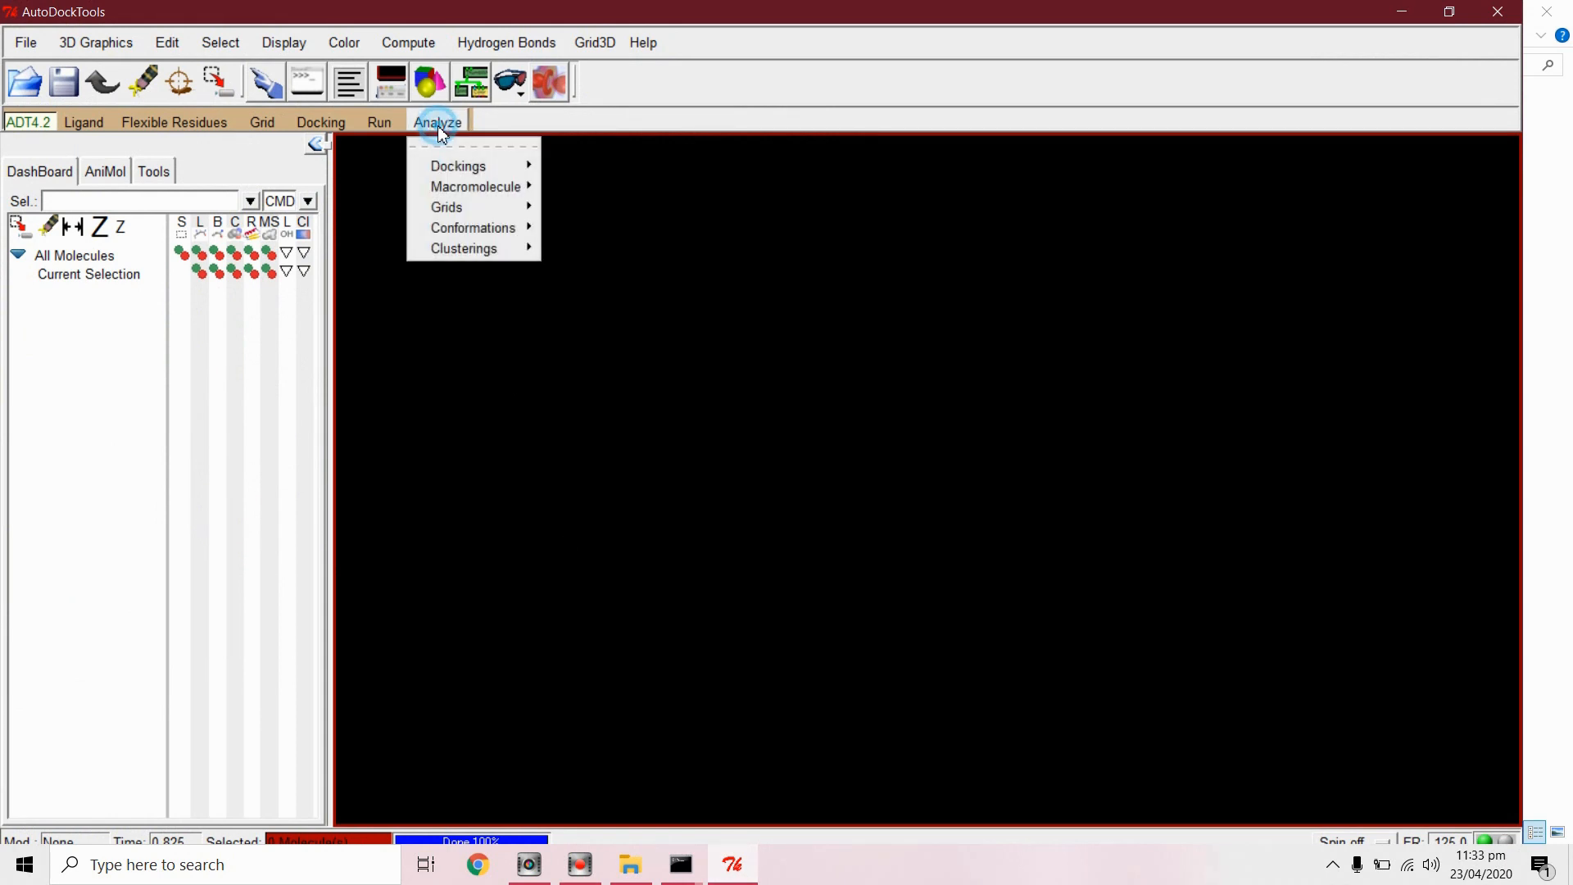
mouse_move(458, 166)
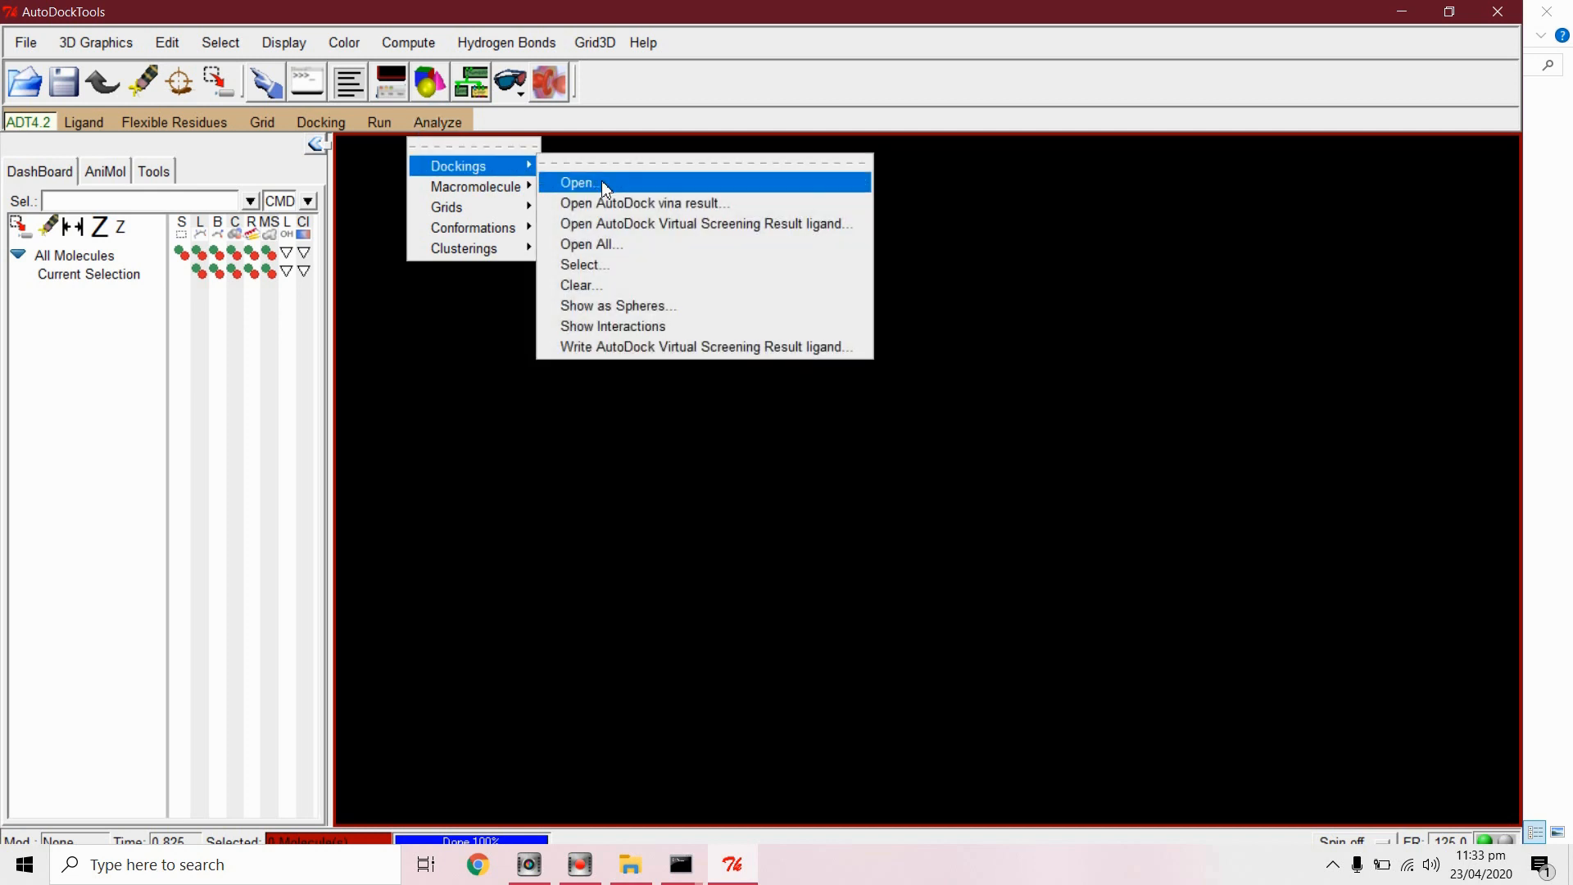
click(579, 182)
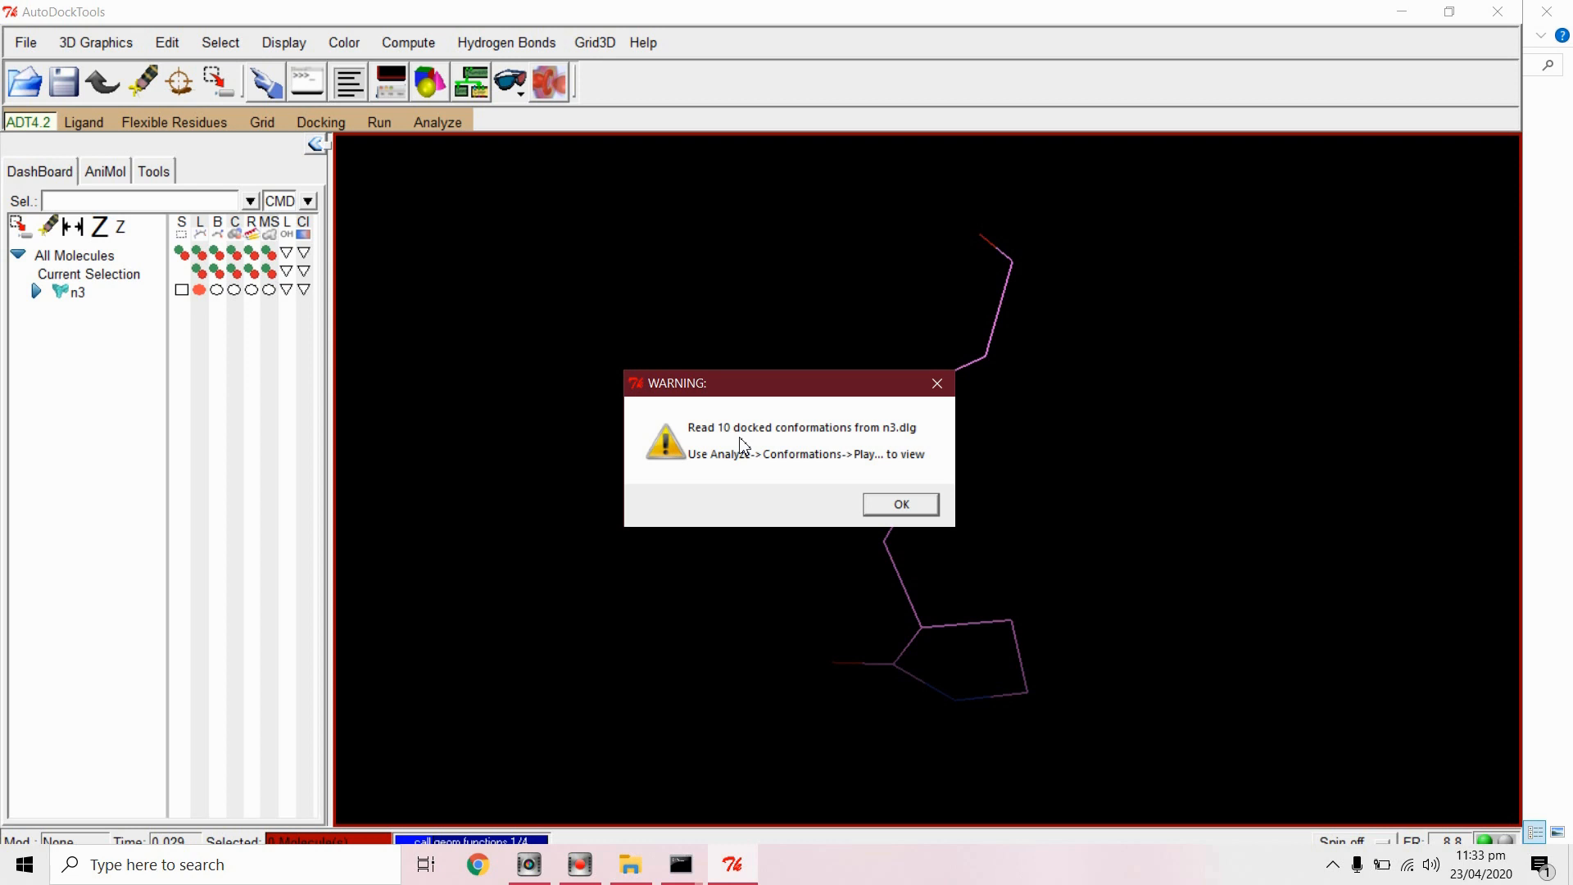
click(899, 504)
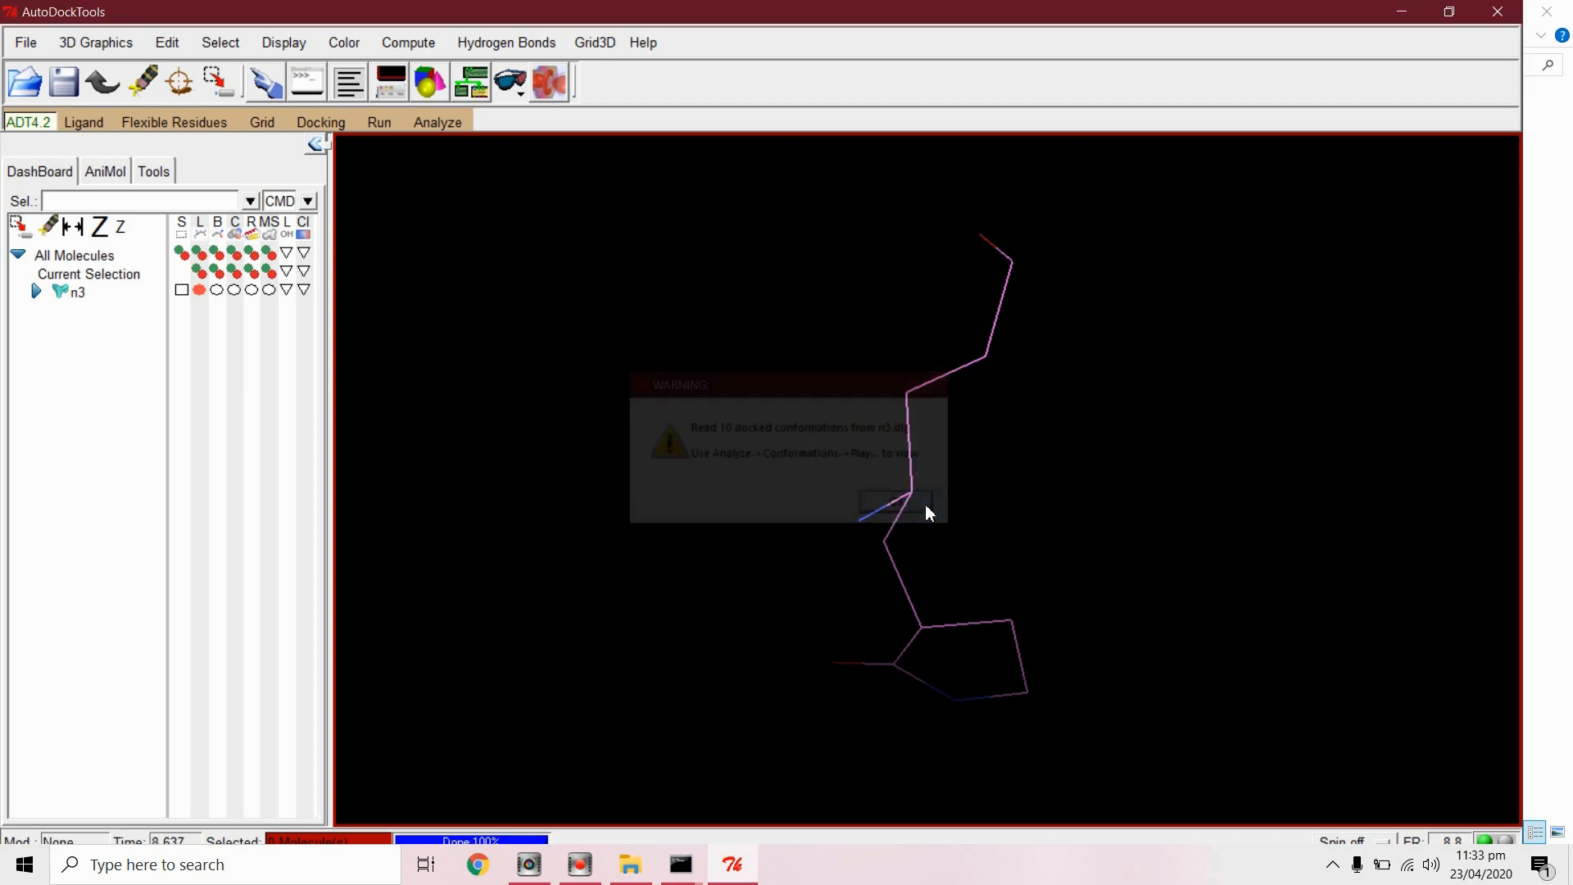
click(894, 504)
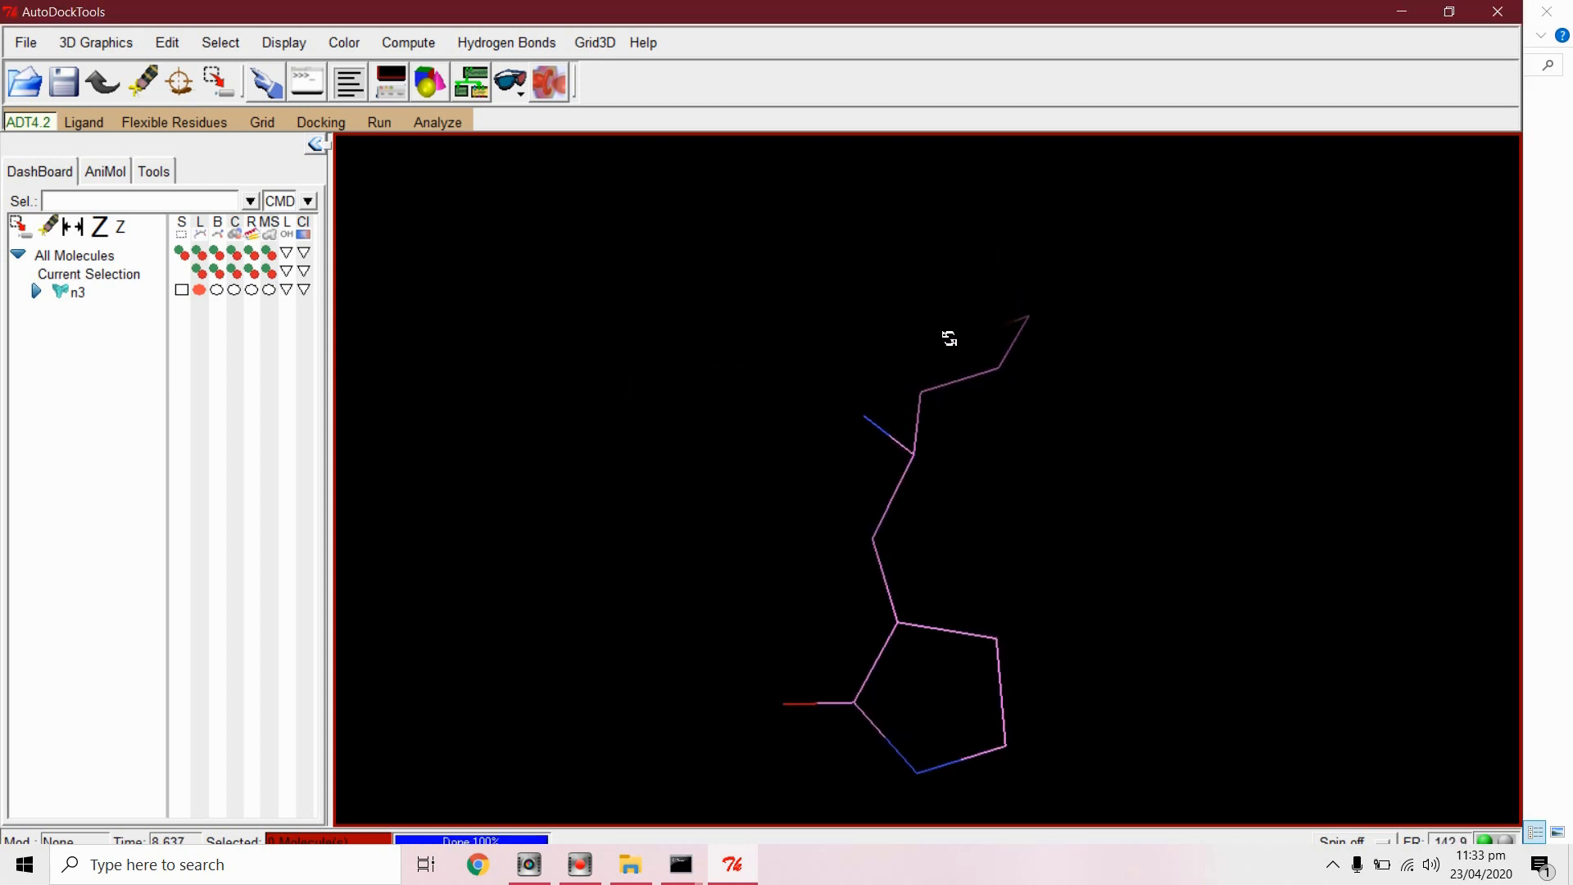
click(435, 121)
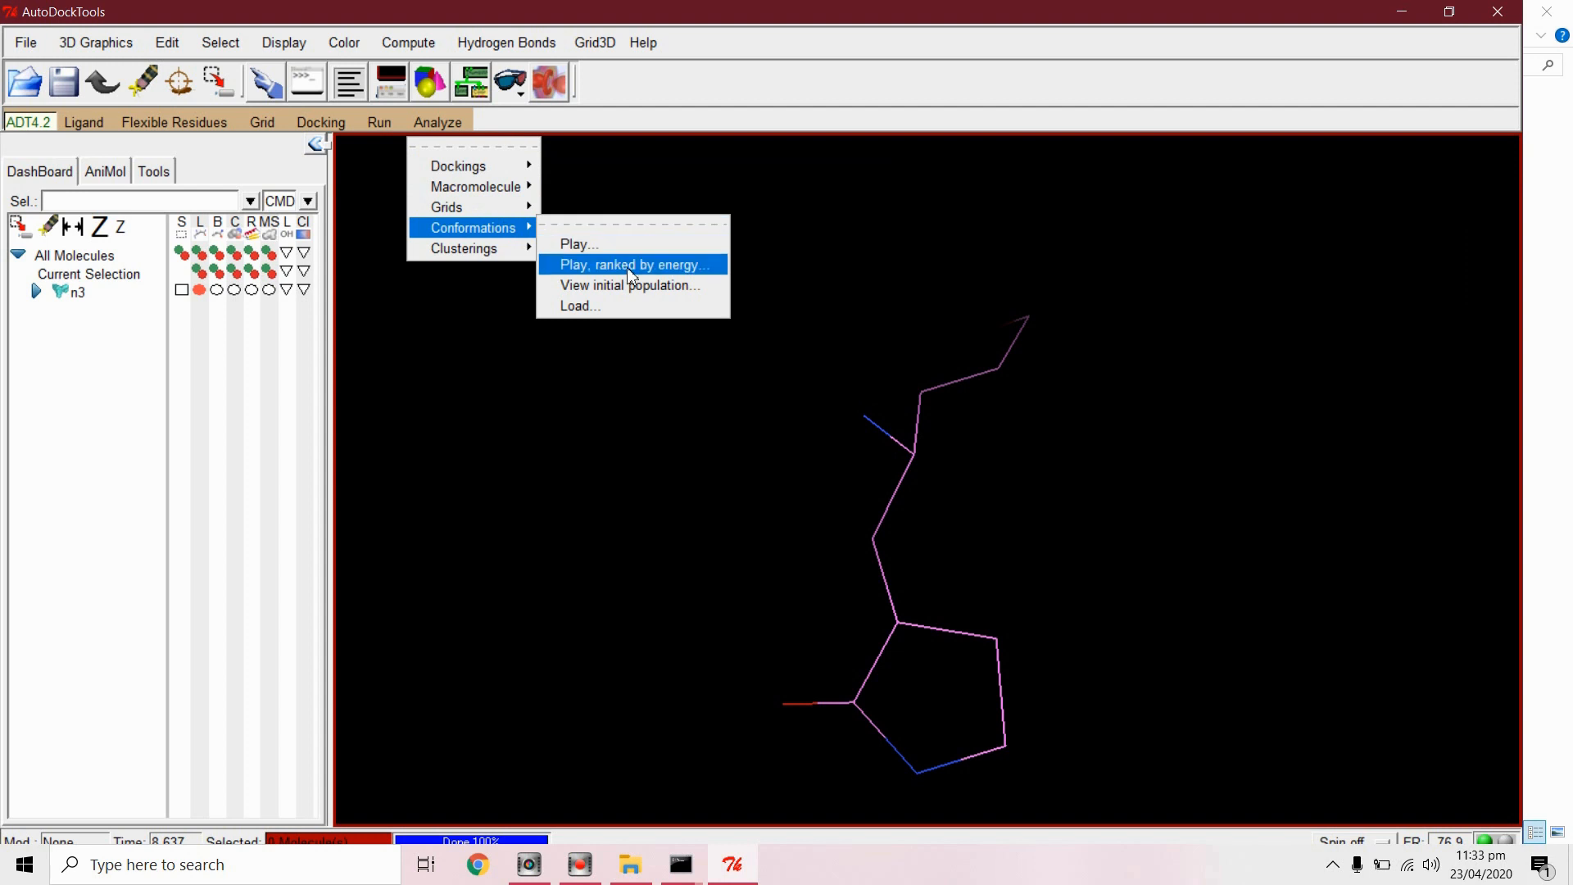
Step: Play n3 conformations ranked by energy and show rank 1_1 (binding energy -2.67)
click(632, 264)
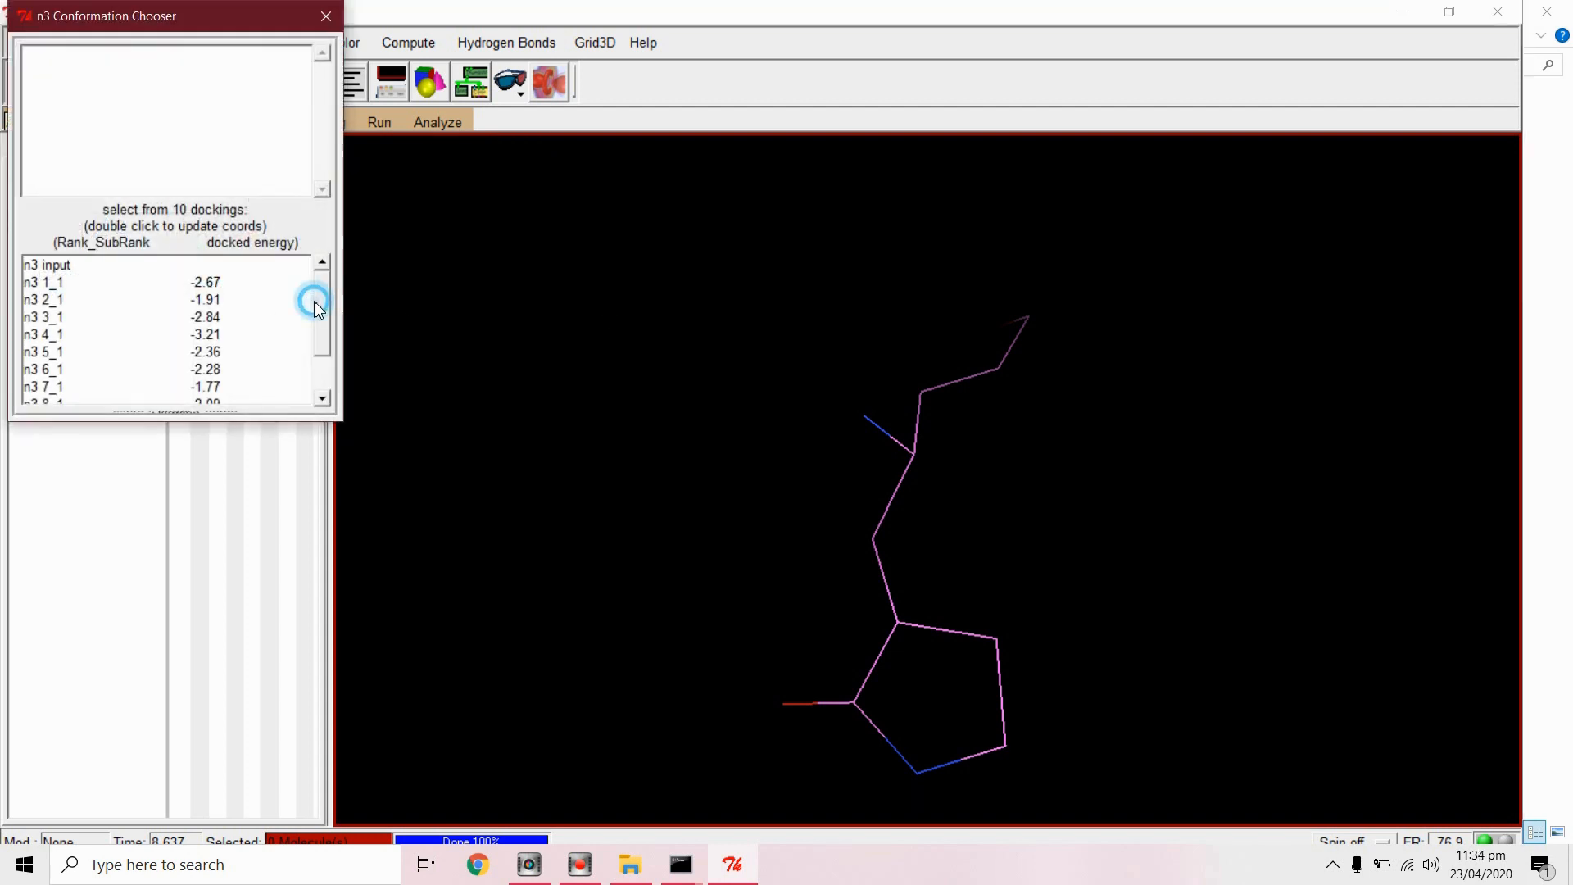
click(100, 282)
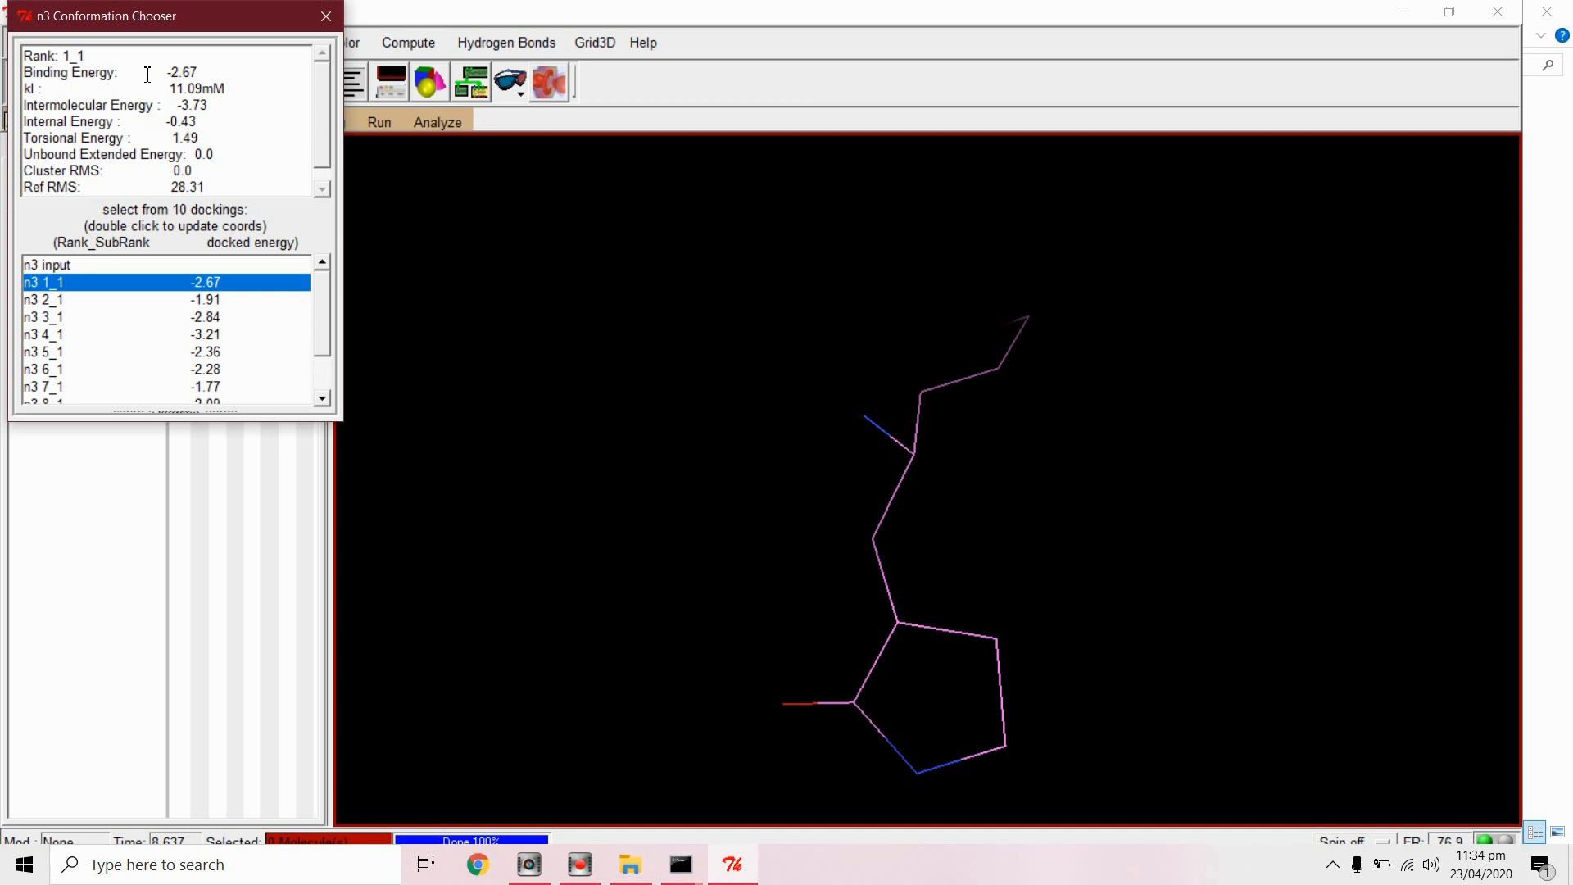
mouse_move(94, 173)
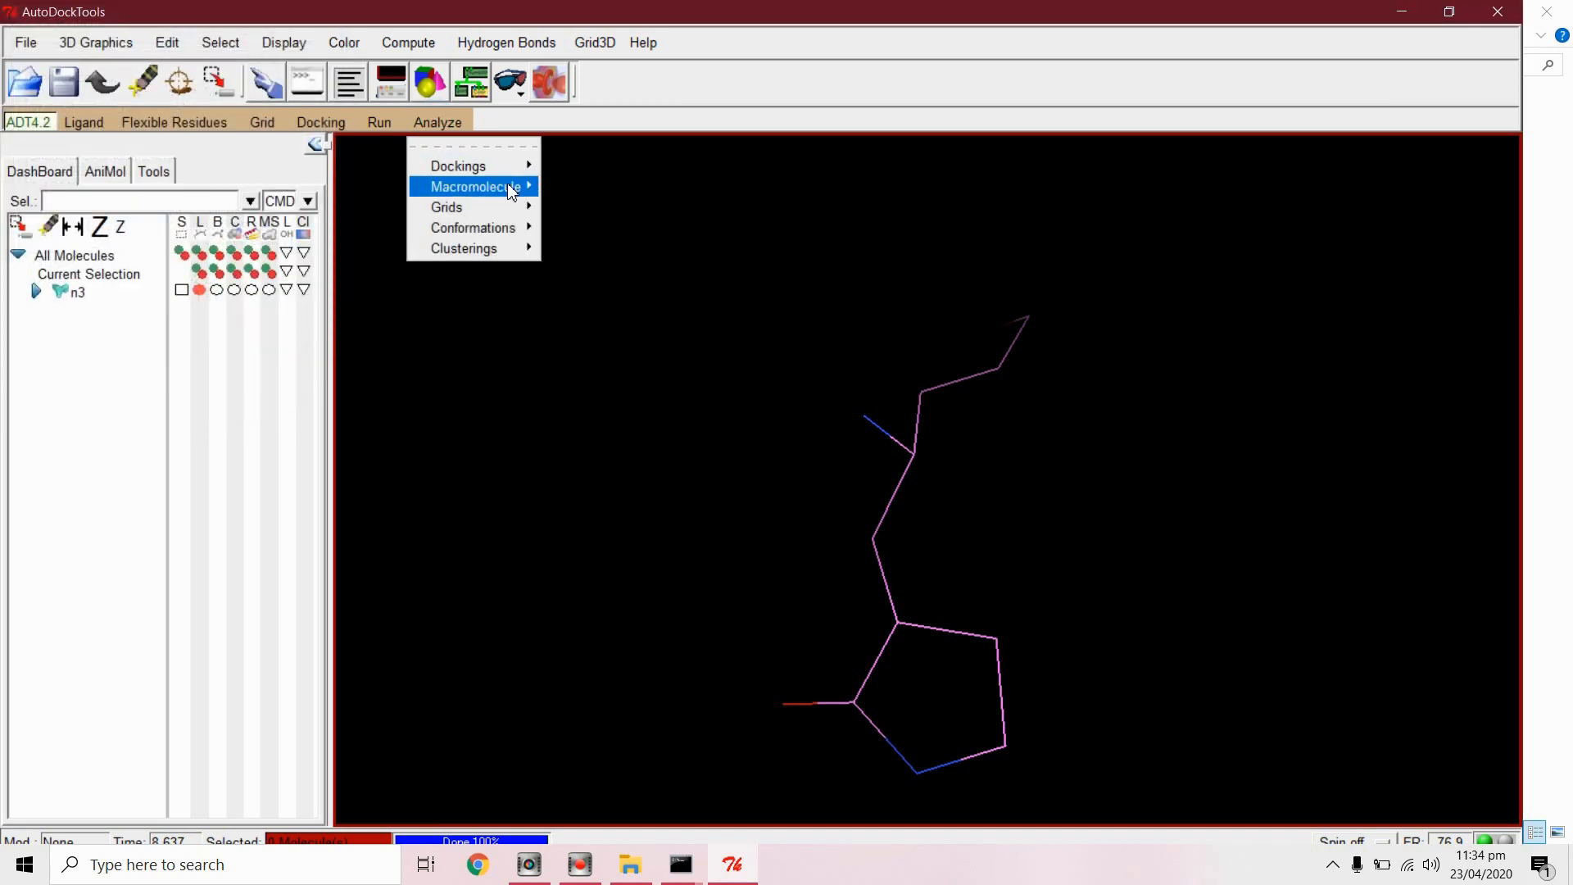
Step: Load the 7bqy receptor, select the n3 ligand, and rotate to view the pocket
click(586, 202)
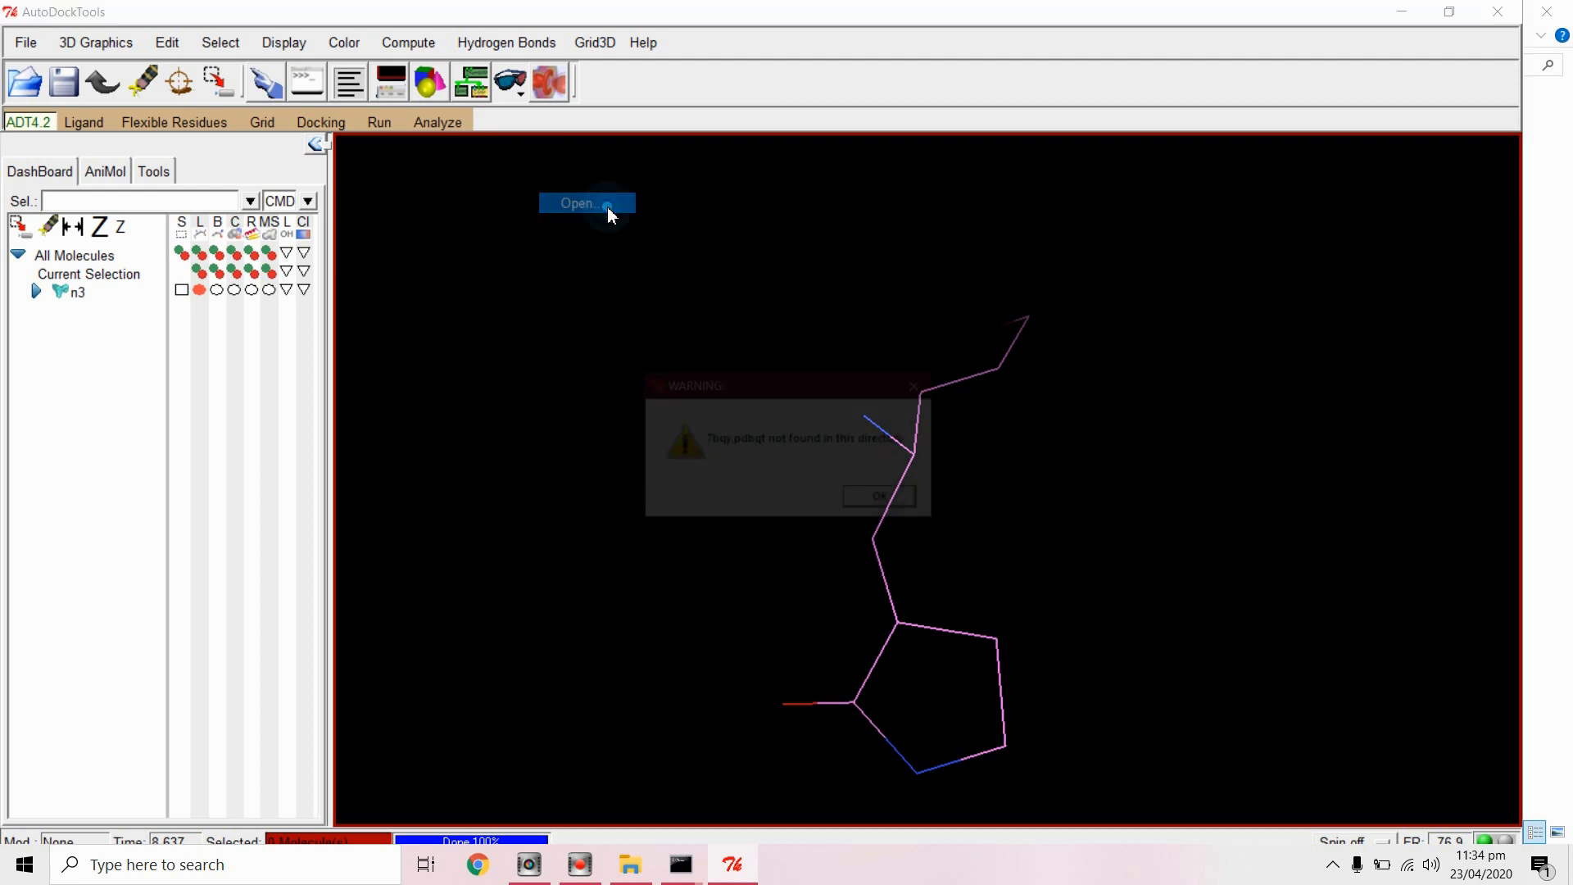
click(877, 495)
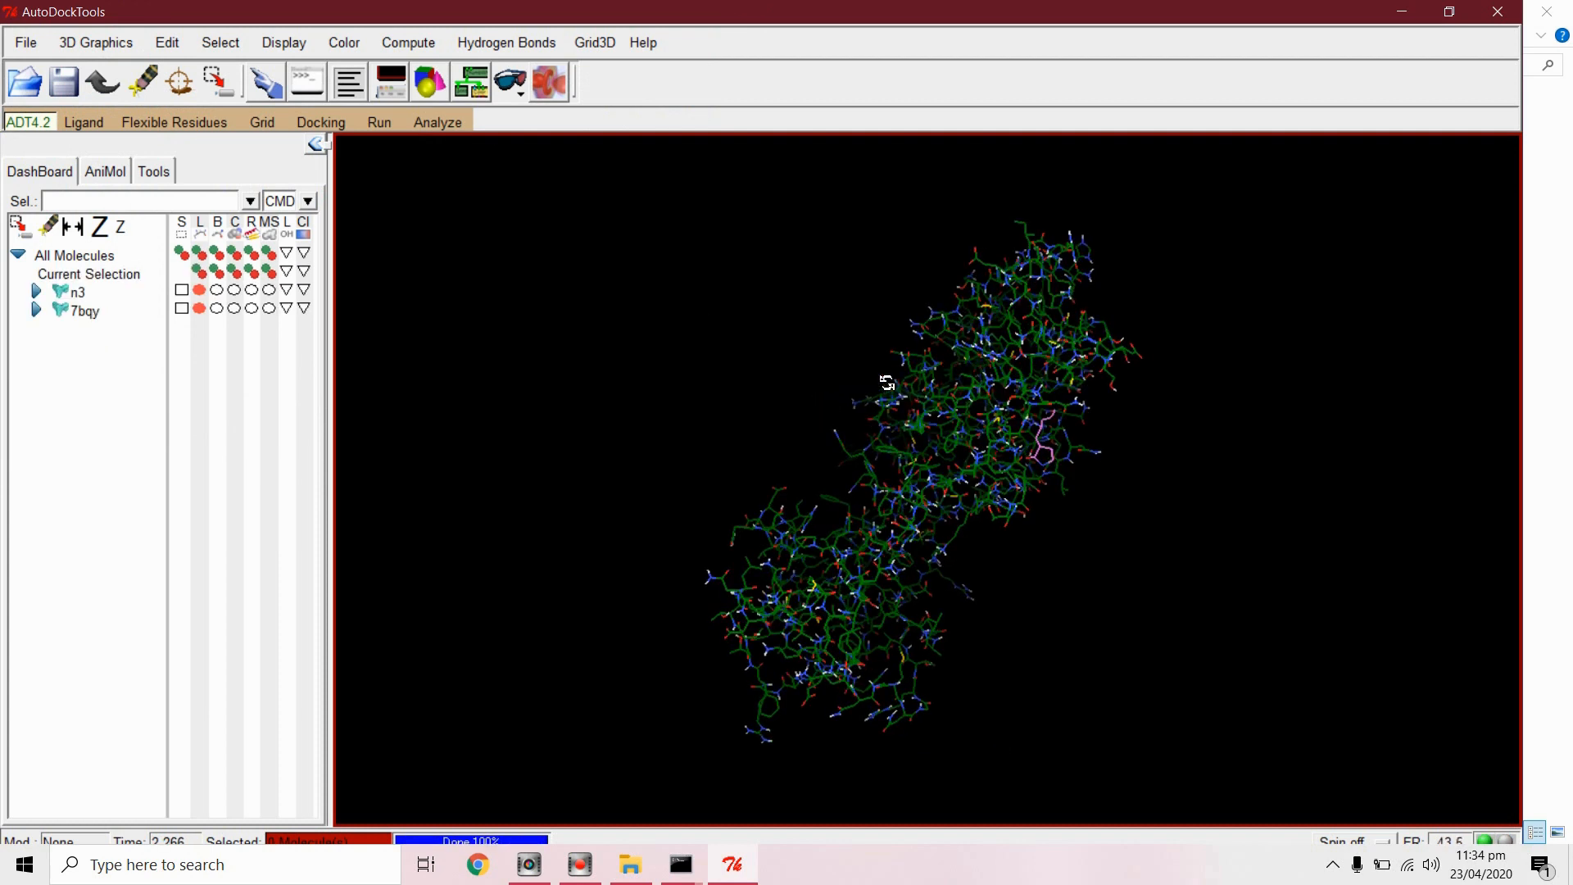
click(81, 292)
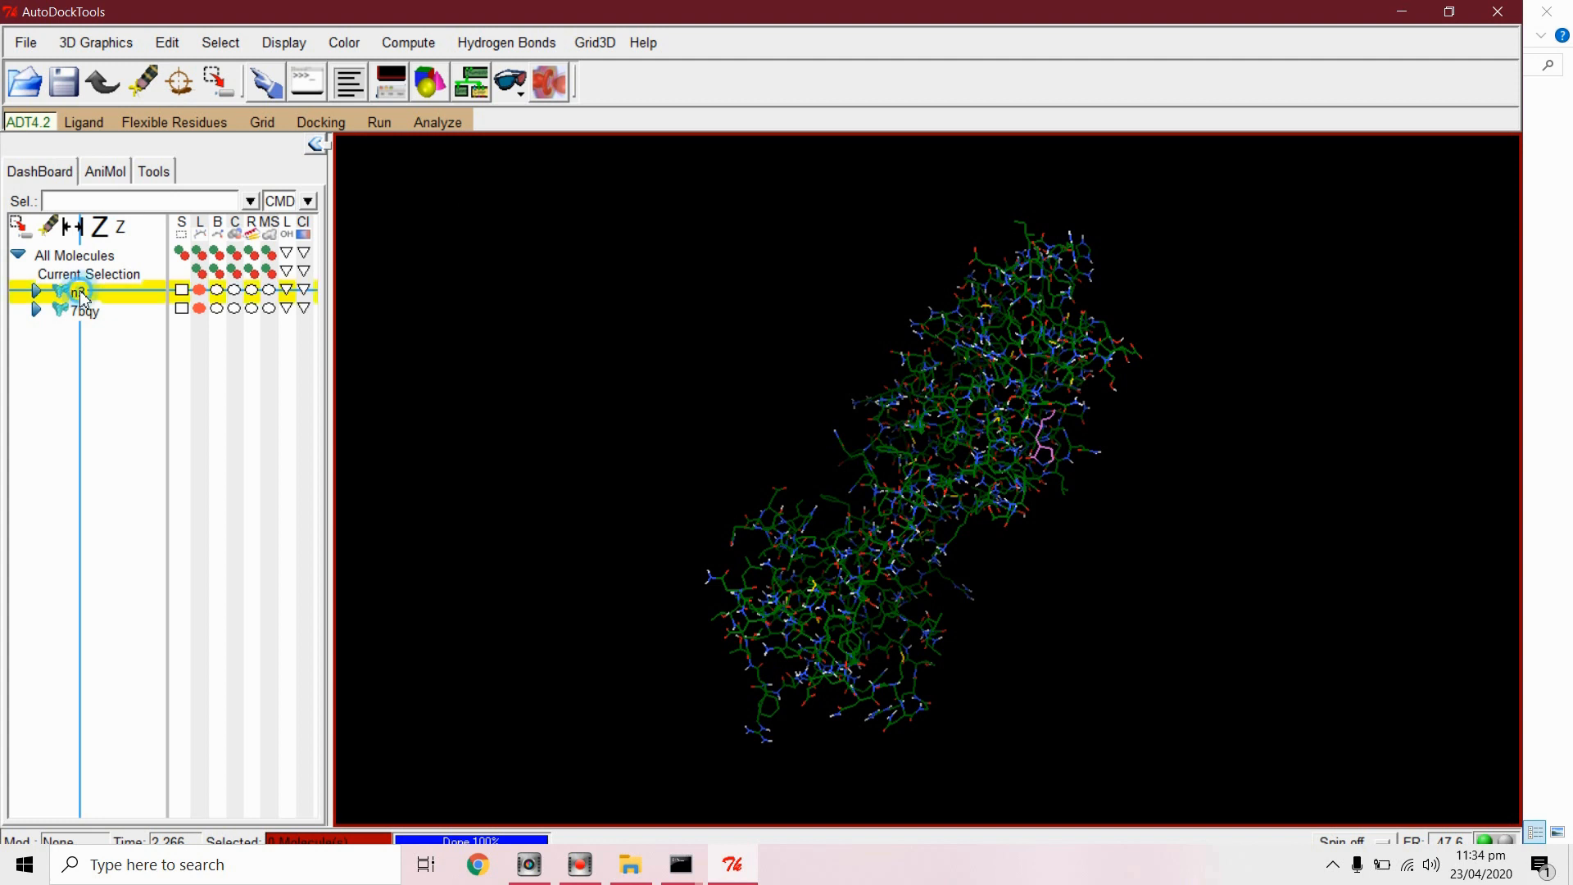
click(303, 291)
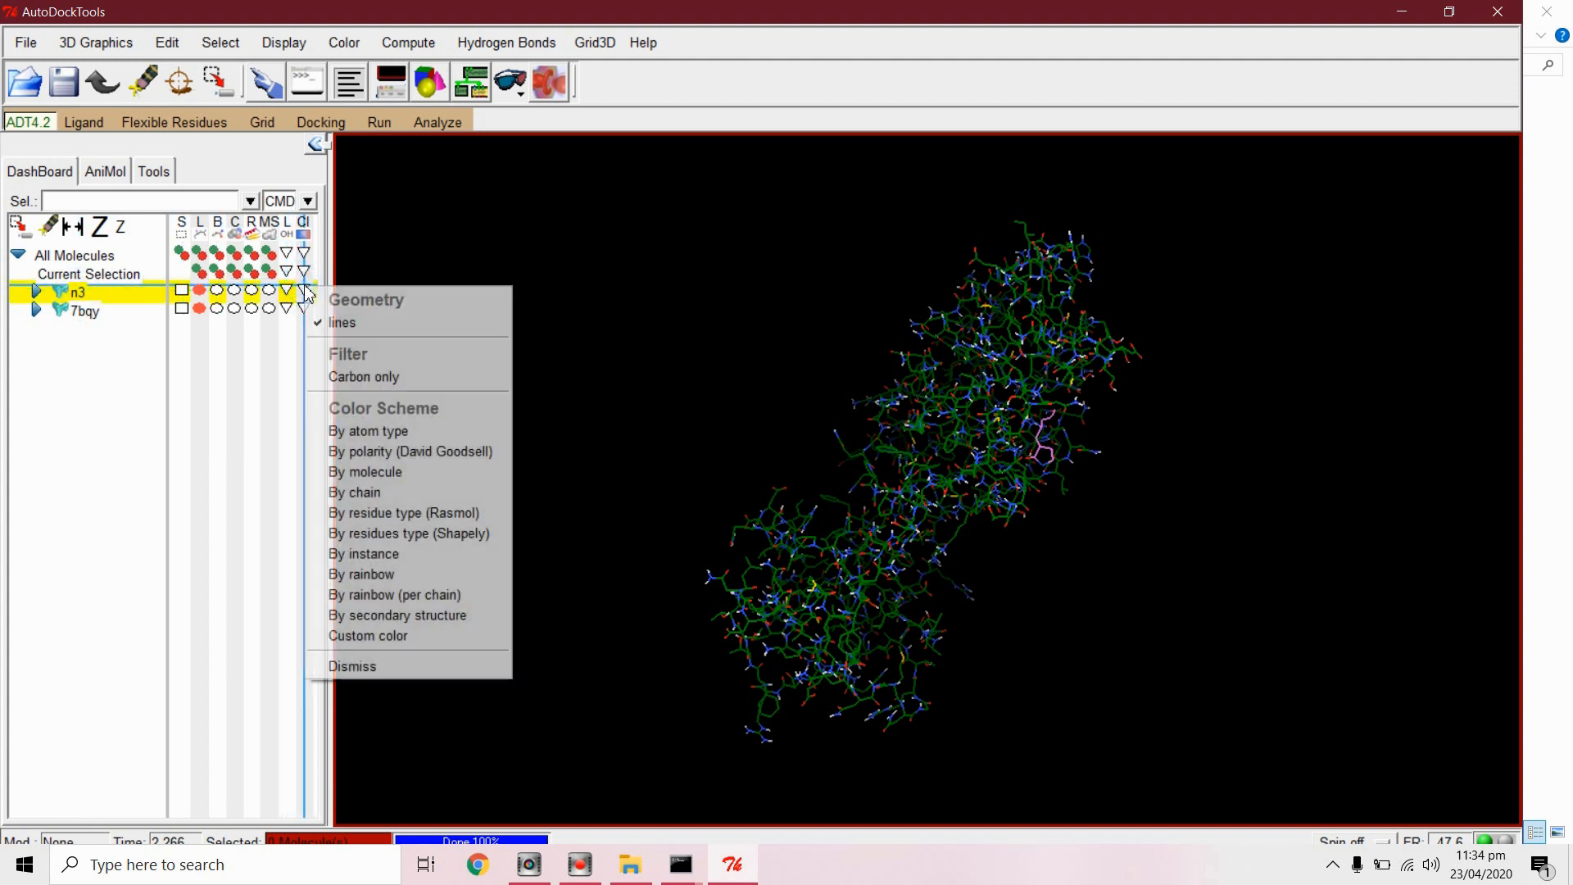
mouse_move(407, 594)
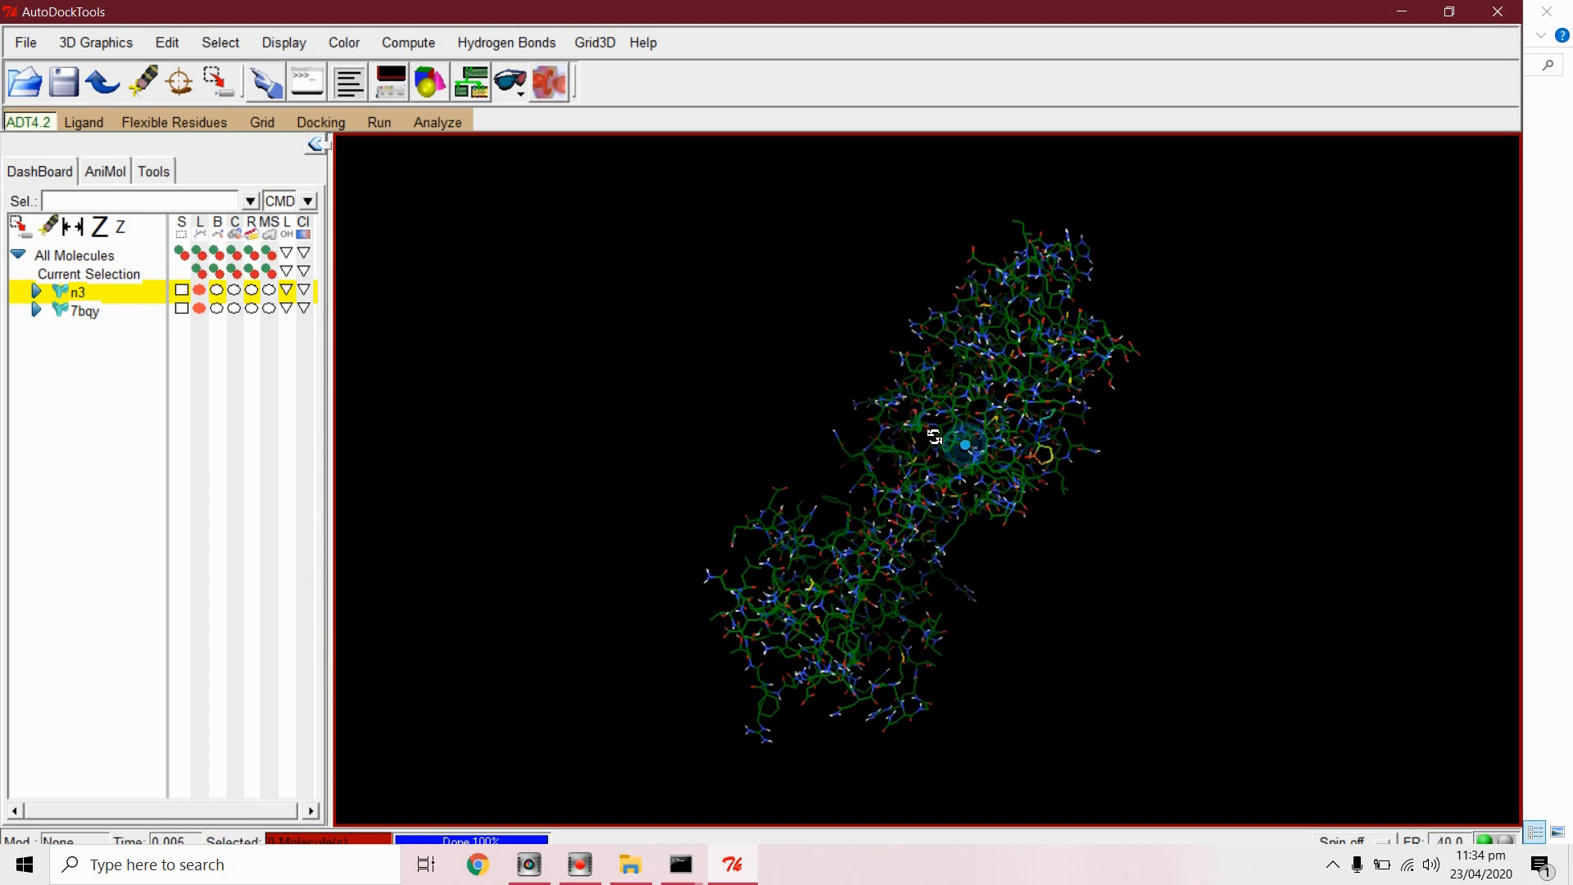
drag(934, 437, 788, 393)
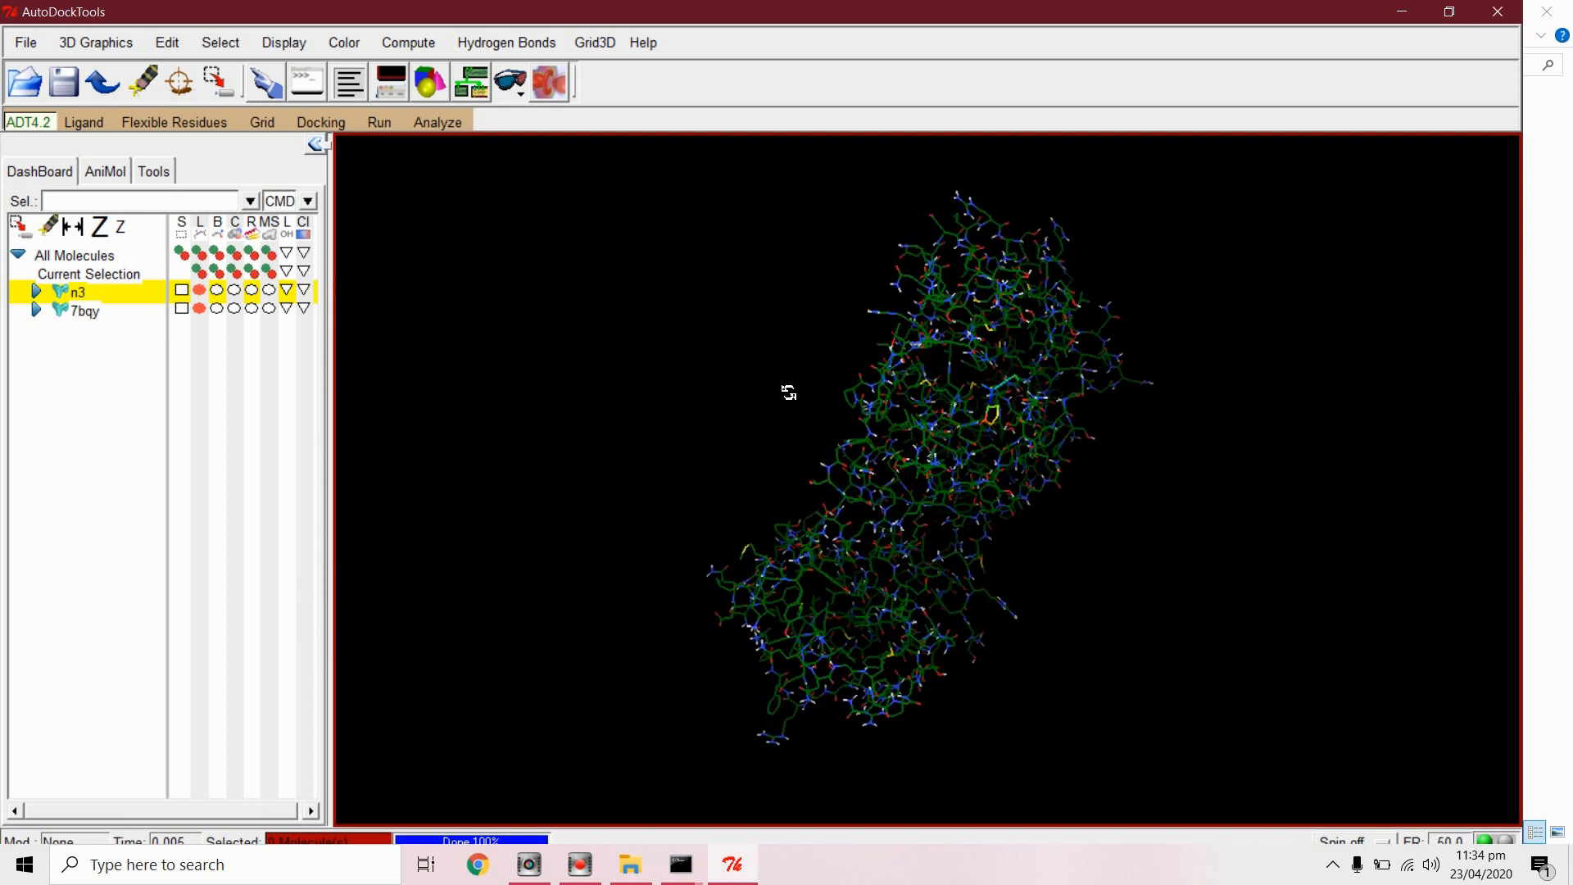
drag(787, 393, 1016, 459)
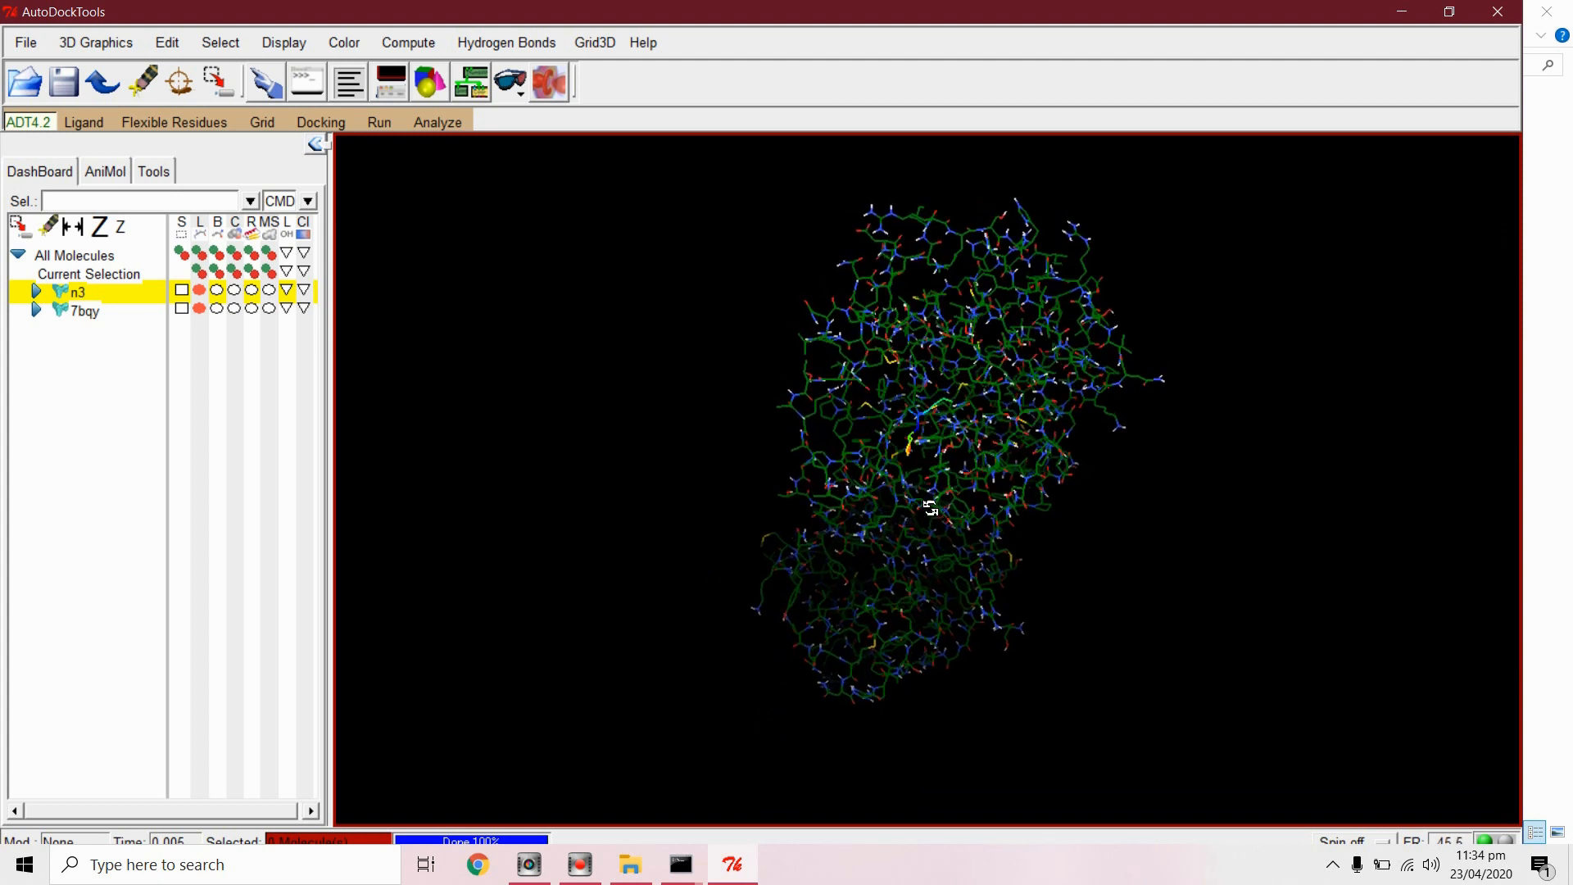
drag(928, 506, 940, 460)
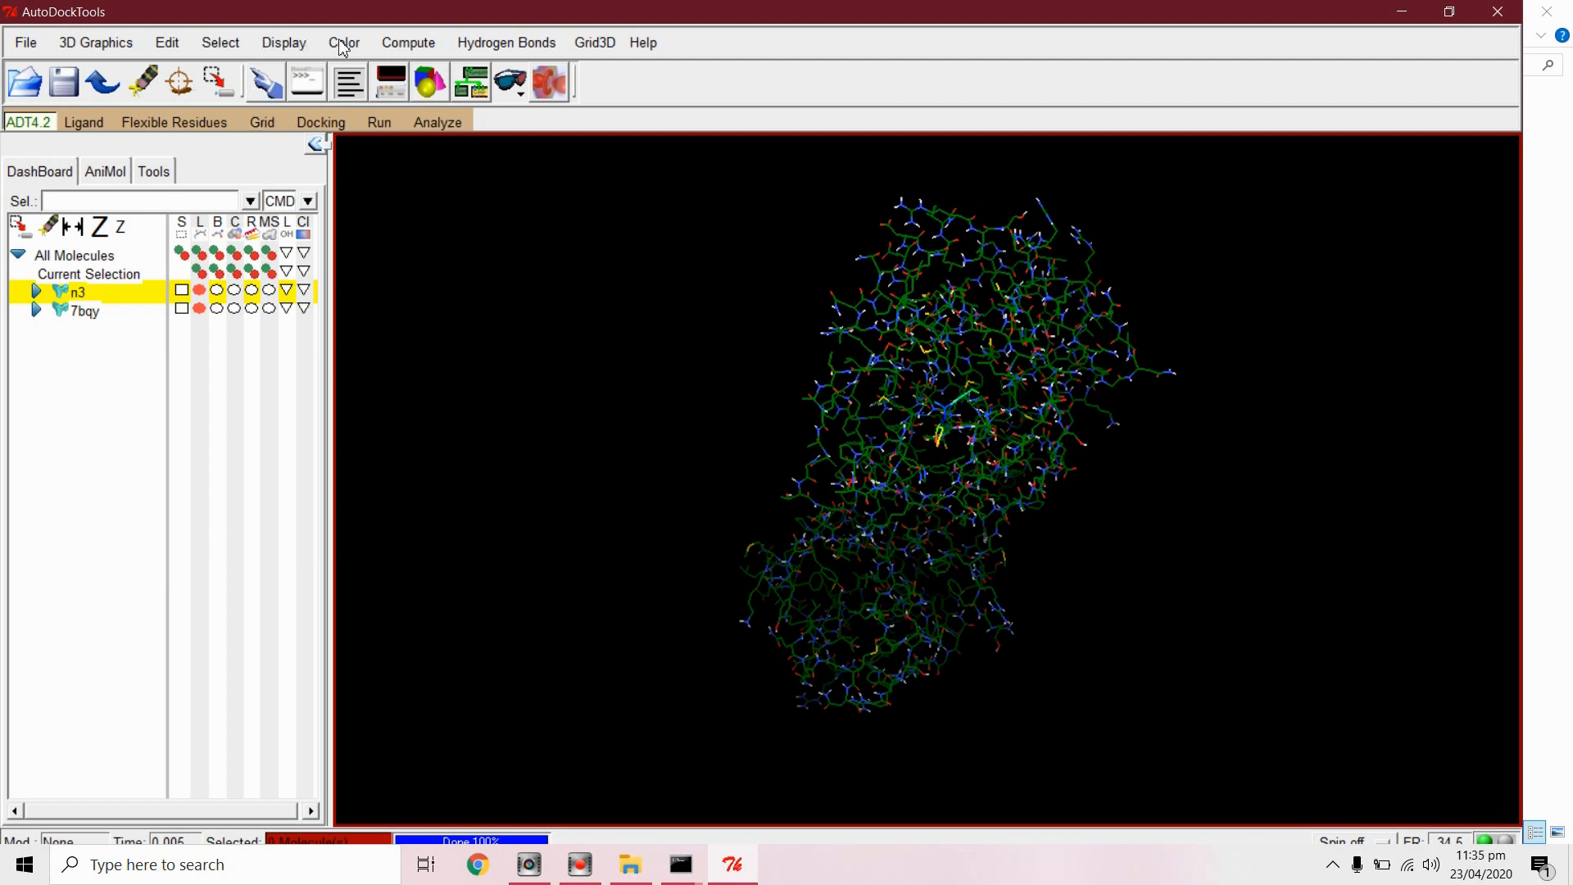
Step: Apply Color by Atom Type to the 7bqy and n3 line displays
click(343, 42)
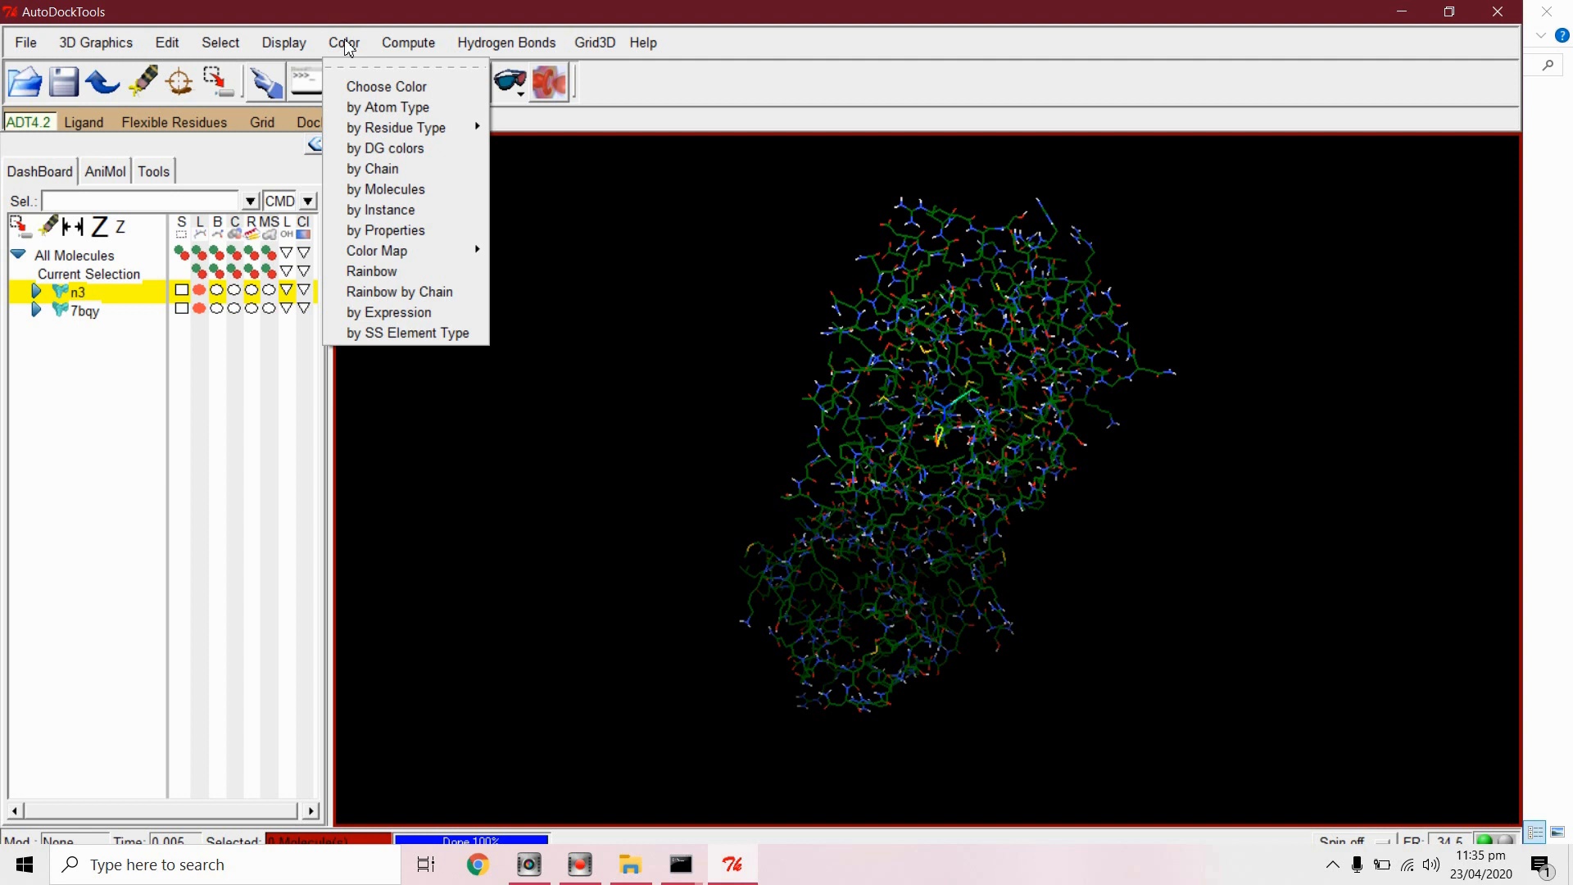
mouse_move(389, 108)
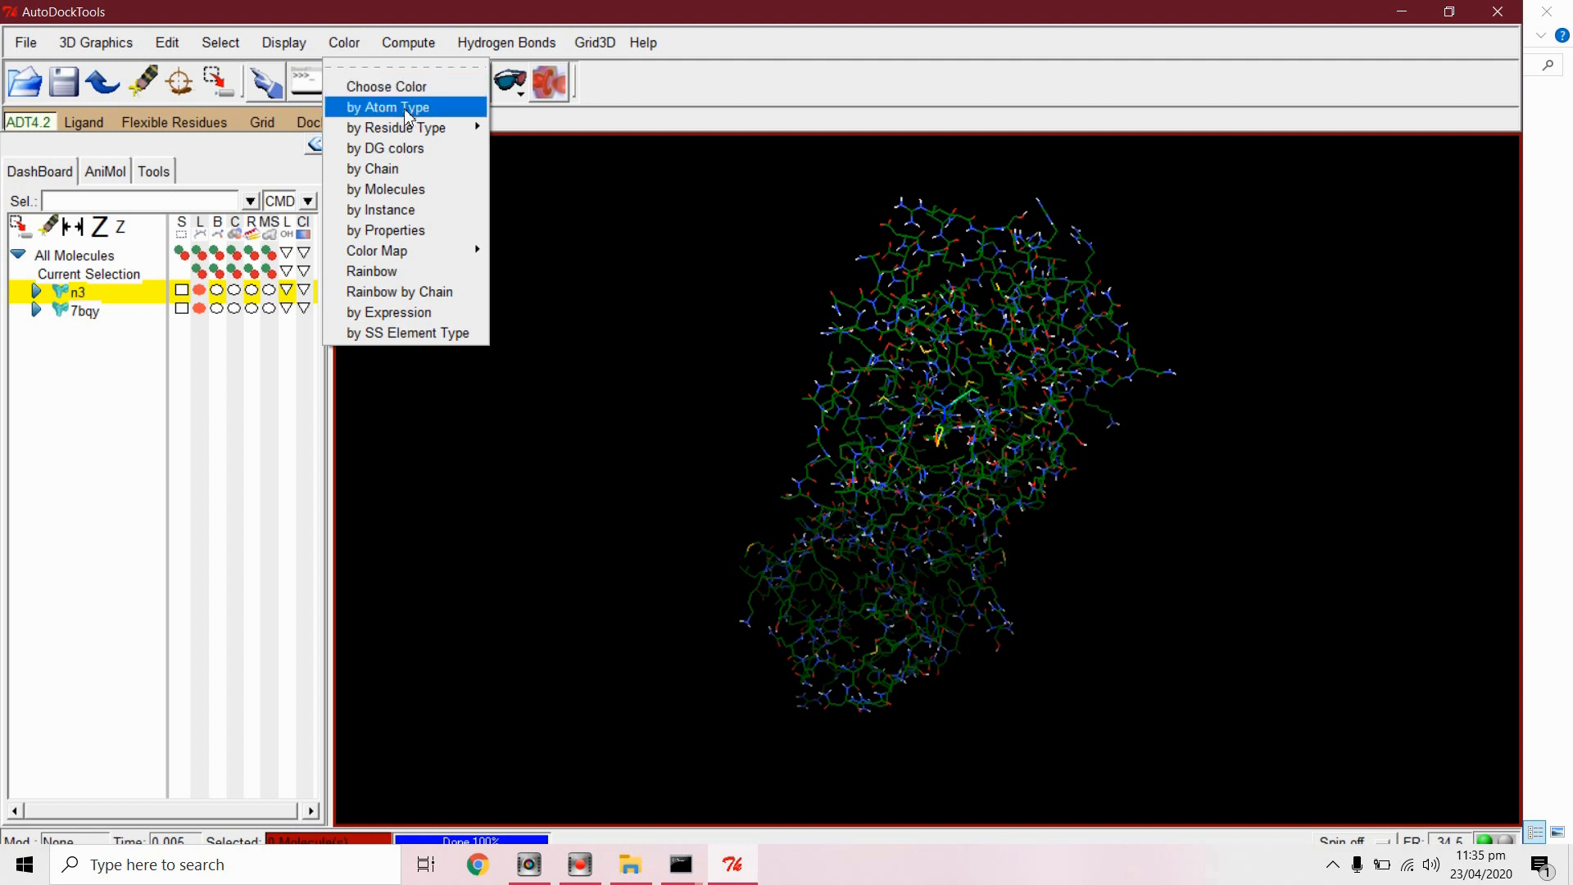
click(386, 107)
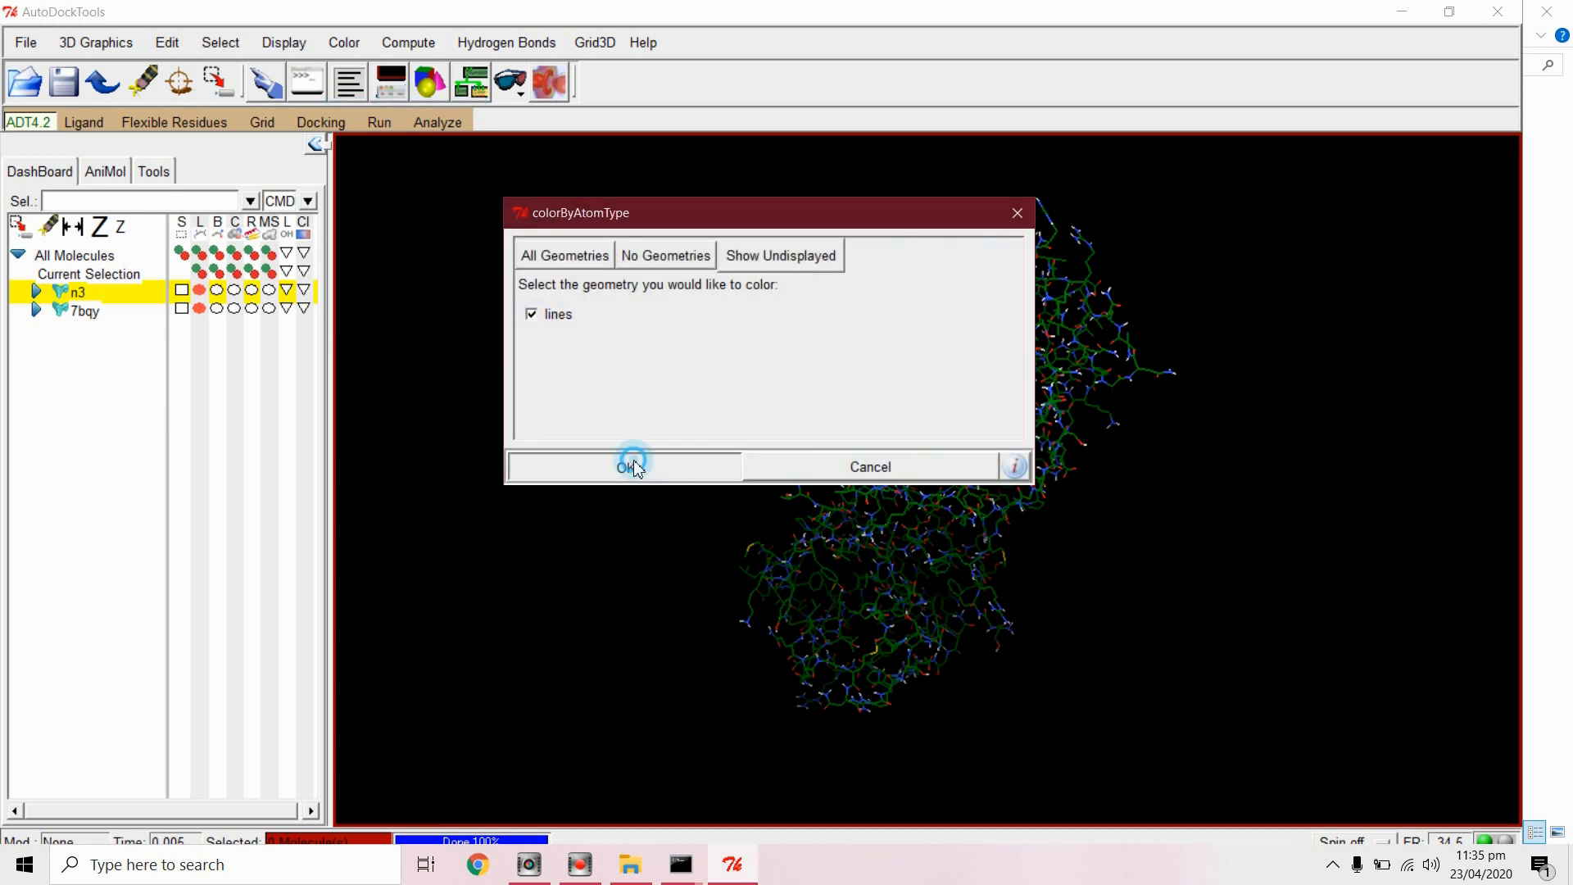
click(626, 466)
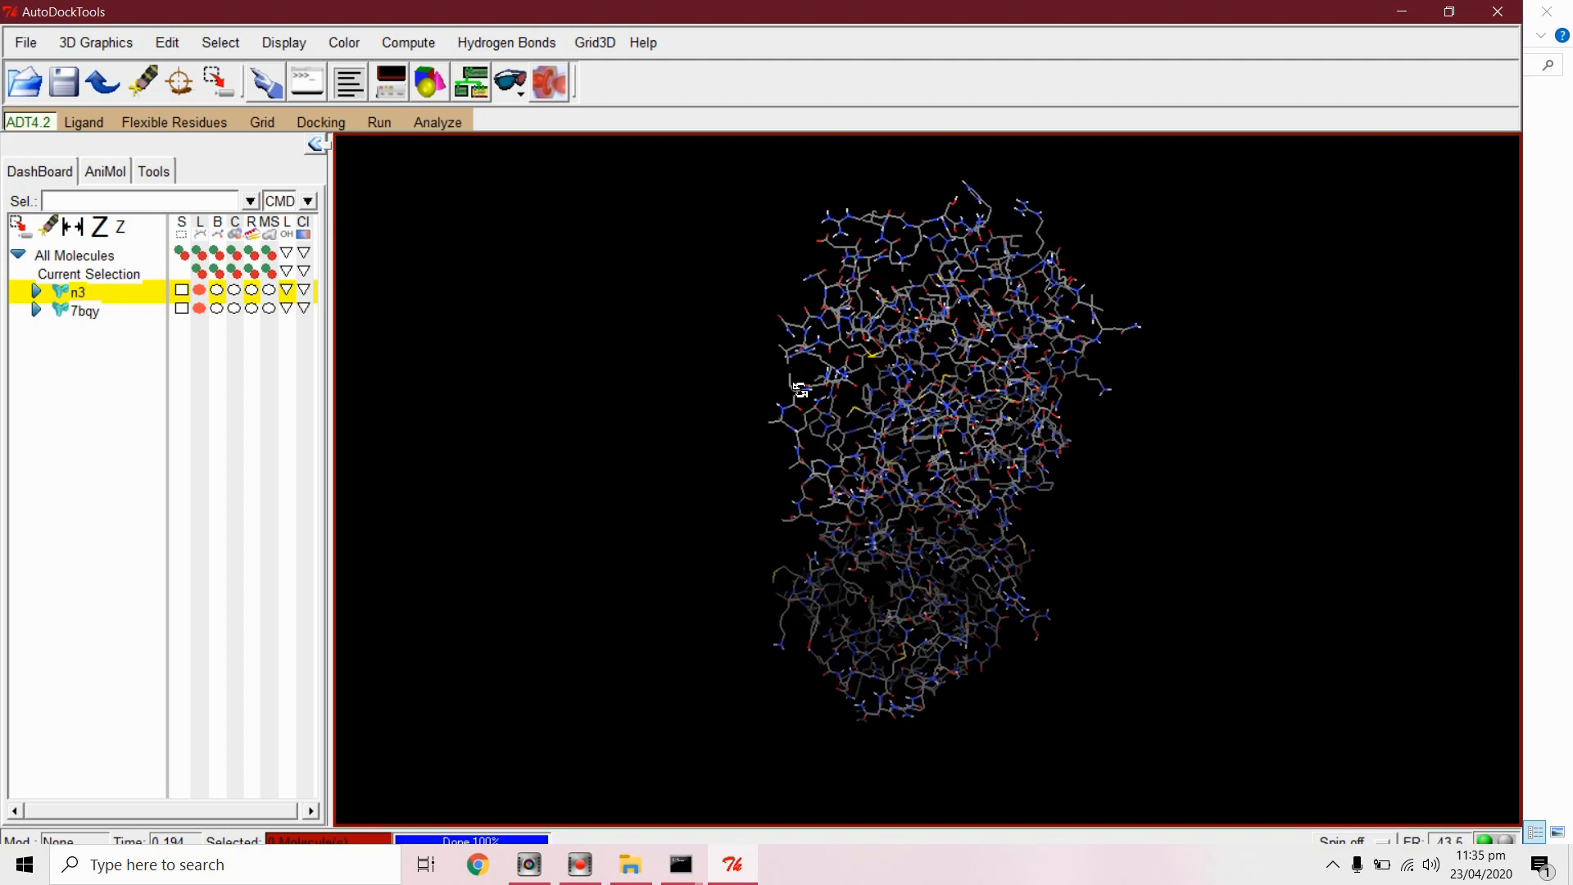
Step: Colour the lines by chain (protein green, n3 pink) and rotate to view the ligand
click(343, 42)
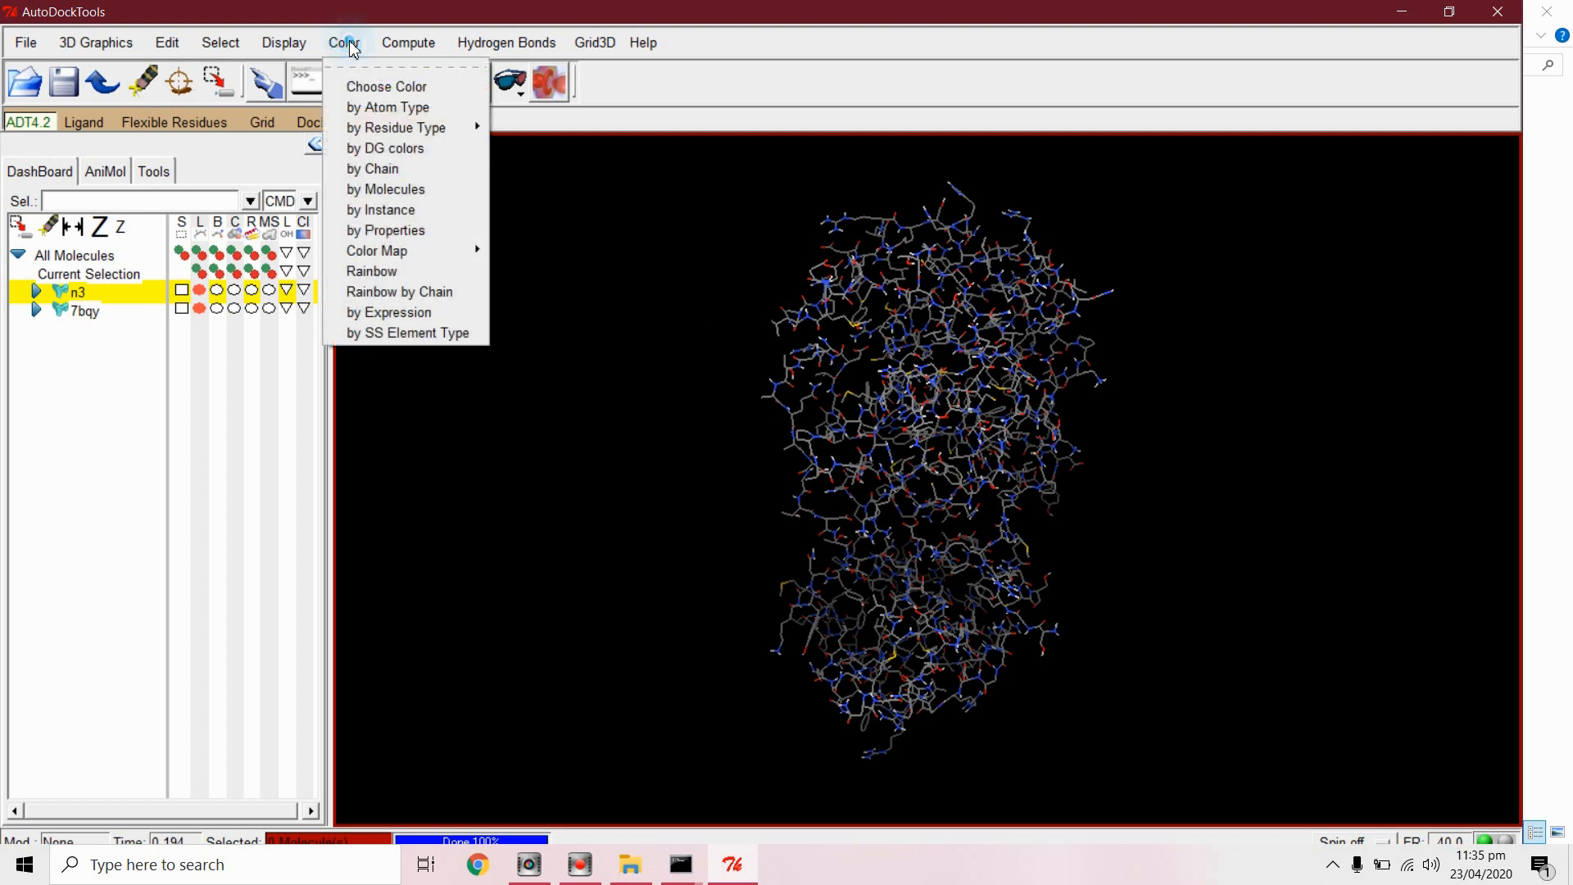
click(378, 169)
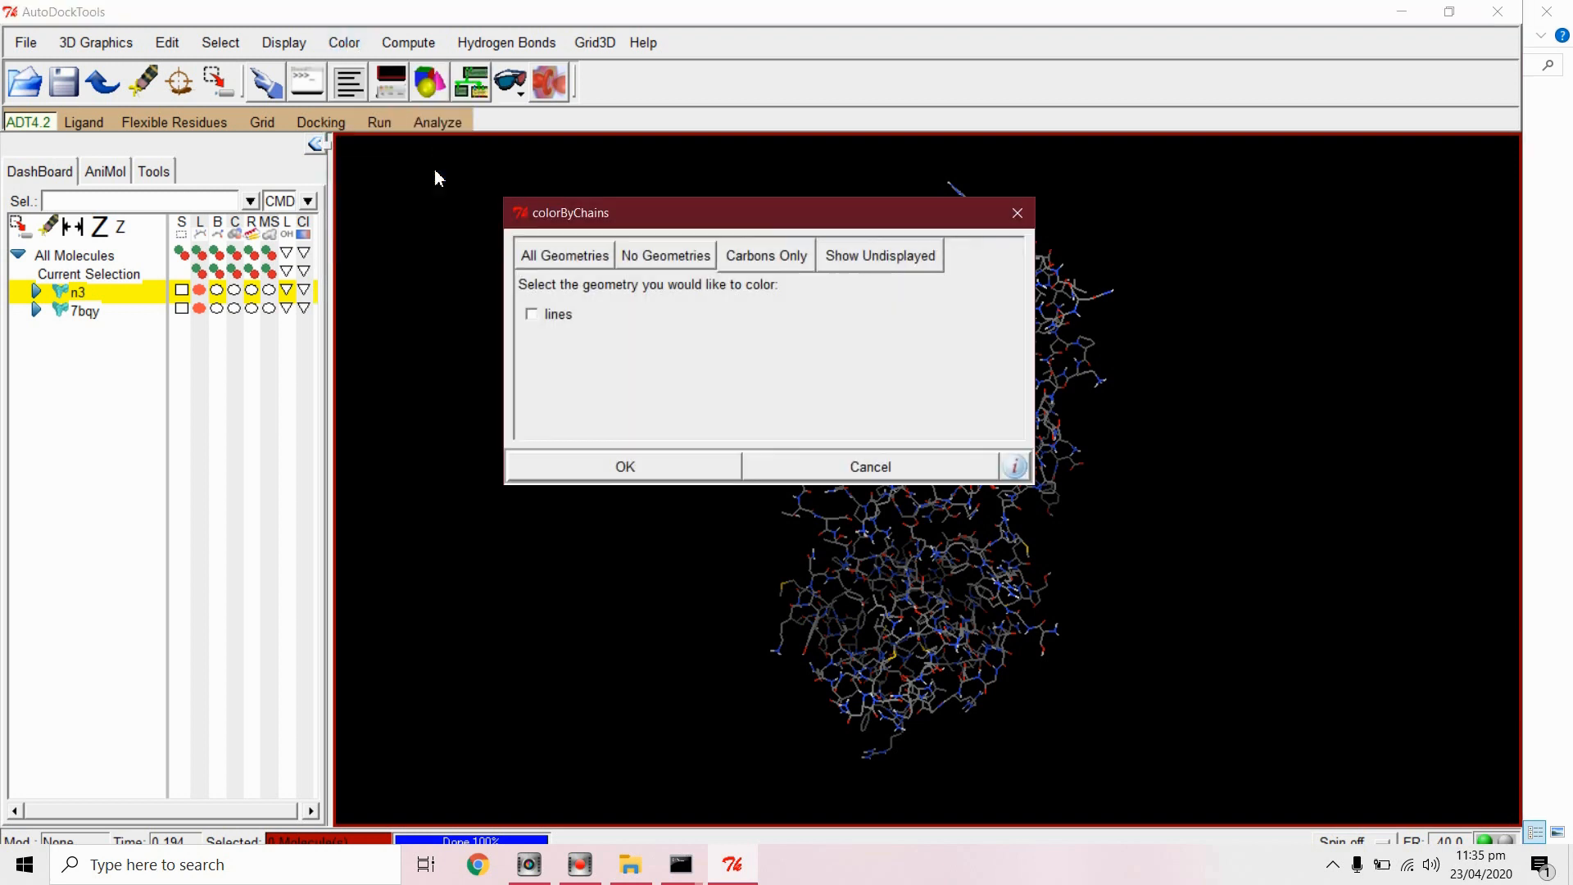
click(531, 314)
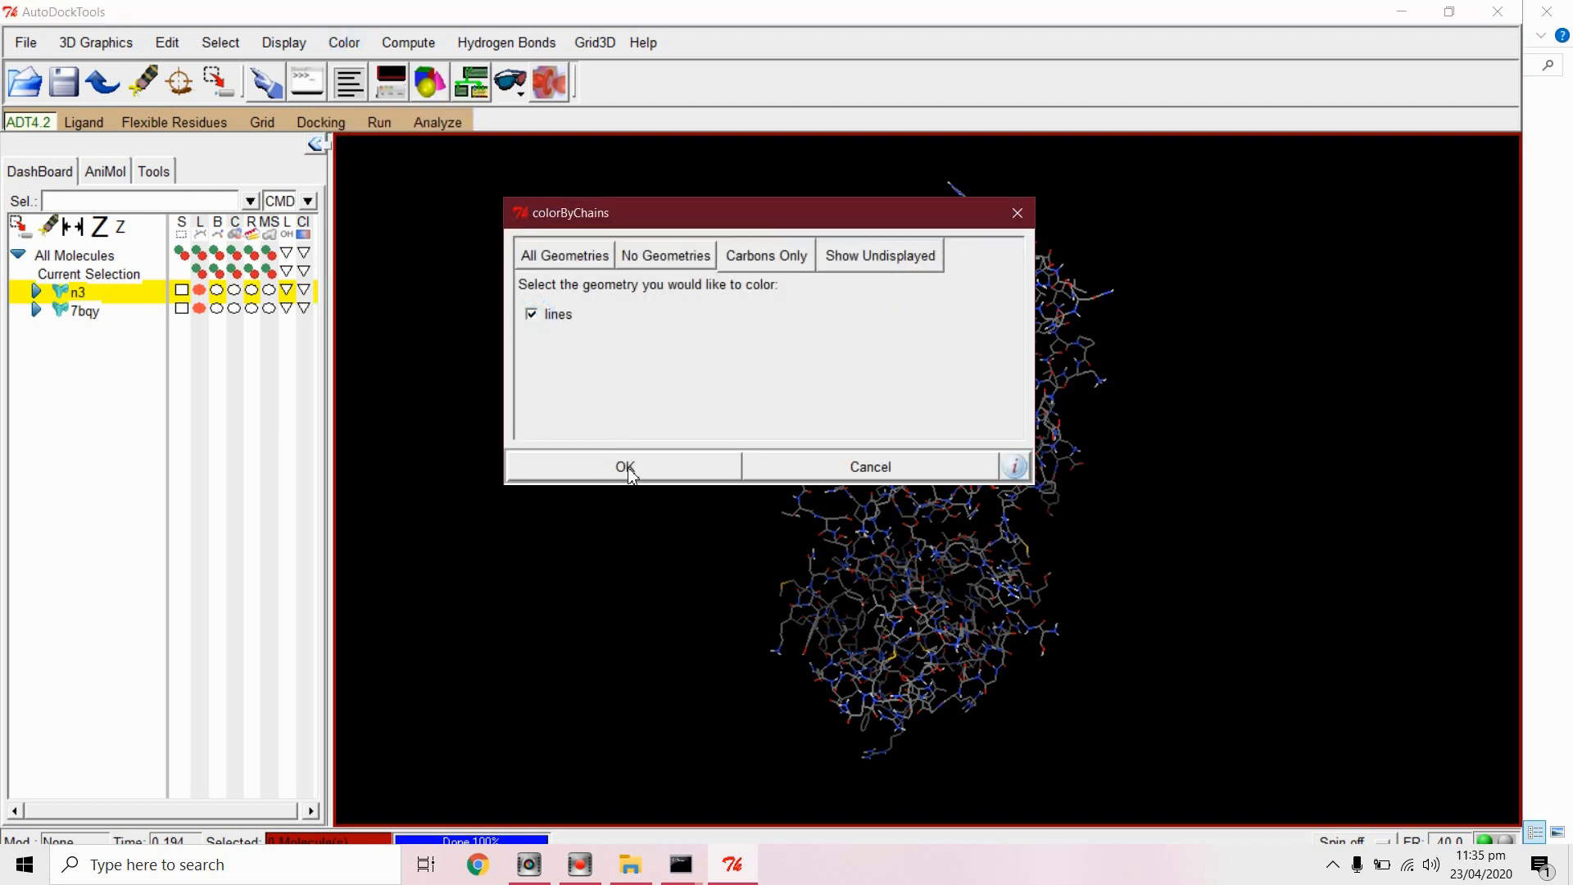
click(624, 466)
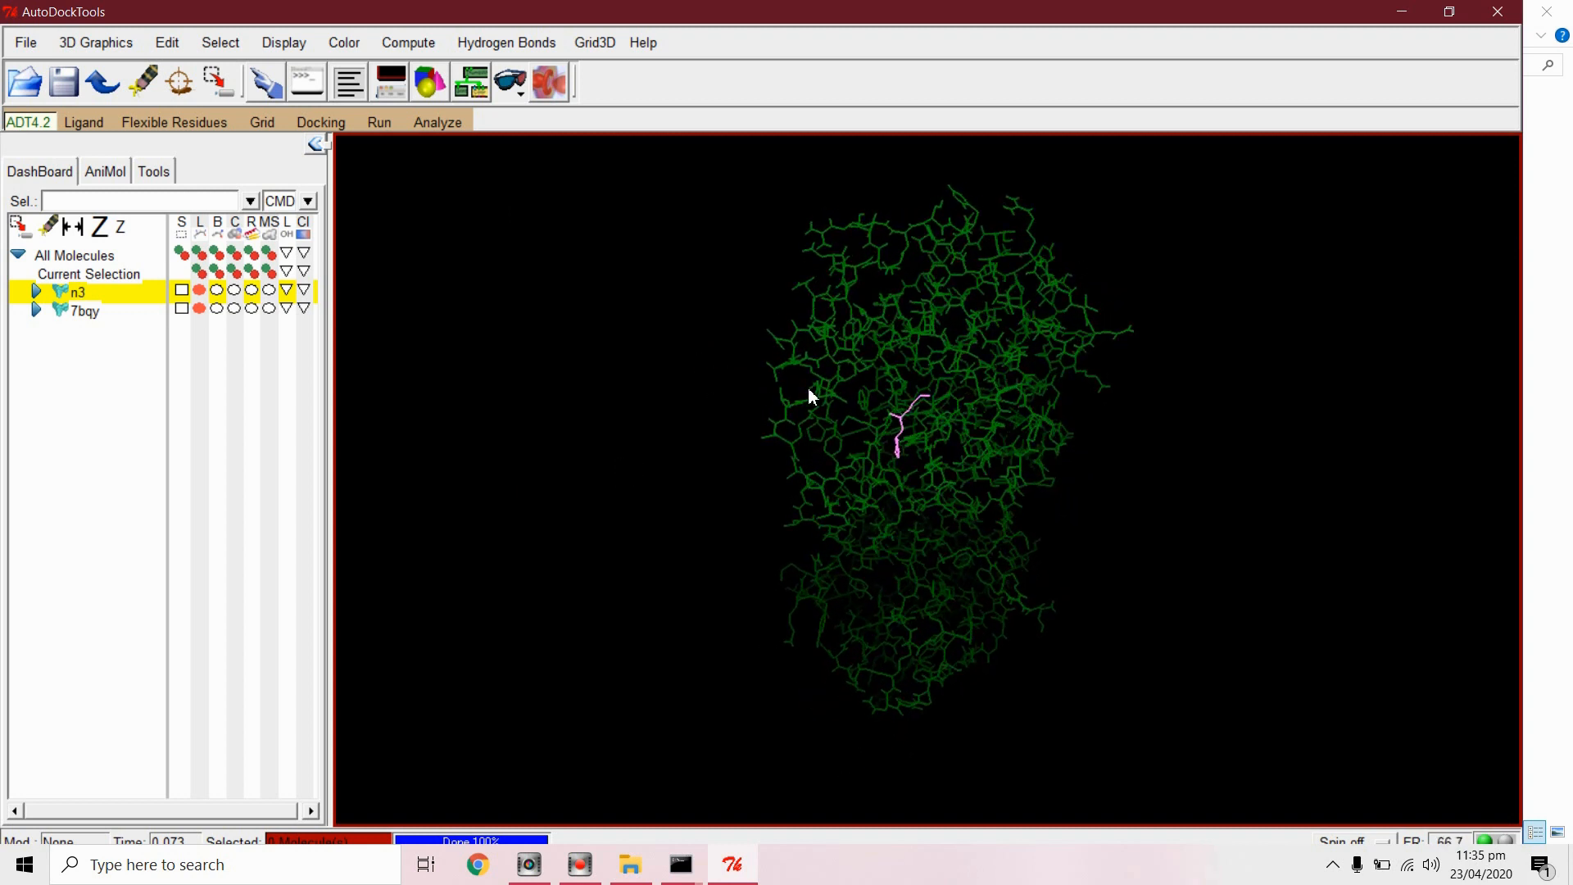
drag(810, 397, 1071, 398)
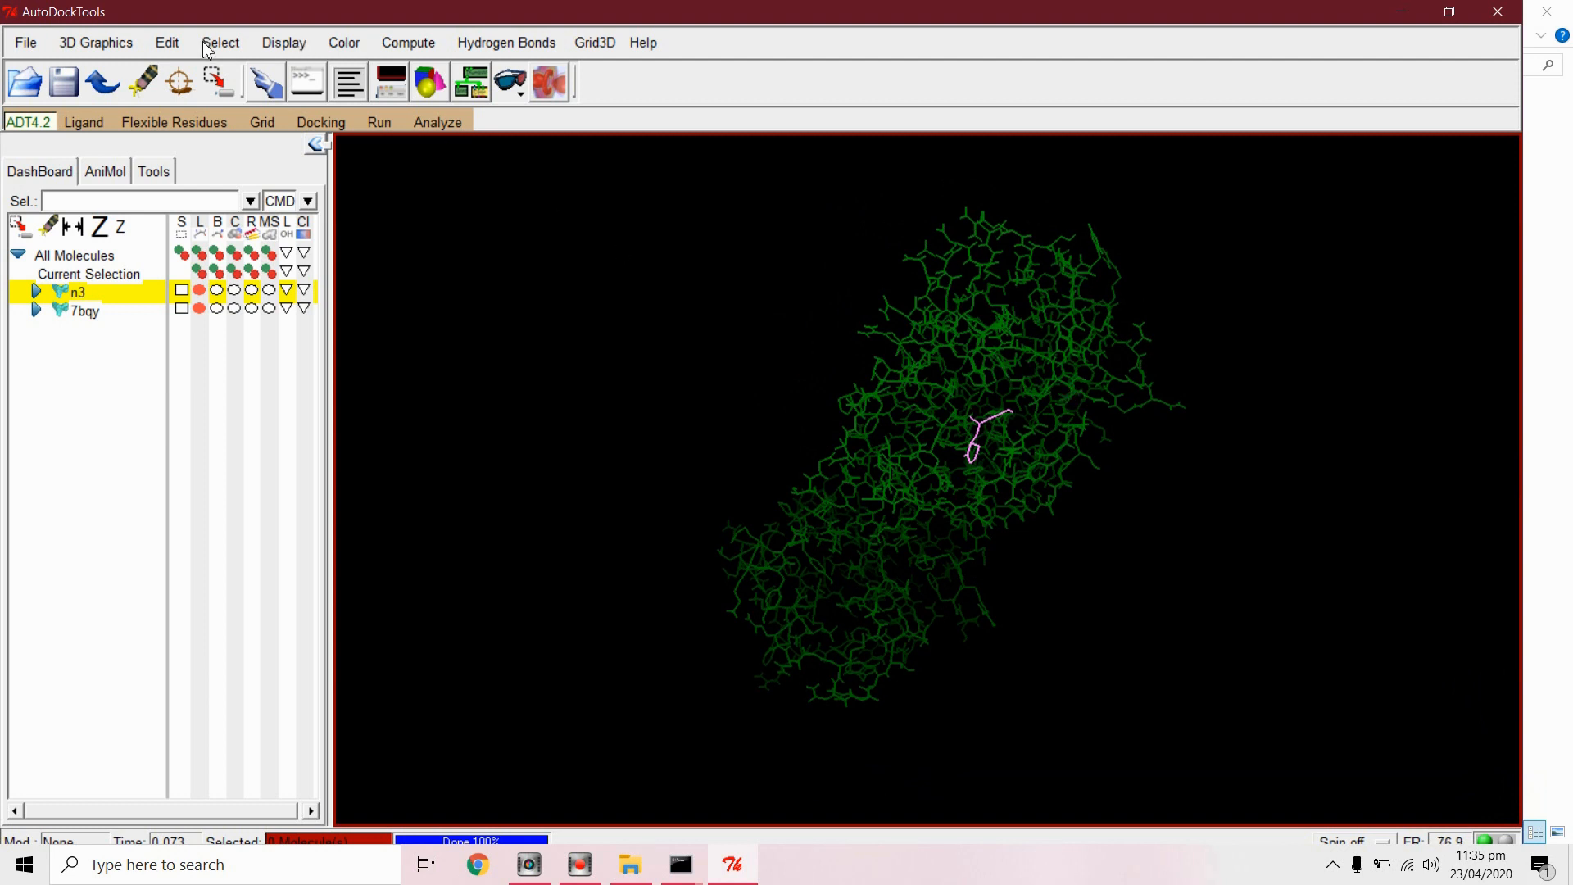
Step: Pick 7bqy from the Direct Select molecule list
click(219, 42)
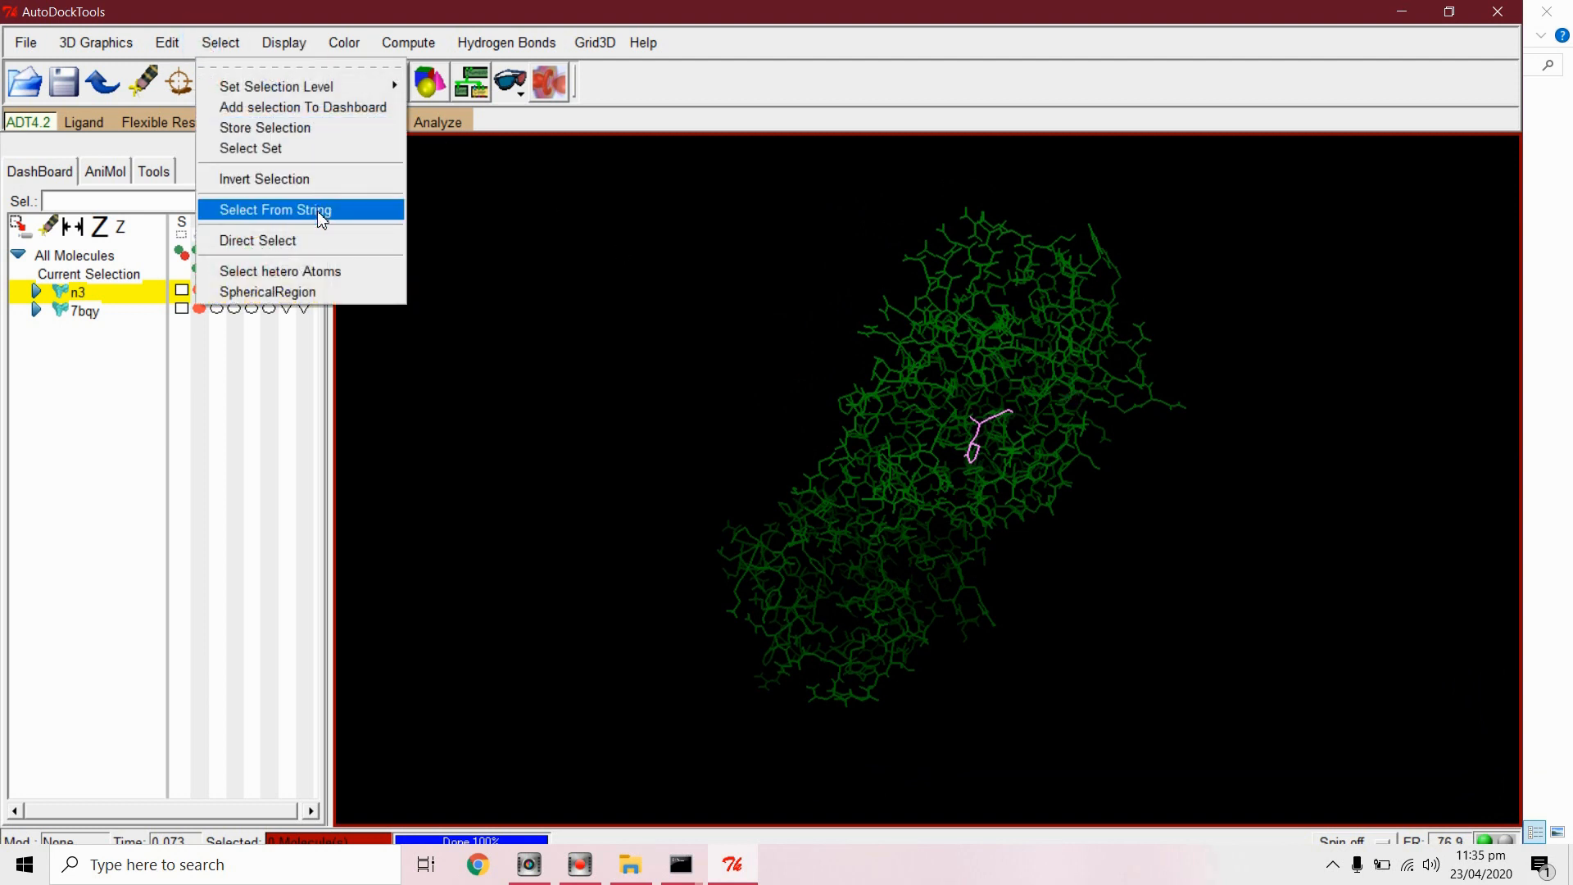
click(256, 240)
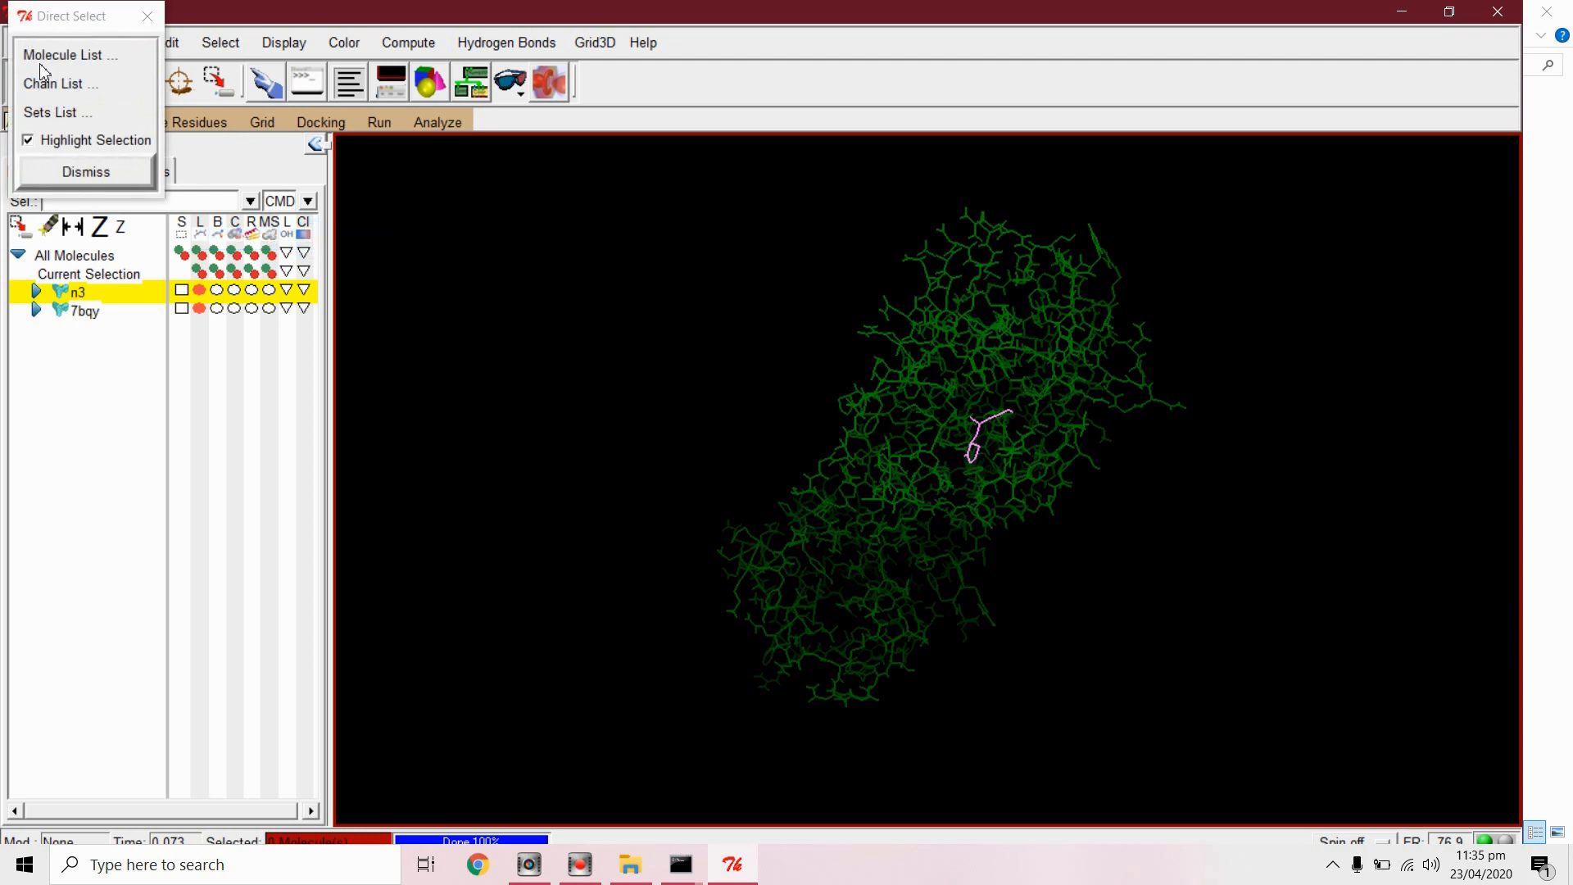
click(67, 54)
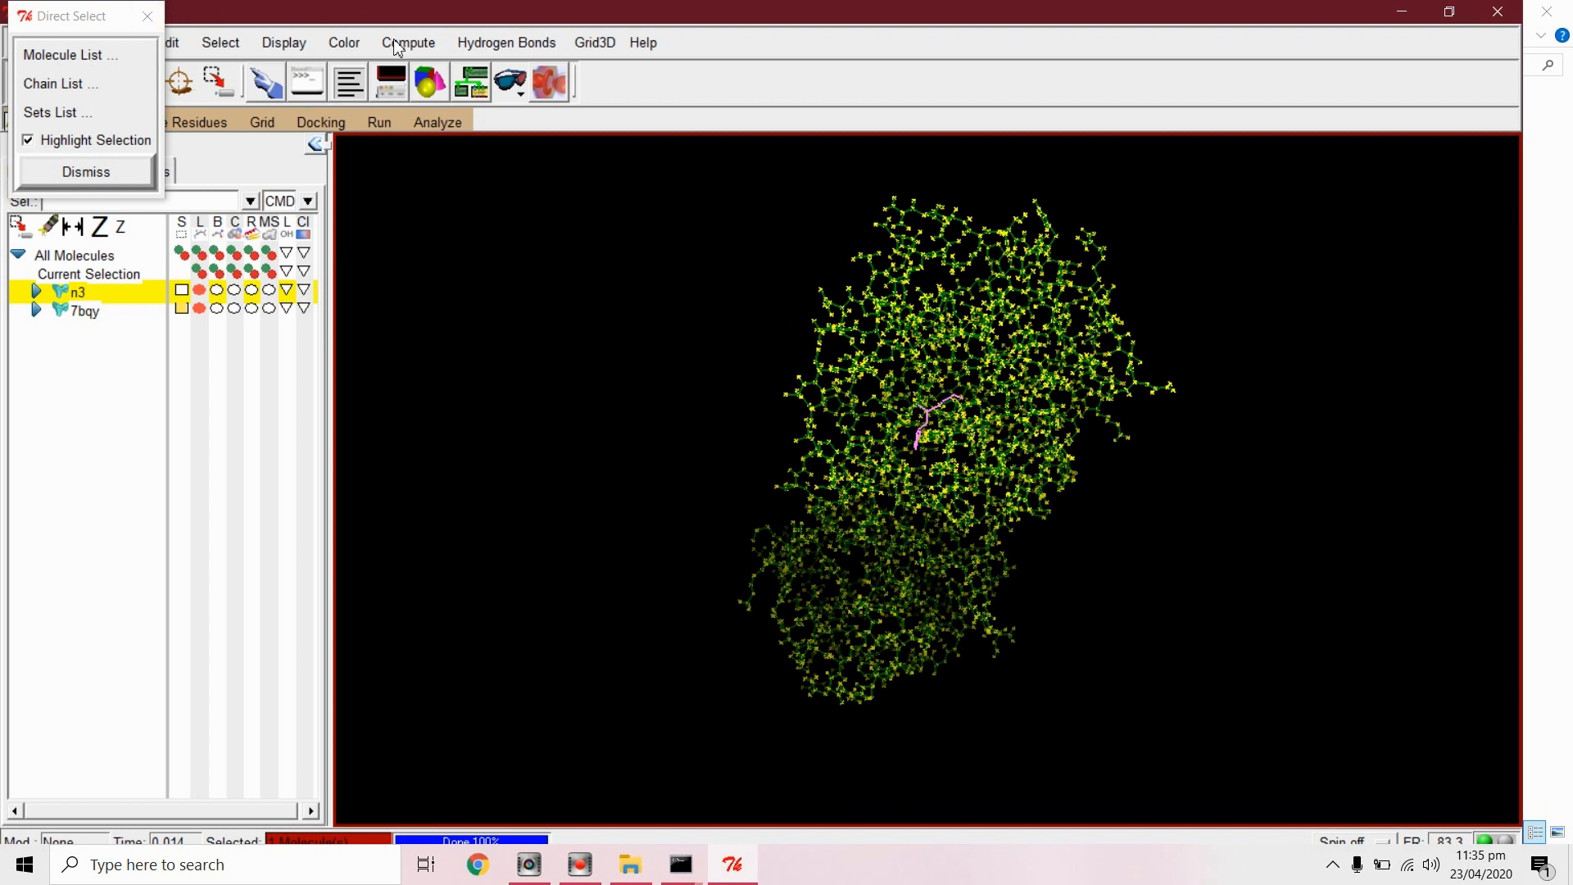
Step: Compute a 7bqy molecular surface at density 4.3, then dismiss the Direct Select panel
click(407, 42)
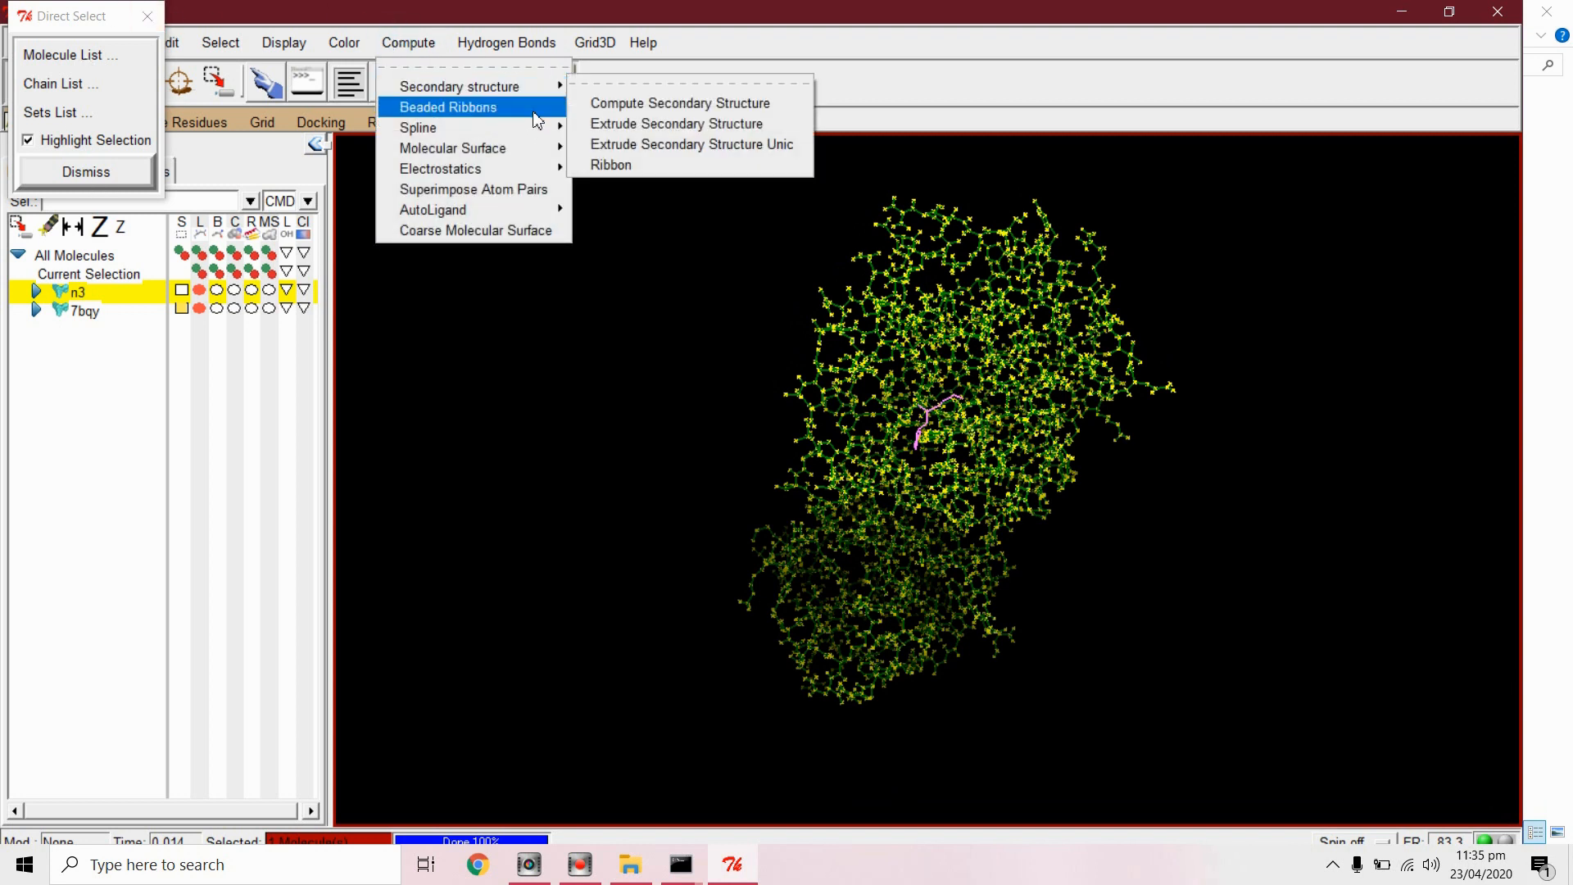
mouse_move(462, 148)
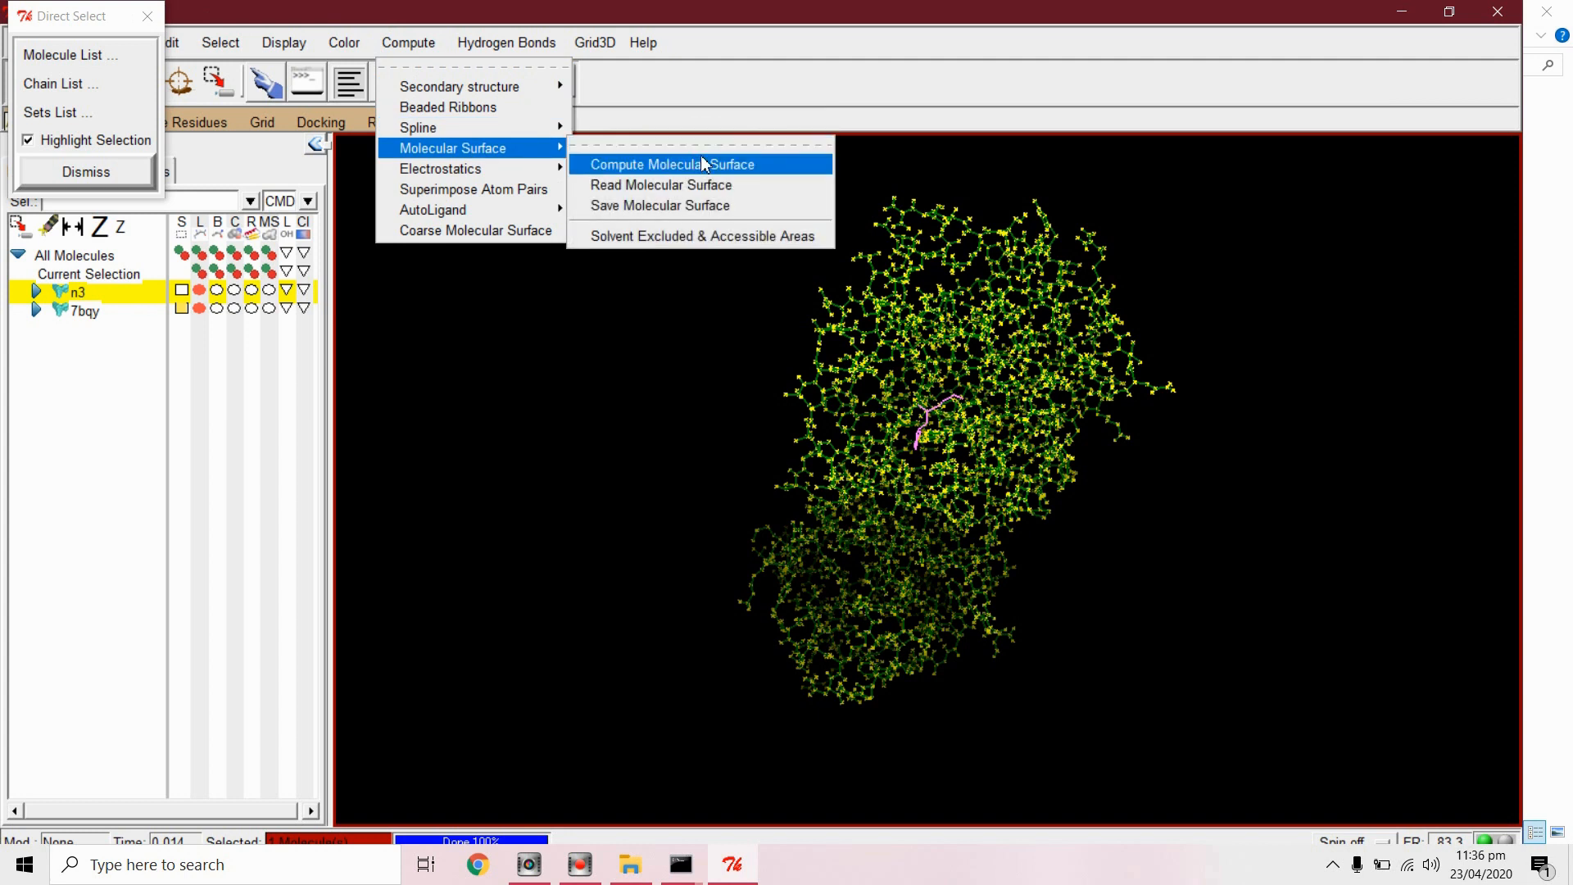
click(668, 164)
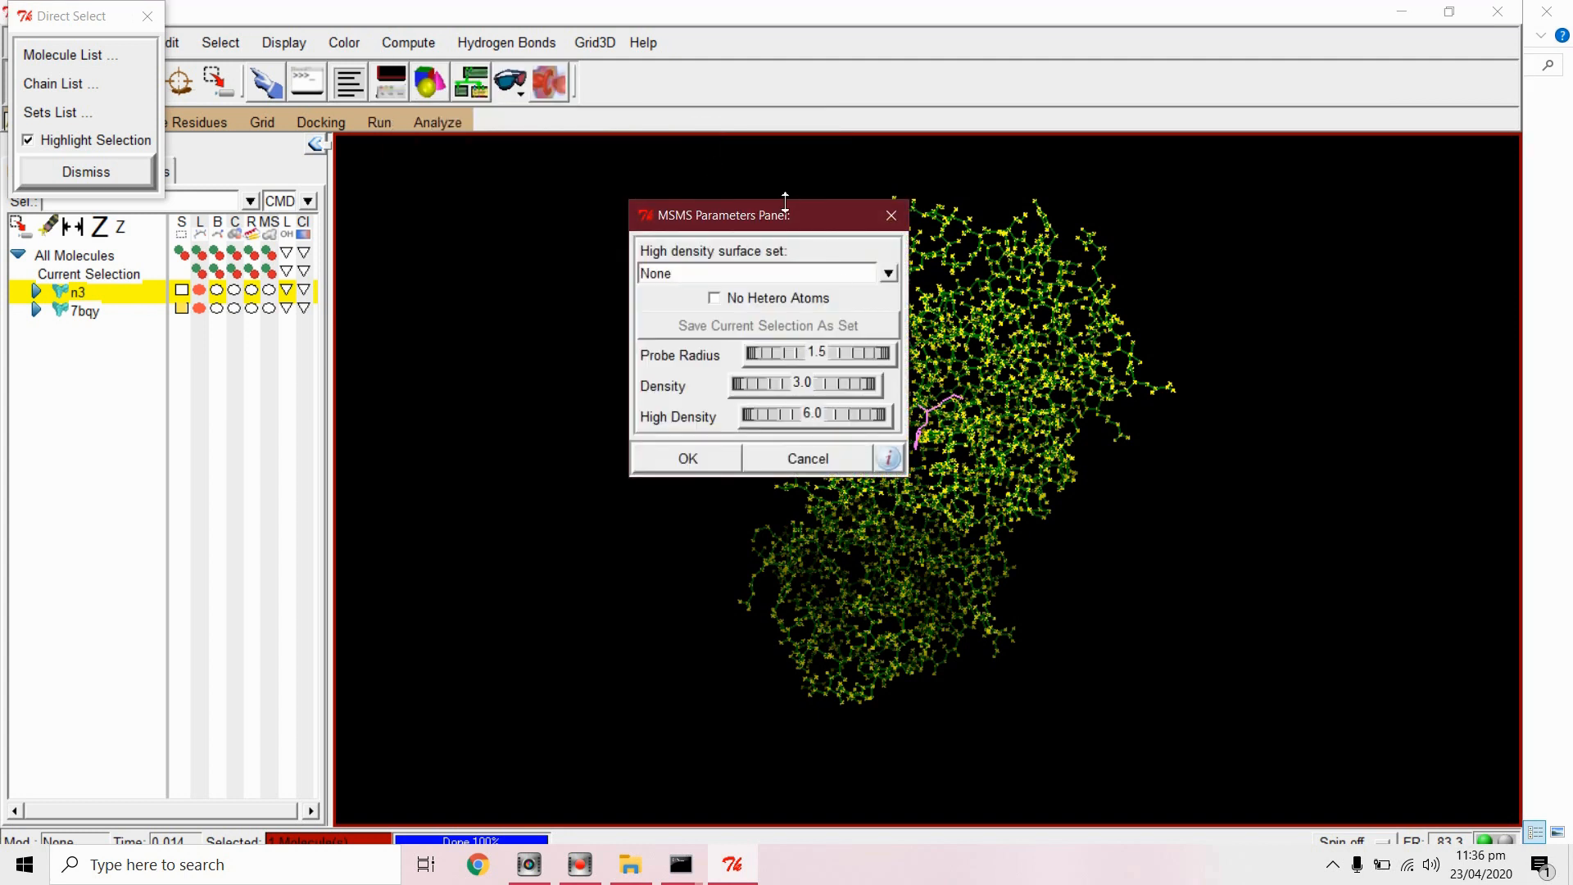
drag(768, 215, 499, 209)
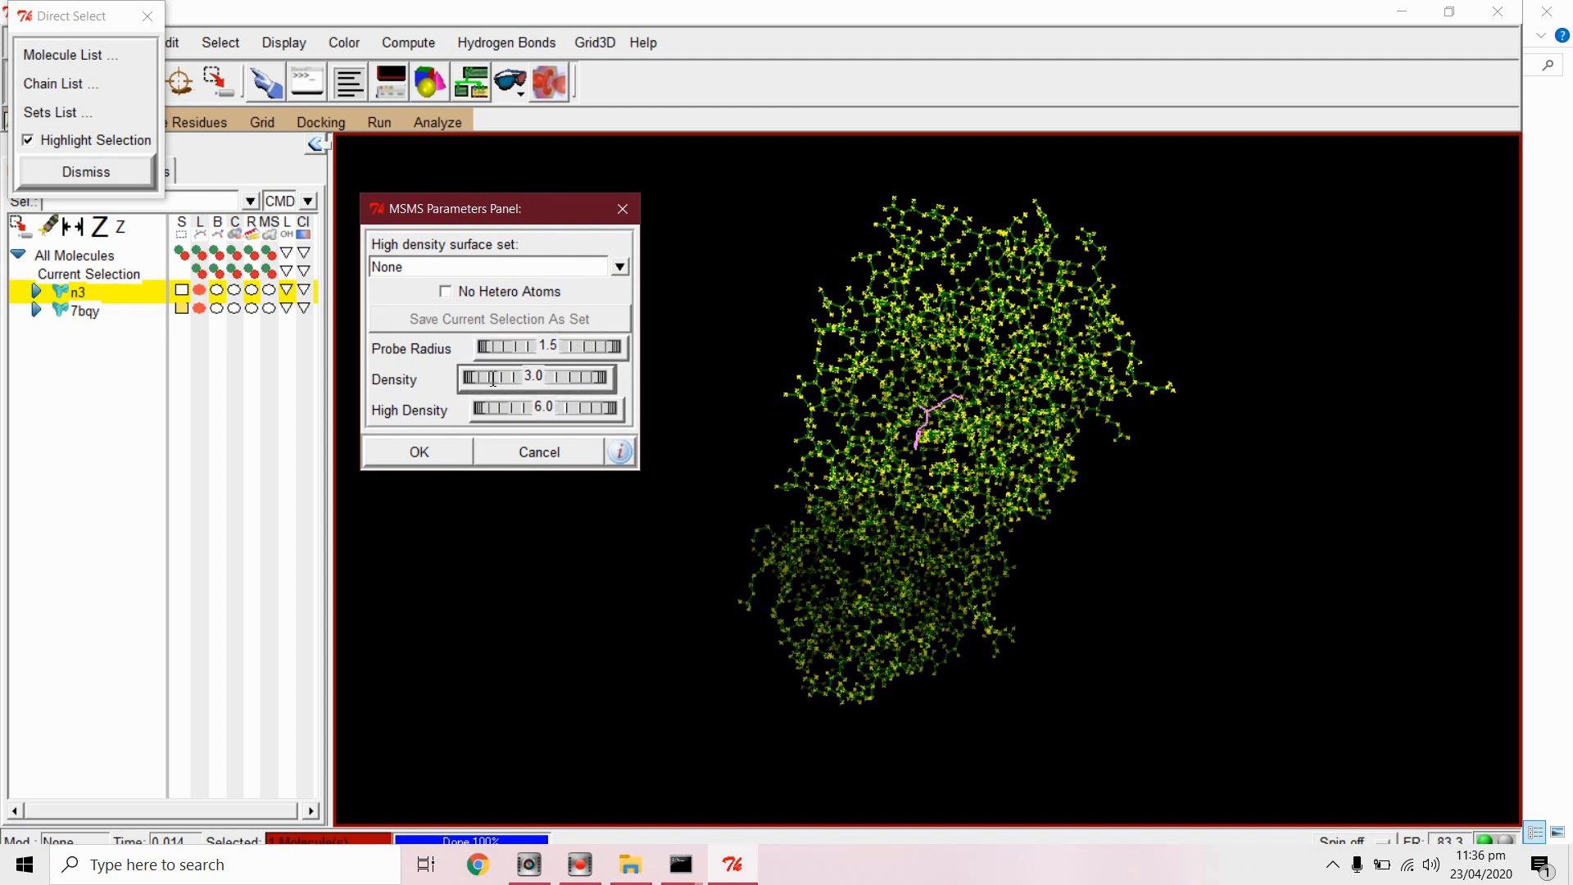
drag(487, 379, 496, 379)
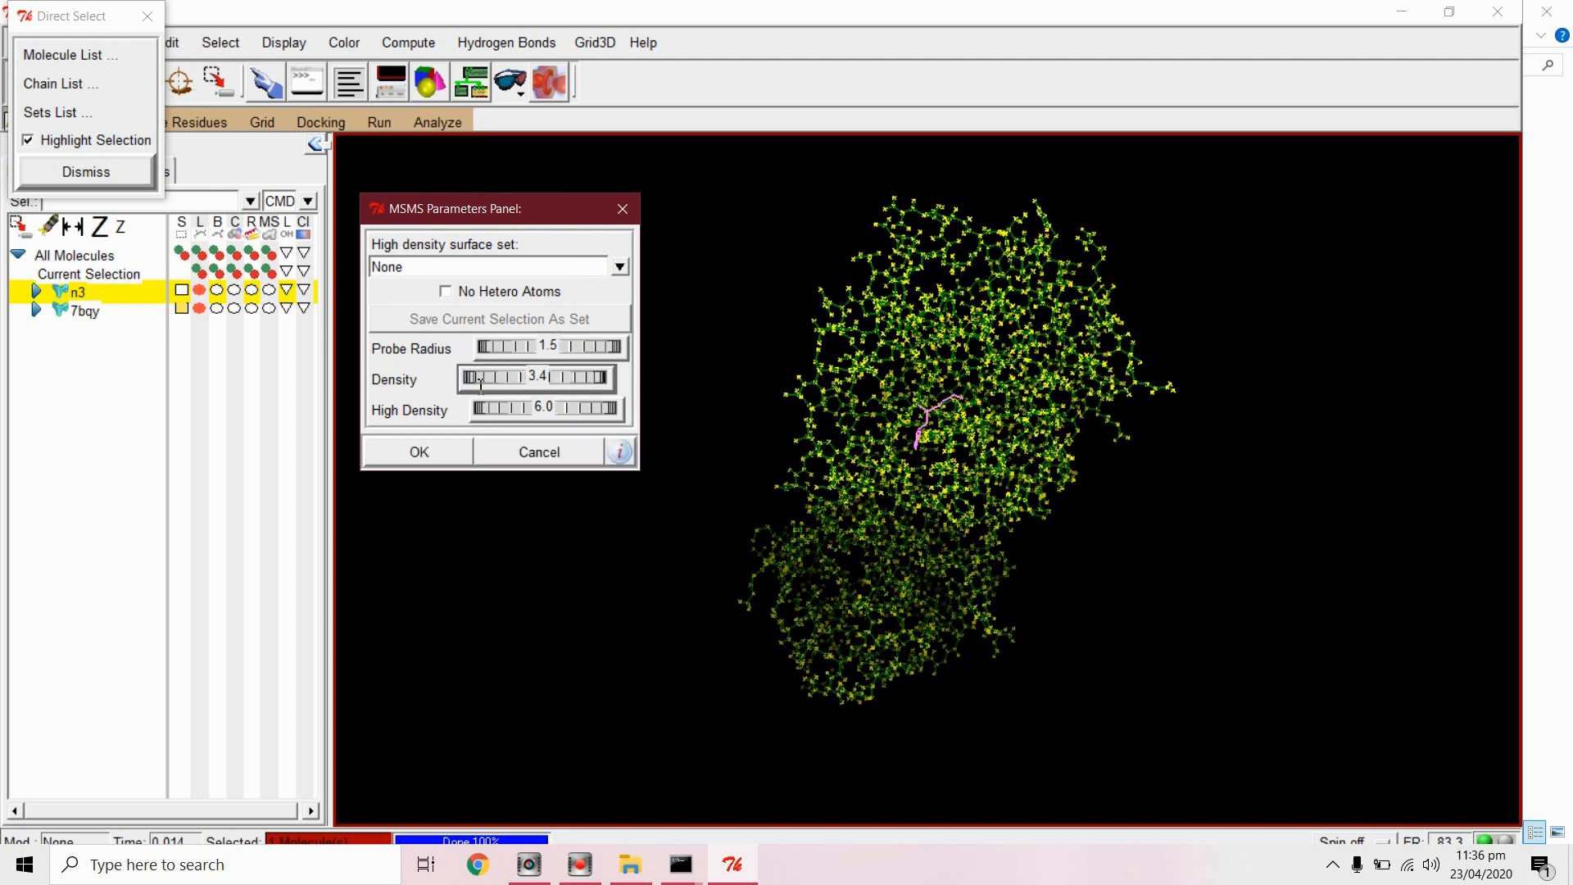
drag(479, 379, 537, 379)
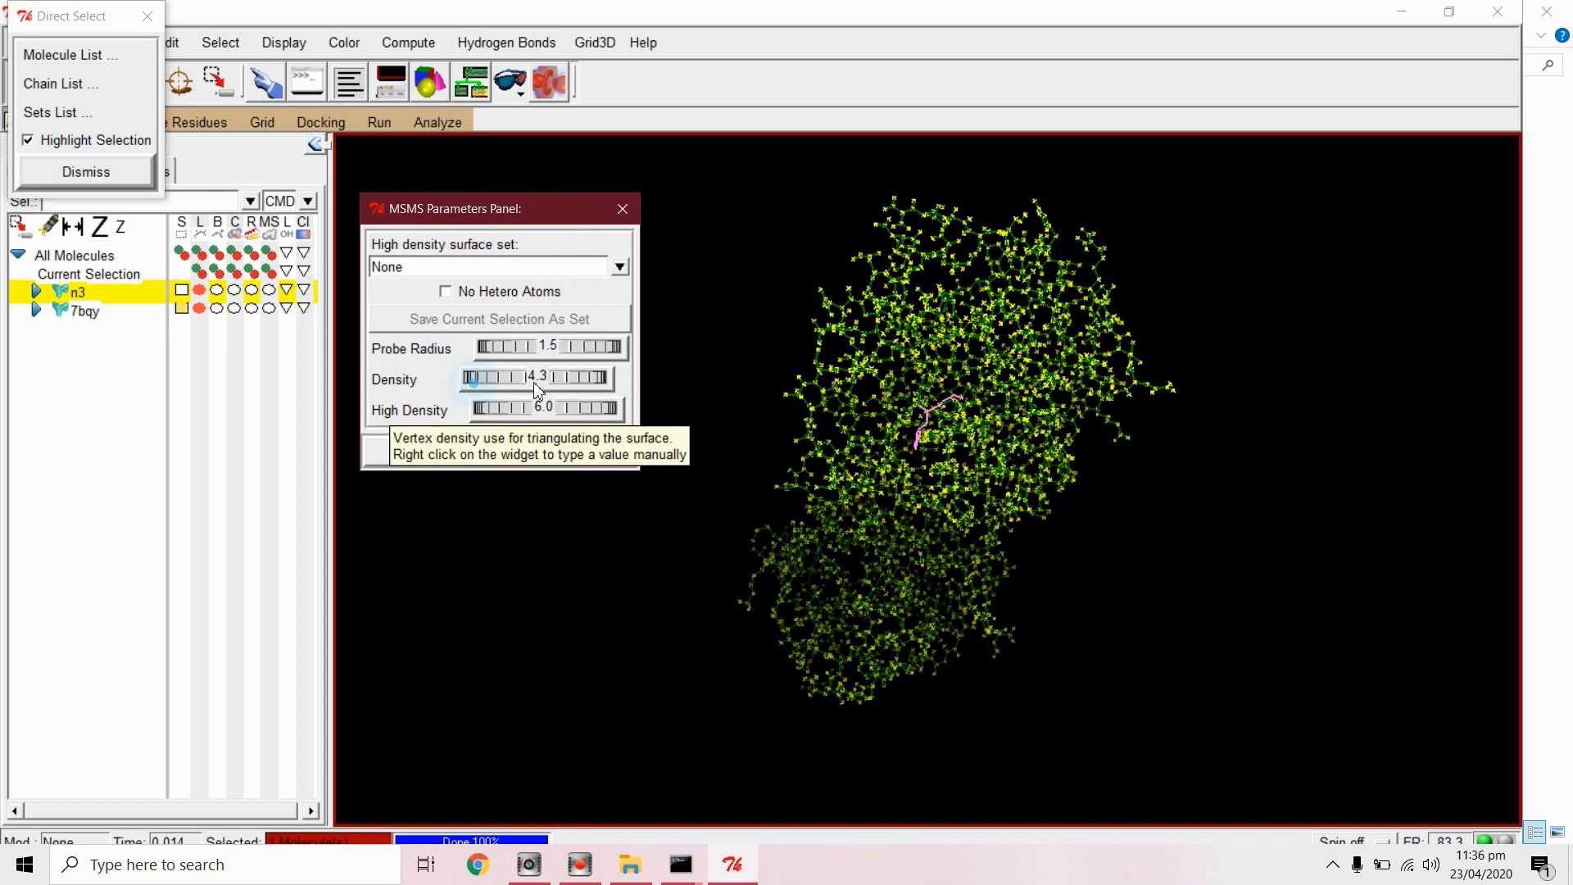
click(621, 209)
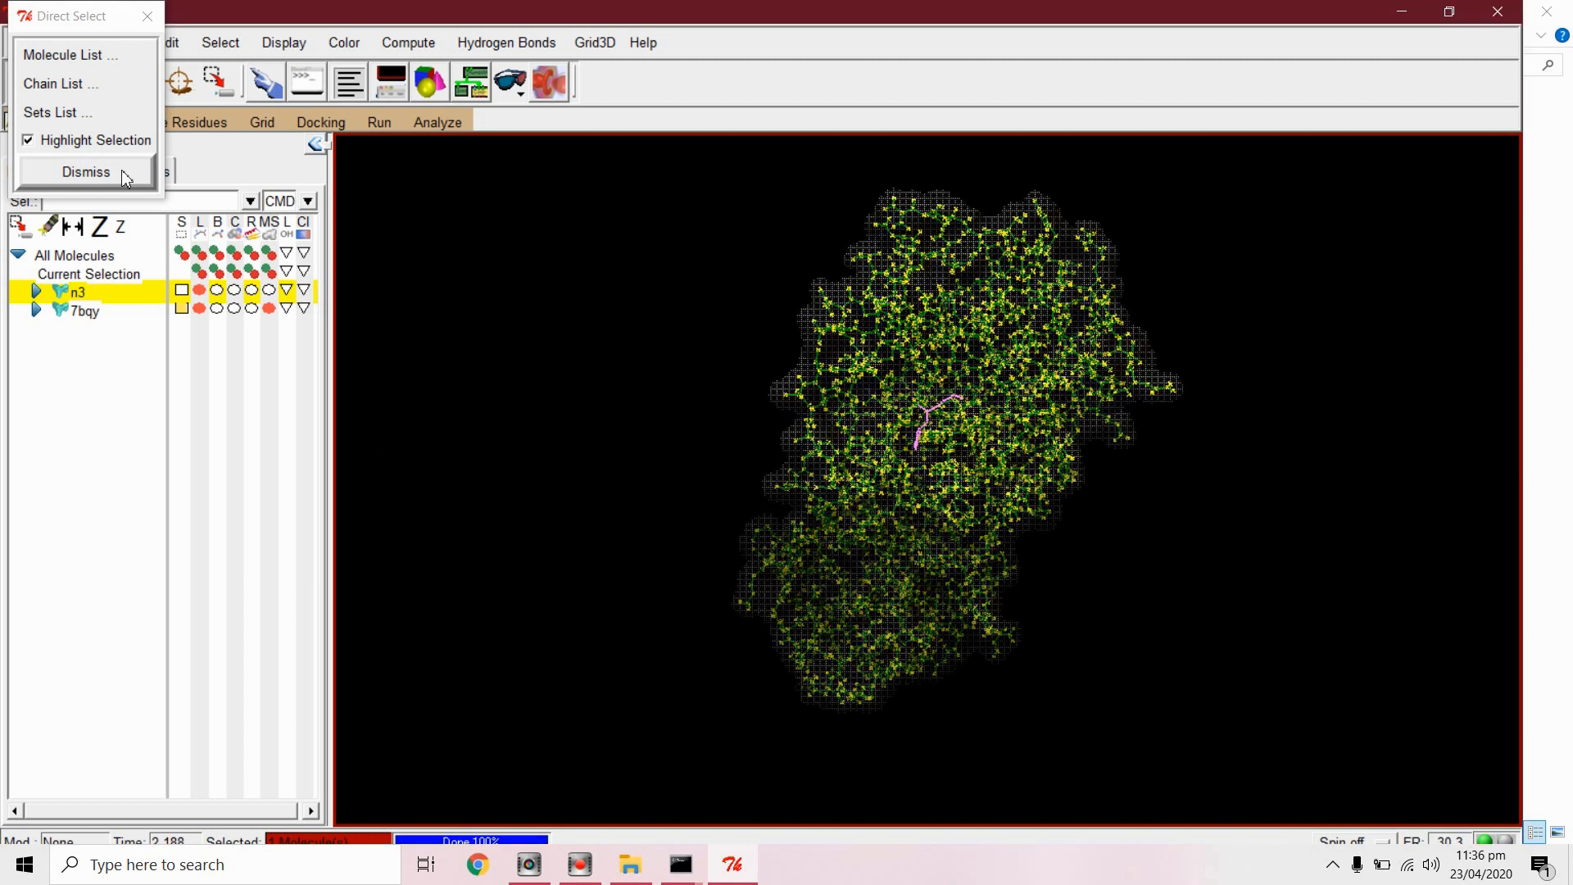
click(86, 171)
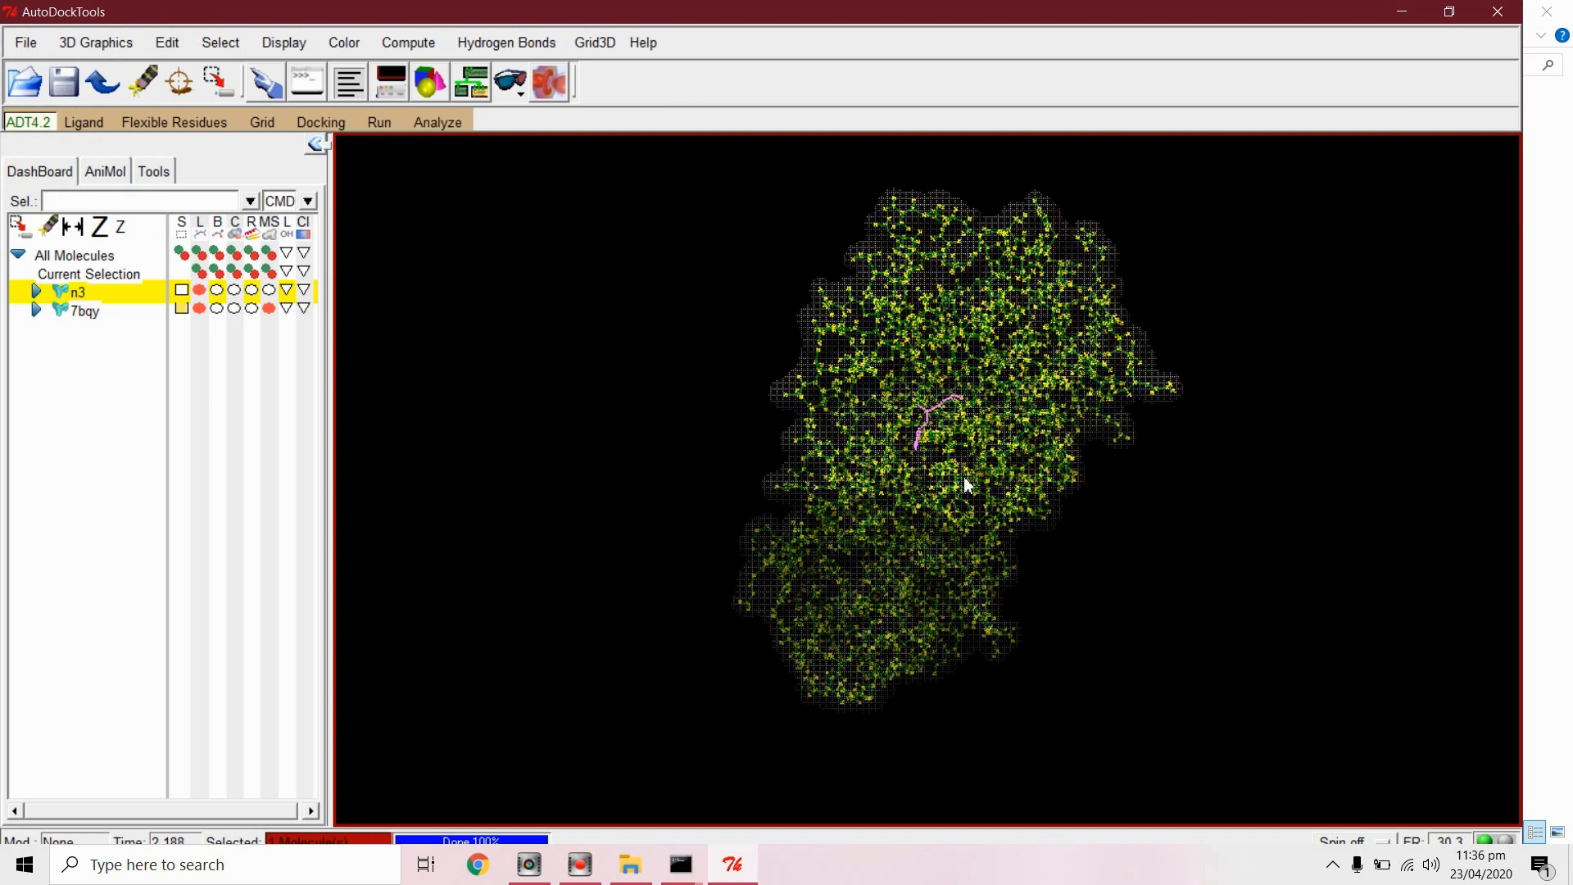
drag(969, 484, 929, 466)
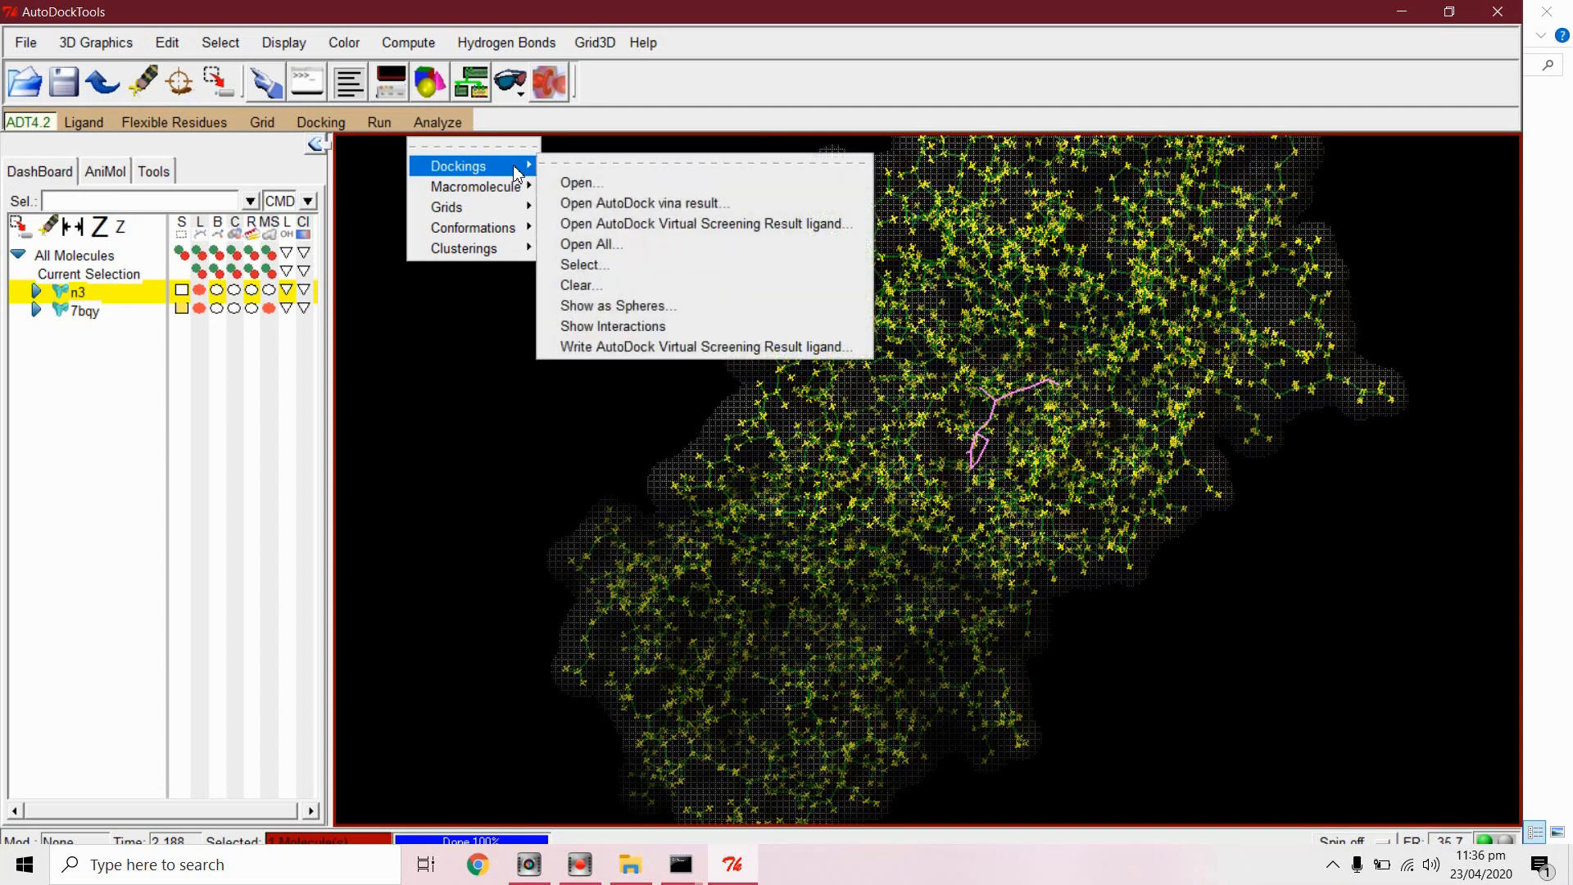
mouse_move(496, 167)
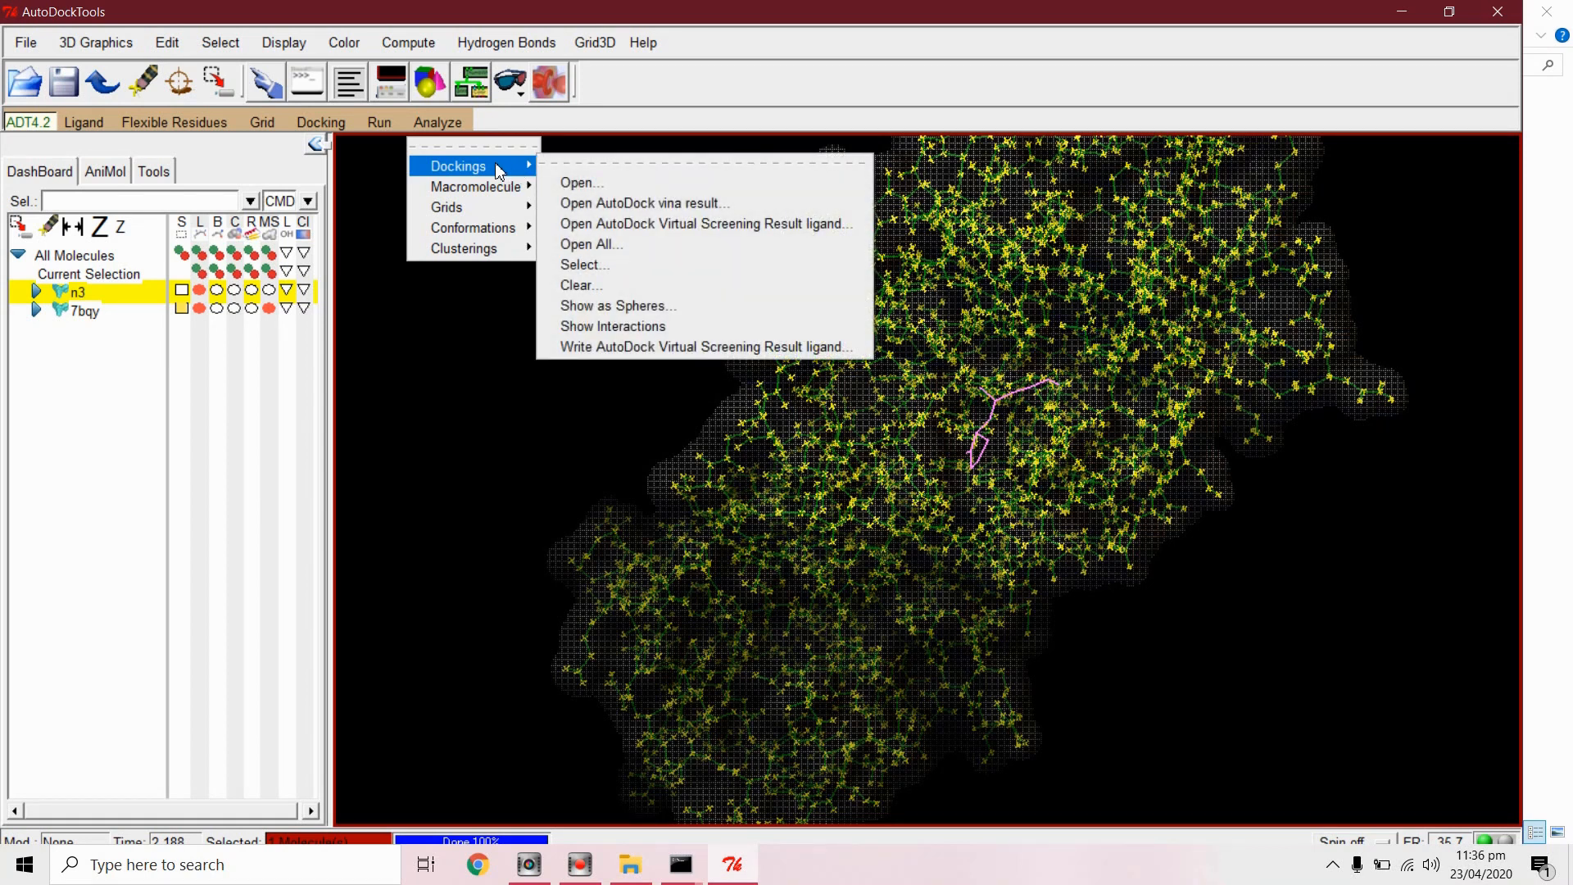
Step: Display the n3–7bqy hydrogen-bond spheres, then close that window
click(612, 326)
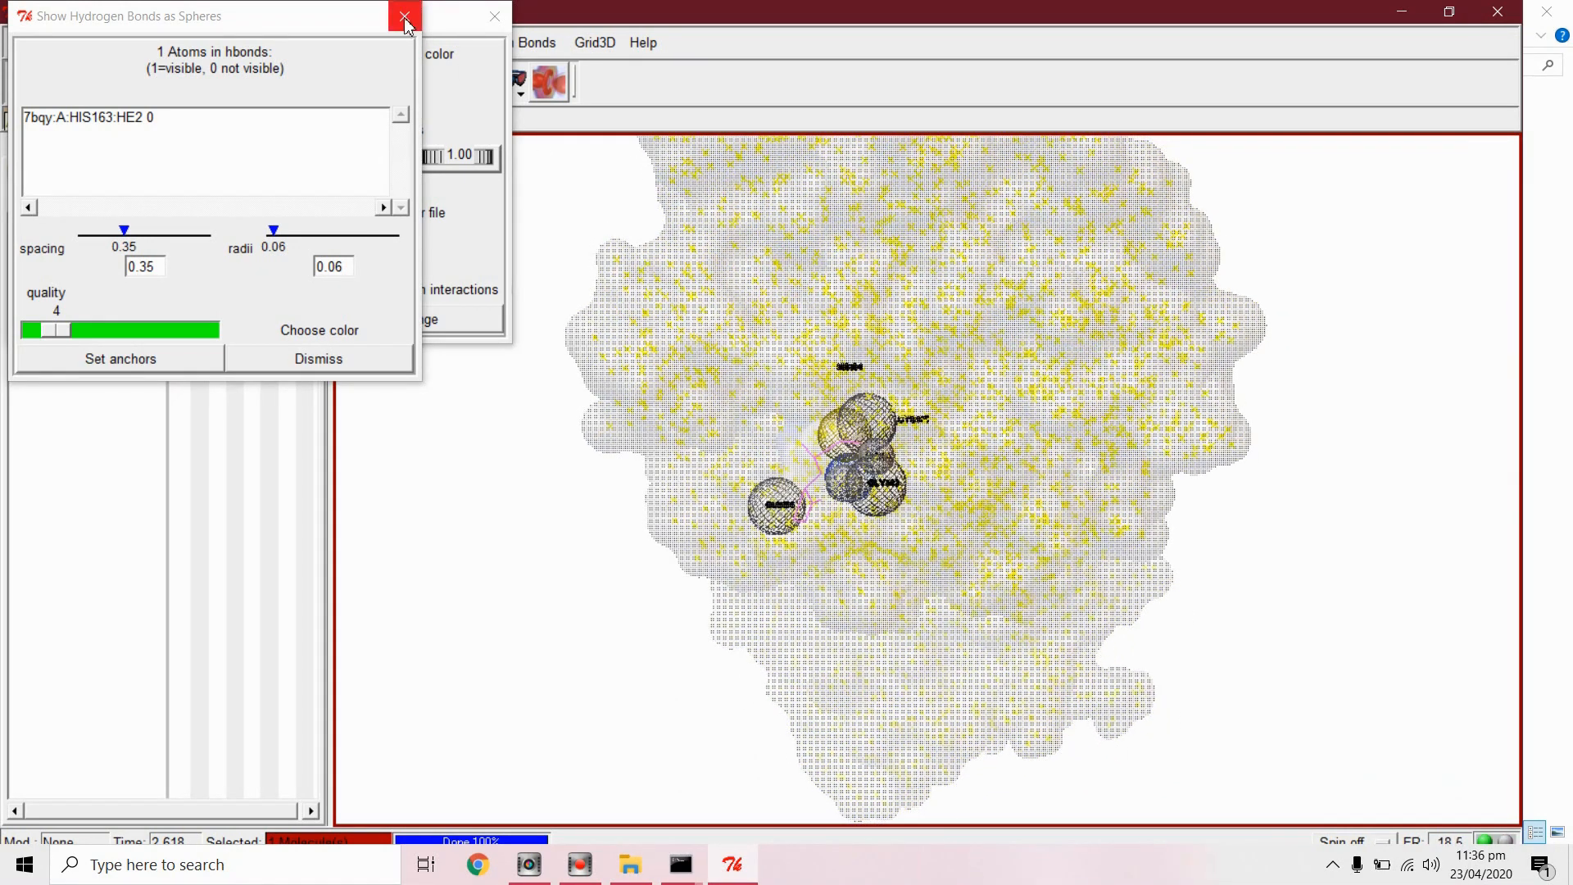
click(406, 17)
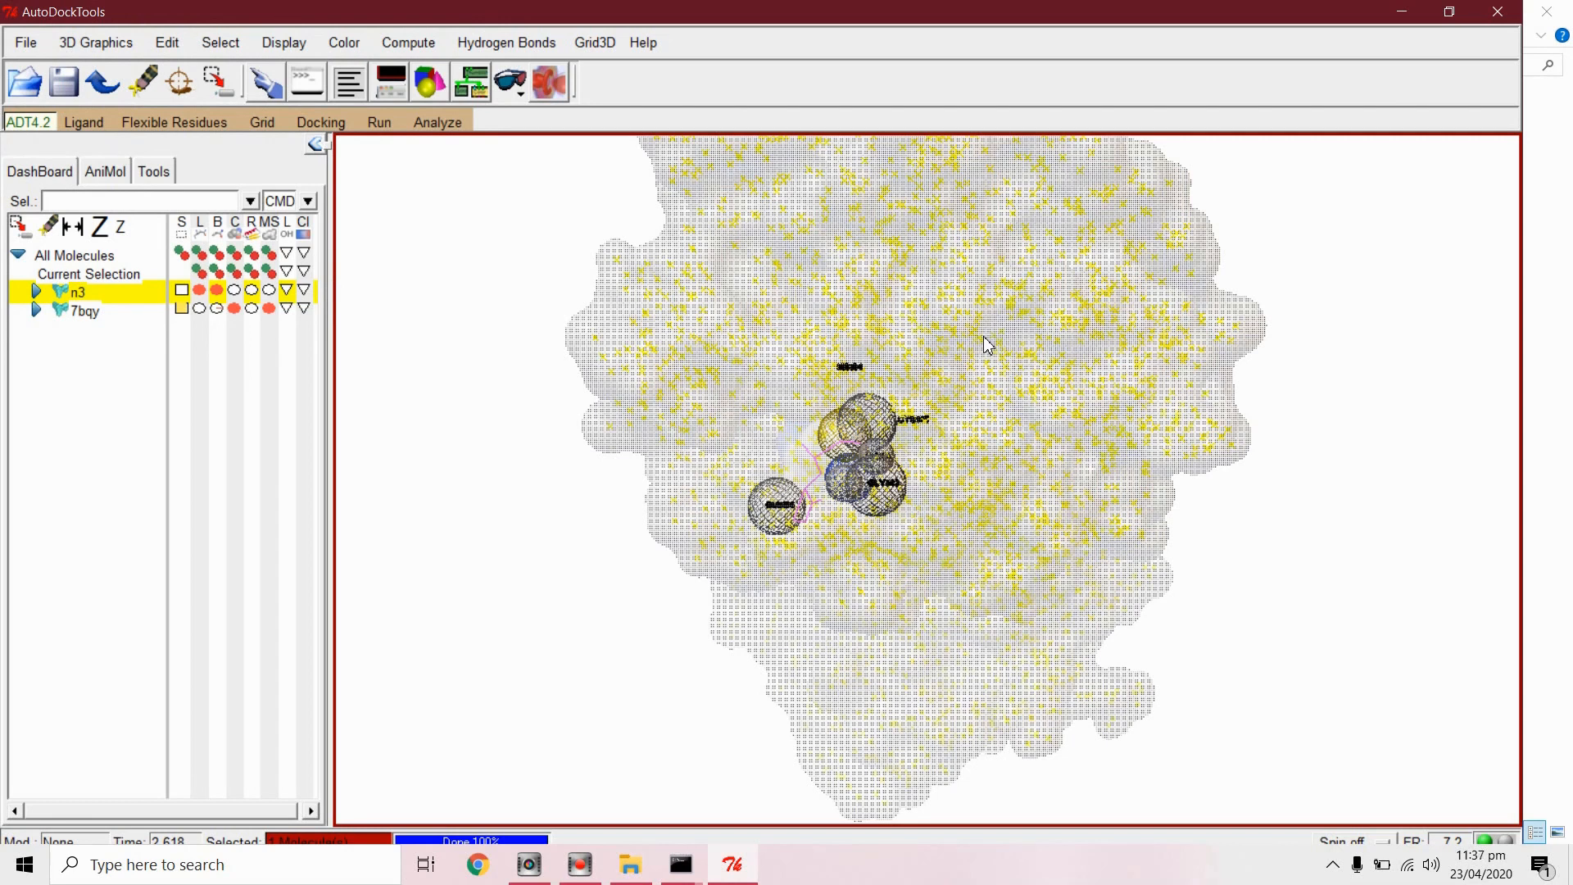
Step: Clear all molecules and load the 10 n3 conformations from n3.dlg
click(437, 121)
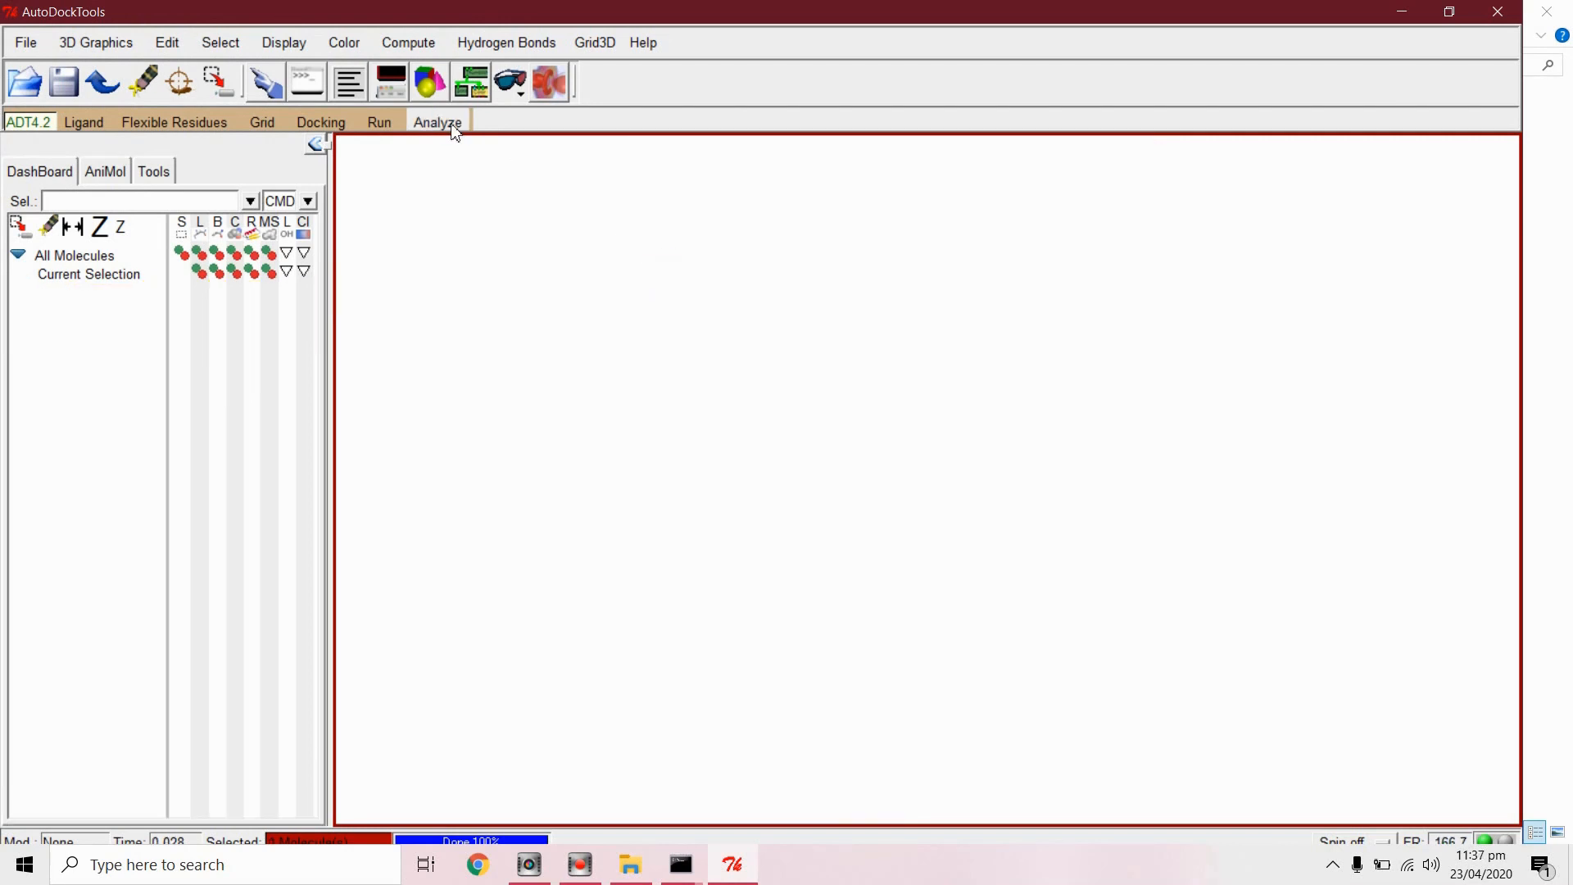
click(436, 121)
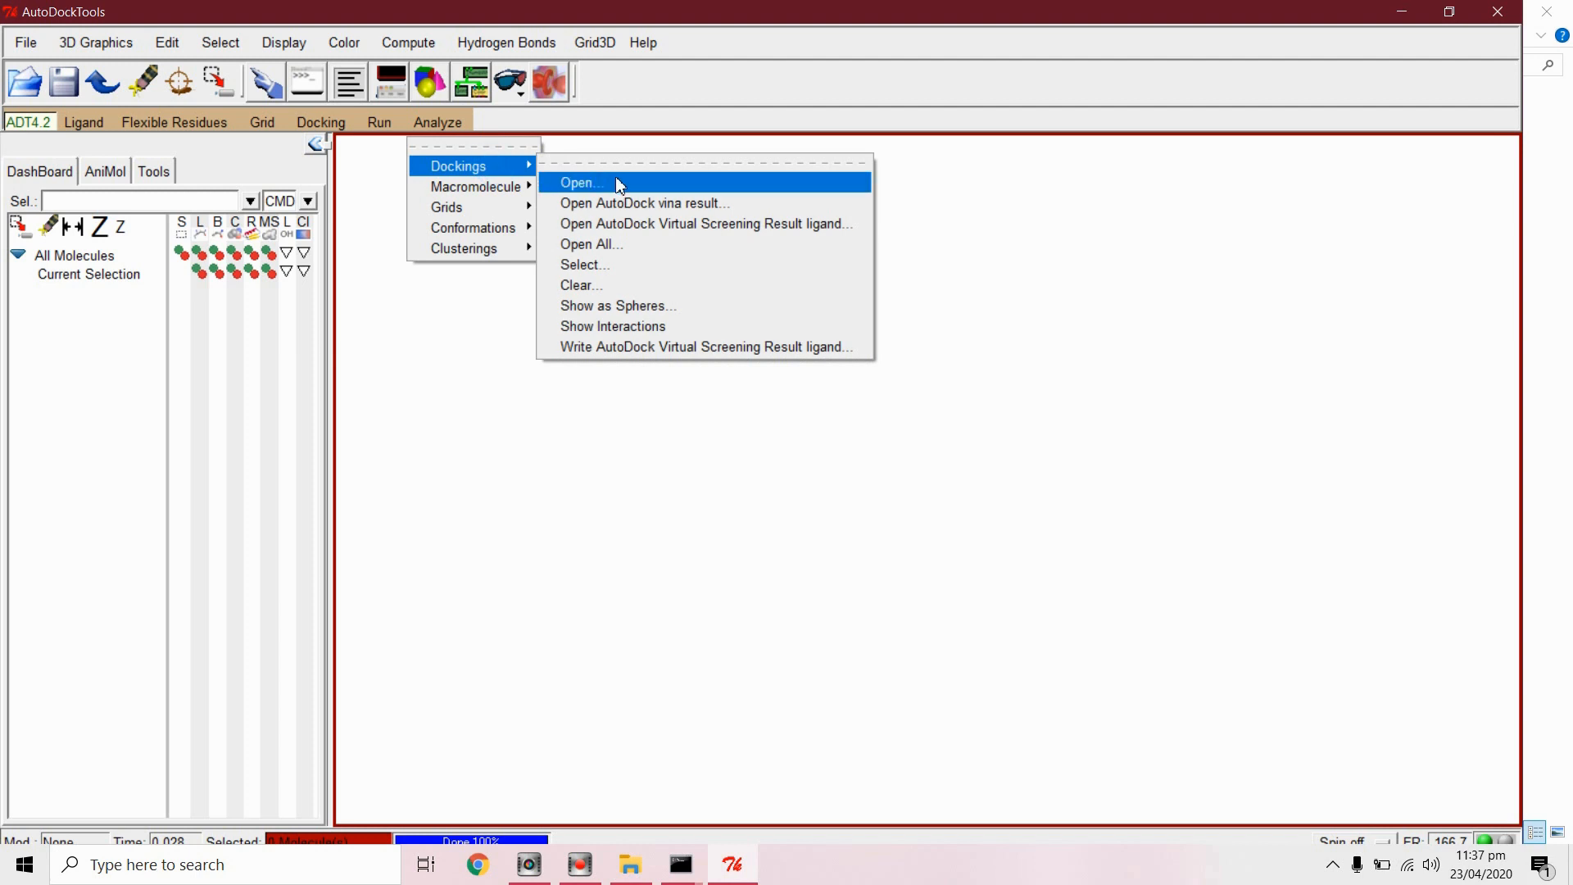
click(581, 183)
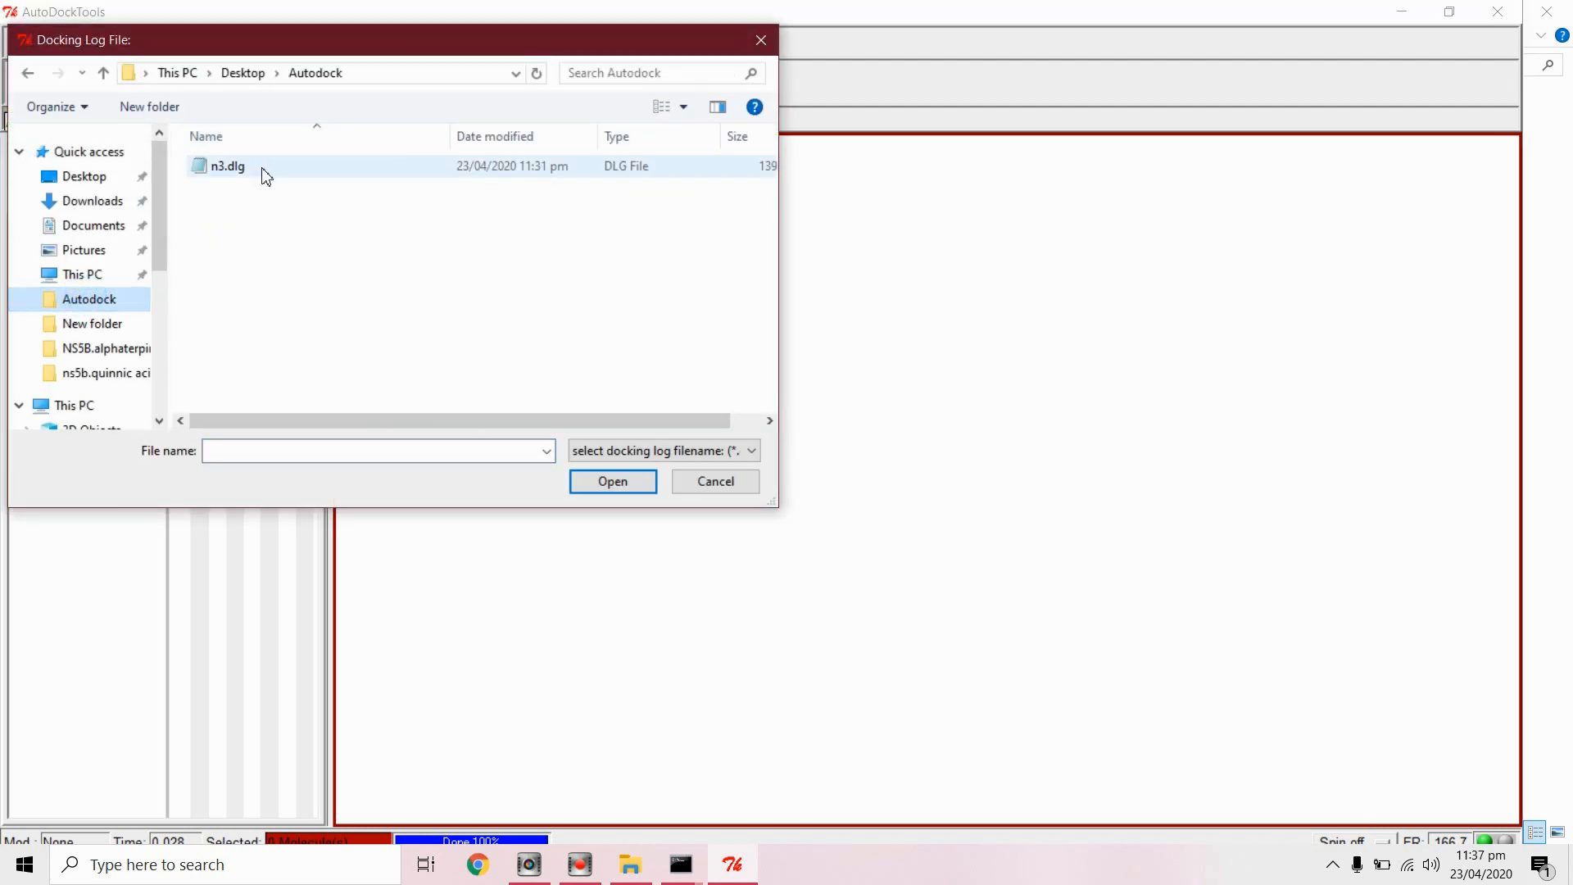
click(612, 482)
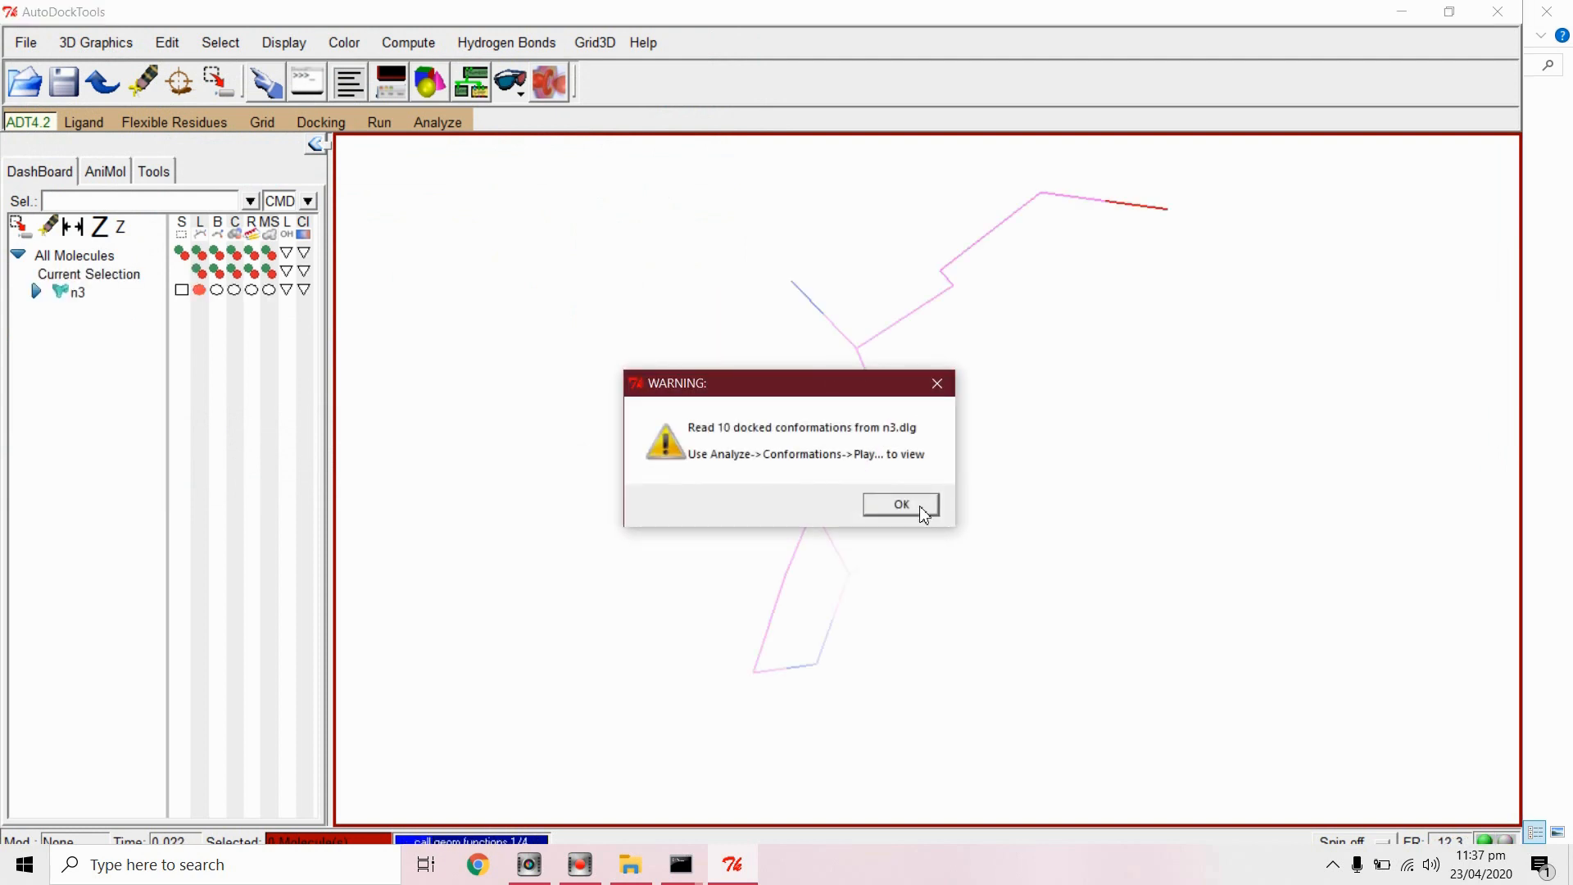
click(900, 503)
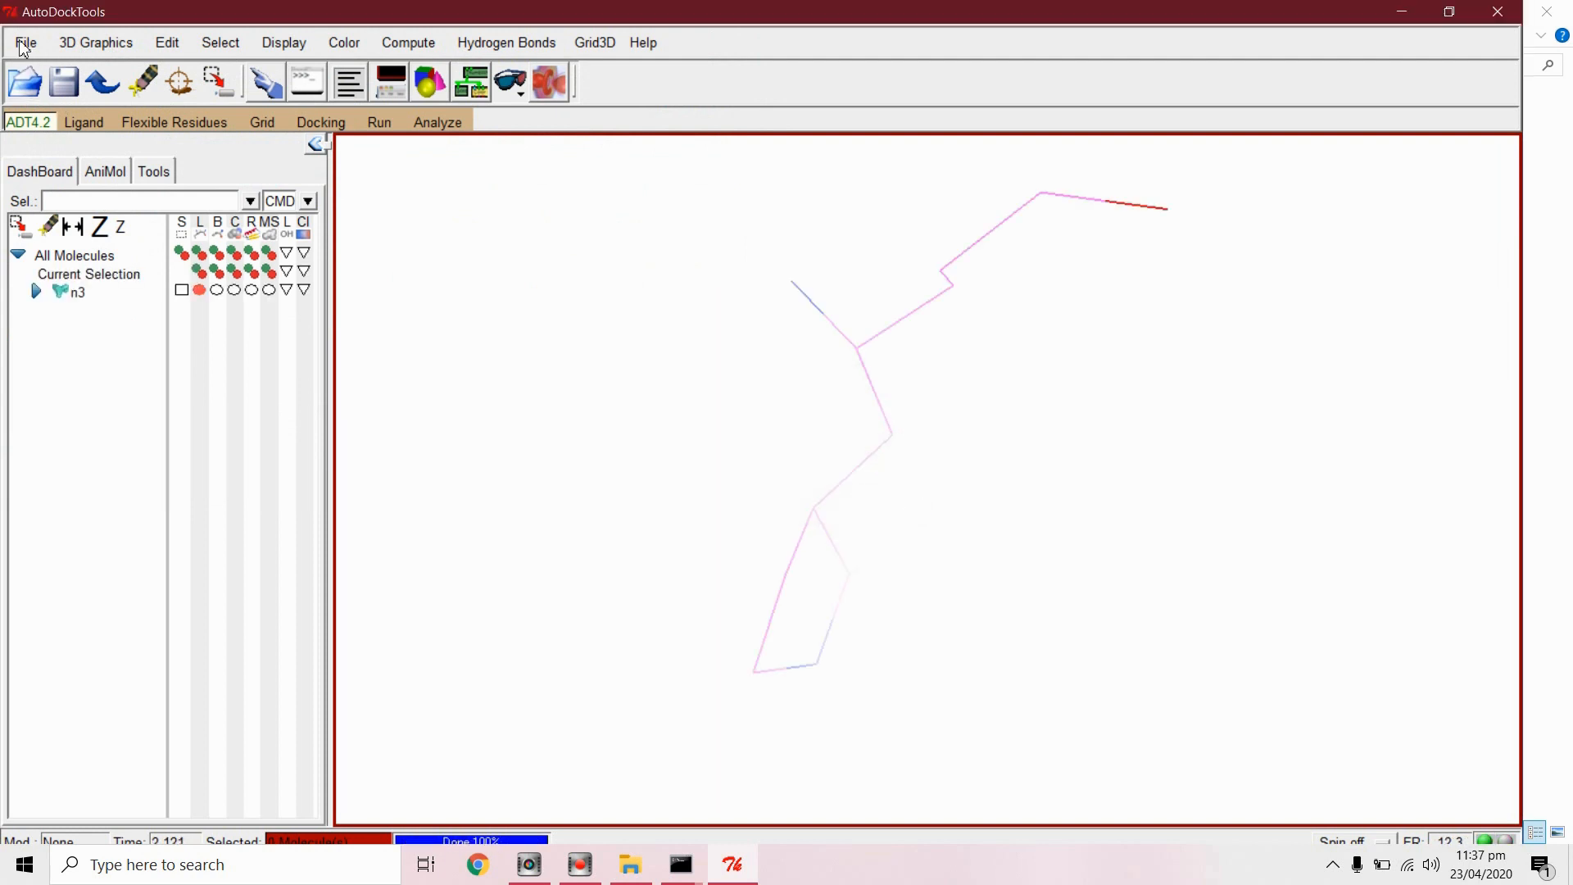
click(26, 42)
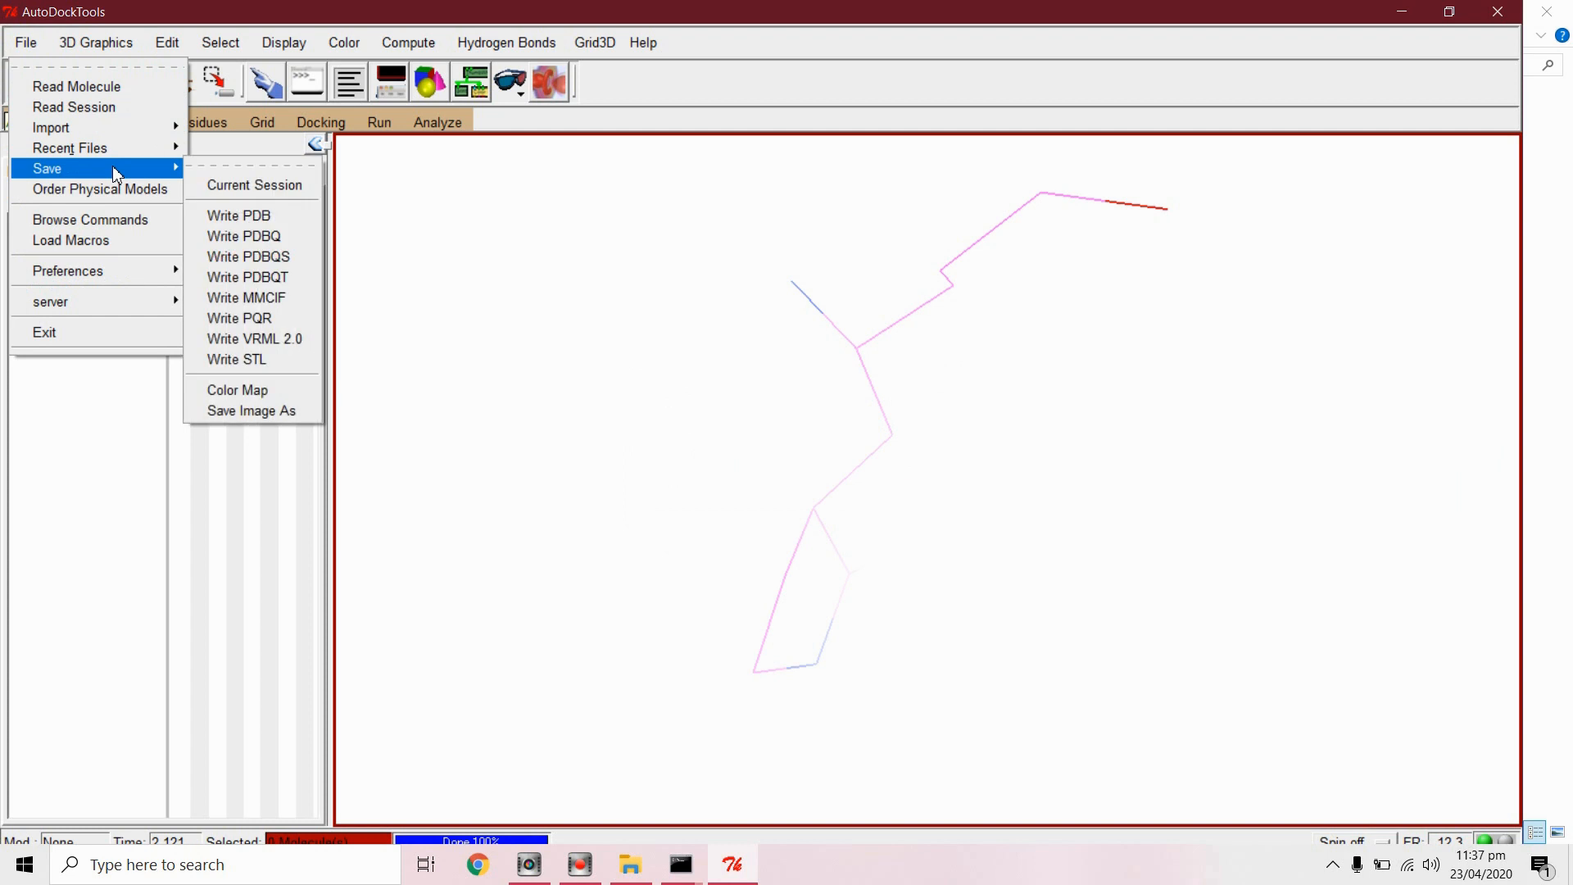
Step: Write the docked n3 ligand to n3_01.pdb in Desktop\Autodock and begin quitting
click(239, 214)
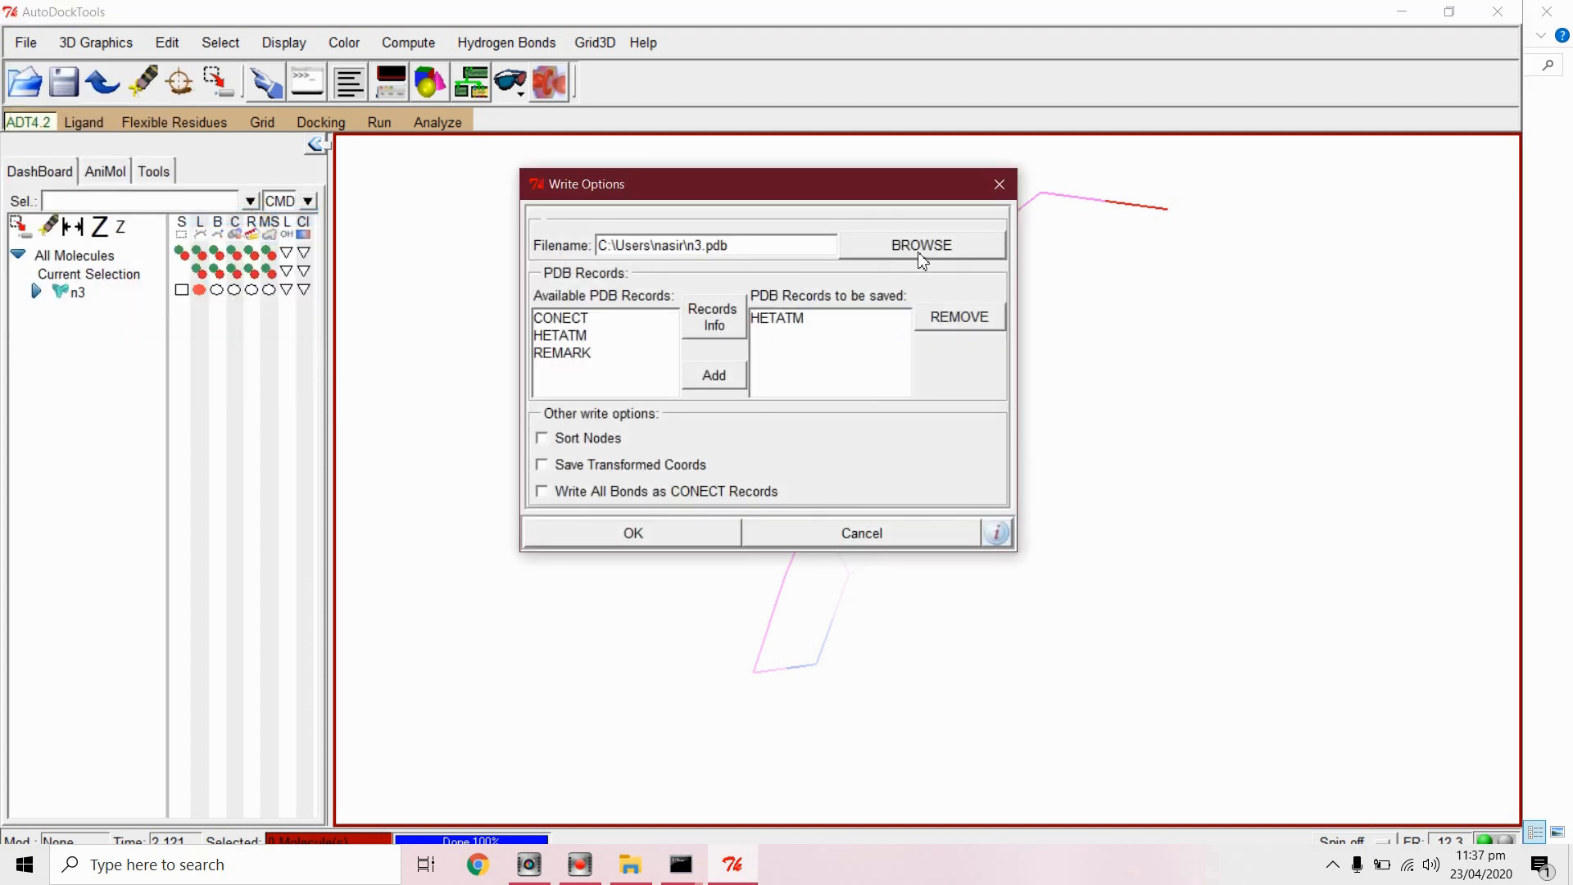
click(920, 245)
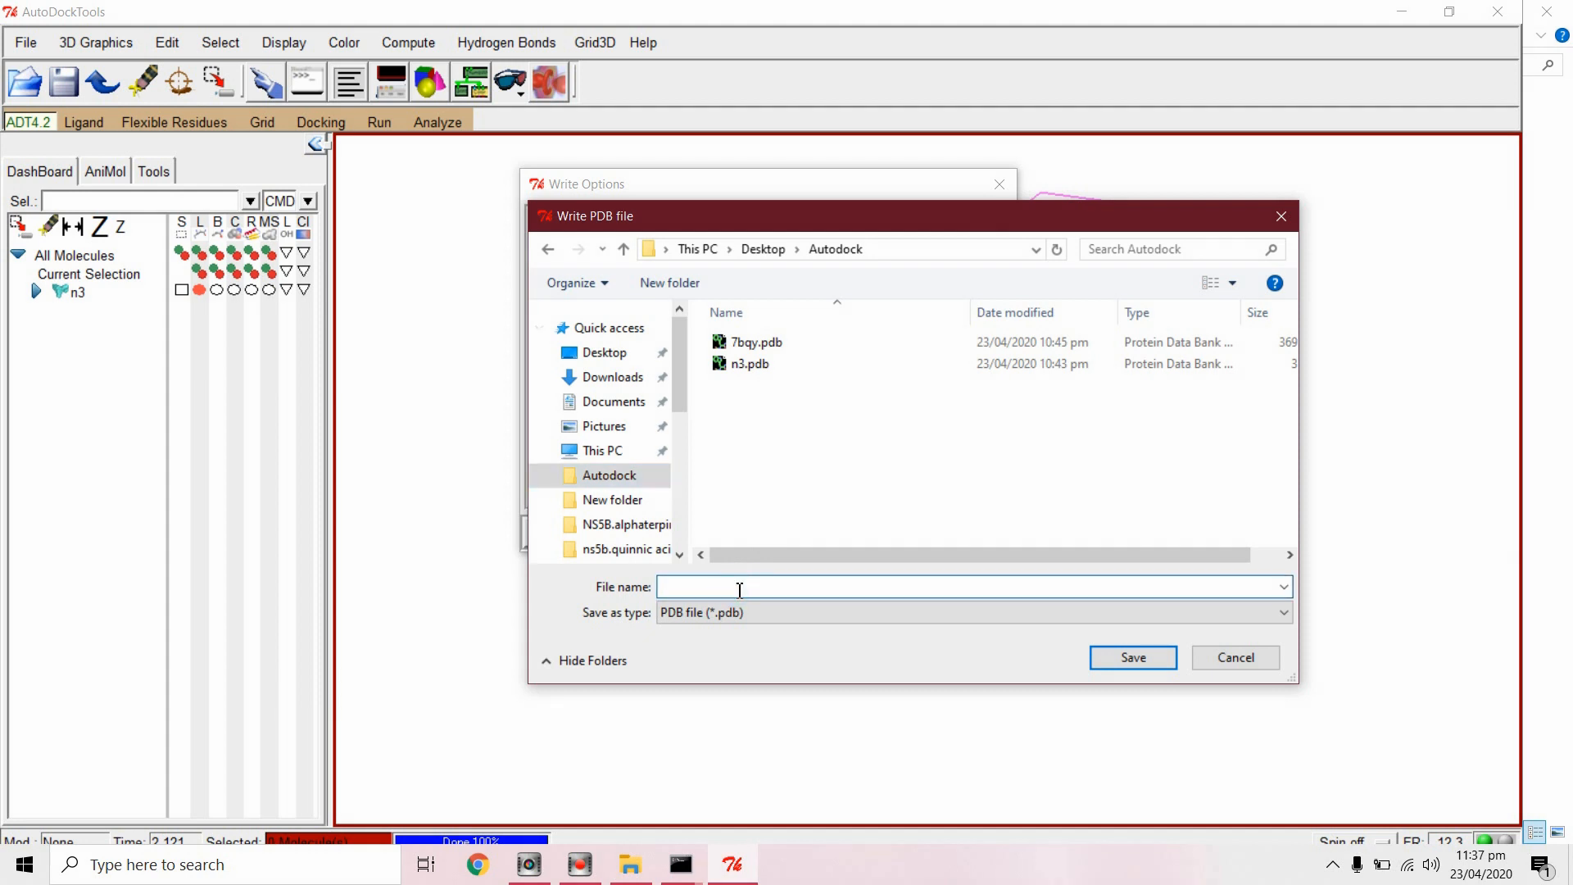
text(n3_01.)
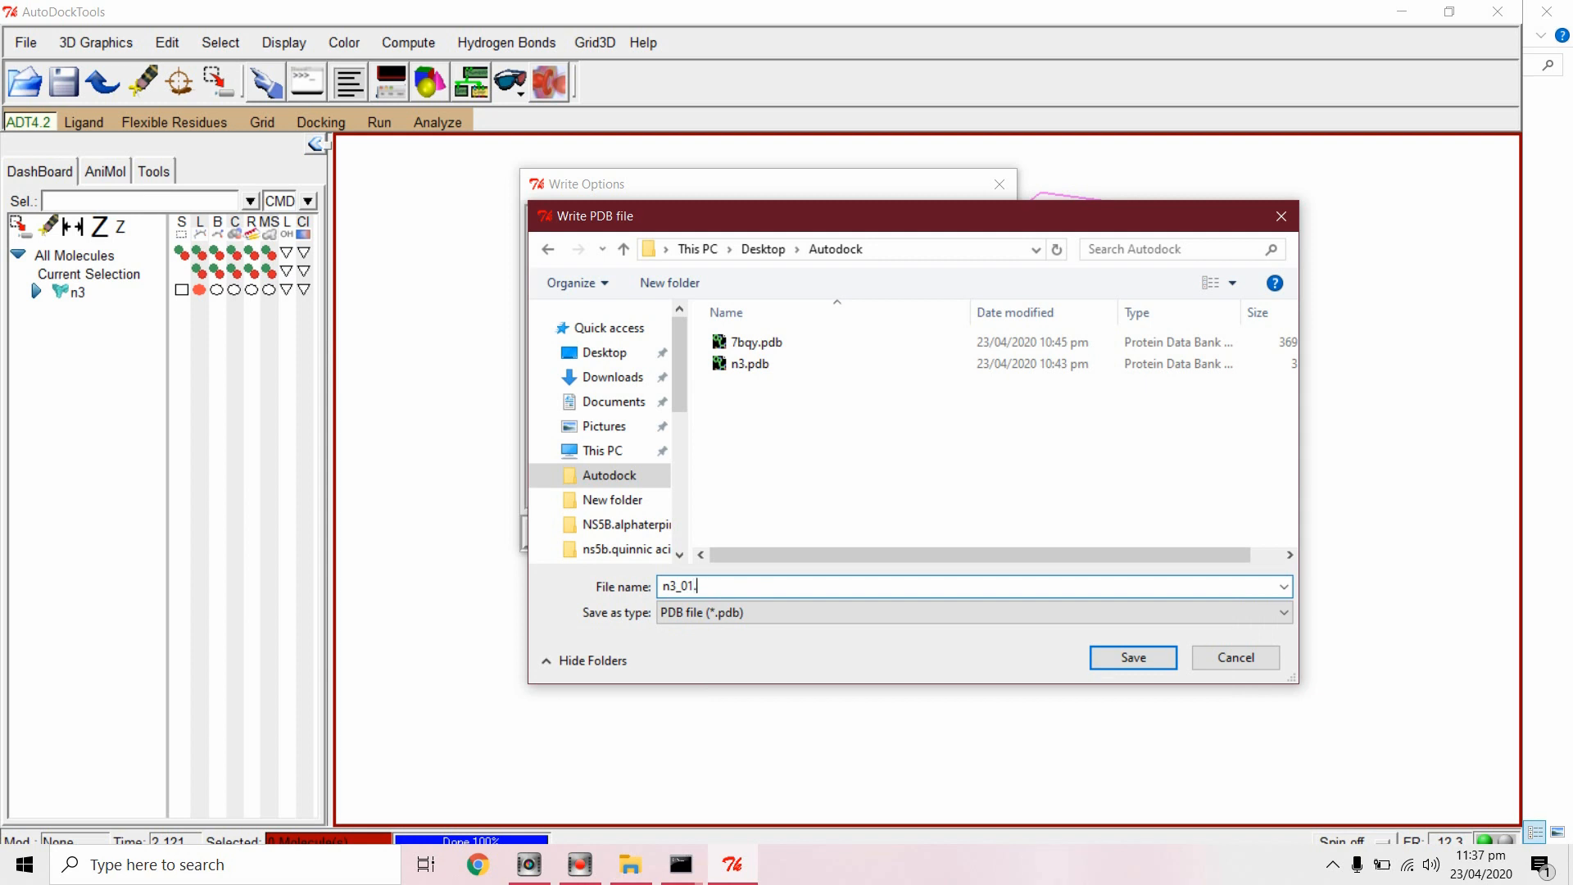
text(pdb)
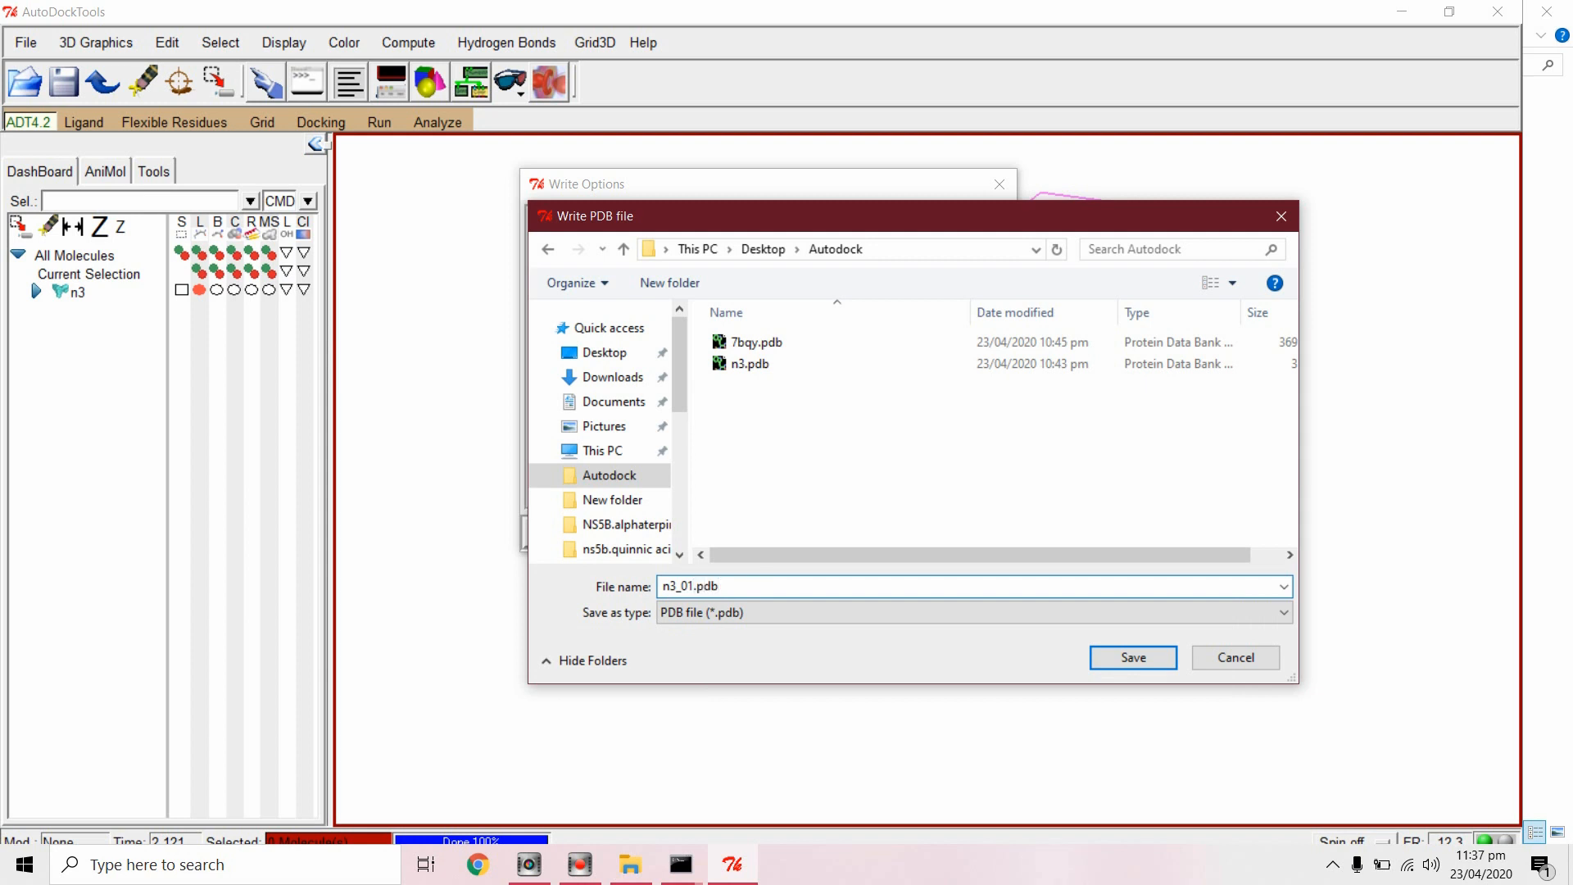
click(1131, 657)
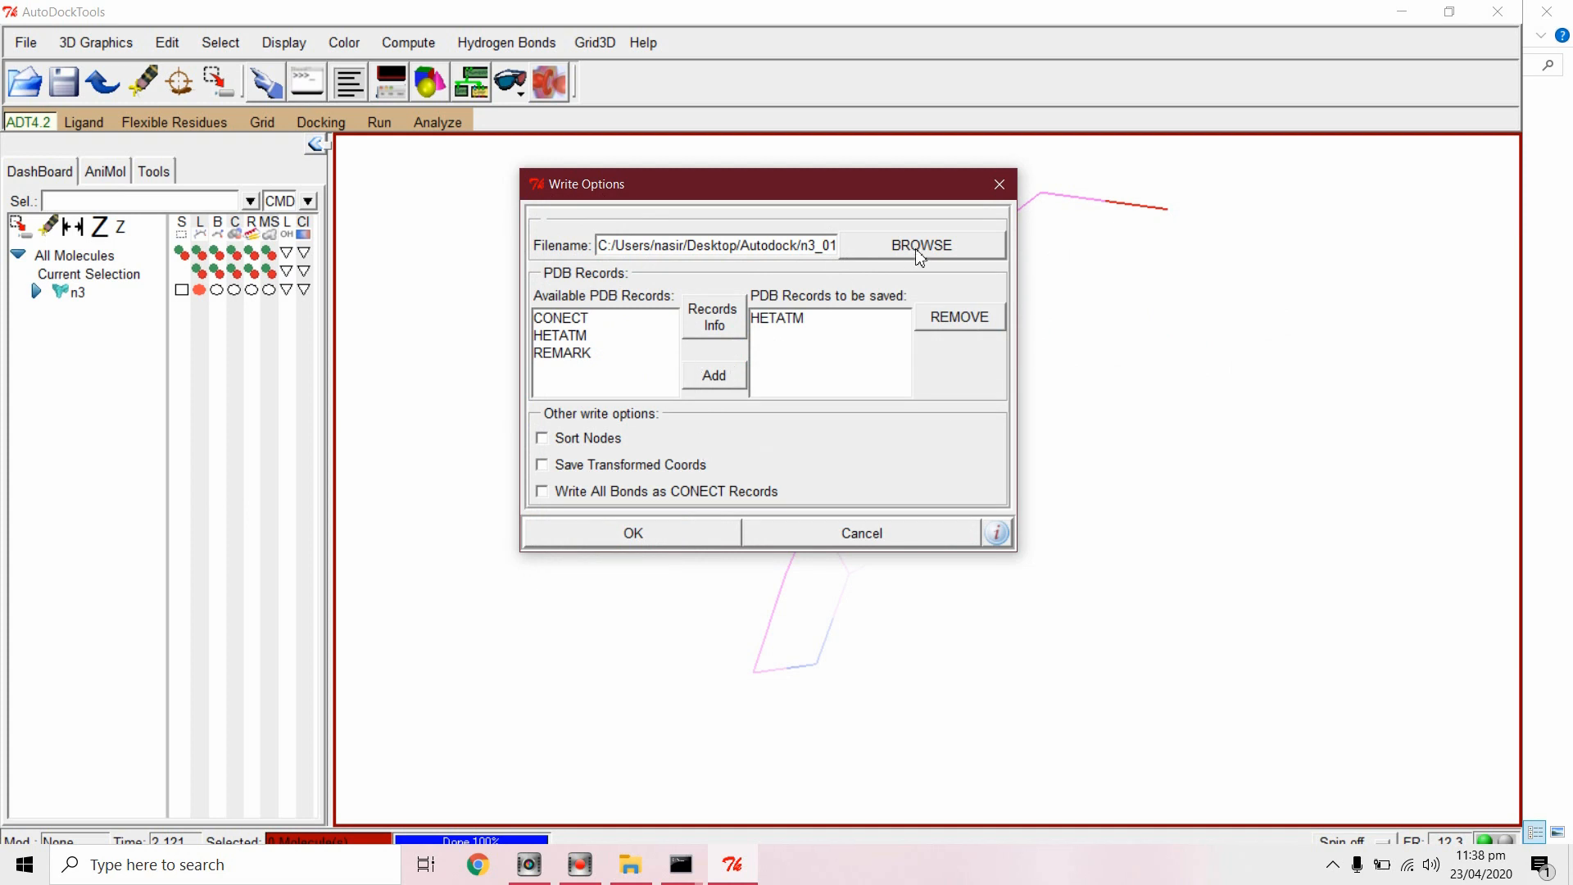
click(632, 533)
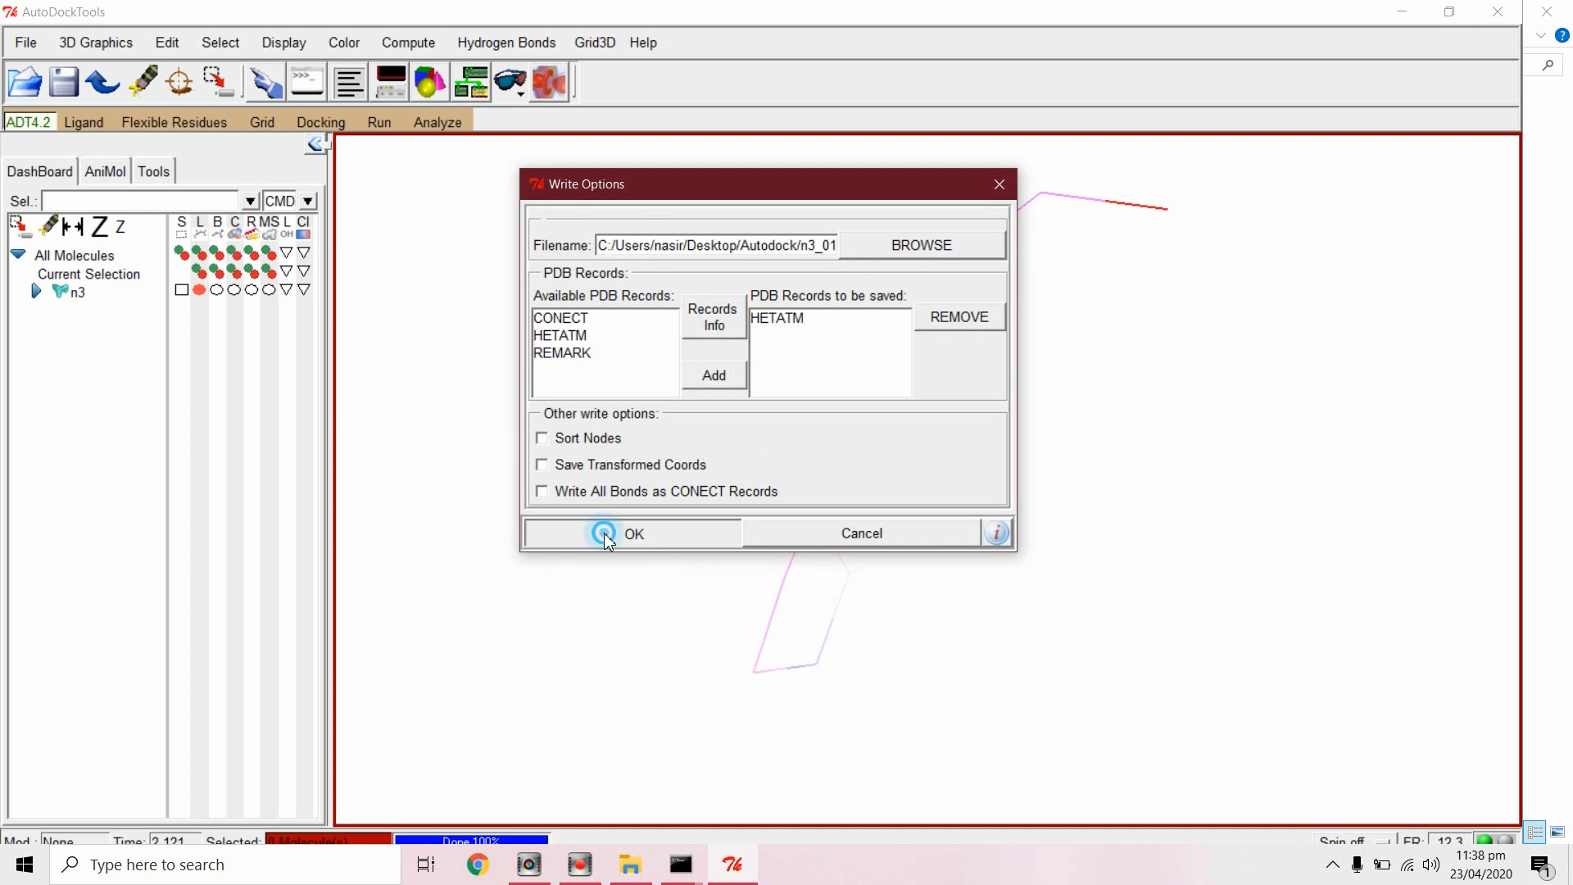
click(633, 533)
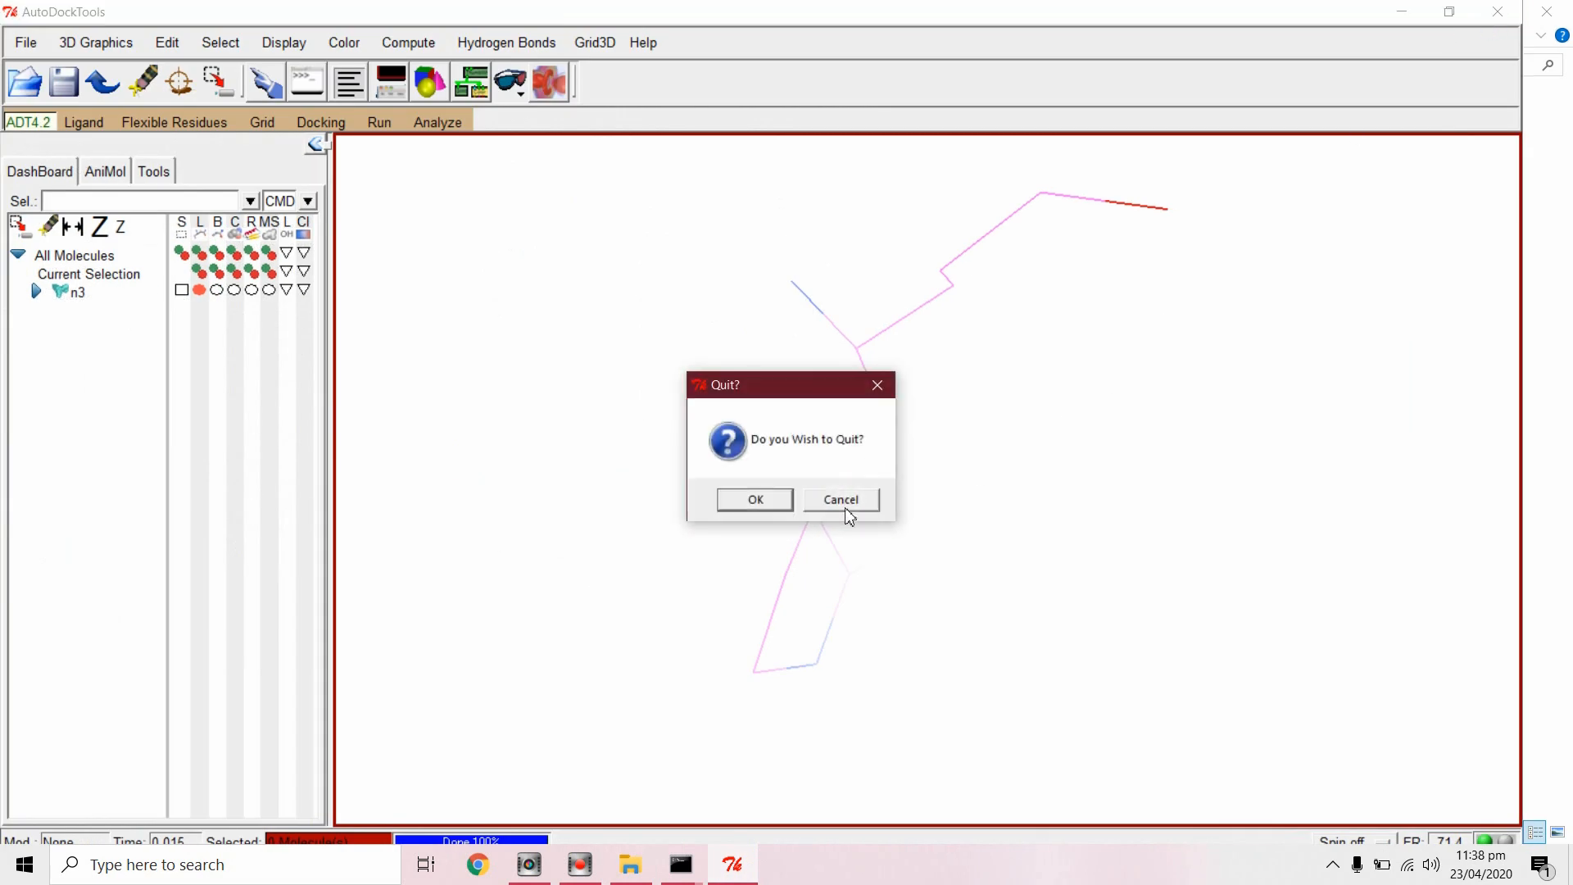
click(840, 500)
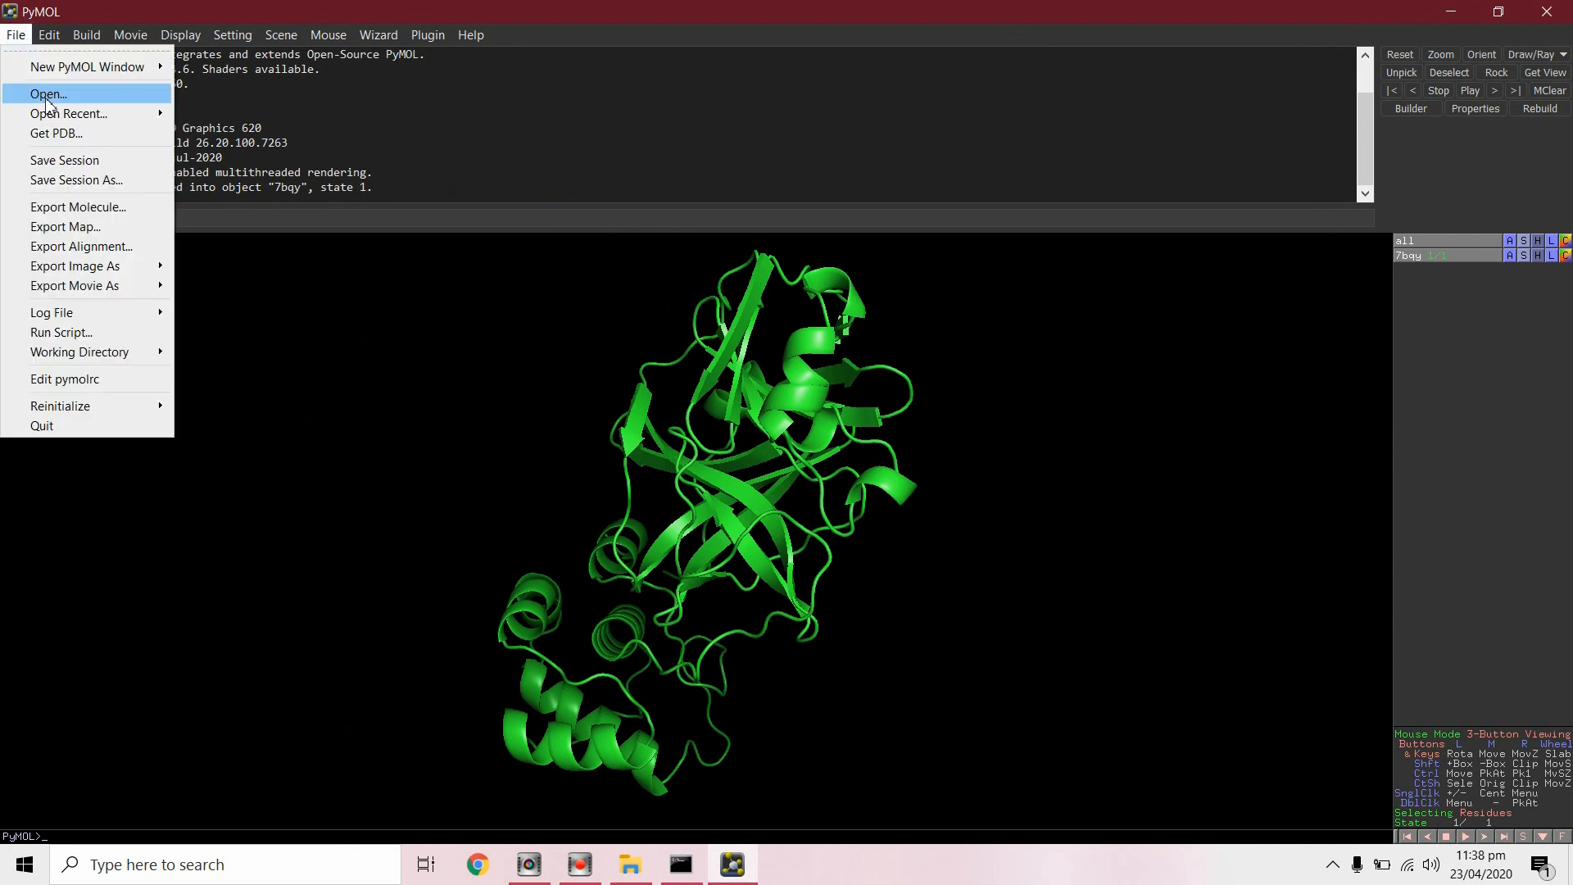
Step: Open n3_01.pdb from the Autodock folder into PyMOL
click(48, 93)
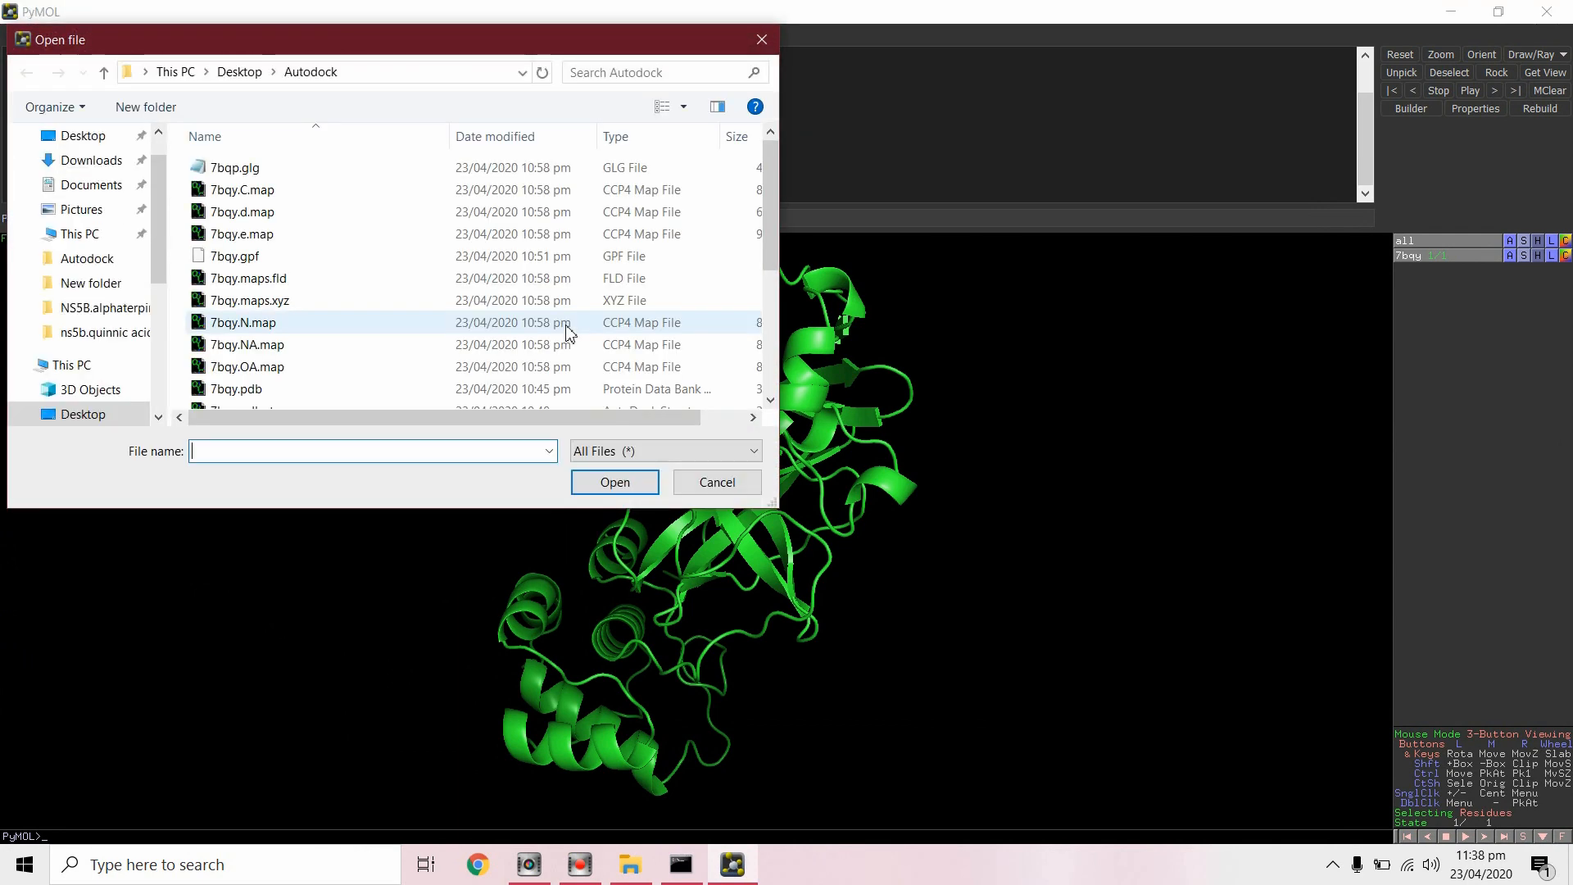
scroll(down, 3)
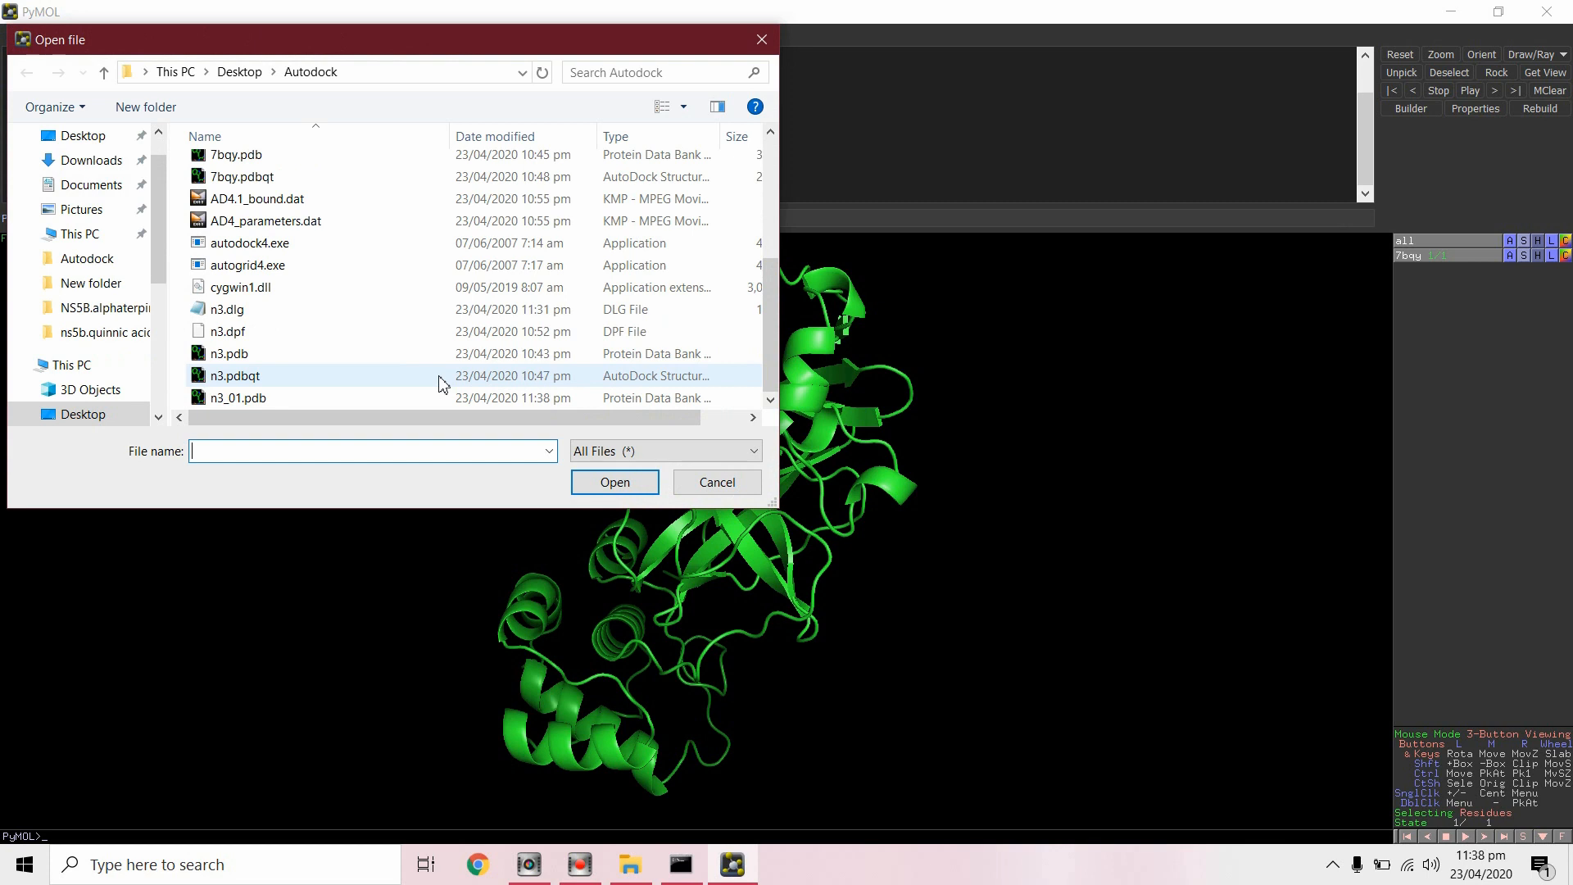
click(613, 482)
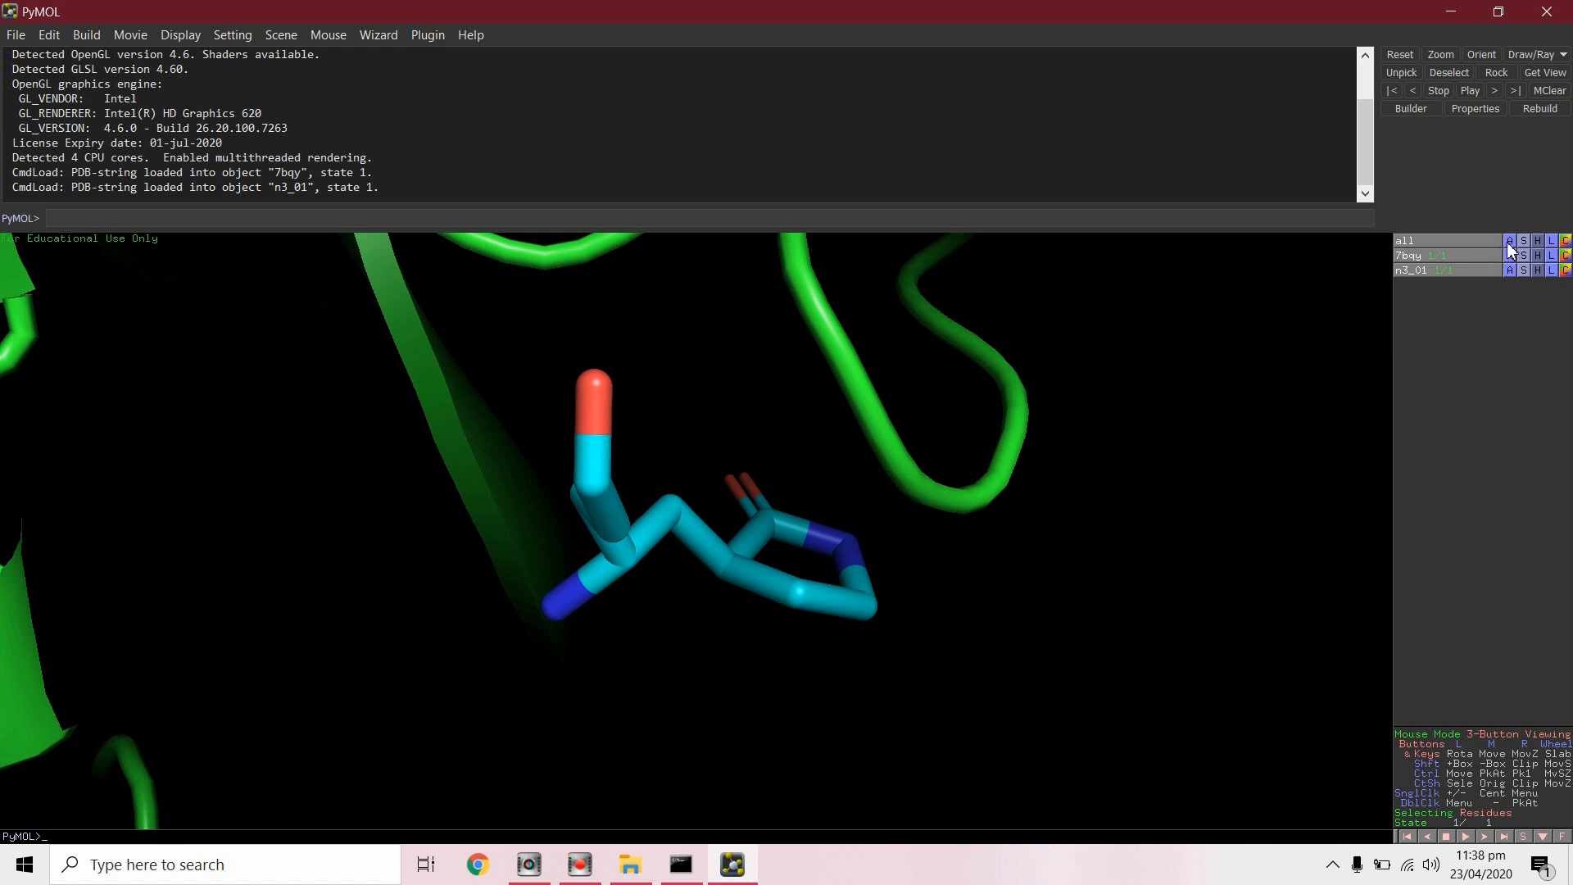
Step: Apply the 'ligand sites' preset to all objects and rotate around the binding site
click(1509, 241)
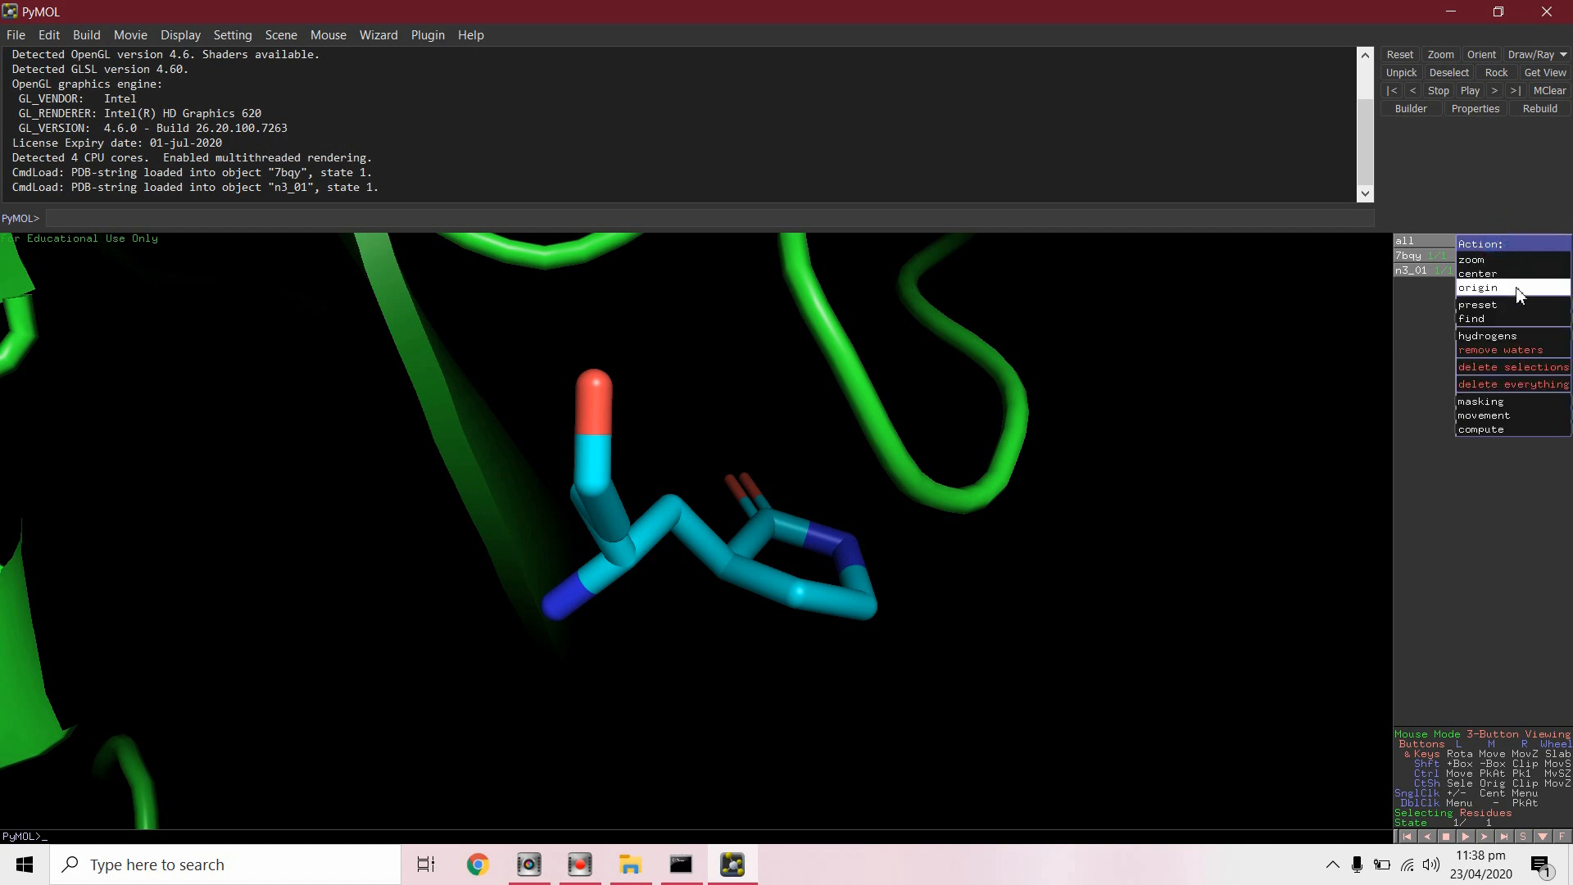
click(1476, 304)
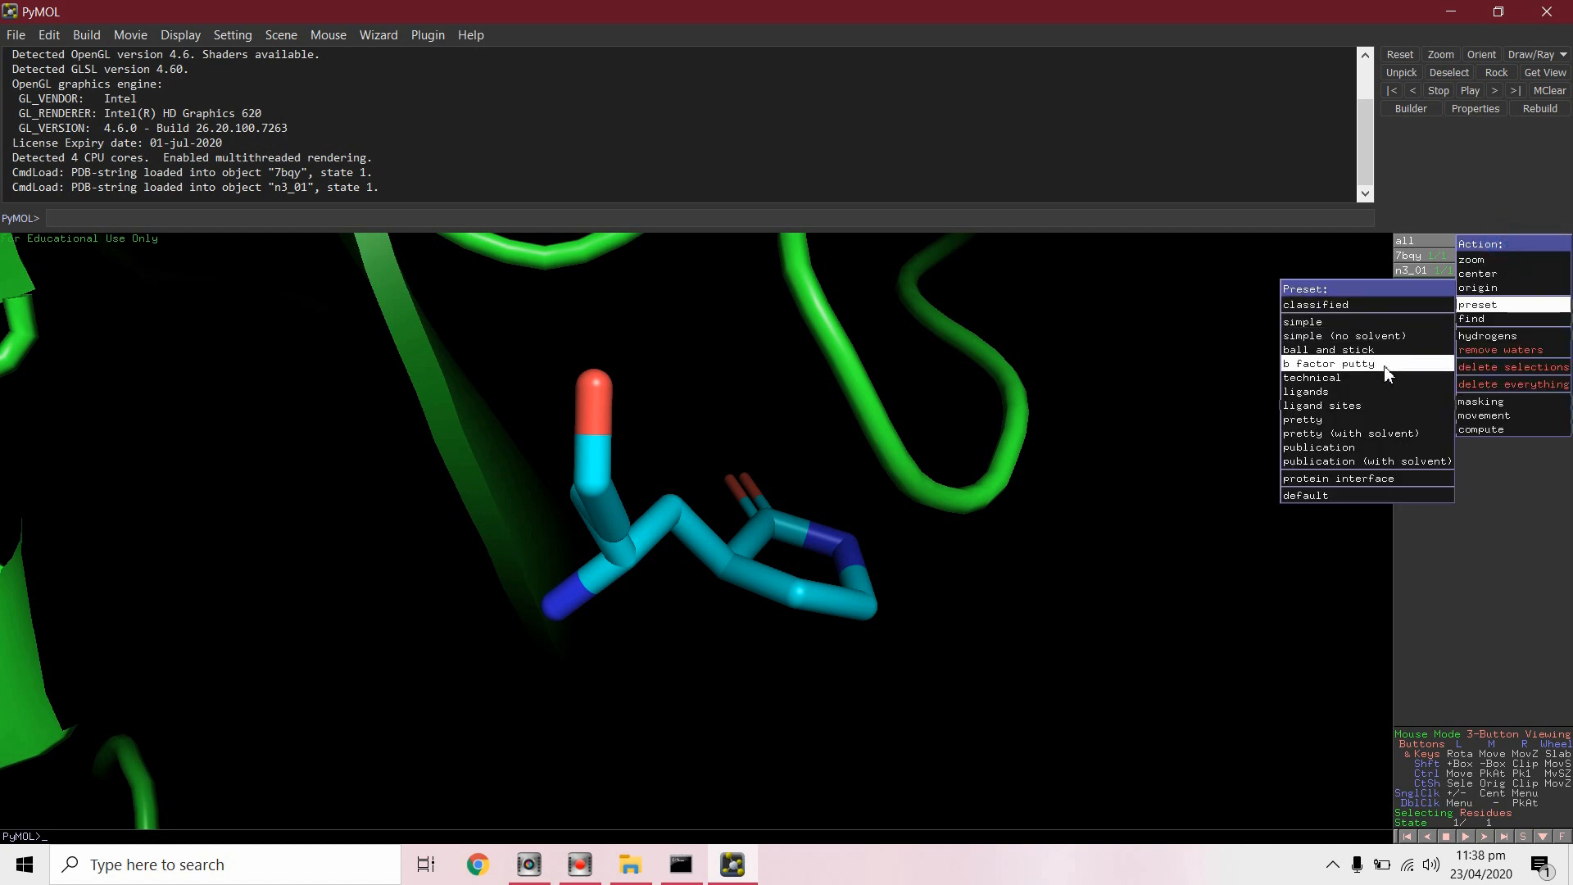
mouse_move(1322, 406)
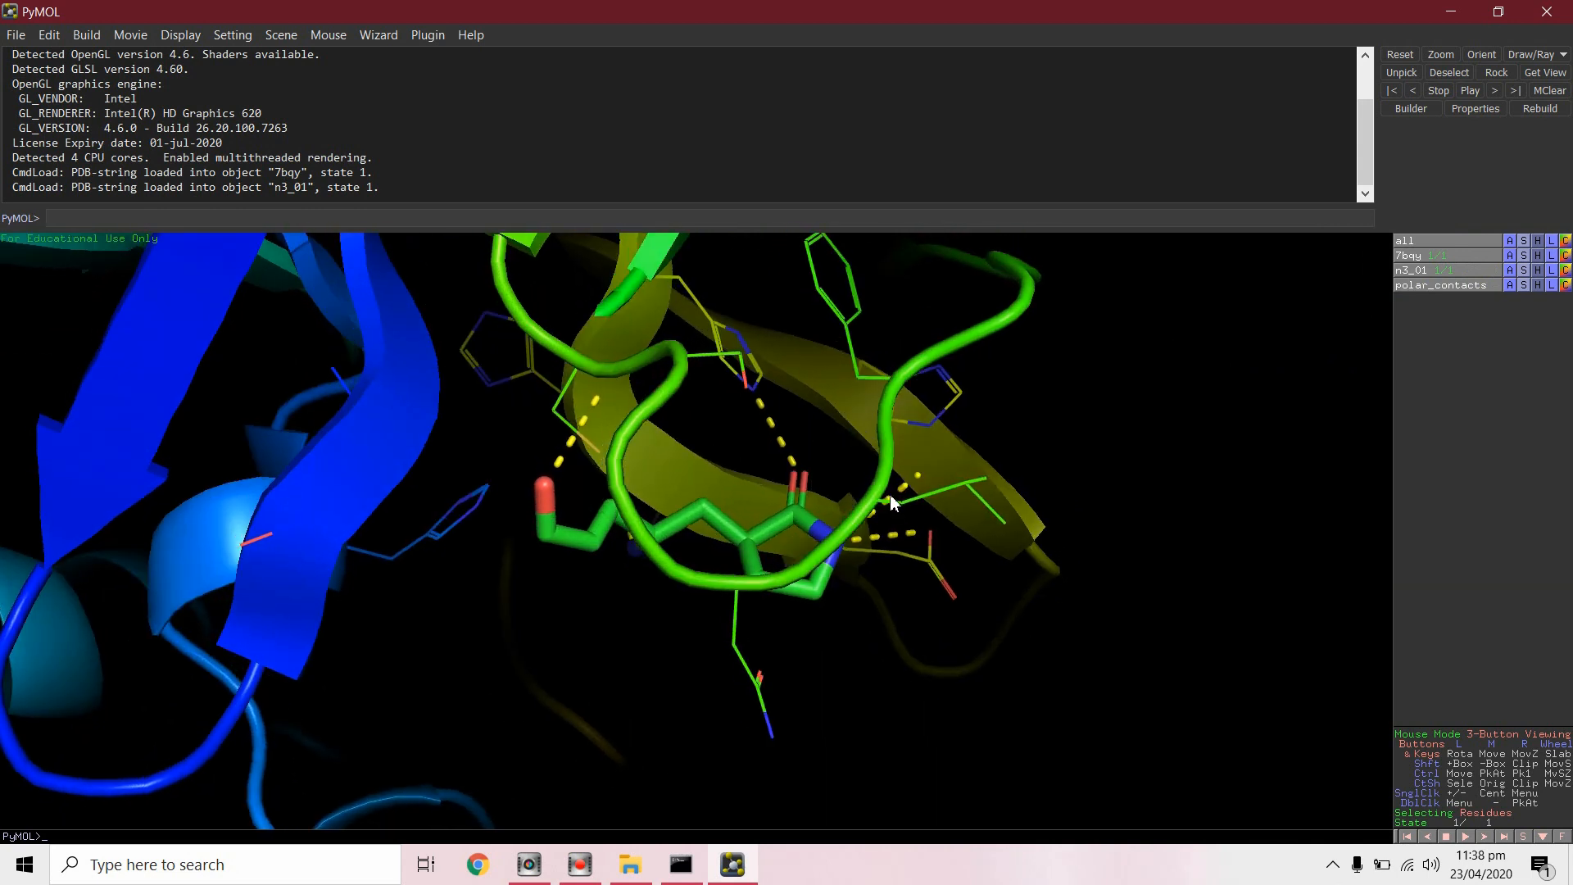
drag(893, 504, 877, 513)
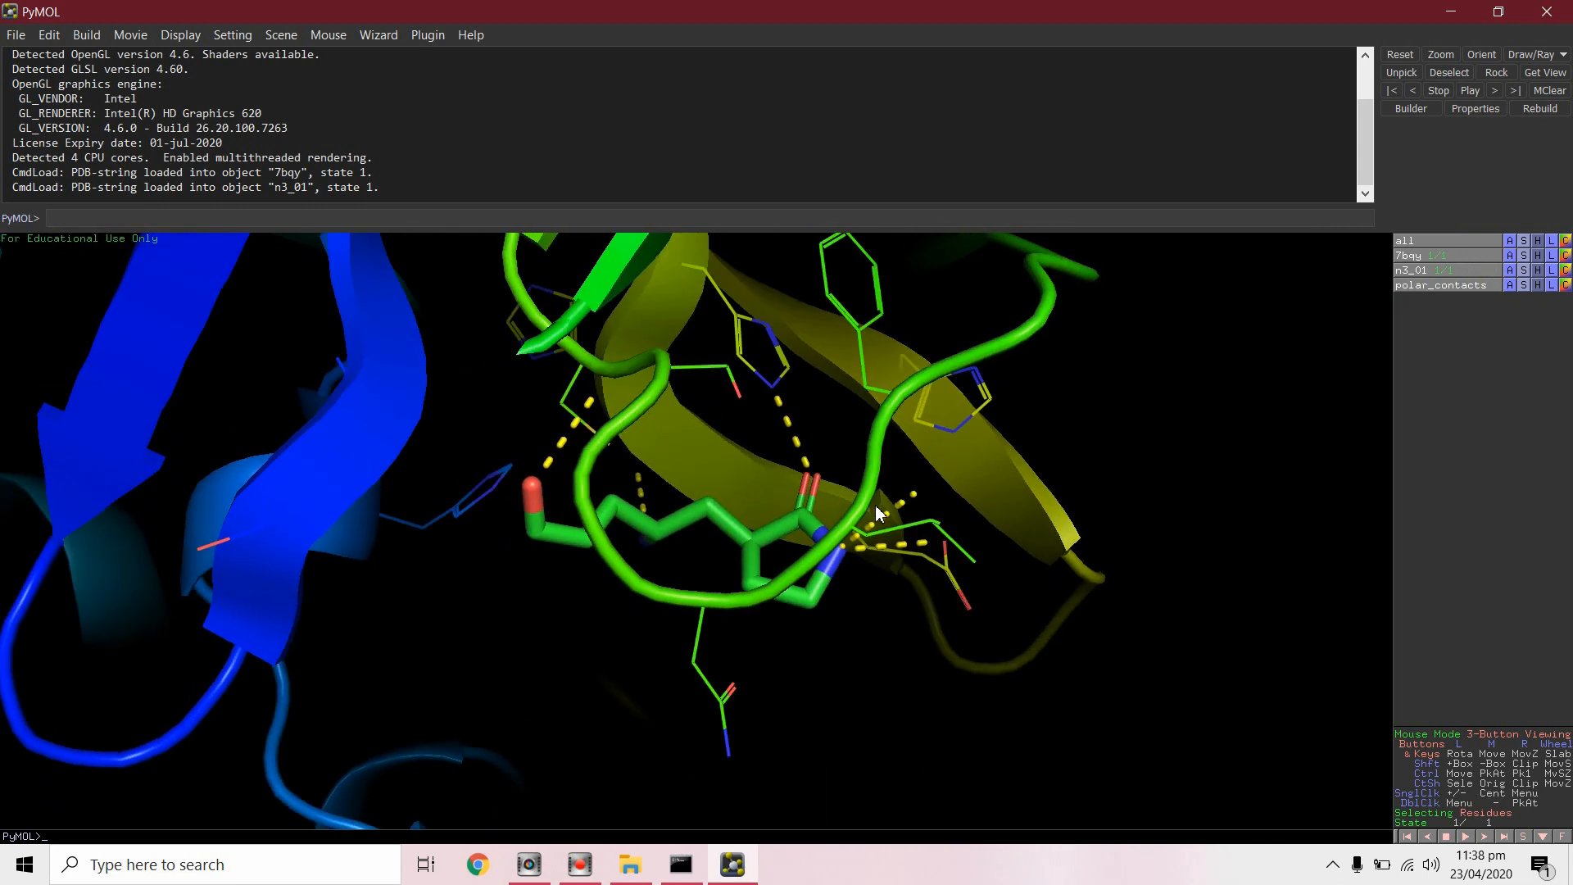